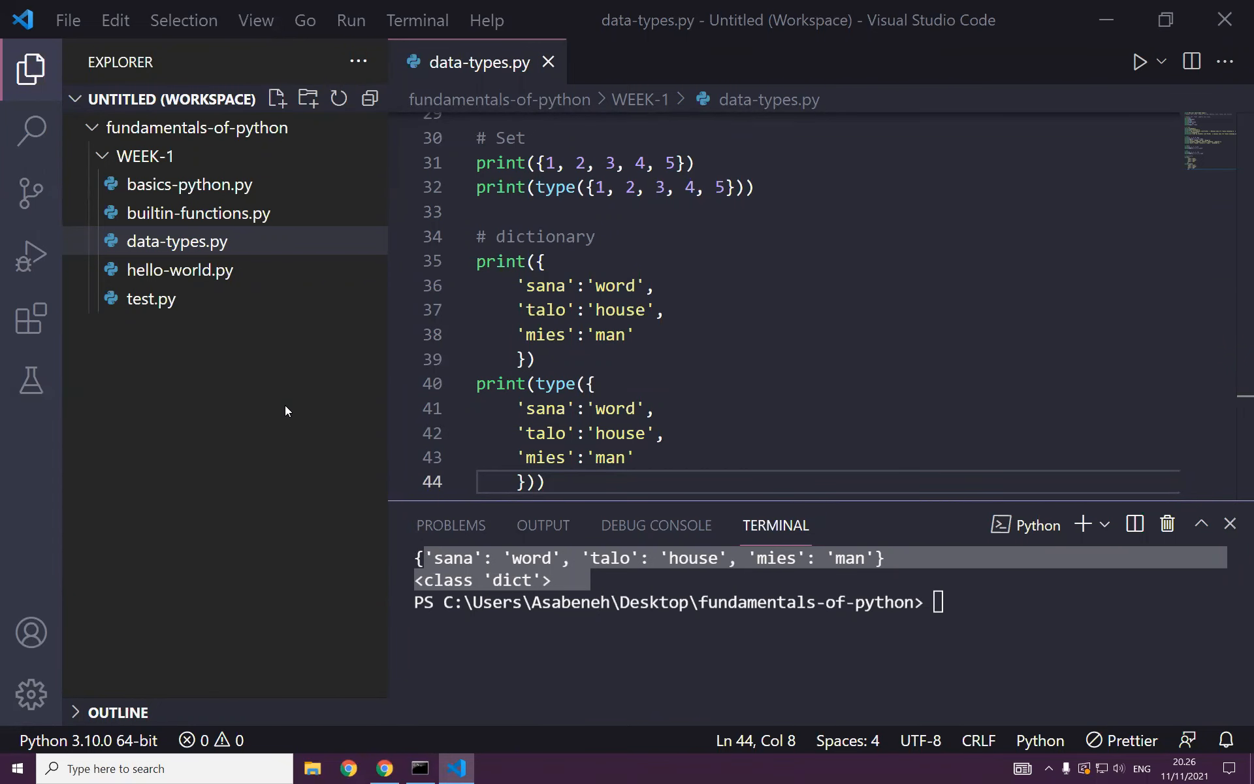
{"action": "mouse_move", "coordinate": [151, 156]}
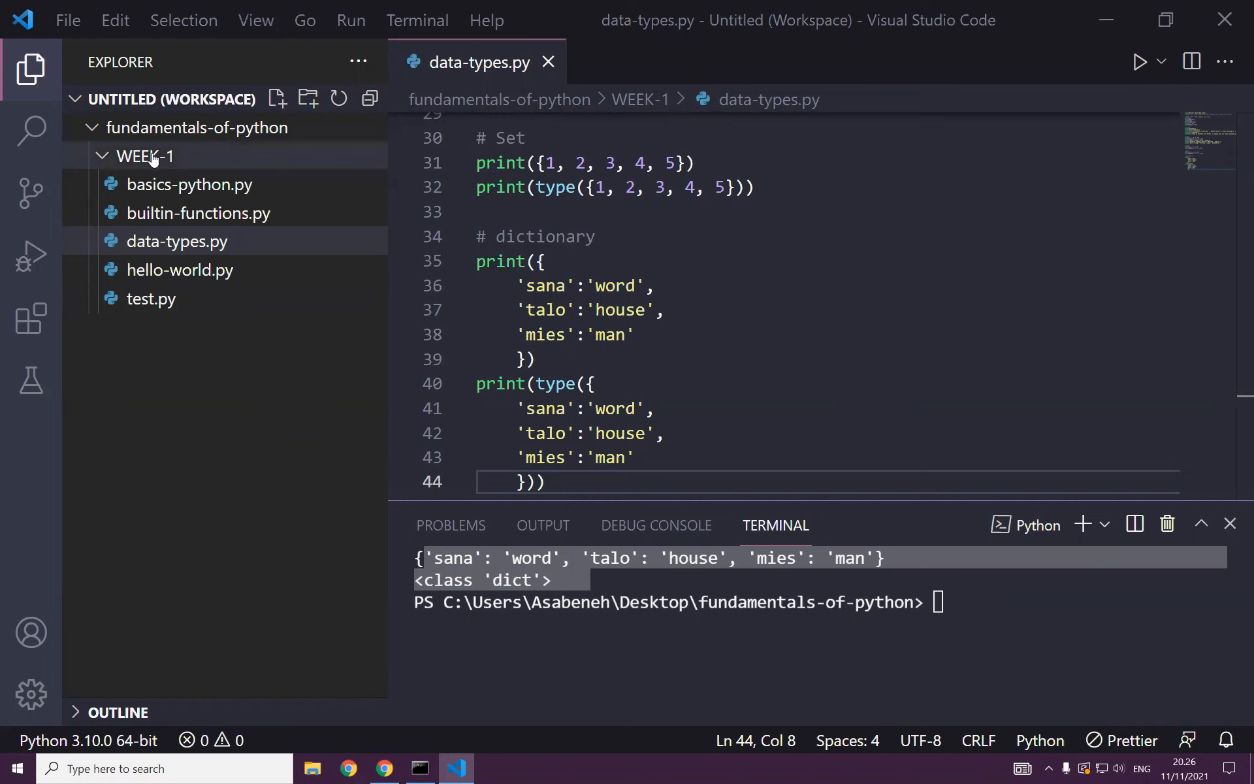
Create an empty variables.py file in the WEEK-1 folder
{"action": "left_click", "coordinate": [278, 99]}
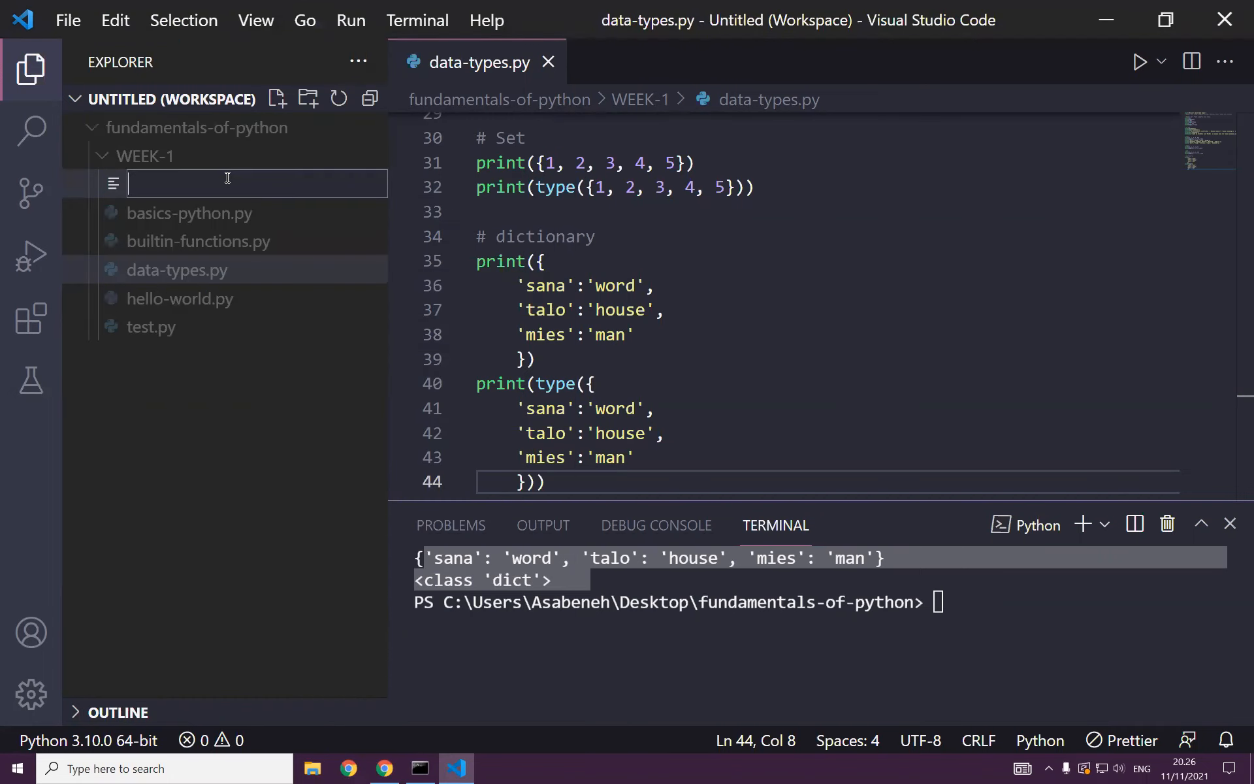
{"action": "type", "text": "va"}
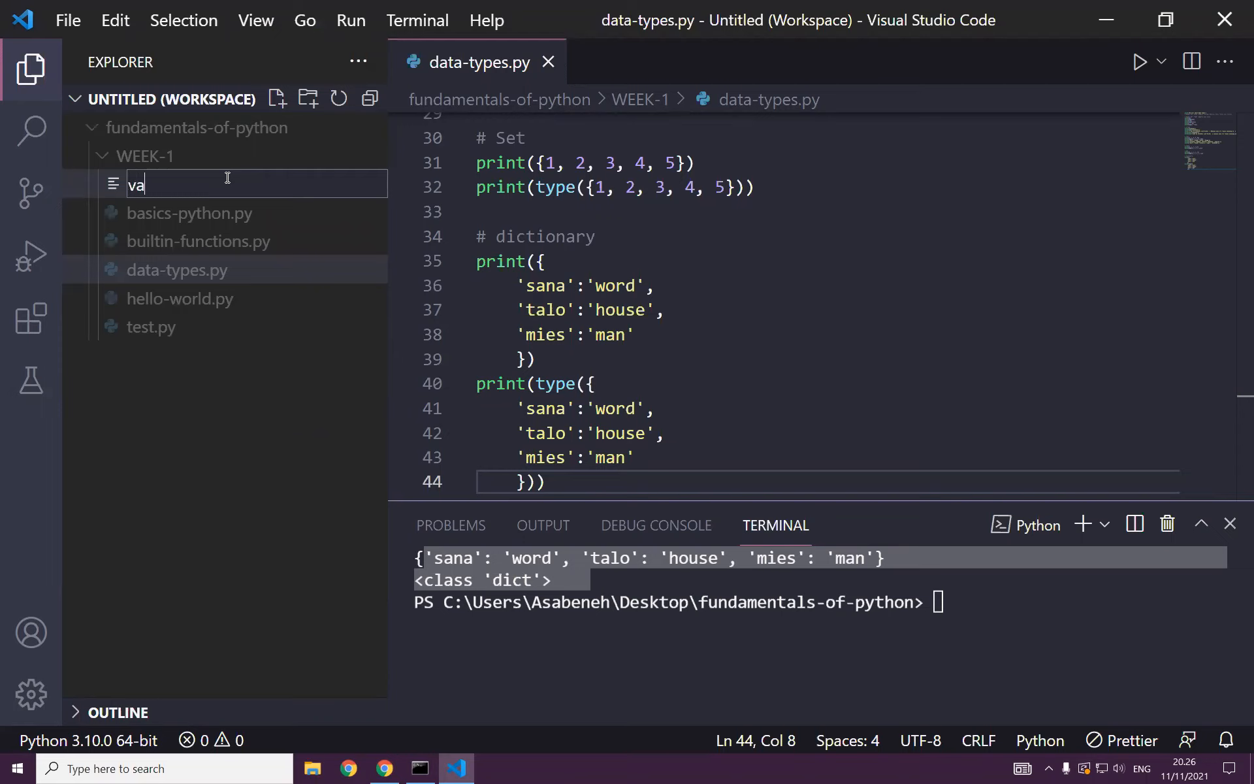
{"action": "type", "text": "riable"}
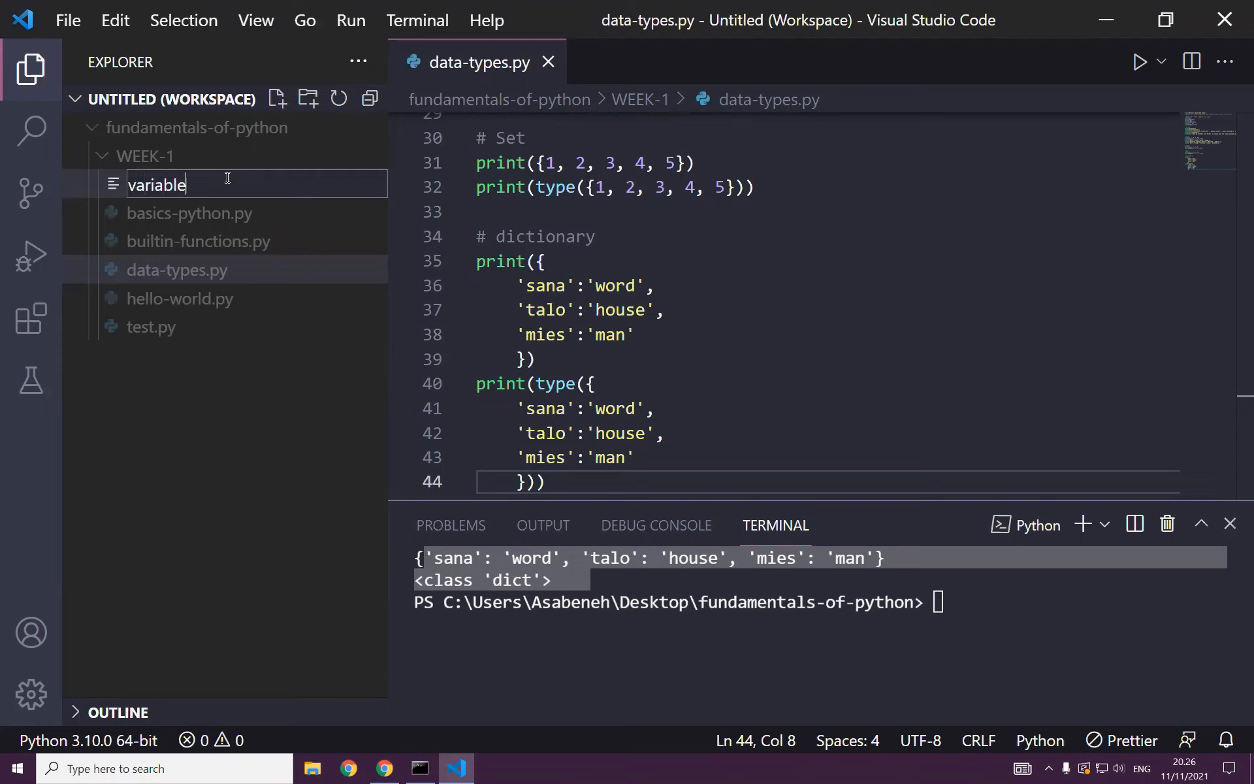
{"action": "key", "text": "Escape"}
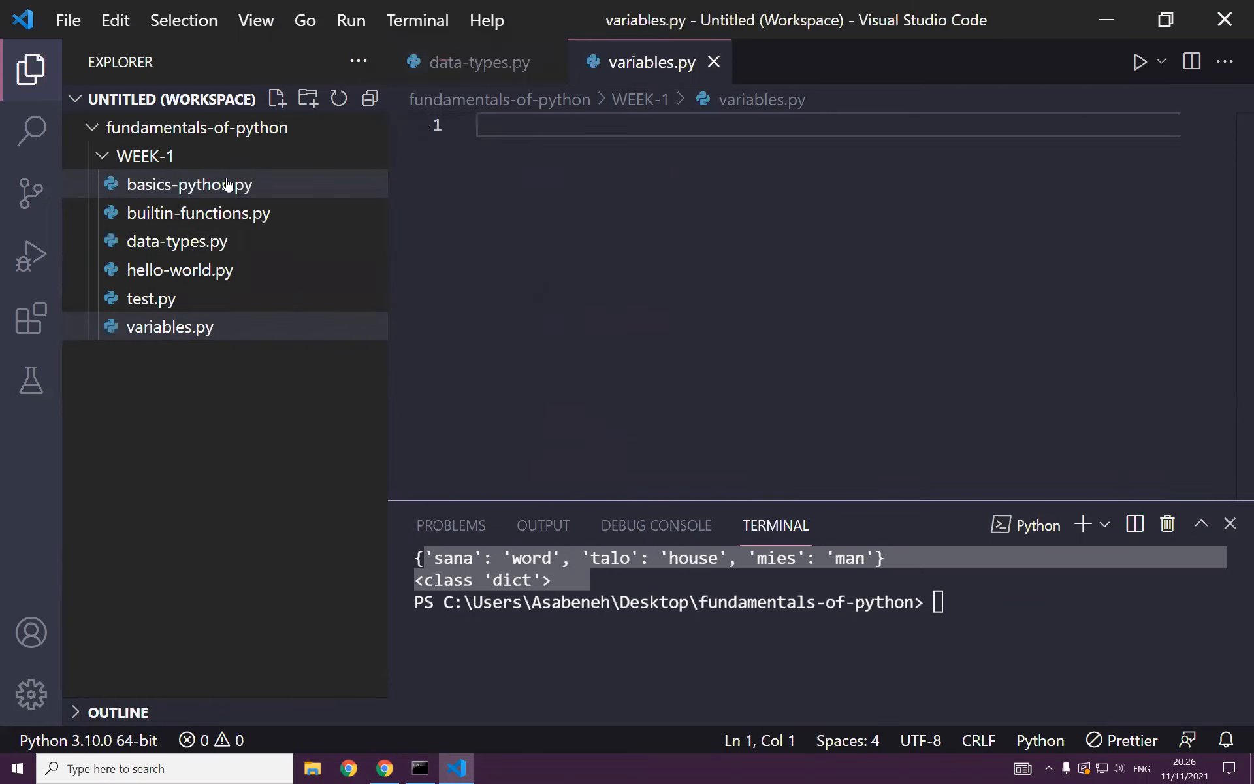
Write three comments: variables store data, are a storage location, are a container
{"action": "type", "text": "# Varia"}
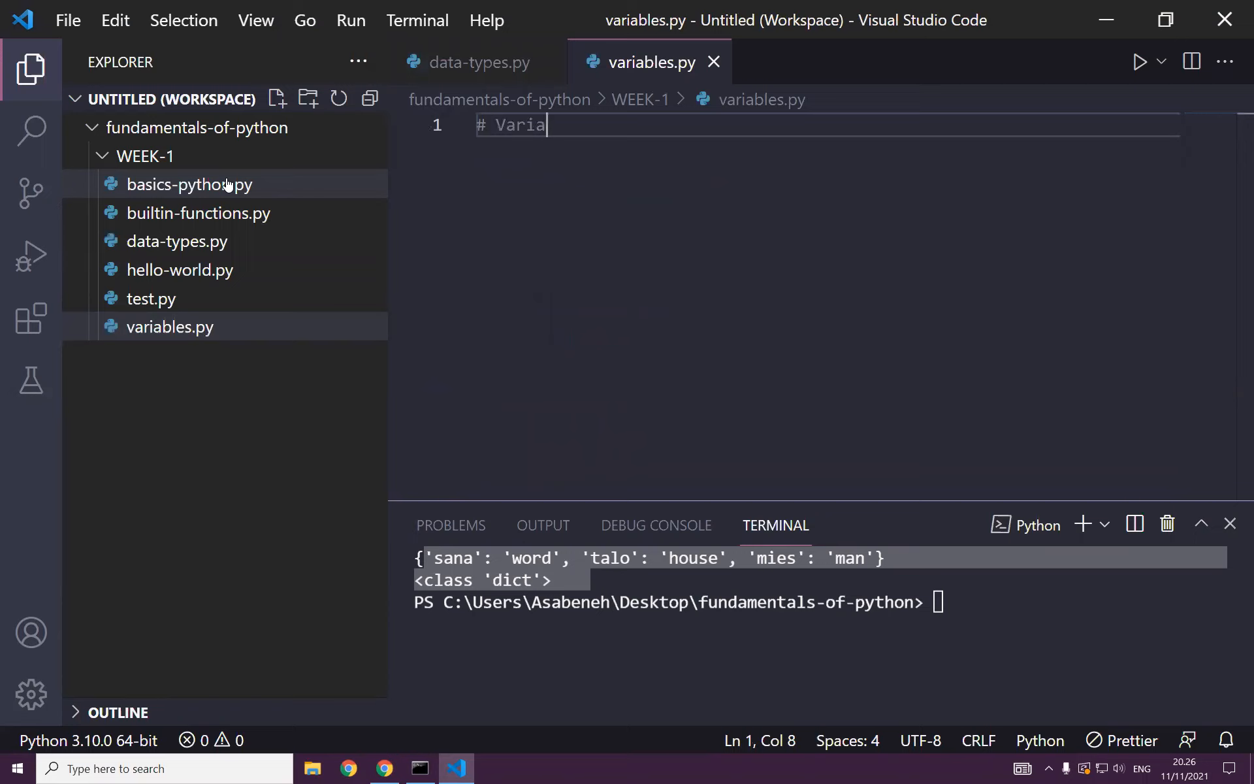
{"action": "type", "text": "b"}
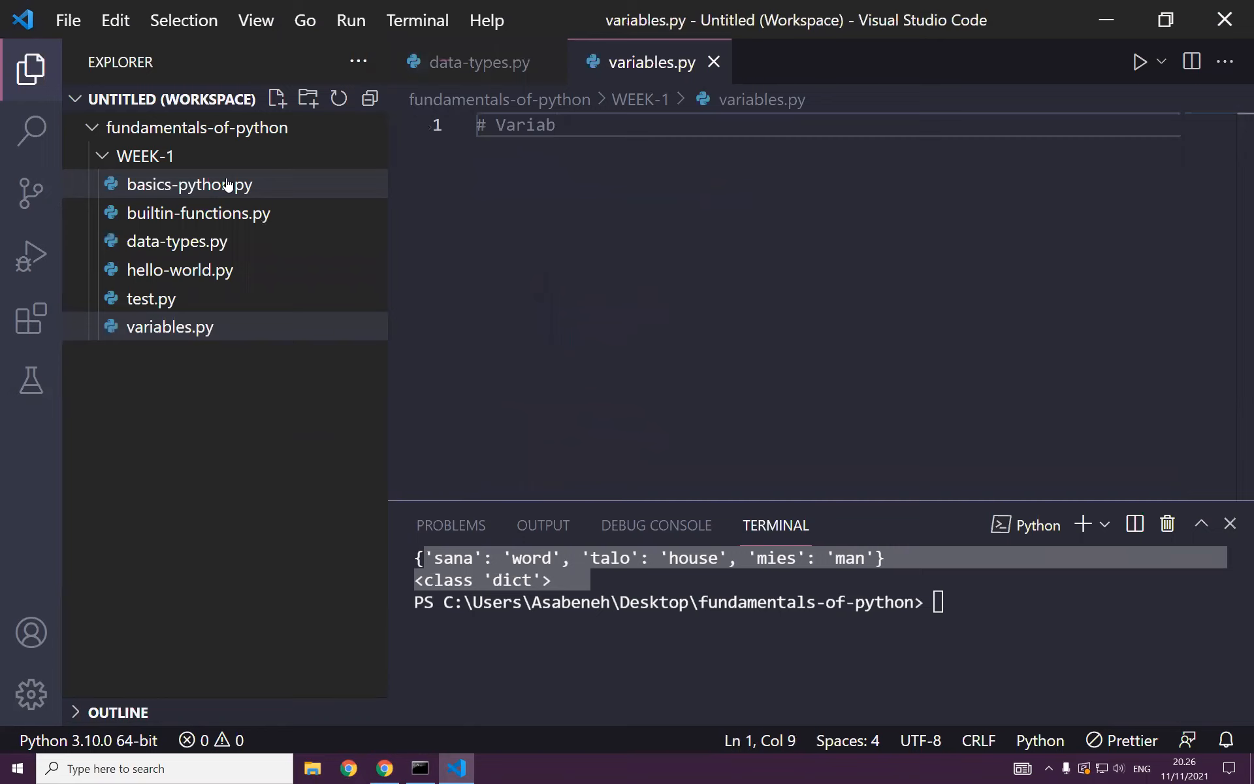
{"action": "type", "text": "les -"}
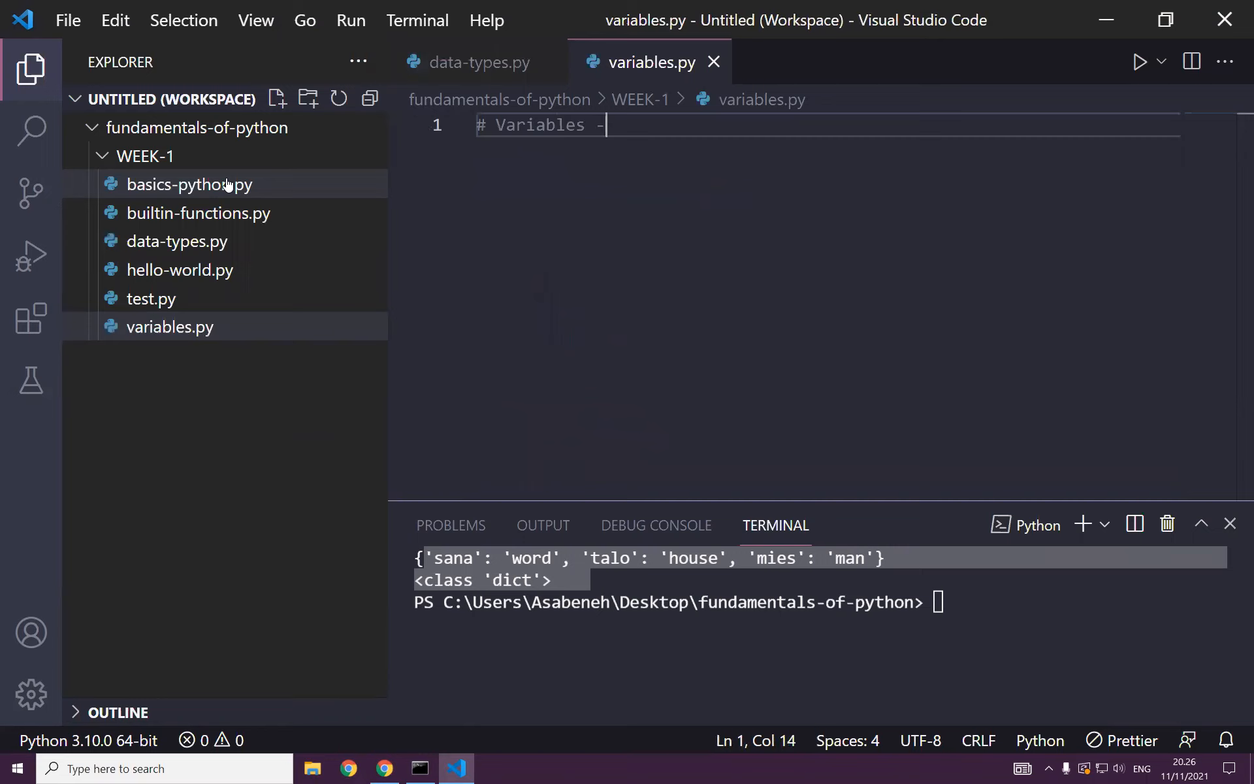
{"action": "type", "text": "> storag"}
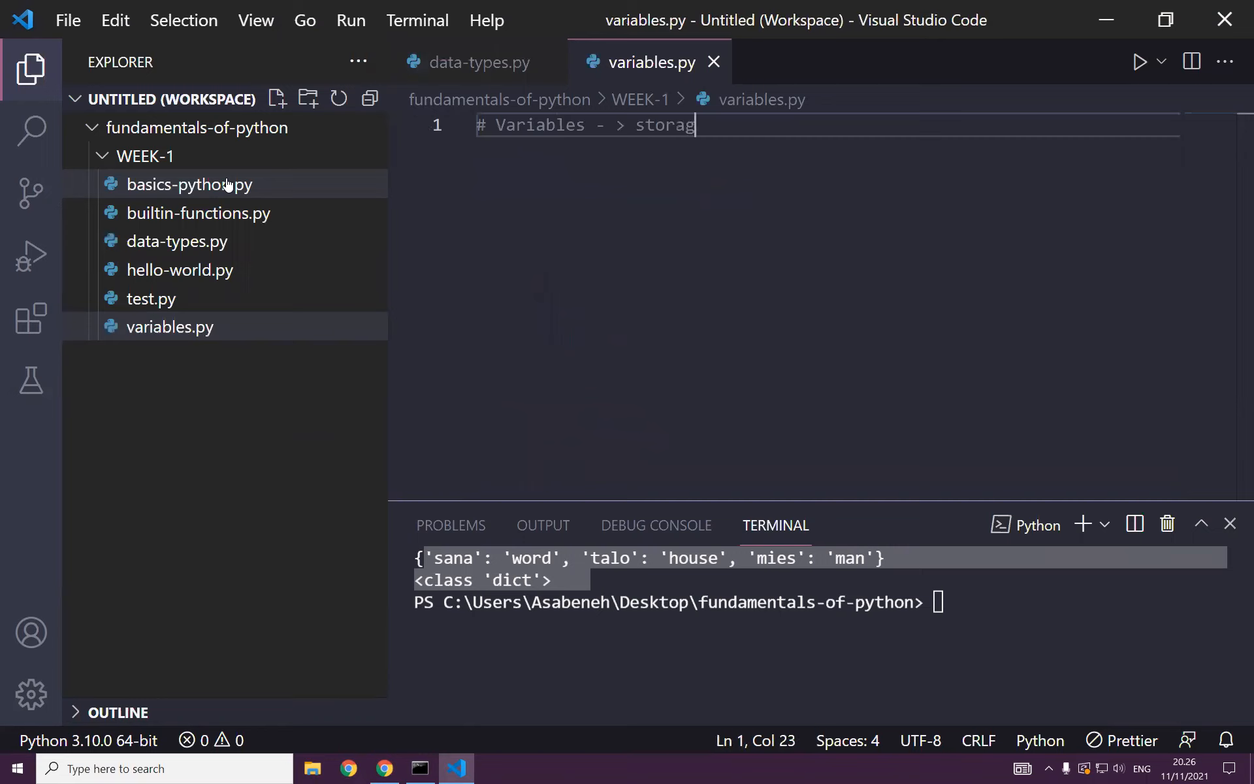
{"action": "type", "text": "ge or aplace where"}
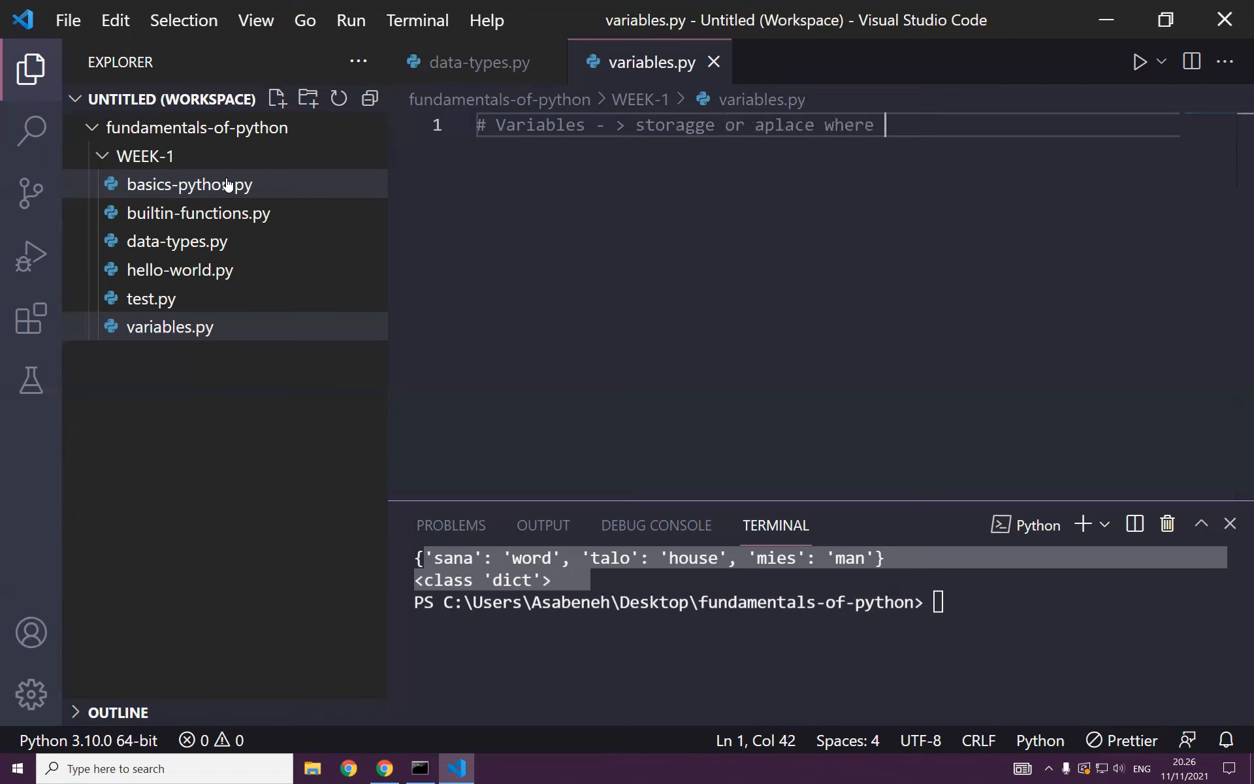
{"action": "type", "text": "we store data"}
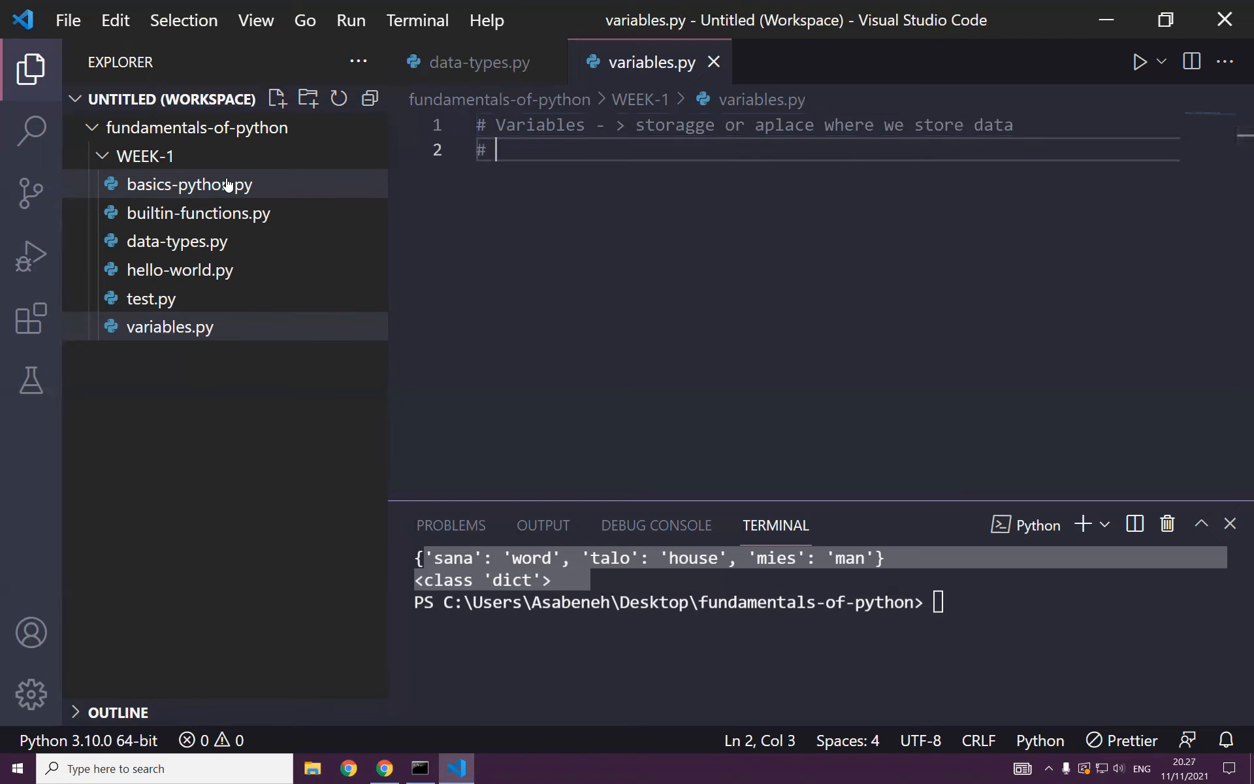
{"action": "type", "text": "It is ameo"}
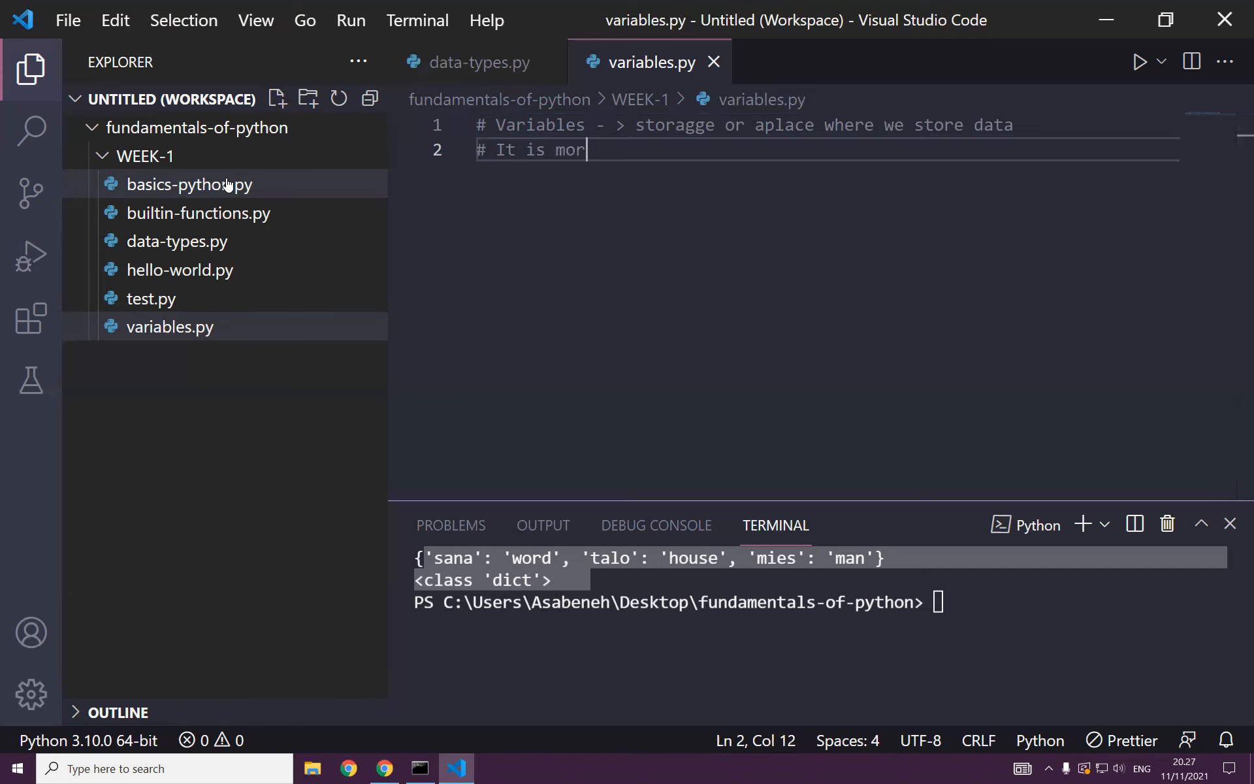
{"action": "type", "text": "e location to"}
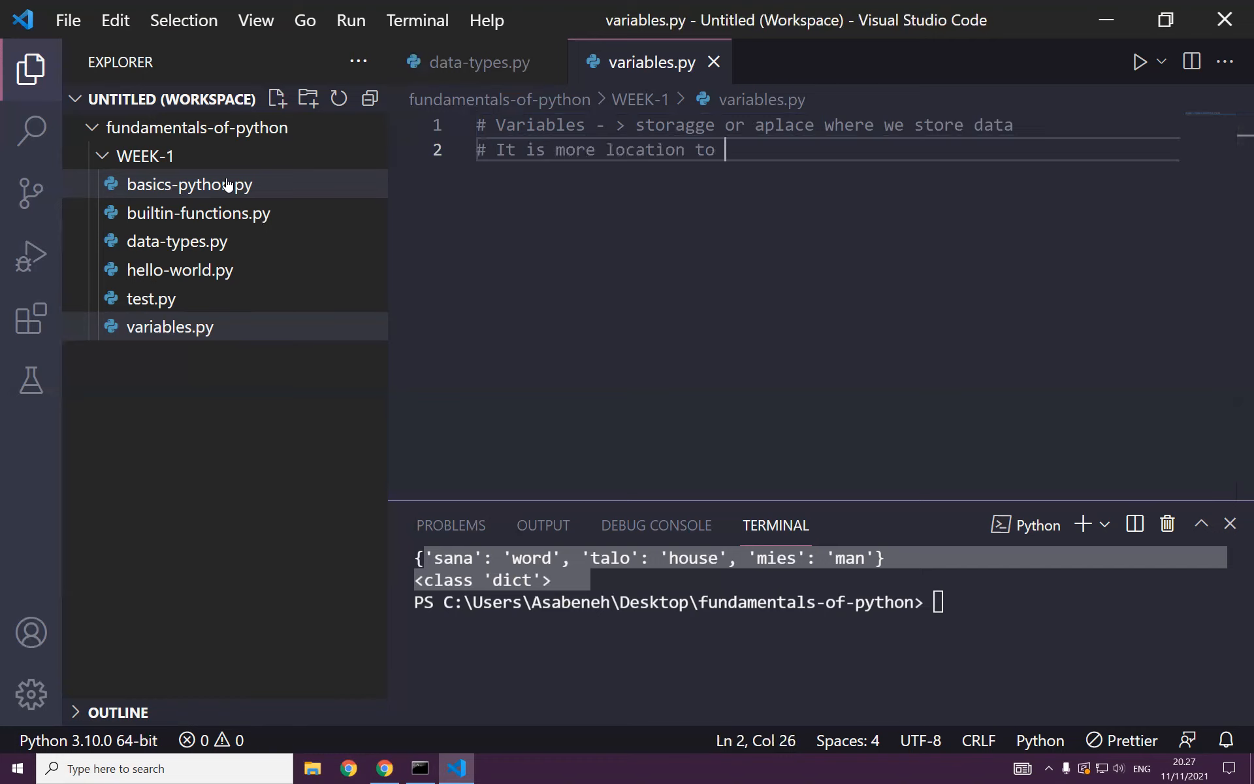
{"action": "type", "text": "store da"}
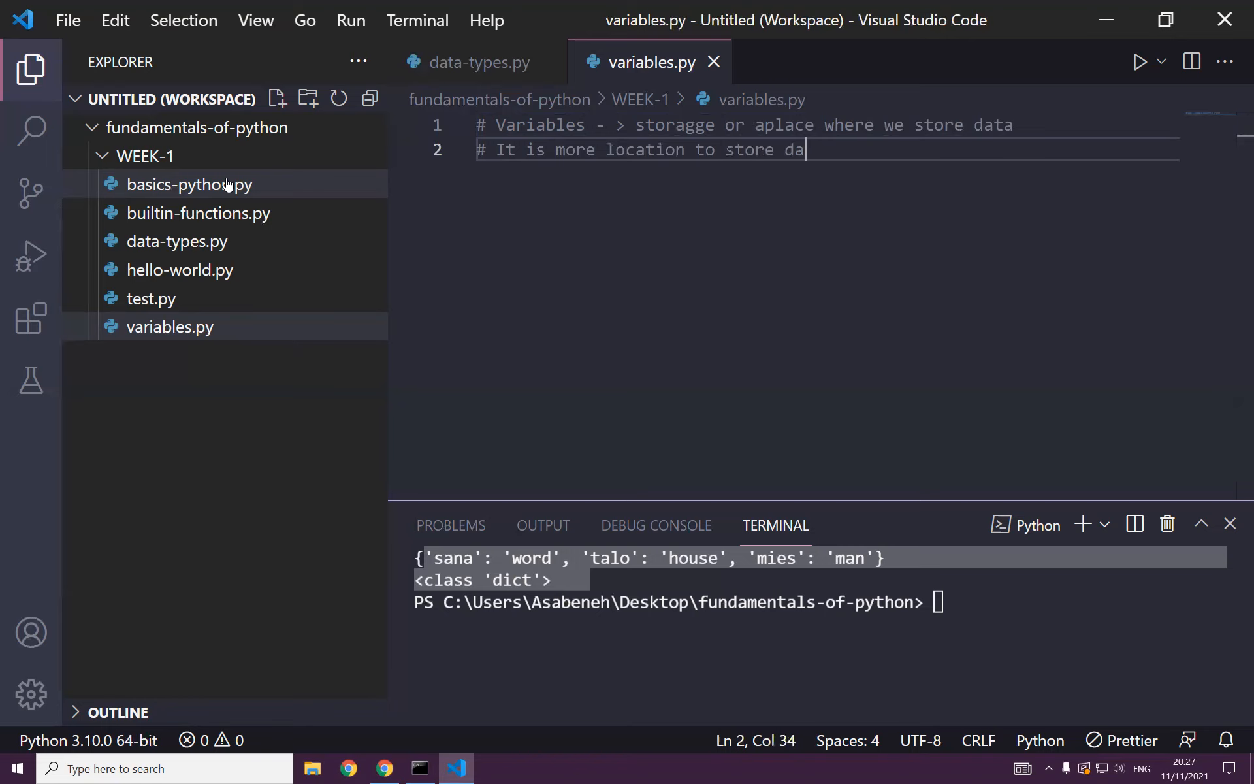
{"action": "type", "text": "a"}
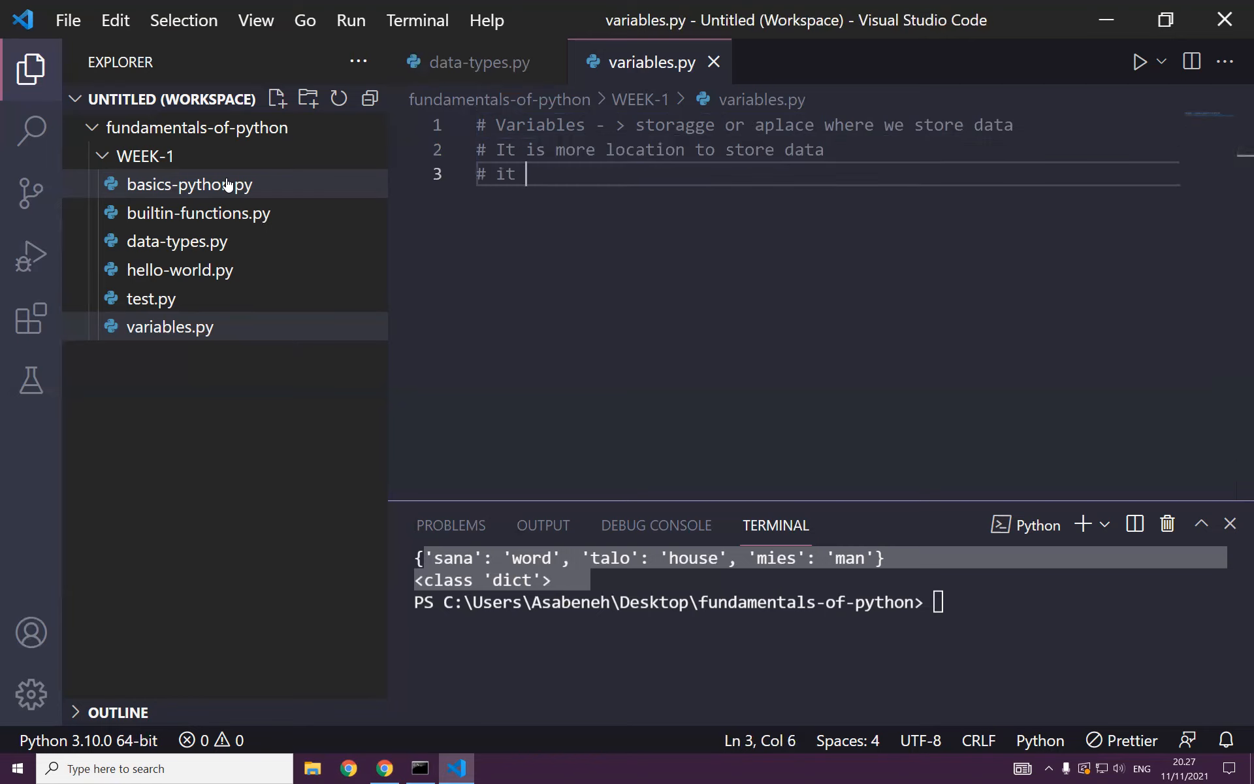
{"action": "type", "text": "is container"}
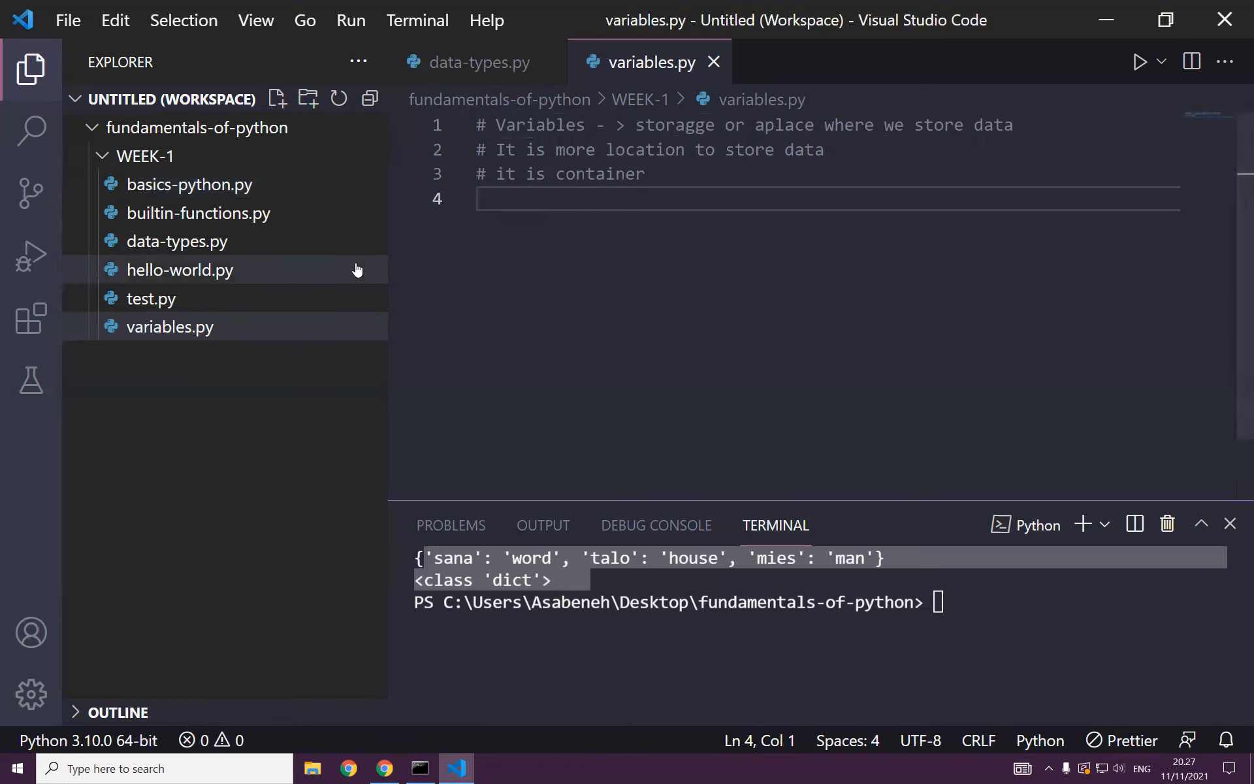
{"action": "left_click", "coordinate": [644, 174]}
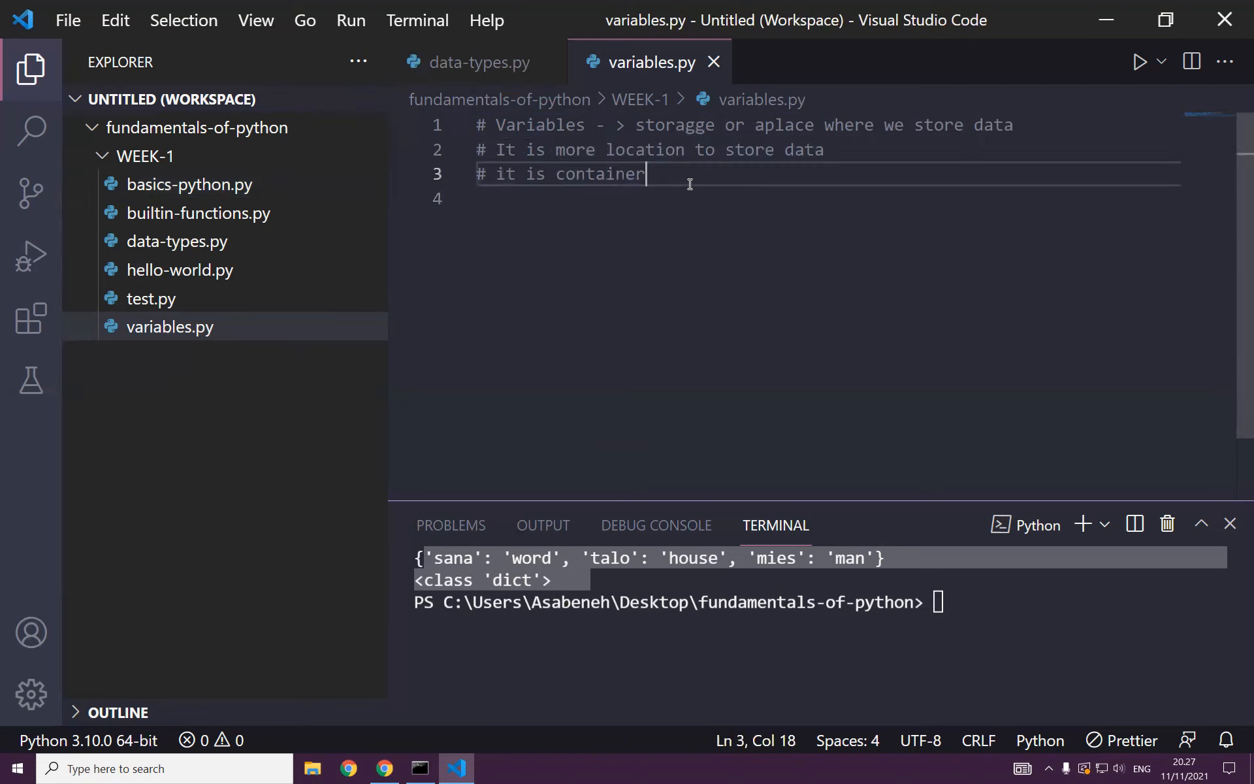
Add a = 5 on line 5 below the comments and save variables.py
{"action": "key", "text": "enter"}
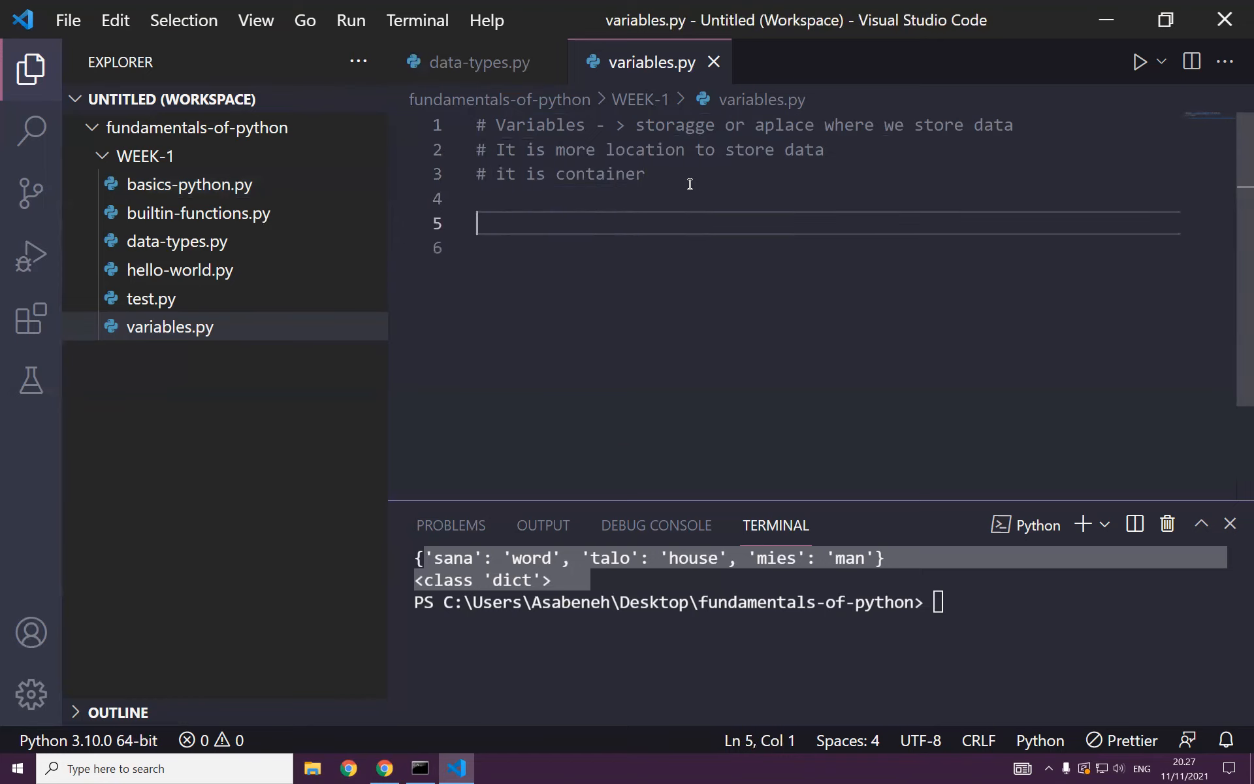
{"action": "type", "text": "a"}
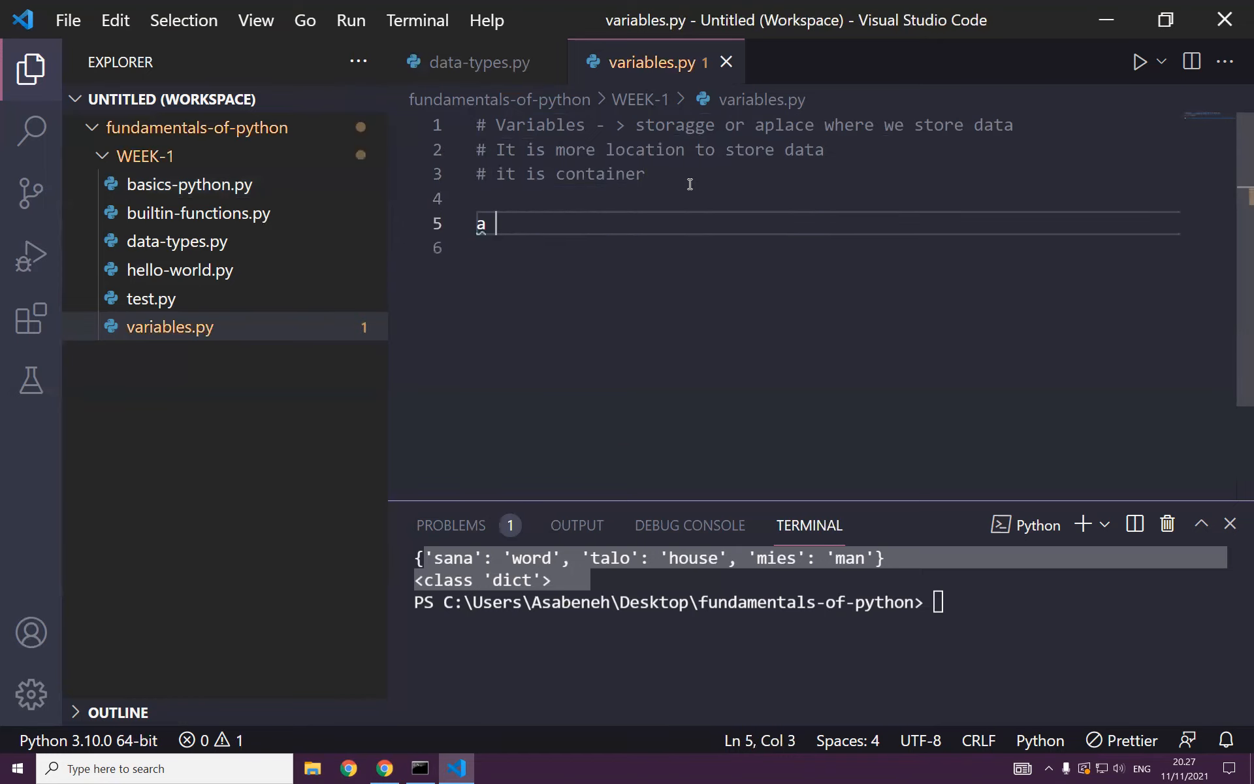
{"action": "type", "text": "= 5"}
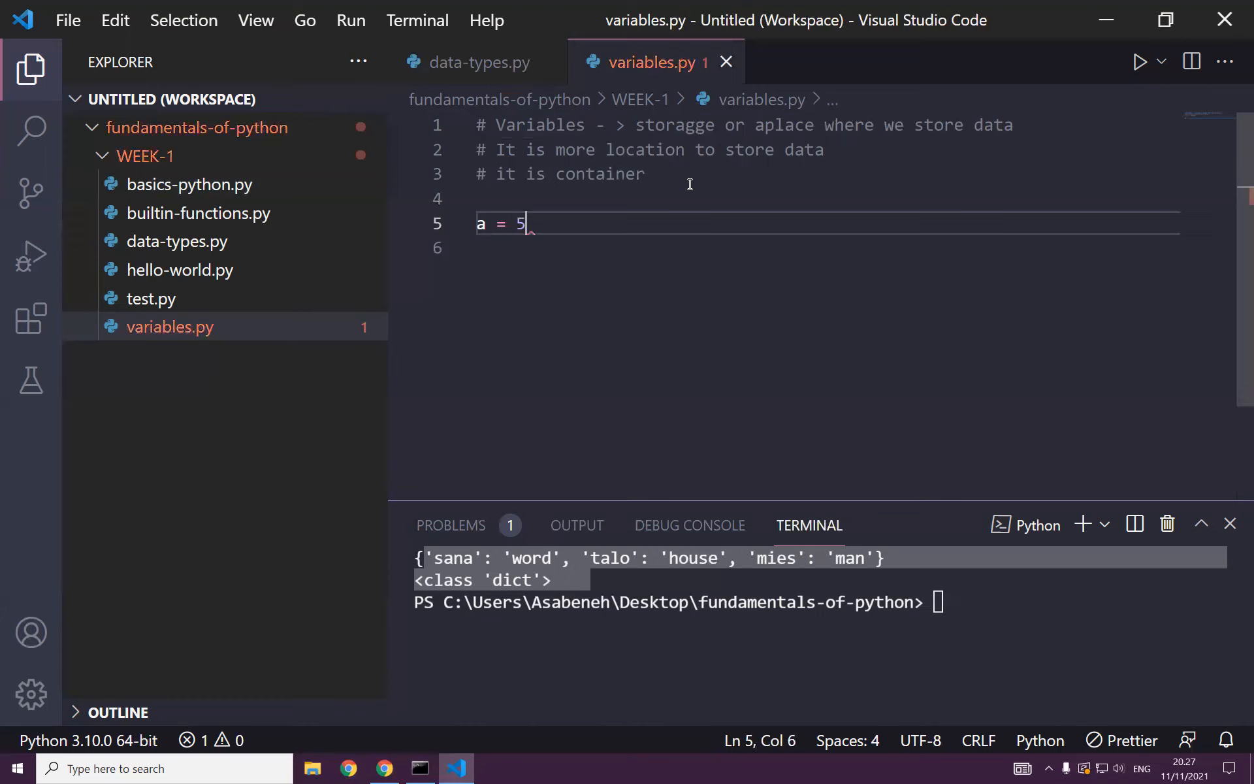
{"action": "key", "text": "ctrl+s"}
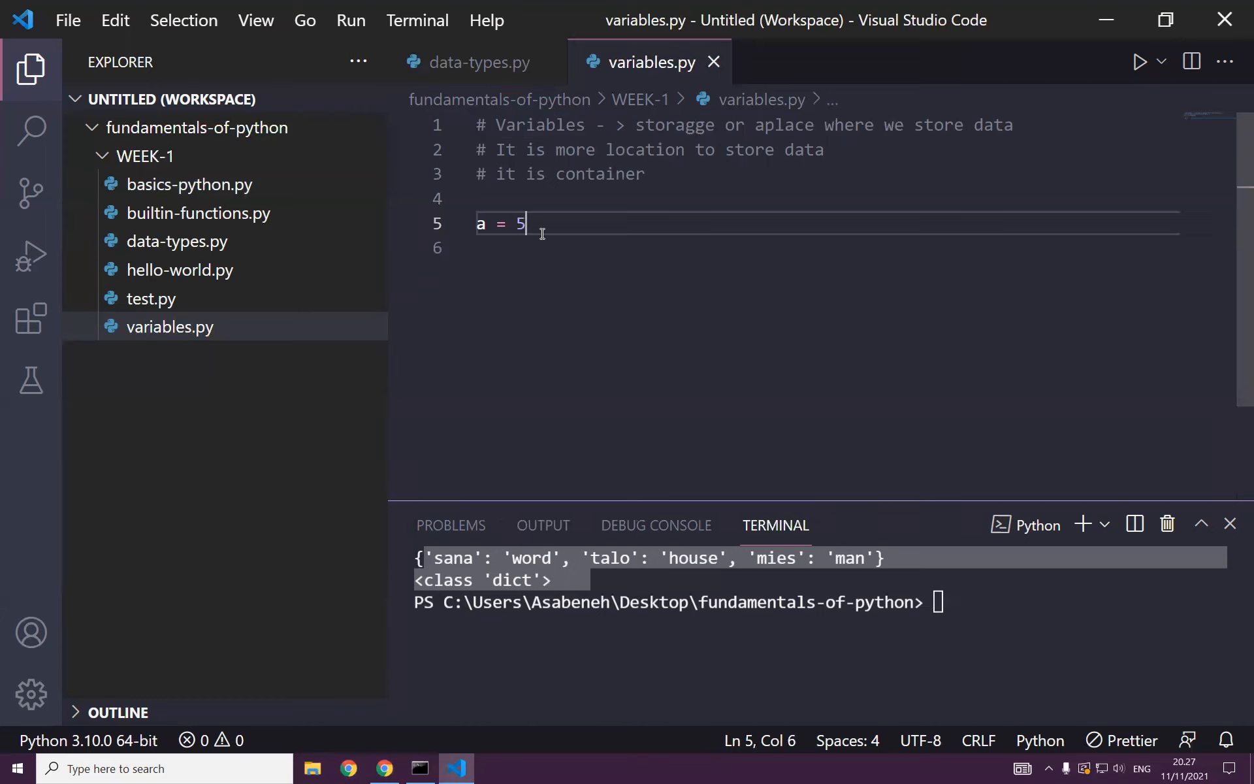
{"action": "mouse_move", "coordinate": [571, 239]}
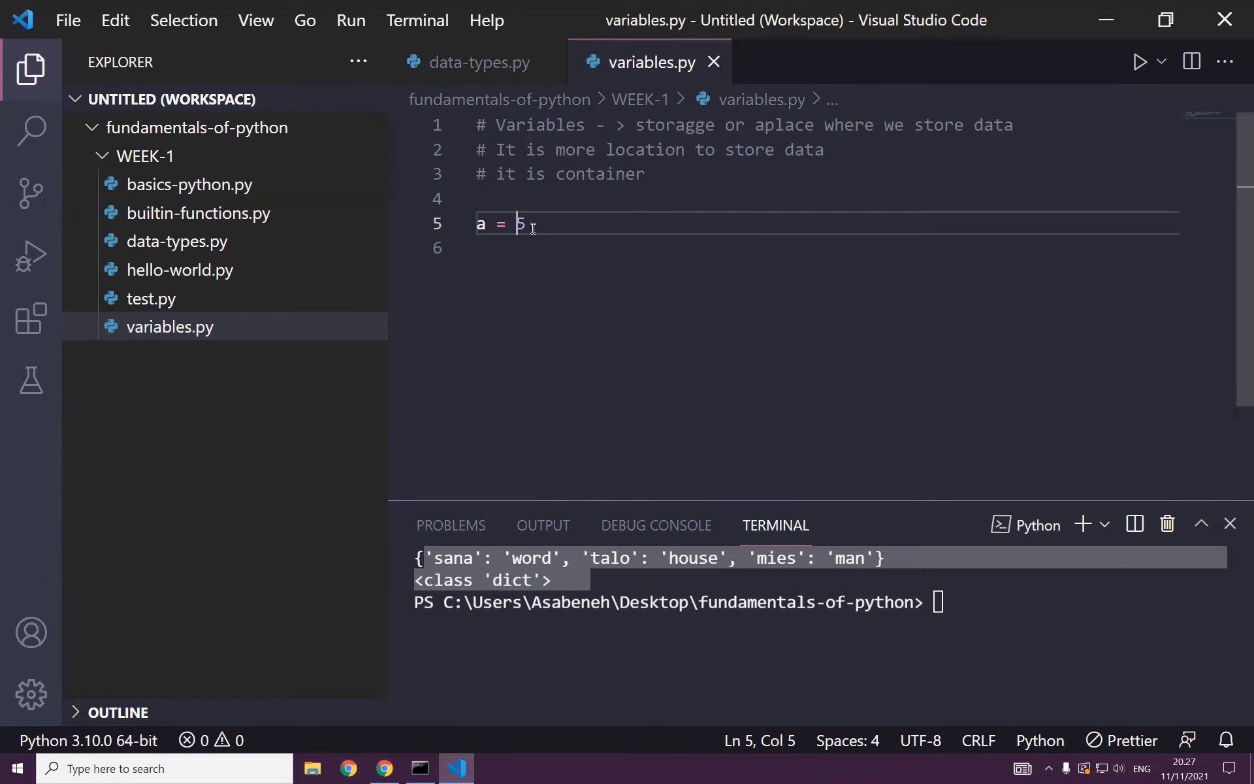
{"action": "mouse_move", "coordinate": [552, 218]}
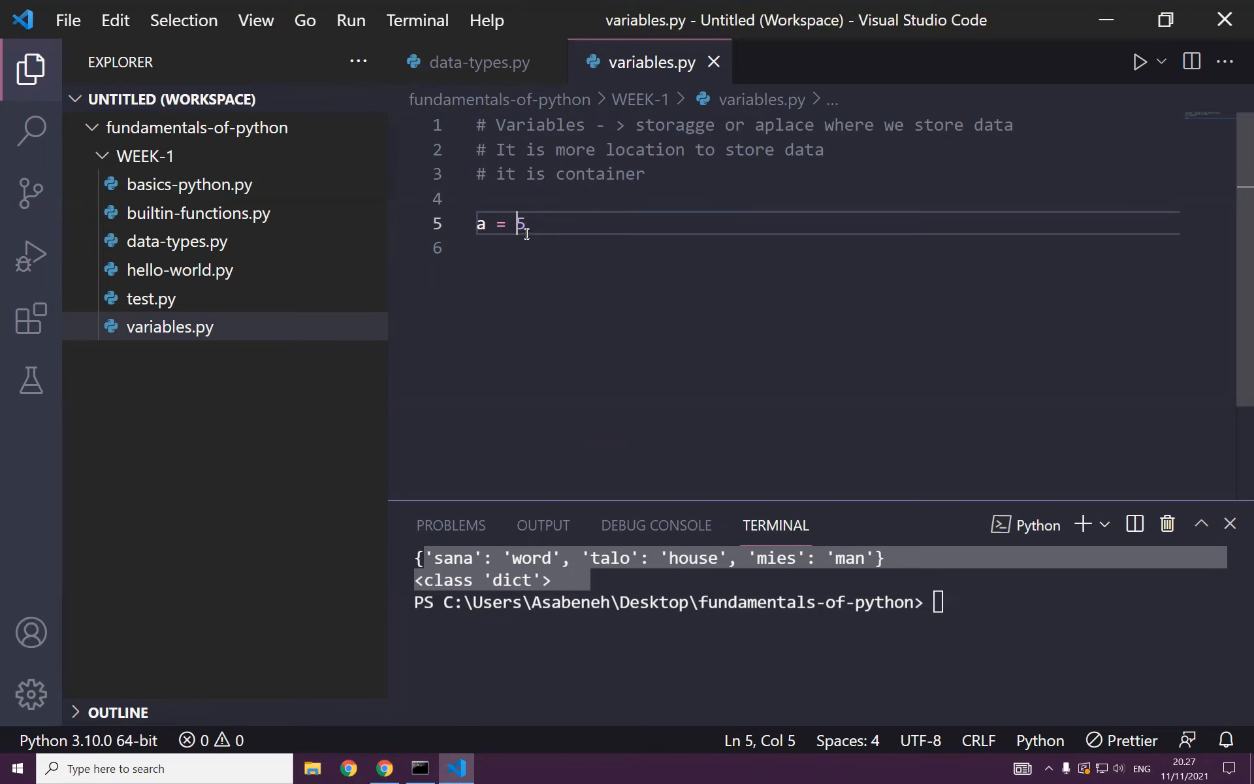
{"action": "mouse_move", "coordinate": [556, 225]}
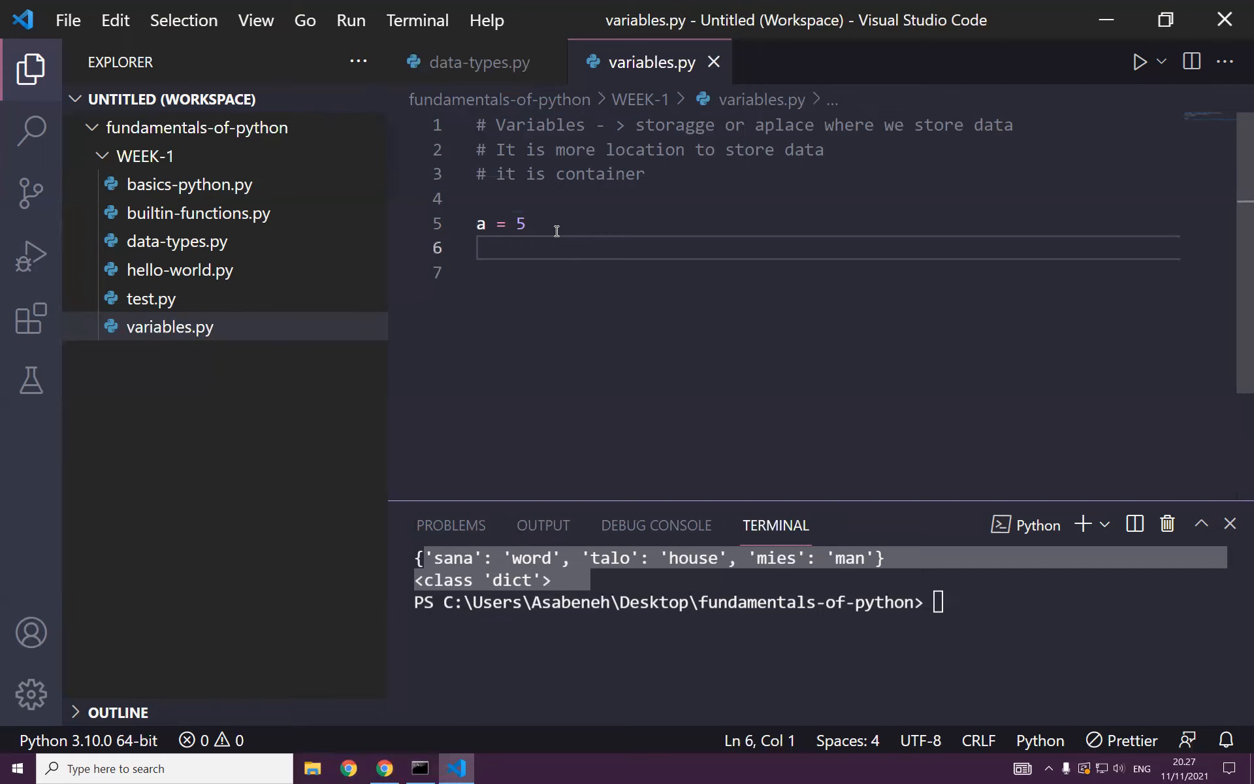
{"action": "mouse_move", "coordinate": [417, 266]}
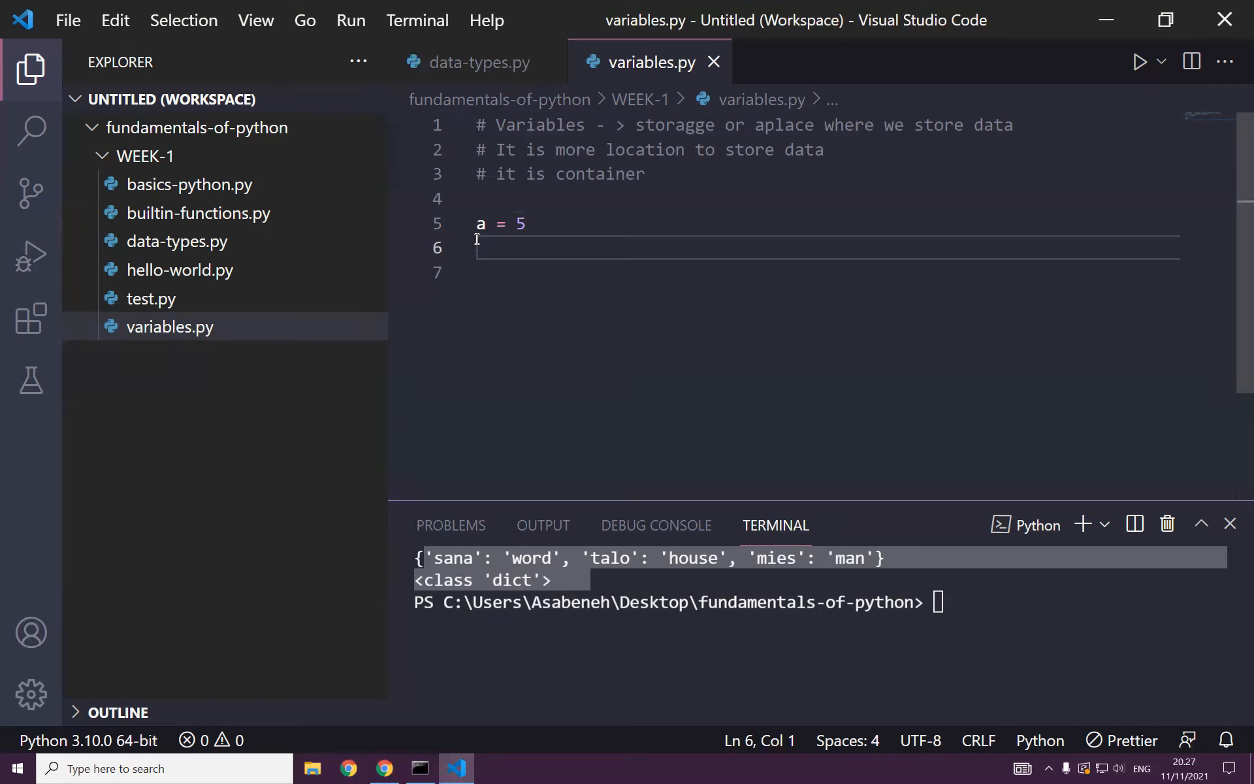
{"action": "mouse_move", "coordinate": [541, 224]}
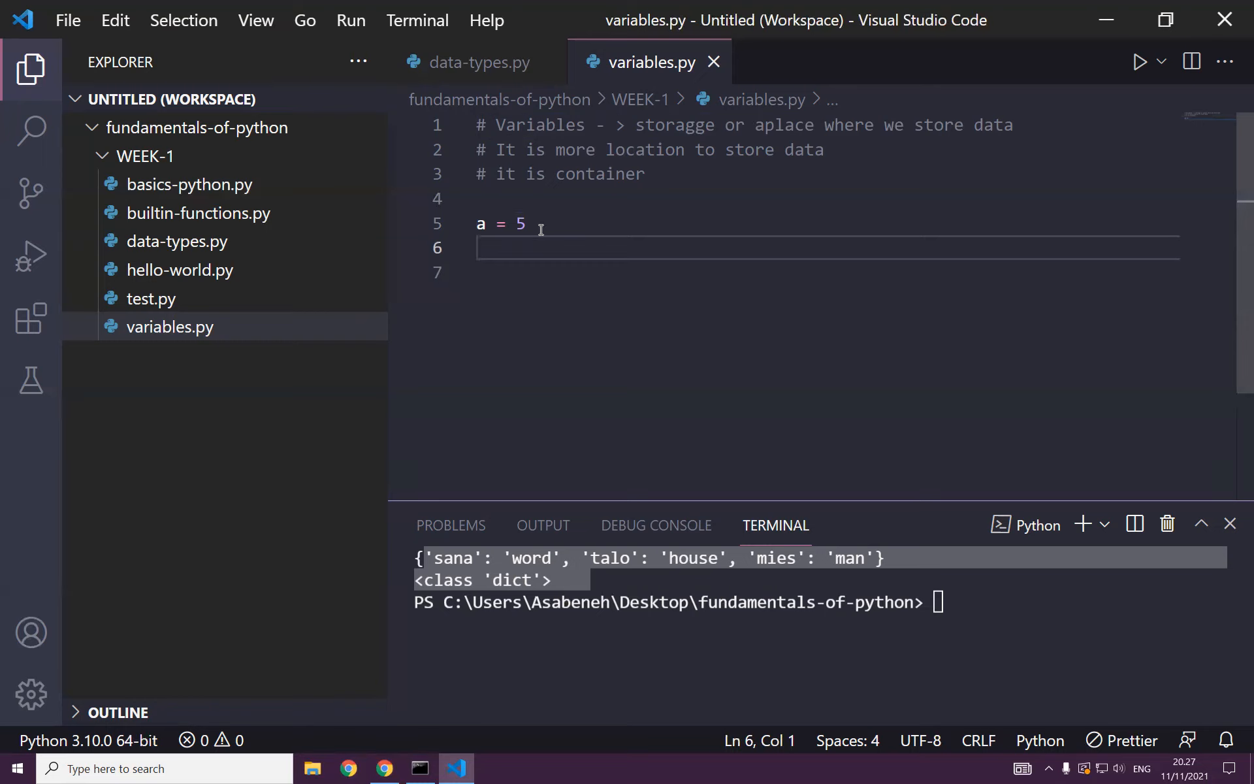
{"action": "left_click", "coordinate": [488, 224]}
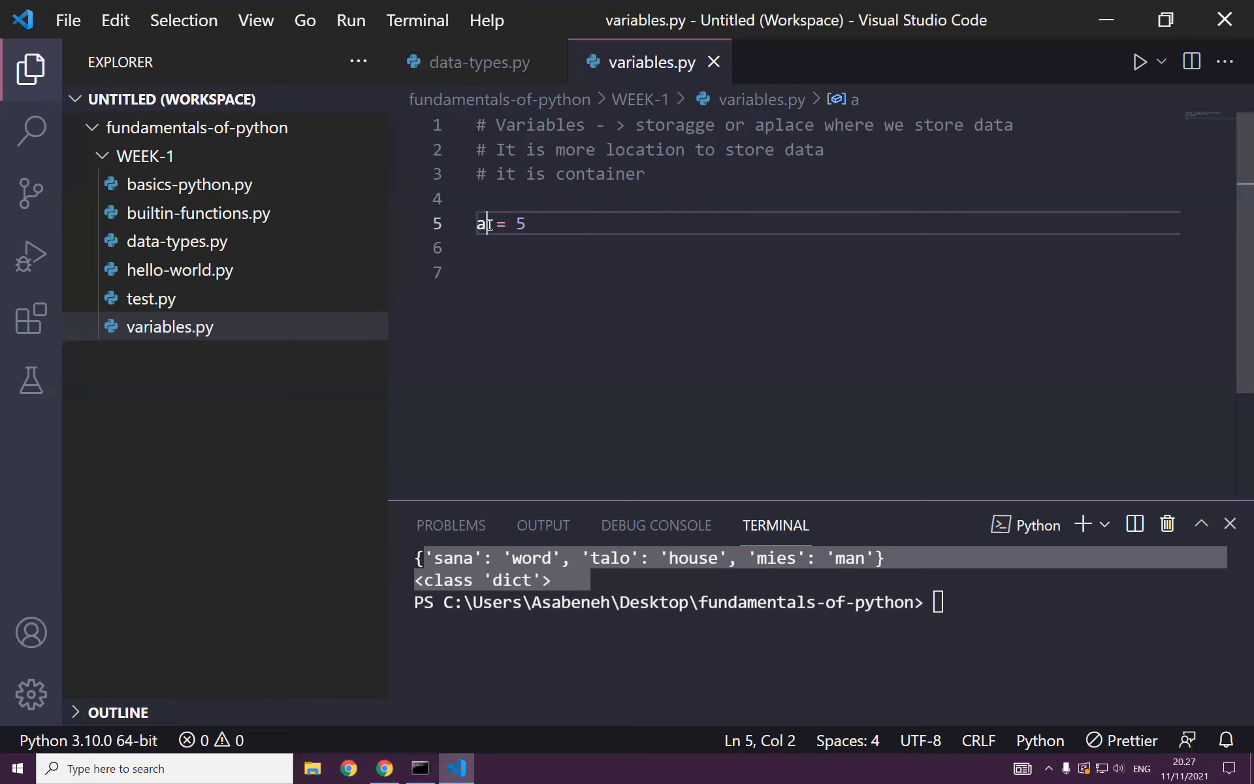
Add a print statement and run variables.py to print a's value
{"action": "type", "text": "p"}
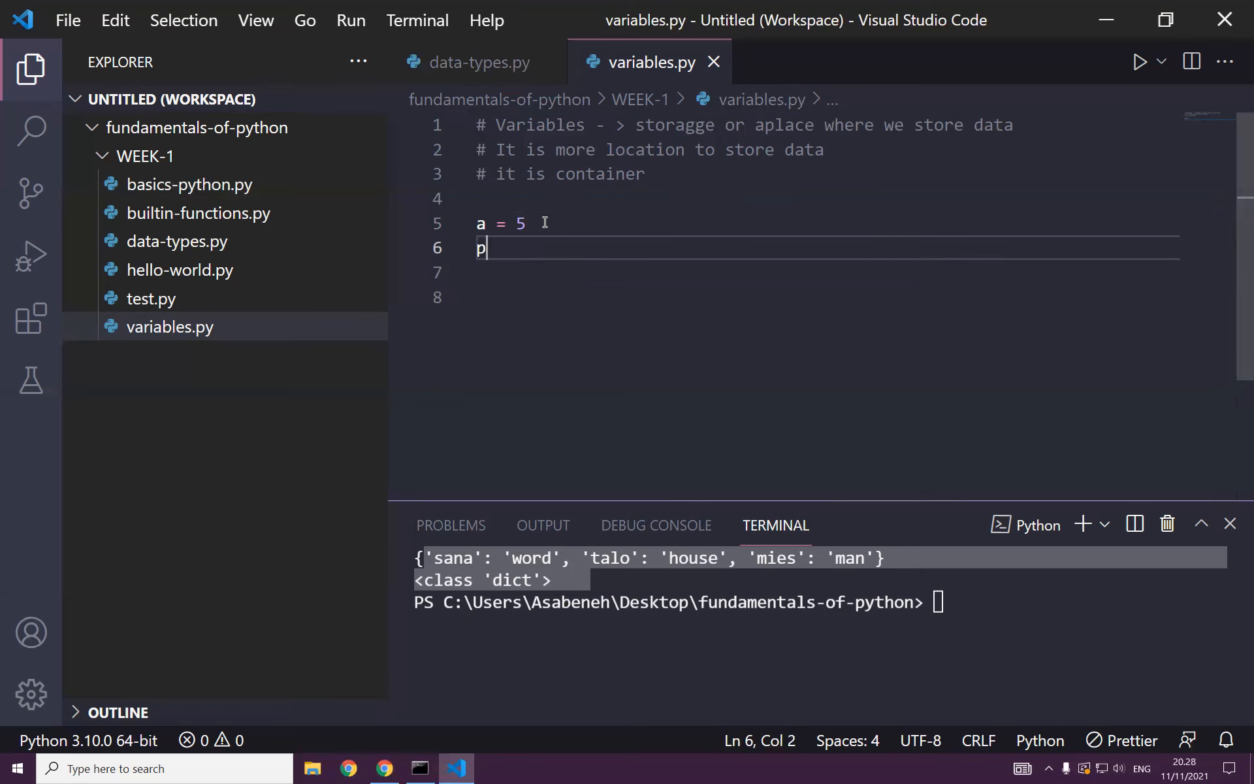
{"action": "type", "text": "rint(5"}
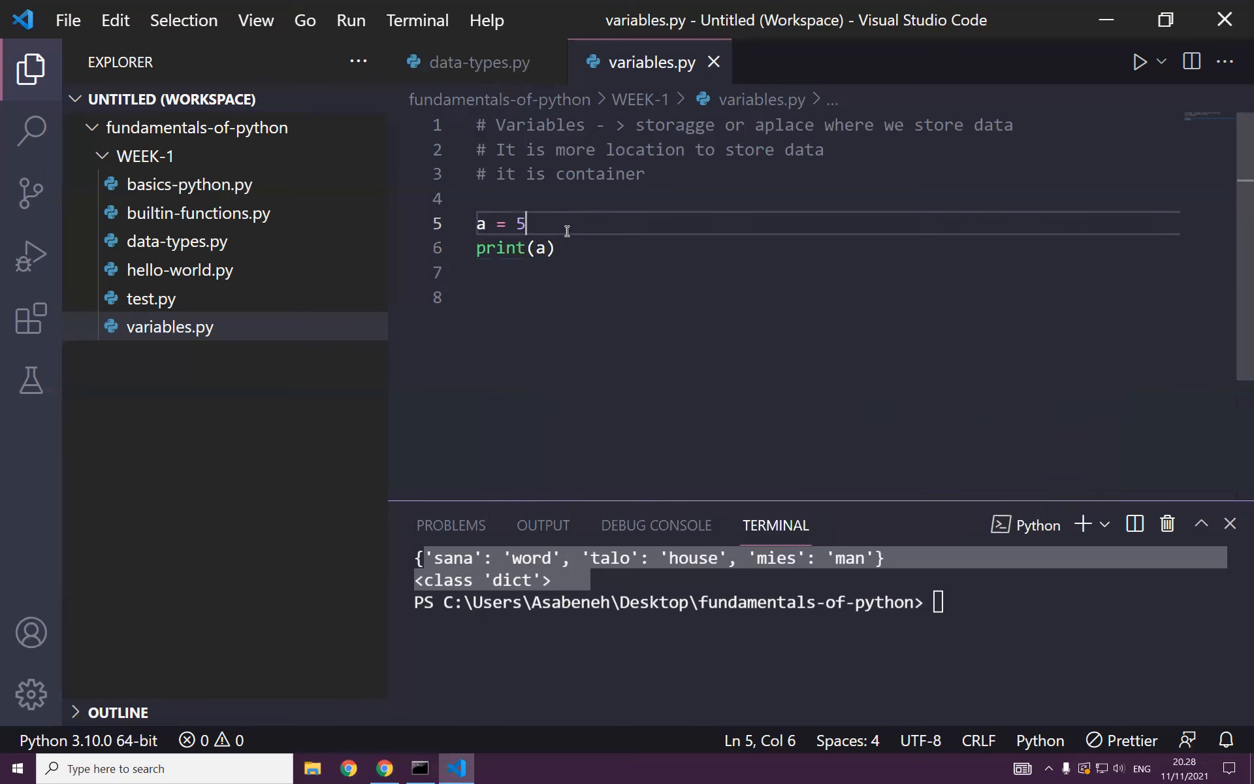
{"action": "left_click", "coordinate": [1139, 62]}
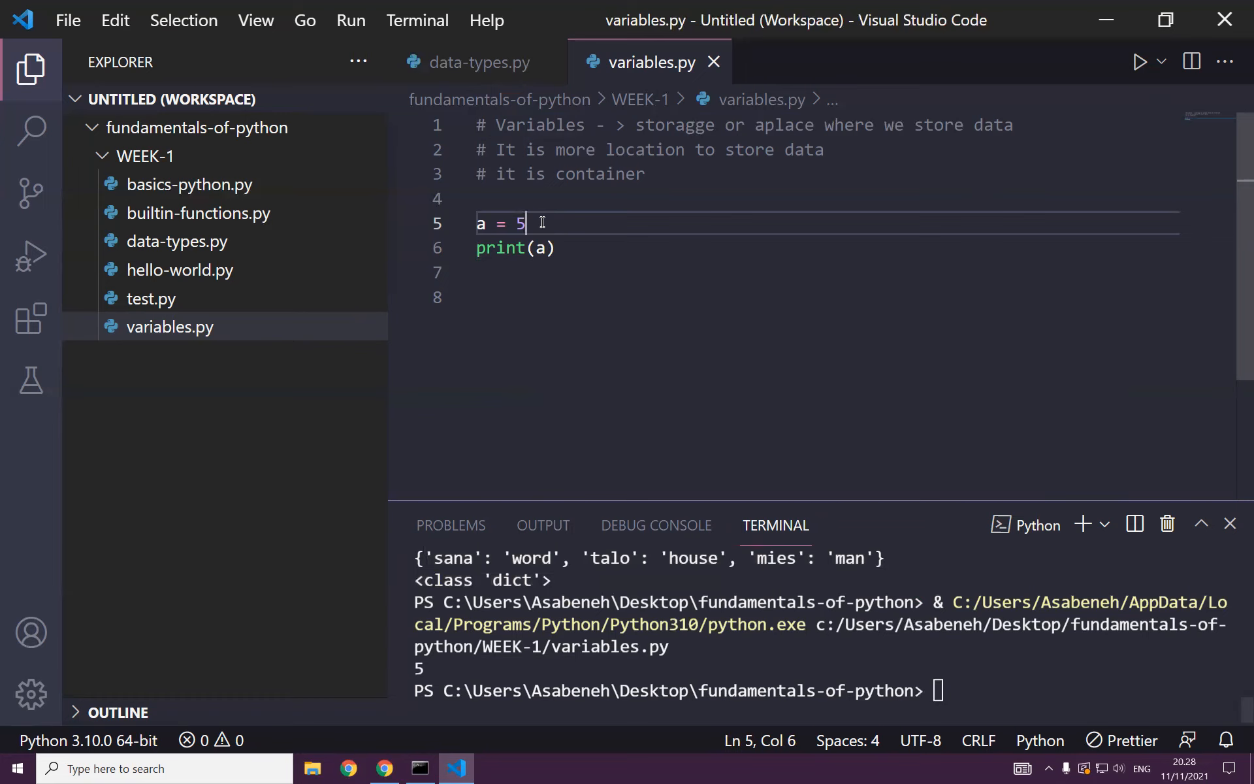
Define variable b and add print(b) below it
{"action": "type", "text": "b = 3"}
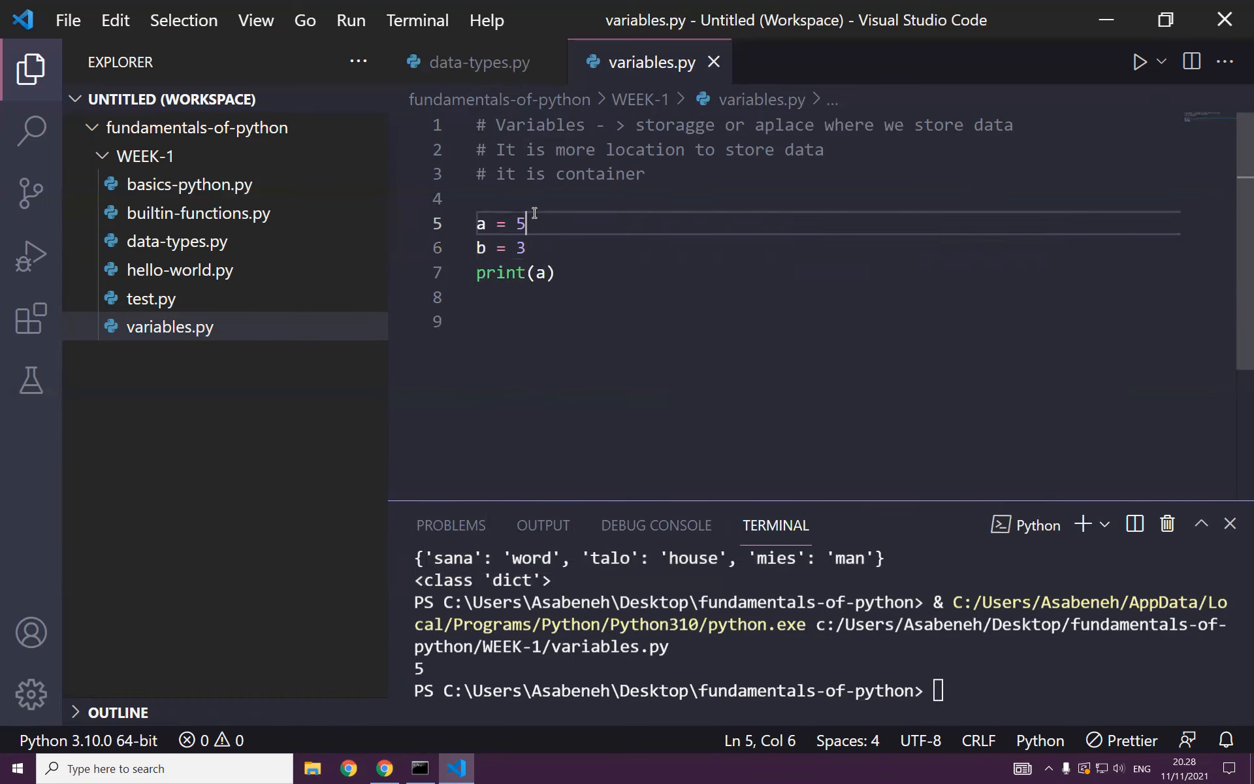
{"action": "type", "text": "4"}
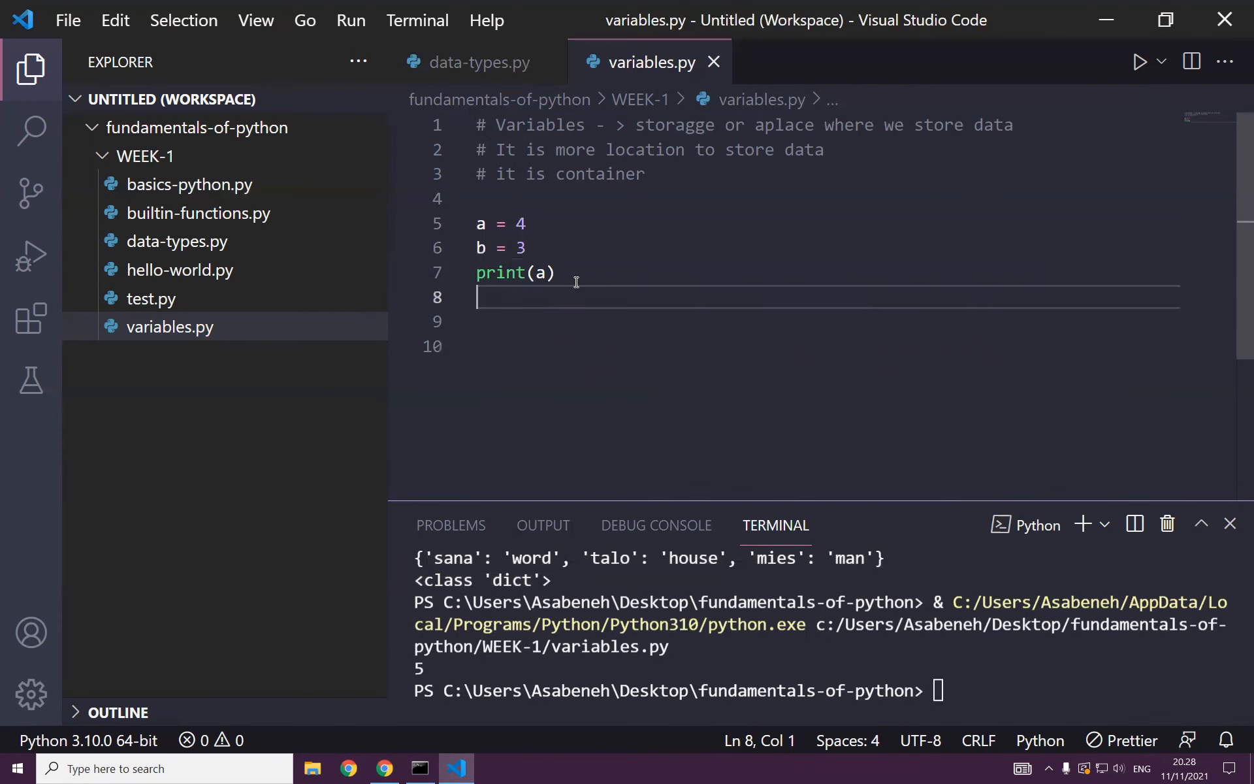
{"action": "type", "text": "print(b"}
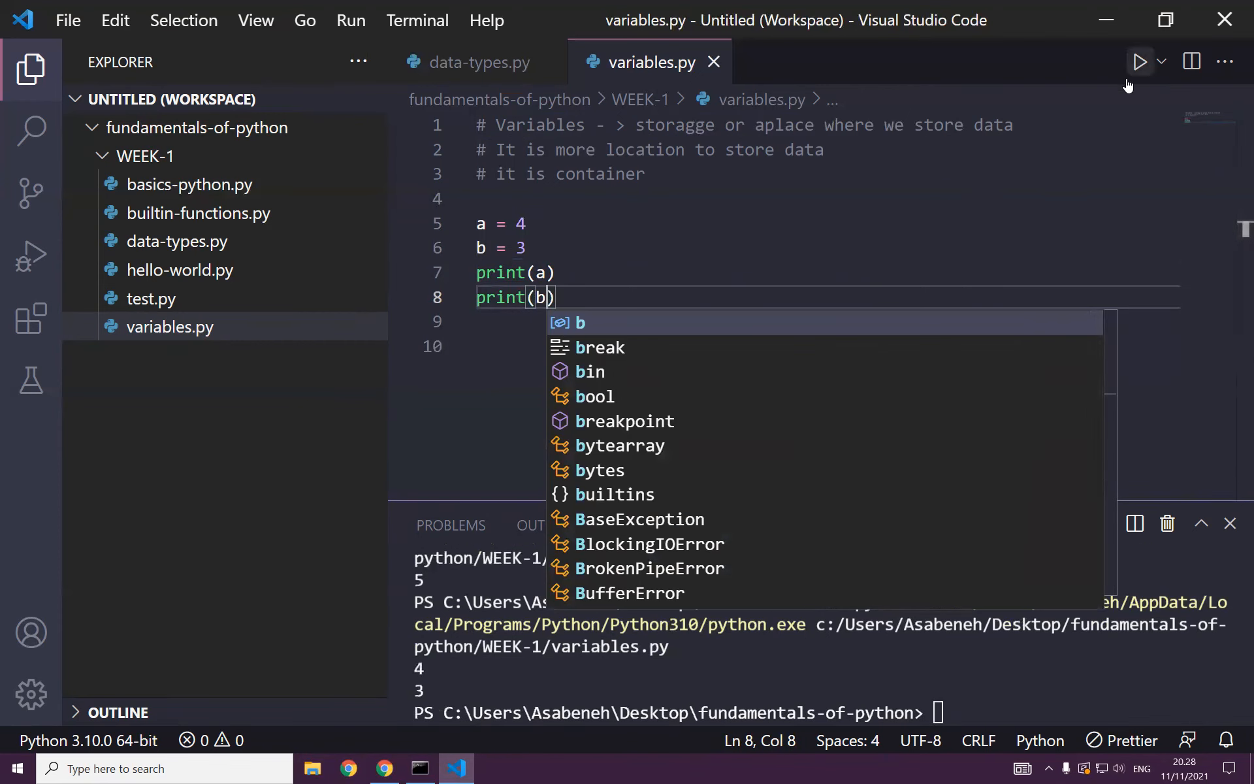
{"action": "key", "text": "Escape"}
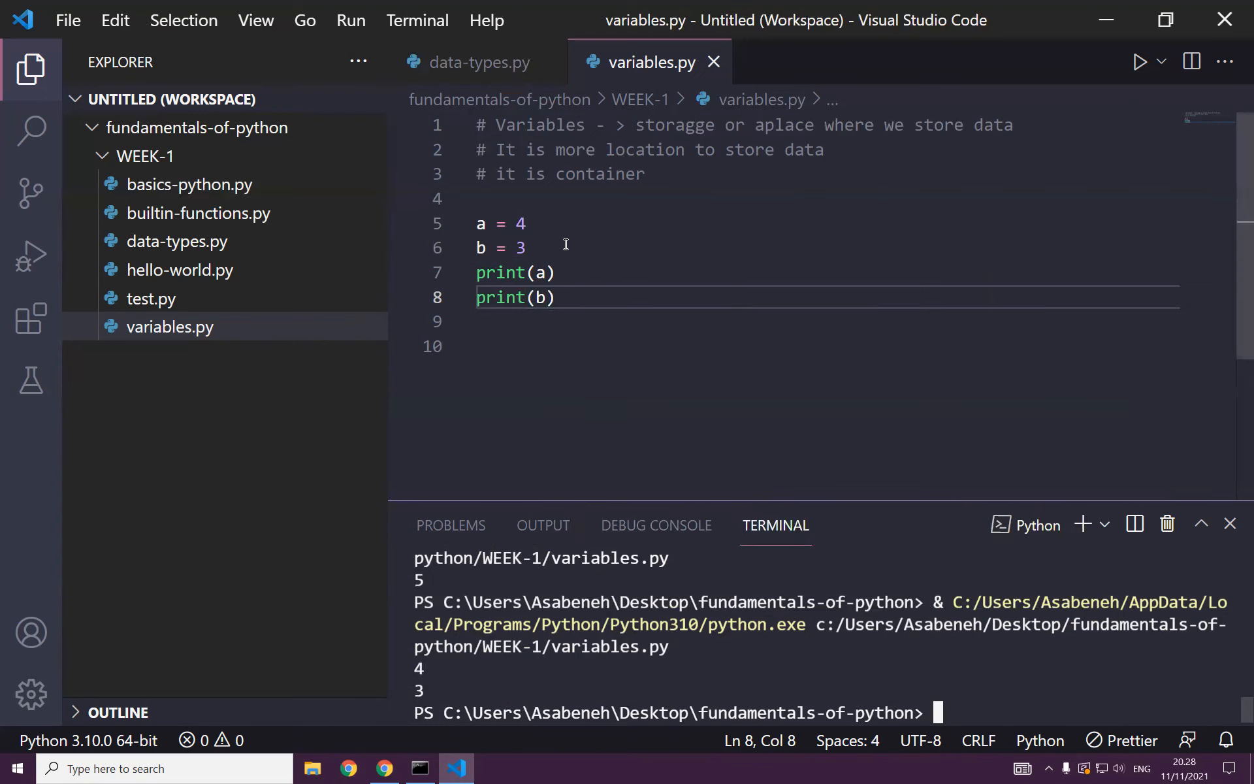
Add c = a + b with print(c) and run, outputting 4, 3 and 7
{"action": "type", "text": "c"}
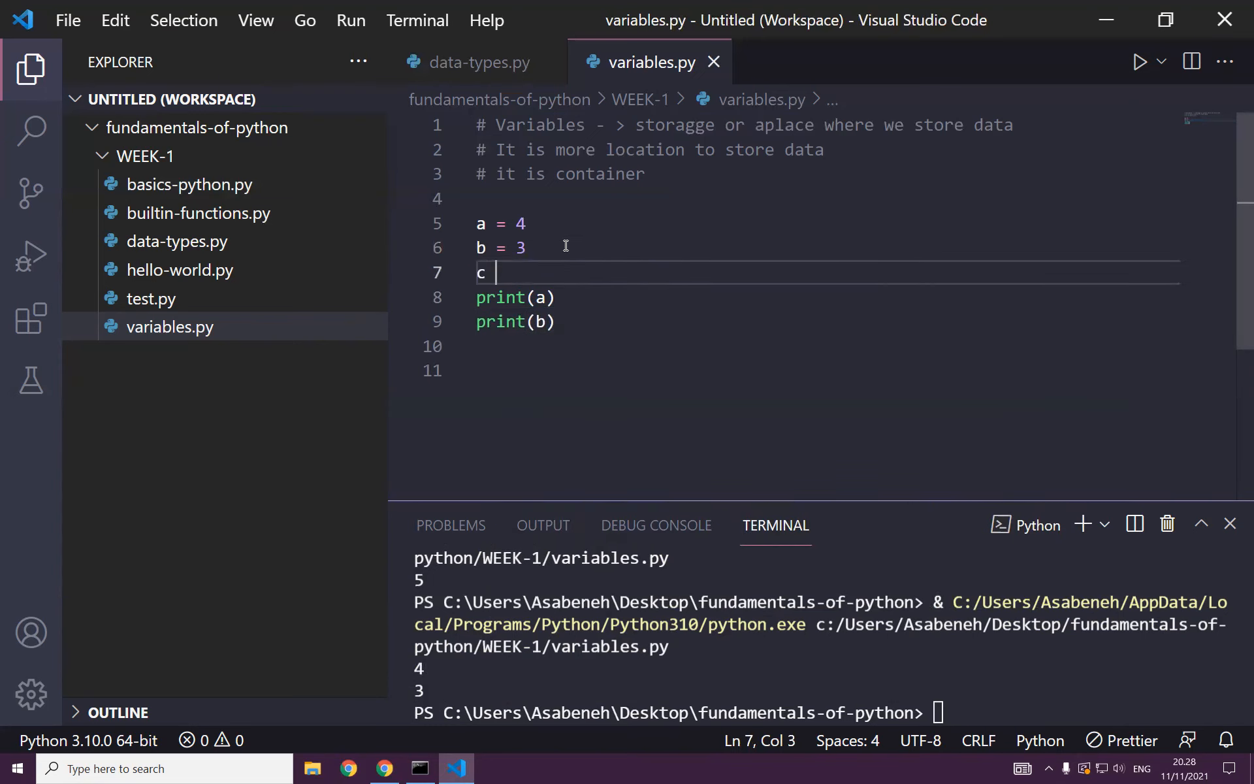
{"action": "type", "text": "= a +"}
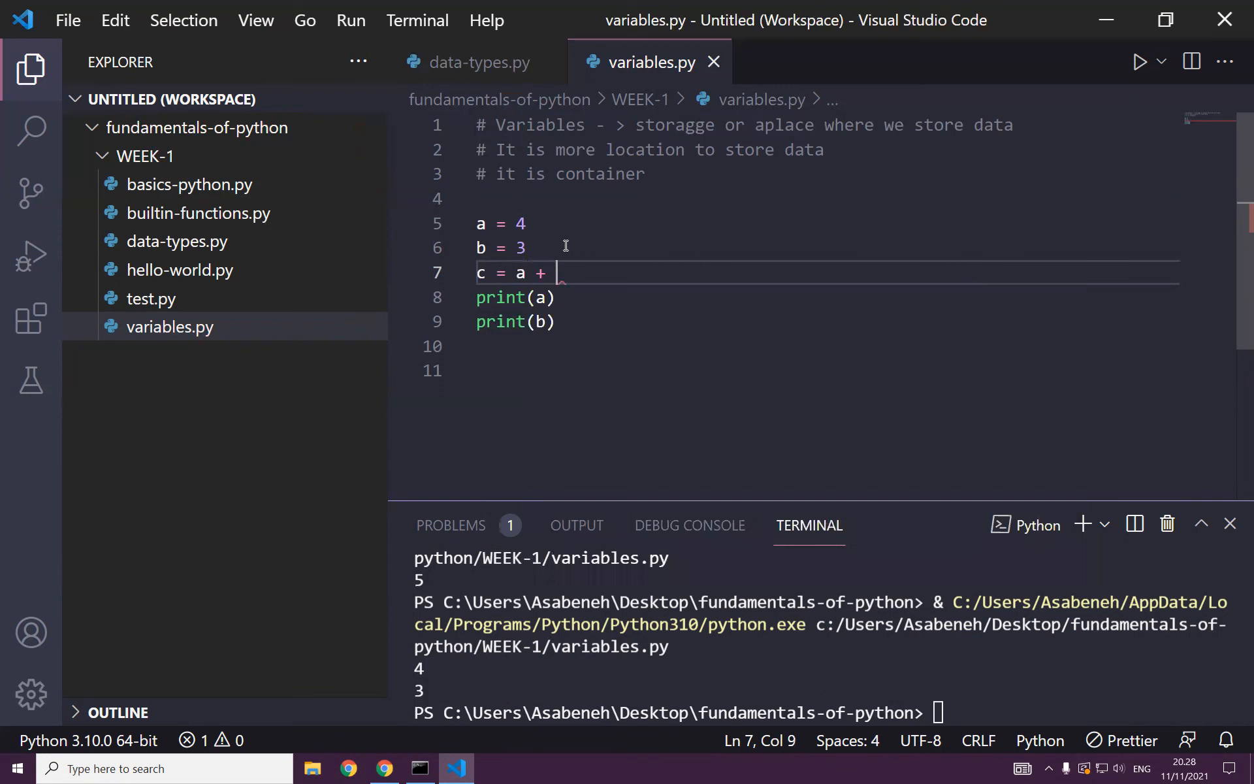
{"action": "type", "text": "b"}
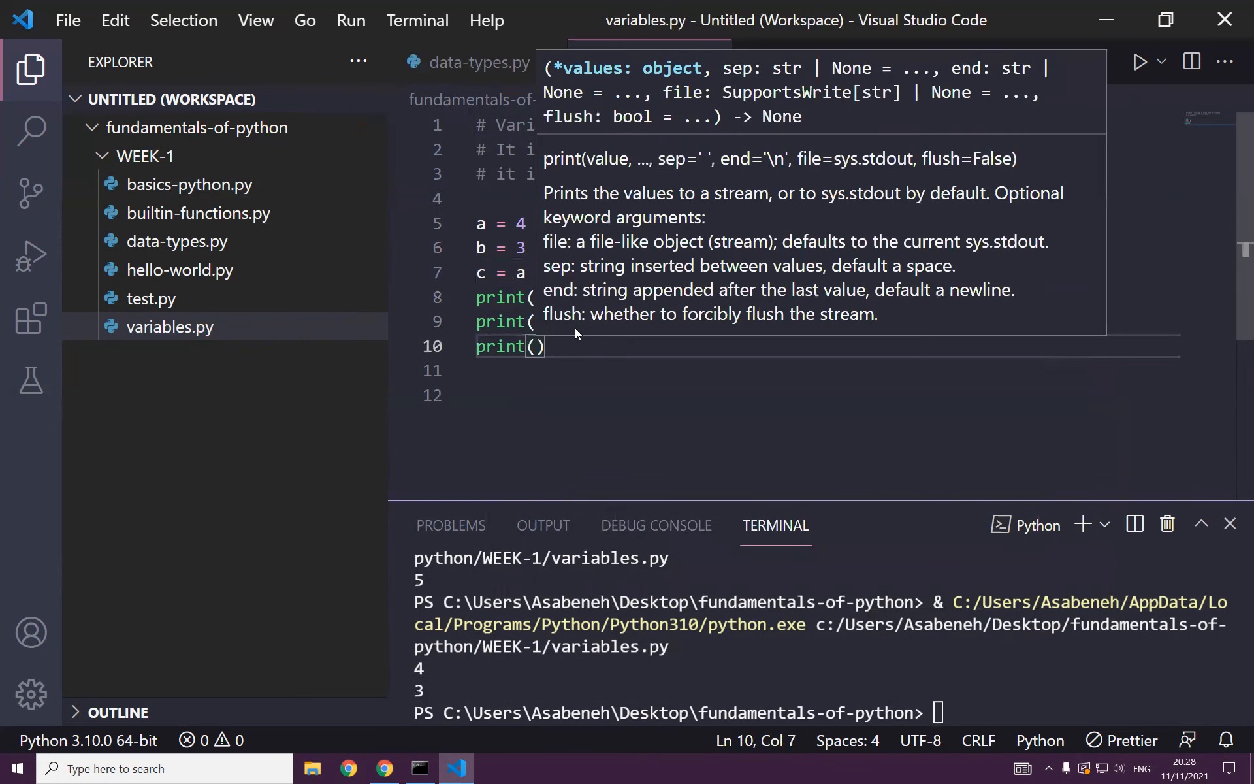
{"action": "left_click", "coordinate": [626, 395]}
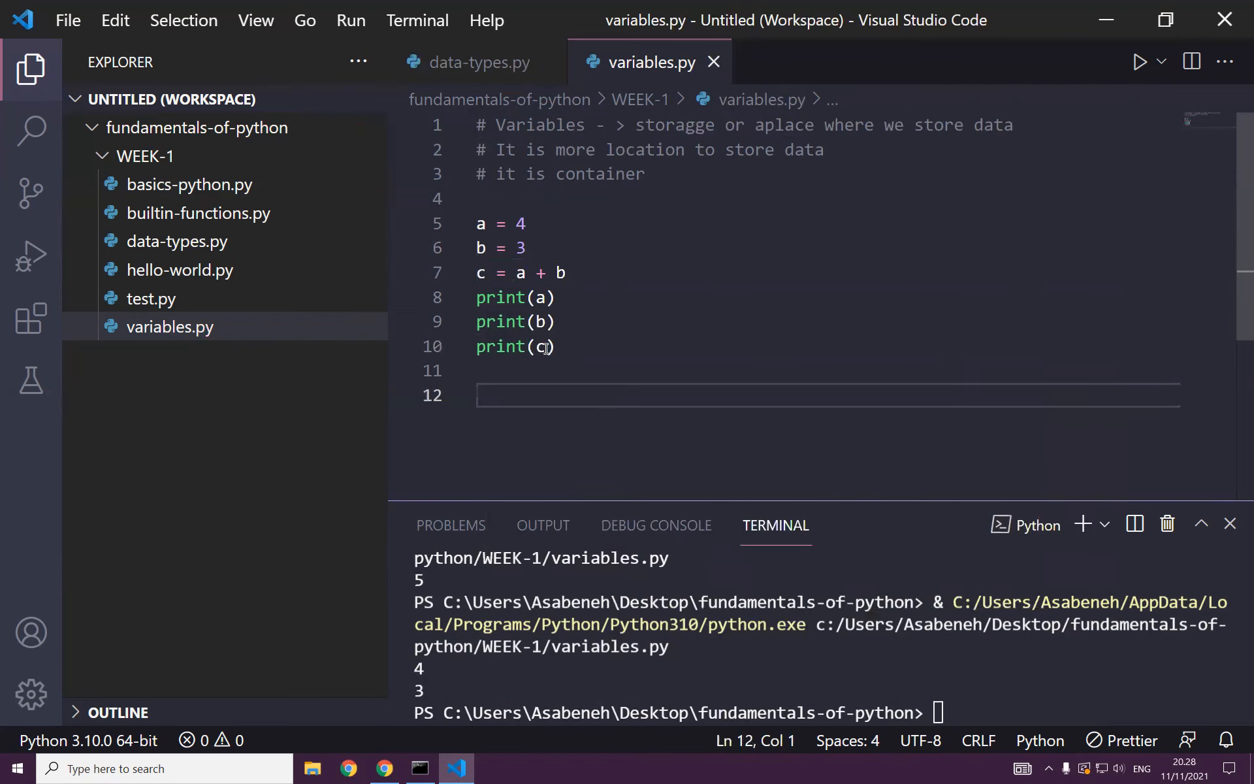
{"action": "mouse_move", "coordinate": [587, 416]}
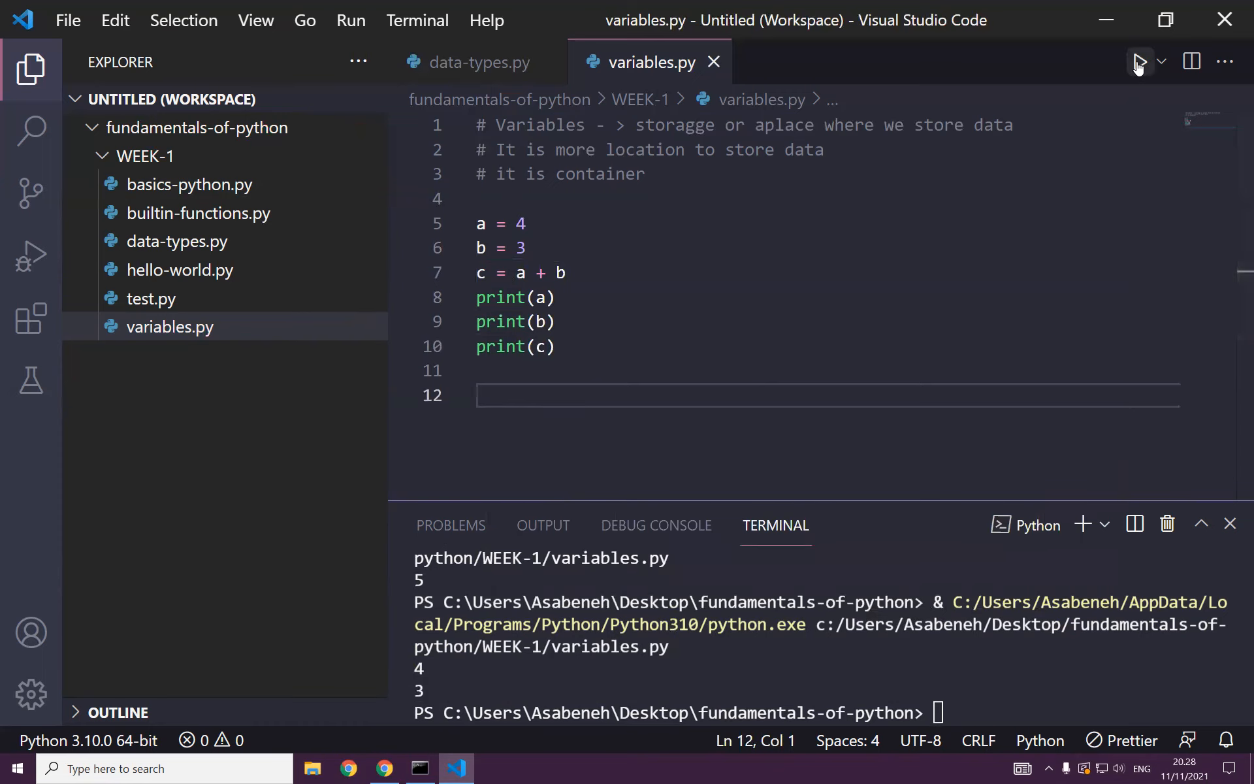
{"action": "left_click", "coordinate": [1137, 62]}
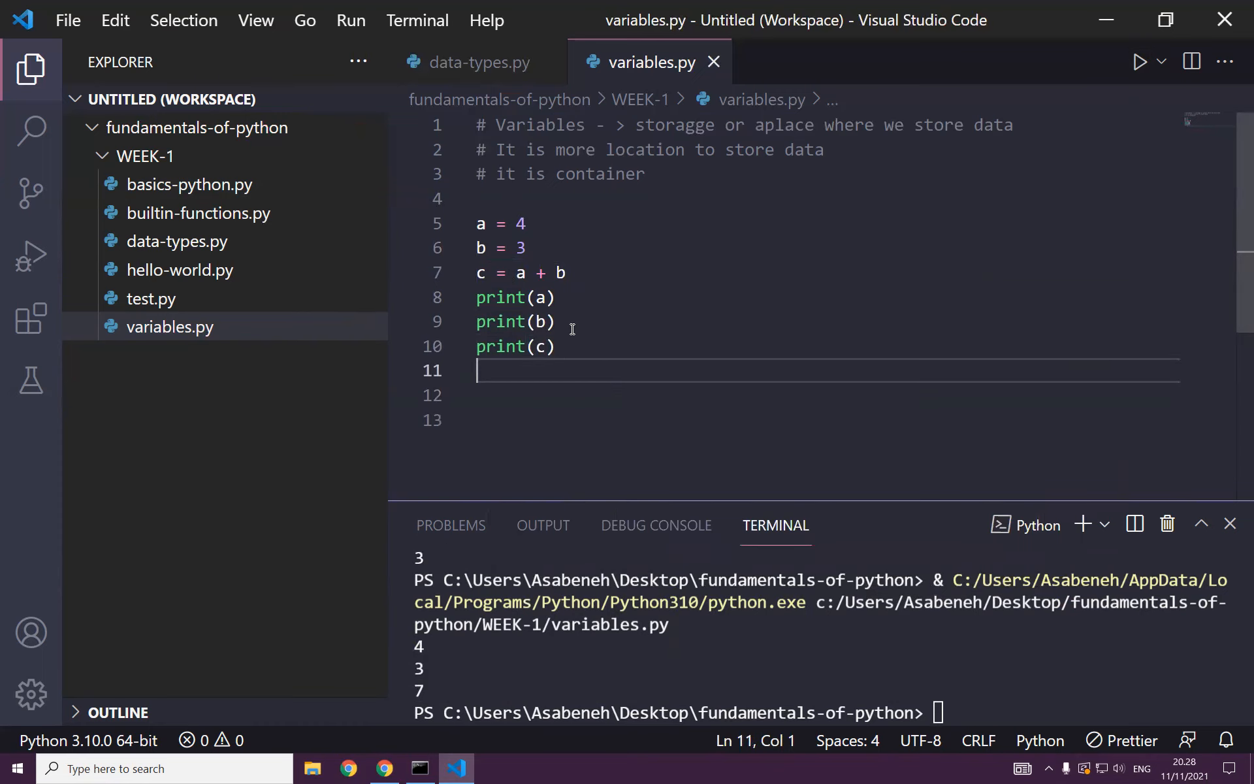
Add print(a - b), run it, and highlight the variable definition lines
{"action": "type", "text": "print("}
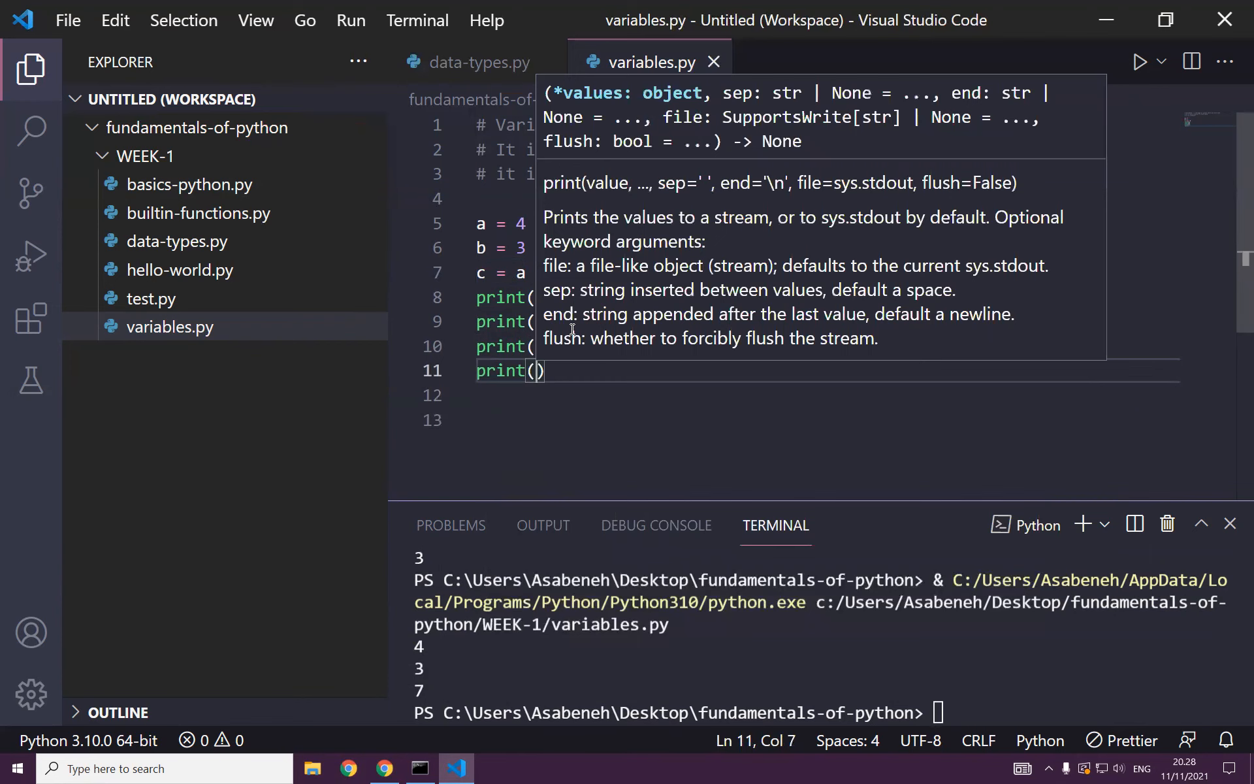
{"action": "type", "text": "a - b"}
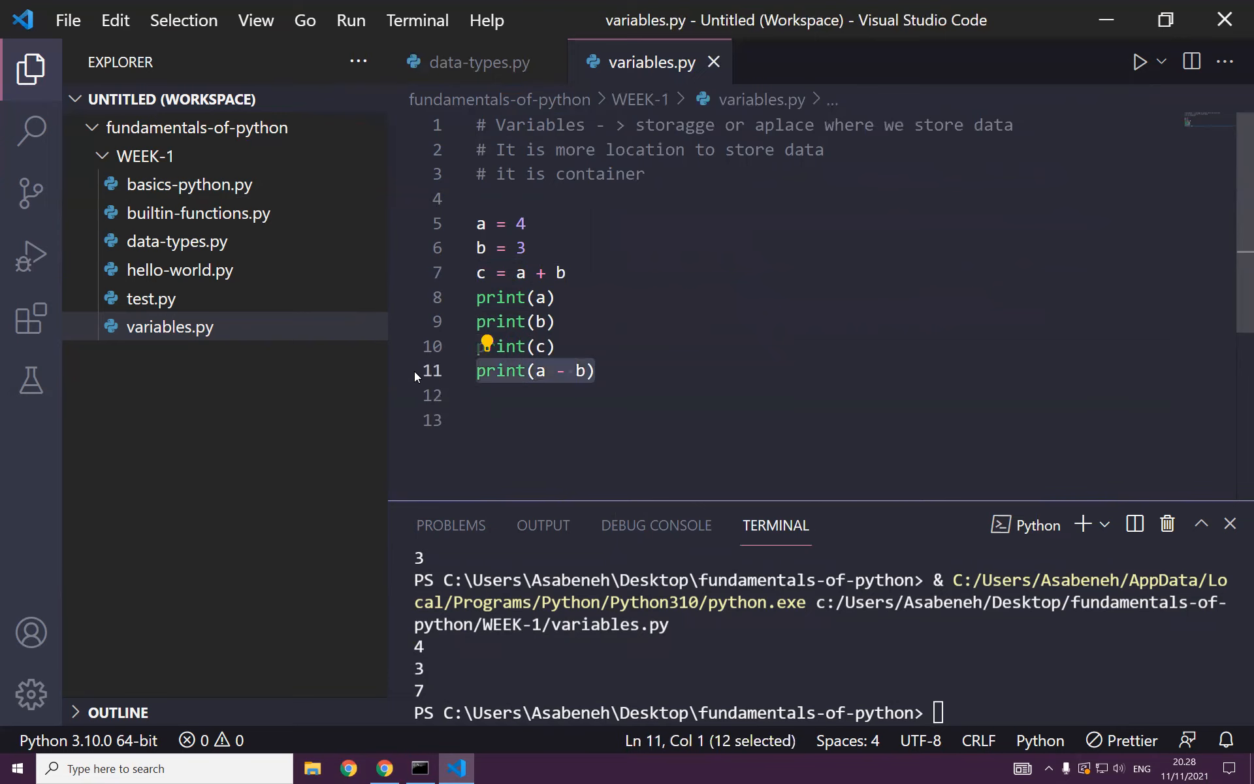
{"action": "mouse_move", "coordinate": [984, 644]}
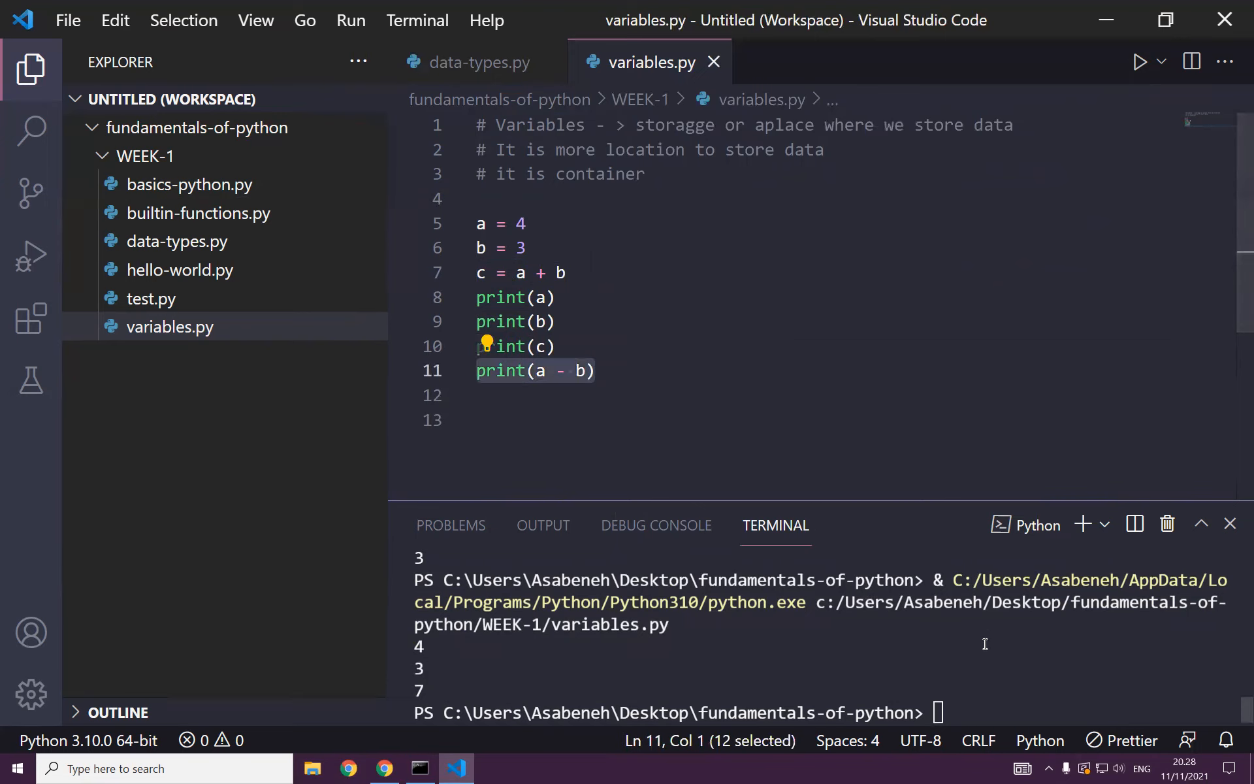
{"action": "mouse_move", "coordinate": [1139, 61]}
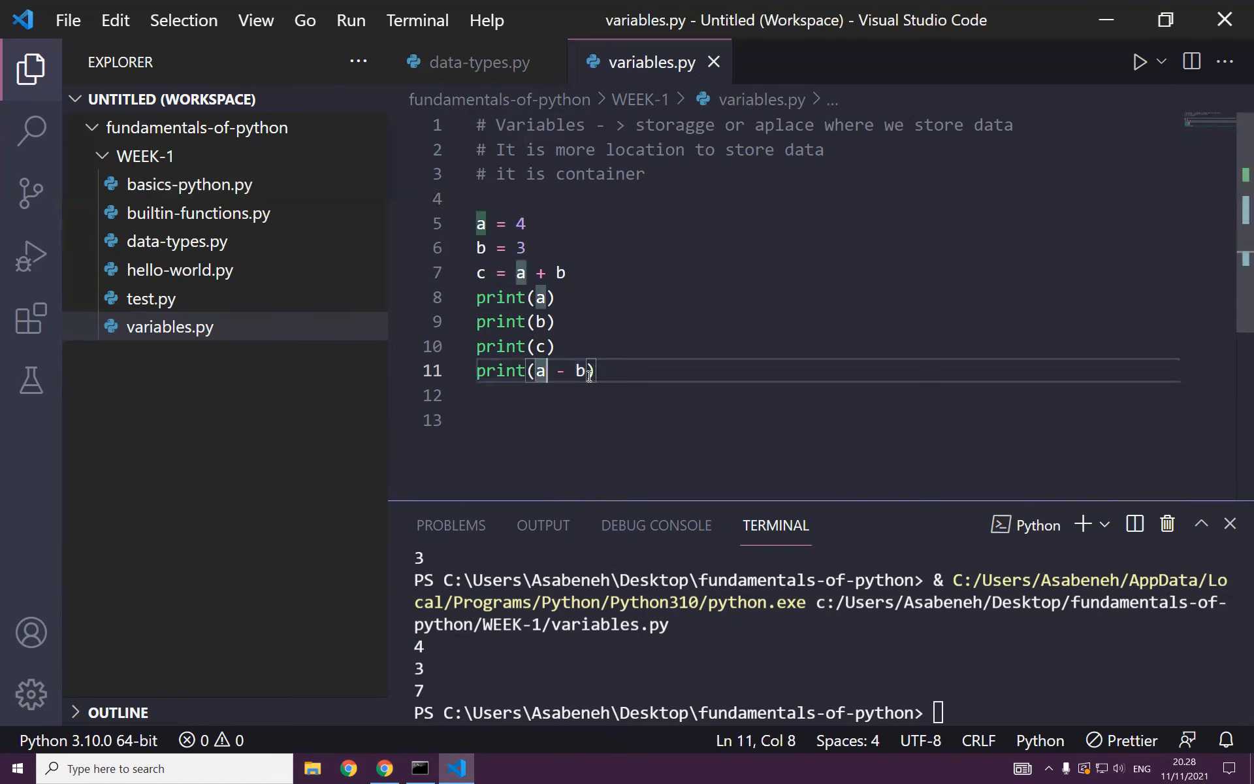
{"action": "scroll", "scroll_direction": "down", "scroll_amount": 3}
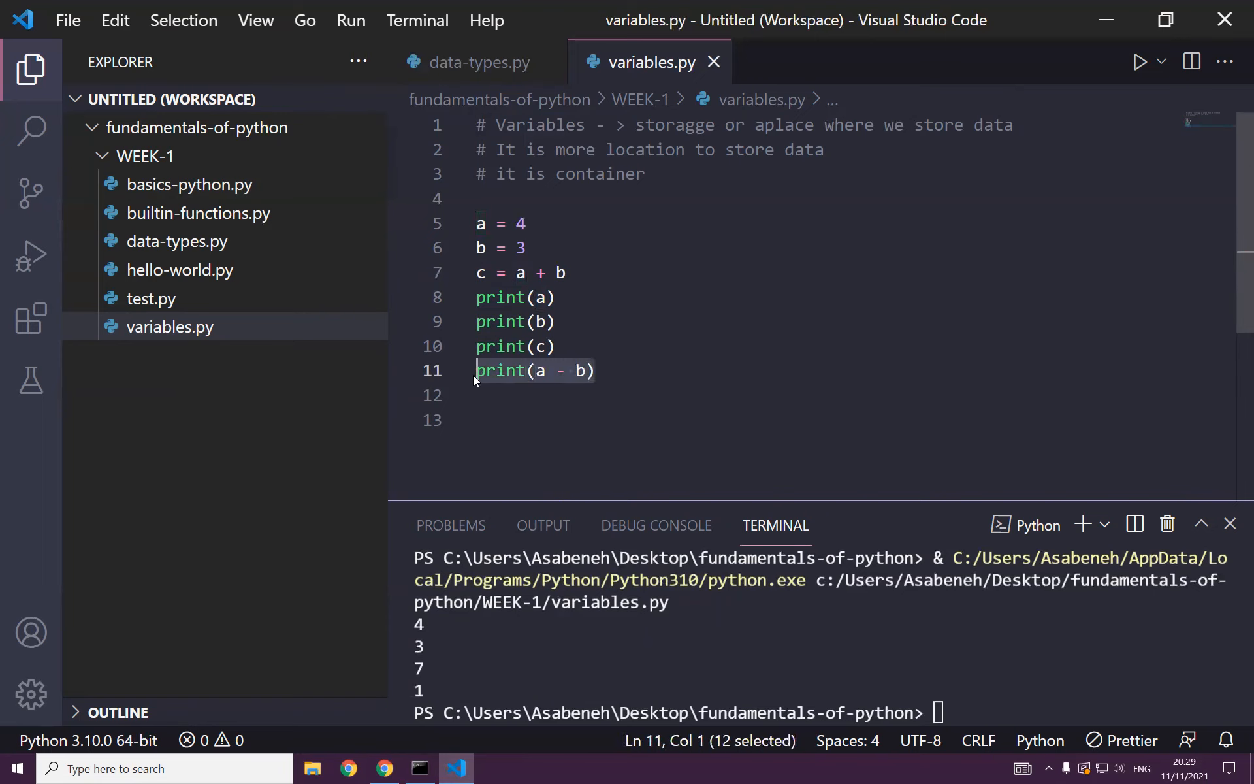
{"action": "left_click", "coordinate": [566, 273]}
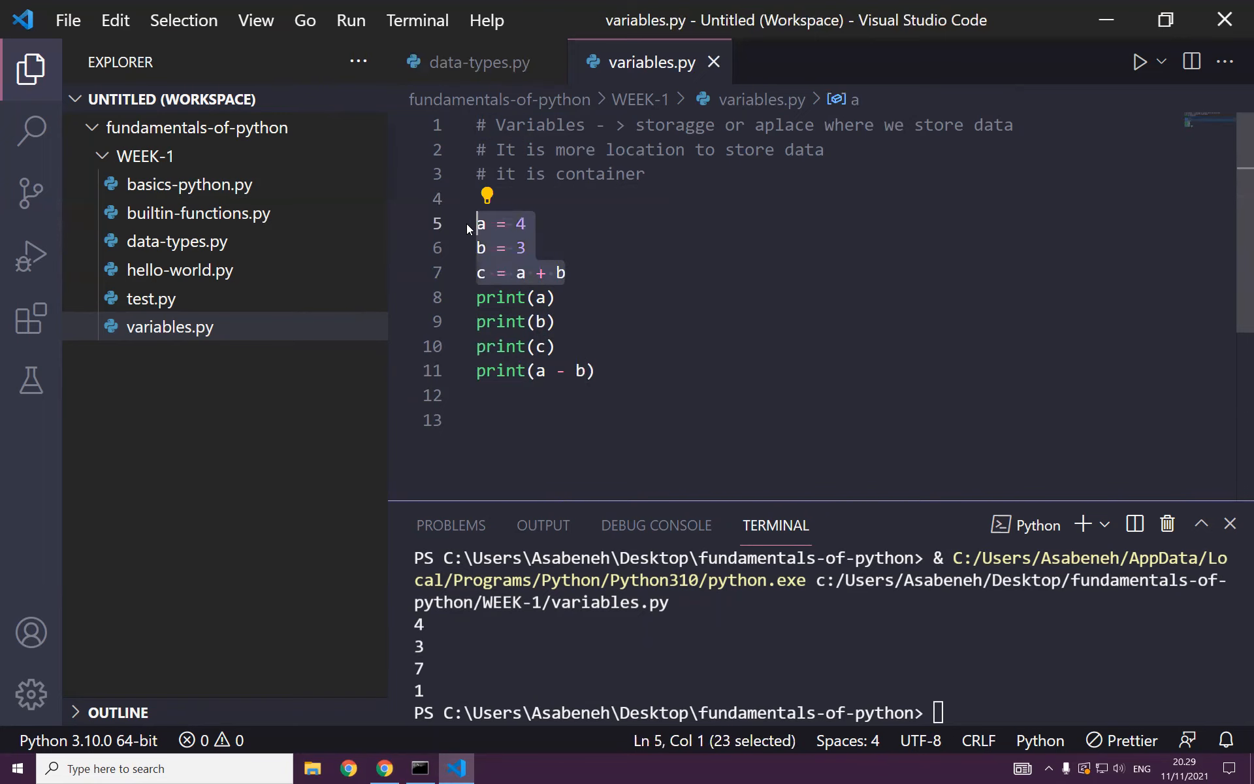
{"action": "left_click", "coordinate": [481, 248]}
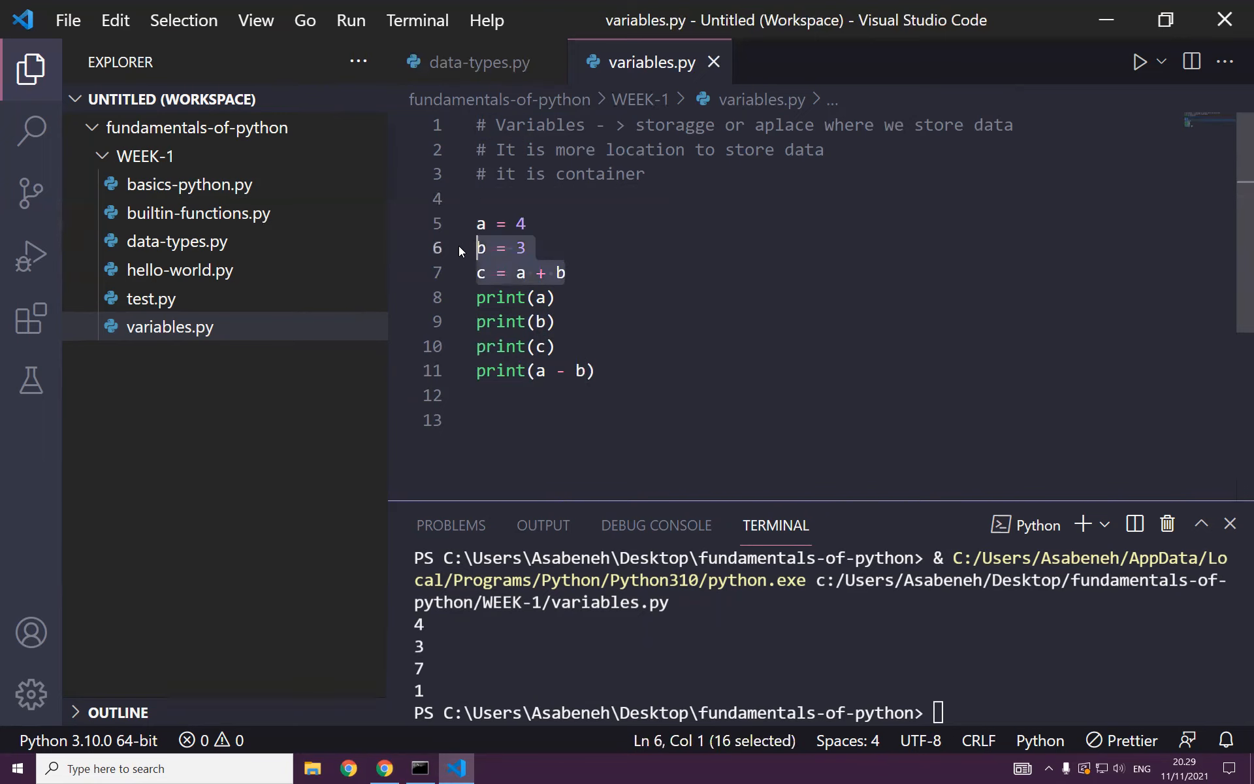
{"action": "left_click", "coordinate": [569, 273]}
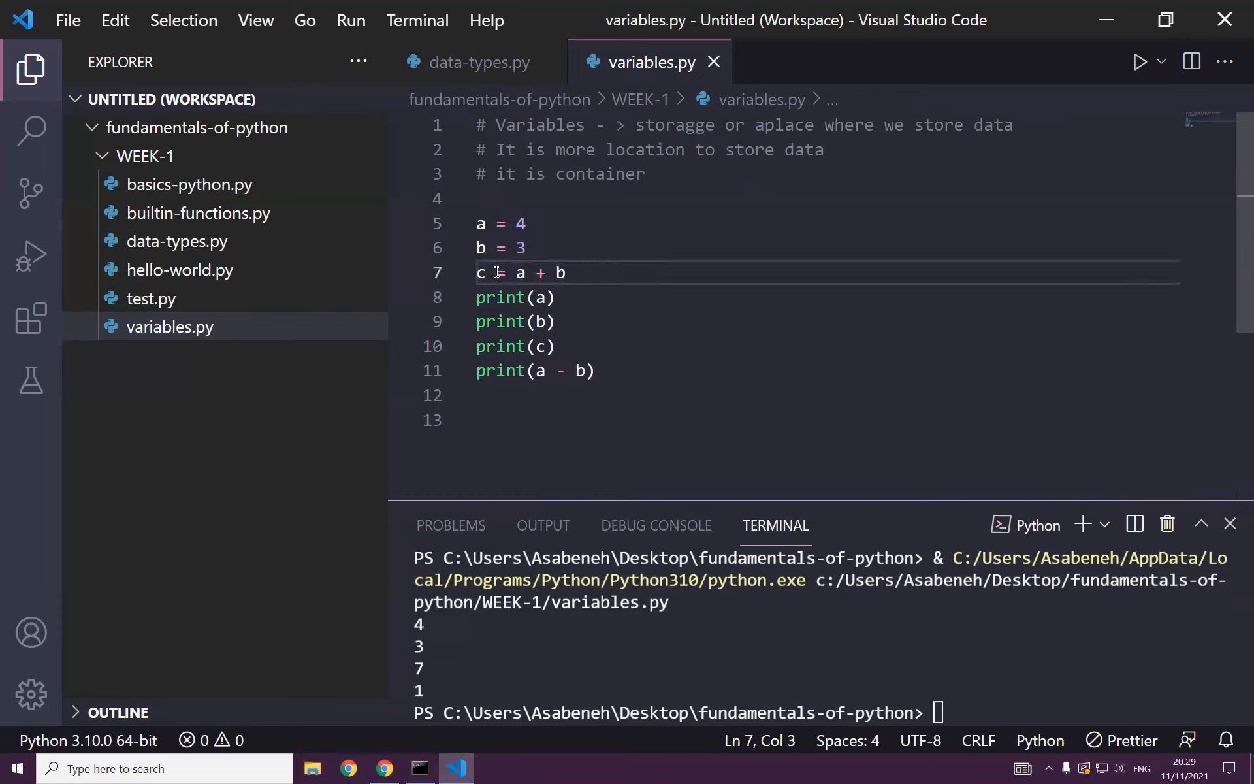
Rename c to total and add a diff = a - b line
{"action": "key", "text": "Backspace"}
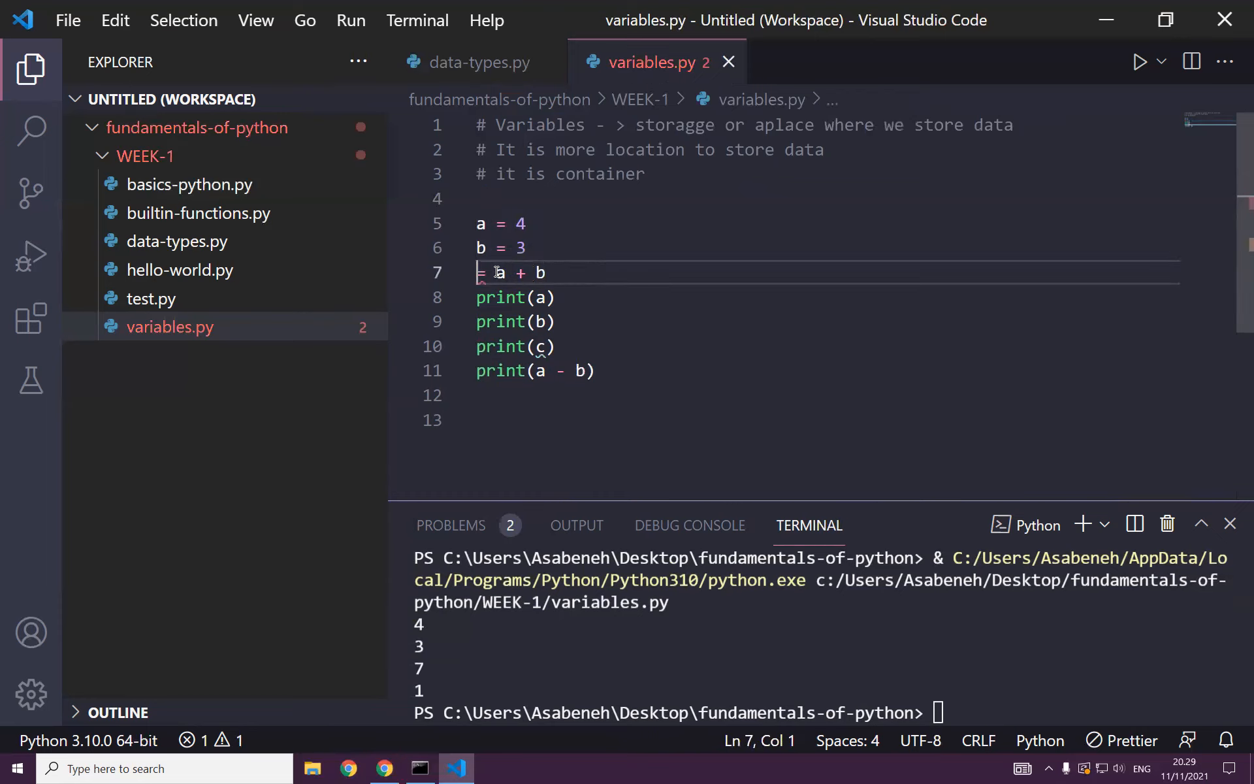
{"action": "type", "text": "total"}
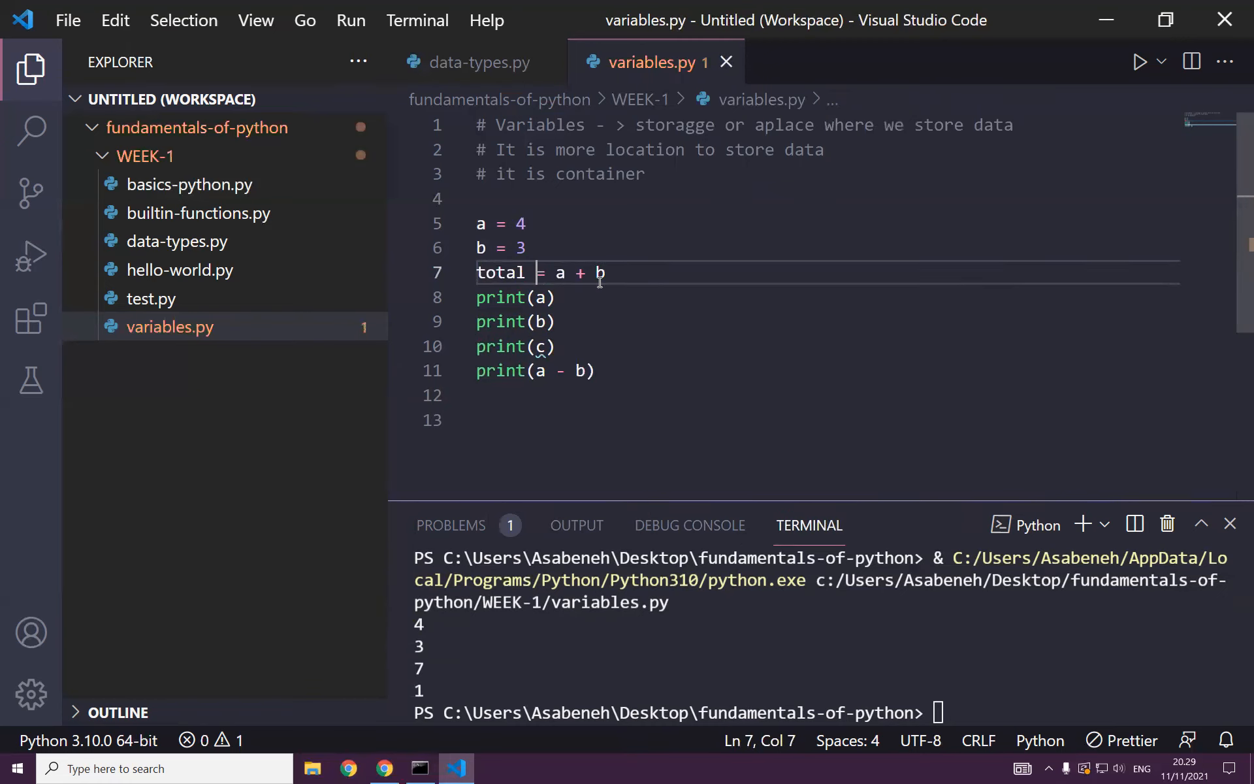
{"action": "type", "text": "diff"}
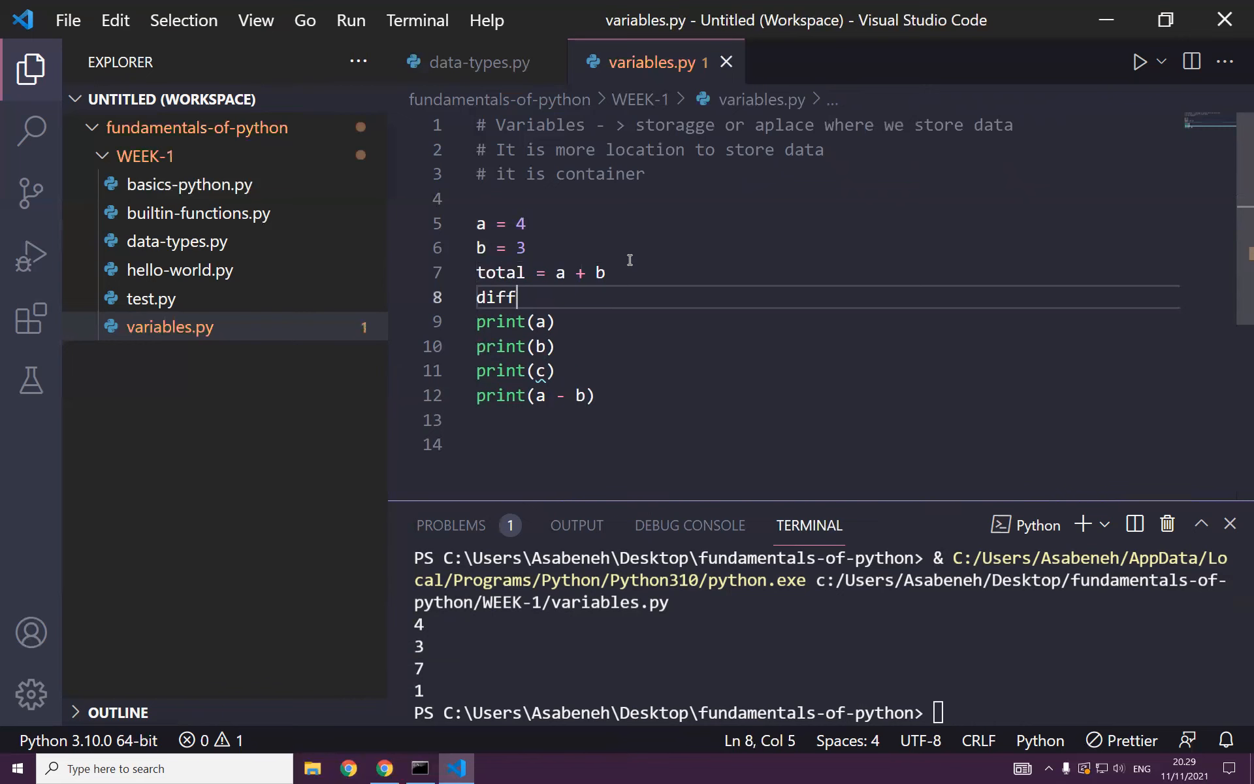
{"action": "type", "text": "= a"}
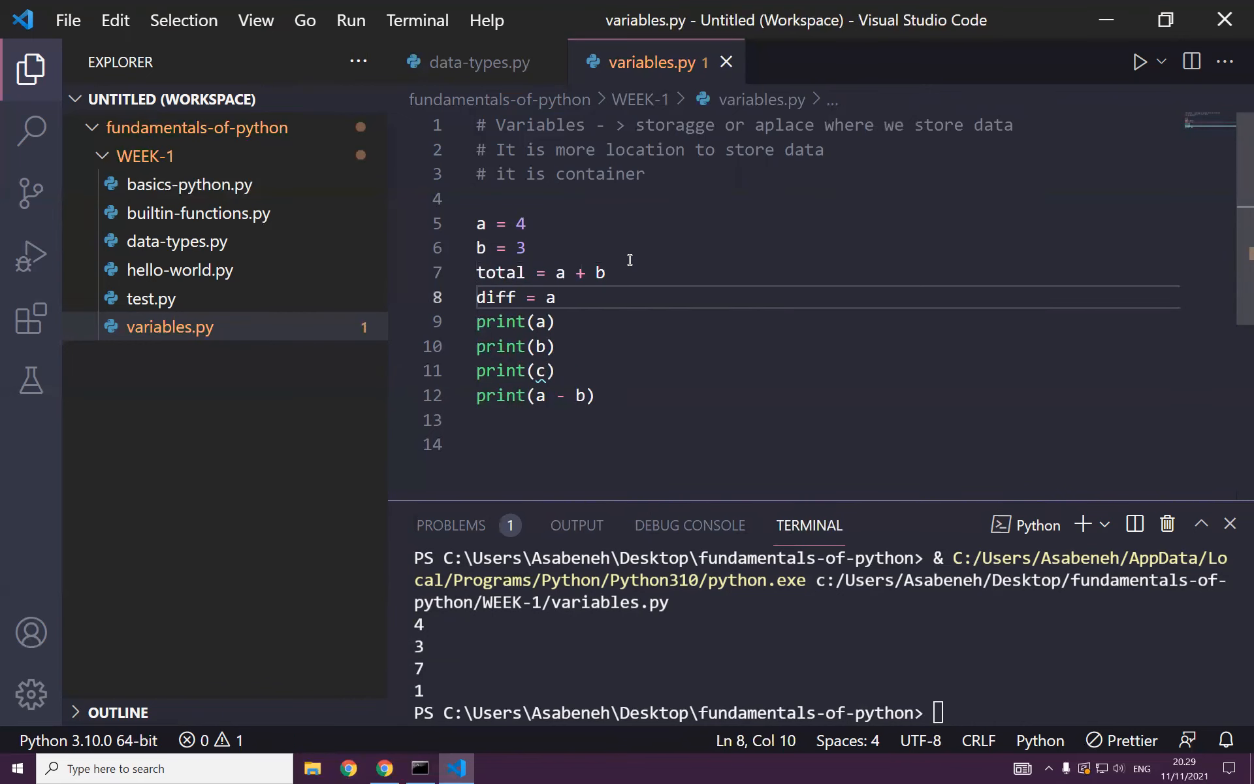
{"action": "key", "text": "enter"}
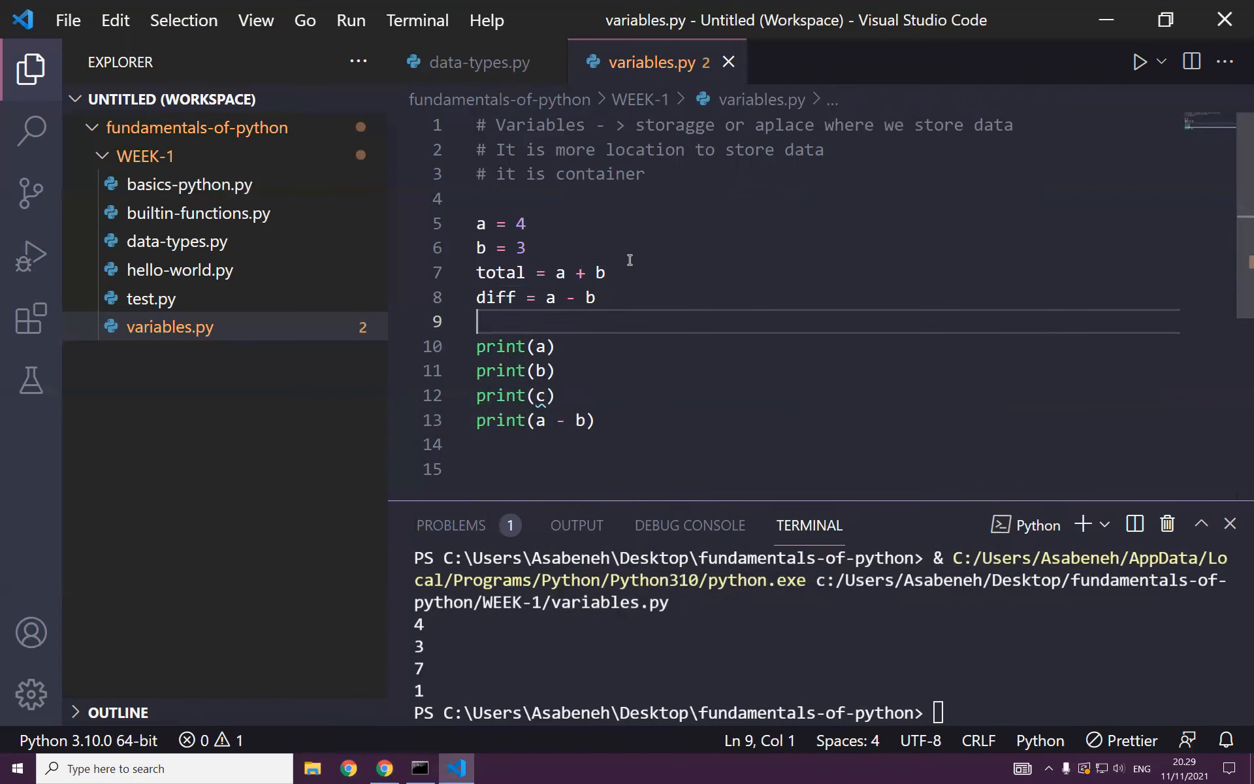
Add product = a * b, div = a / b and remainder = a % b
{"action": "type", "text": "product"}
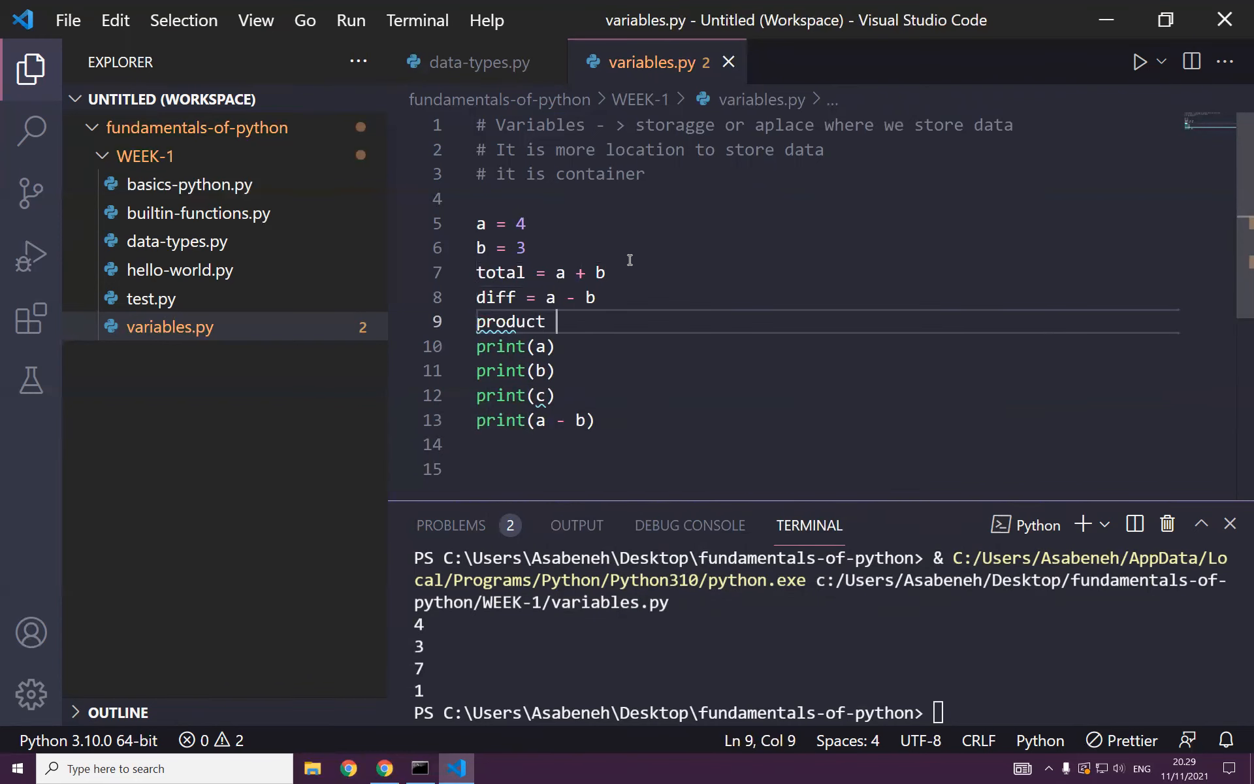
{"action": "type", "text": "= a * b"}
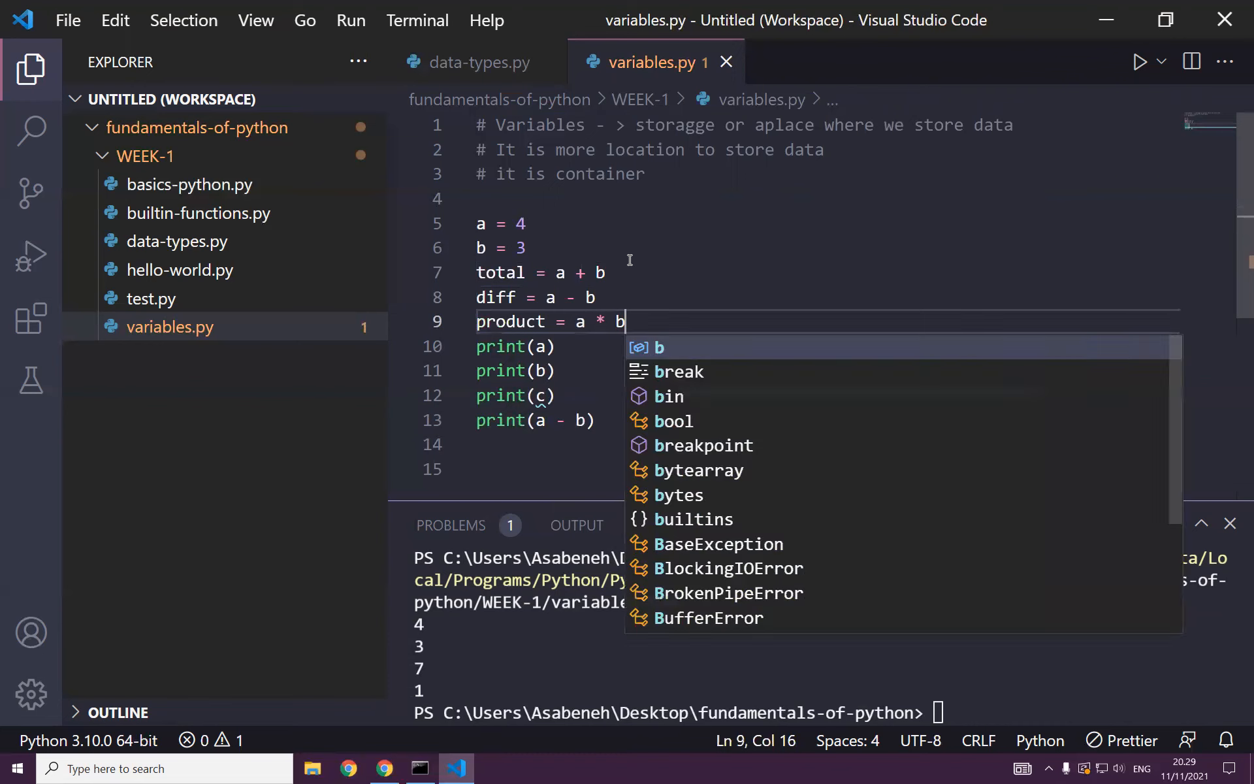
{"action": "type", "text": "d"}
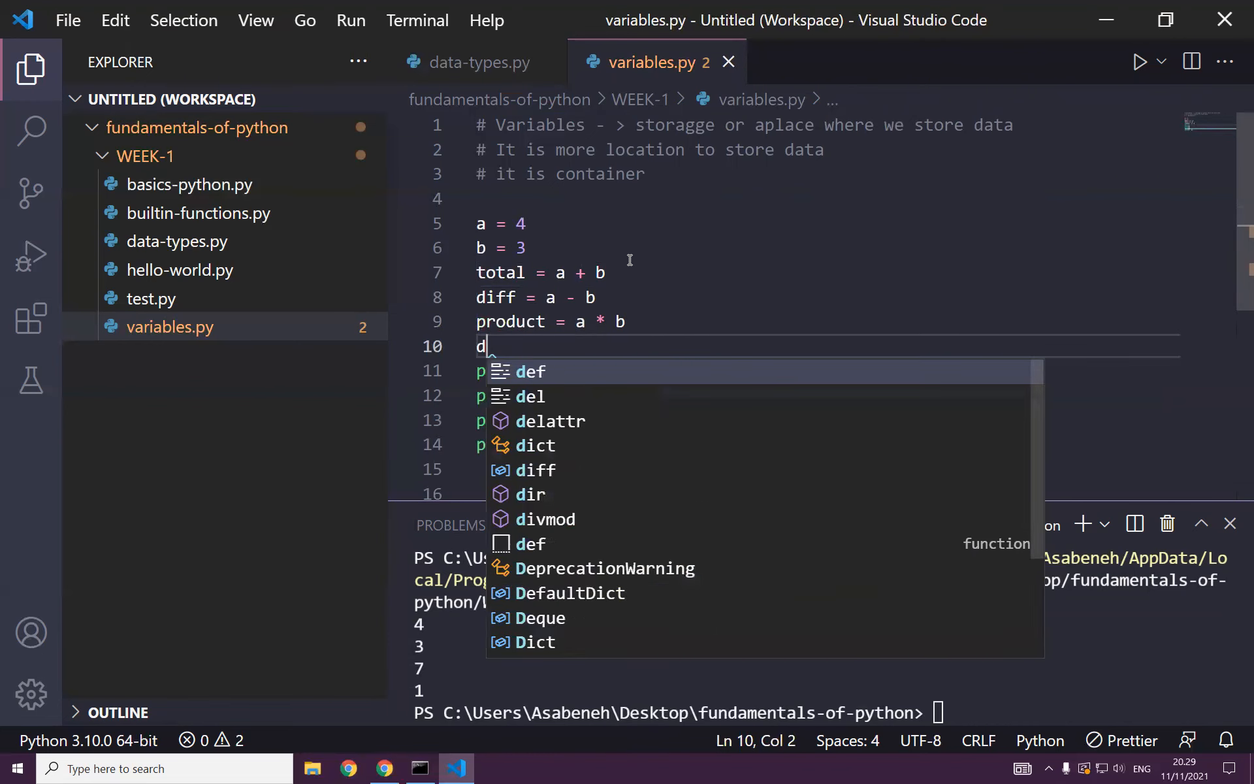
{"action": "type", "text": "iv = a / b"}
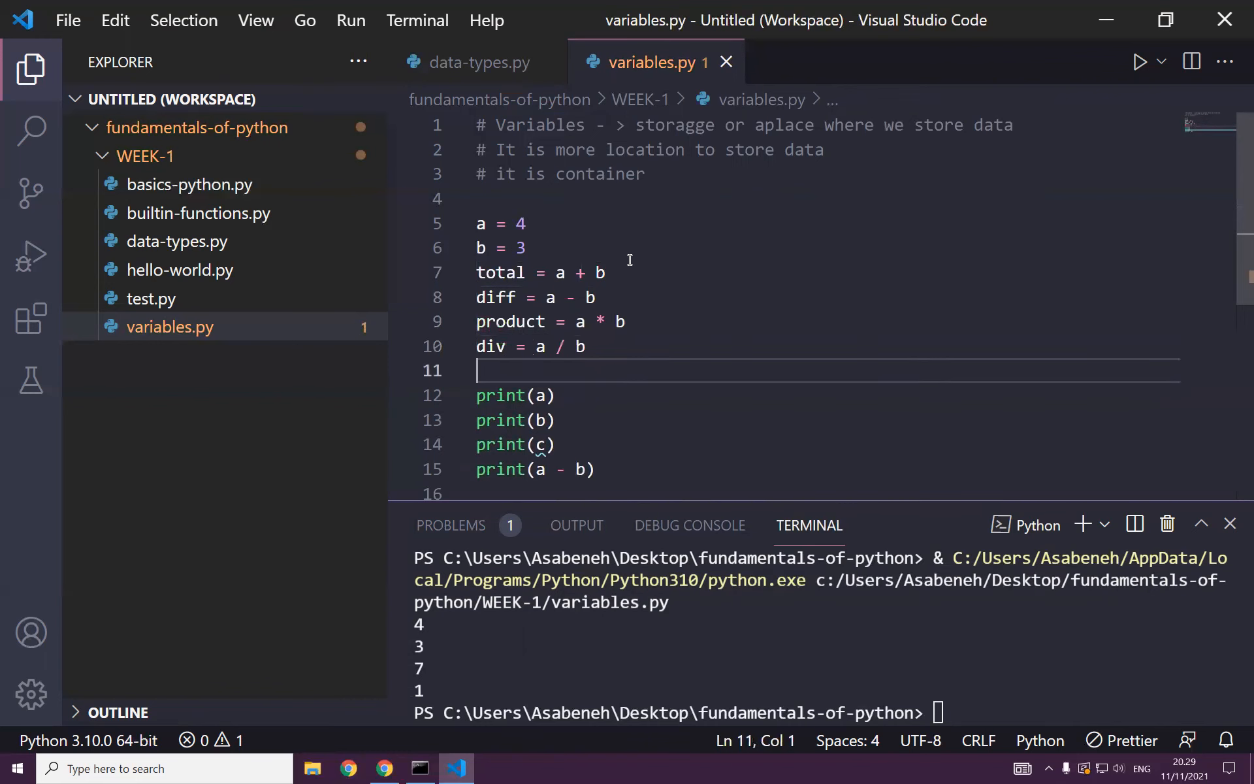
{"action": "type", "text": "remainder"}
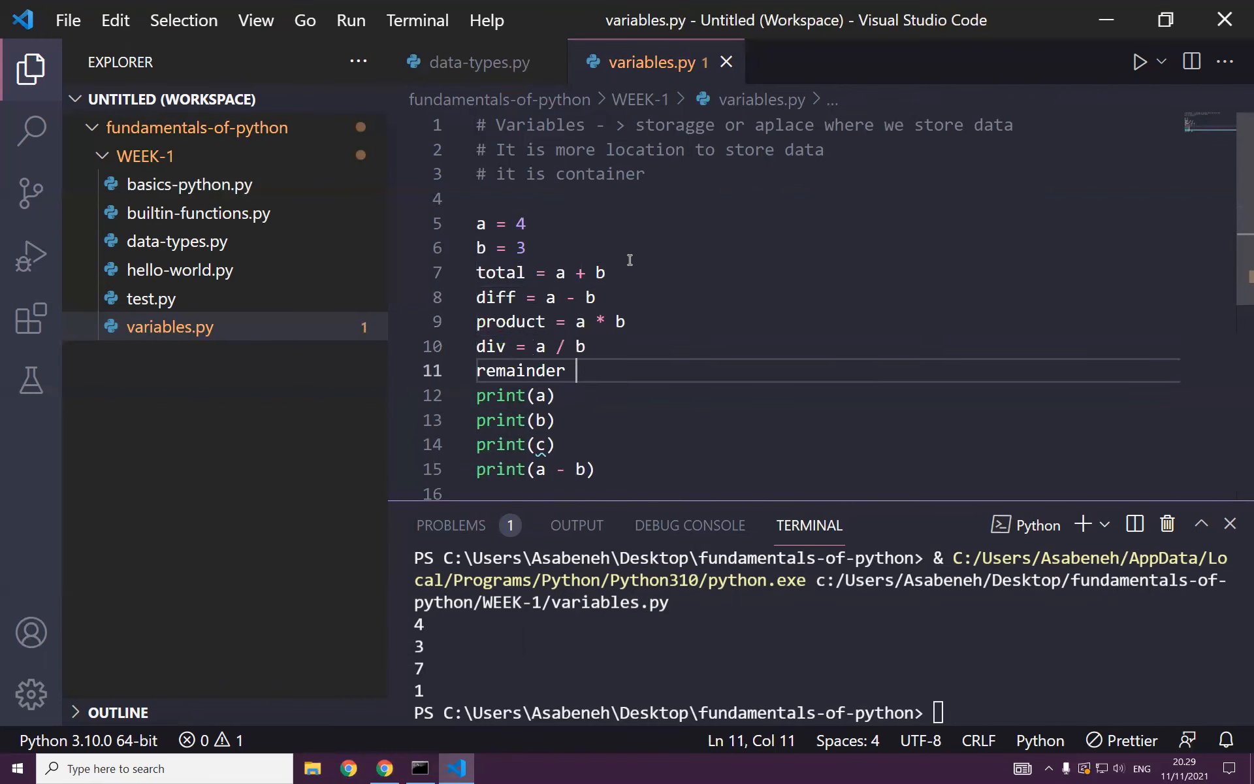
{"action": "type", "text": "= a %"}
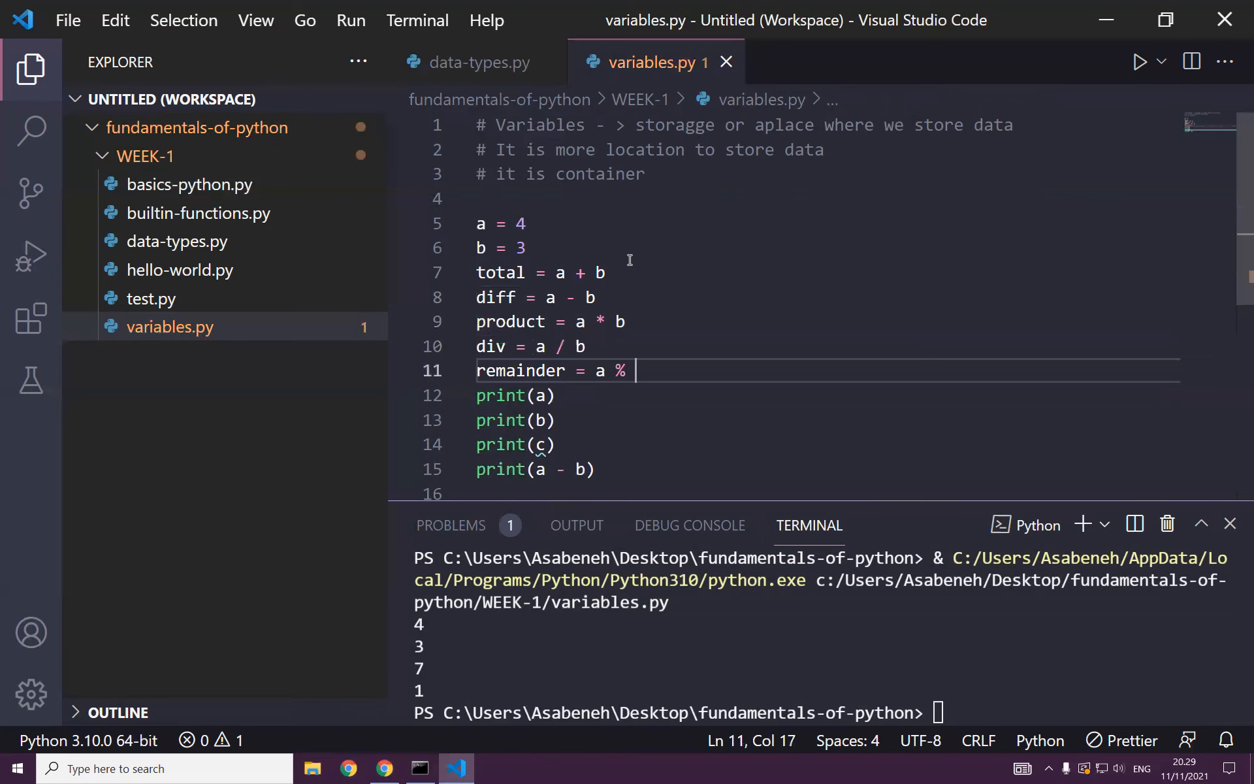
{"action": "type", "text": "b"}
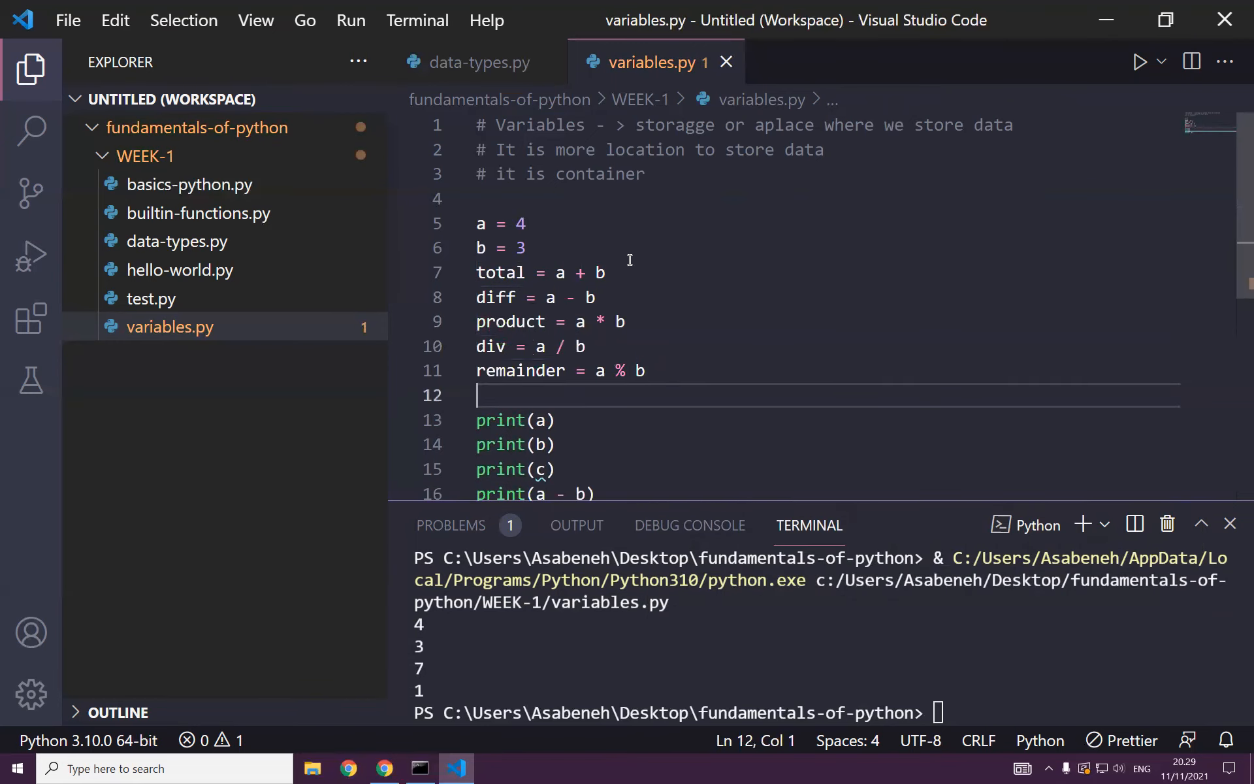
Add exponential = a ** b on line 12
{"action": "type", "text": "power"}
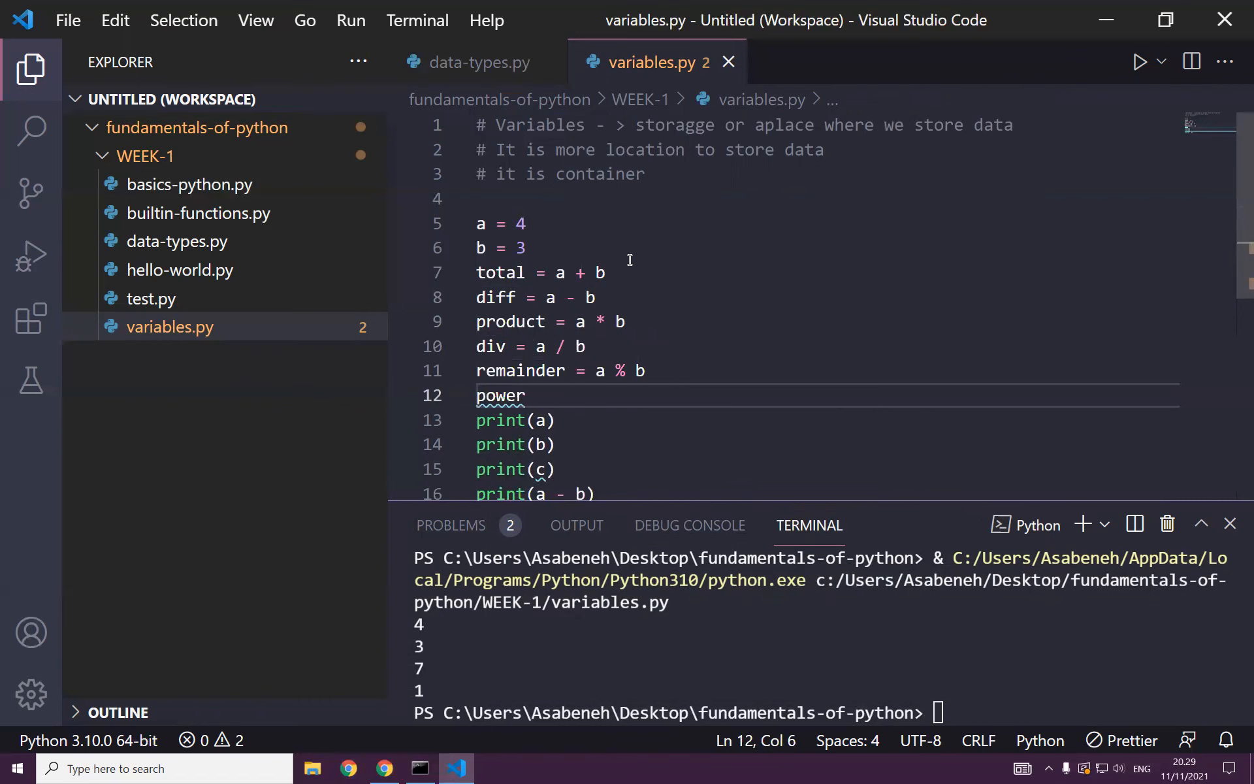
{"action": "type", "text": "e"}
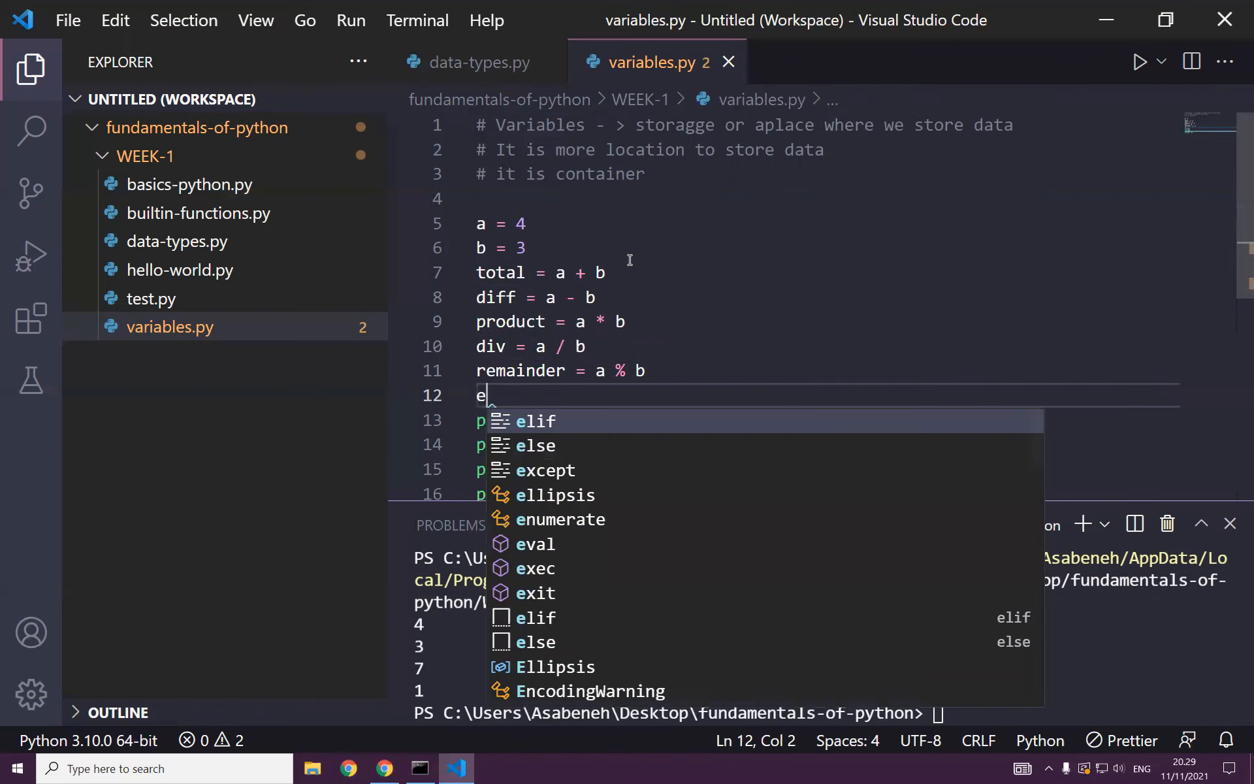
{"action": "type", "text": "xponential"}
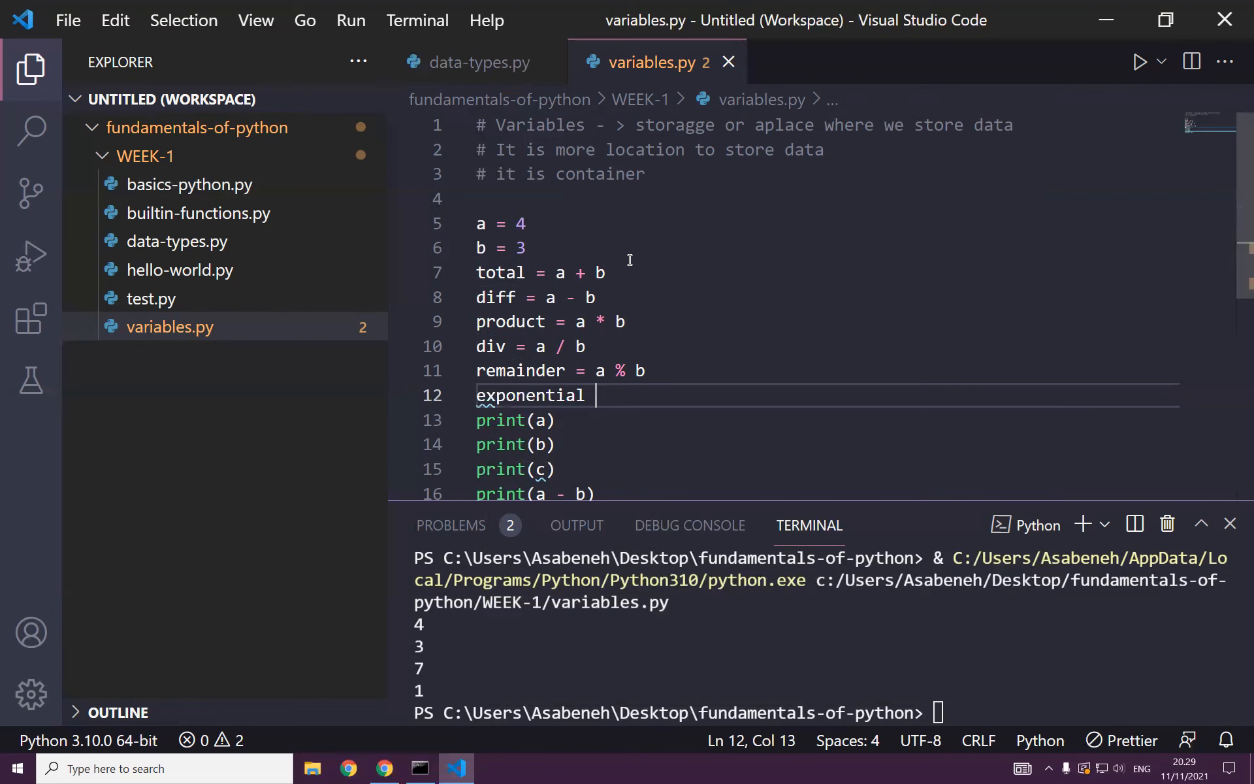
{"action": "type", "text": "= a **"}
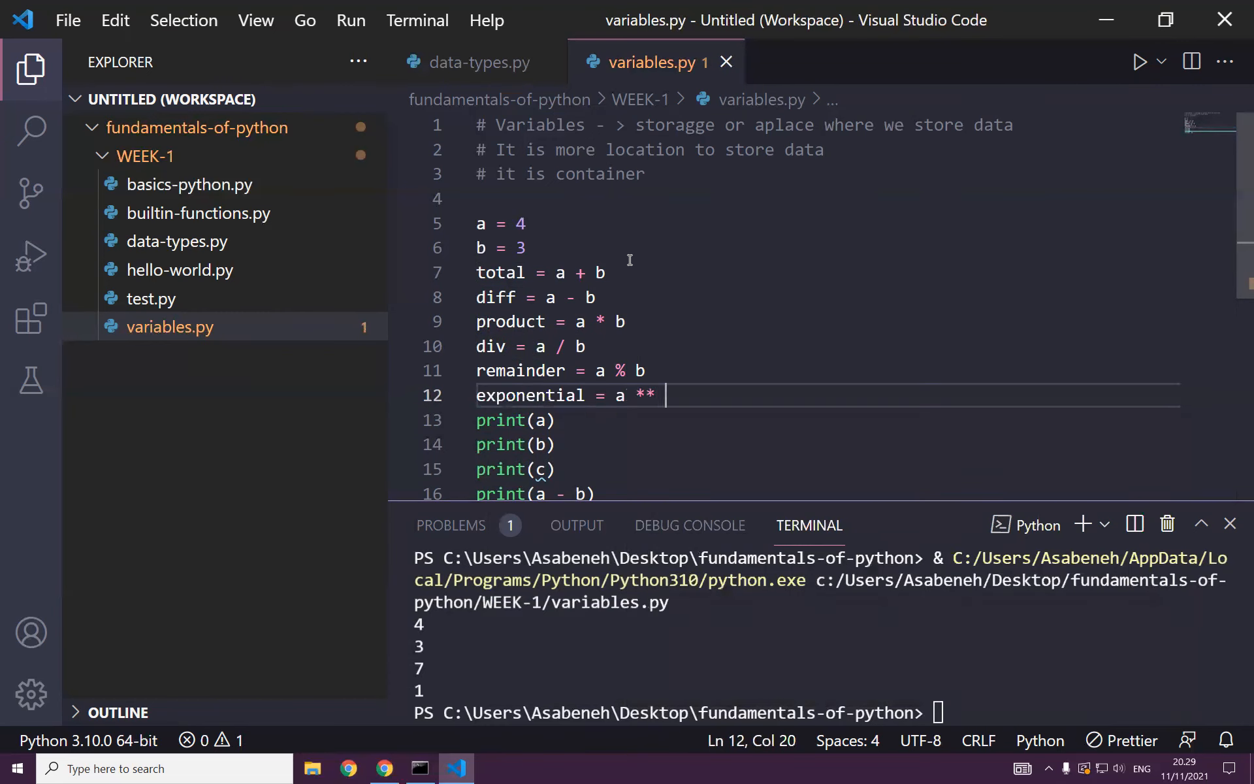
{"action": "type", "text": "b"}
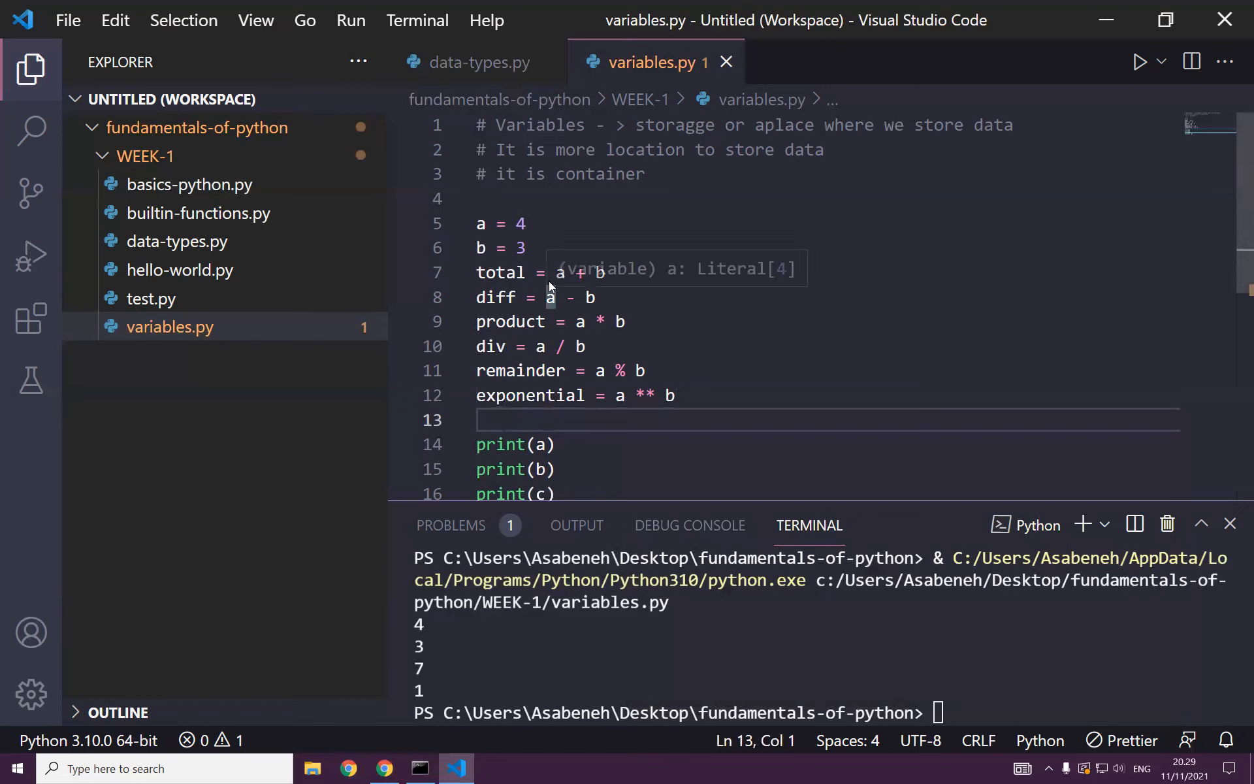
{"action": "double_click", "coordinate": [499, 273]}
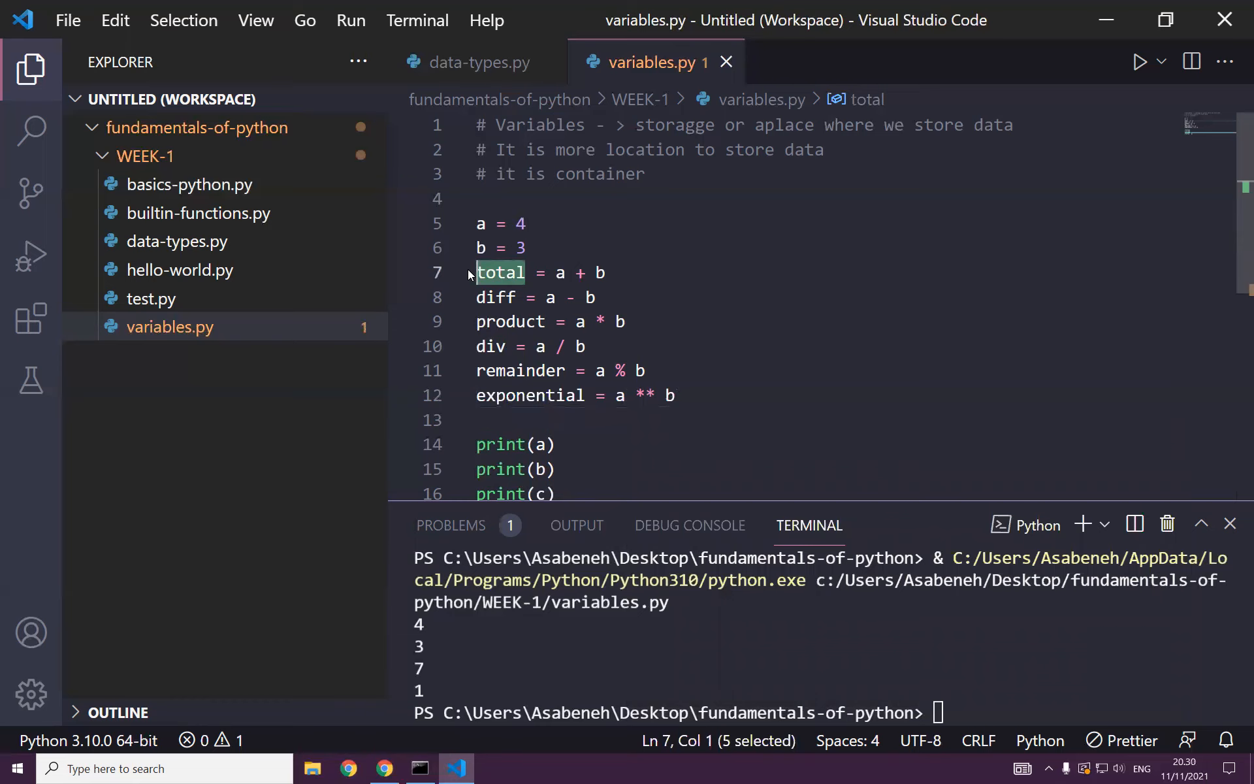
{"action": "left_click", "coordinate": [498, 298]}
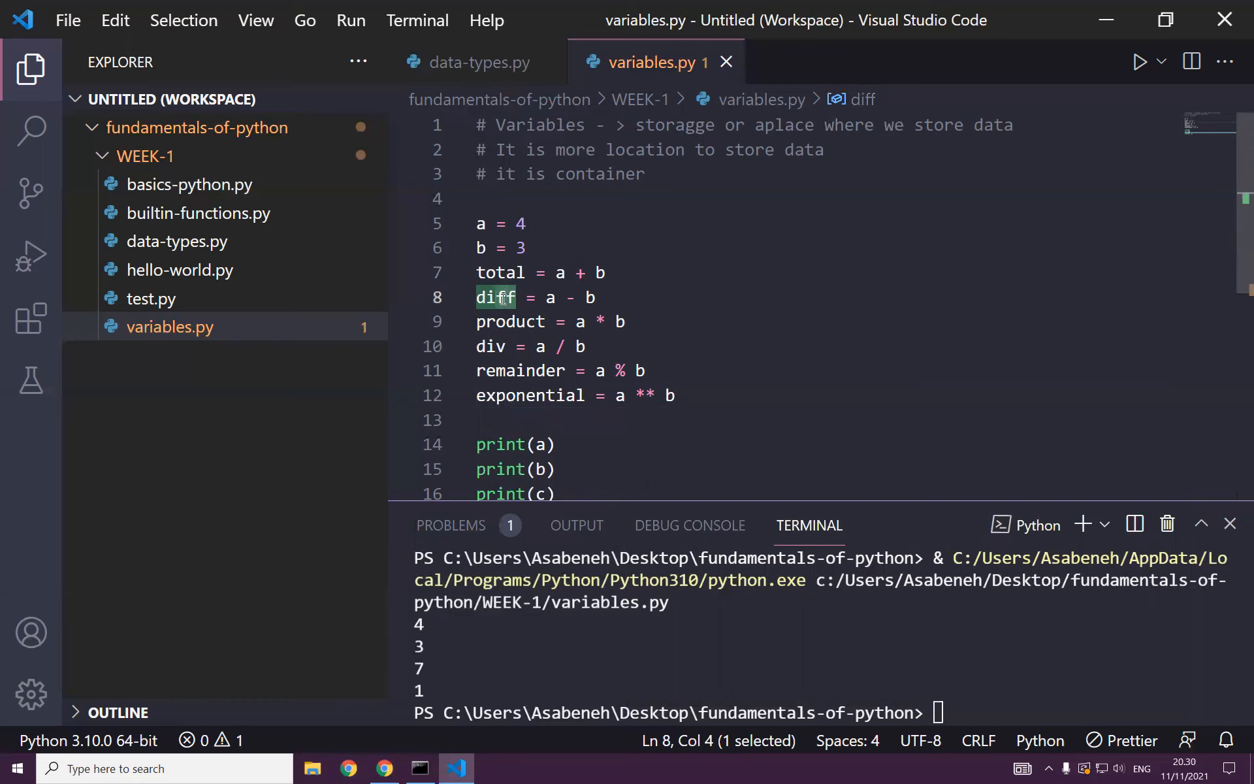
{"action": "mouse_move", "coordinate": [590, 298]}
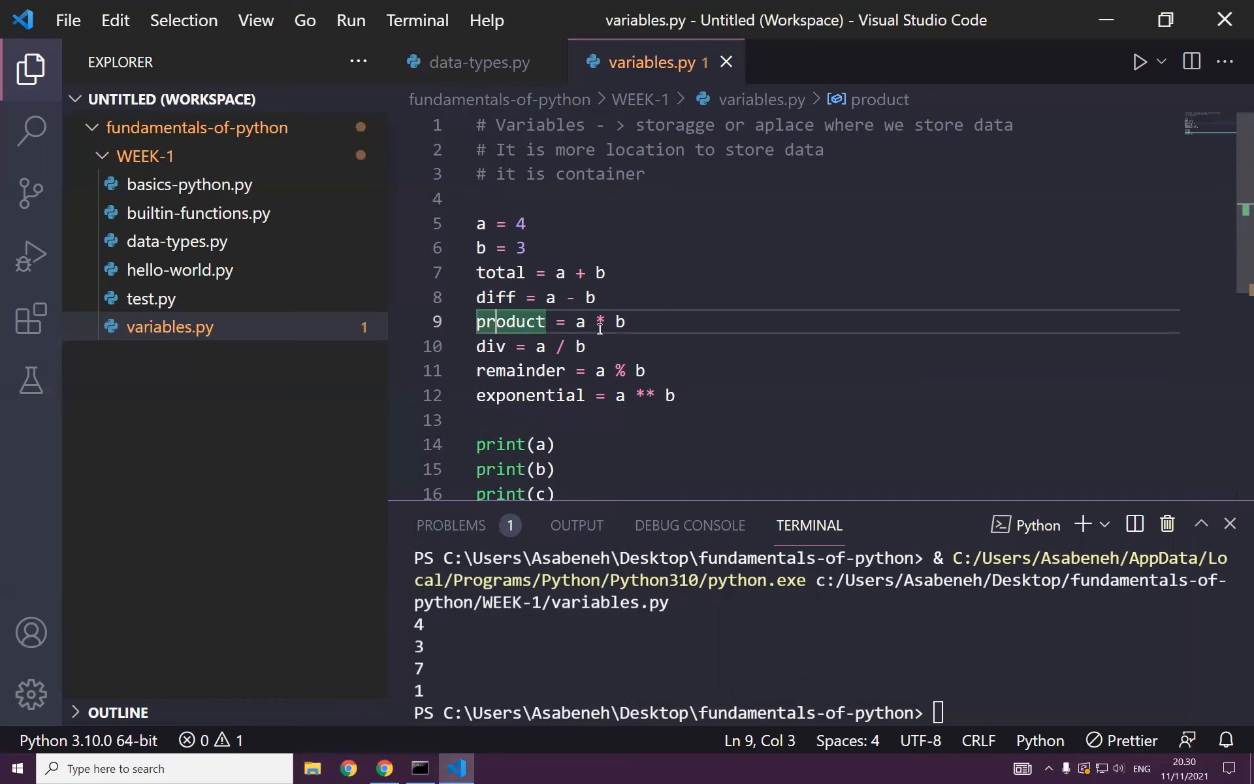
{"action": "mouse_move", "coordinate": [576, 320]}
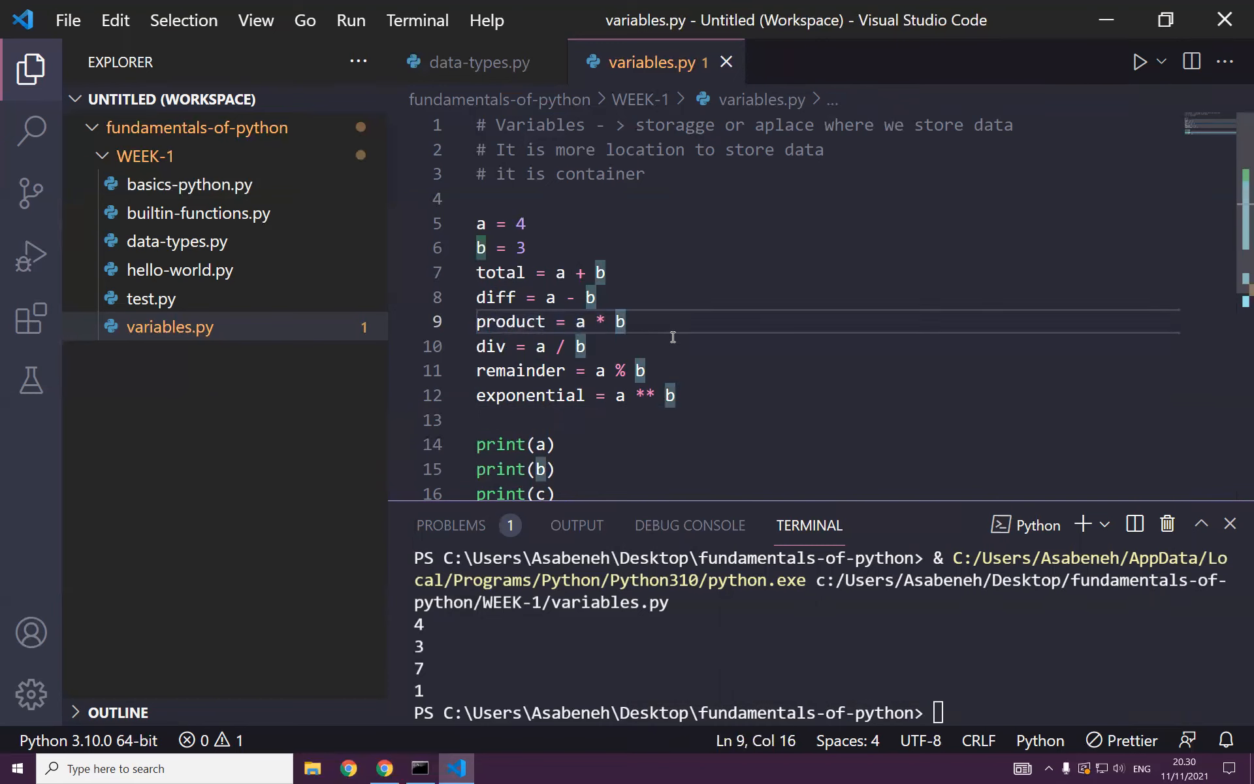
{"action": "mouse_move", "coordinate": [685, 323]}
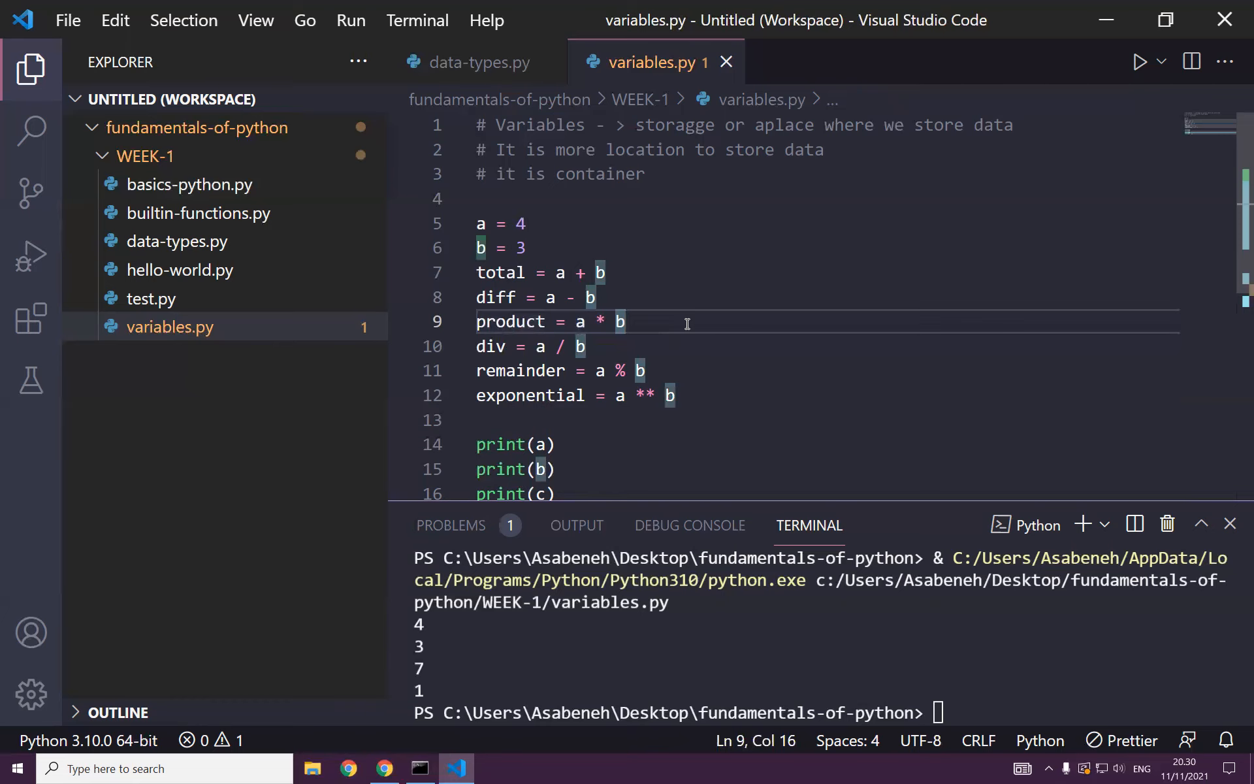
{"action": "left_click", "coordinate": [541, 346]}
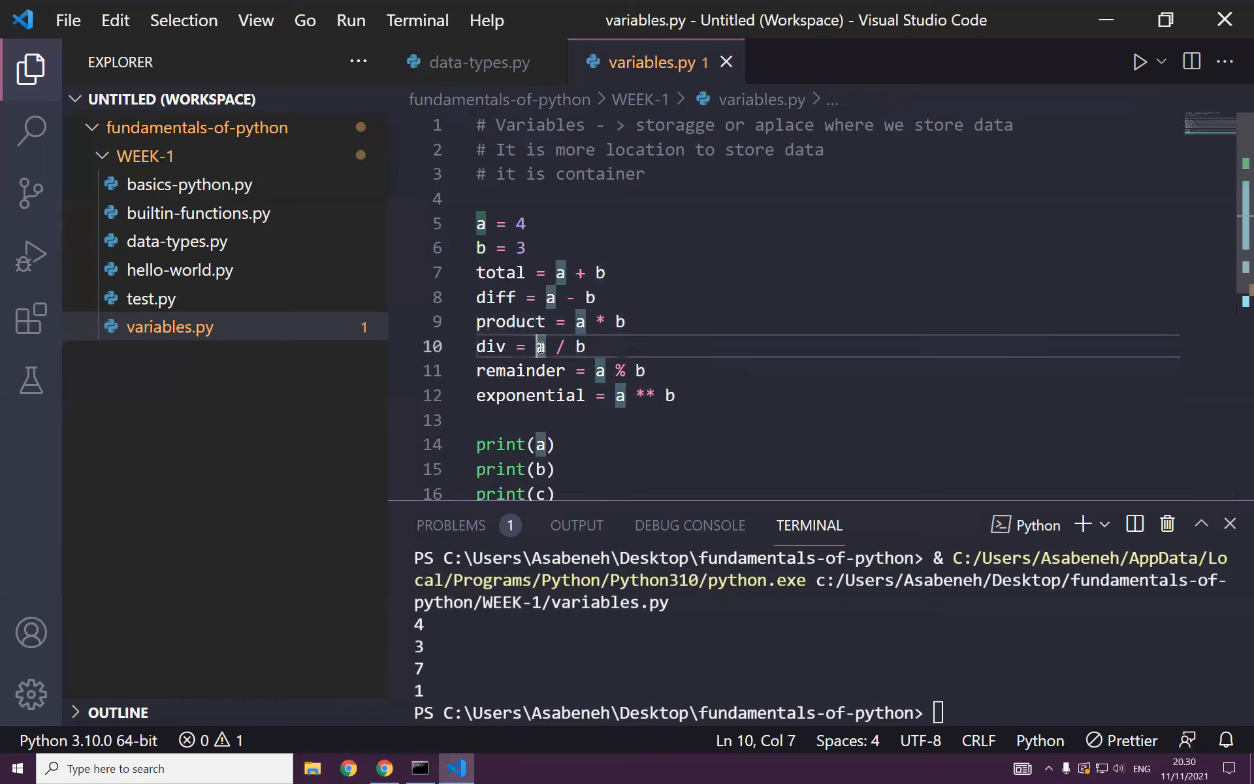
{"action": "mouse_move", "coordinate": [578, 346]}
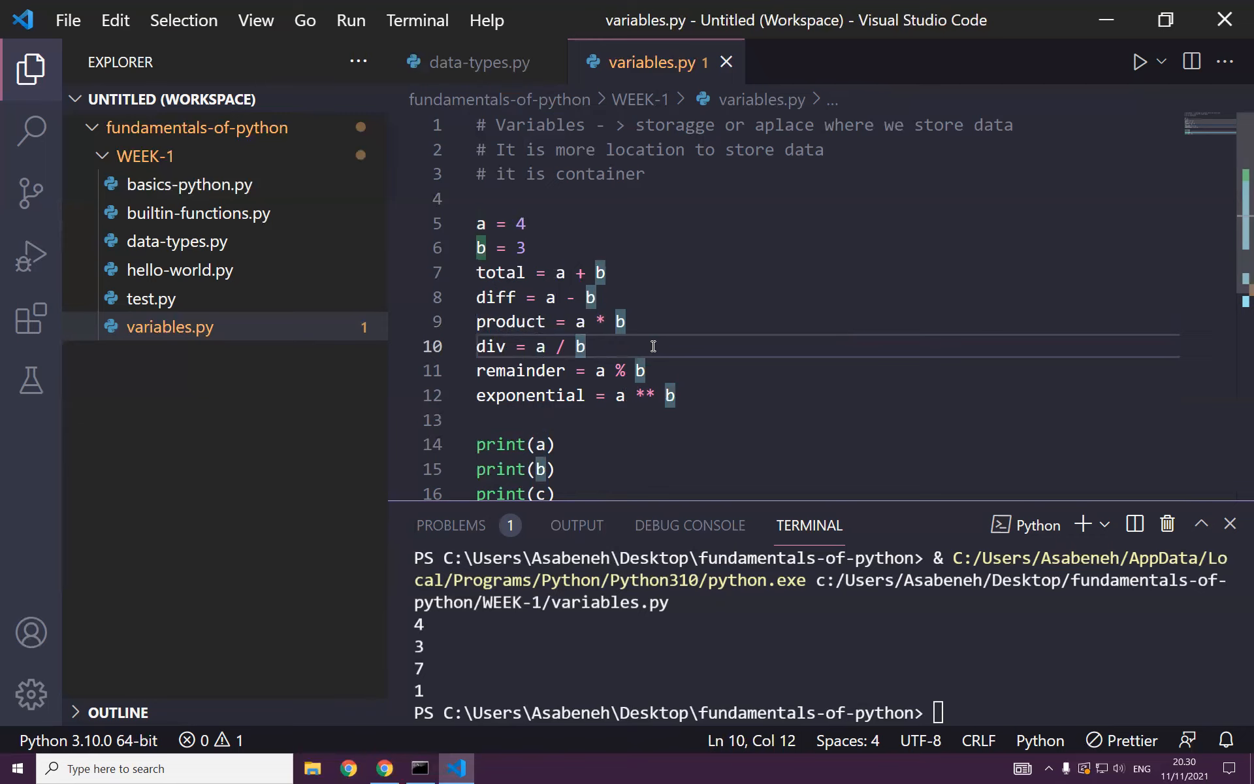
{"action": "mouse_move", "coordinate": [609, 346]}
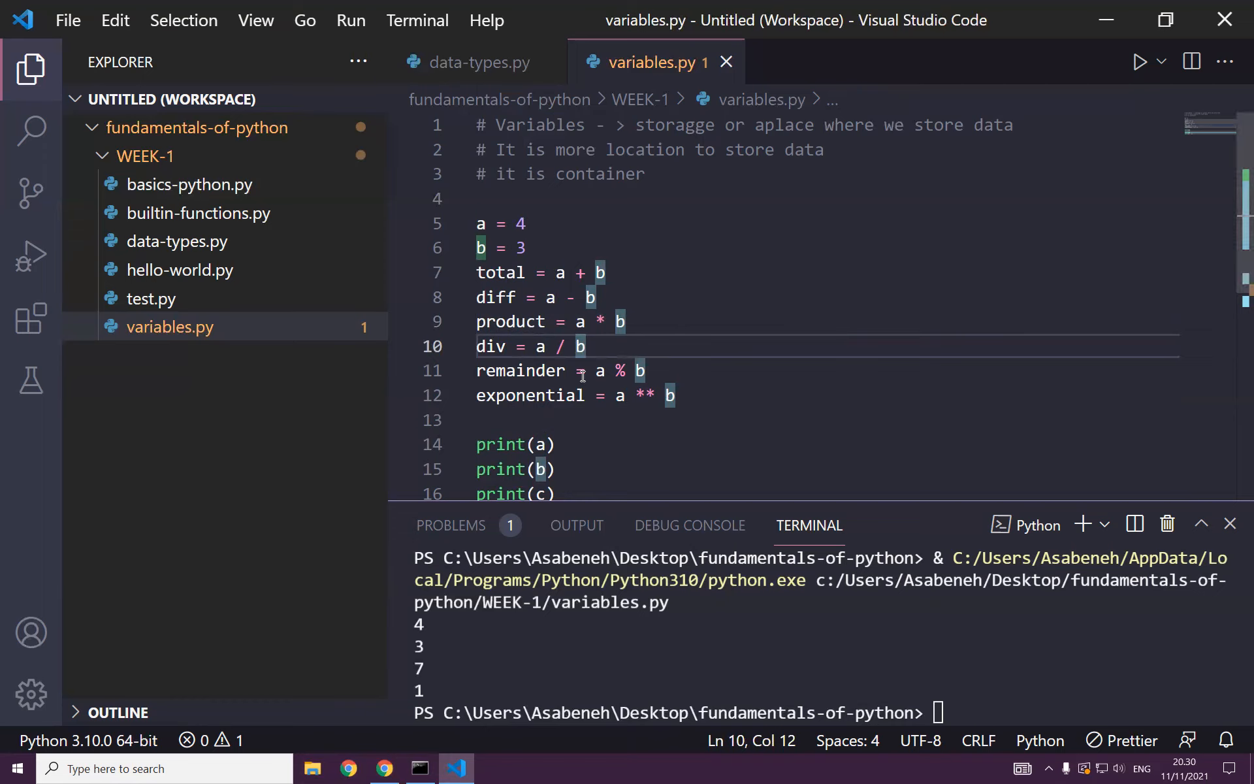
{"action": "left_click", "coordinate": [596, 370]}
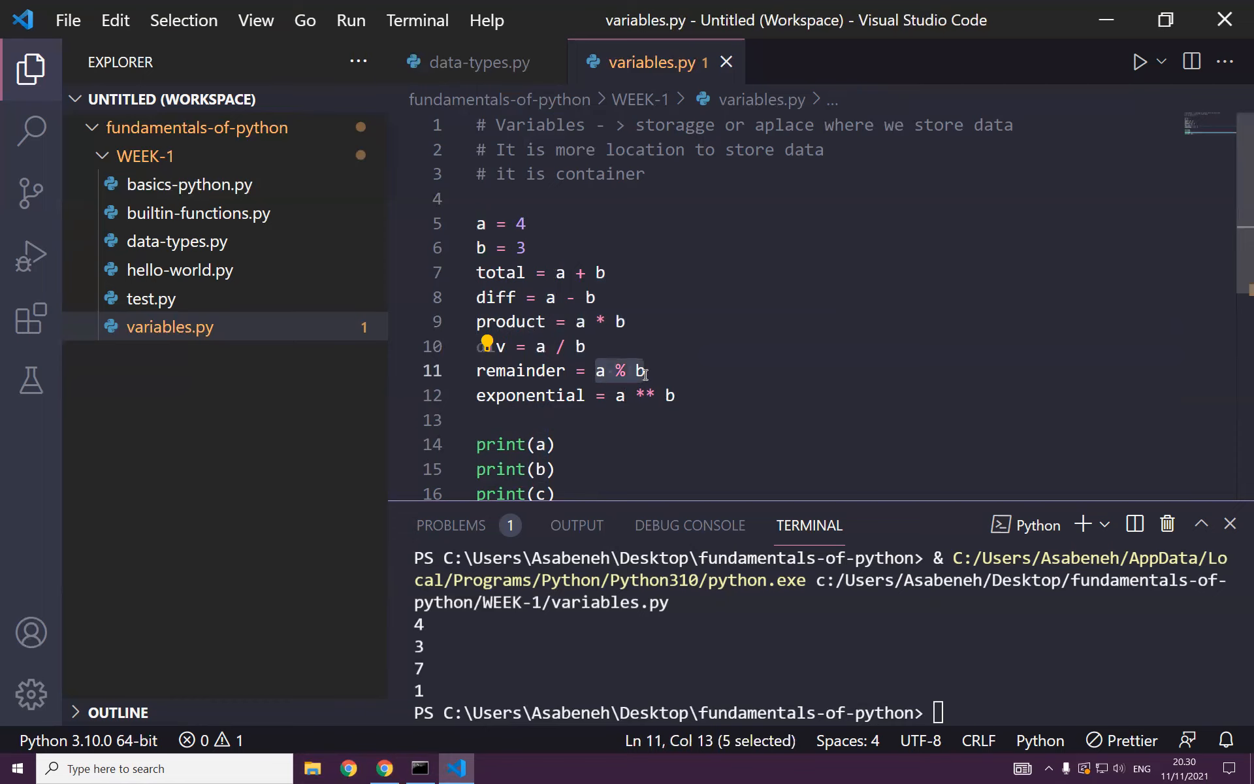
{"action": "left_click", "coordinate": [644, 370]}
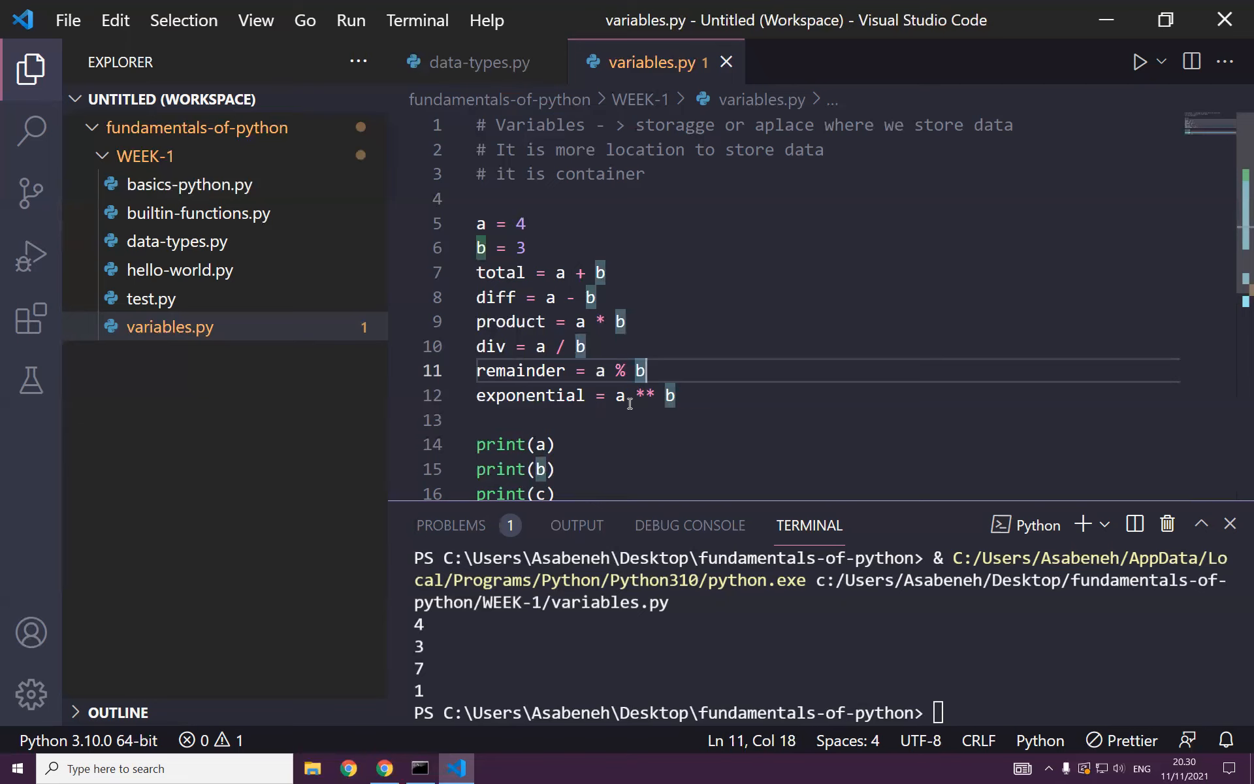
{"action": "mouse_move", "coordinate": [525, 248]}
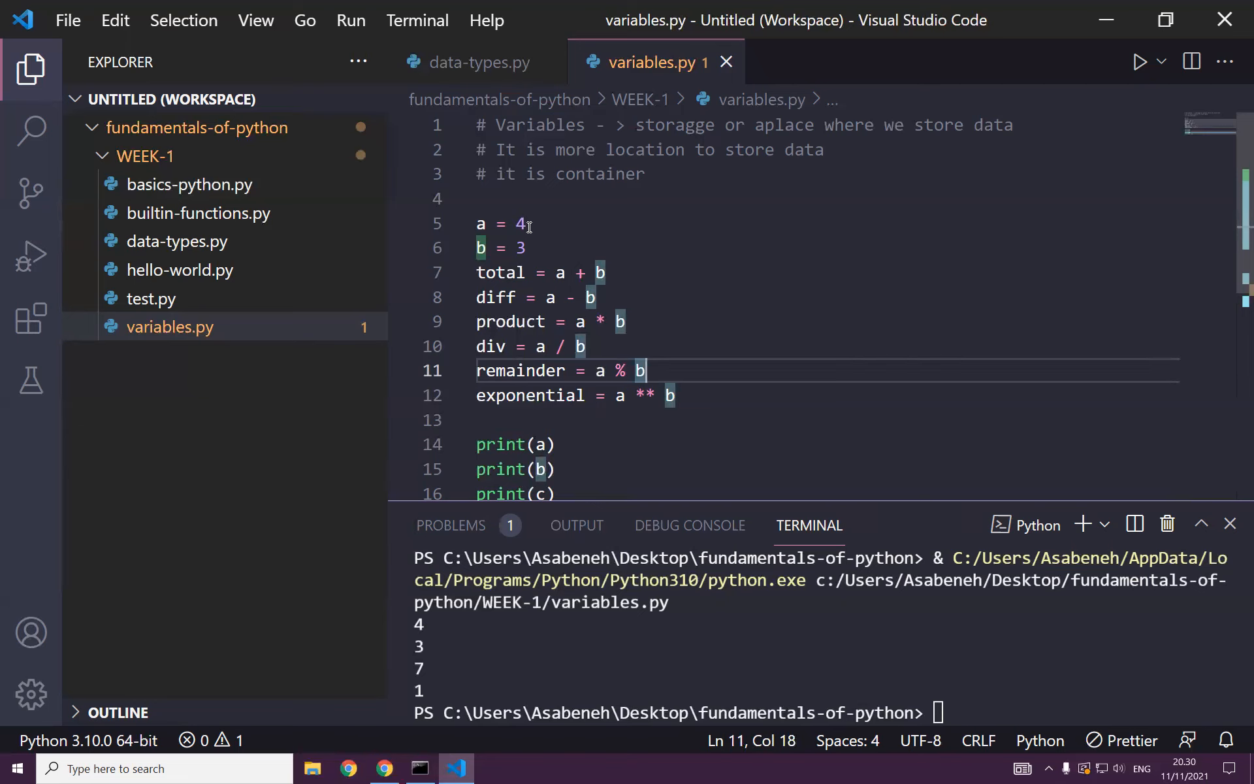
{"action": "left_click", "coordinate": [676, 396]}
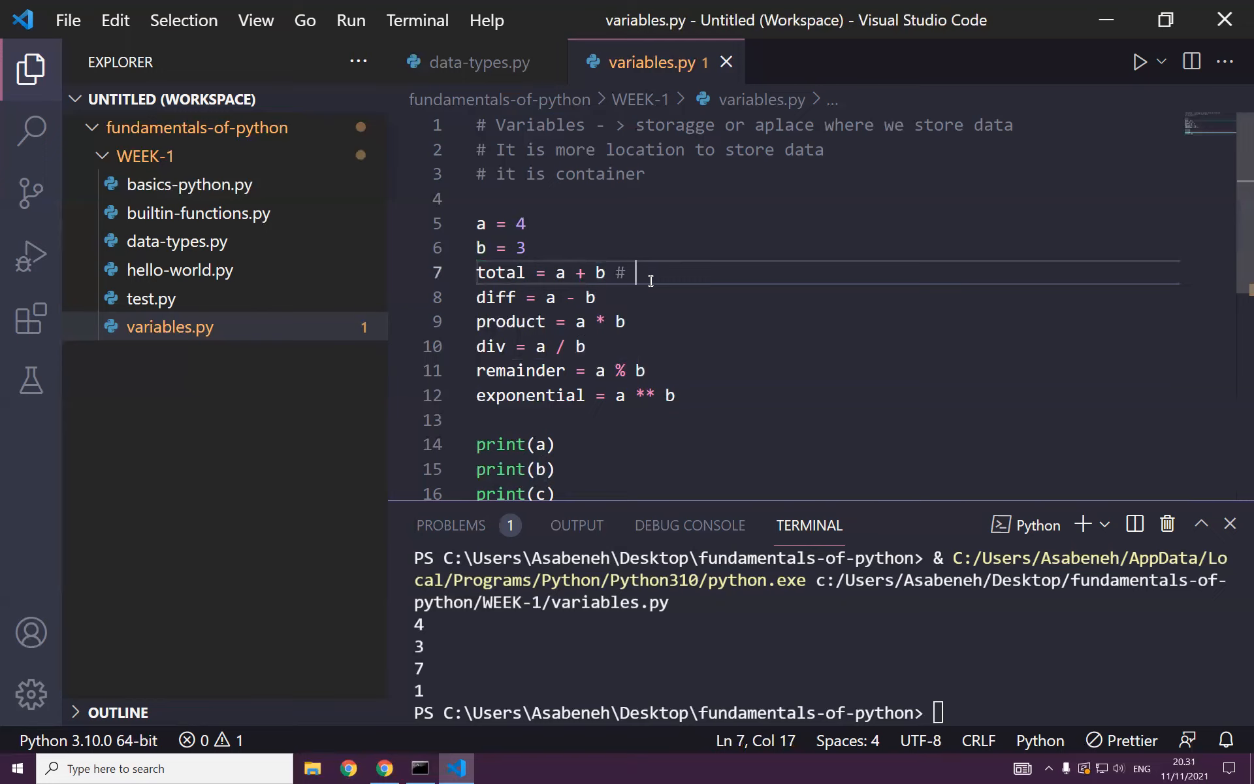
Add comments 4 + 3, 4 - 3, 4 * 3 and 4 / 3 to the arithmetic lines
{"action": "type", "text": "4 + 3"}
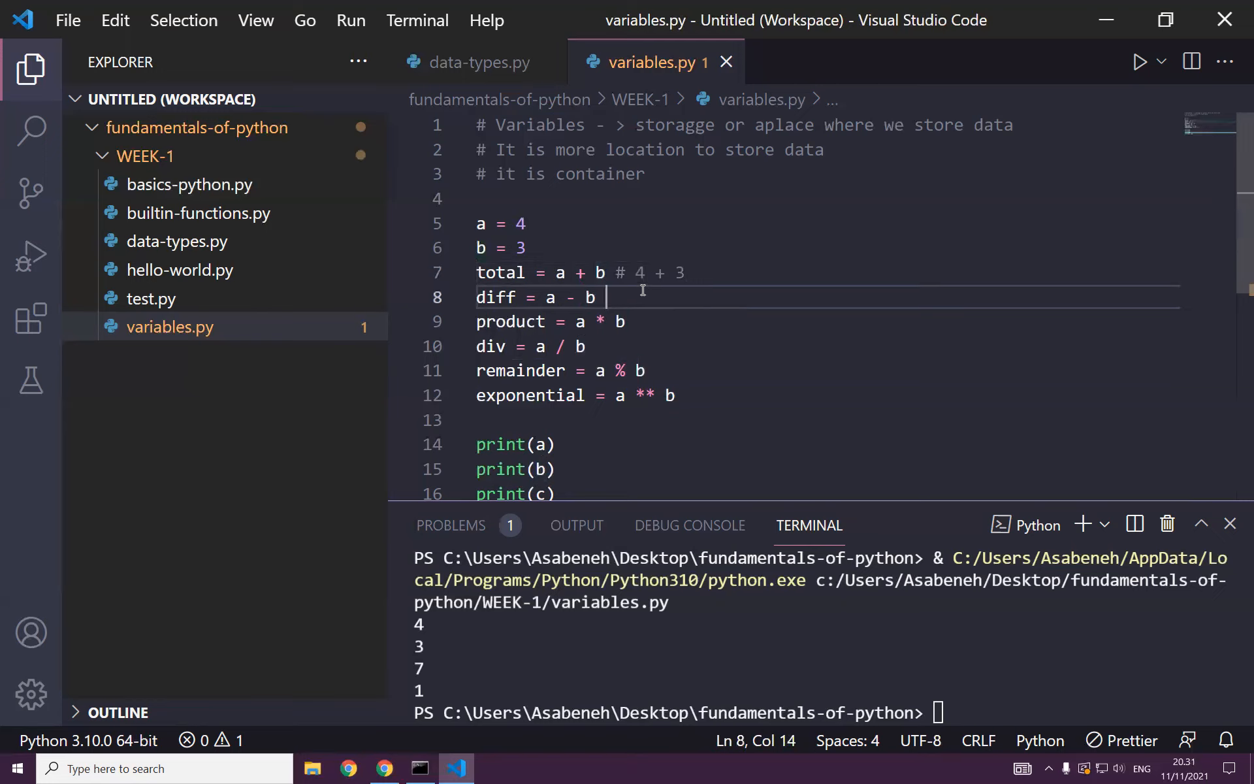
{"action": "type", "text": "#"}
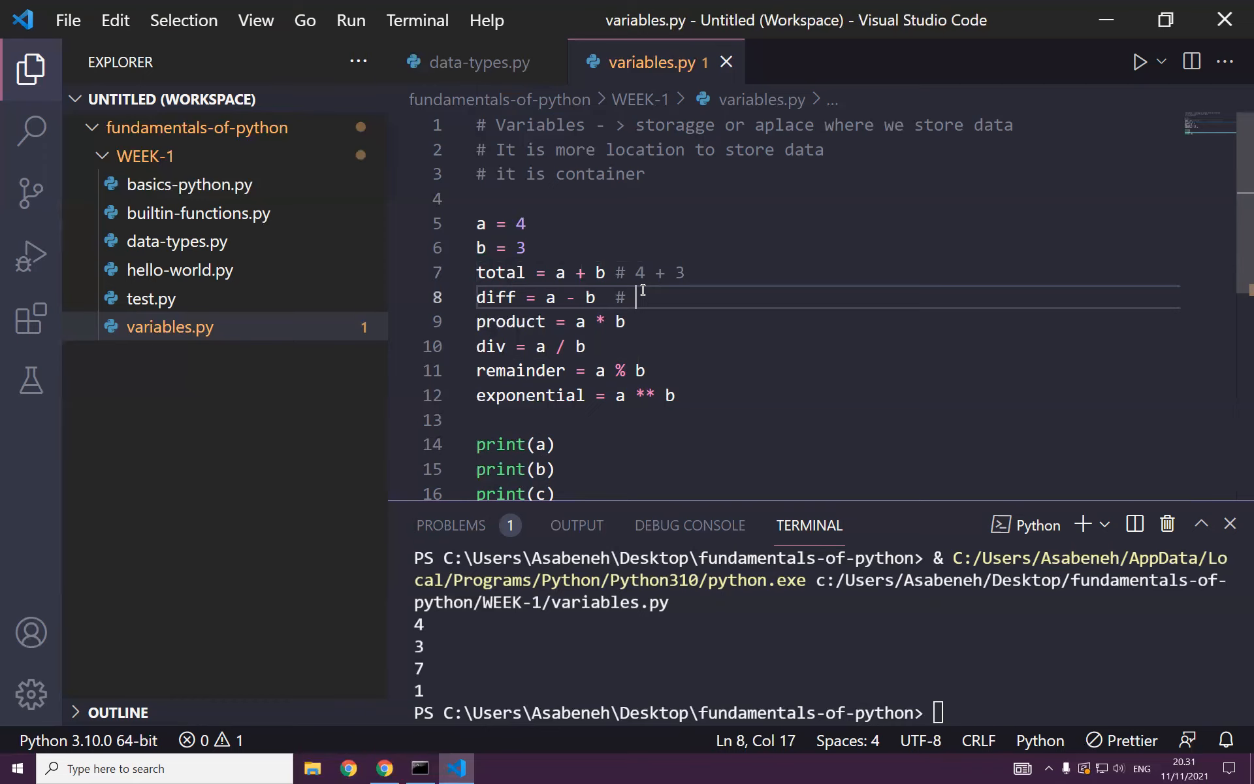
{"action": "type", "text": "4 - 1"}
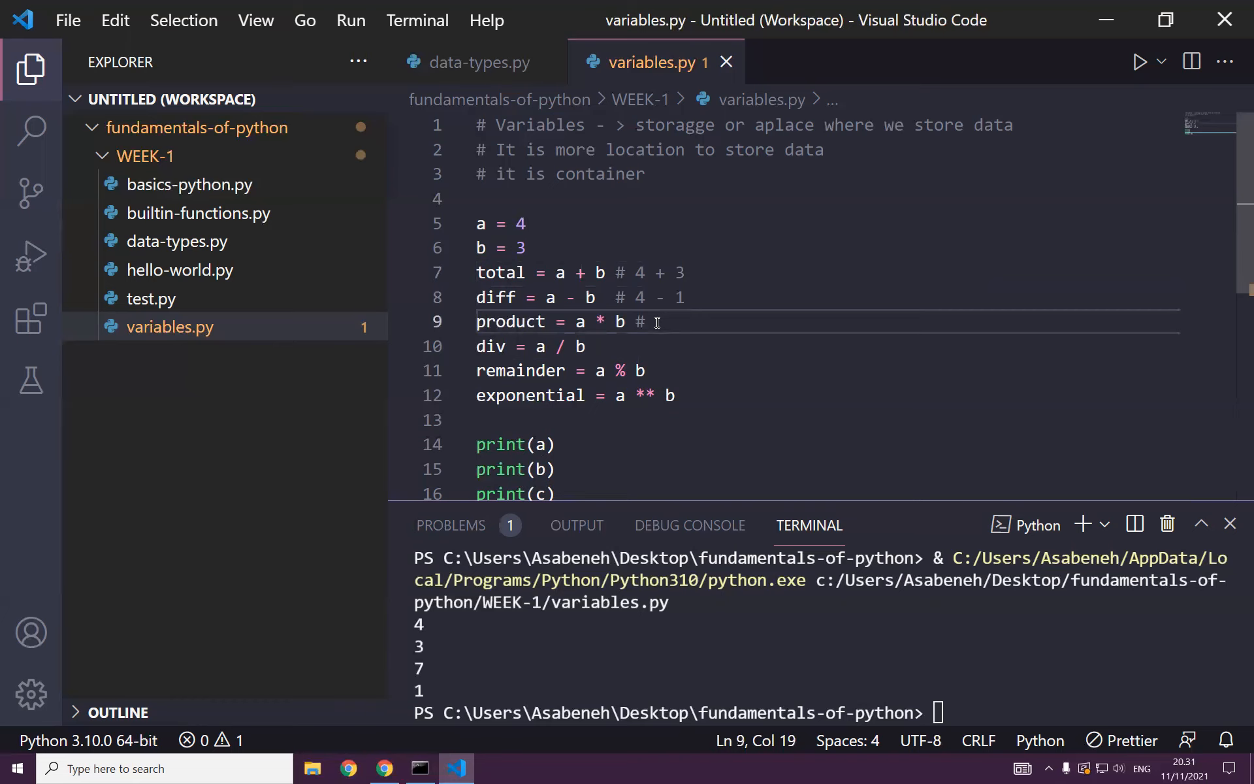
{"action": "type", "text": "3"}
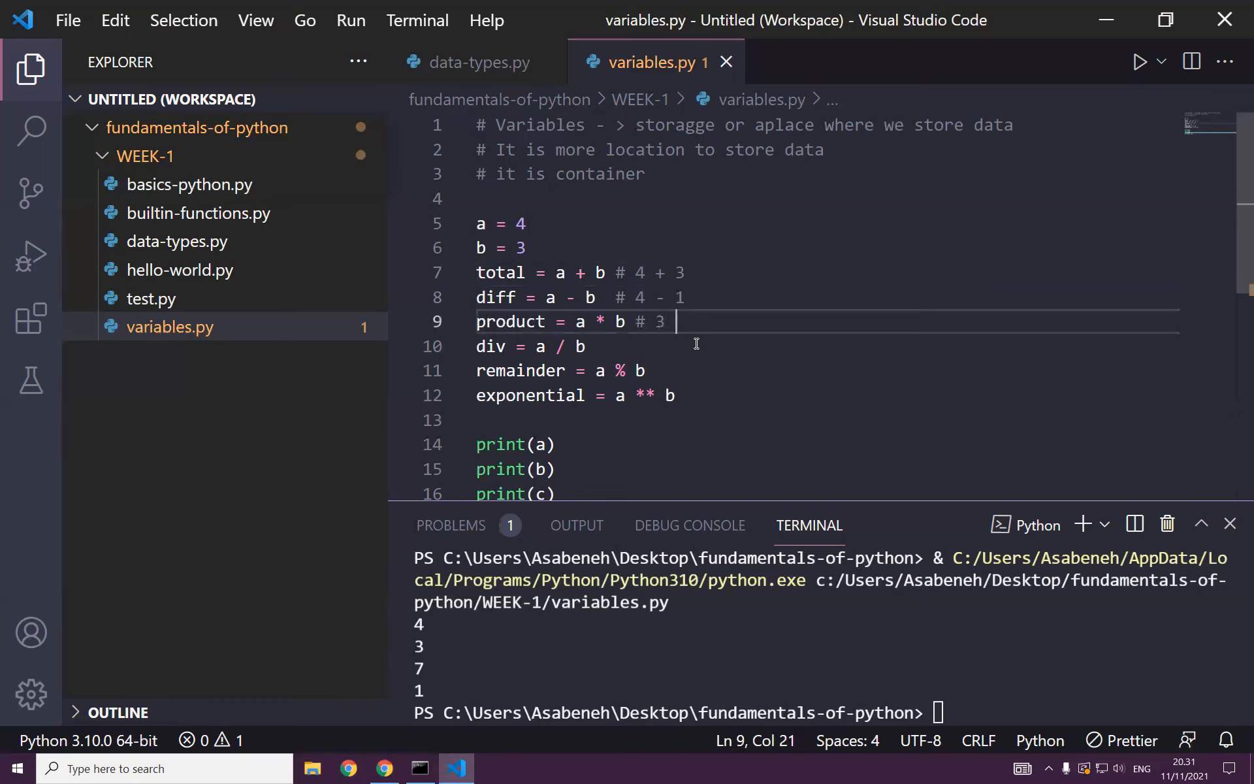
{"action": "type", "text": "*"}
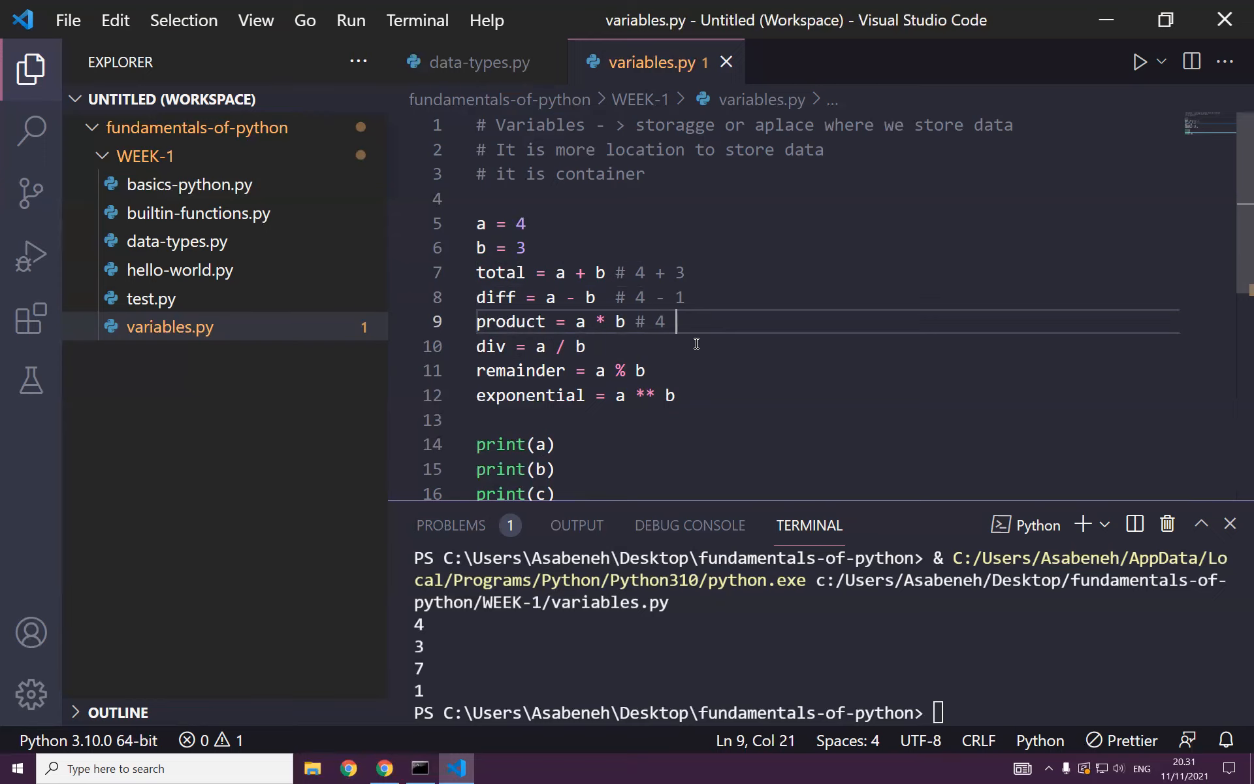
{"action": "type", "text": "* 3"}
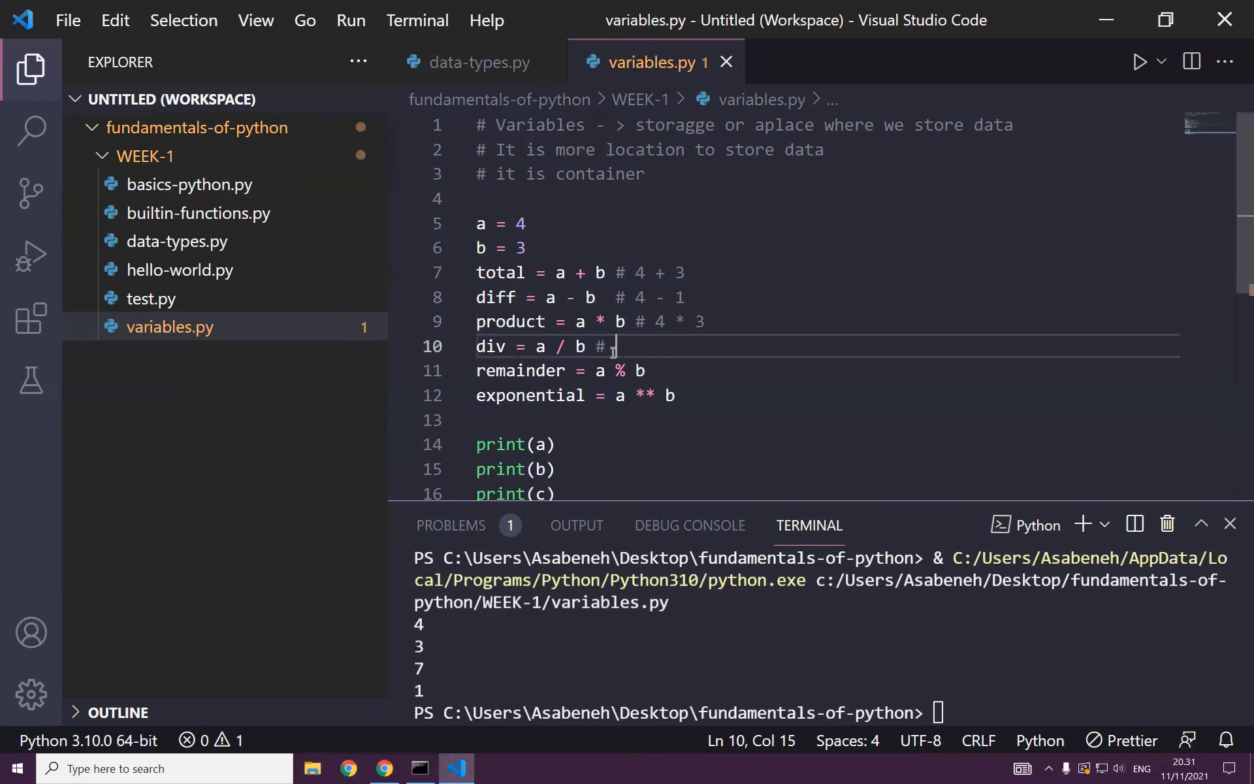
{"action": "type", "text": "a /"}
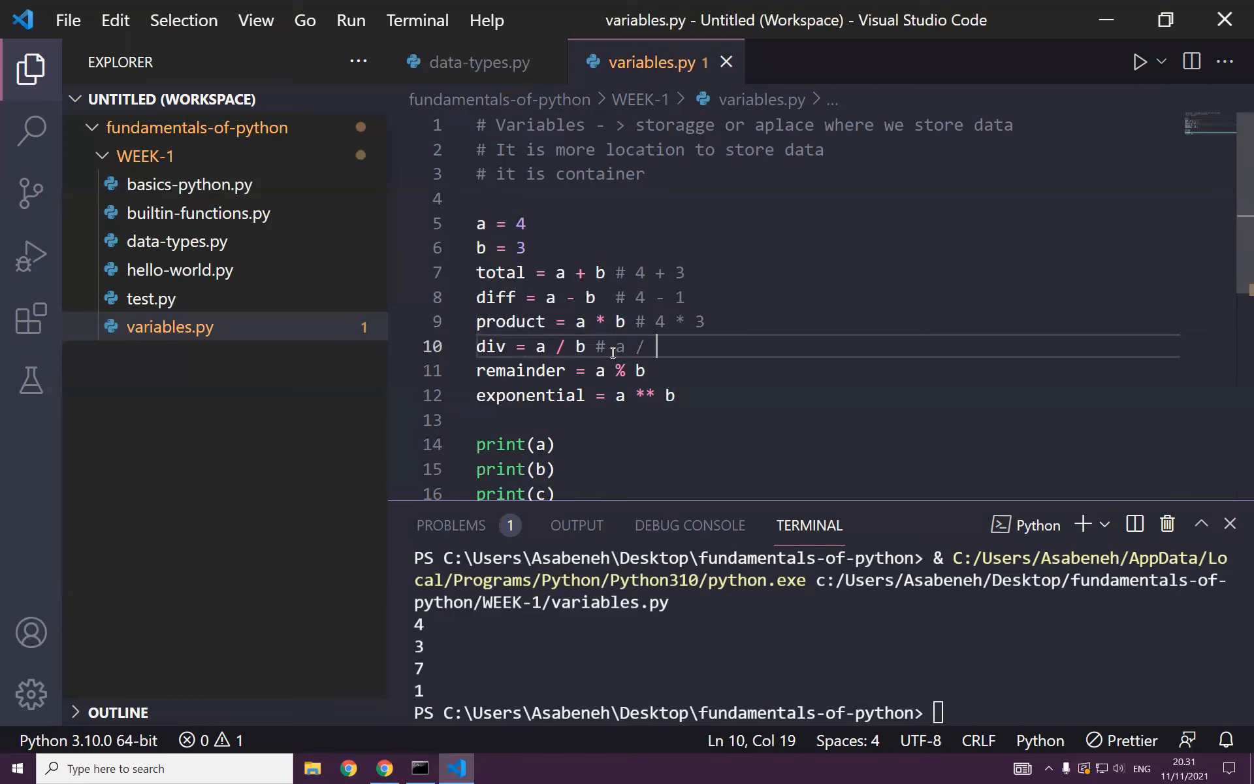
{"action": "key", "text": "backspace"}
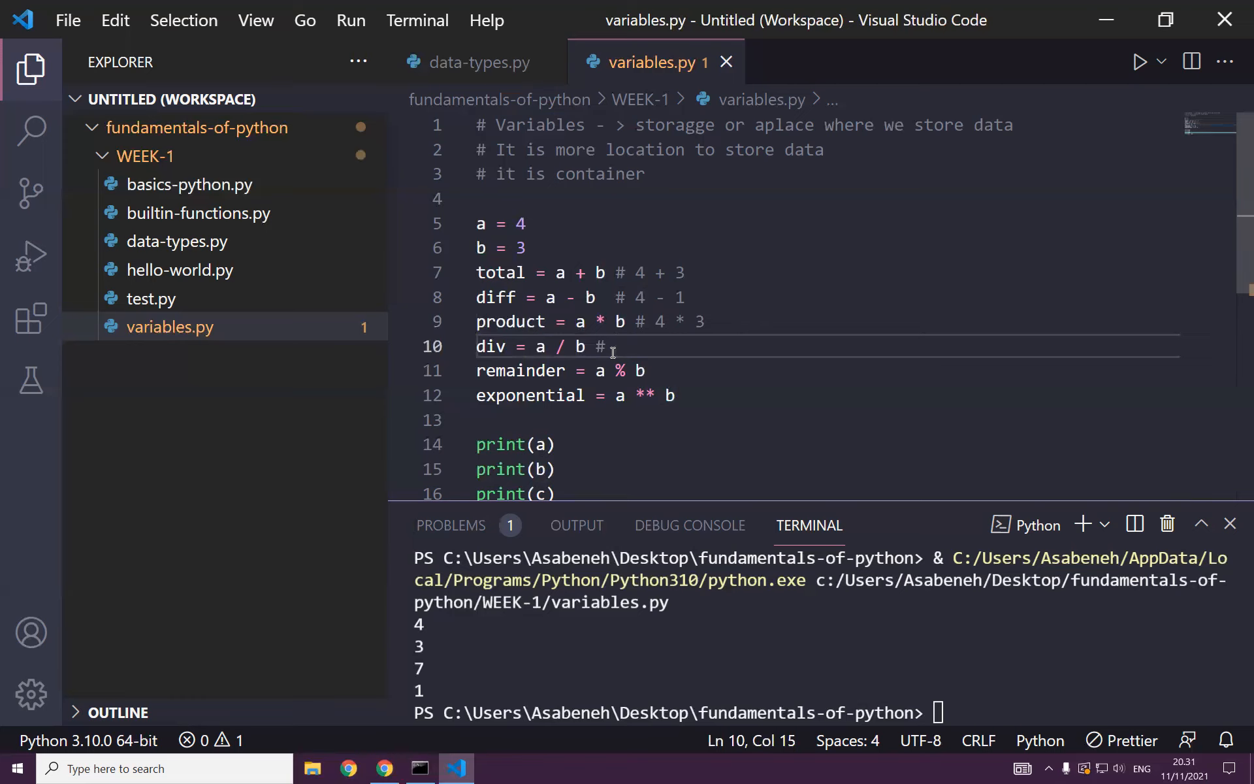
{"action": "type", "text": "4 / 3"}
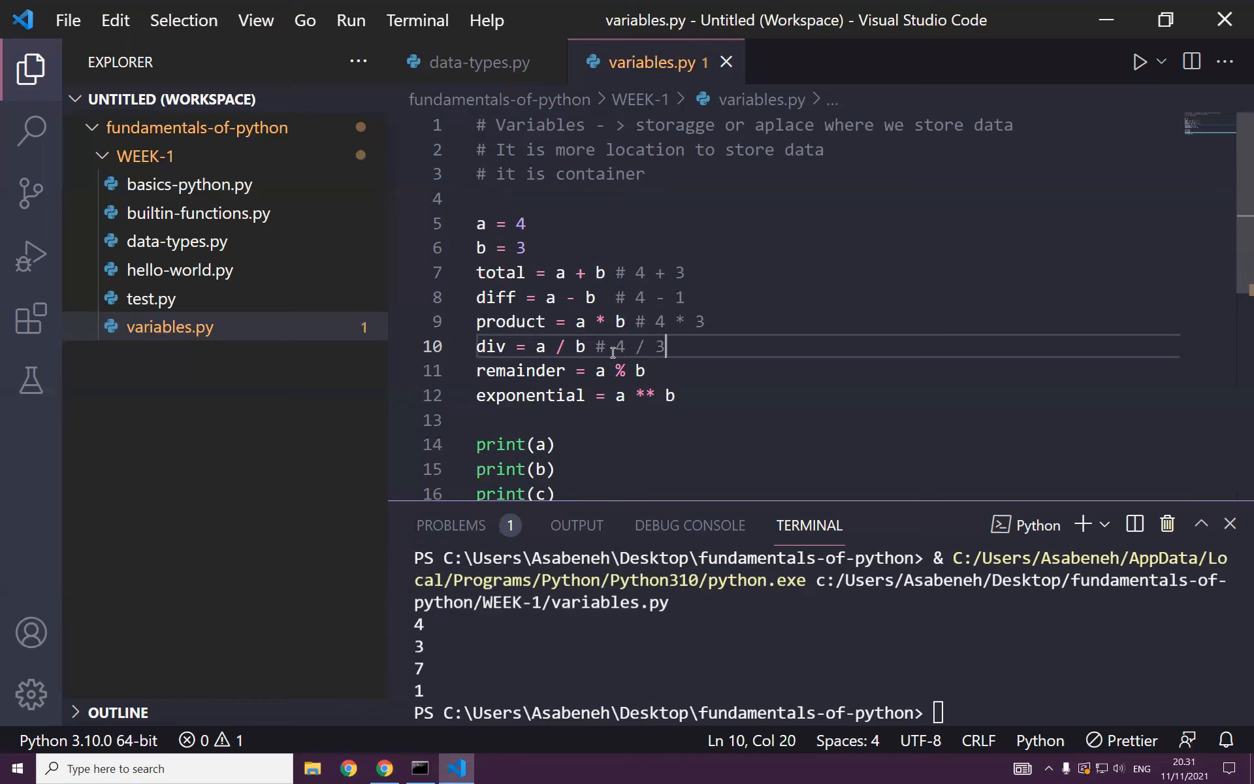
Add a 4 % 3 comment to the remainder line
{"action": "left_click", "coordinate": [670, 371]}
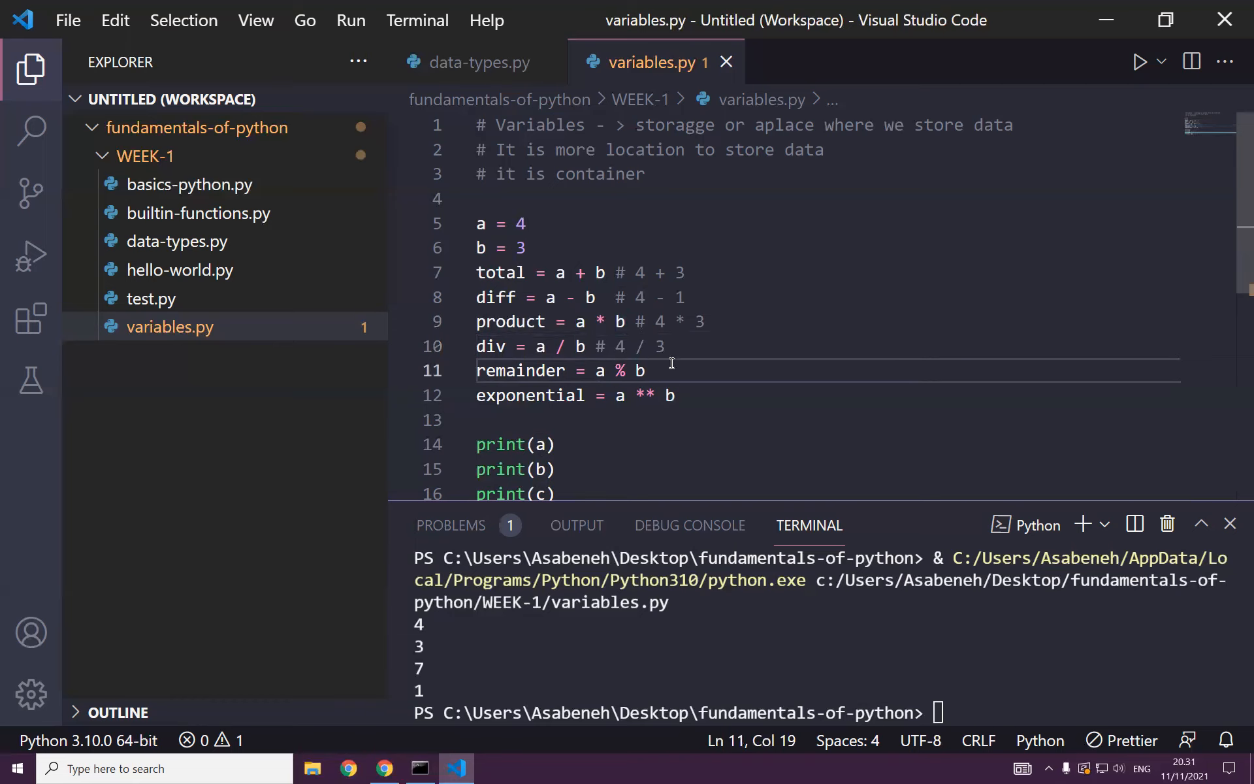
{"action": "type", "text": "4 %"}
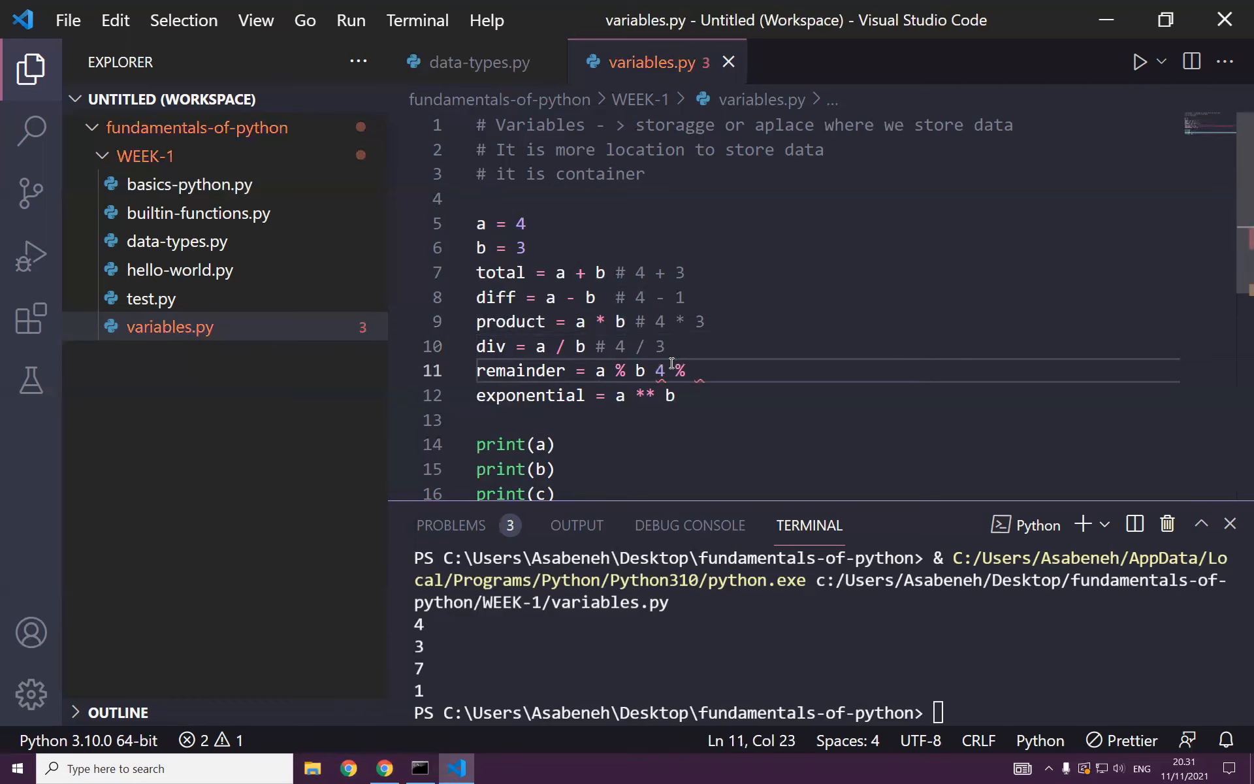
{"action": "key", "text": "Backspace"}
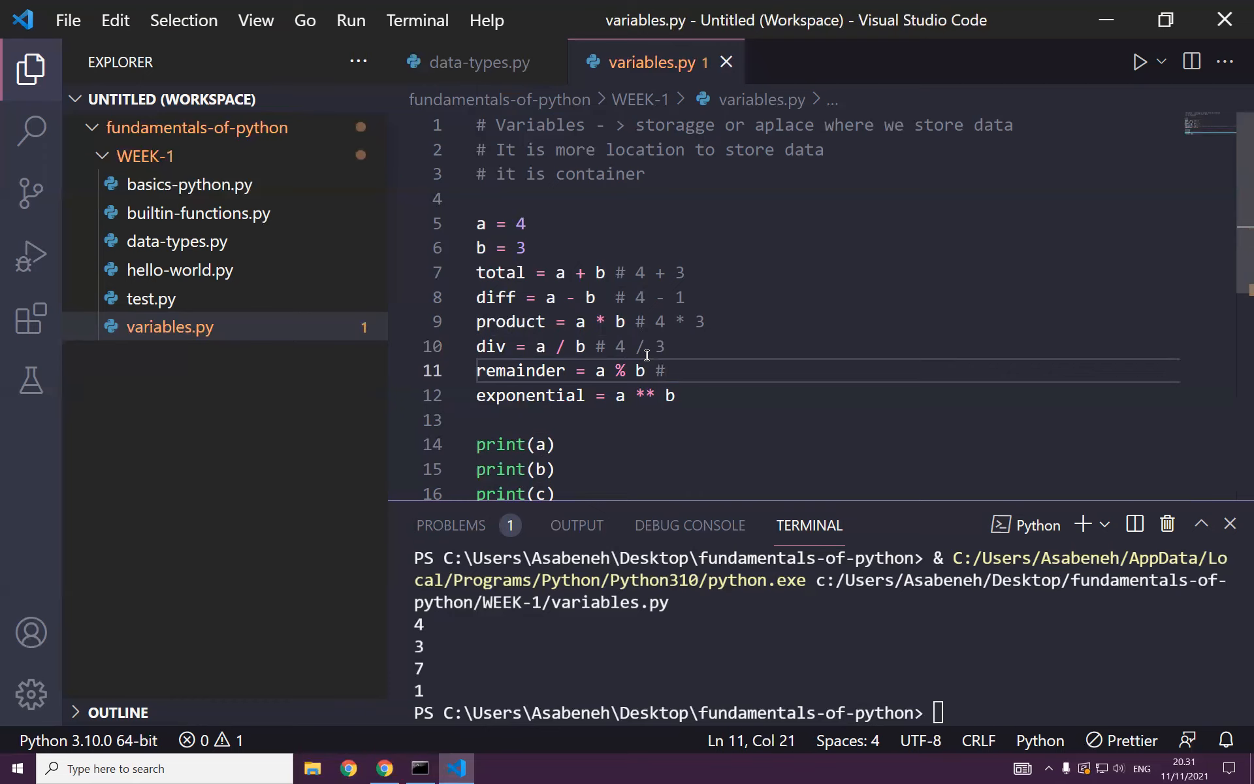
{"action": "left_click", "coordinate": [663, 346]}
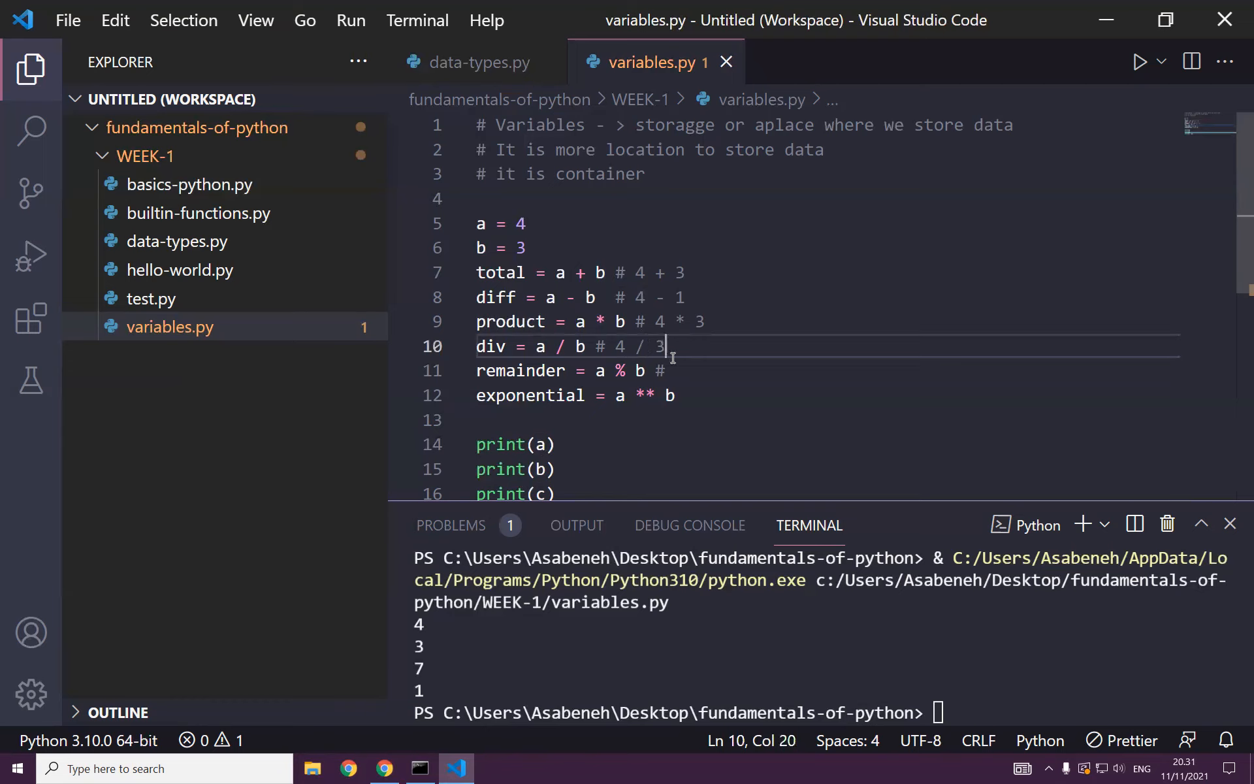
{"action": "left_click", "coordinate": [676, 371]}
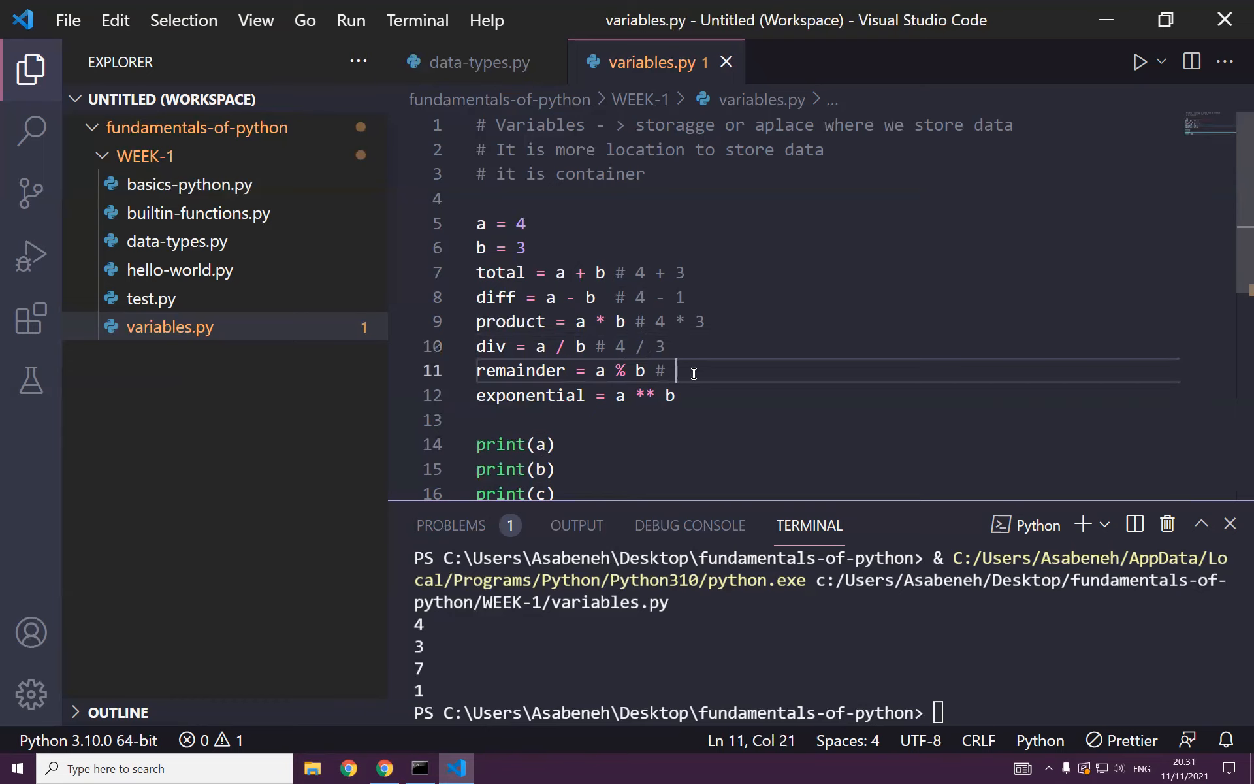
{"action": "type", "text": "4"}
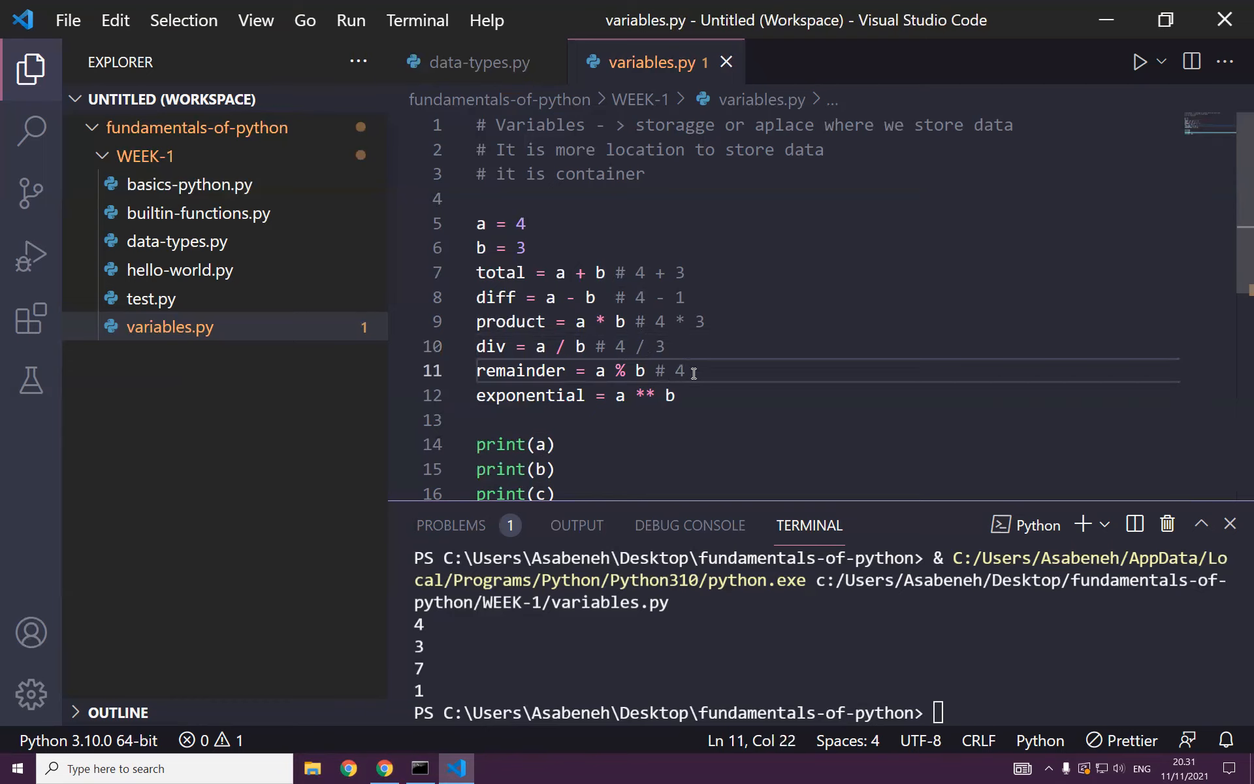
{"action": "type", "text": "/ 3"}
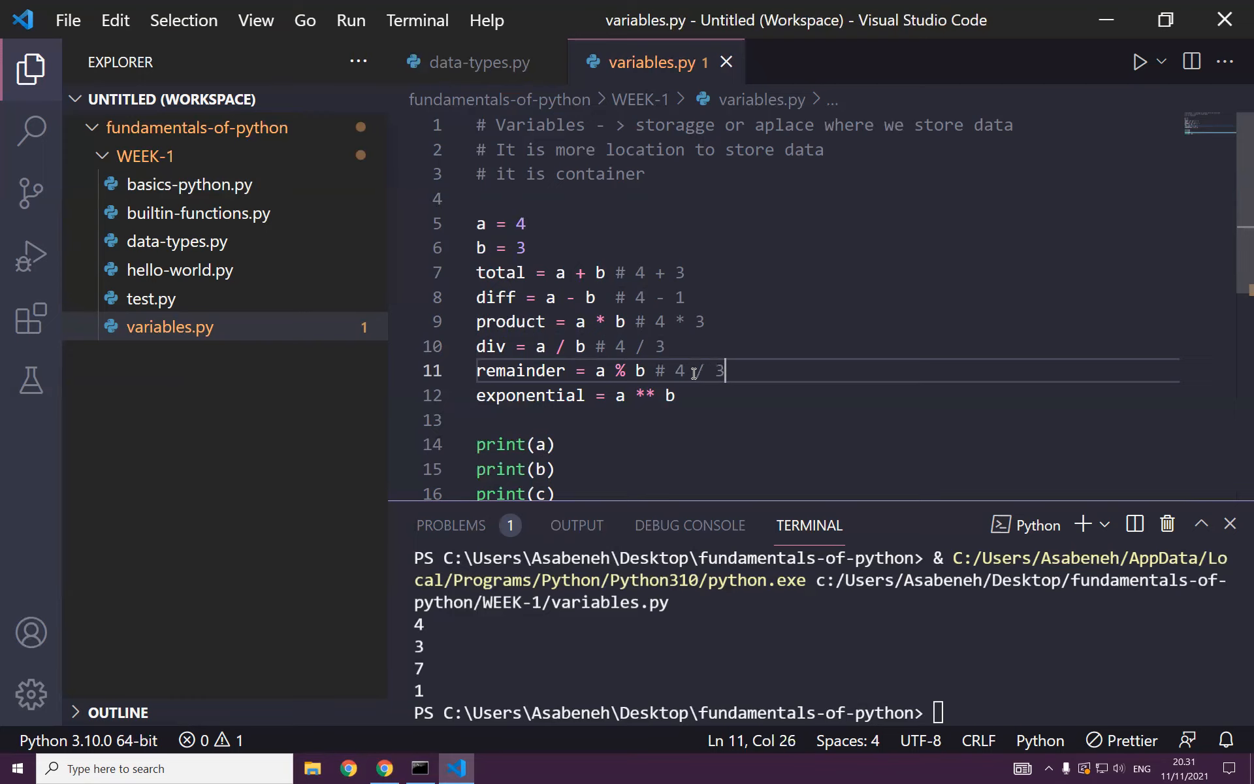
{"action": "mouse_move", "coordinate": [702, 382]}
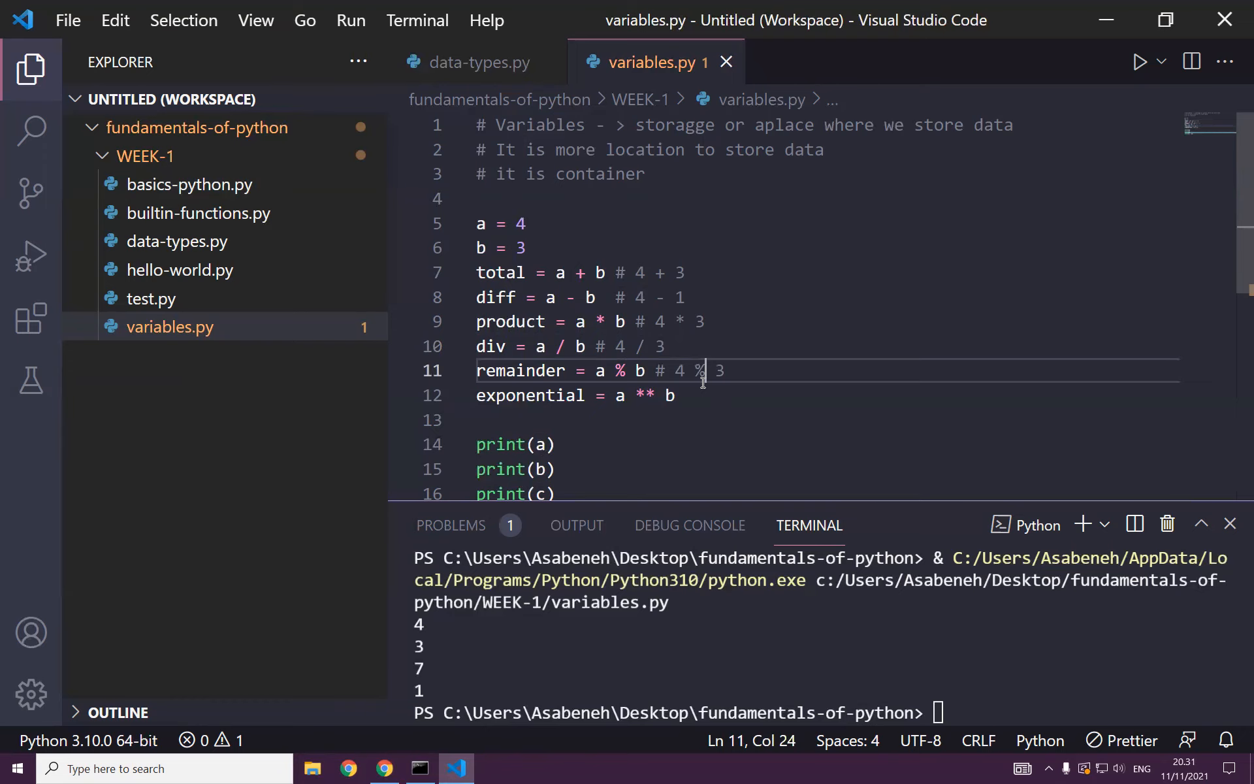
Add the # 4 ** 3 = 64 comment to the exponential line
{"action": "left_click", "coordinate": [688, 395]}
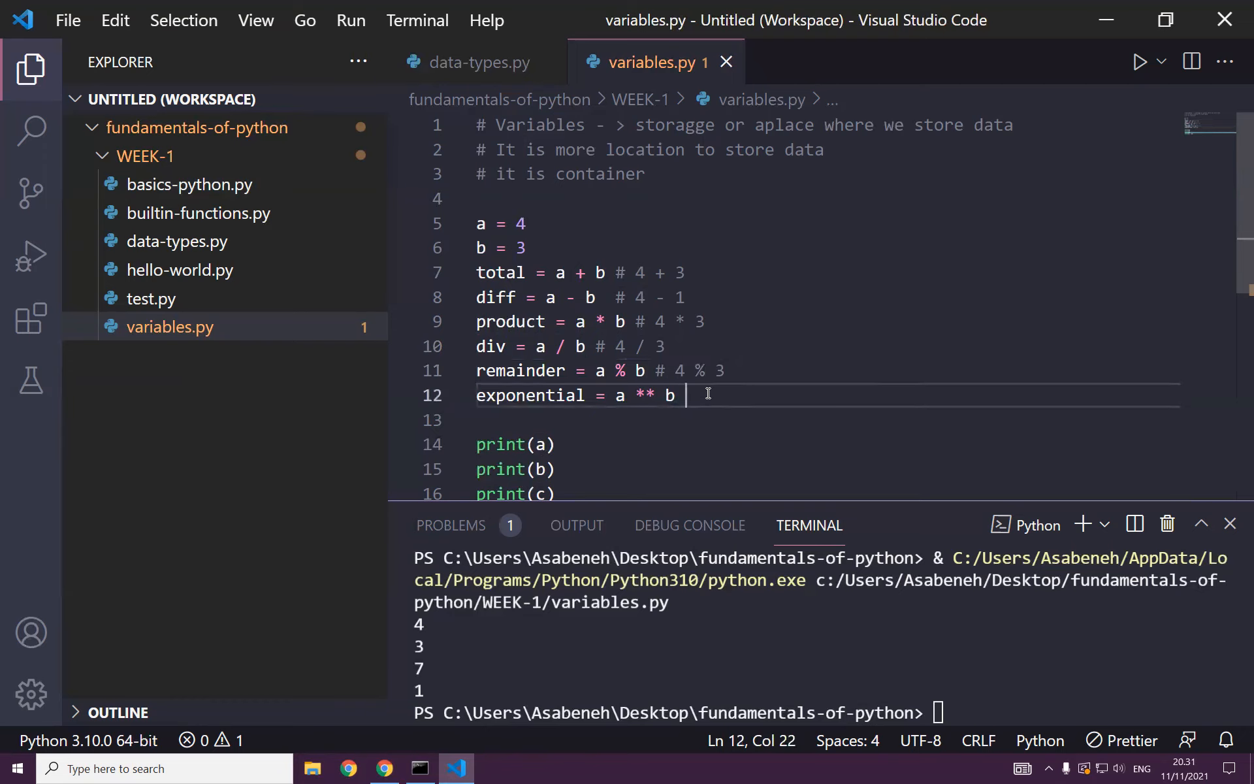
{"action": "type", "text": "#"}
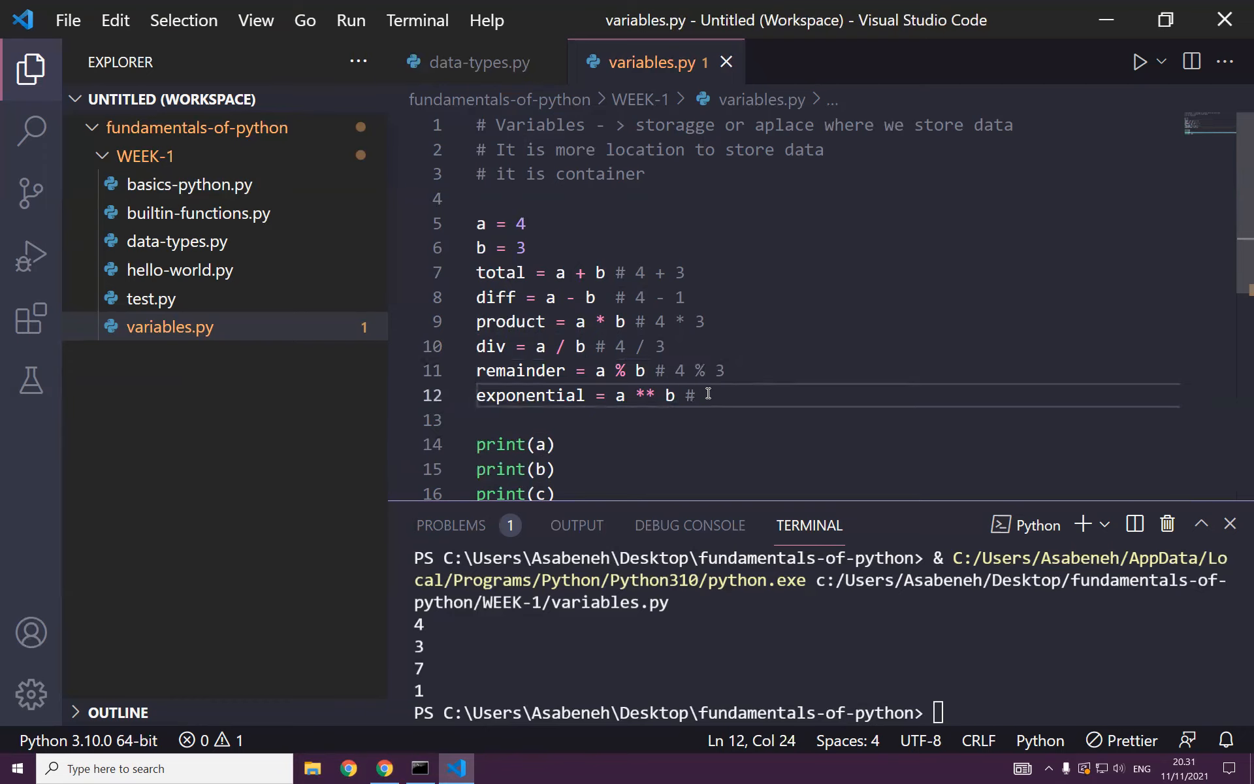
{"action": "type", "text": "**"}
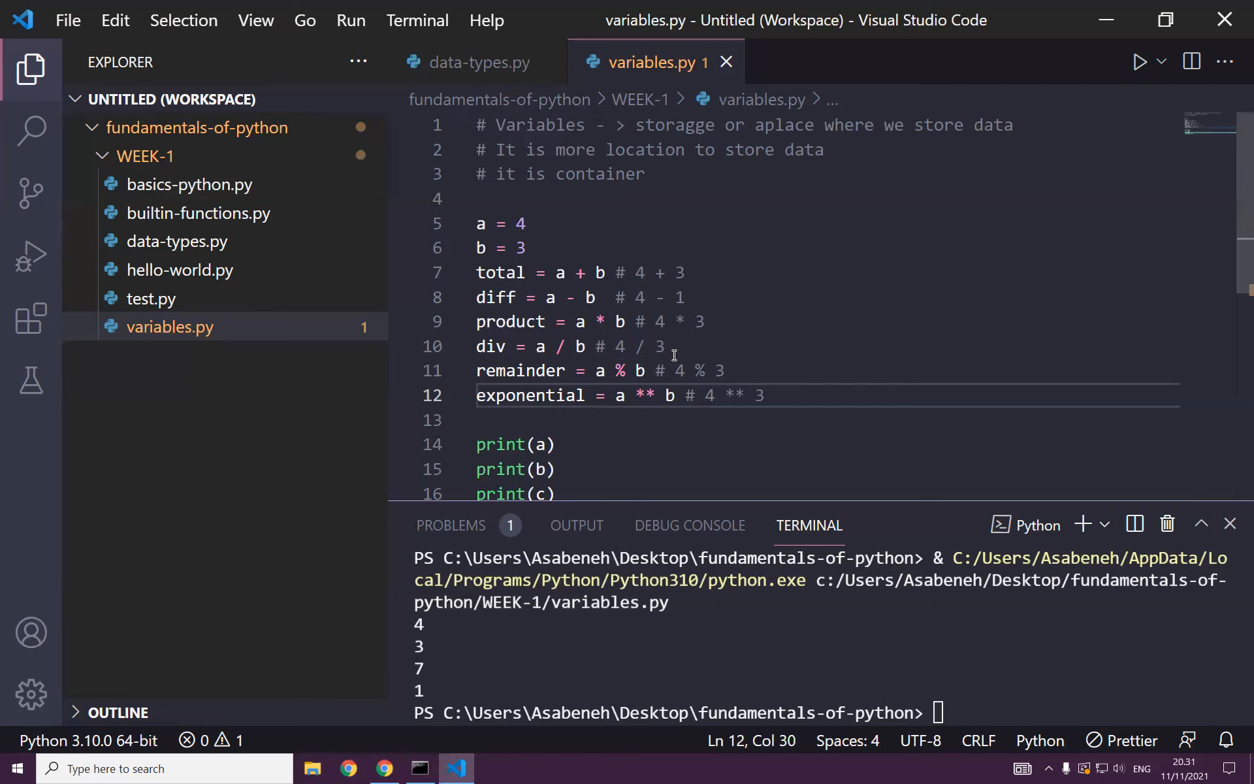
{"action": "left_click", "coordinate": [779, 395]}
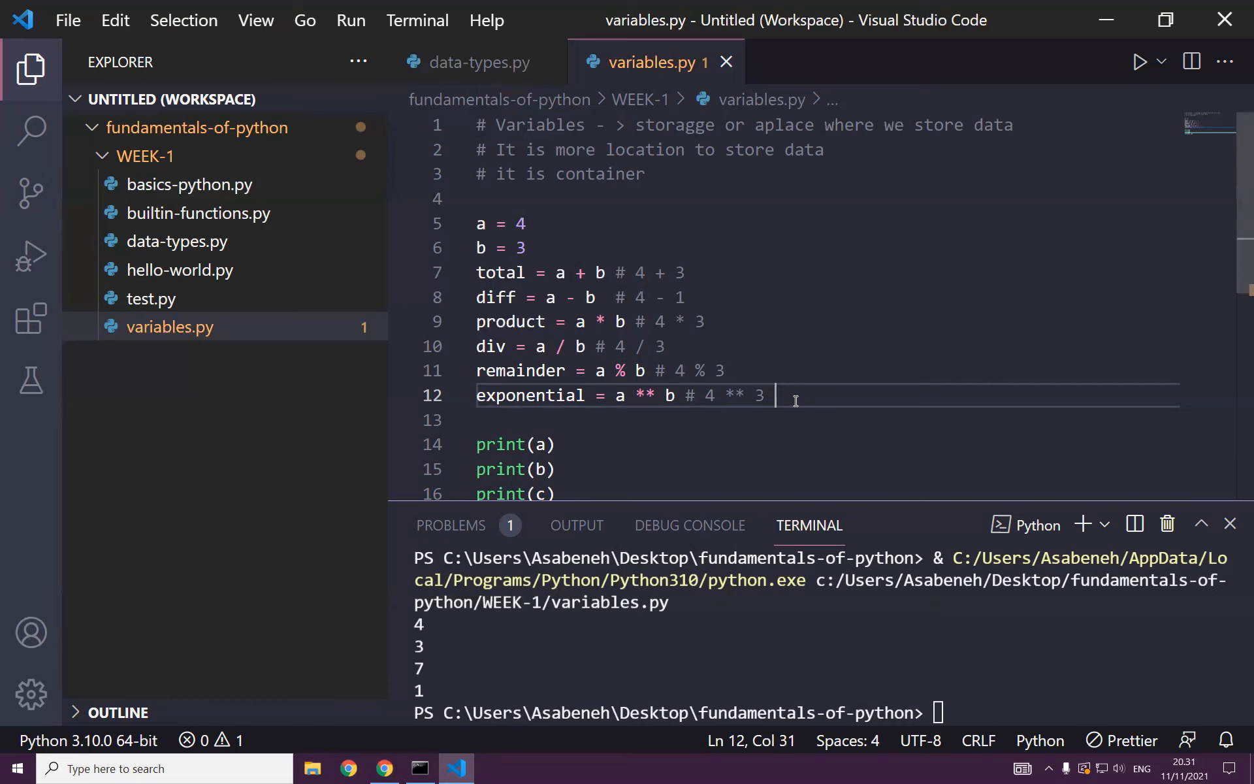
{"action": "type", "text": "="}
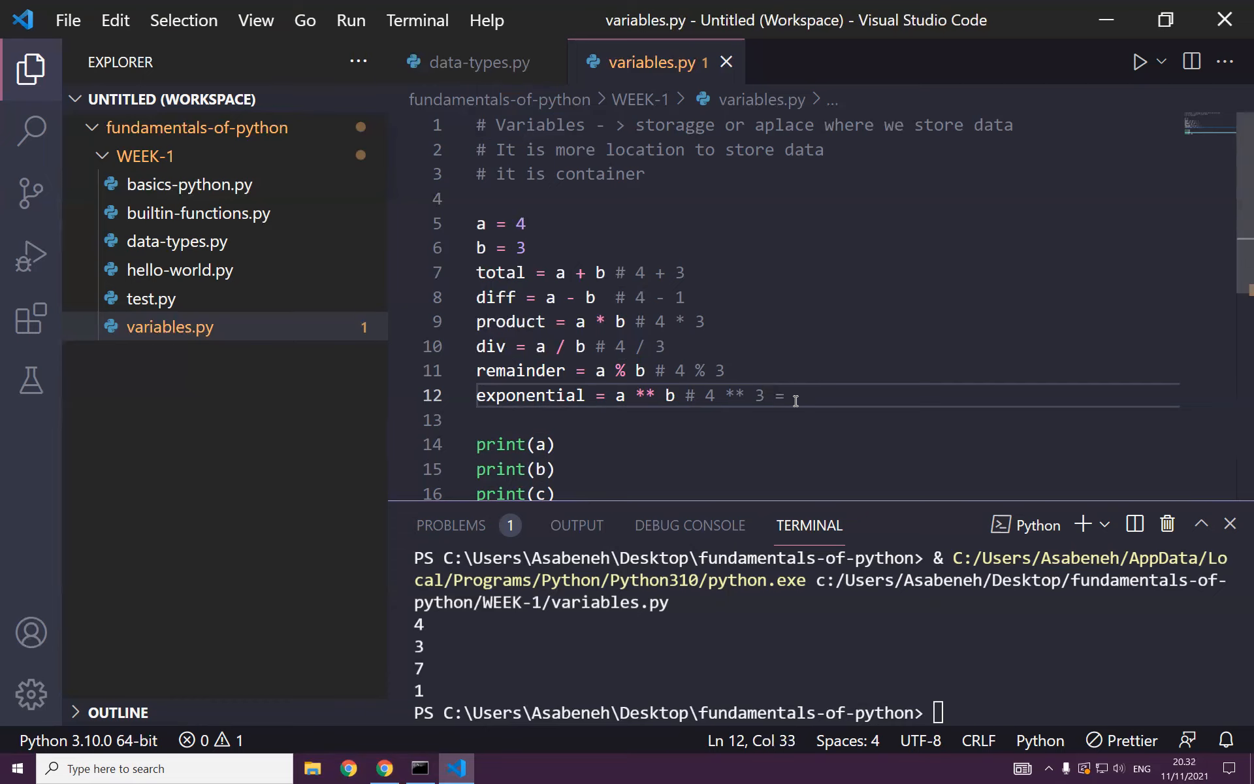
{"action": "type", "text": "6"}
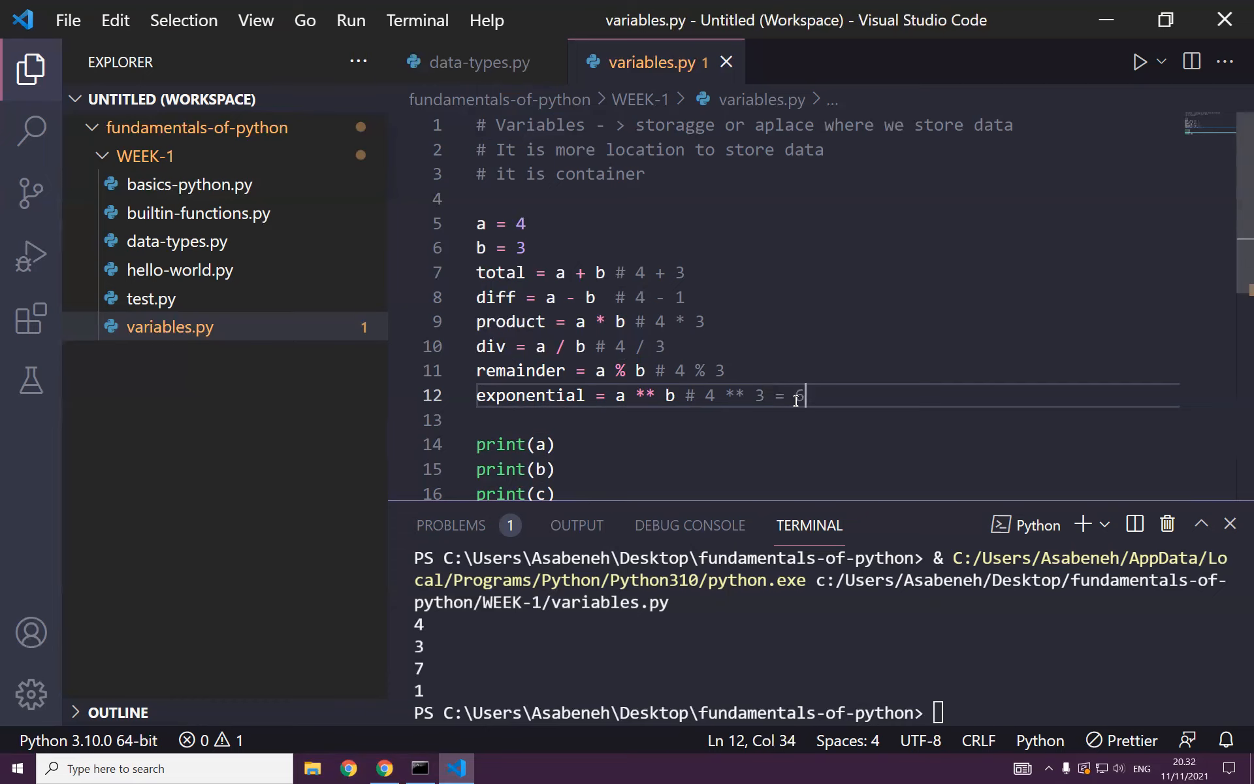
Fill in results = 1.33 for division, = 12 for product, and = 7 for total
{"action": "left_click", "coordinate": [727, 370]}
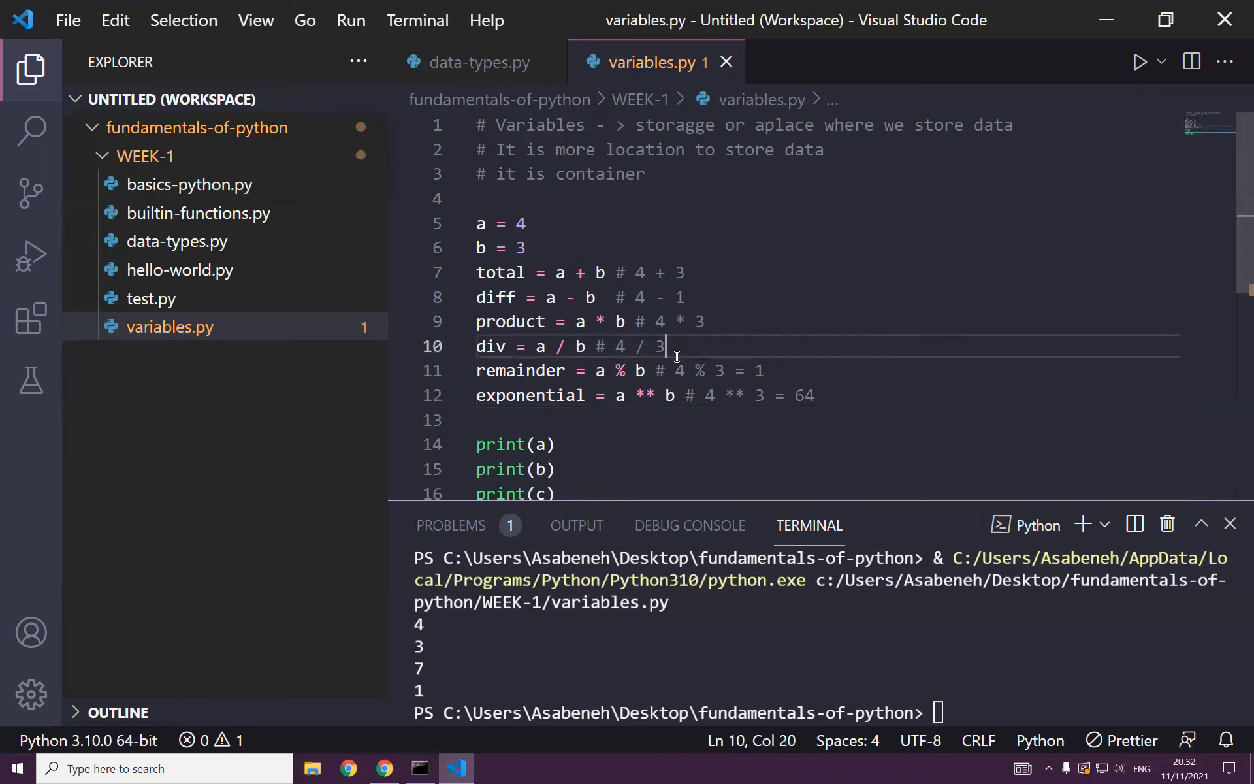
{"action": "type", "text": "= 1"}
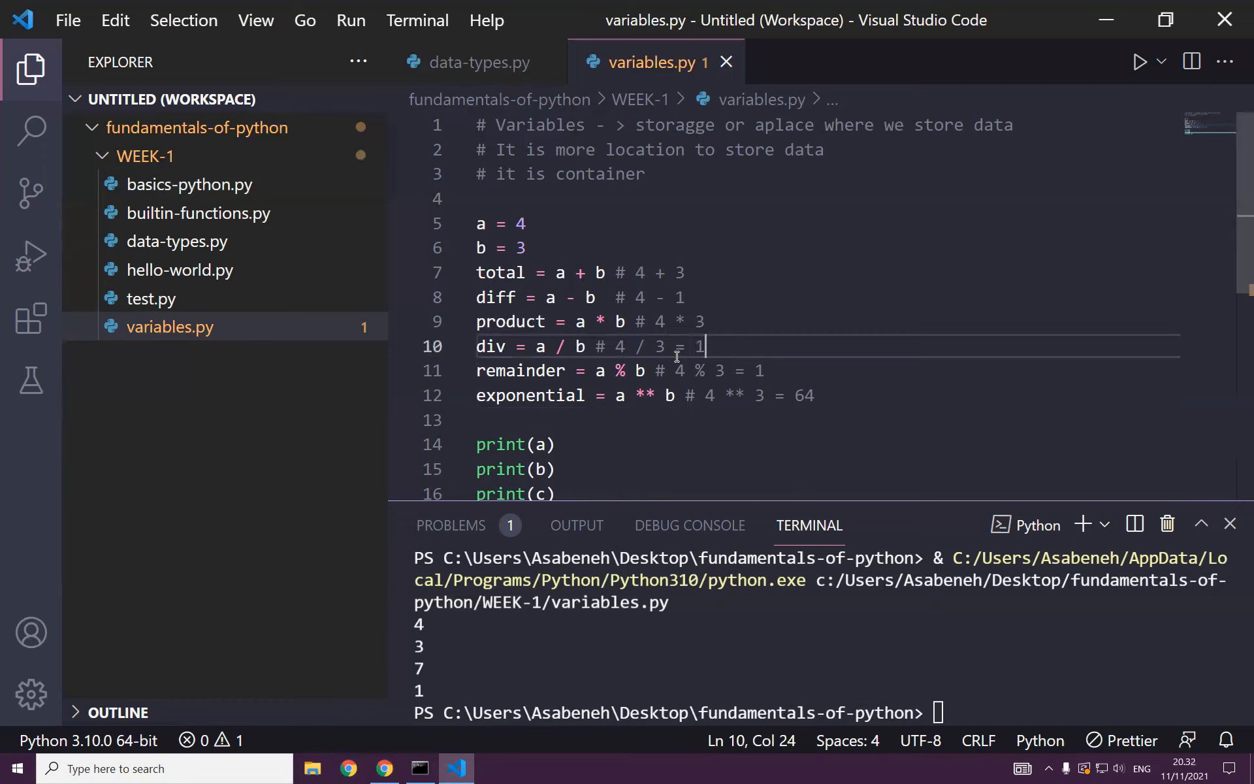
{"action": "type", "text": ".33"}
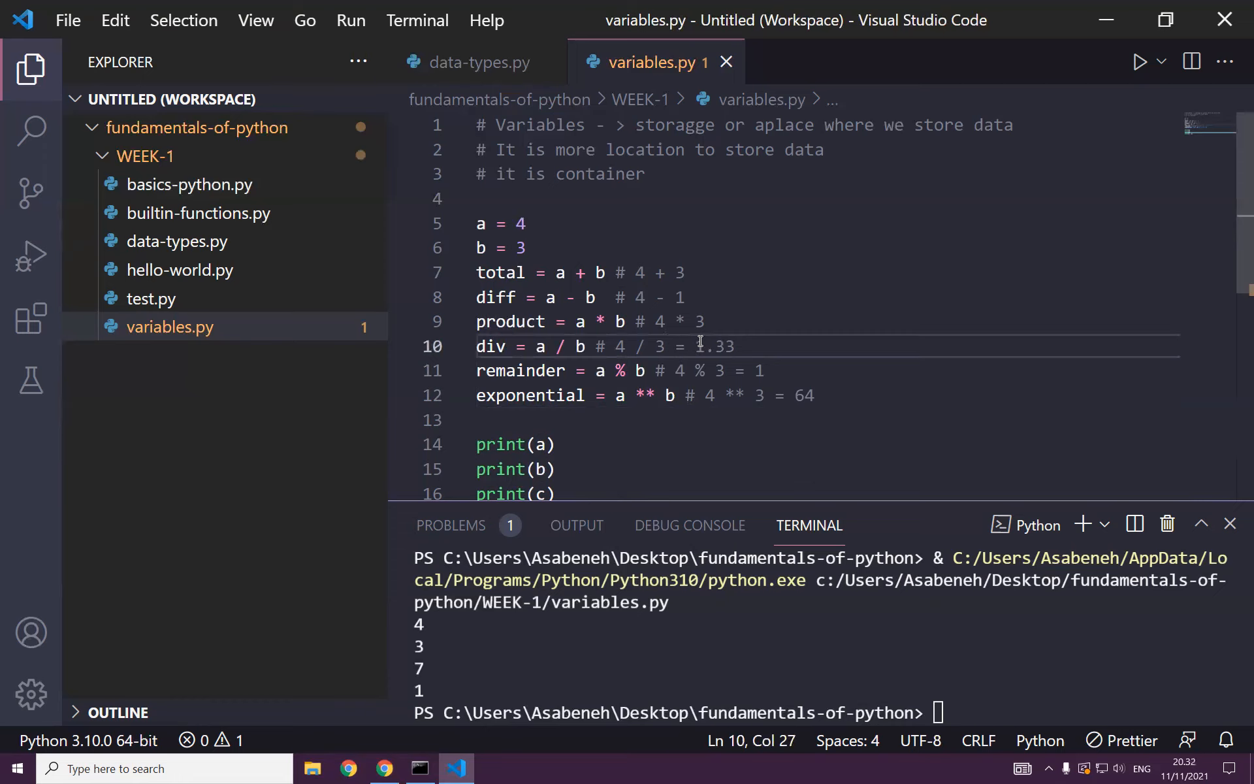
{"action": "left_click", "coordinate": [708, 322]}
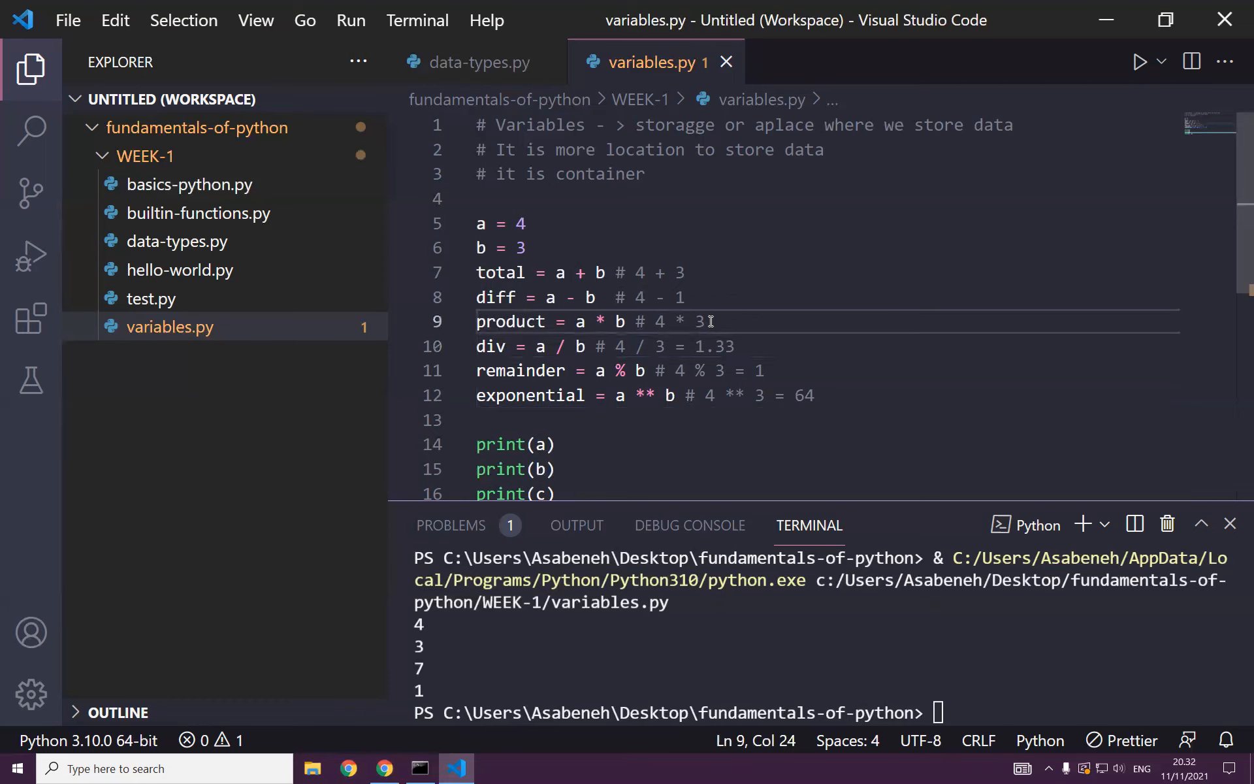
{"action": "type", "text": "= 12"}
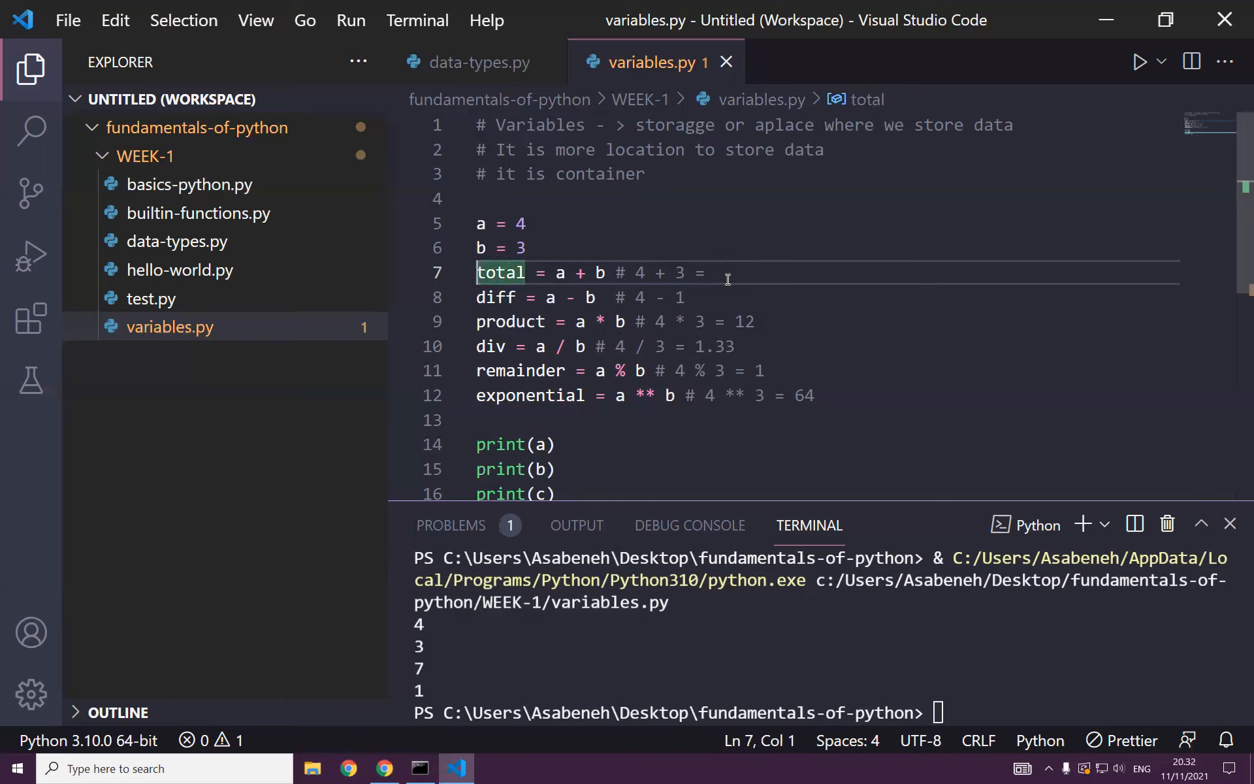
{"action": "left_click", "coordinate": [724, 273]}
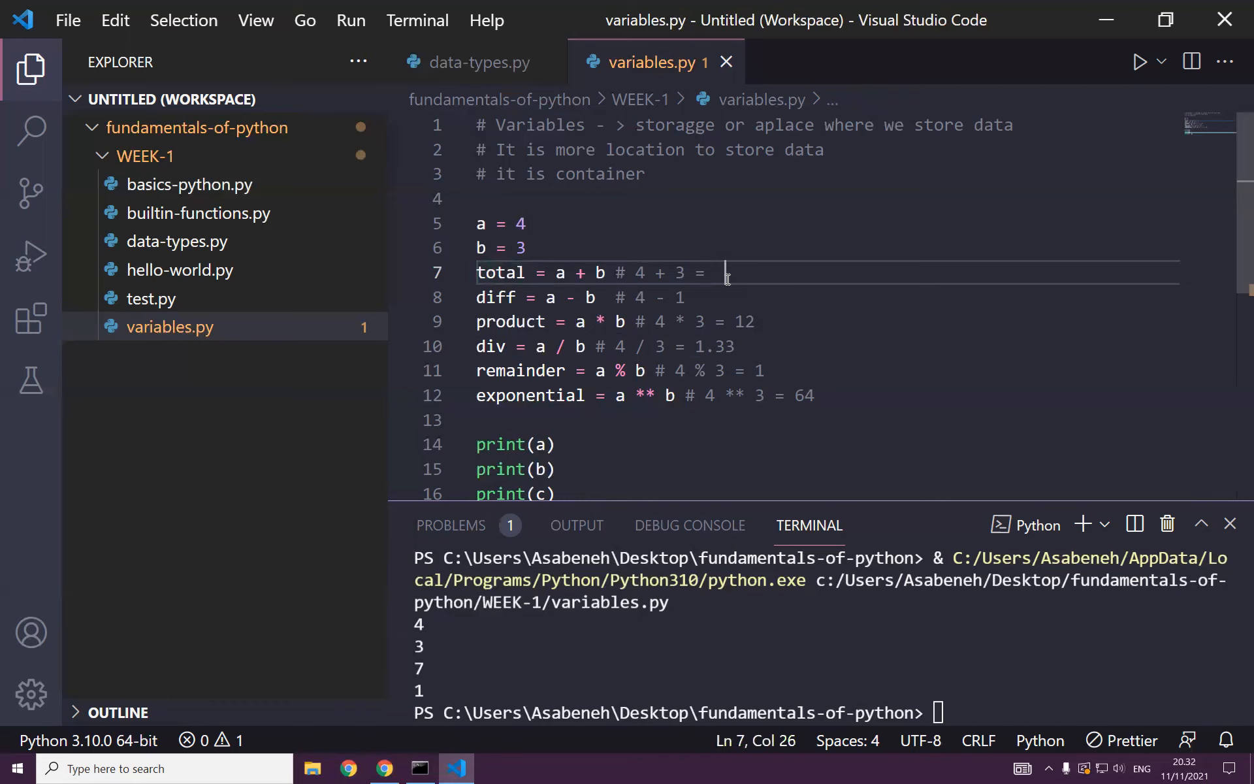
{"action": "type", "text": "7"}
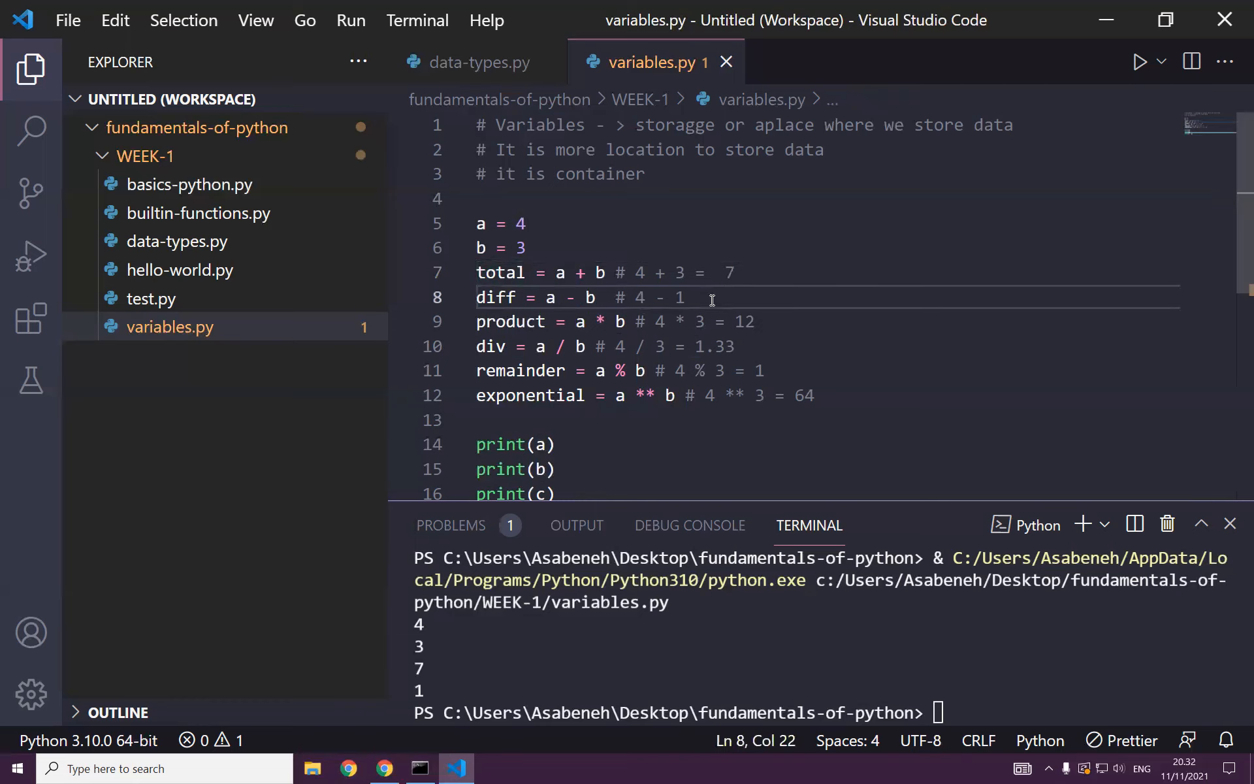
{"action": "type", "text": "= 1"}
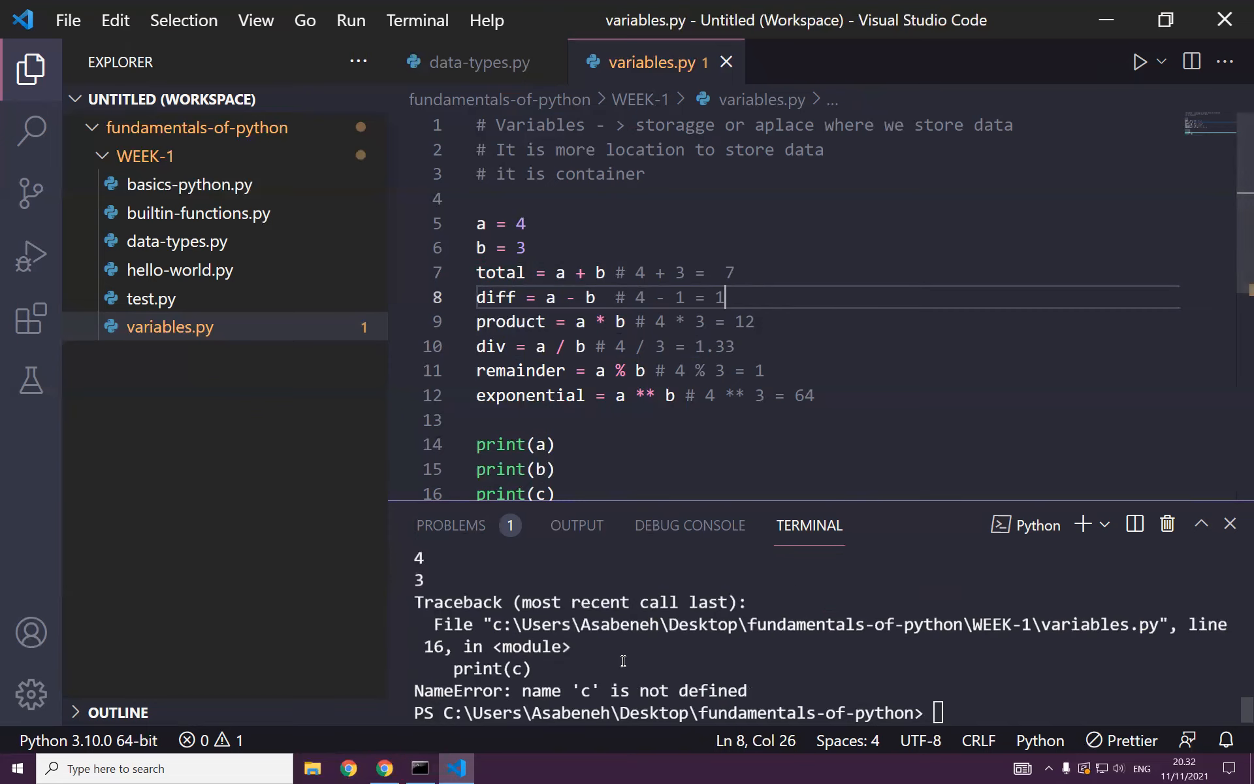
{"action": "mouse_move", "coordinate": [546, 418]}
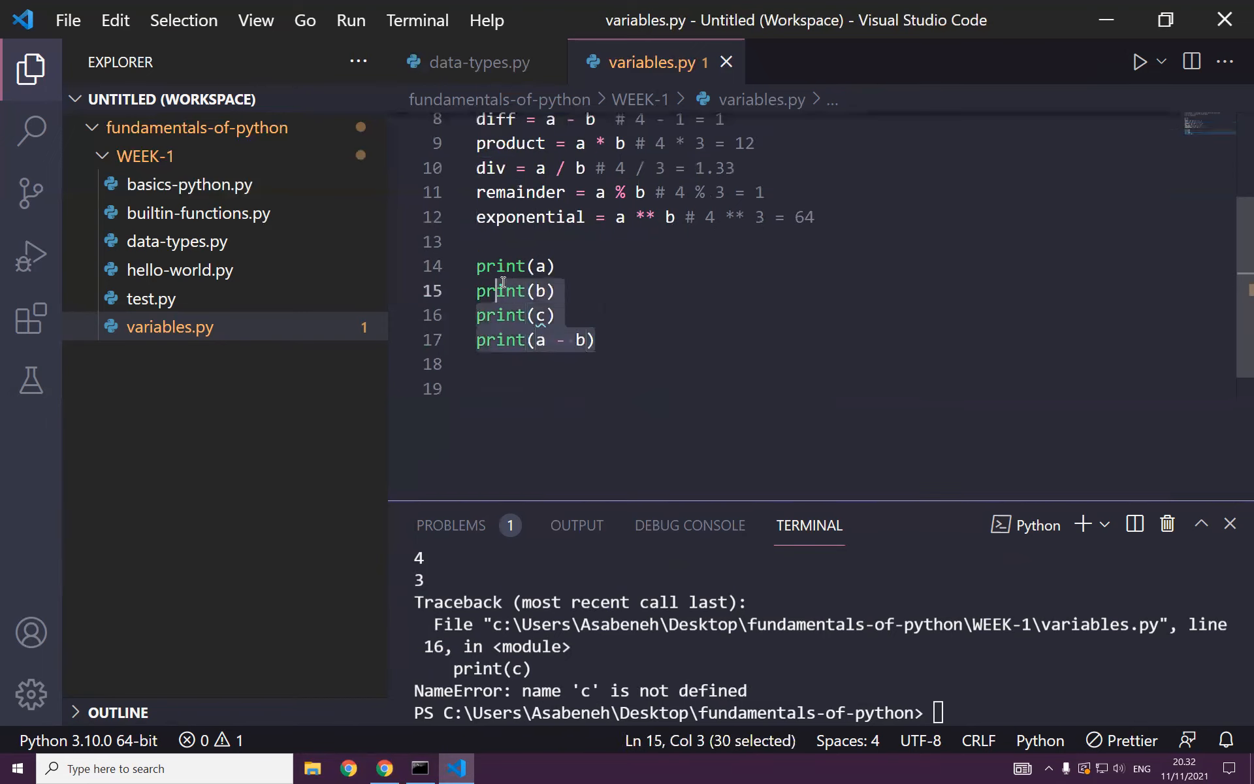
Replace the print lines with print('total:', total) and run, showing total: 7
{"action": "key", "text": "Delete"}
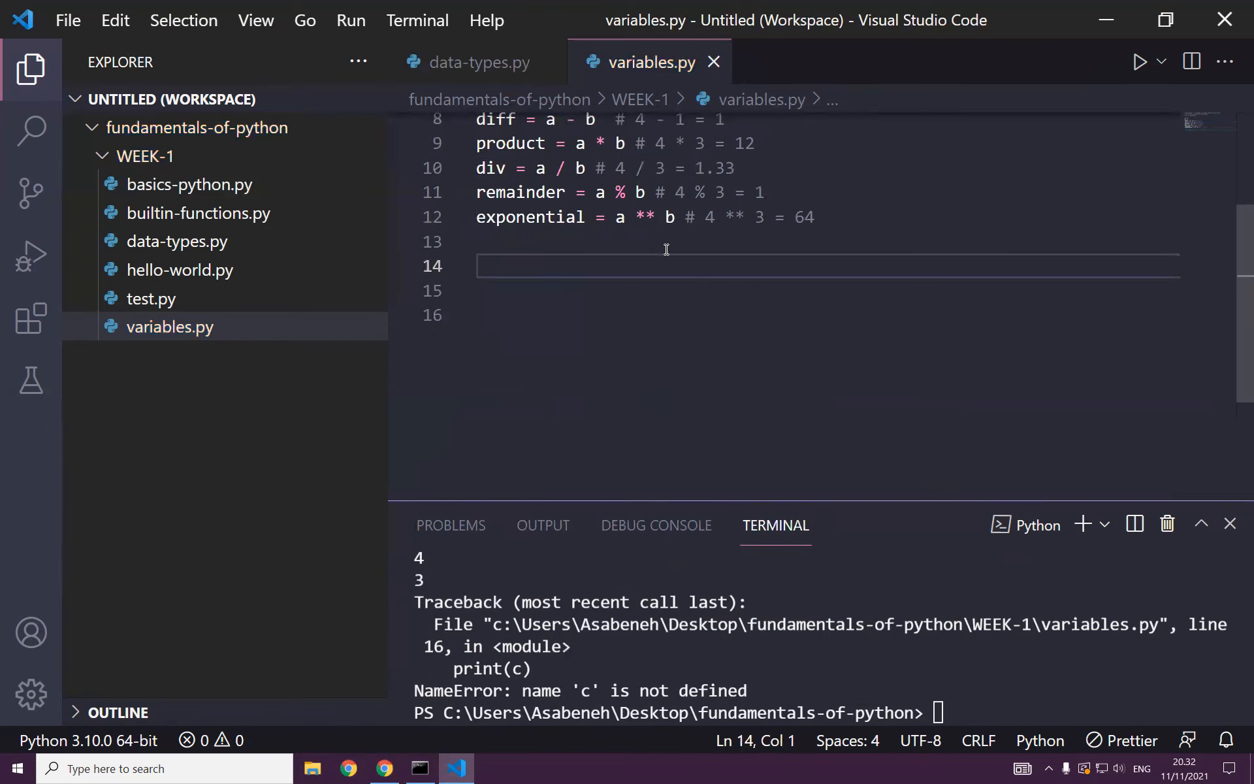
{"action": "type", "text": "print("}
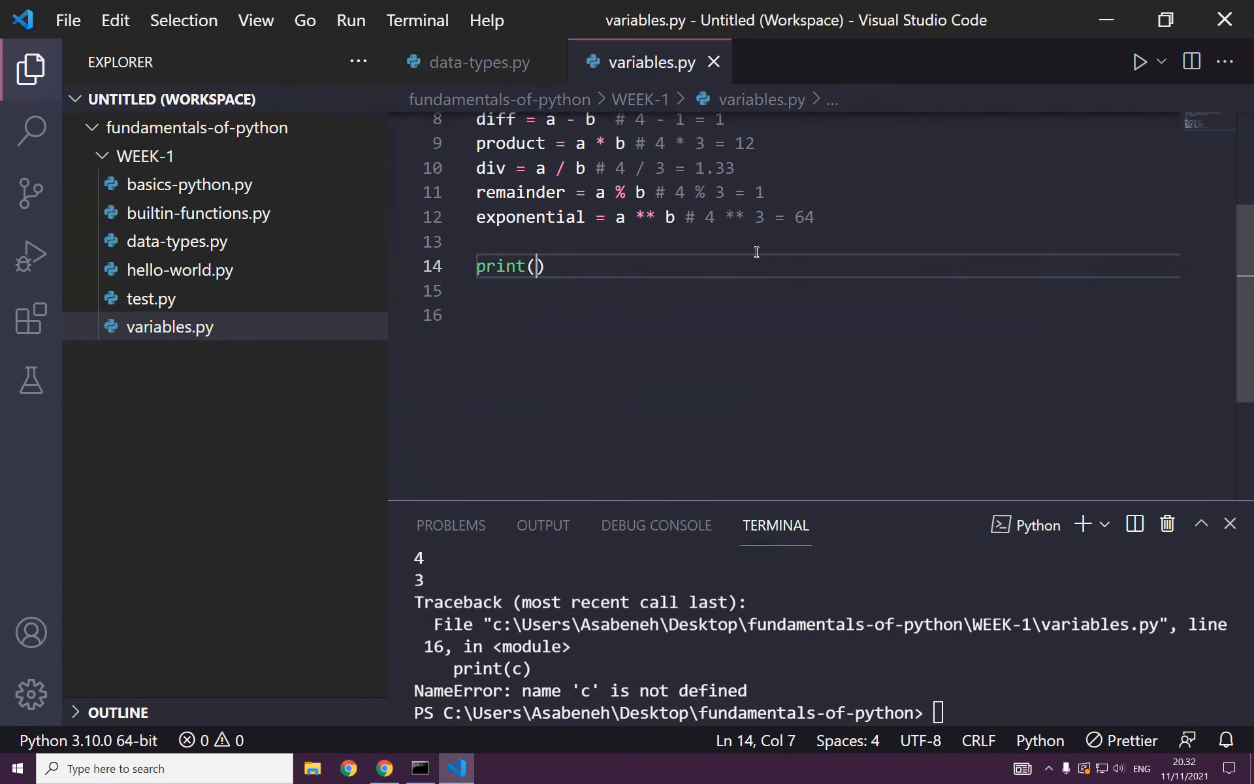
{"action": "type", "text": "total"}
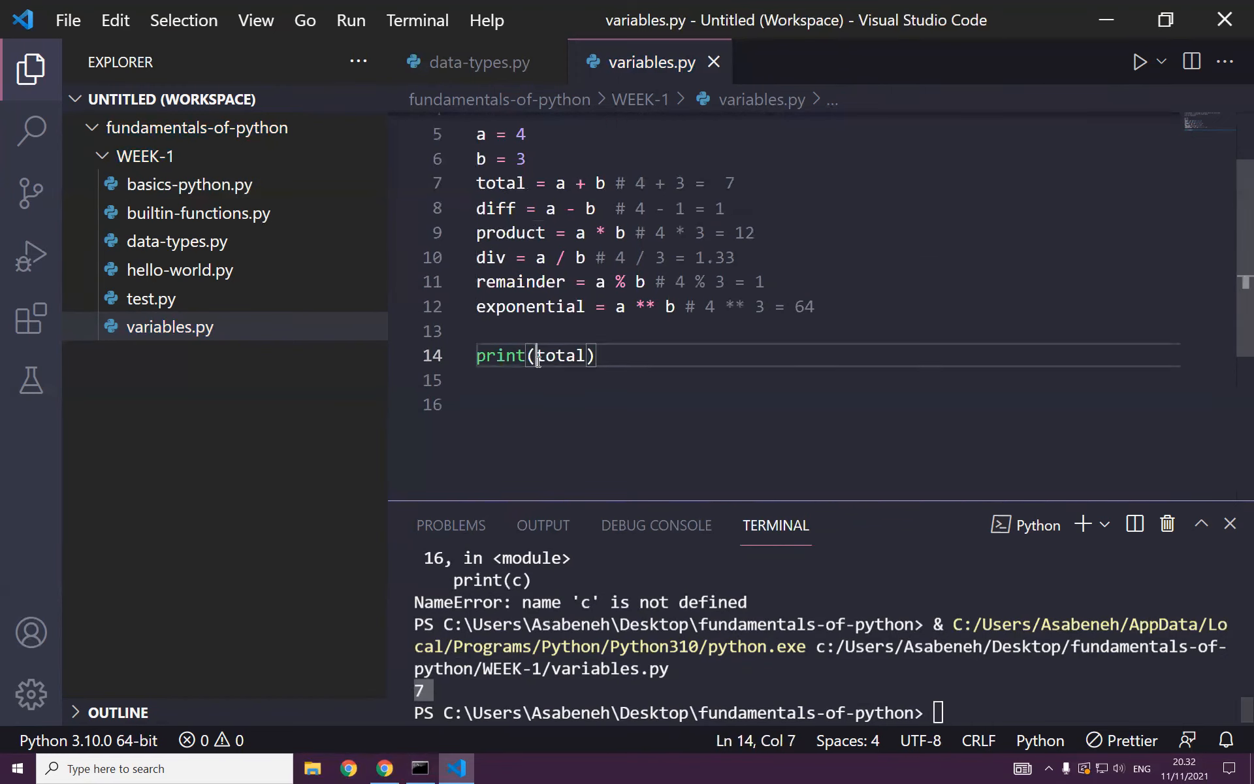
{"action": "type", "text": "'"}
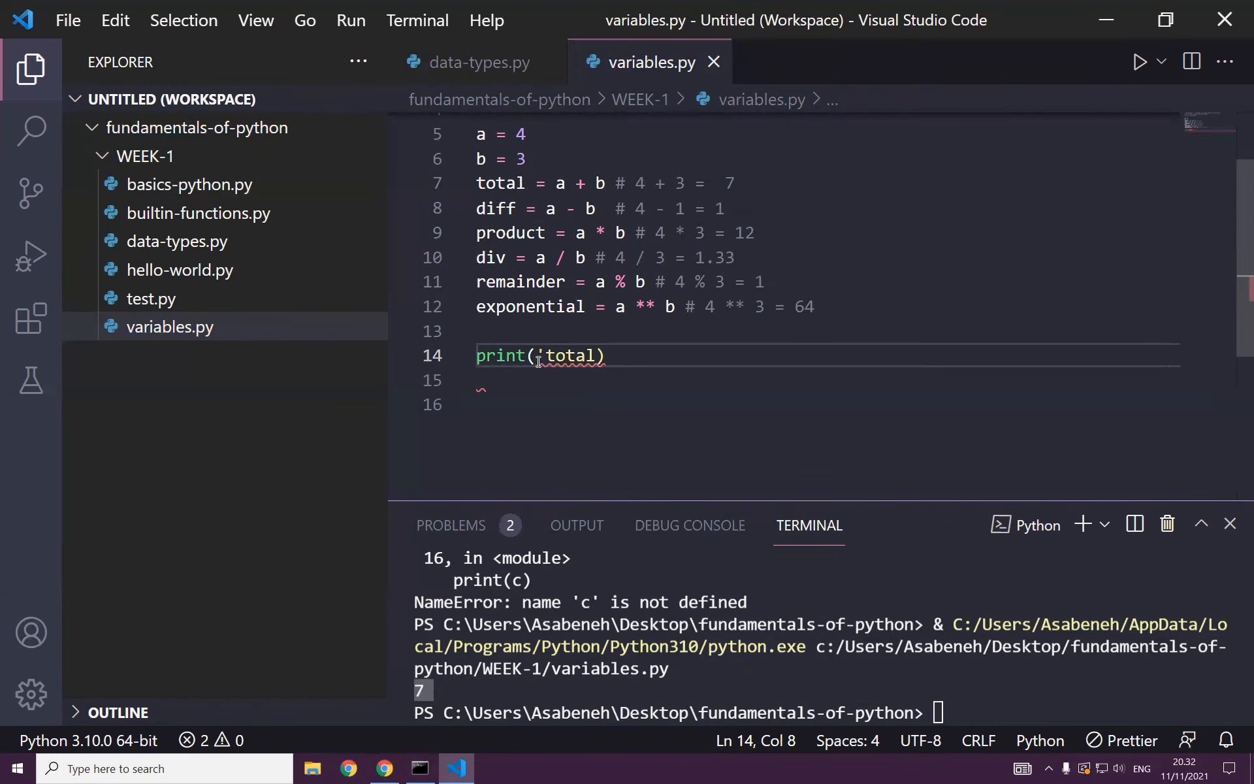
{"action": "type", "text": "totoaltot"}
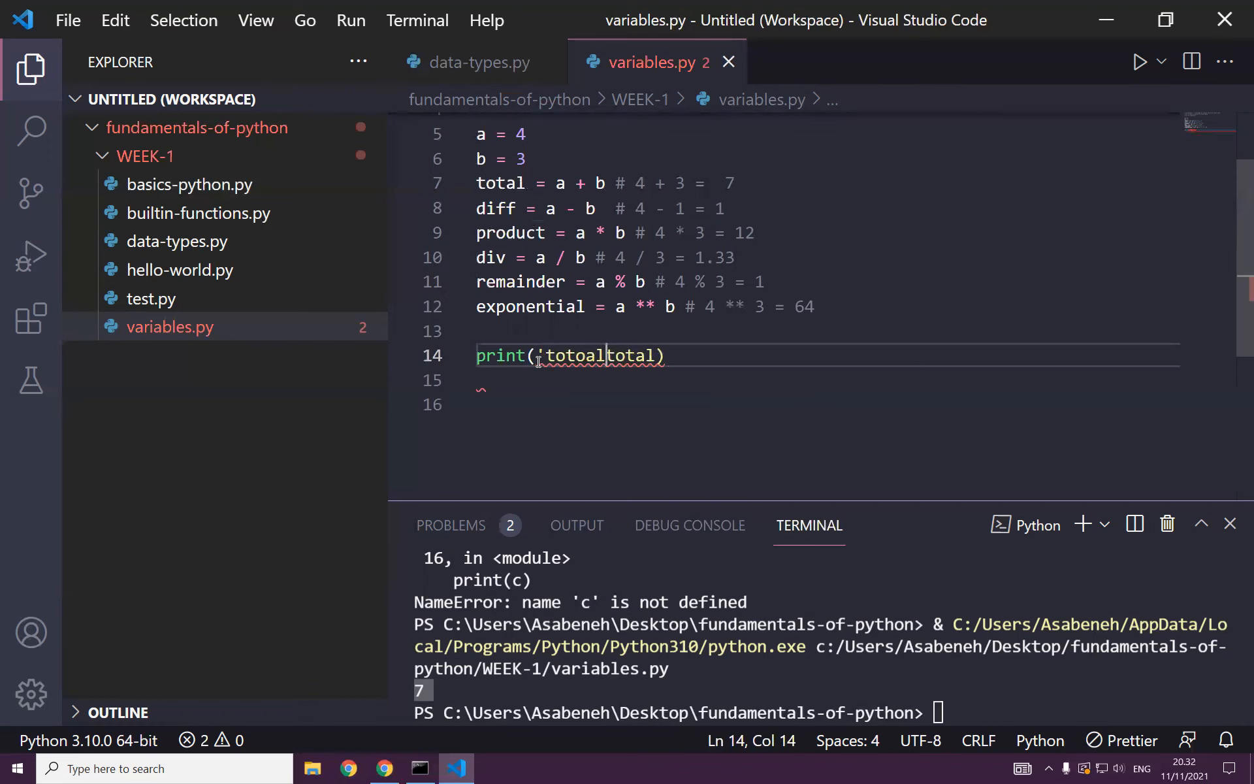
{"action": "key", "text": "Backspace"}
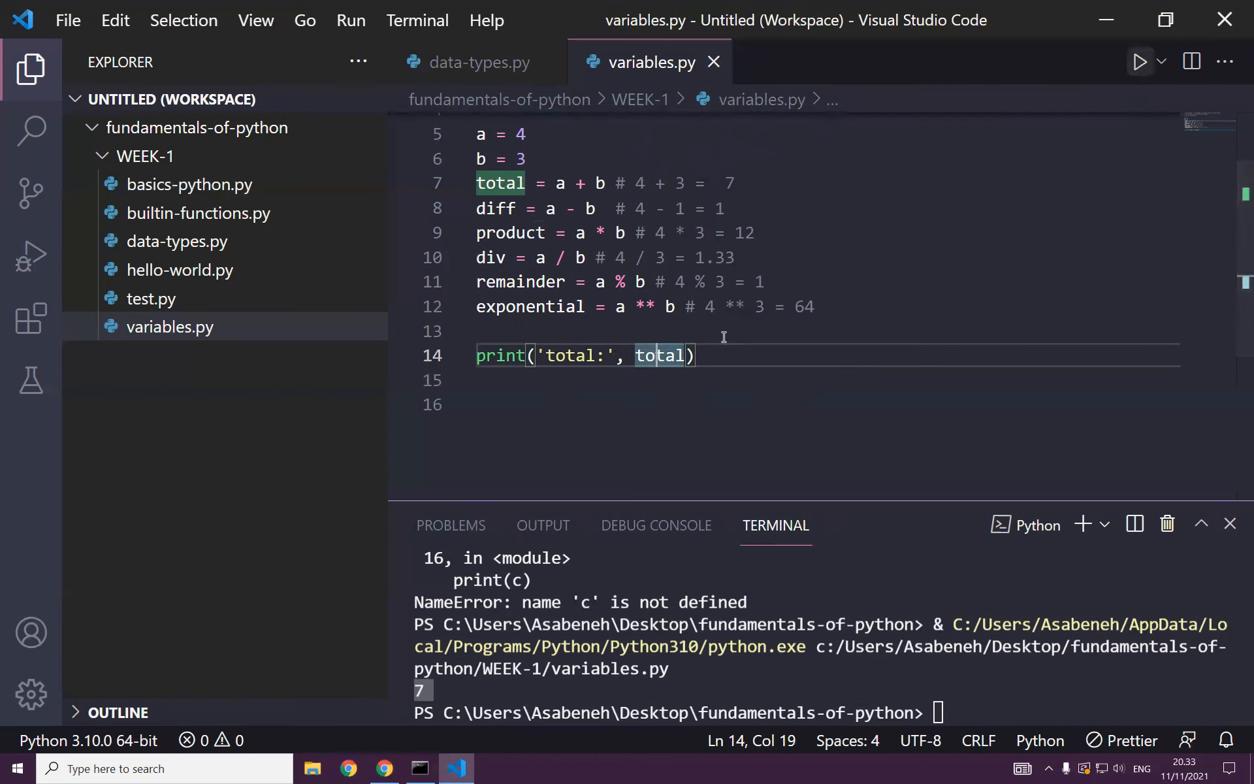
{"action": "left_click", "coordinate": [1139, 62]}
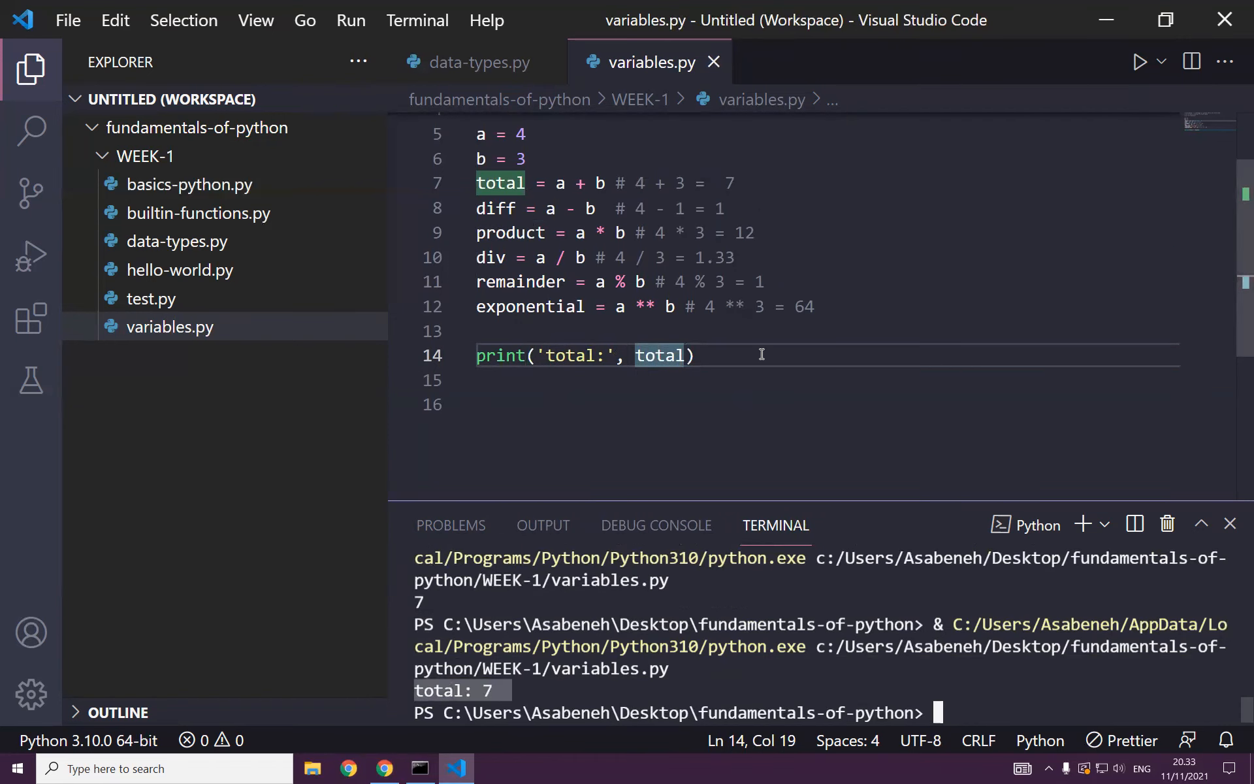
Add labelled print lines for difference (diff) and product
{"action": "type", "text": "print"}
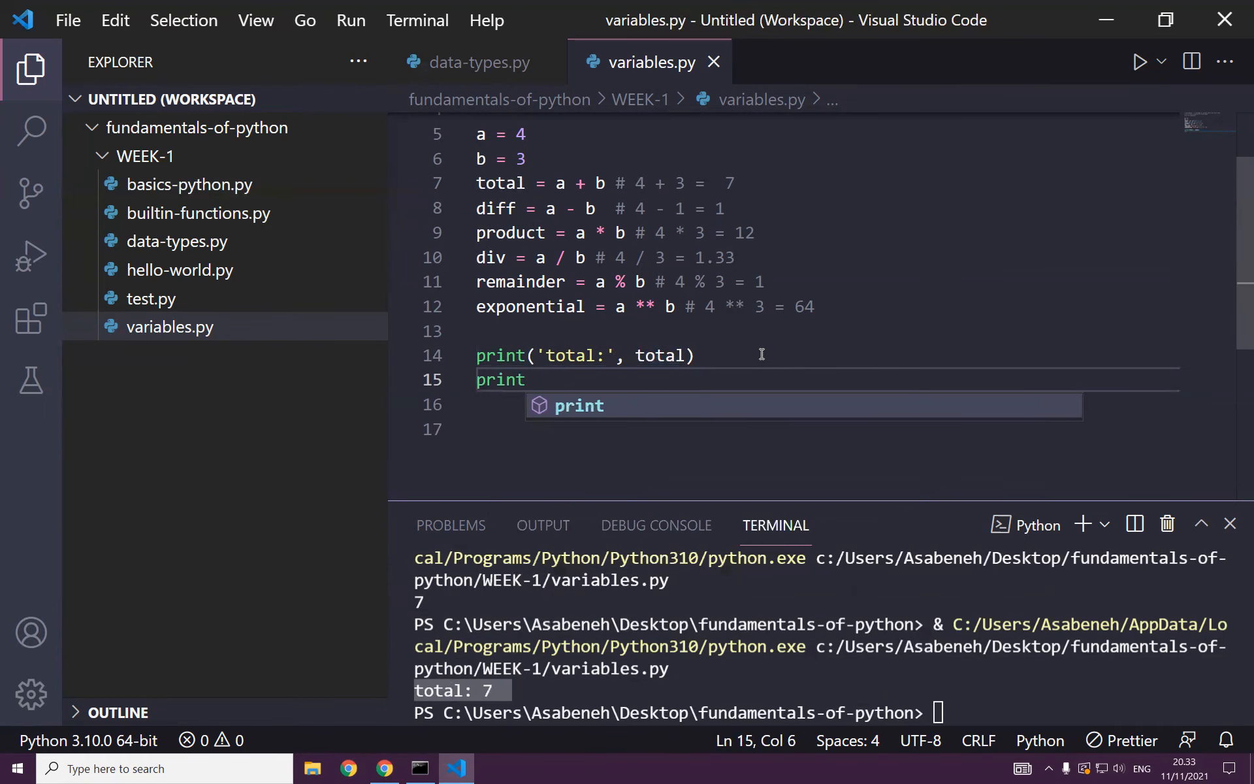
{"action": "type", "text": "('diffe'"}
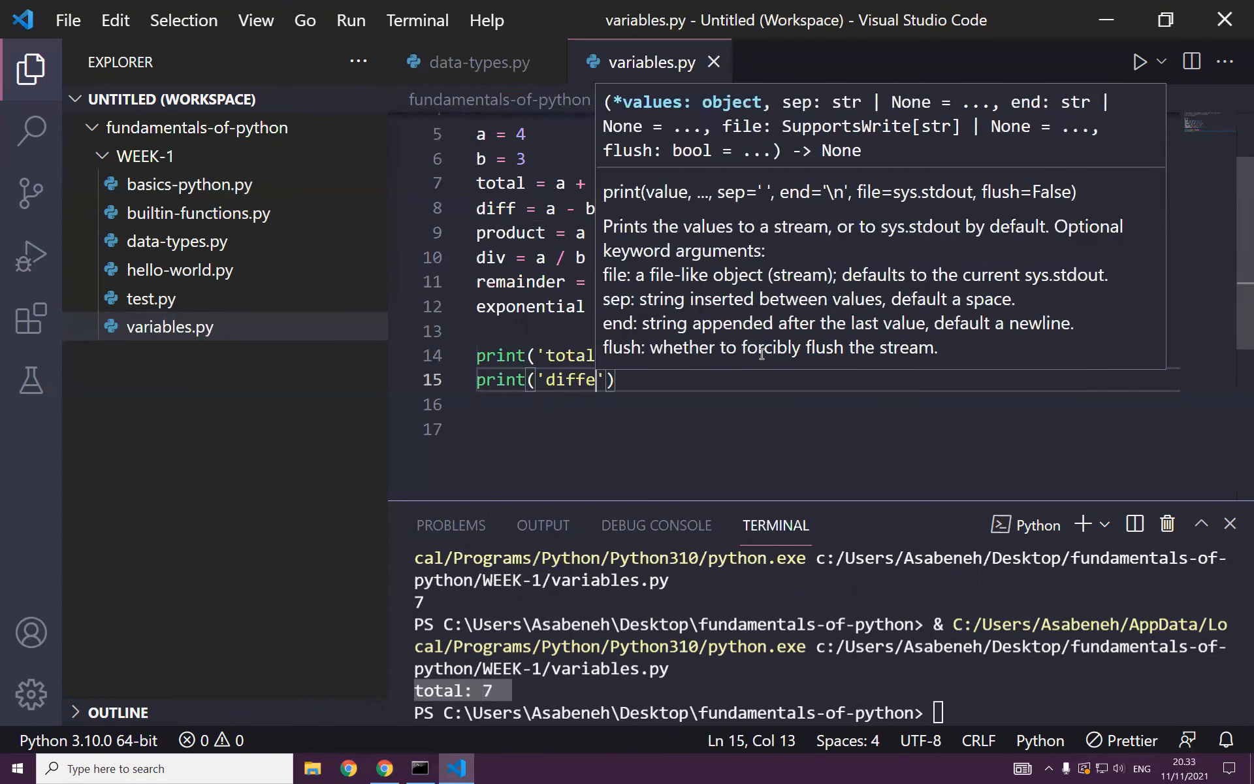
{"action": "type", "text": "rence"}
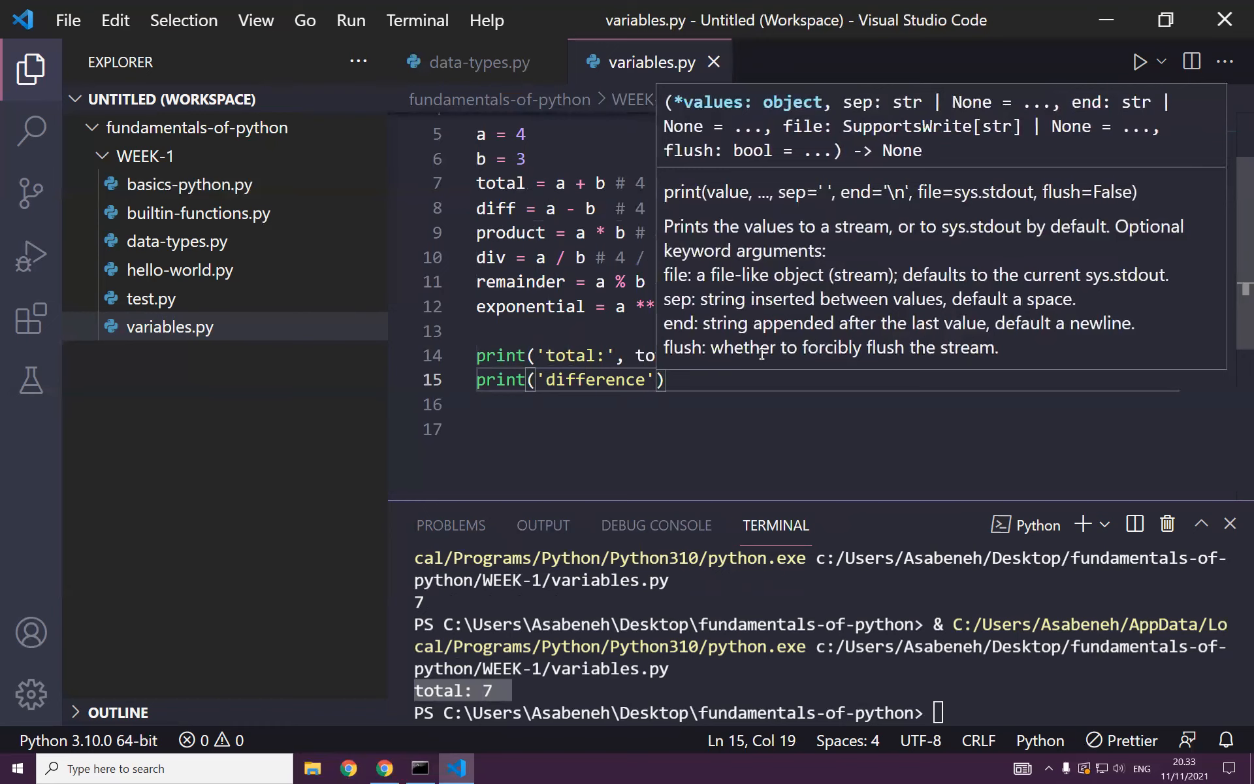
{"action": "type", "text": ", diff"}
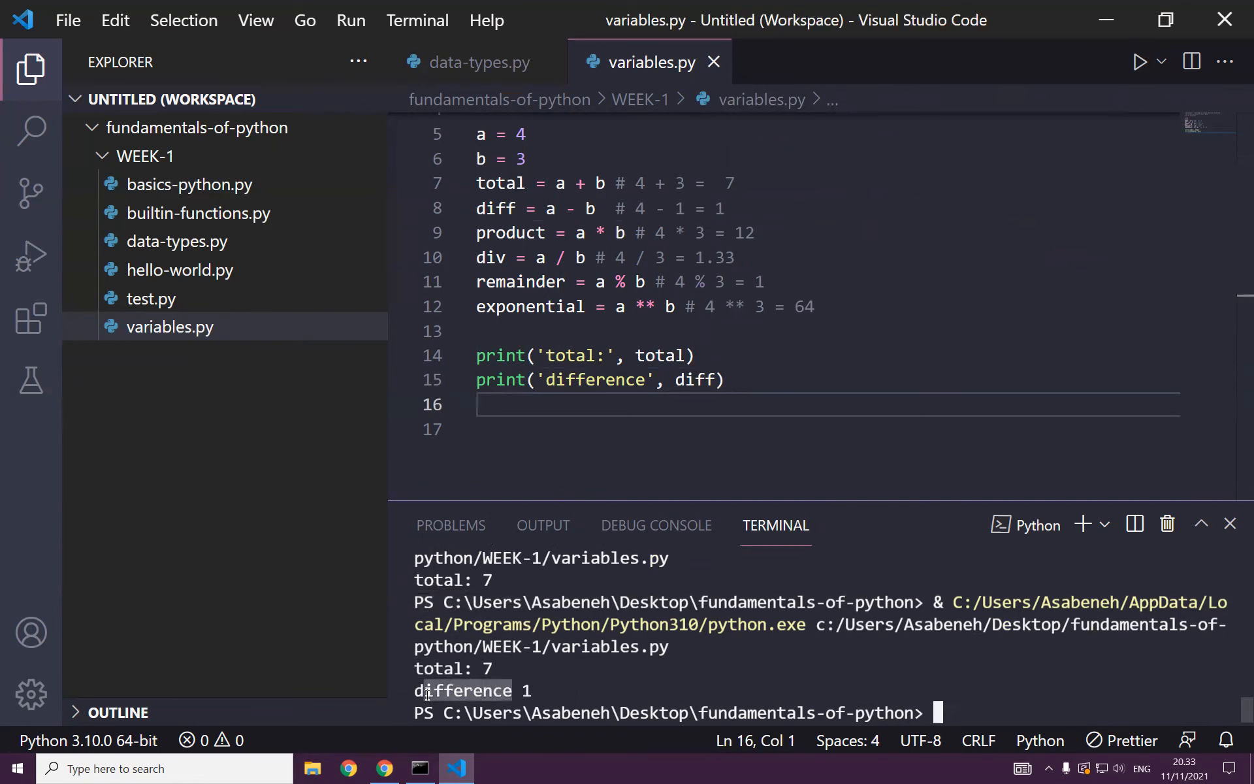
{"action": "mouse_move", "coordinate": [570, 276]}
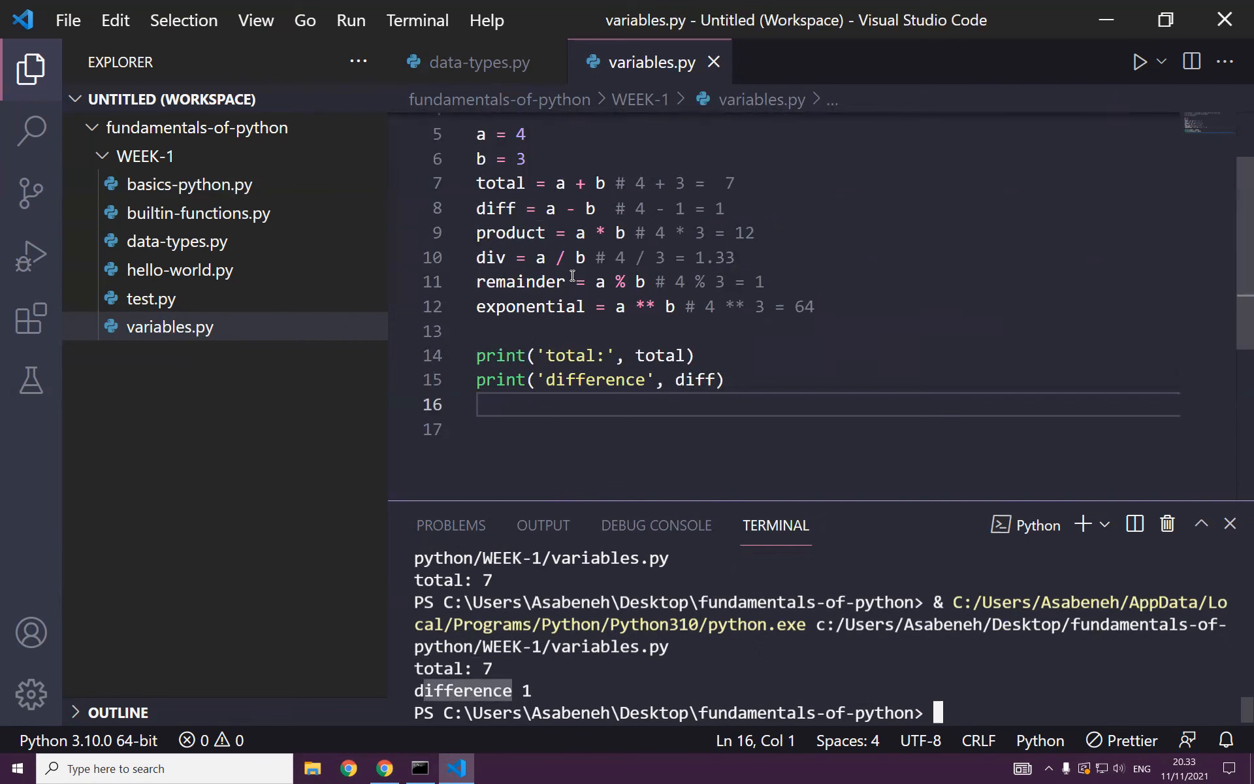
{"action": "type", "text": "p"}
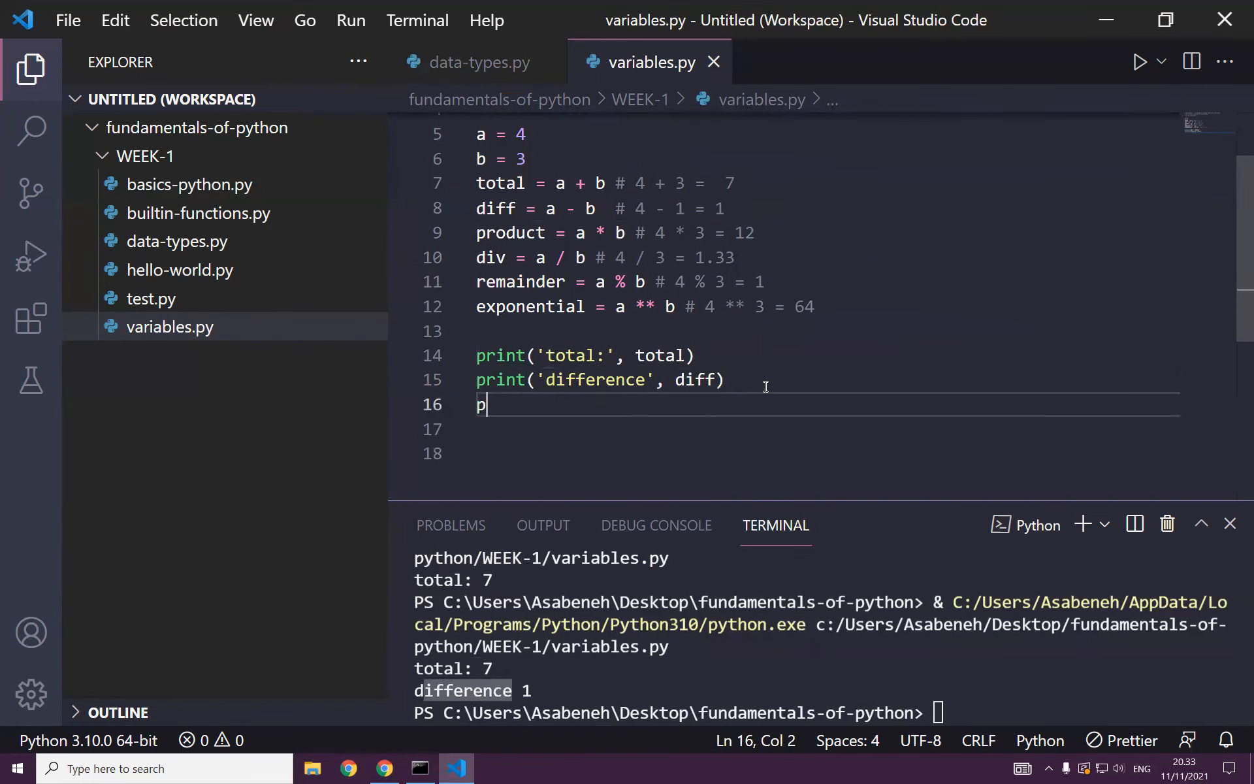
{"action": "type", "text": "rint('prod')"}
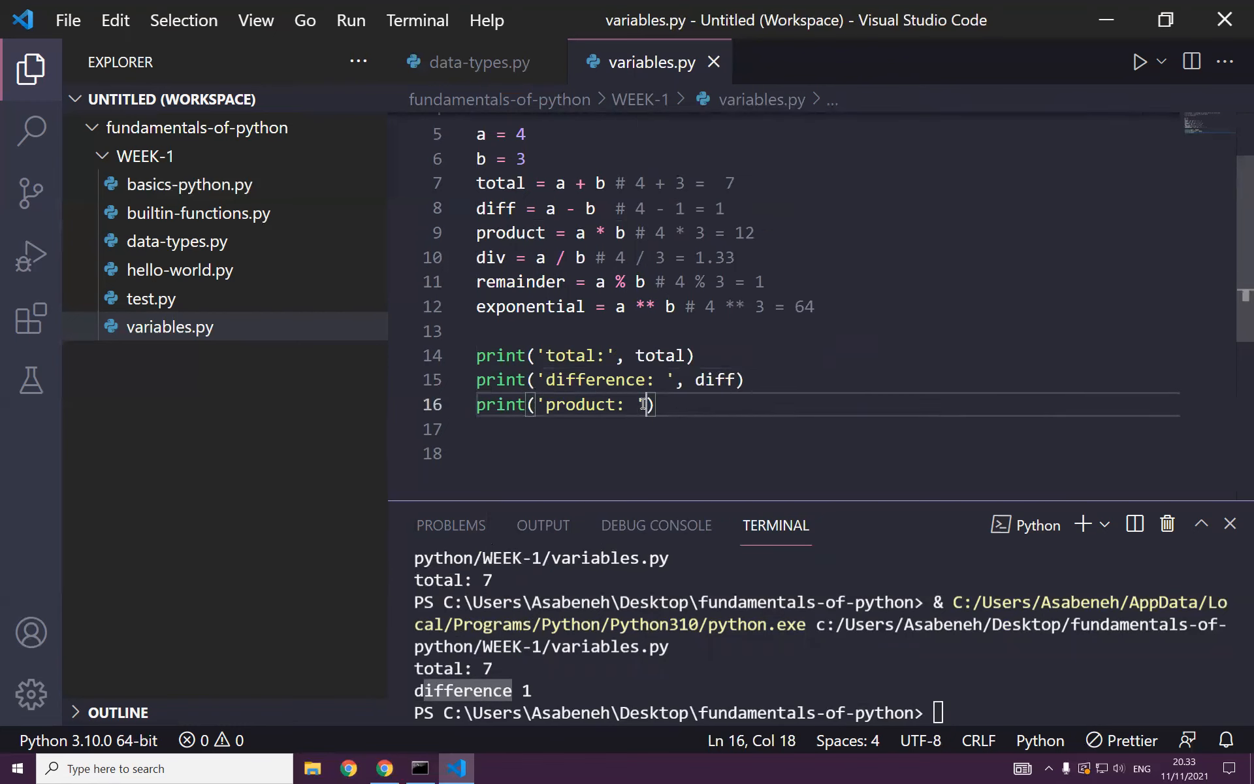
{"action": "type", "text": ", product"}
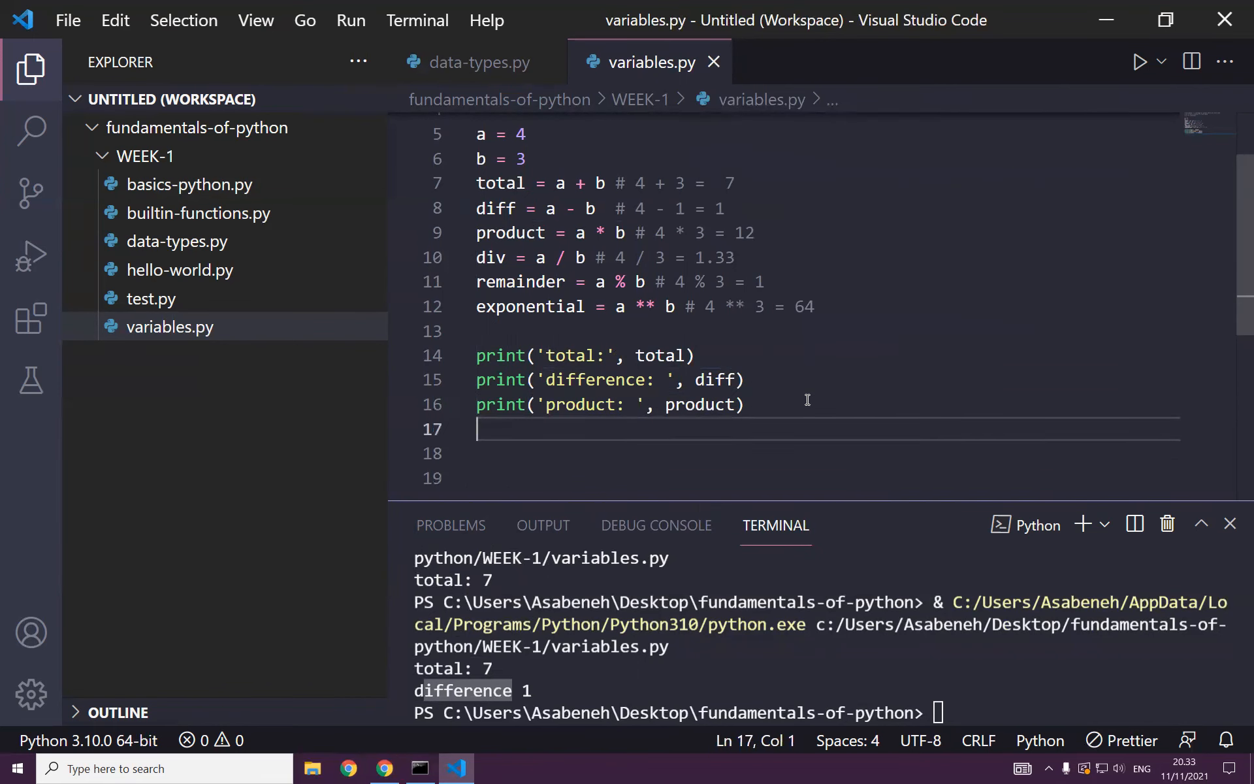
Add labelled prints for division, remainder and exponential, then hide the terminal
{"action": "type", "text": "print("}
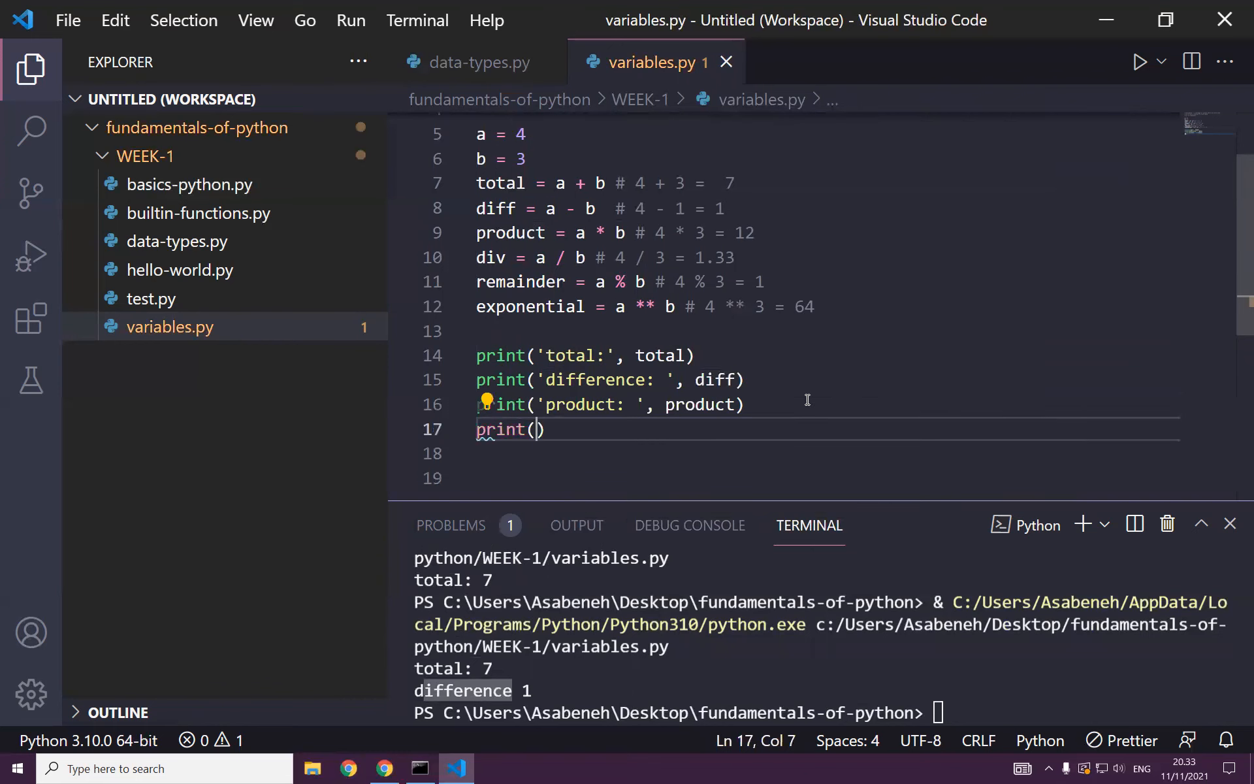
{"action": "type", "text": "'division',"}
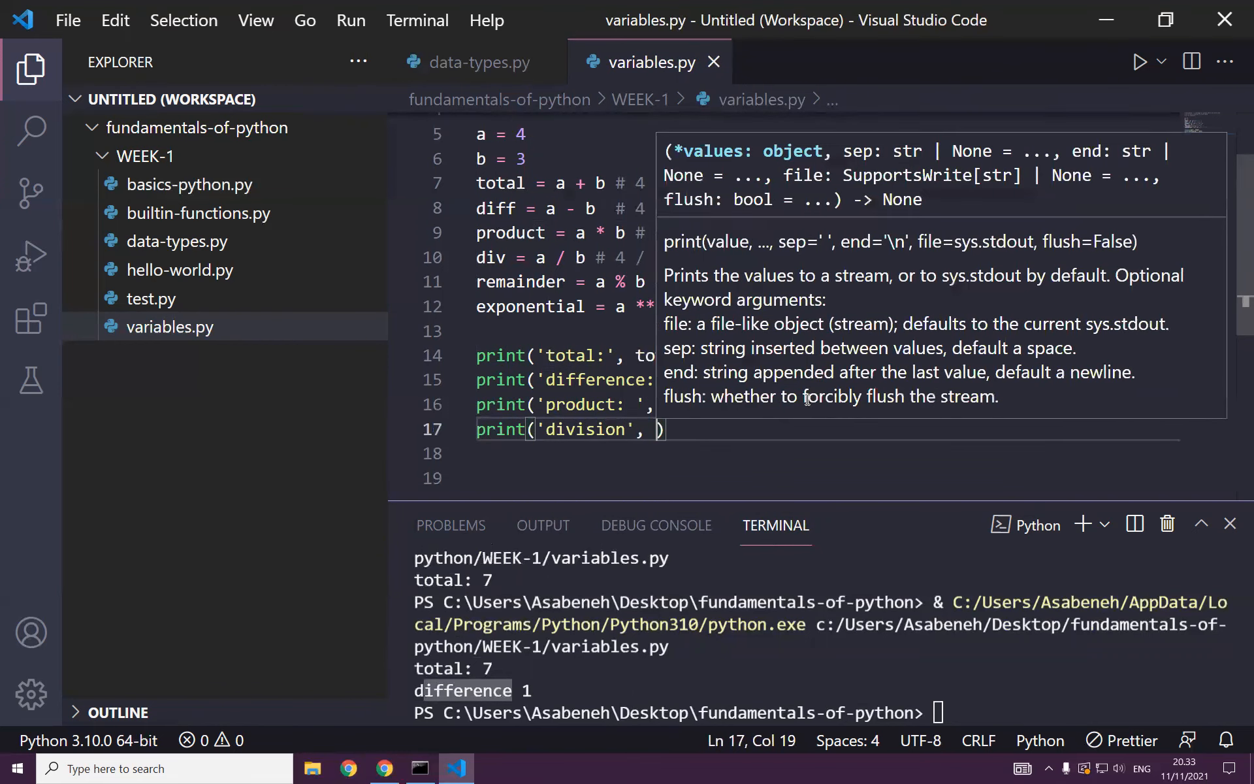
{"action": "type", "text": "div"}
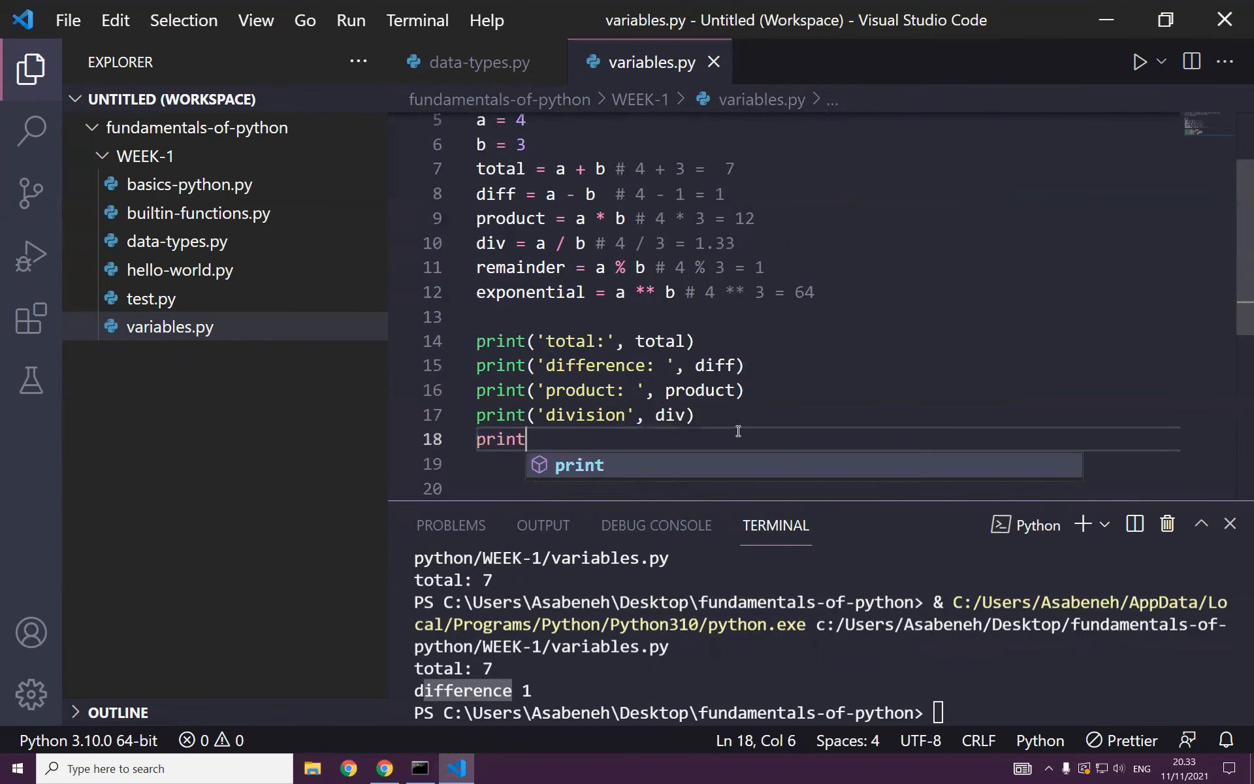
{"action": "type", "text": "('remainder')"}
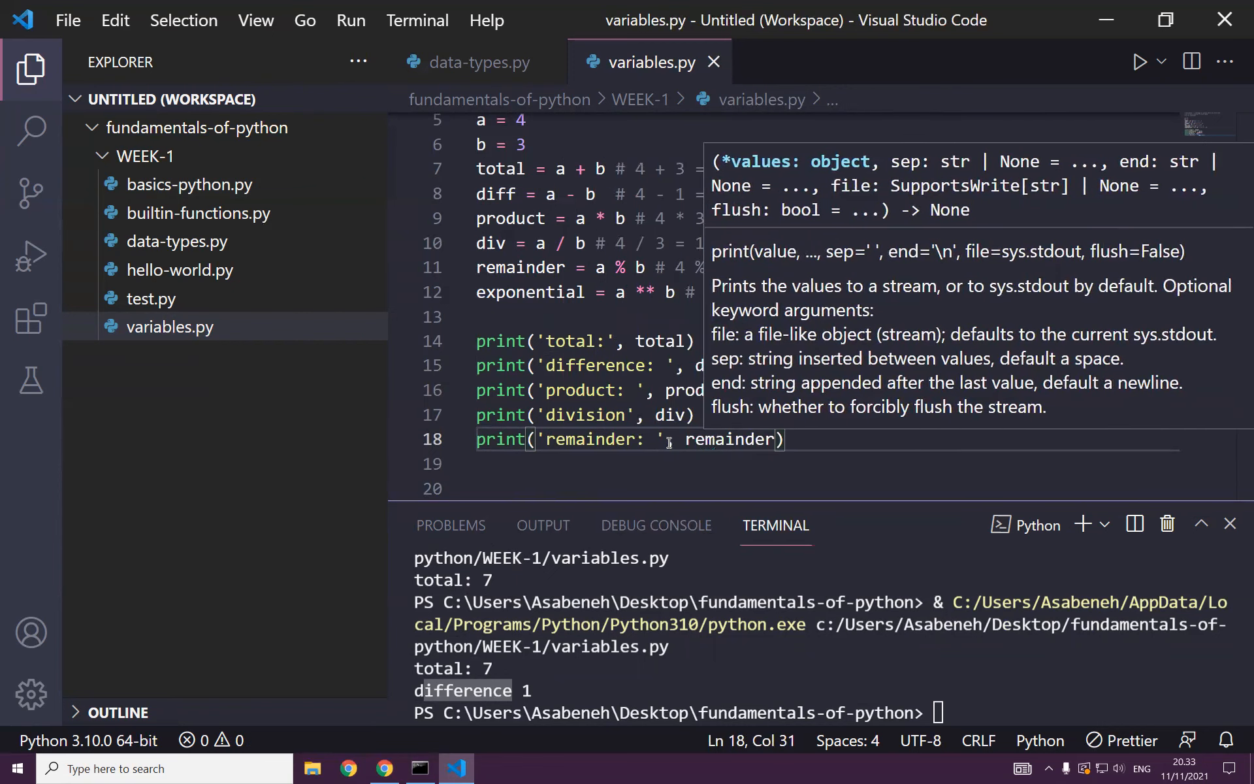
{"action": "left_click", "coordinate": [630, 414]}
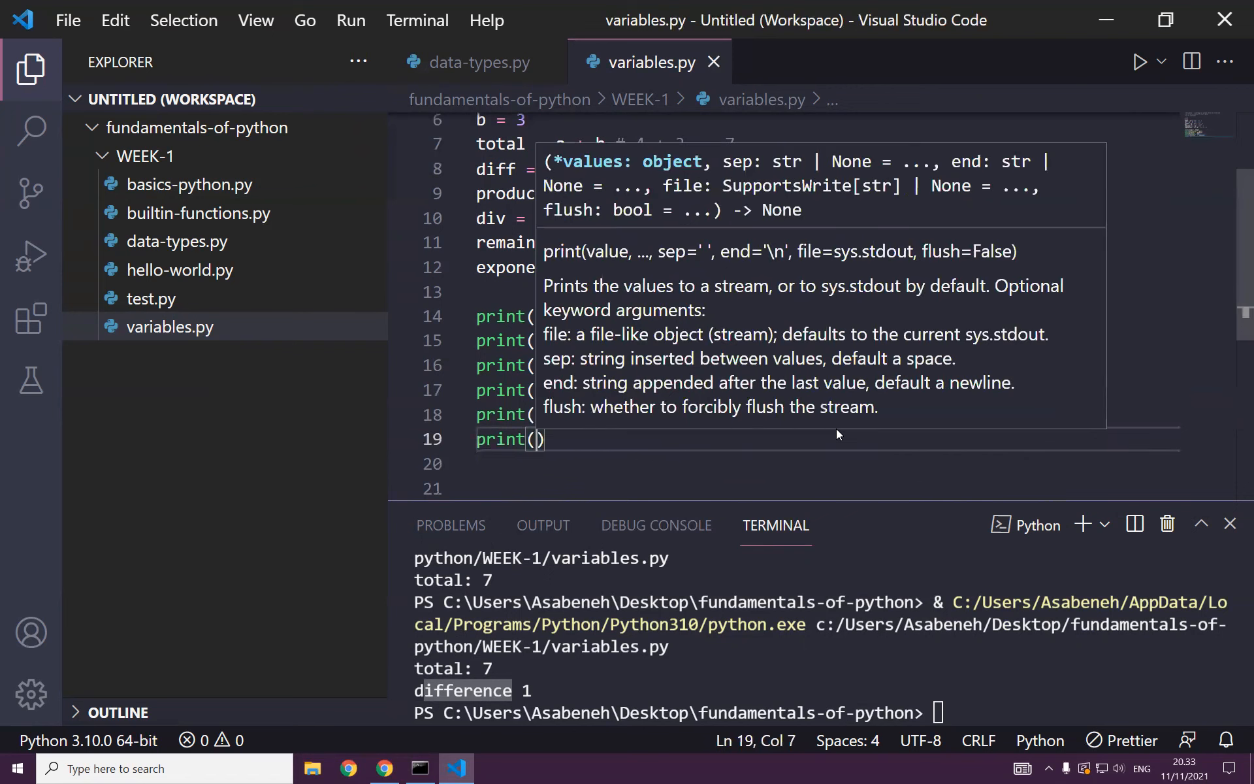
{"action": "type", "text": "'expon'"}
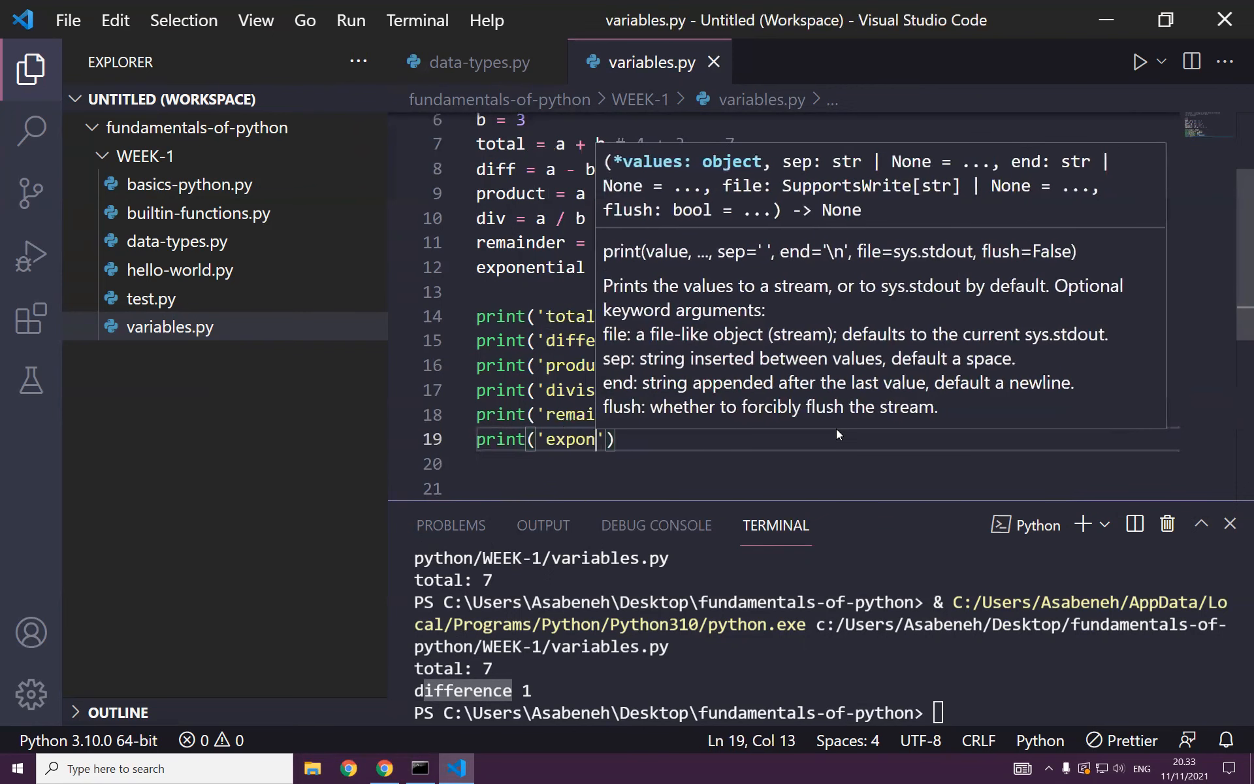
{"action": "type", "text": "entional:"}
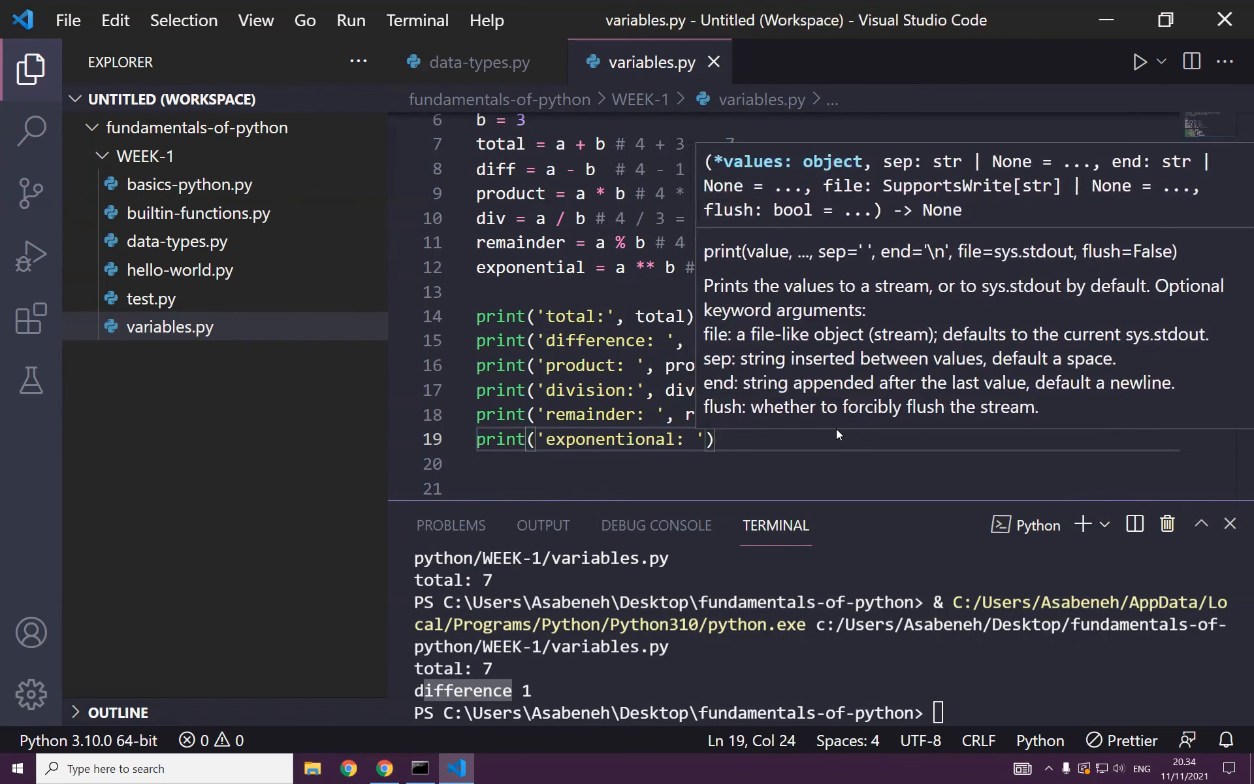
{"action": "type", "text": "exponential"}
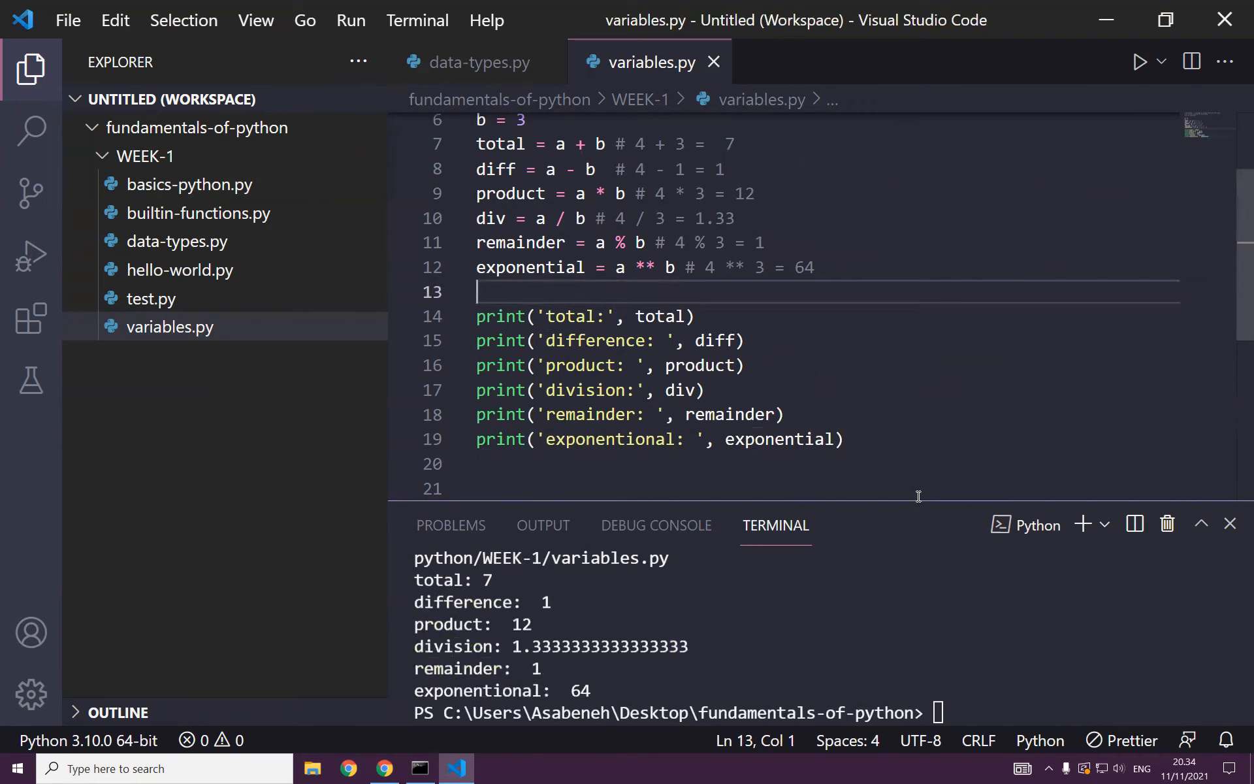
{"action": "left_click", "coordinate": [1229, 525]}
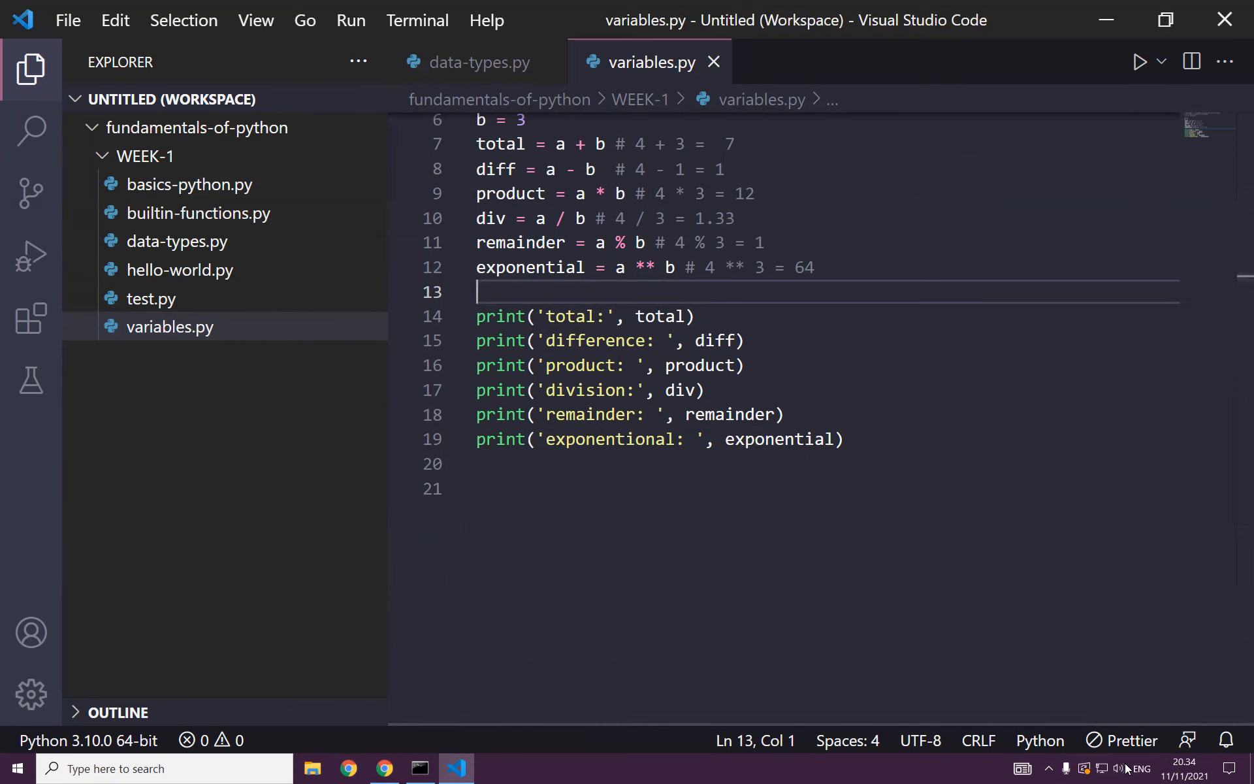
Scroll through variables.py, then minimize VS Code to reveal the built-in functions browser page
{"action": "scroll", "scroll_direction": "up", "scroll_amount": 3}
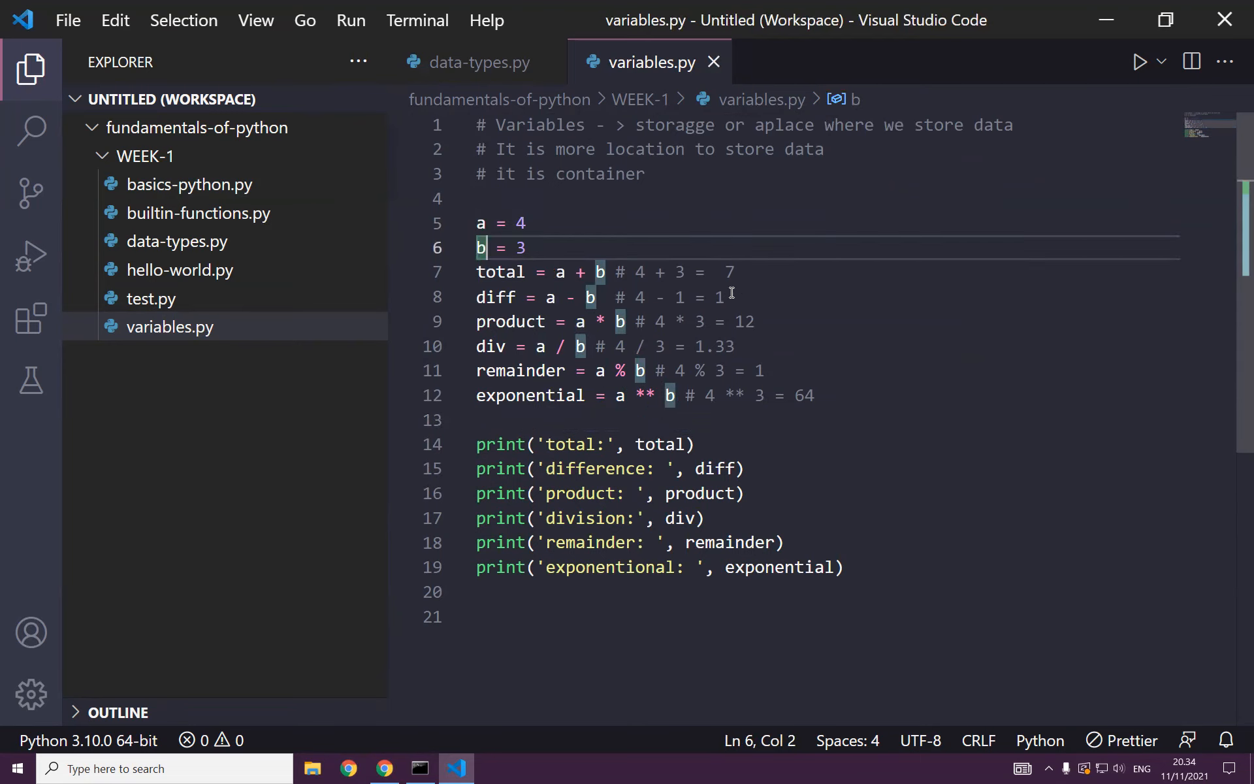
{"action": "scroll", "scroll_direction": "down", "scroll_amount": 3}
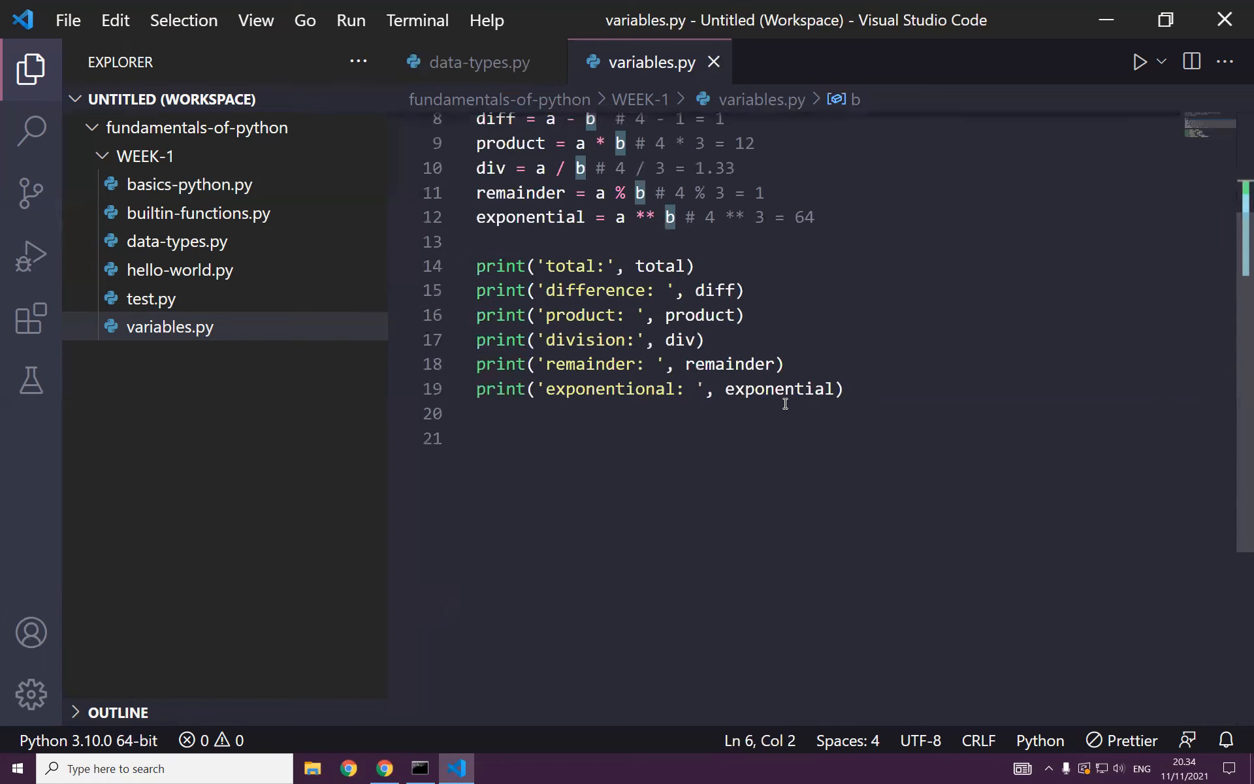
{"action": "scroll", "scroll_direction": "up", "scroll_amount": 3}
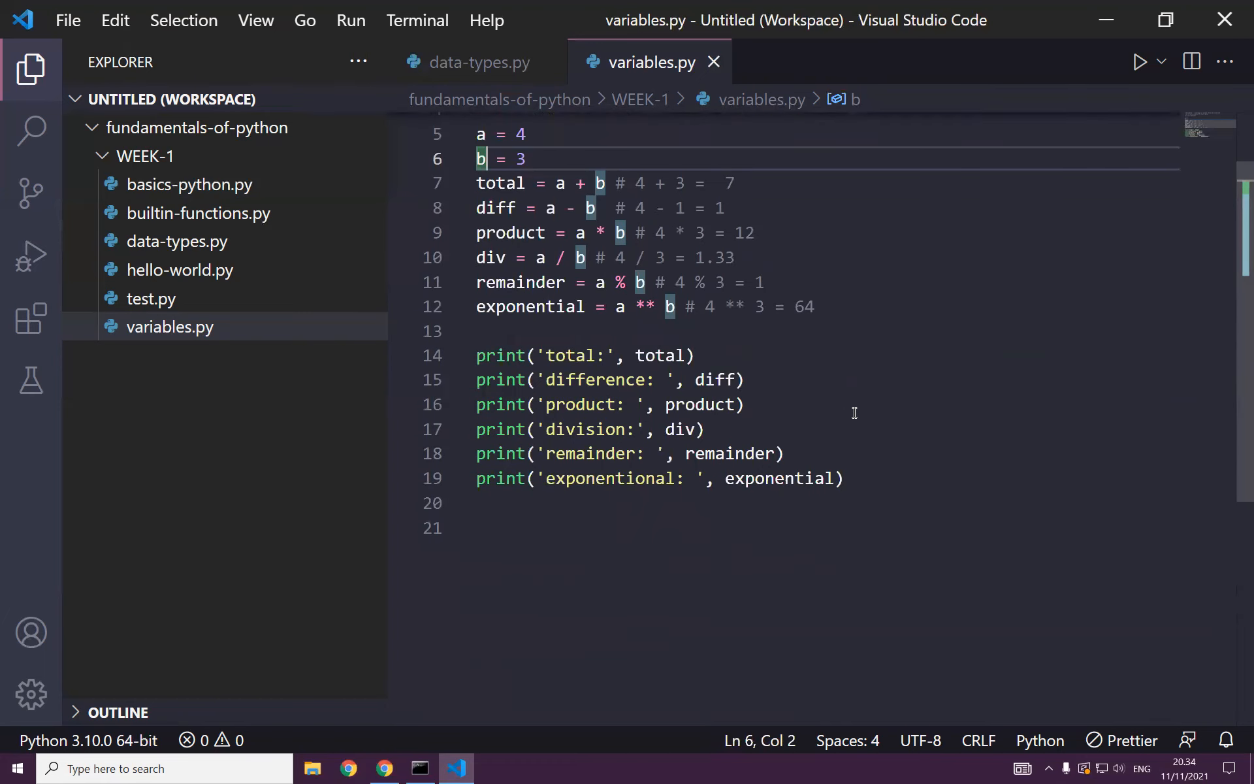
{"action": "scroll", "scroll_direction": "up", "scroll_amount": 3}
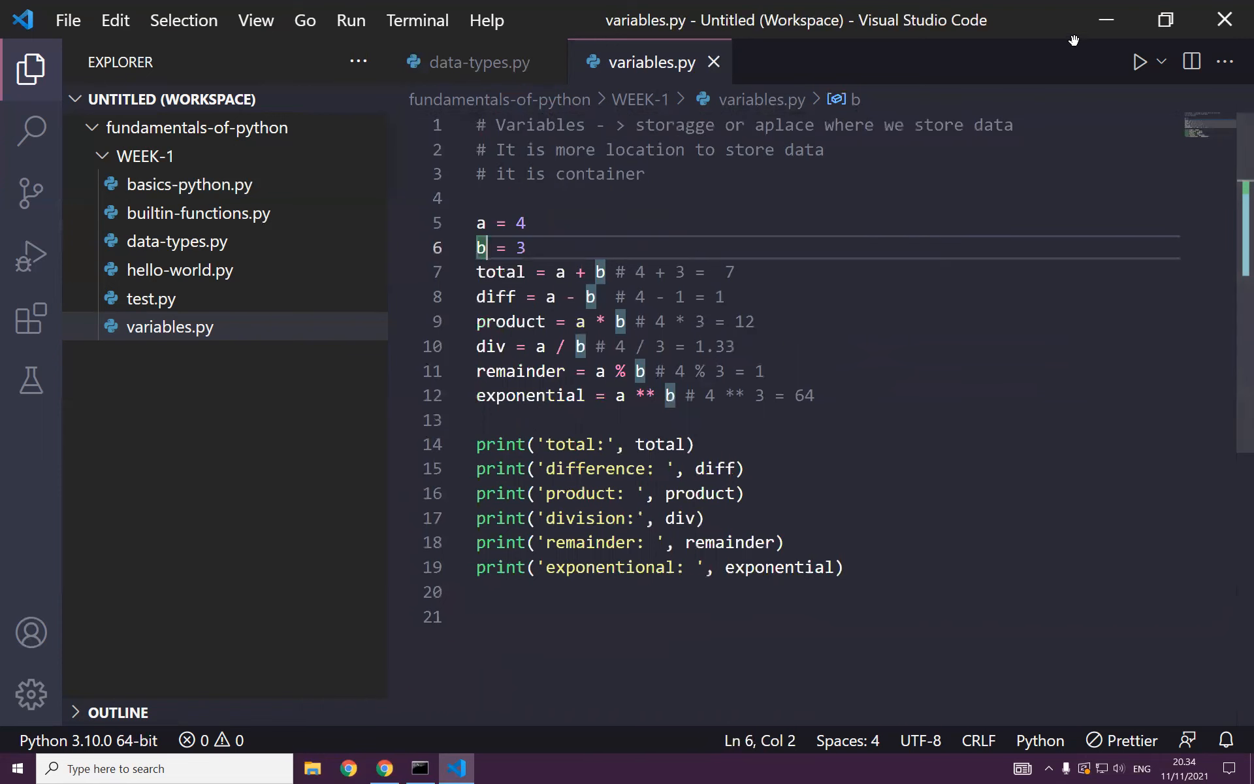
{"action": "left_click", "coordinate": [347, 768]}
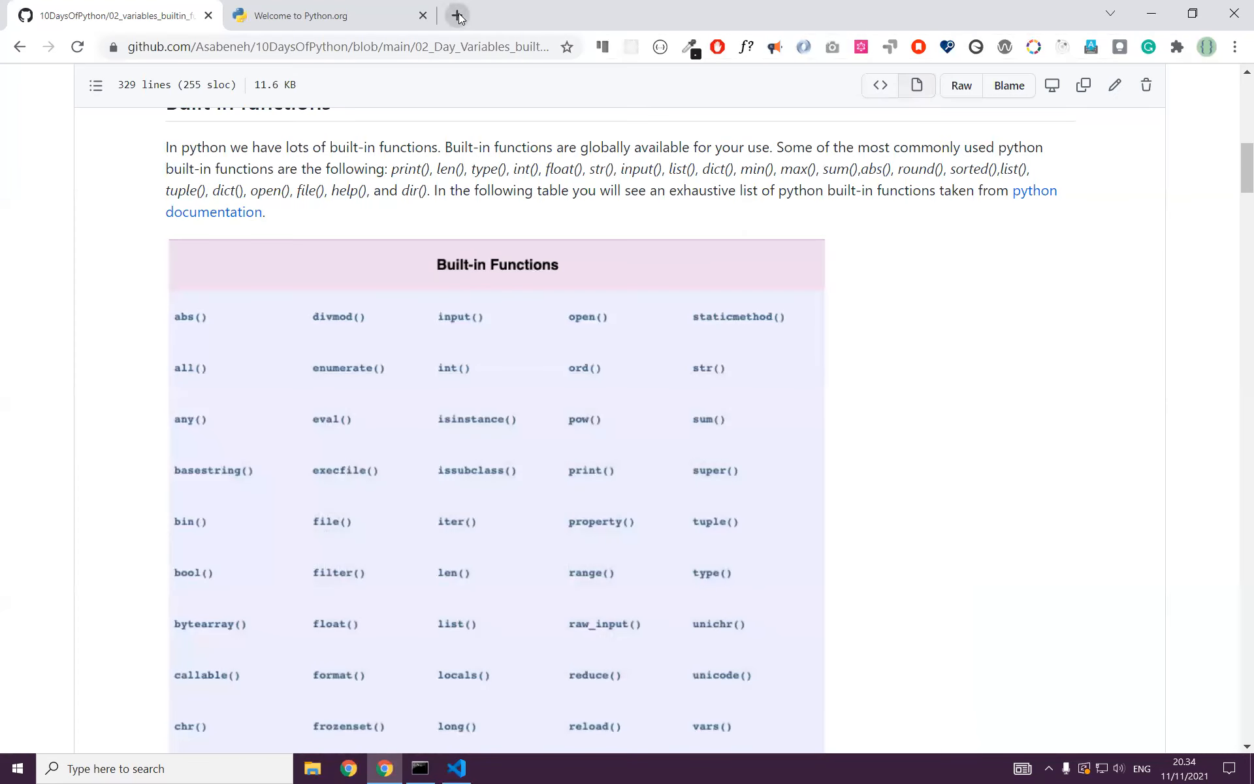
In a new Chrome tab, search Google for mnemonics
{"action": "left_click", "coordinate": [458, 15]}
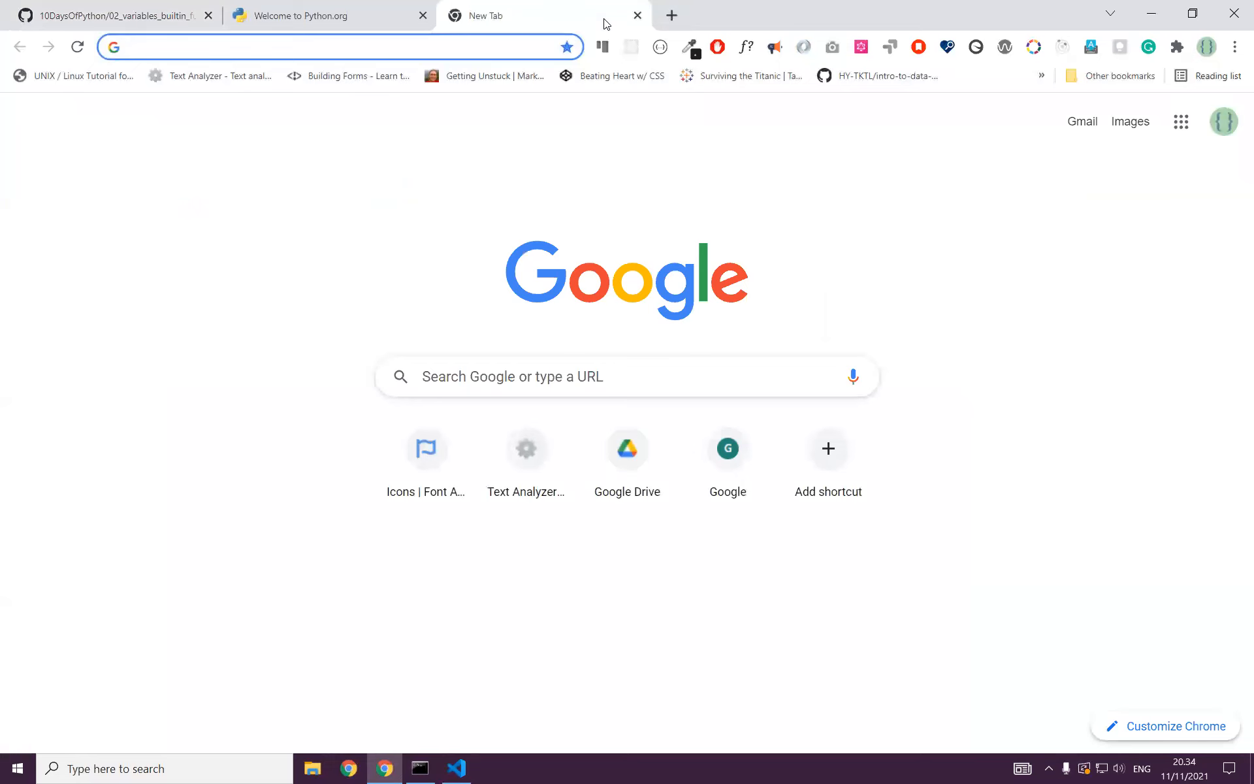
{"action": "type", "text": "pnue"}
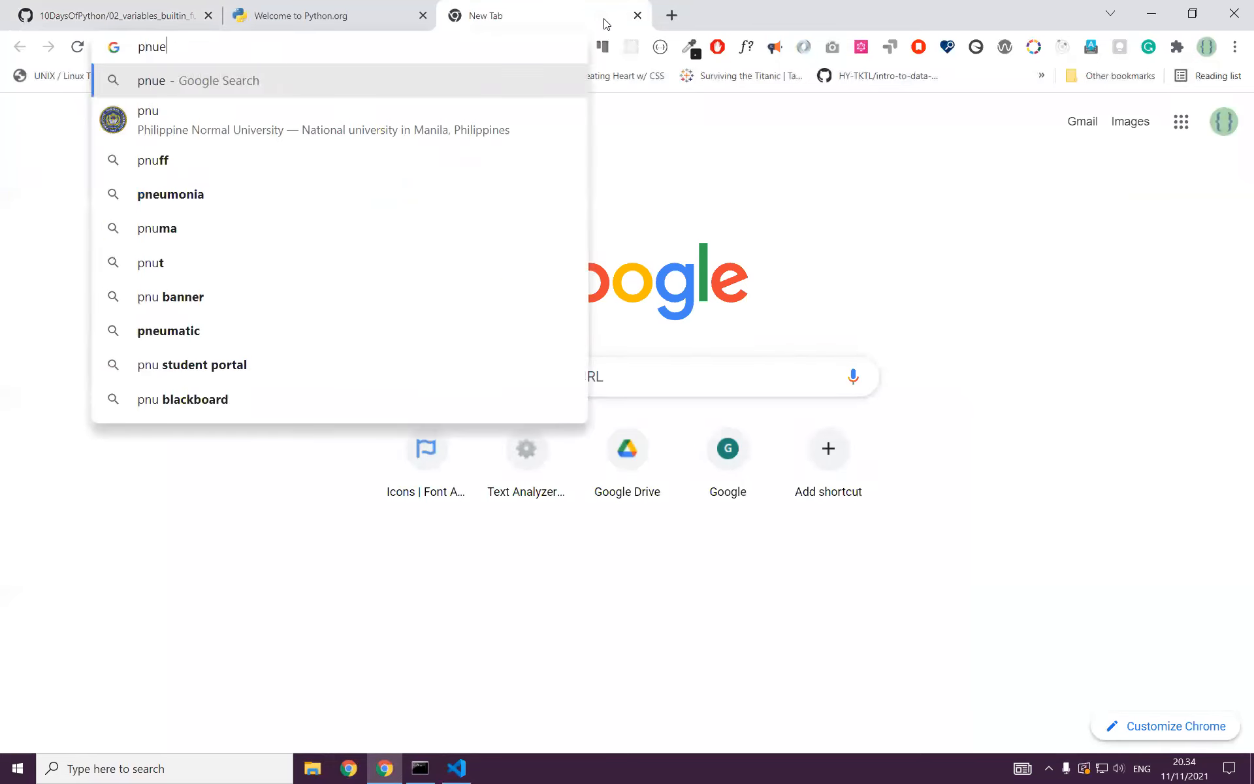
{"action": "type", "text": "mo"}
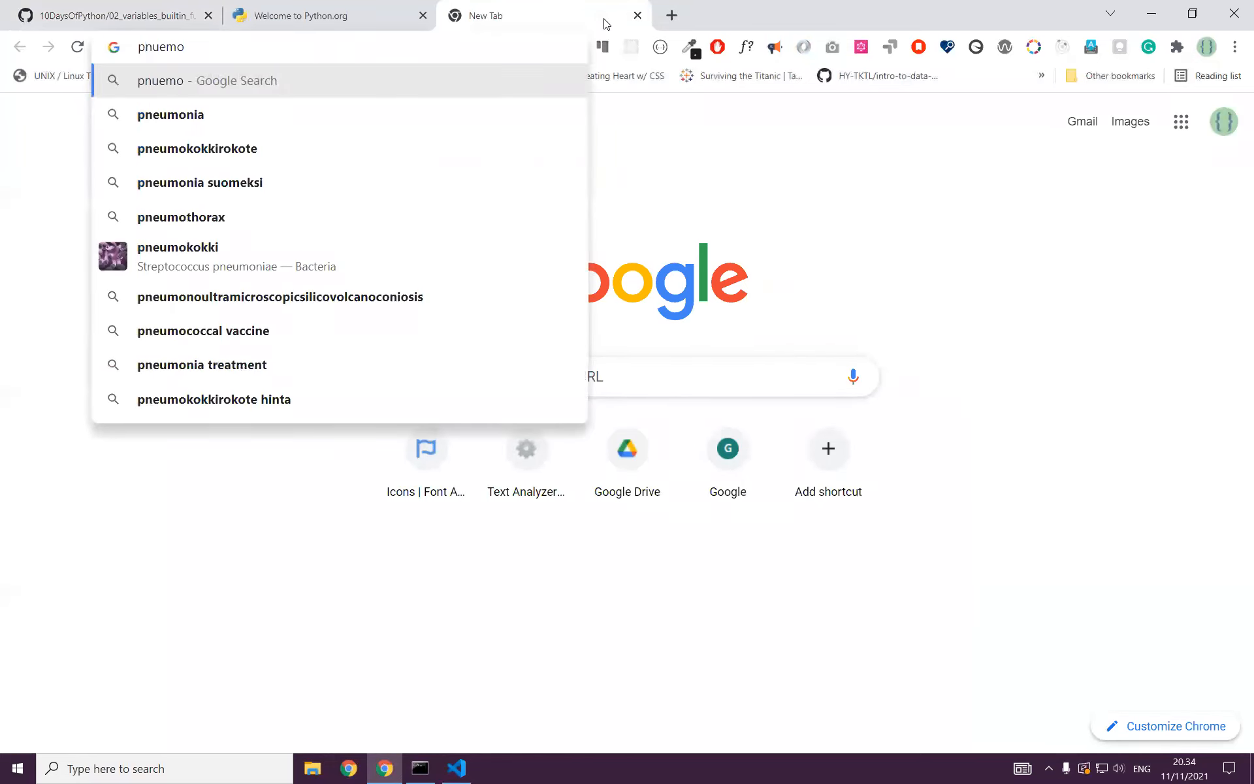
{"action": "key", "text": "Backspace"}
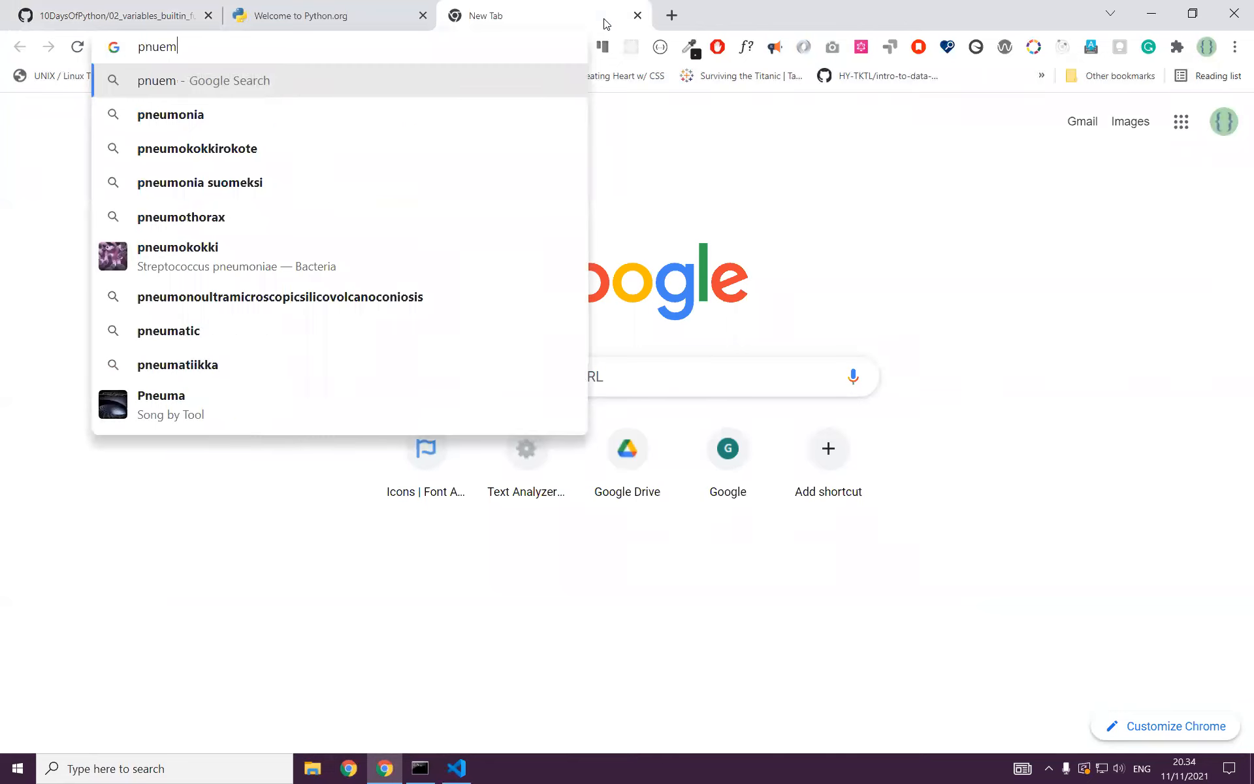
{"action": "type", "text": "pnm"}
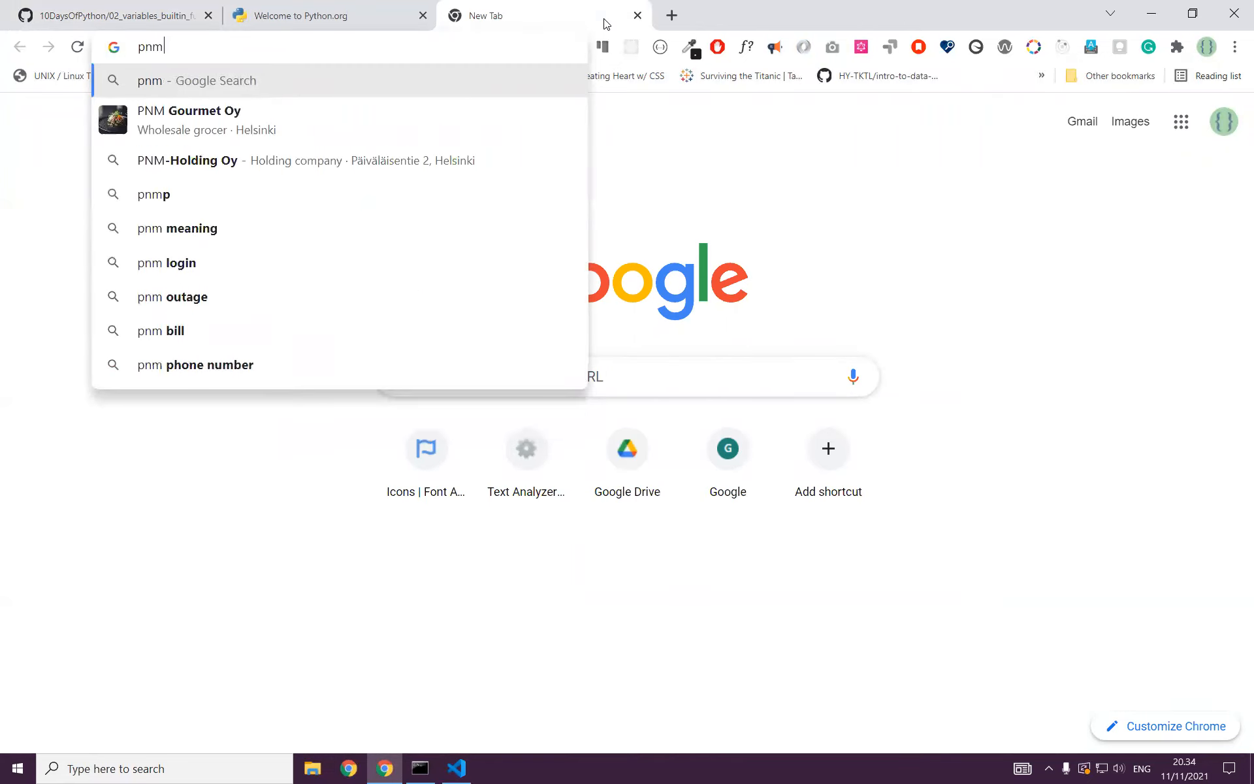
{"action": "key", "text": "backspace"}
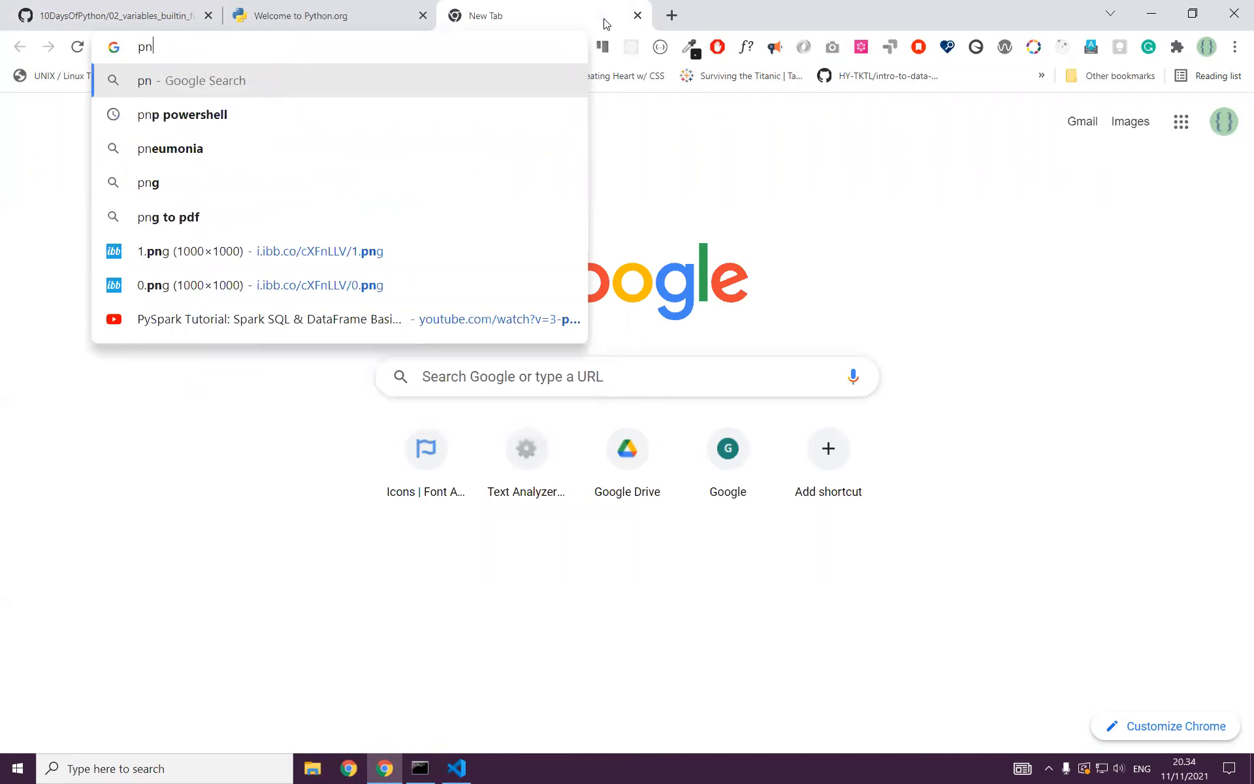
{"action": "type", "text": "mo"}
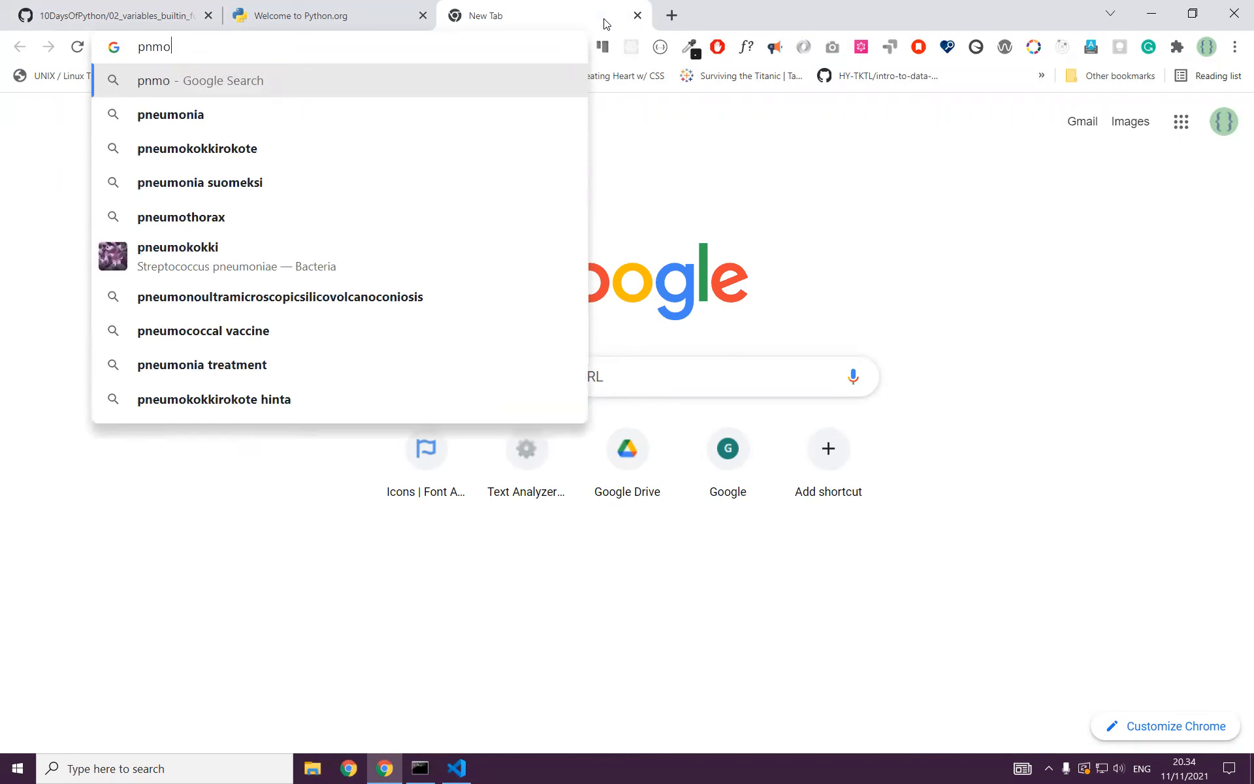
{"action": "key", "text": "Return"}
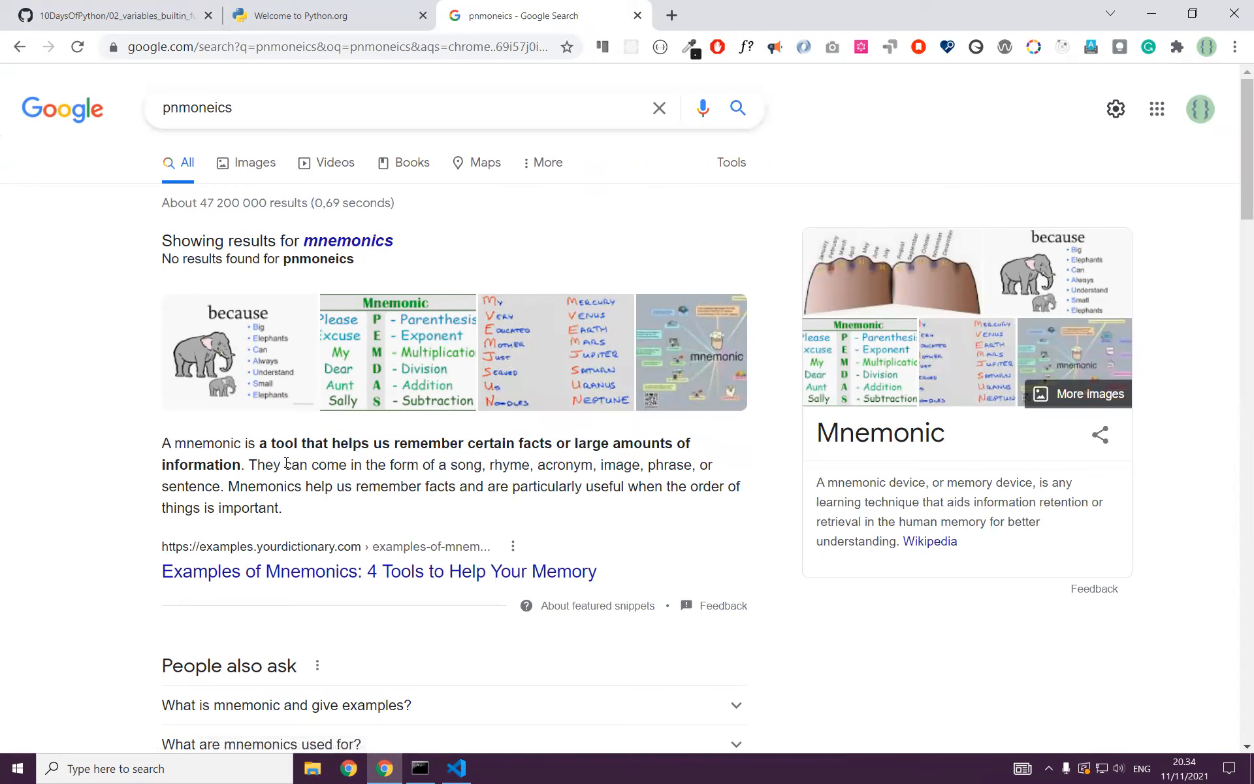
{"action": "mouse_move", "coordinate": [898, 441]}
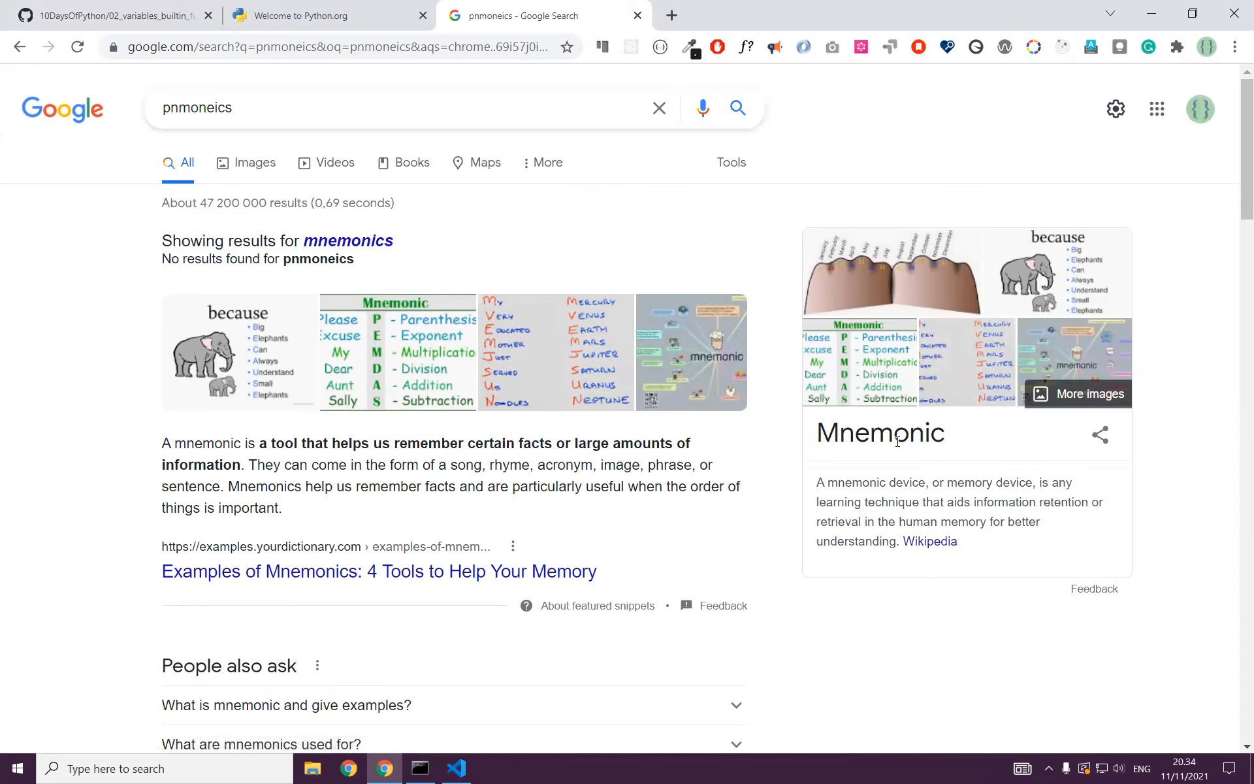
{"action": "mouse_move", "coordinate": [854, 466]}
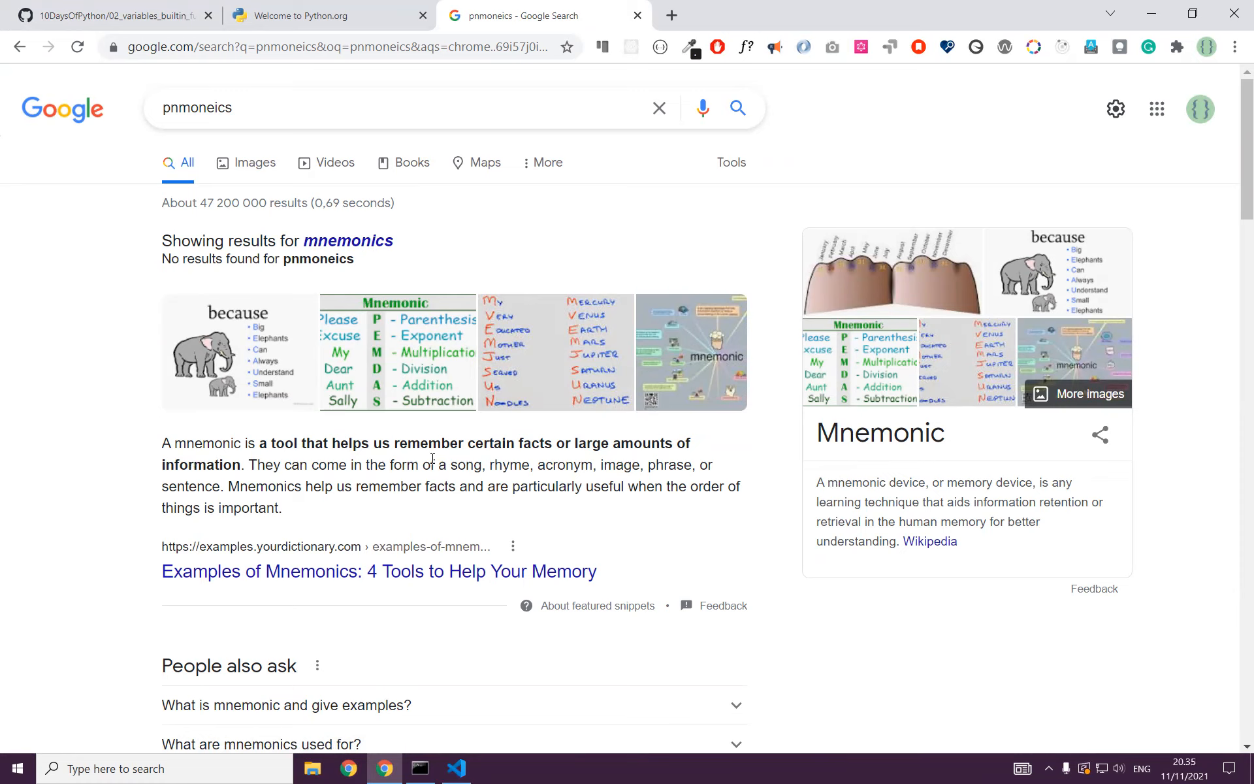
{"action": "mouse_move", "coordinate": [777, 482]}
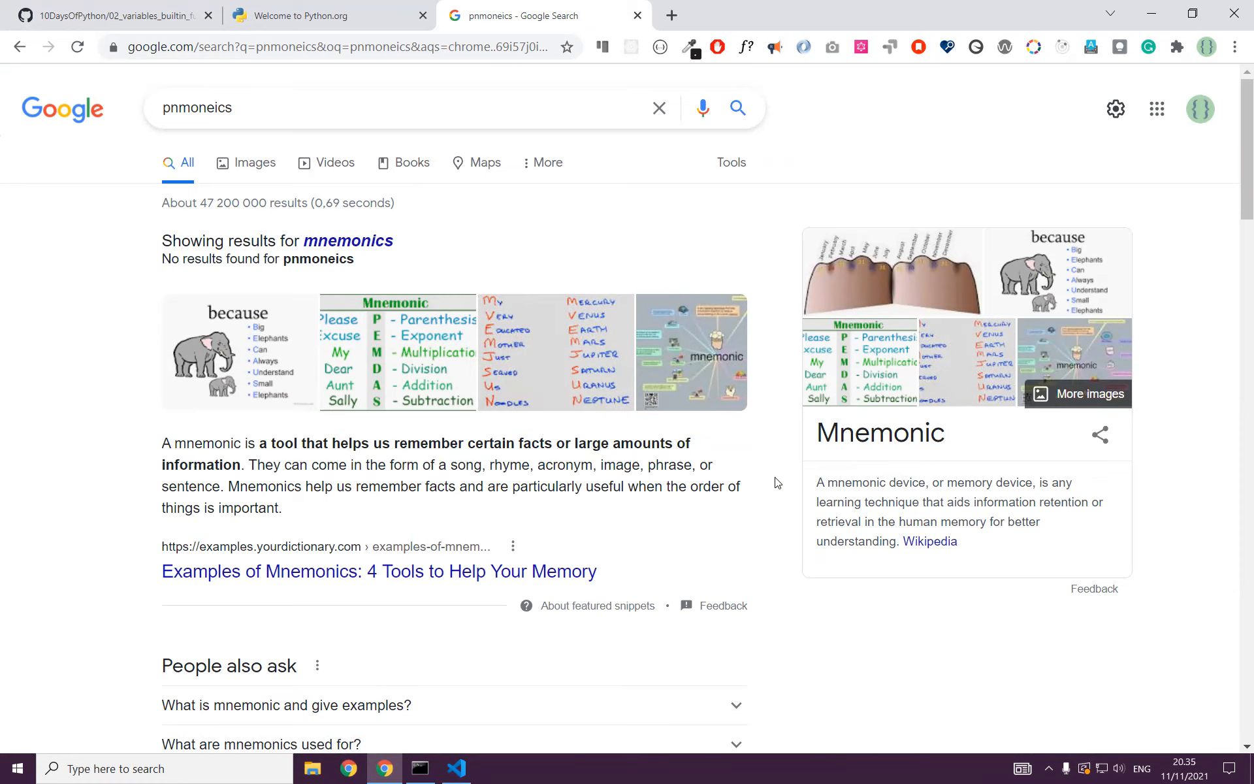
Open the 'Mnemonic - Wikipedia' article from the search results
{"action": "scroll", "scroll_direction": "down", "scroll_amount": 3}
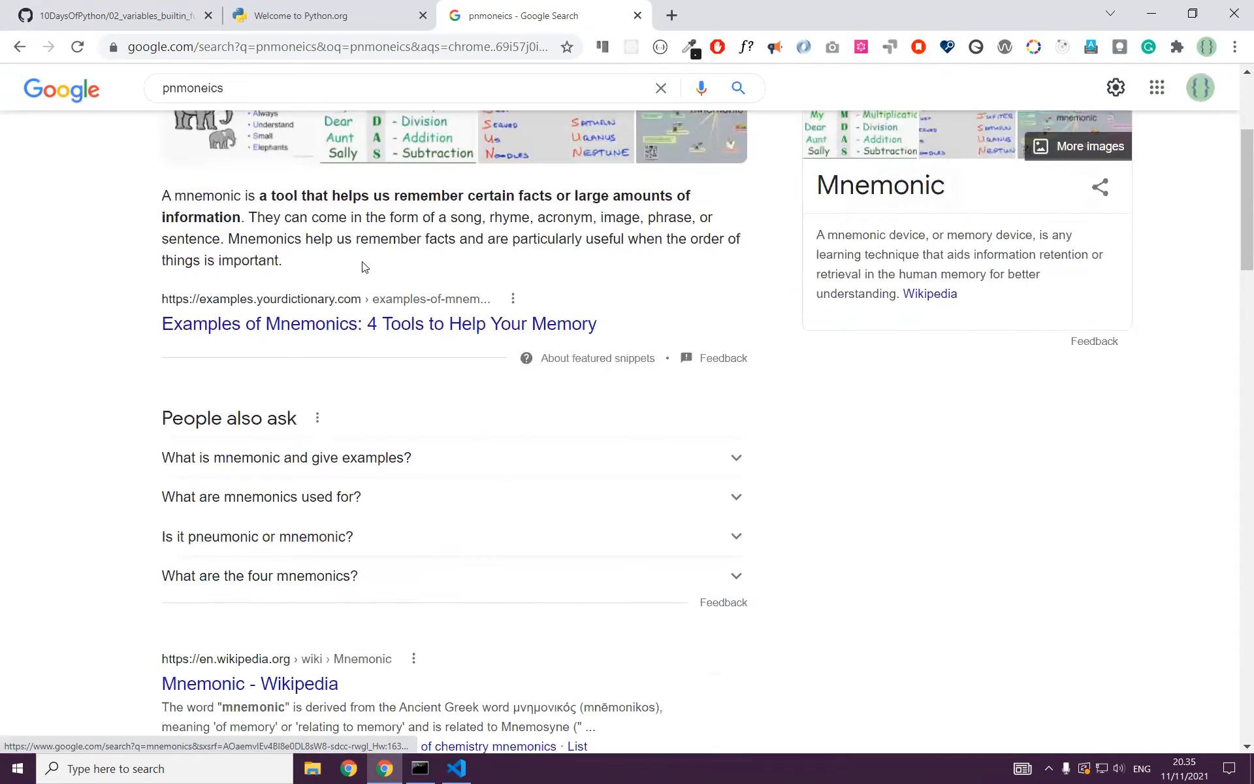
{"action": "scroll", "scroll_direction": "up", "scroll_amount": 3}
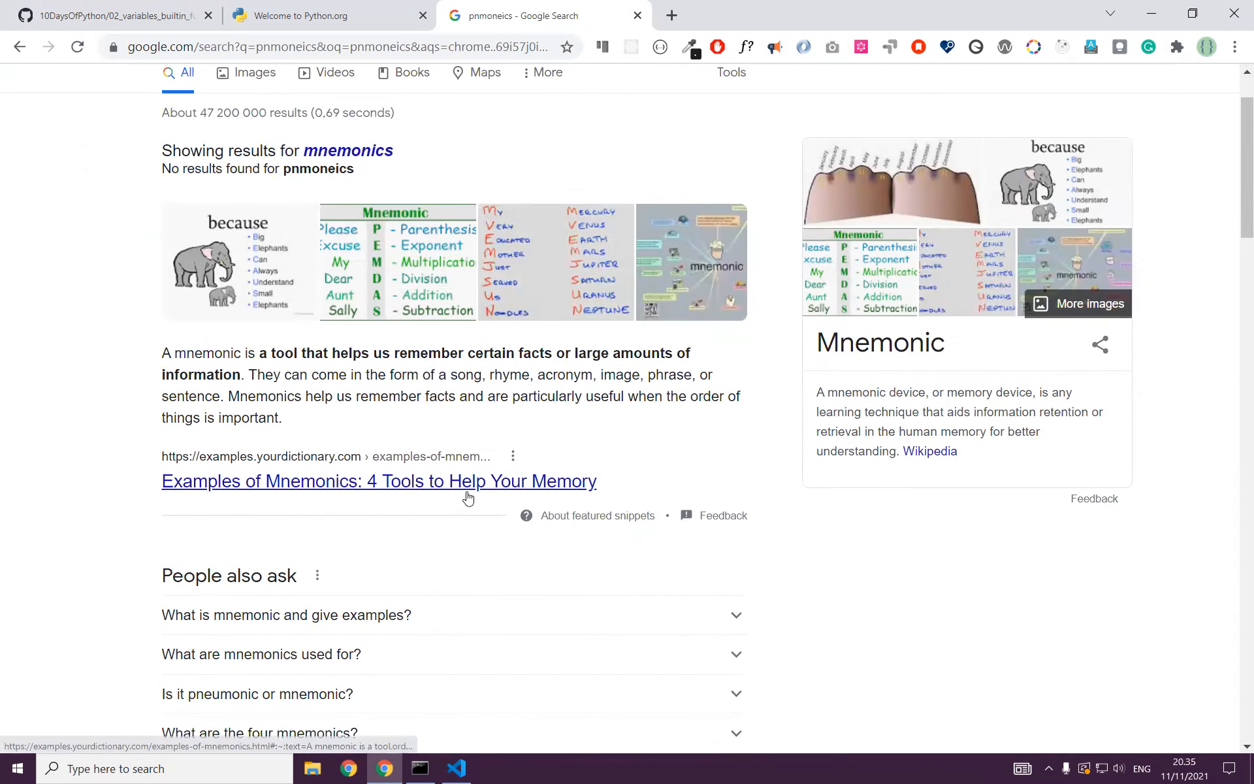
{"action": "scroll", "scroll_direction": "down", "scroll_amount": 3}
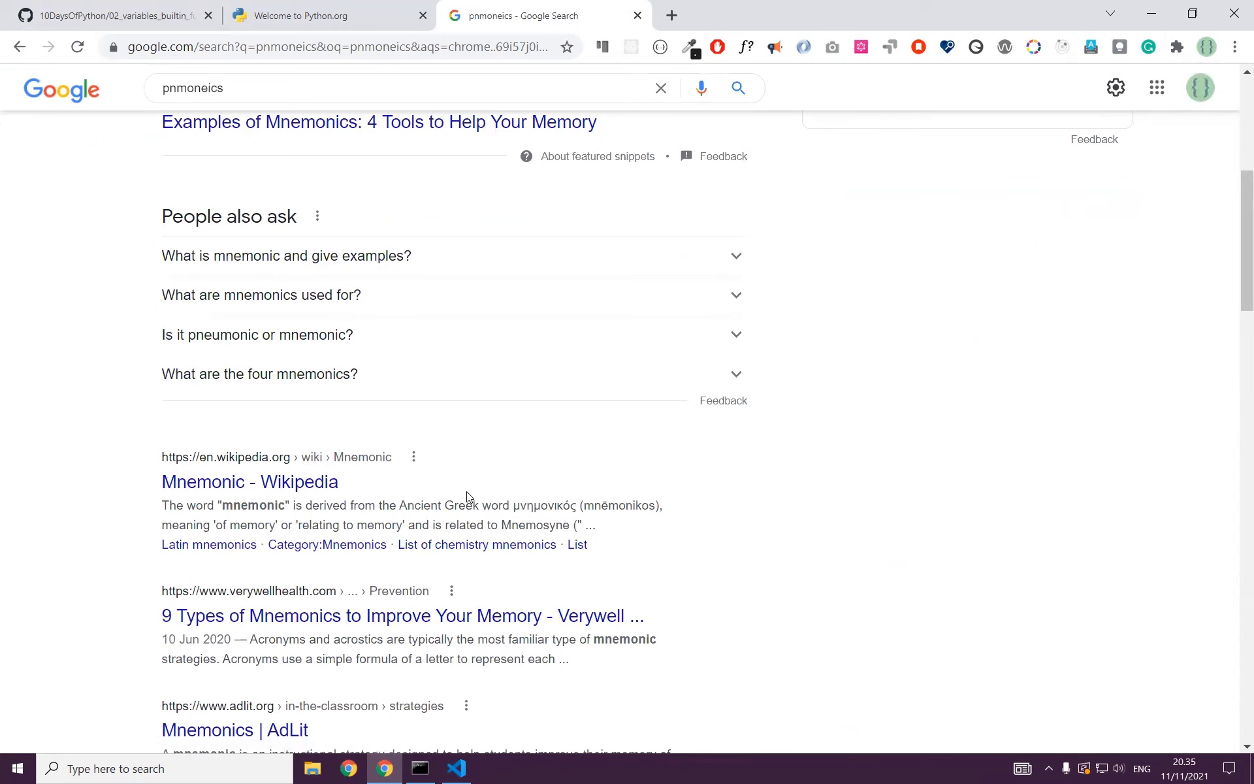
{"action": "mouse_move", "coordinate": [317, 482]}
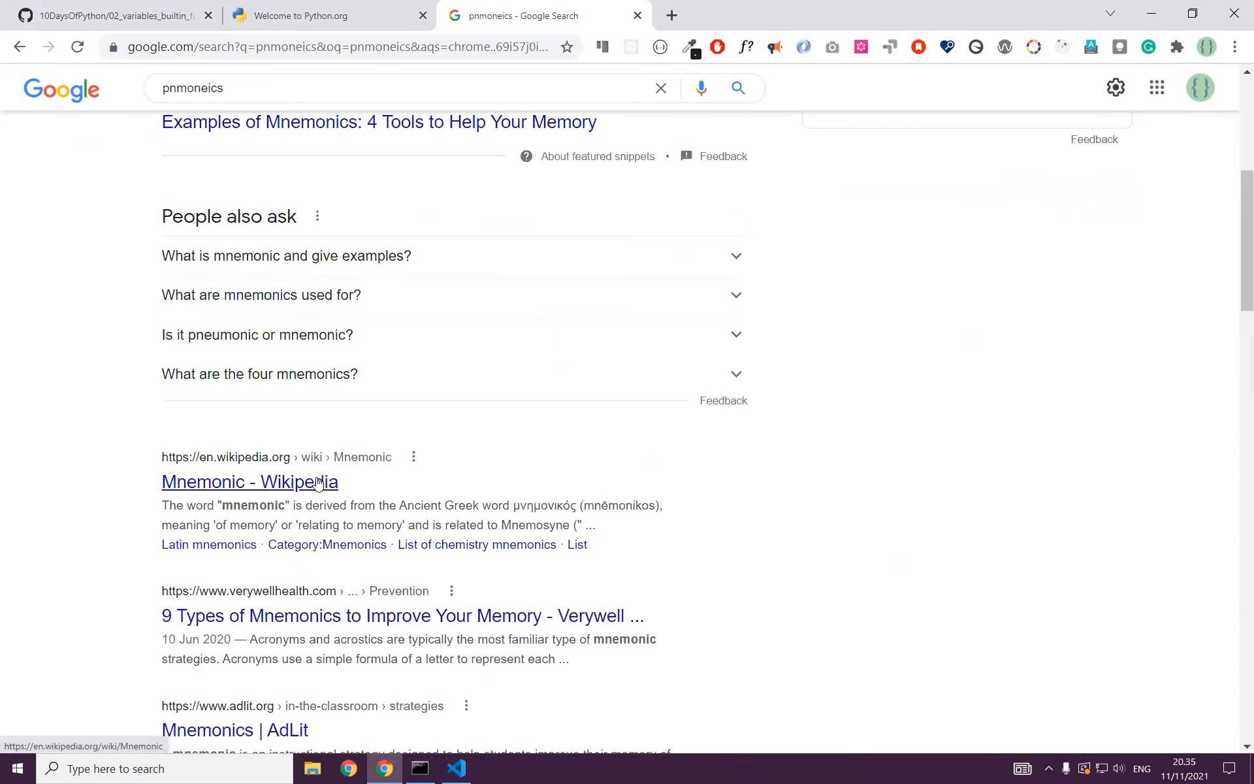
{"action": "left_click", "coordinate": [249, 481]}
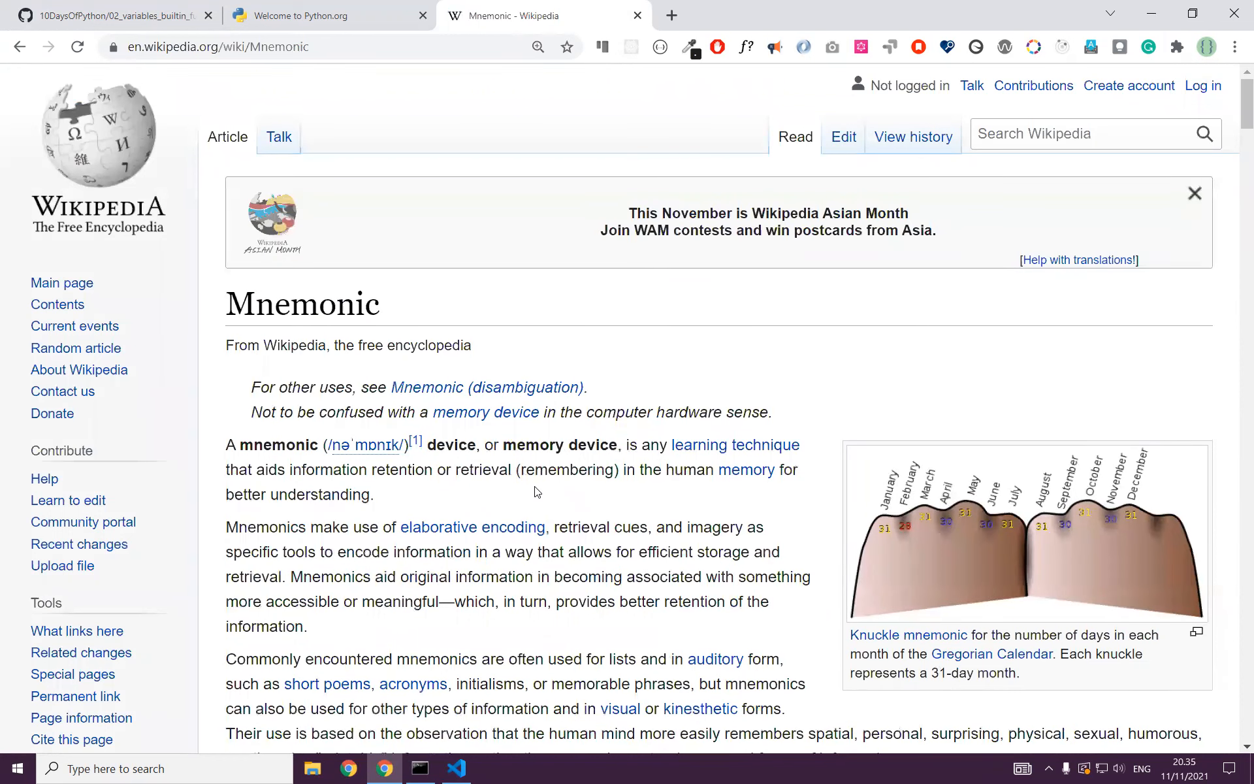
{"action": "mouse_move", "coordinate": [392, 501]}
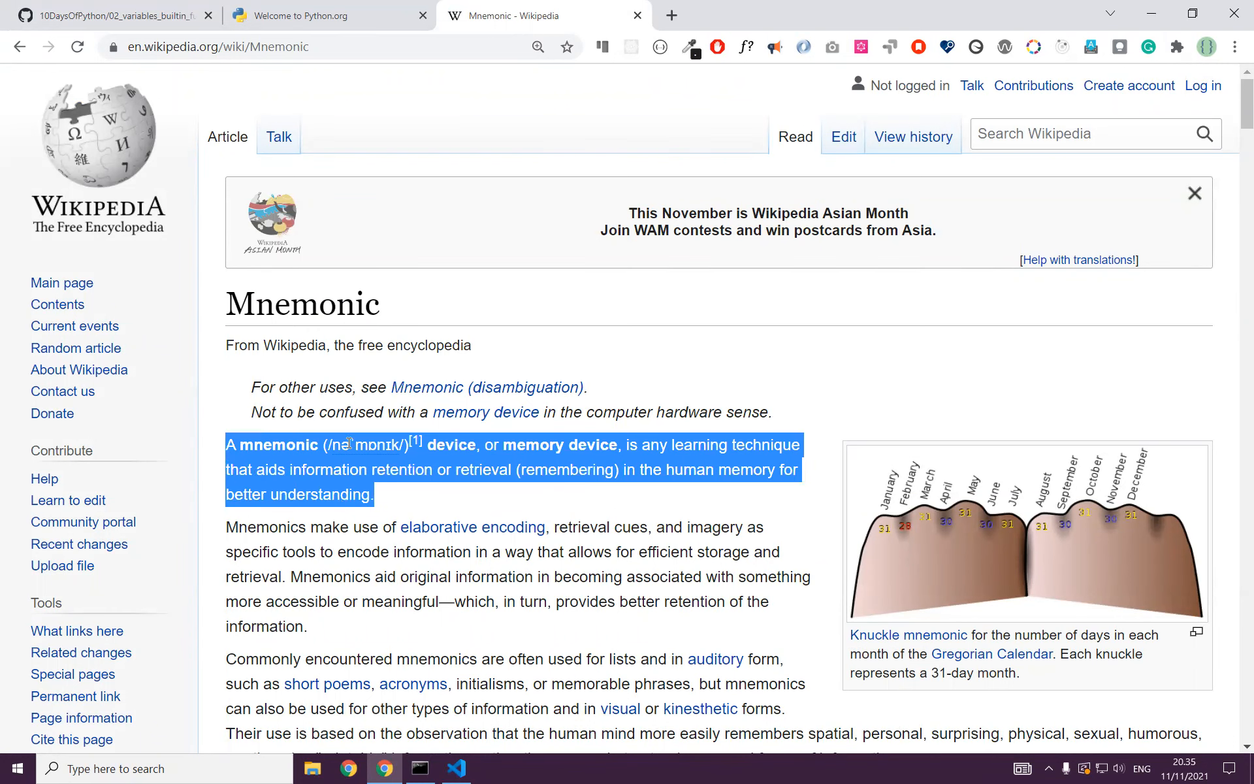
{"action": "mouse_move", "coordinate": [291, 316]}
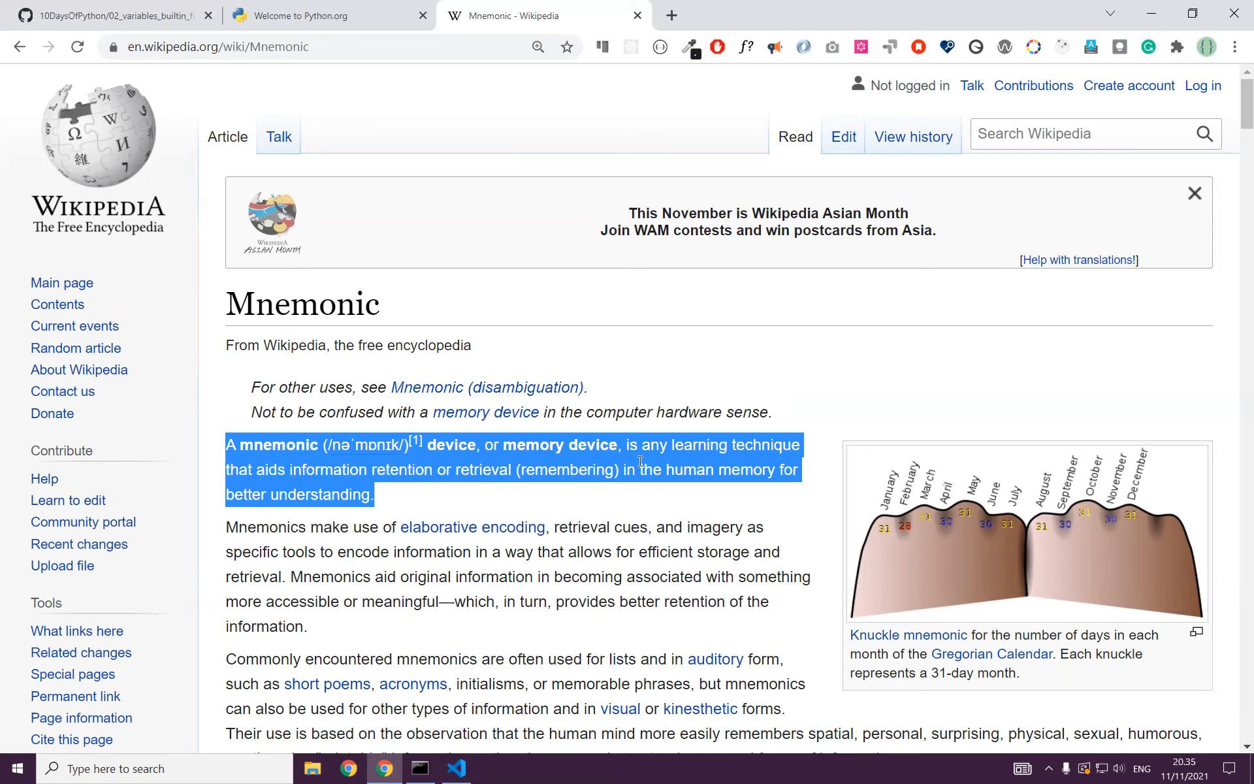
{"action": "mouse_move", "coordinate": [288, 499]}
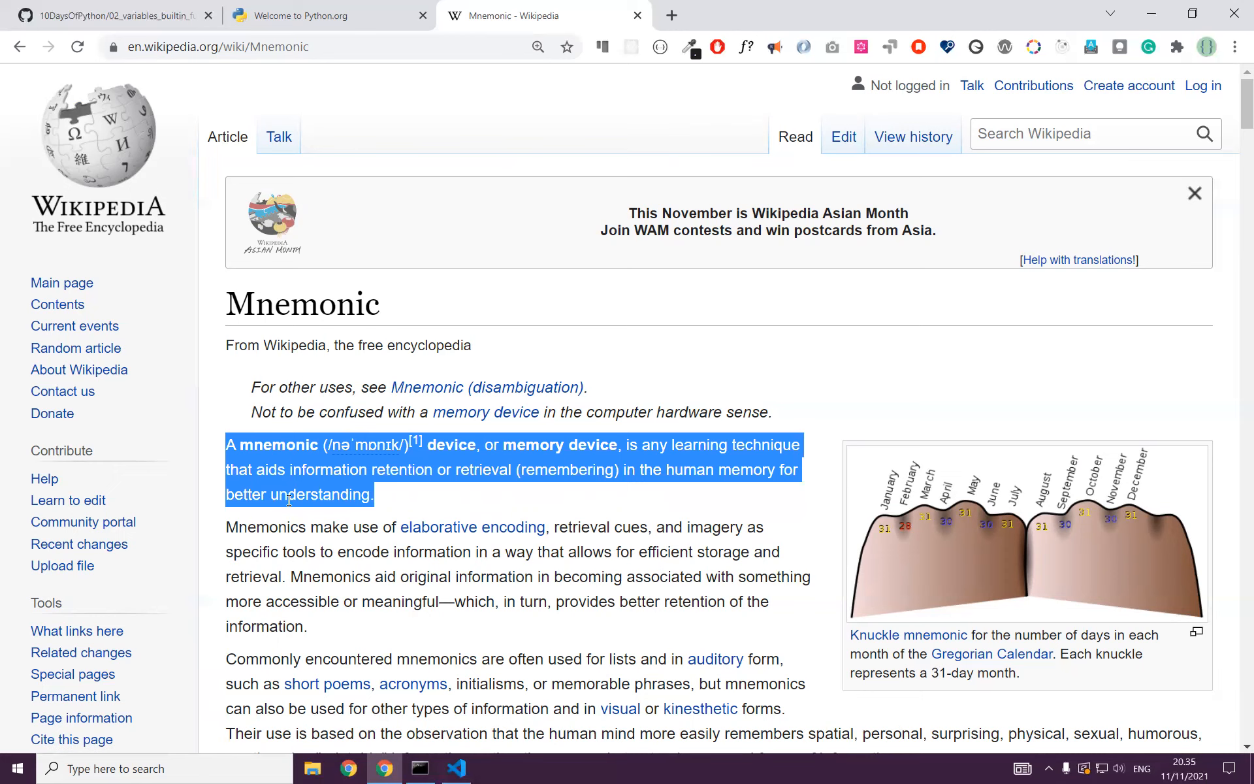
{"action": "mouse_move", "coordinate": [433, 501]}
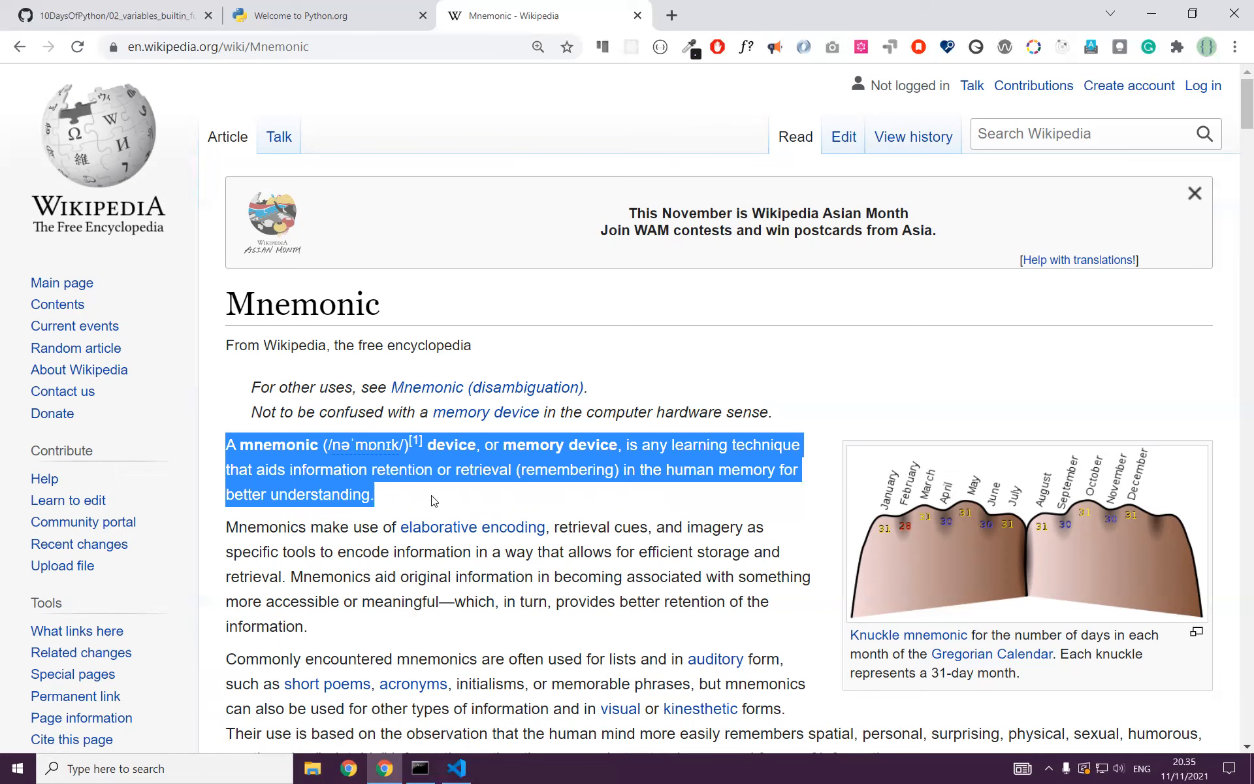
{"action": "mouse_move", "coordinate": [743, 505]}
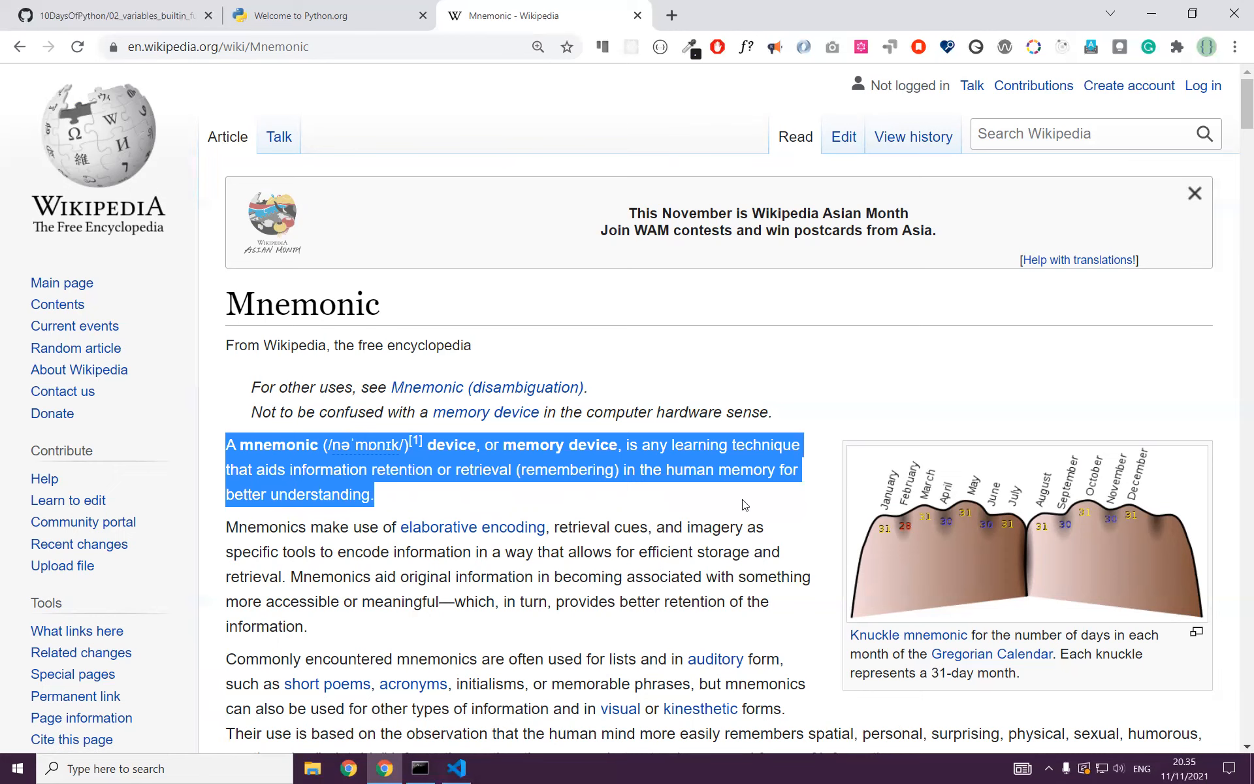
{"action": "mouse_move", "coordinate": [445, 519]}
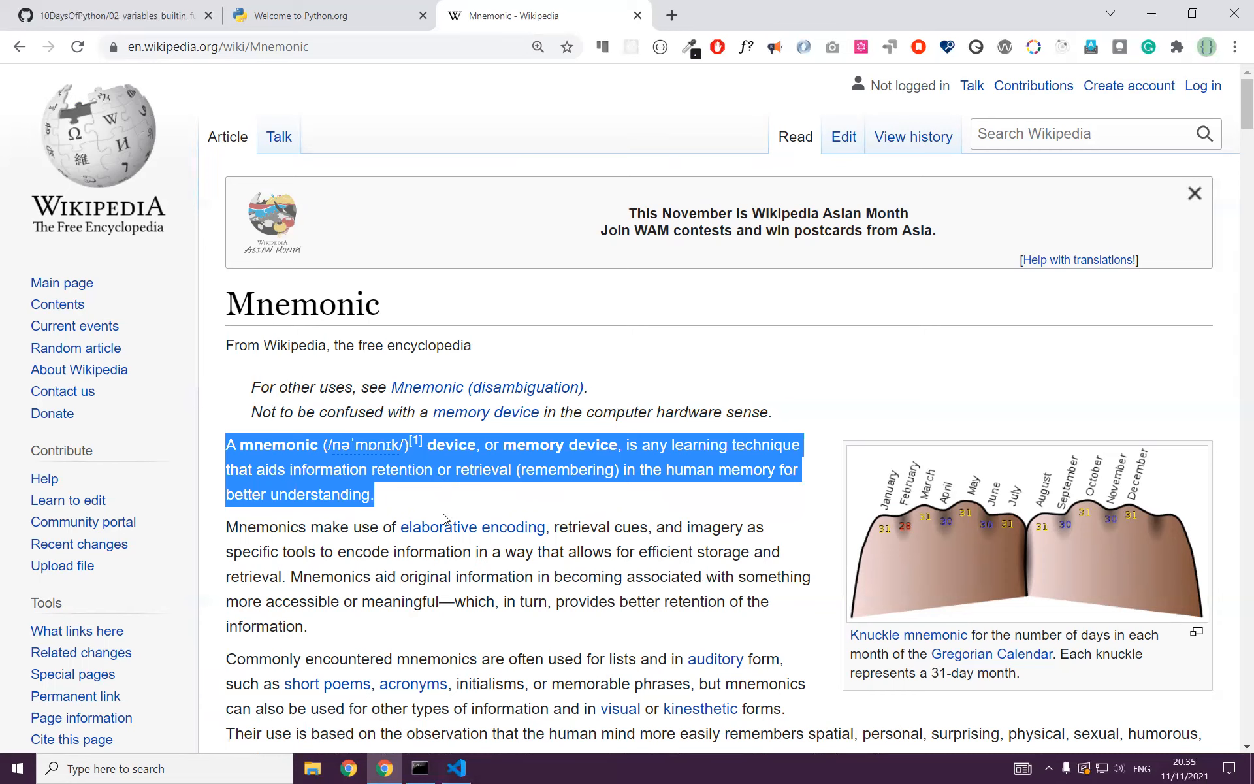
Deselect the Mnemonic definition paragraph and switch back to VS Code
{"action": "left_click", "coordinate": [425, 509]}
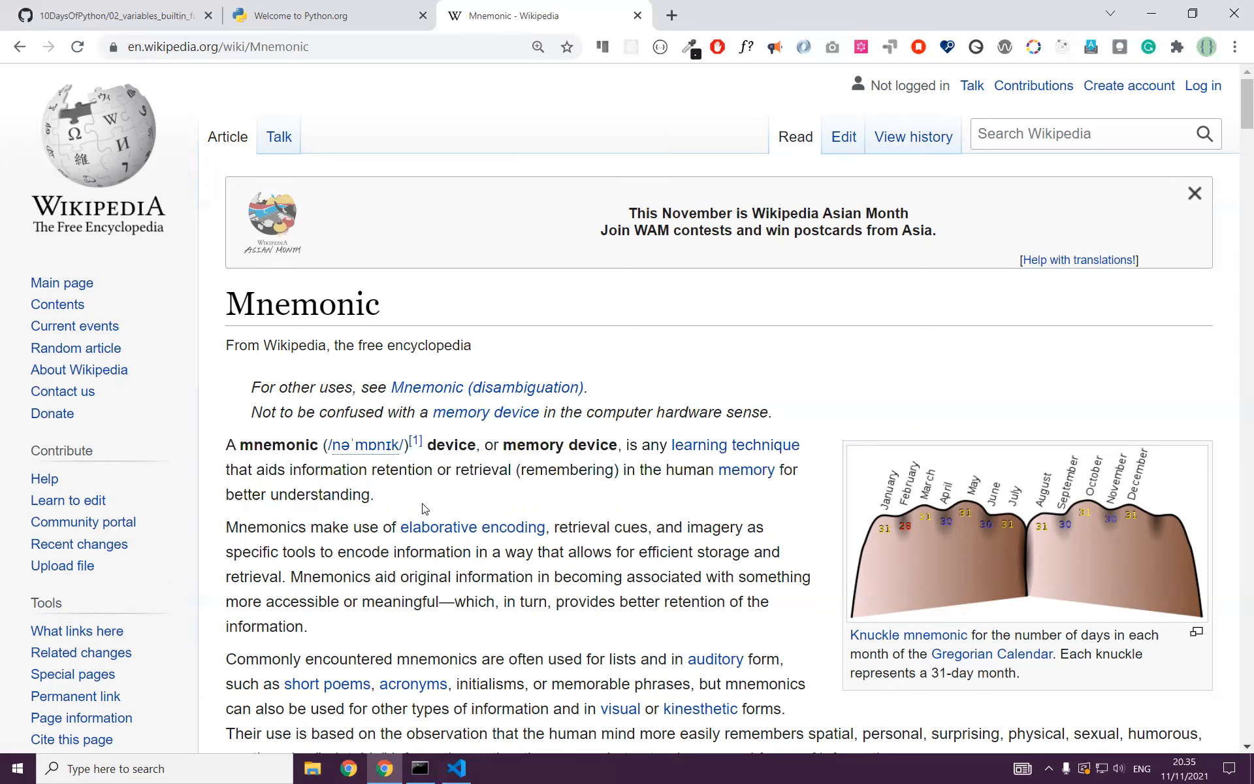
{"action": "mouse_move", "coordinate": [435, 762]}
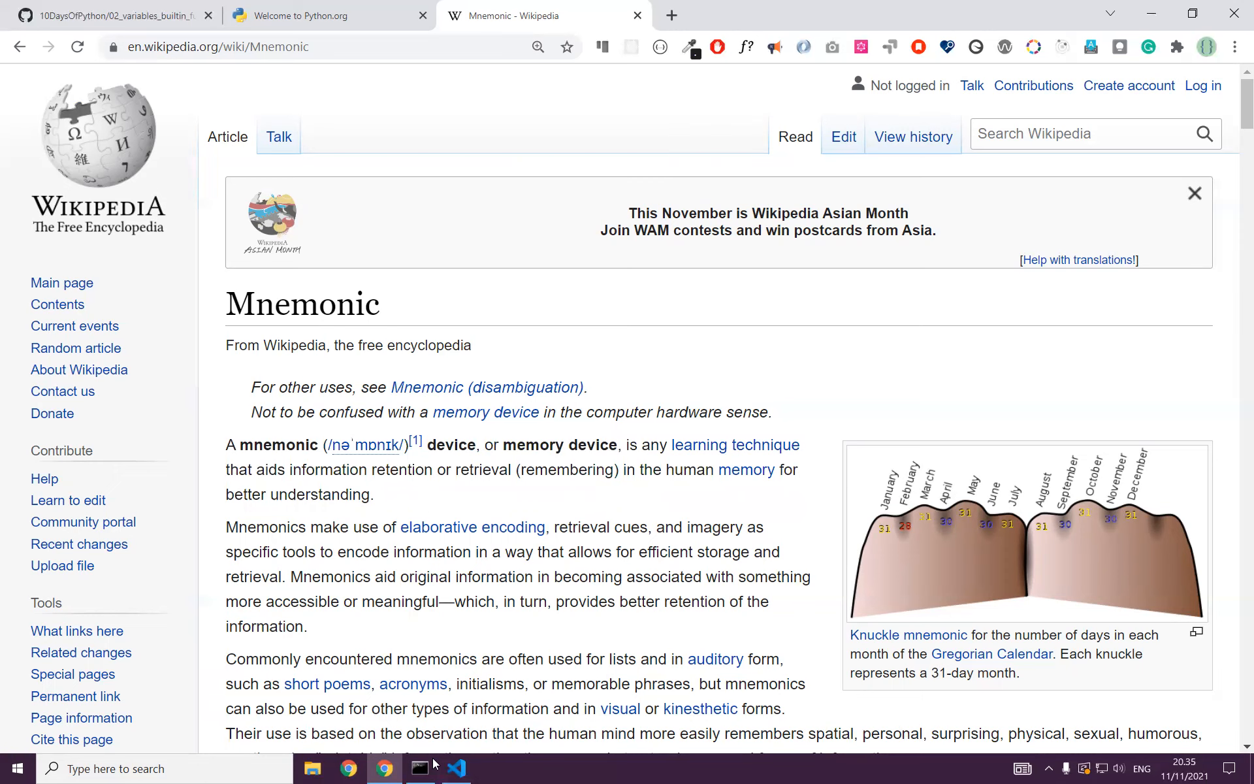
{"action": "left_click", "coordinate": [455, 769]}
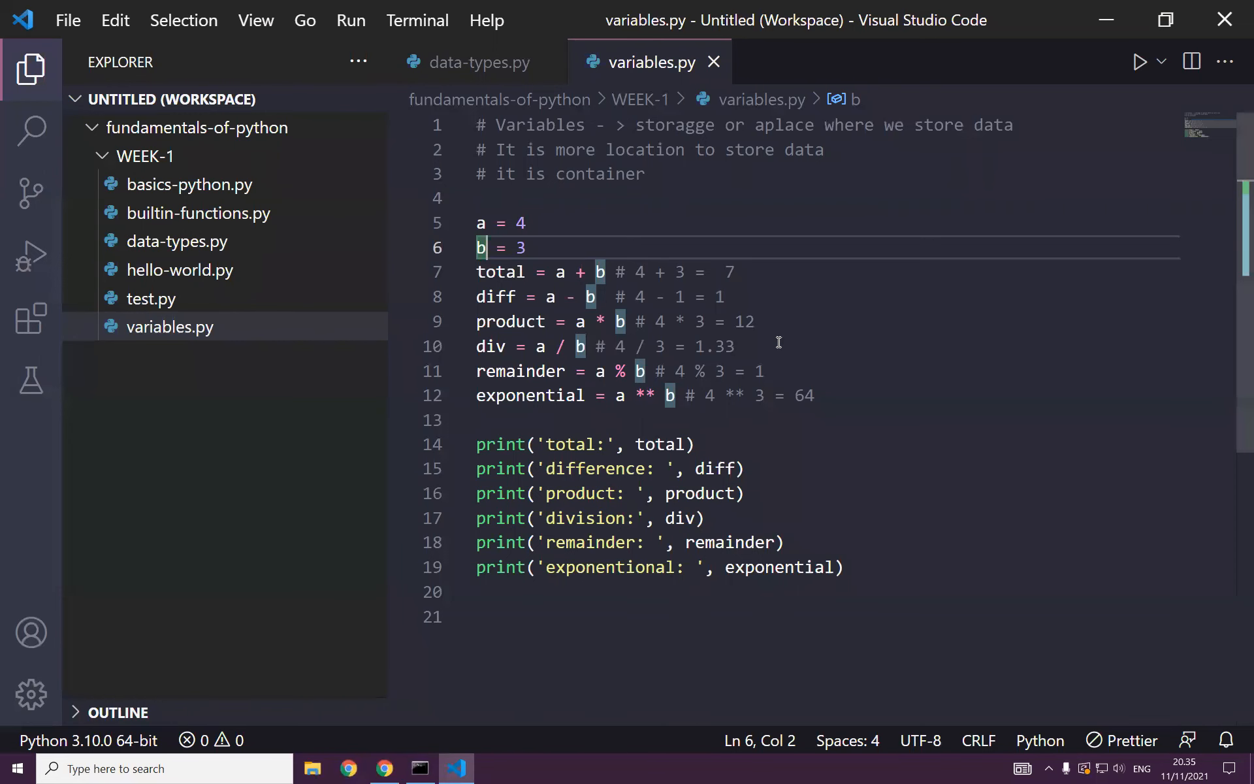
Add first_name = 'Asabeneh' below the print lines, with a blank line above it
{"action": "left_click", "coordinate": [848, 567]}
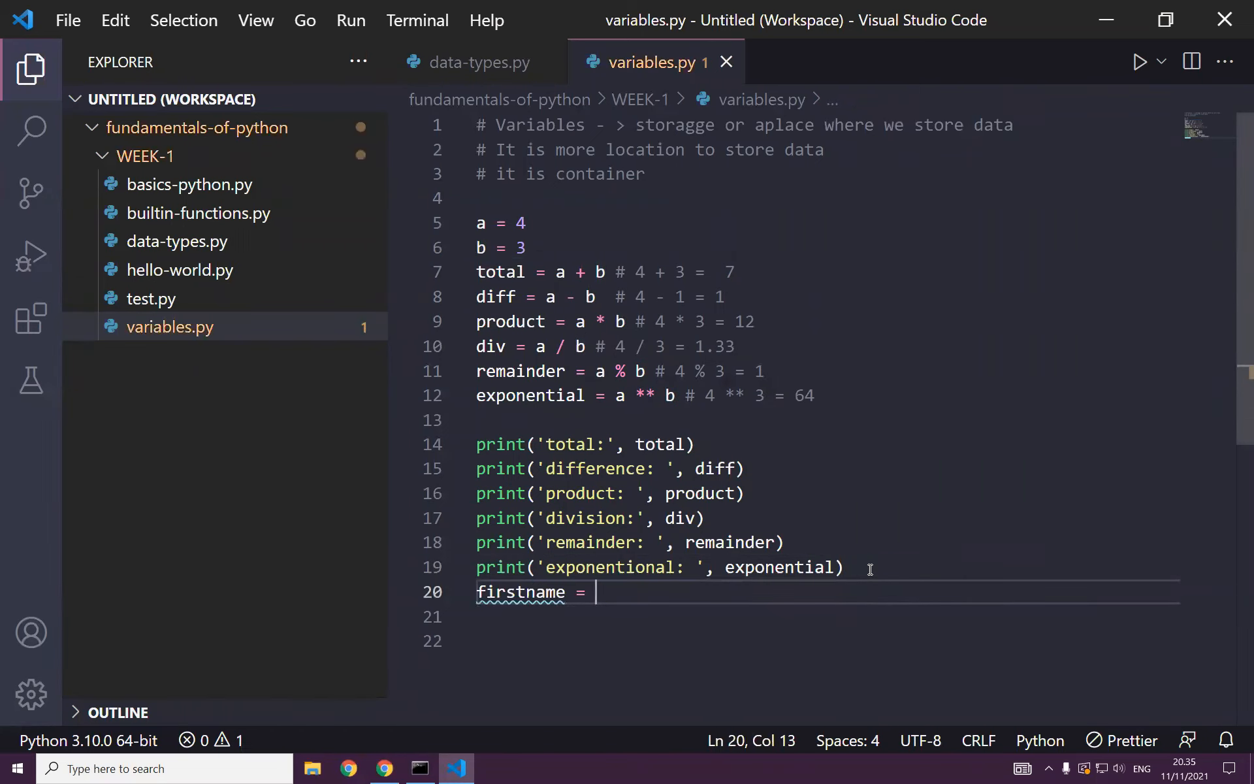
{"action": "type", "text": "'Asa'"}
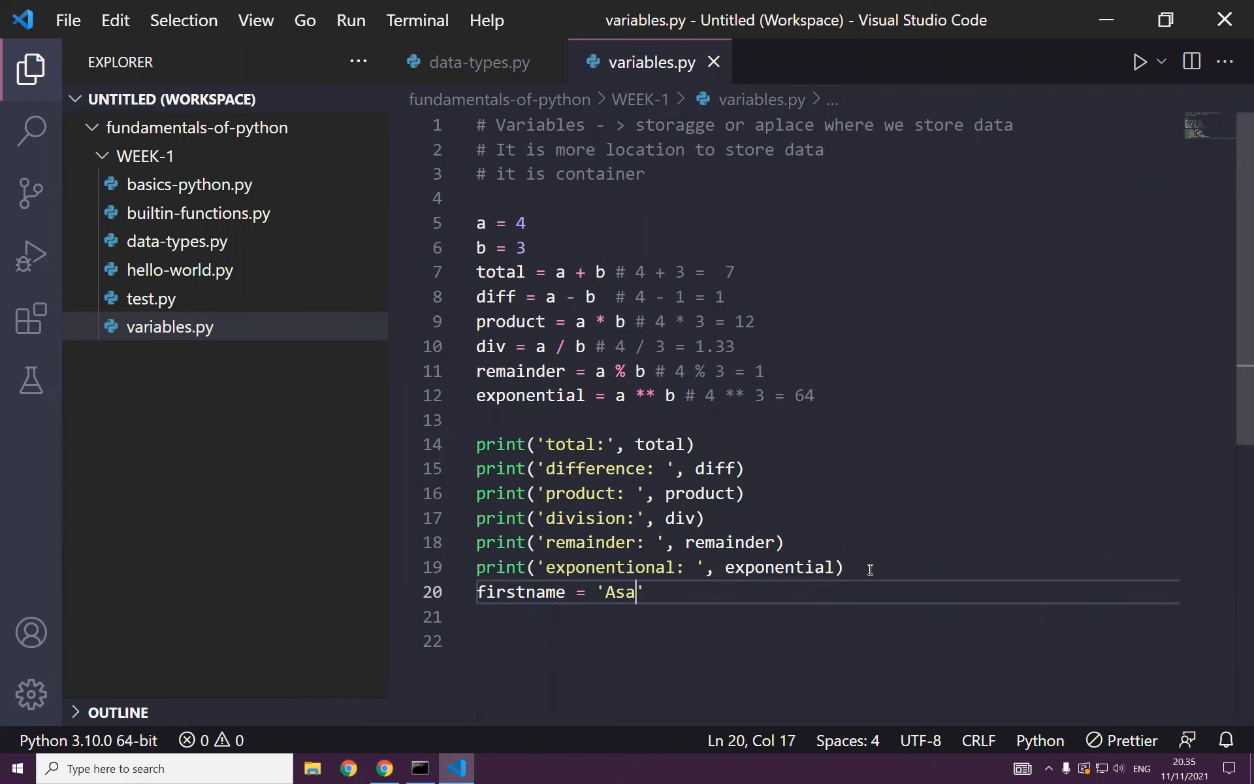
{"action": "type", "text": "beneh"}
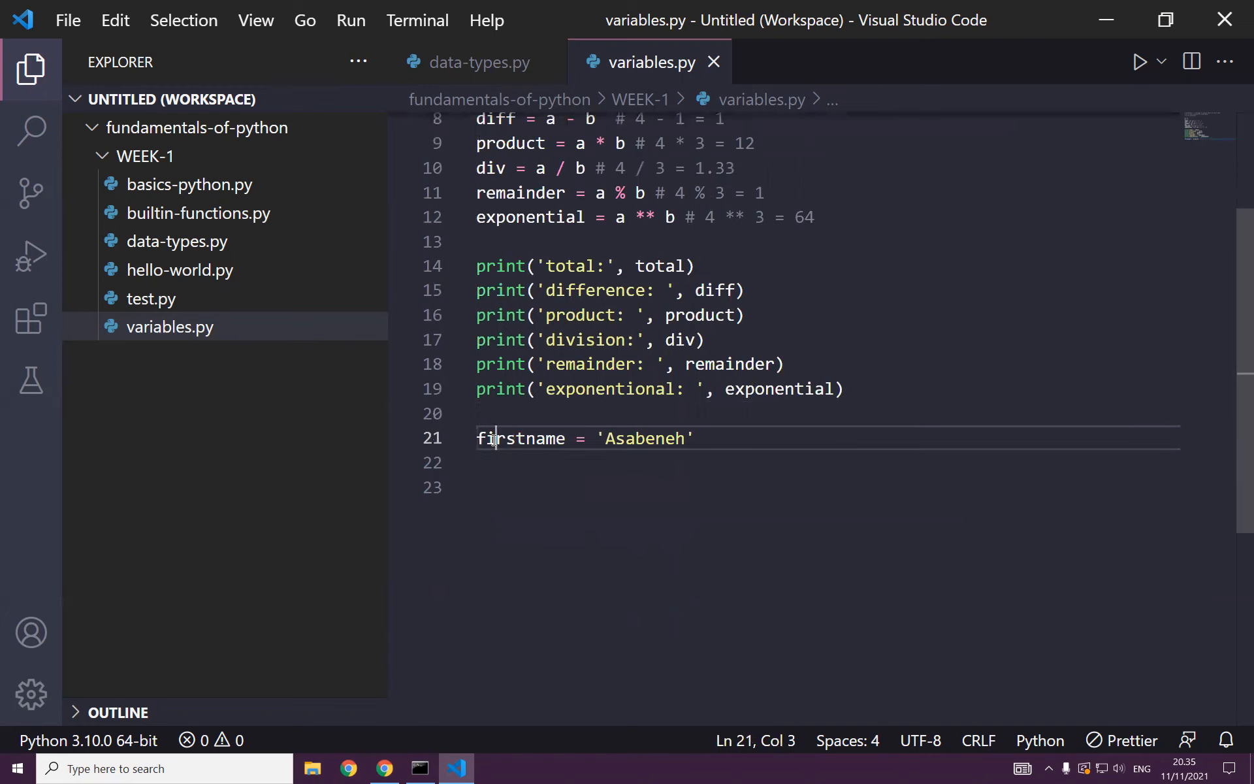
{"action": "double_click", "coordinate": [520, 439]}
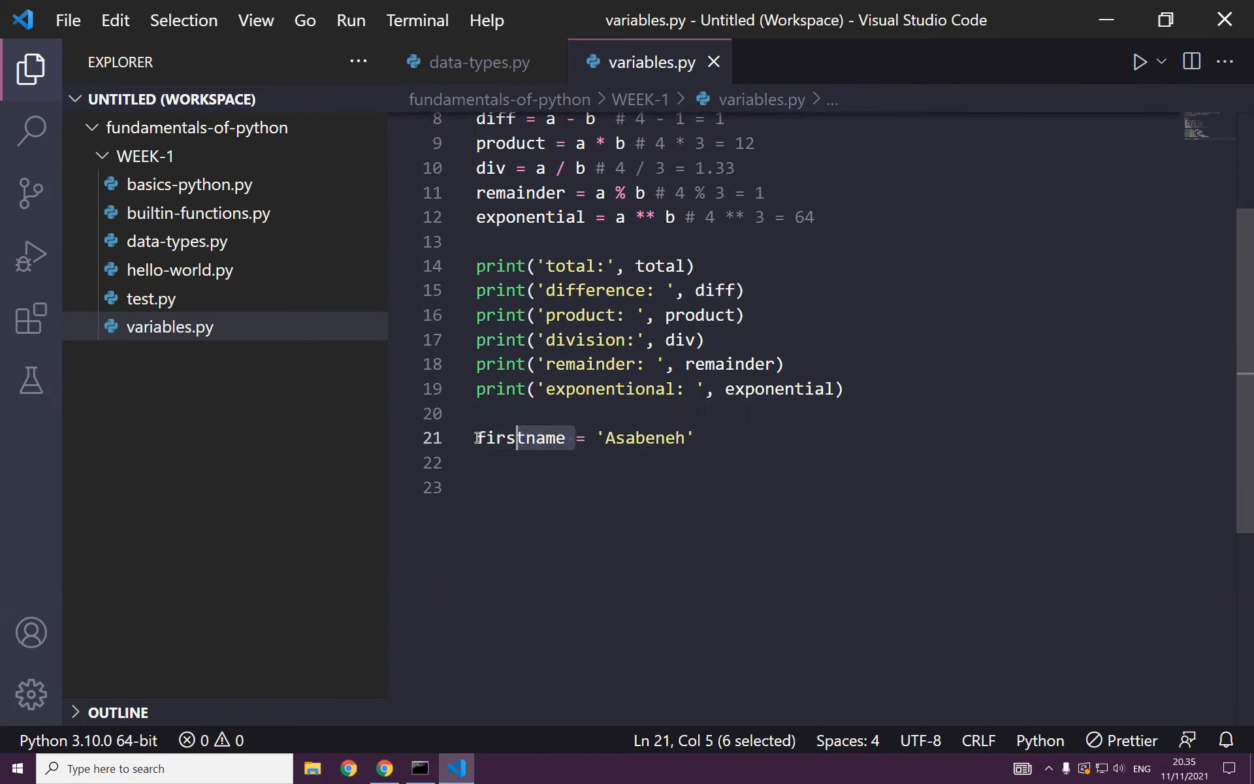
{"action": "double_click", "coordinate": [520, 438]}
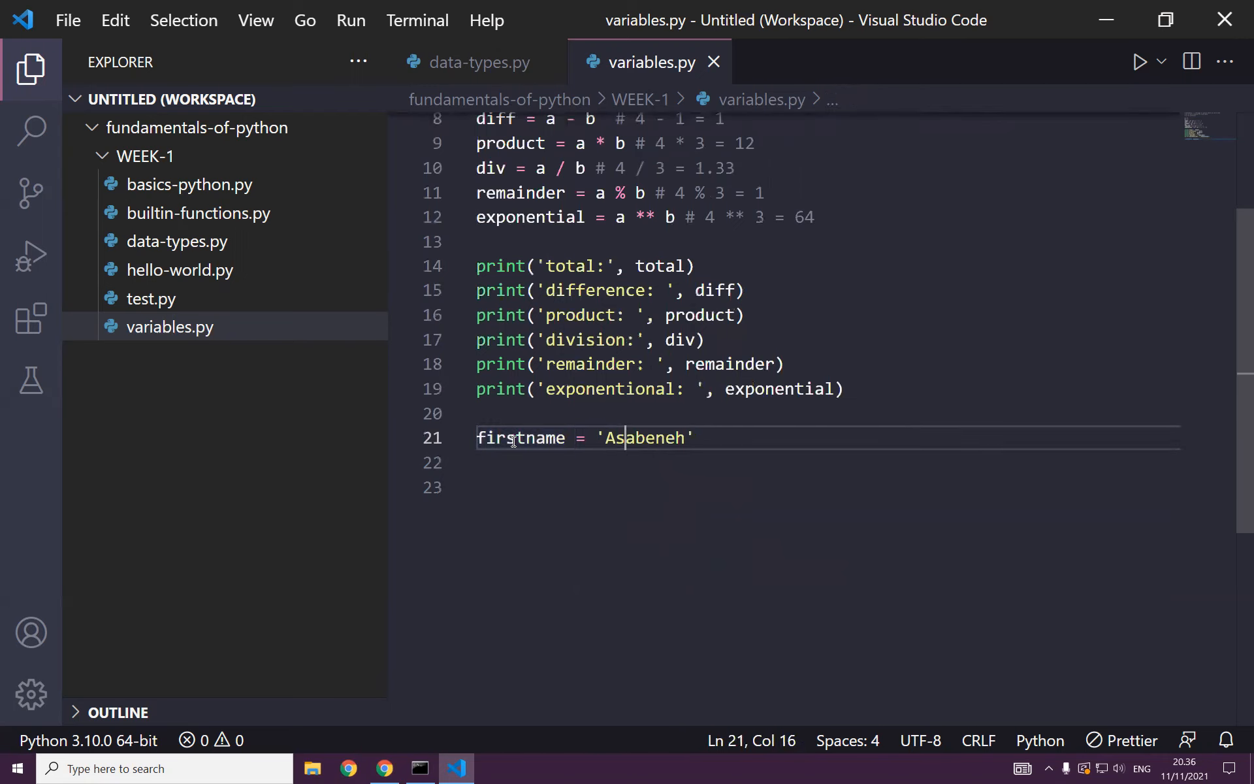
{"action": "left_click", "coordinate": [694, 437]}
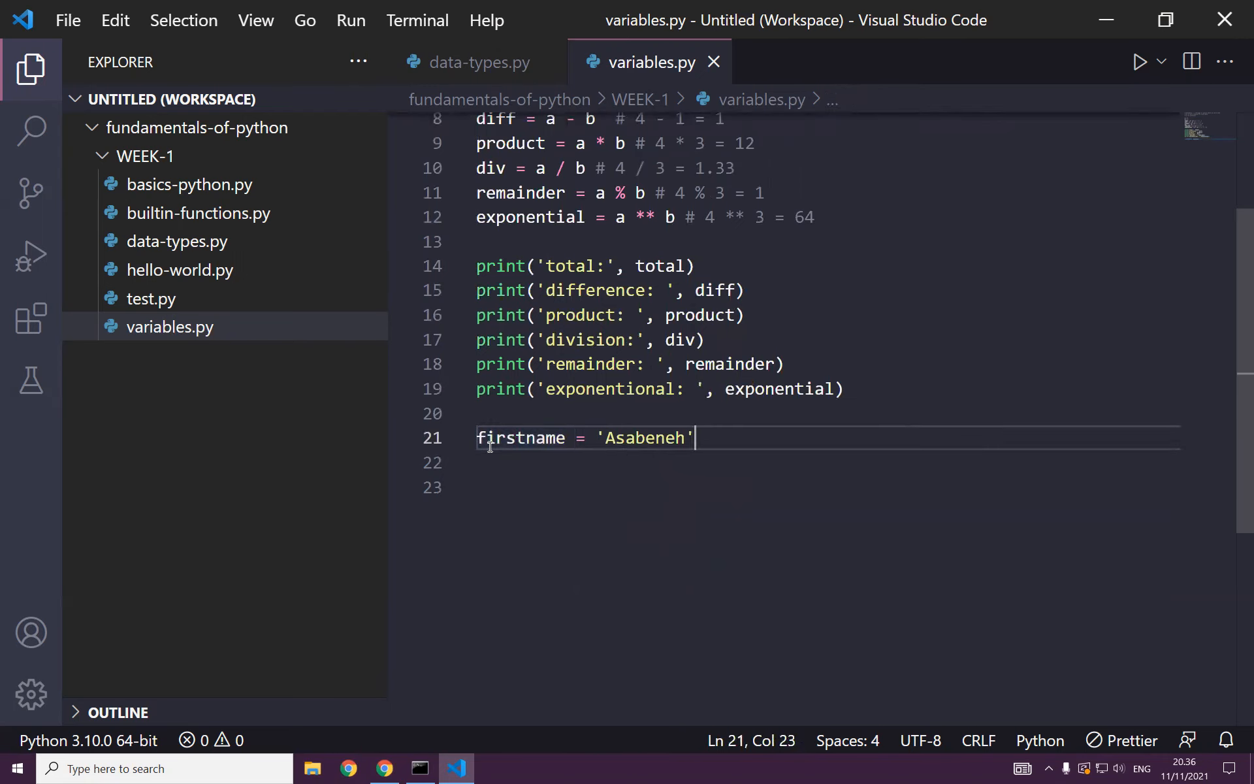
{"action": "double_click", "coordinate": [520, 438]}
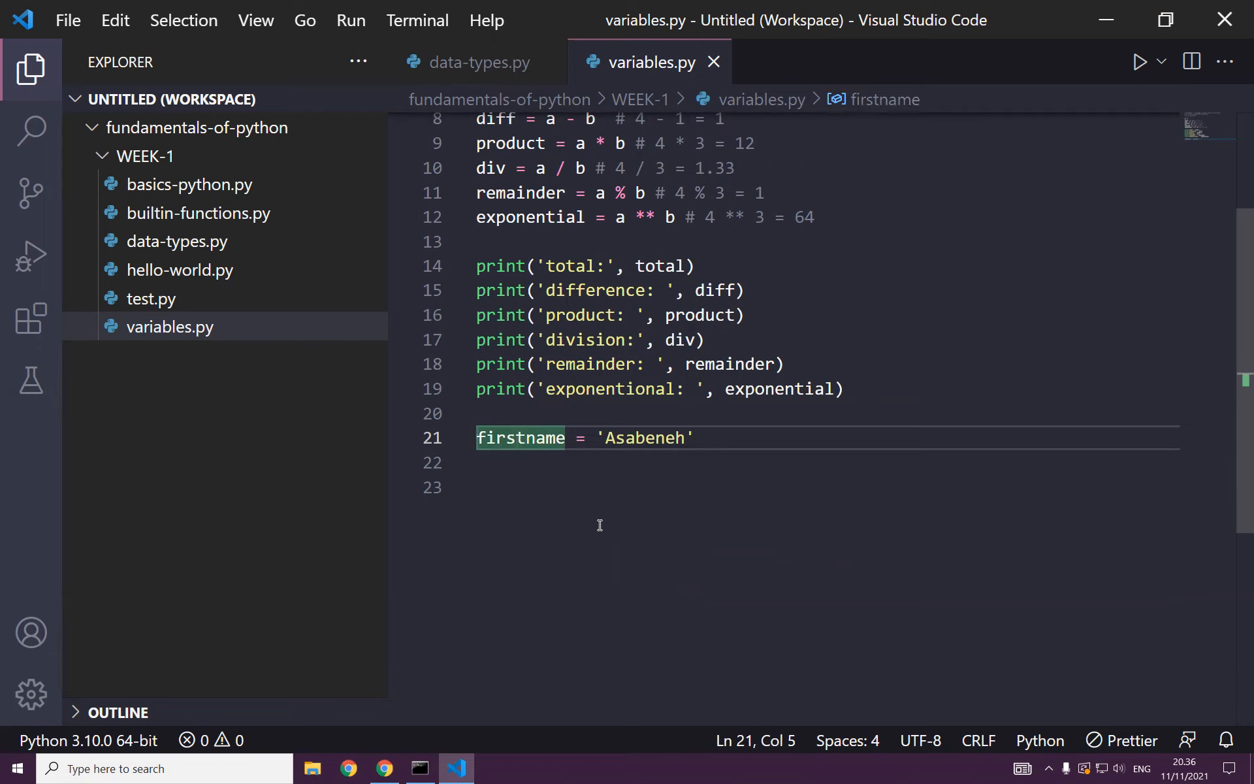
{"action": "left_click", "coordinate": [521, 486]}
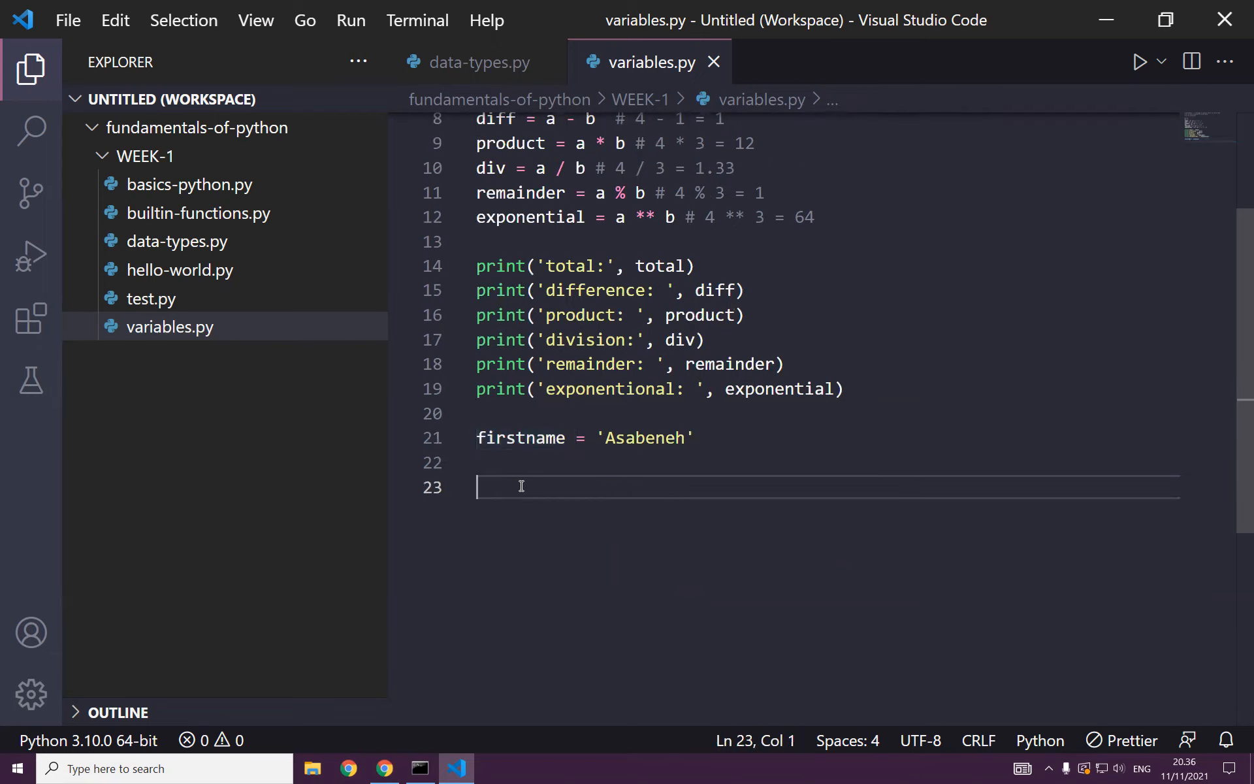
{"action": "left_click", "coordinate": [520, 438]}
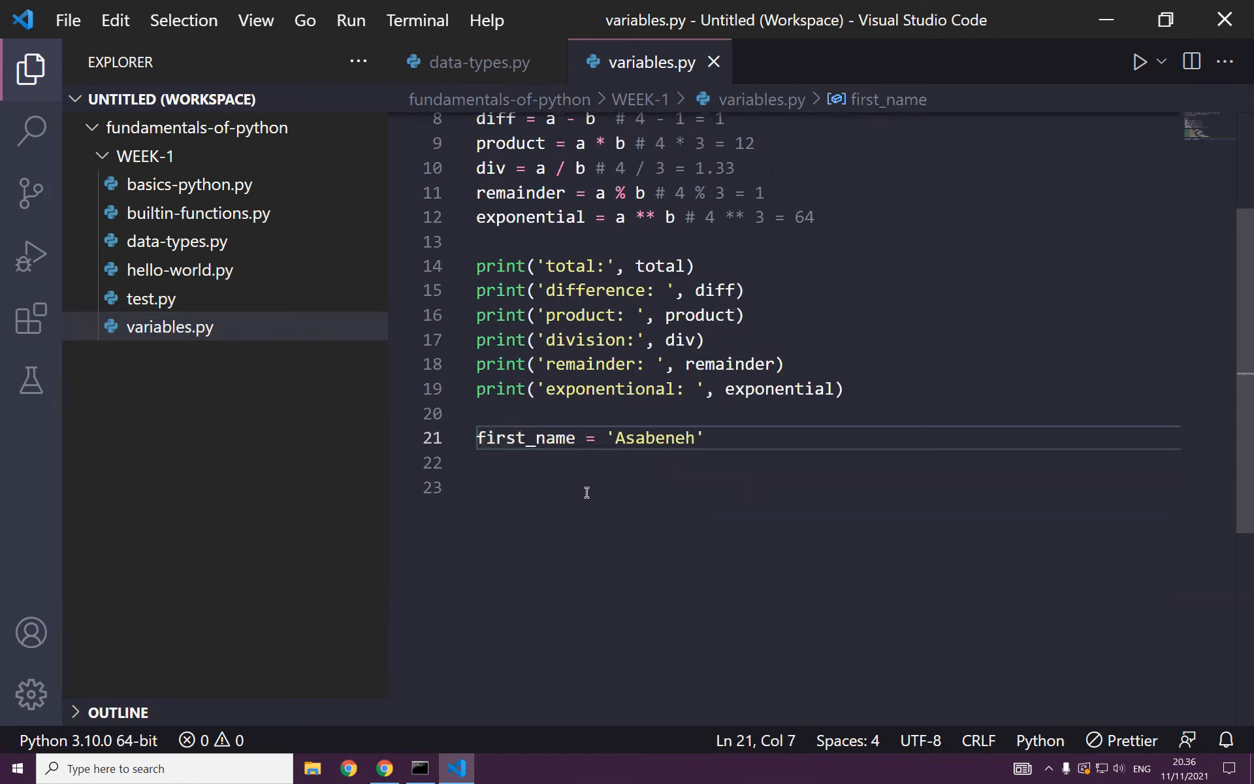
{"action": "mouse_move", "coordinate": [470, 463]}
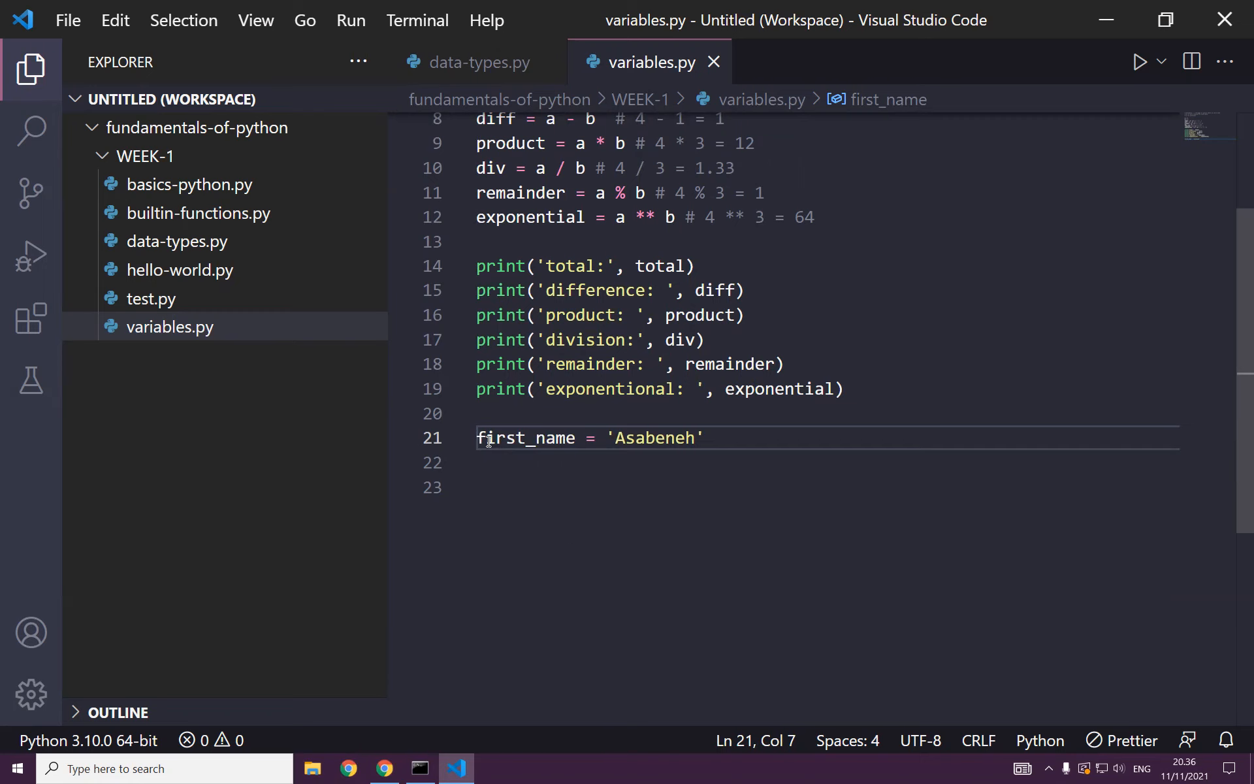
{"action": "left_click", "coordinate": [728, 437]}
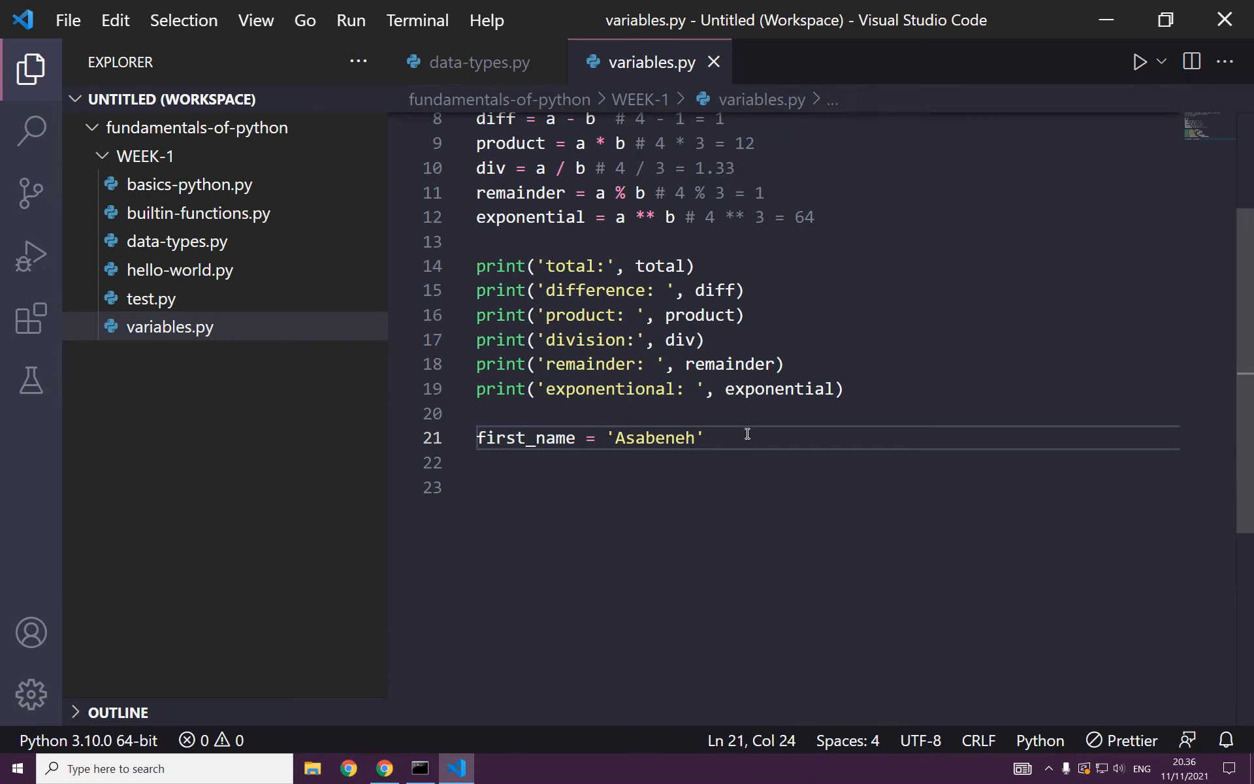
Add last_name = 'Yetayeh' on a new line
{"action": "type", "text": "last_name"}
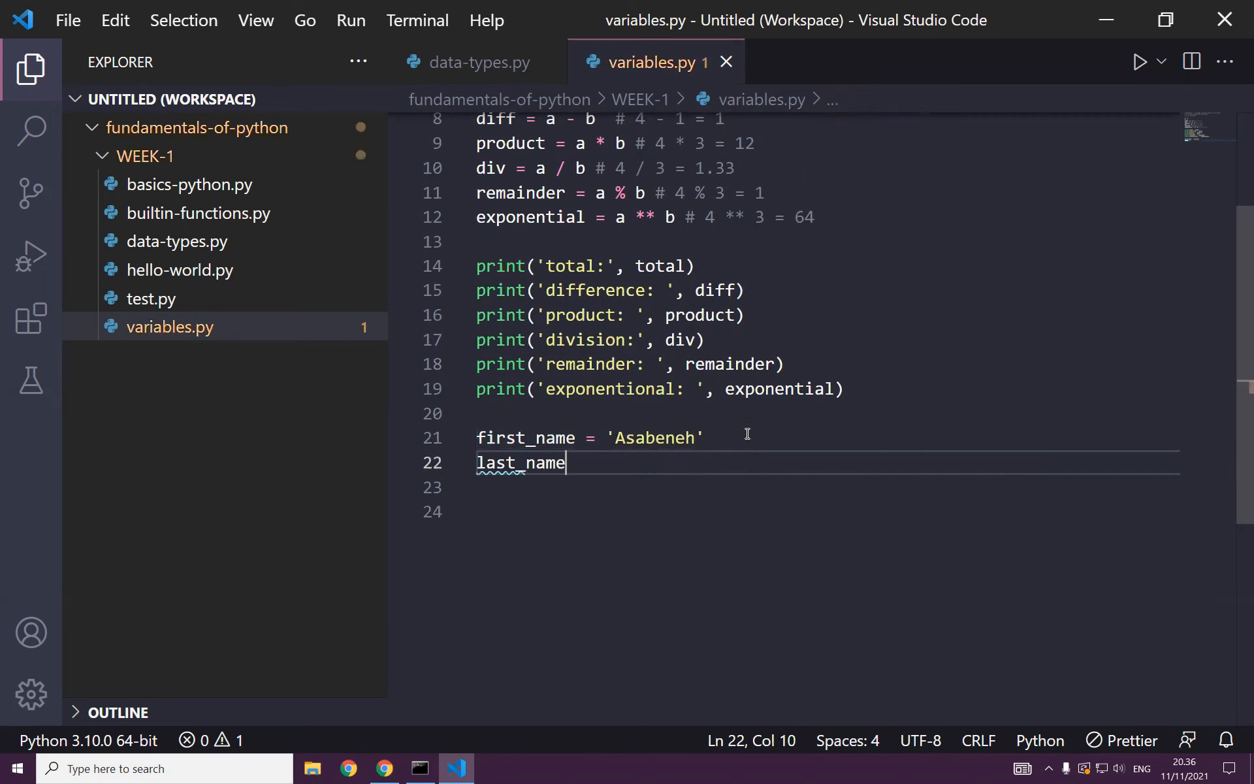
{"action": "type", "text": "= '"}
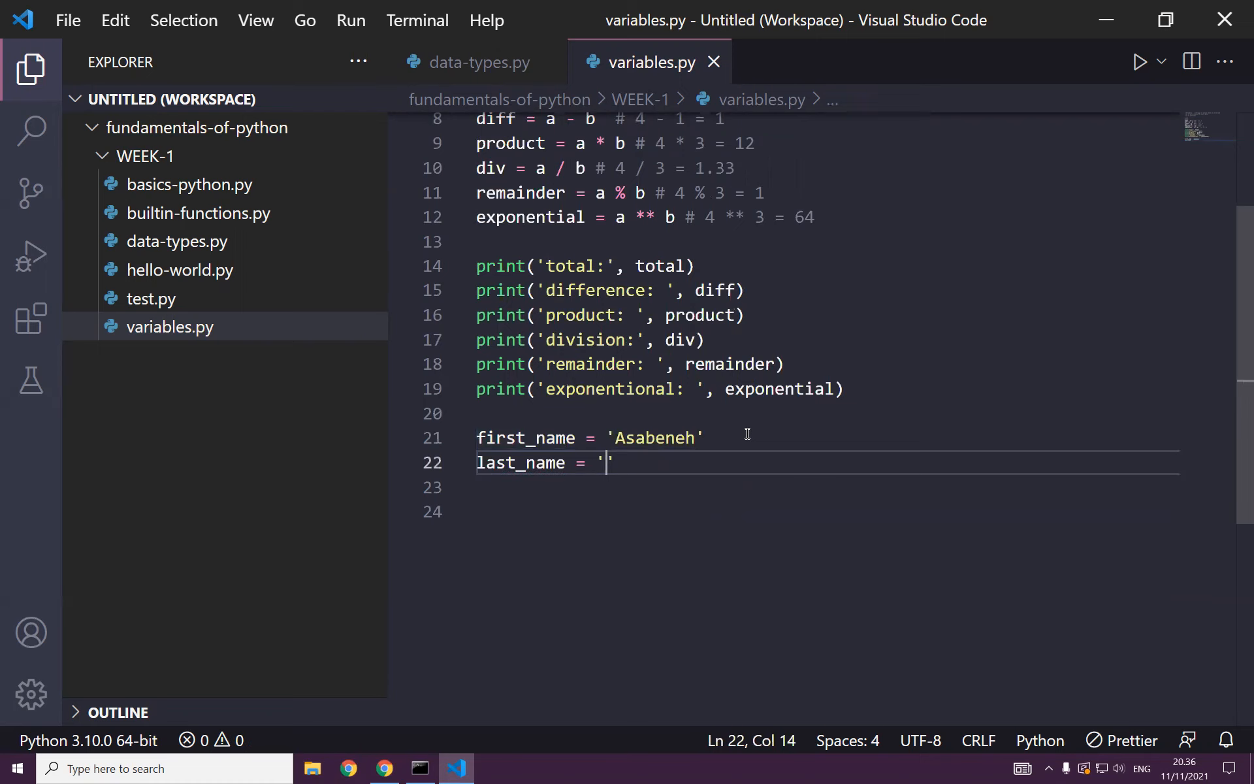
{"action": "type", "text": "Yet"}
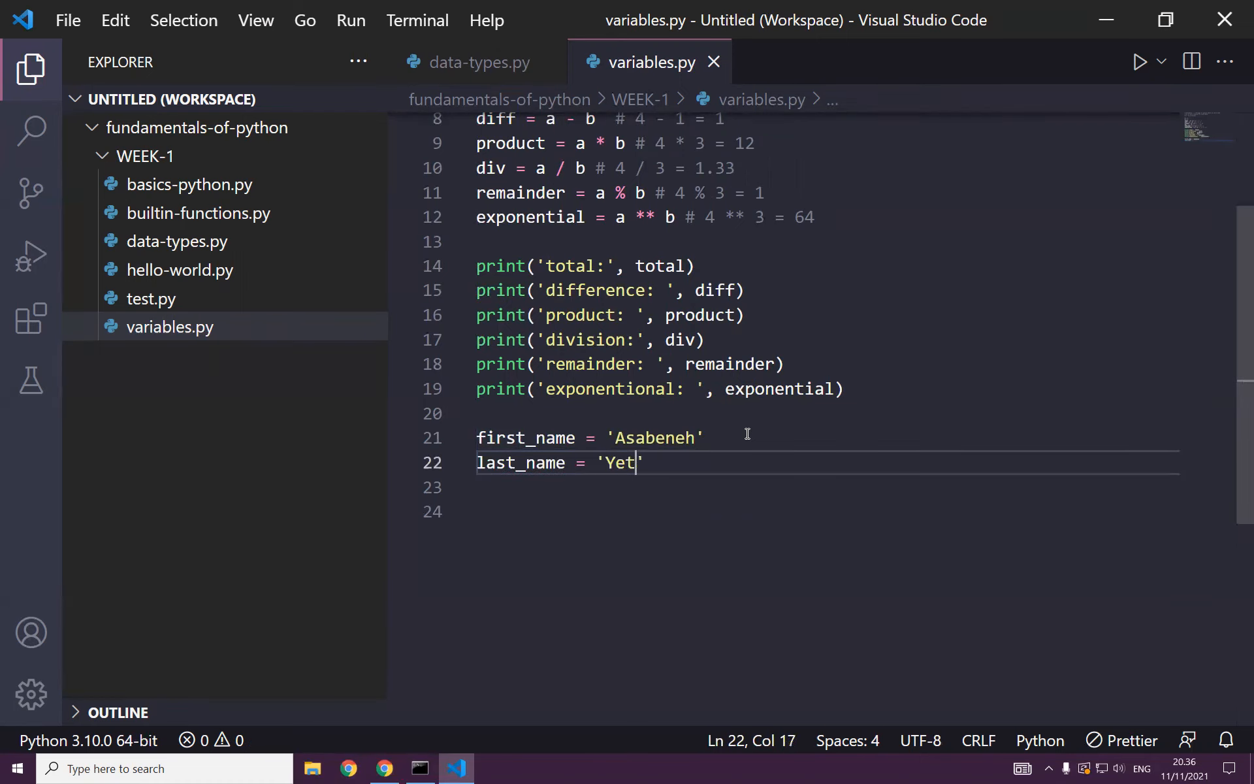
{"action": "type", "text": "ayeh"}
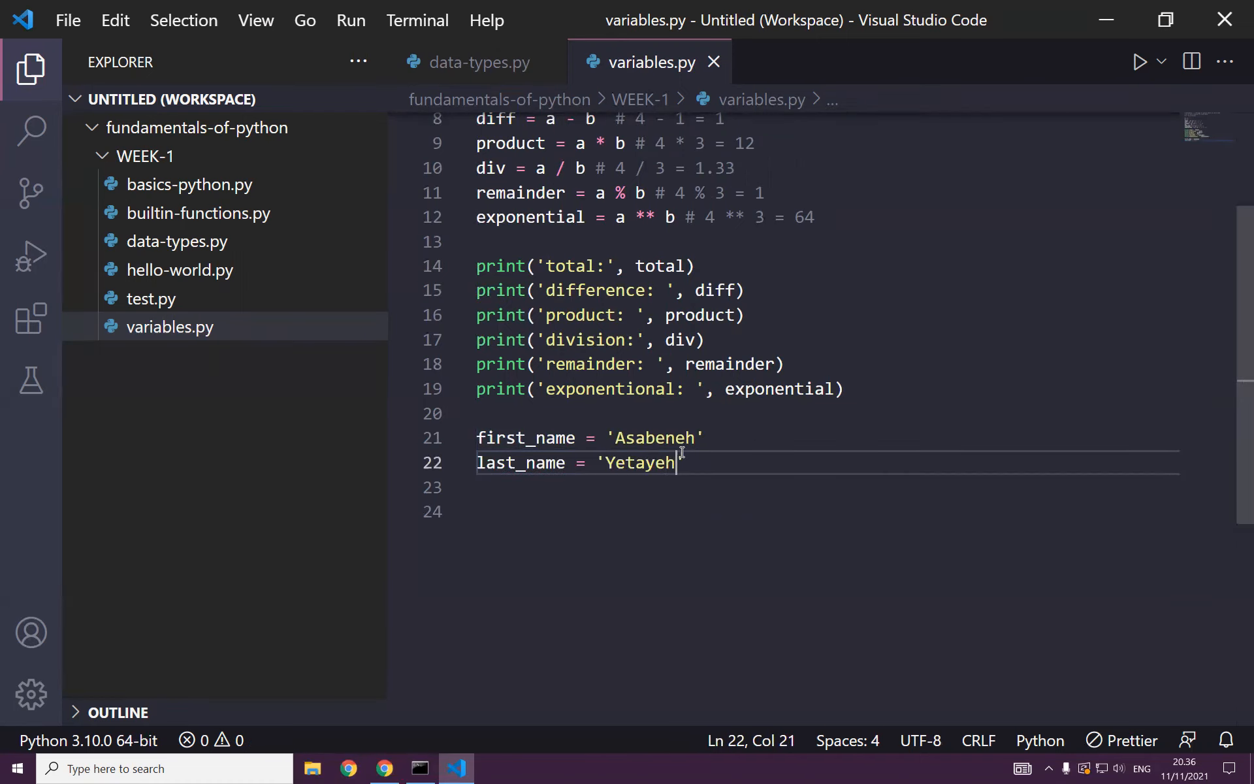
{"action": "key", "text": "enter"}
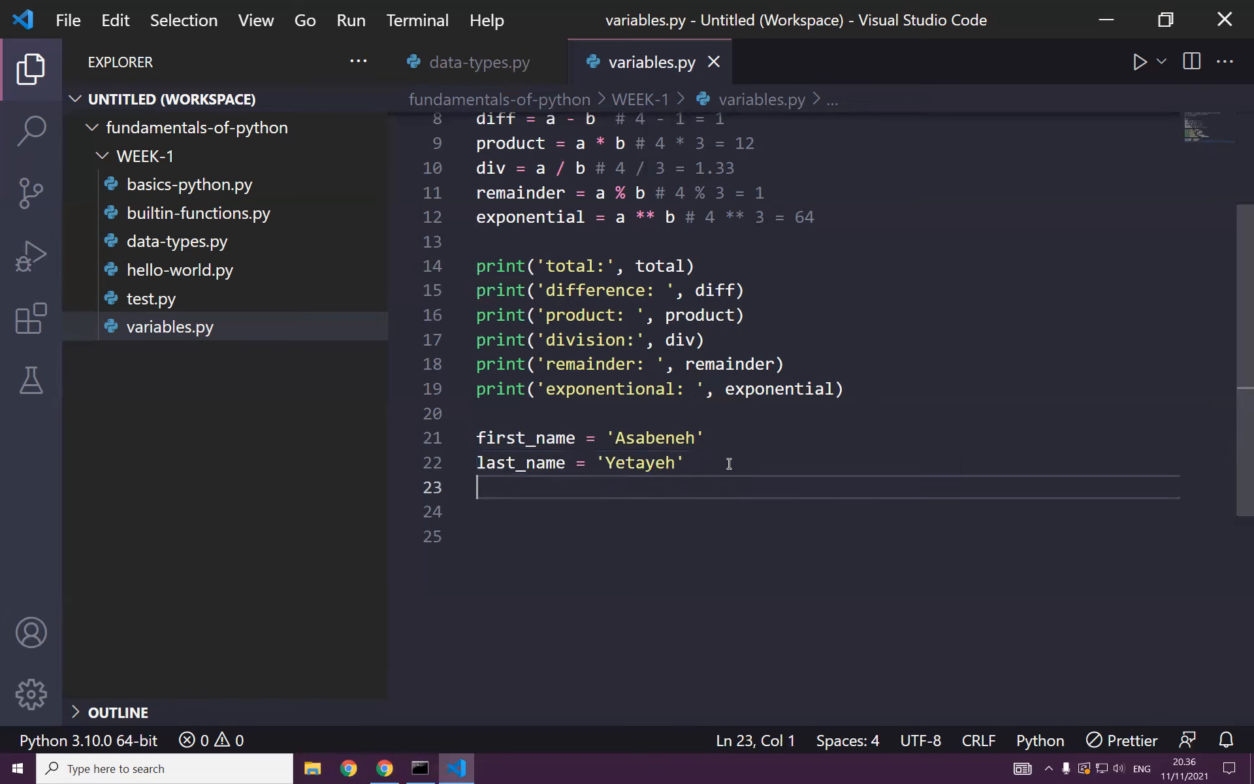
Add age = 250 and country = 'Finland' variables
{"action": "type", "text": "age = 25"}
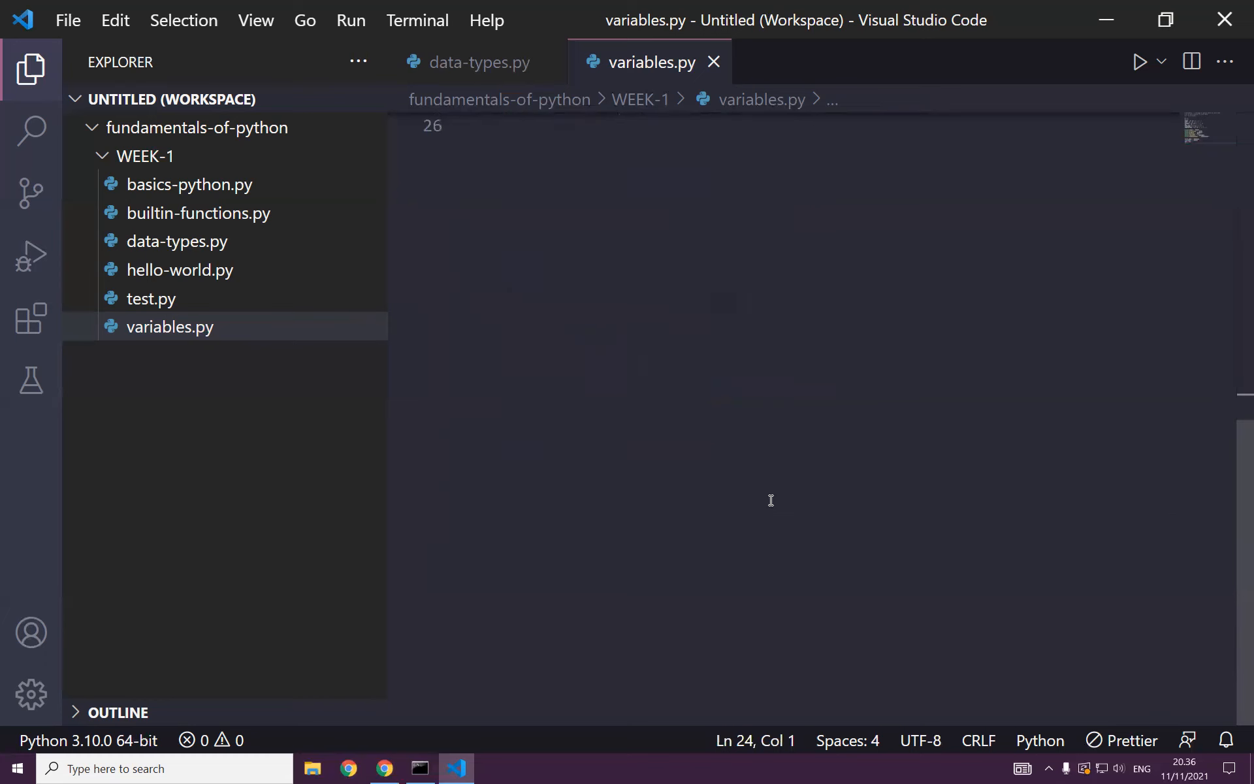
{"action": "scroll", "scroll_direction": "up", "scroll_amount": 3}
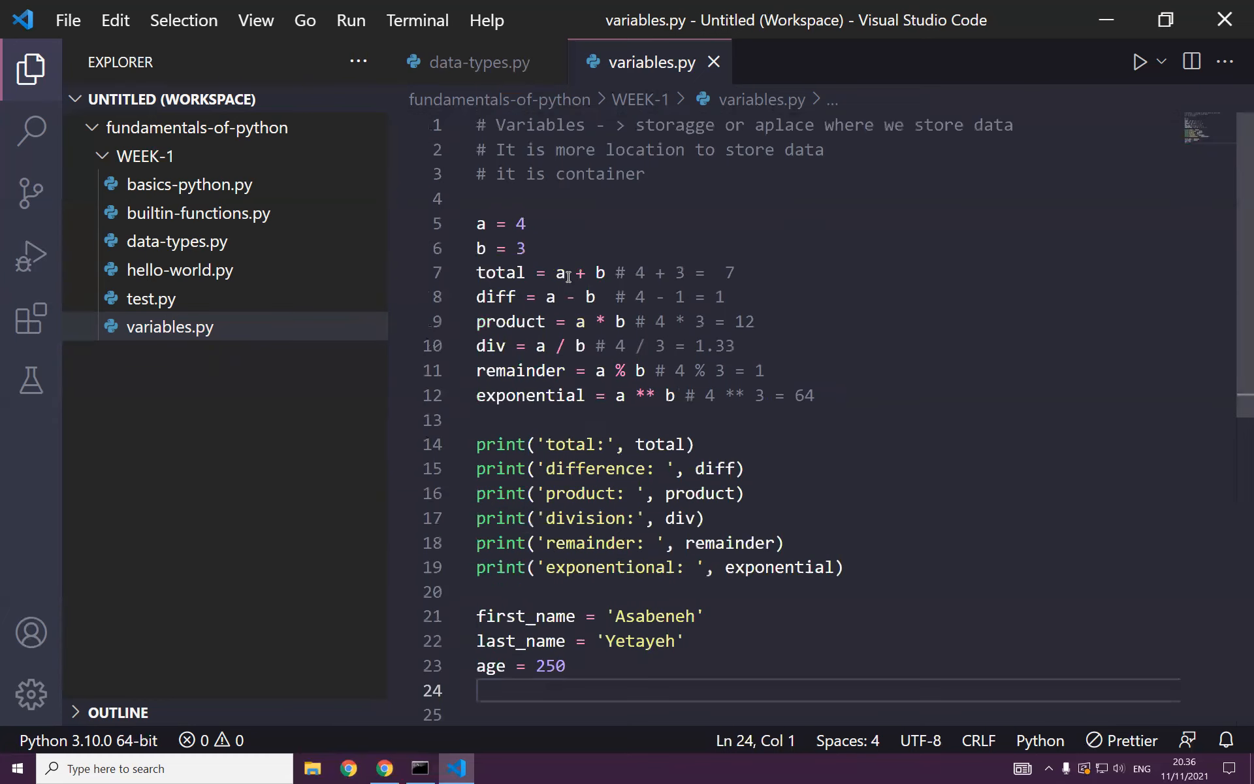
{"action": "scroll", "scroll_direction": "down", "scroll_amount": 3}
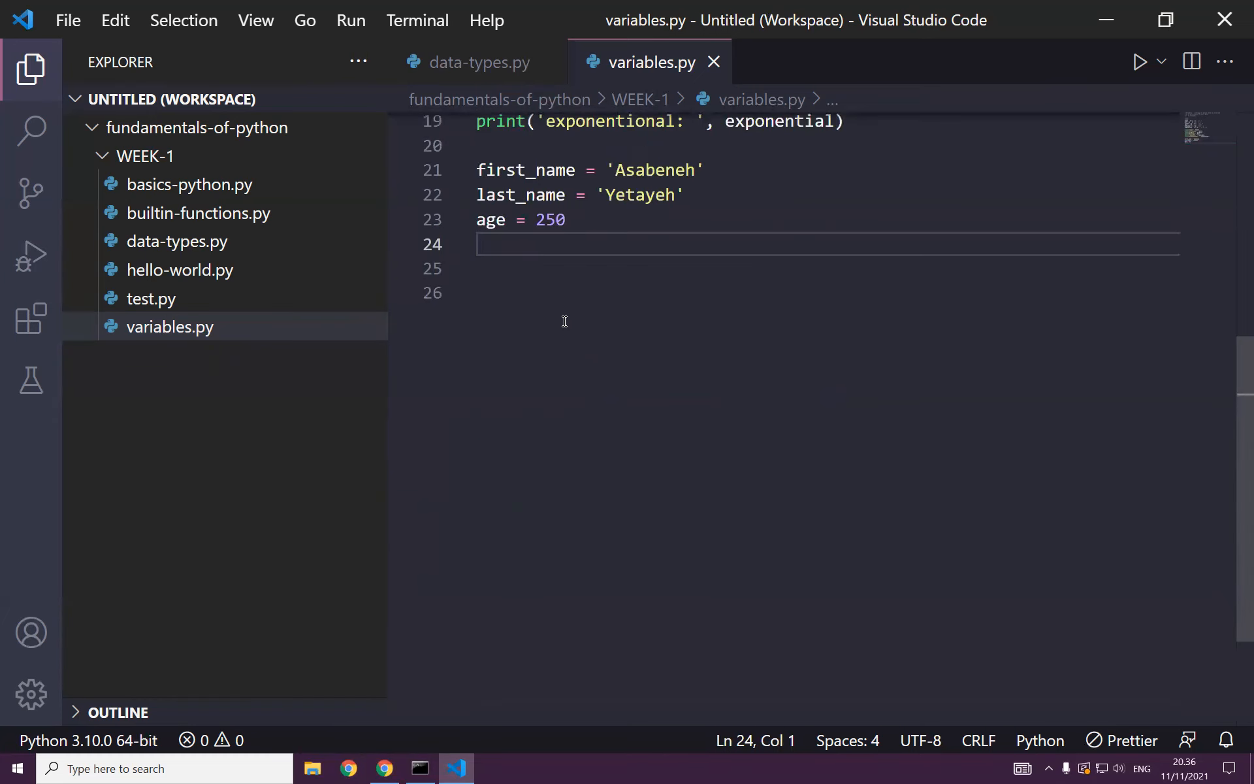
{"action": "type", "text": "count"}
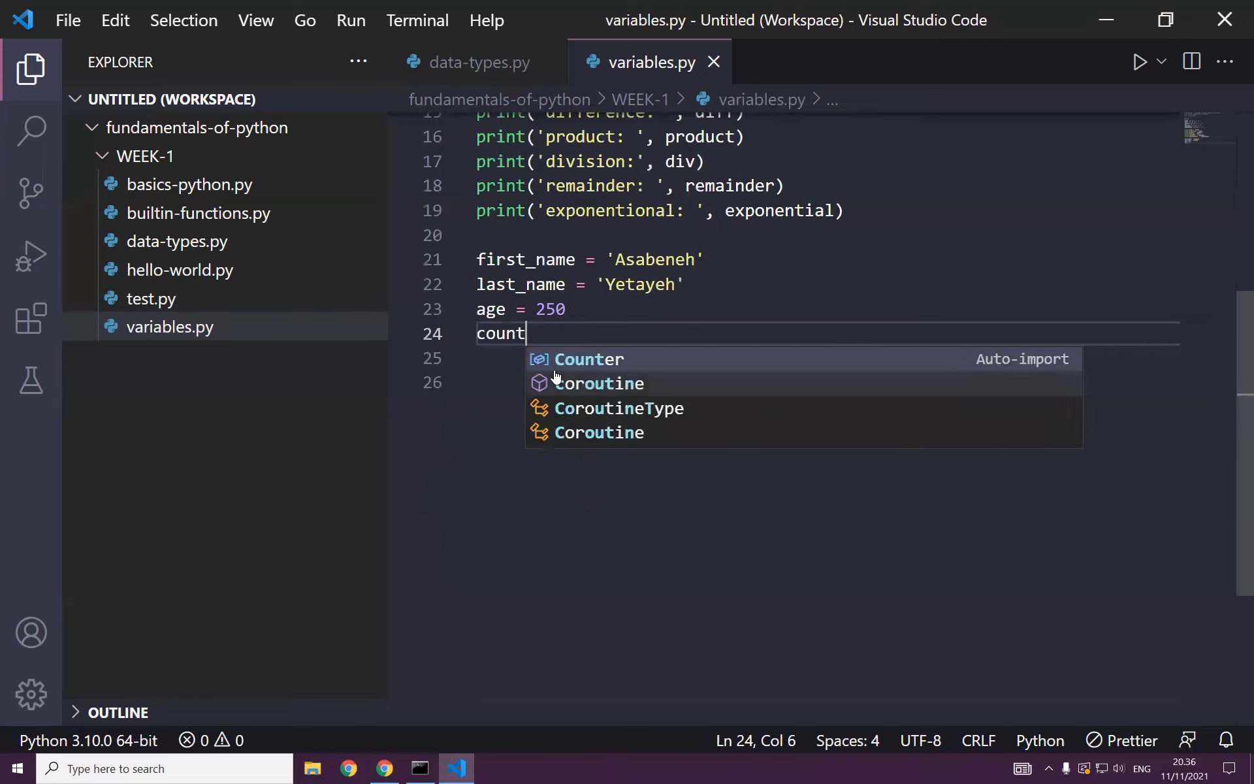
{"action": "type", "text": "ry = \\"}
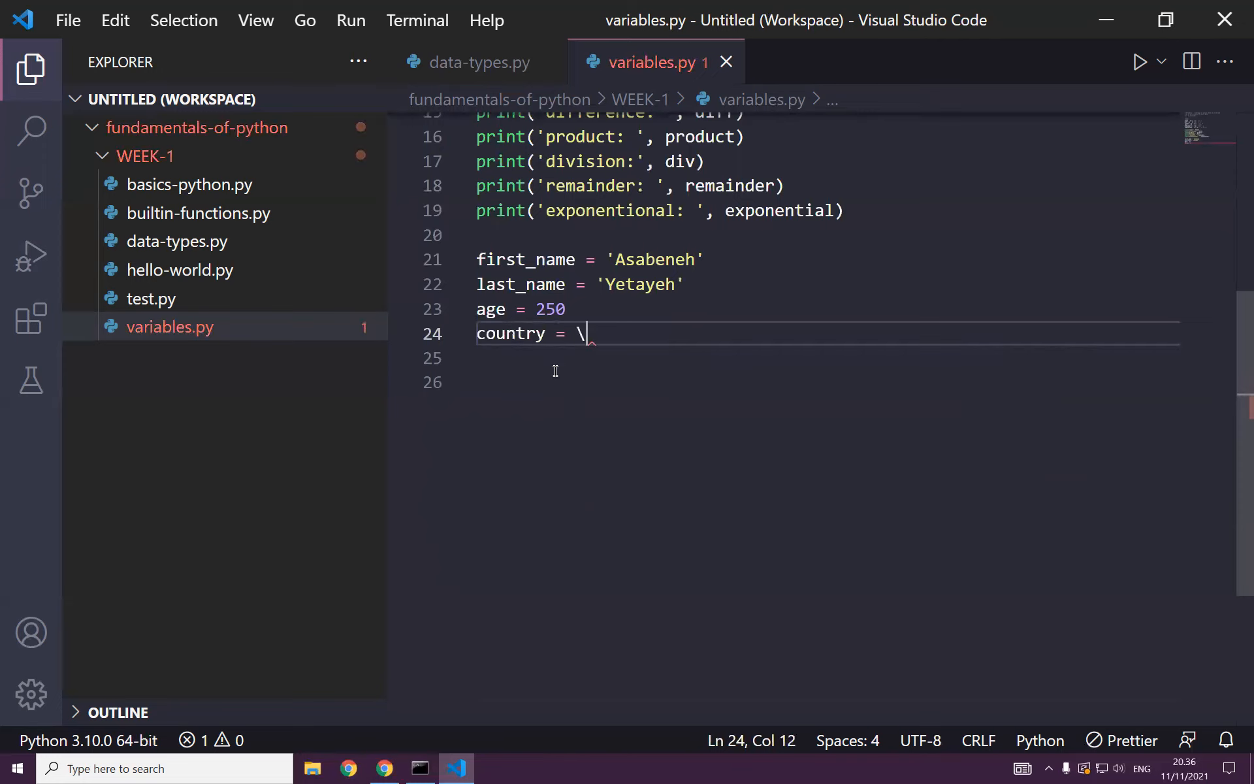
{"action": "type", "text": "'Finla'"}
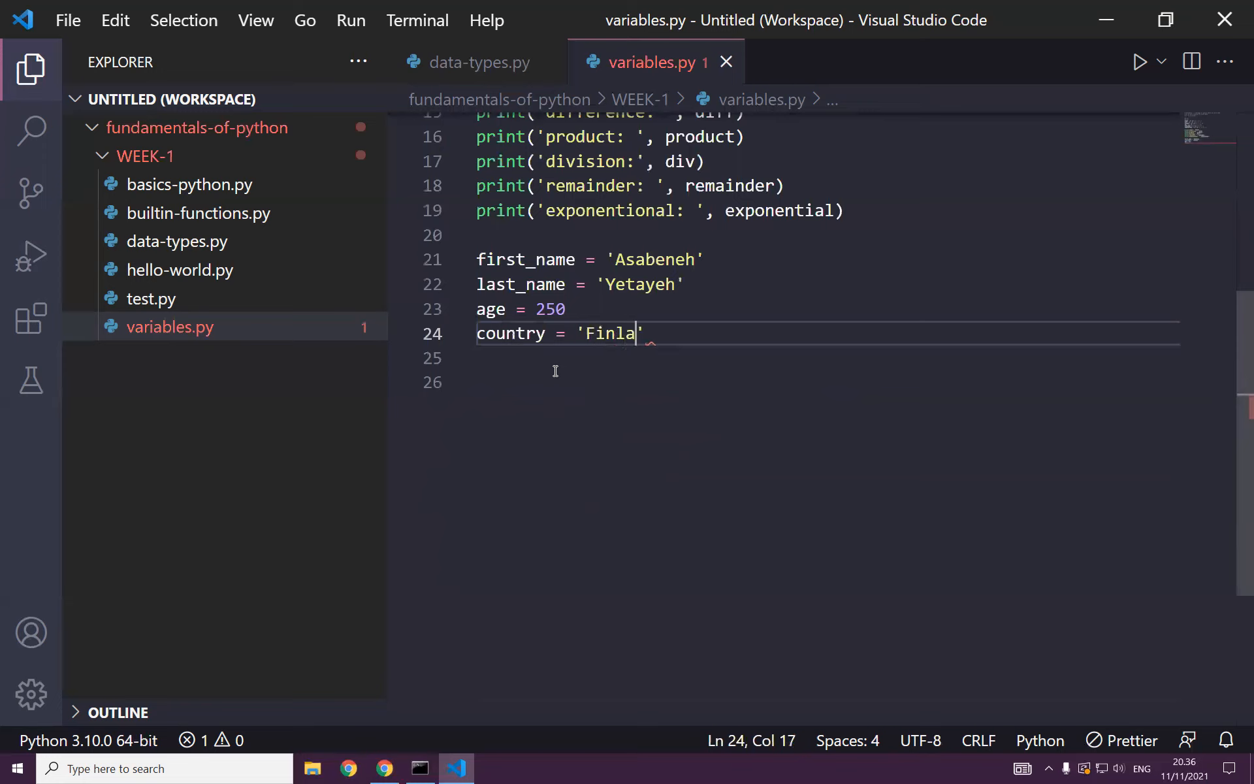
{"action": "key", "text": "enter"}
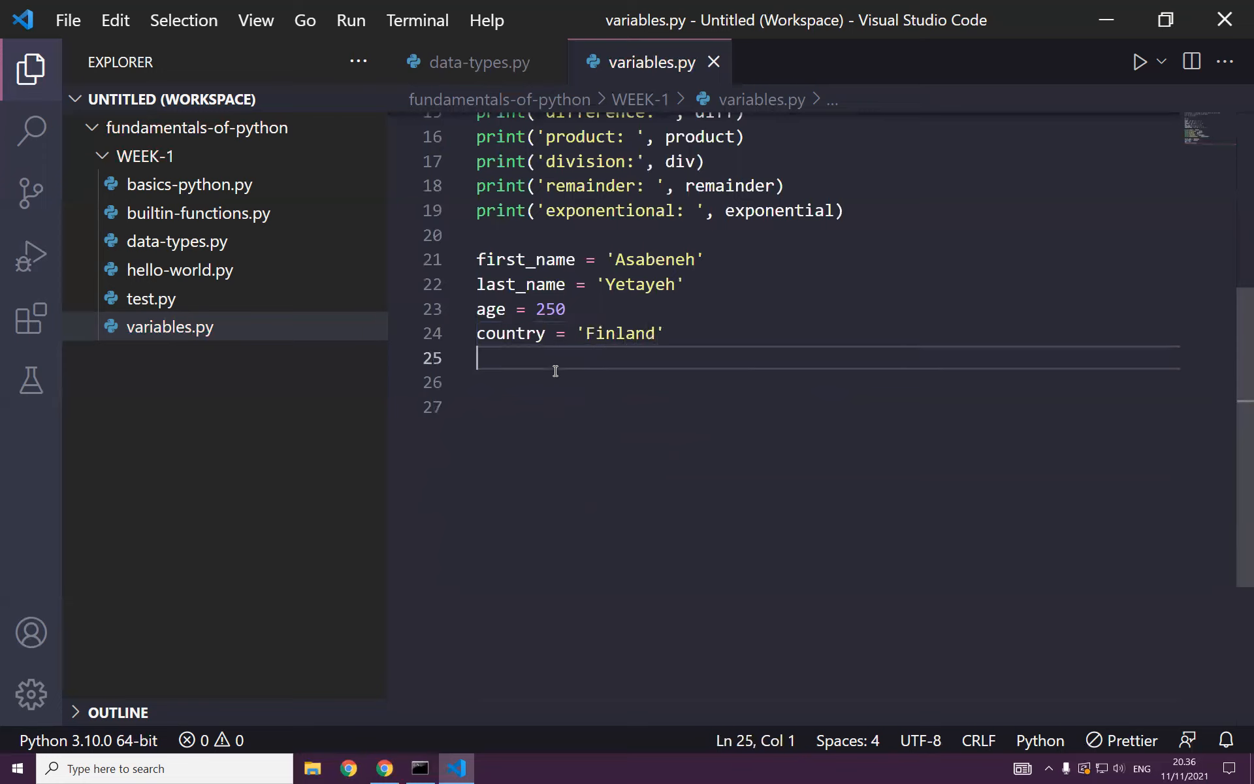
Add city = 'Helsinki' and begin typing current_year on the next line
{"action": "type", "text": "c"}
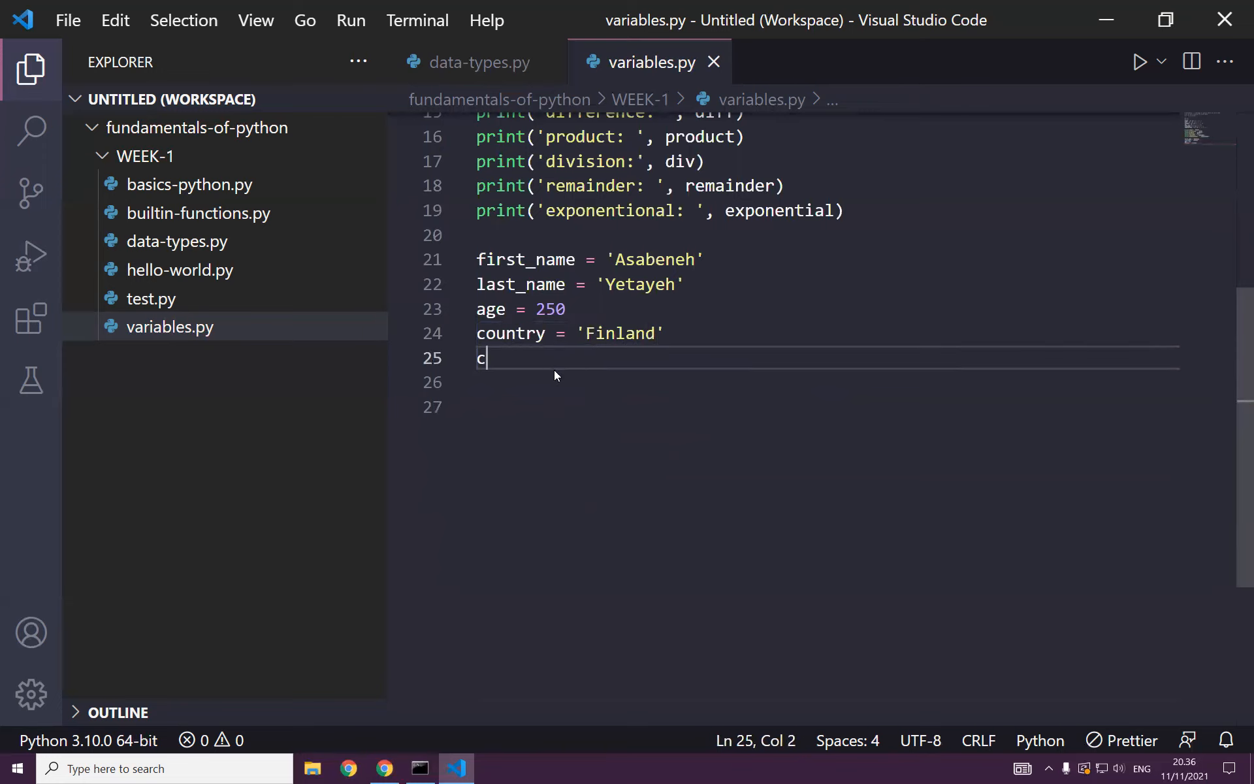
{"action": "type", "text": "ity = ''"}
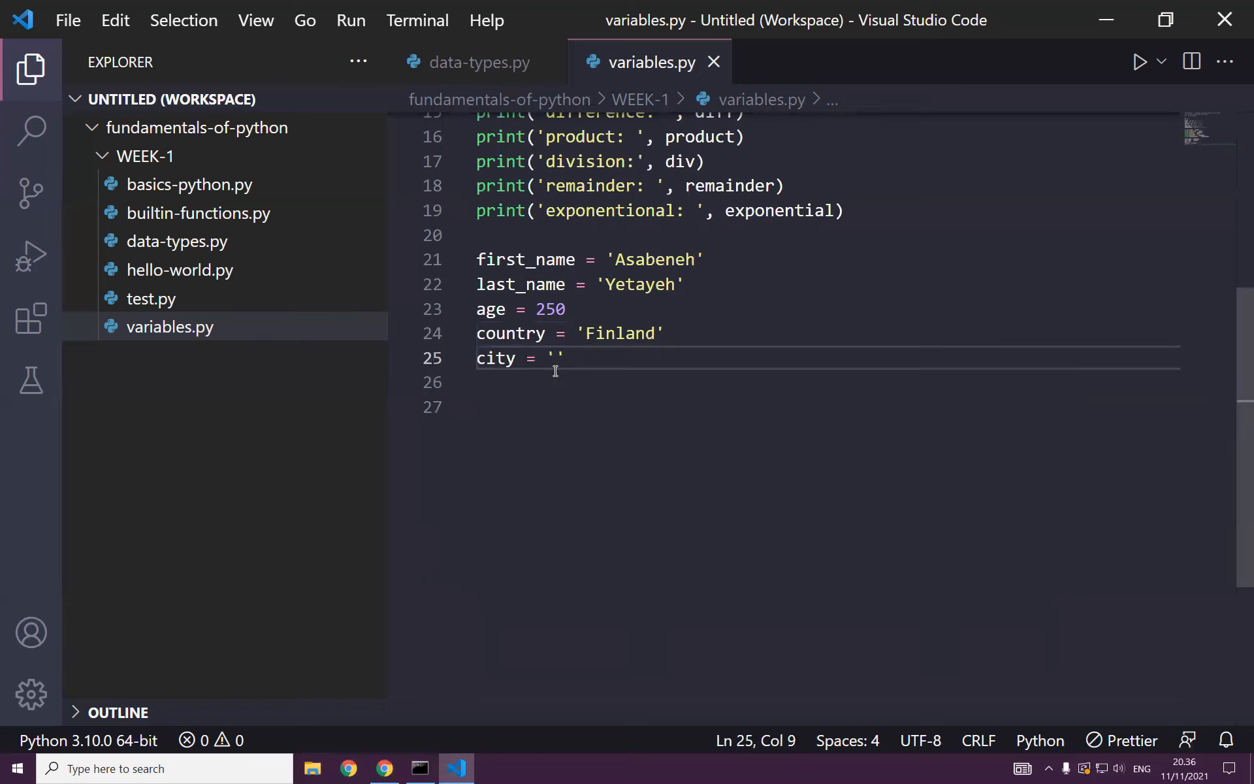
{"action": "type", "text": "Helsinki"}
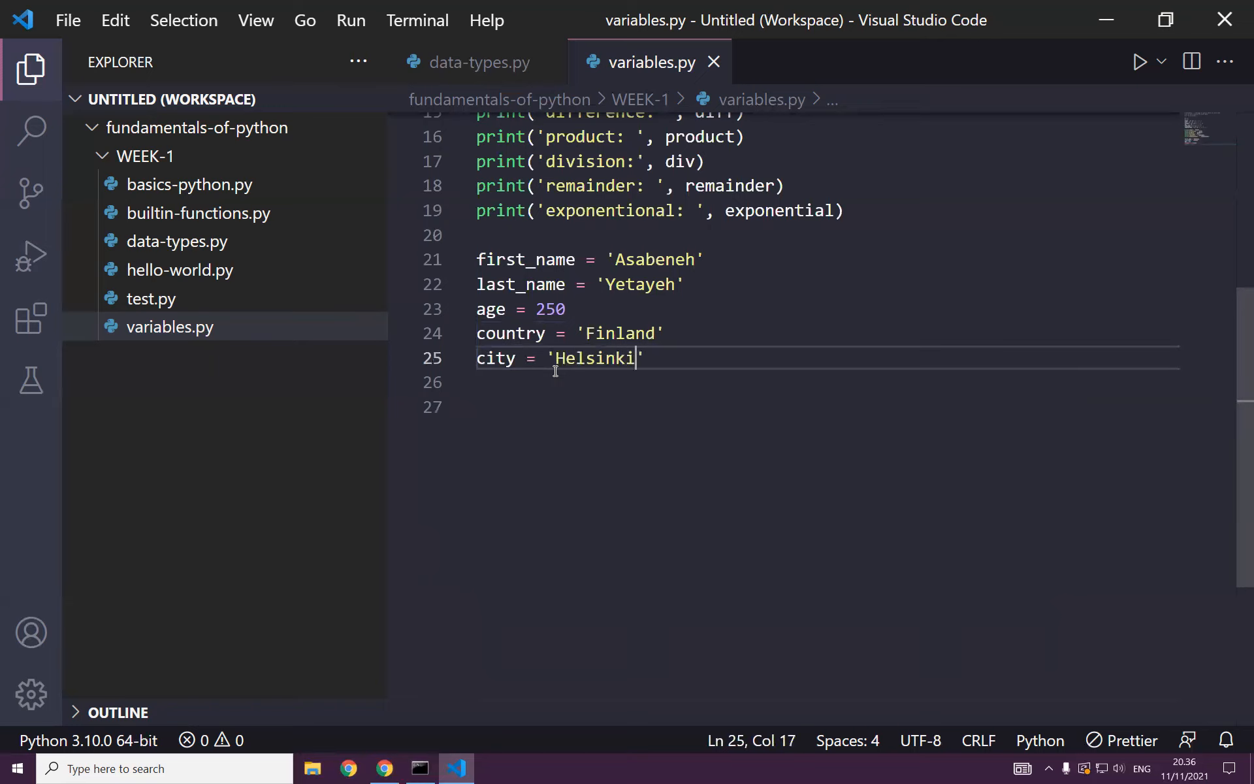
{"action": "type", "text": "cu"}
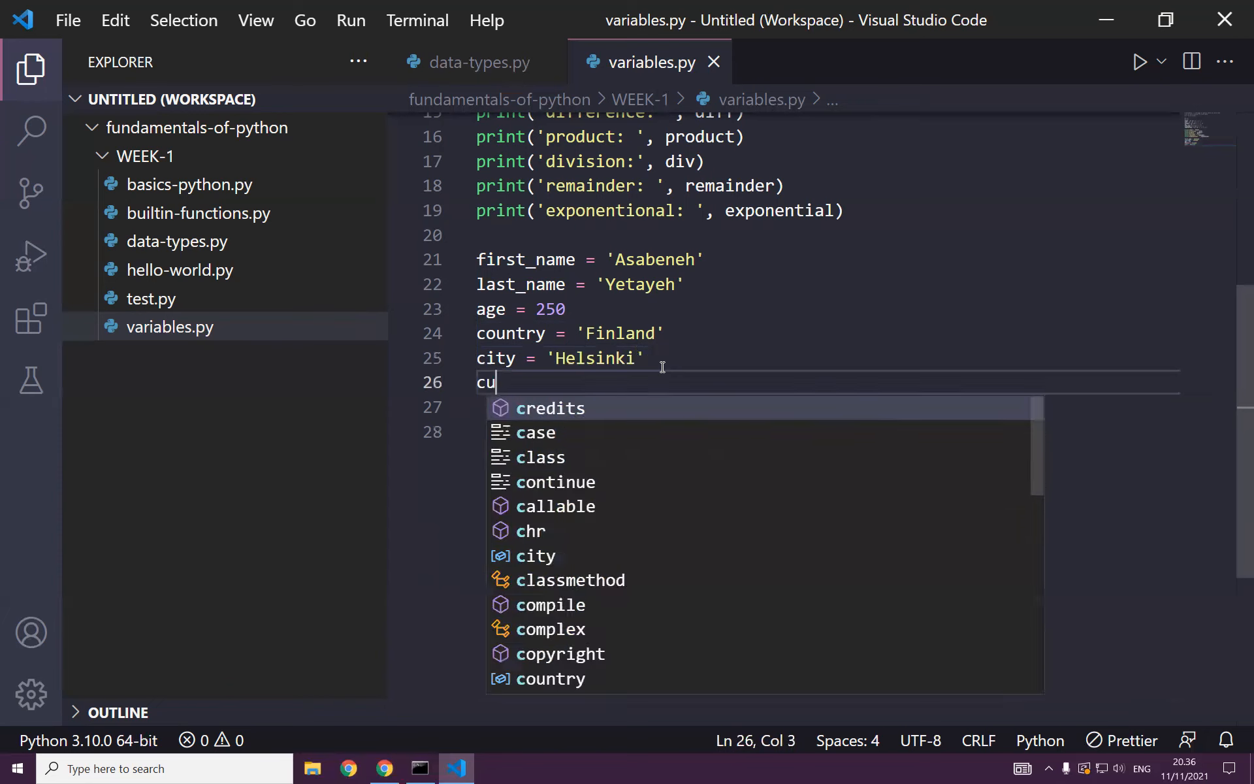
{"action": "type", "text": "rren"}
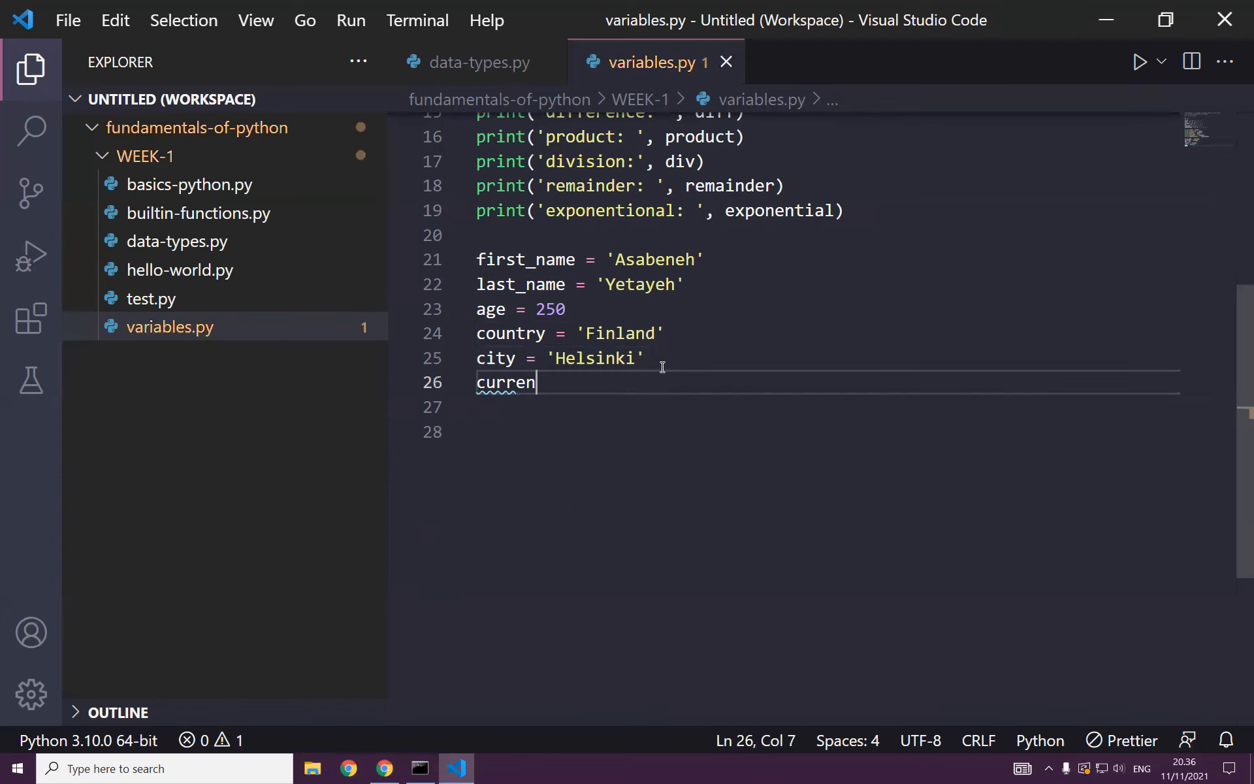
{"action": "type", "text": "t_year"}
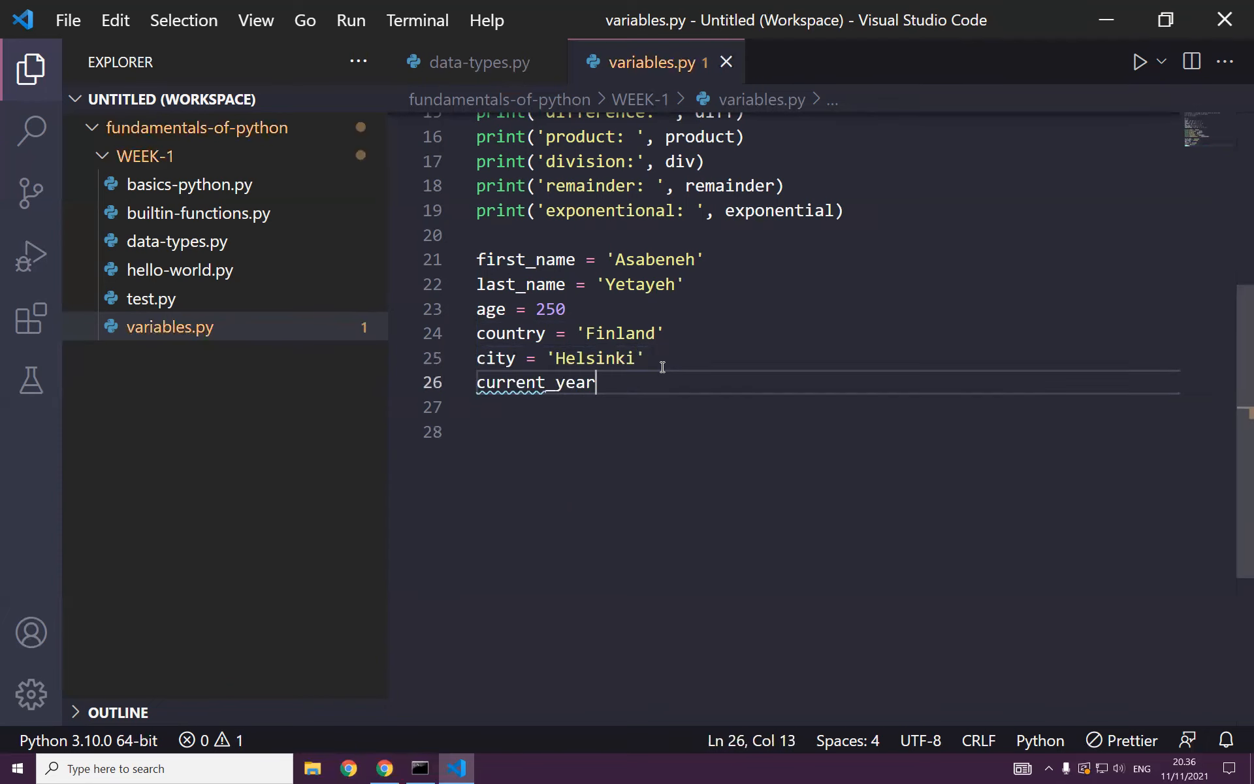
Assign current_year = 2021, then restore the spacing of the a = 4 line
{"action": "type", "text": "="}
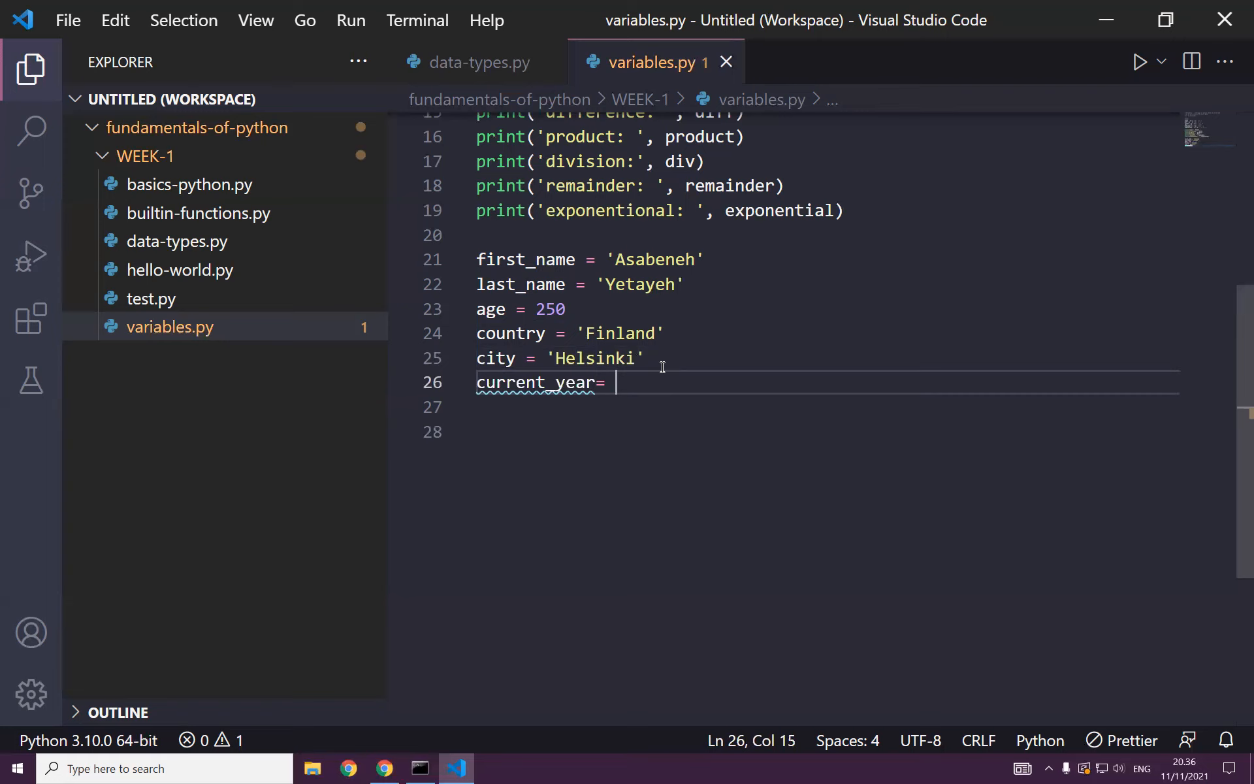
{"action": "type", "text": "2021"}
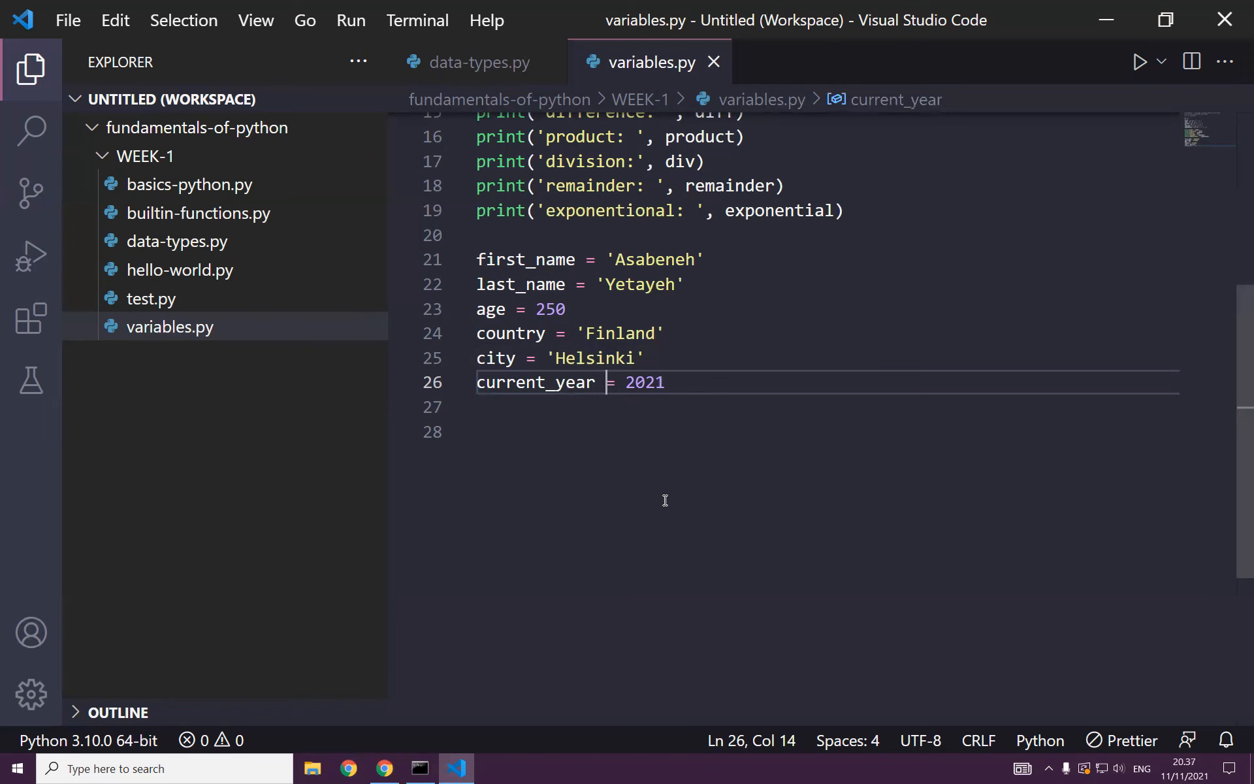
{"action": "scroll", "scroll_direction": "up", "scroll_amount": 3}
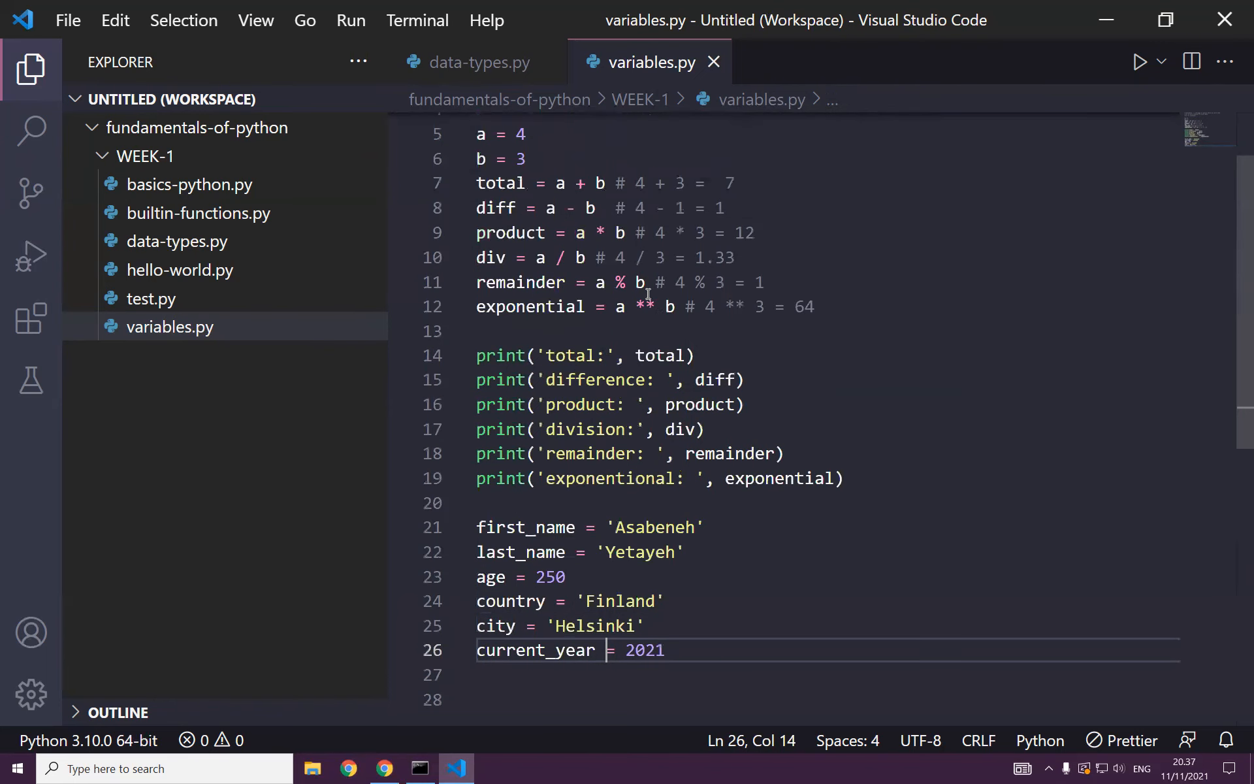
{"action": "scroll", "scroll_direction": "up", "scroll_amount": 3}
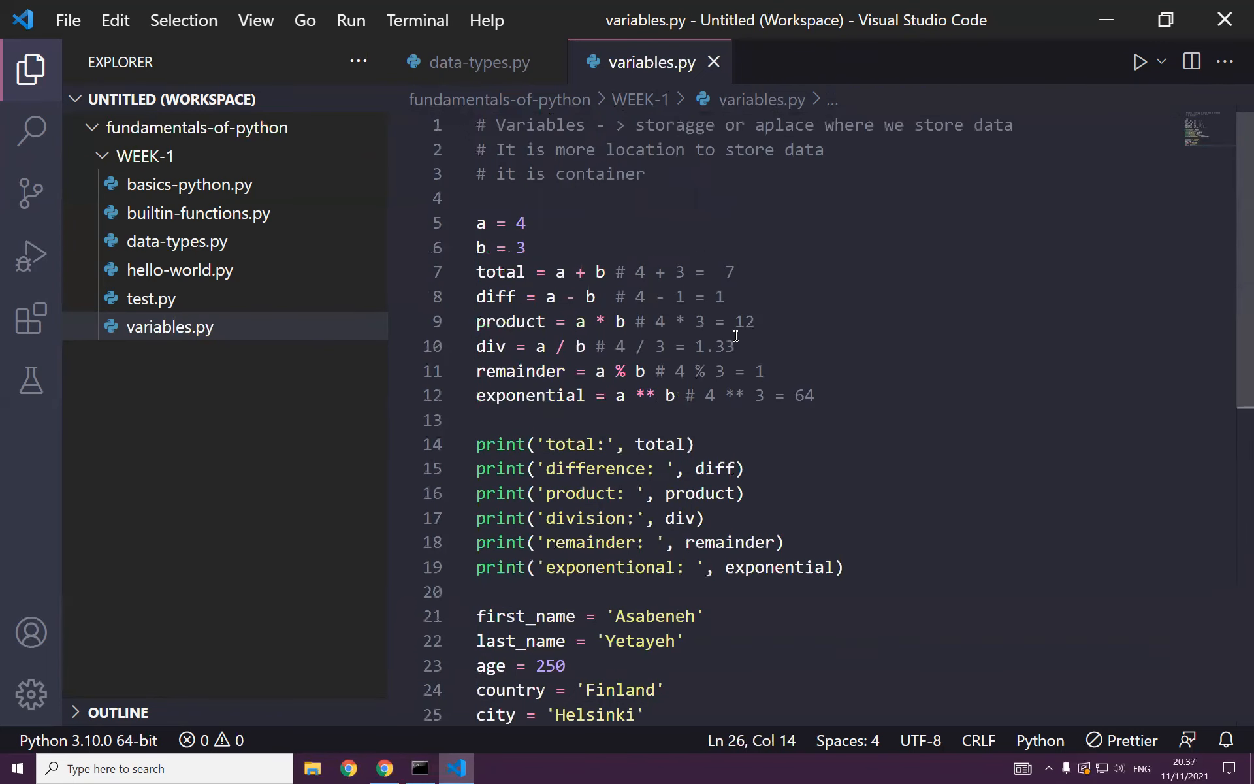
{"action": "mouse_move", "coordinate": [724, 335]}
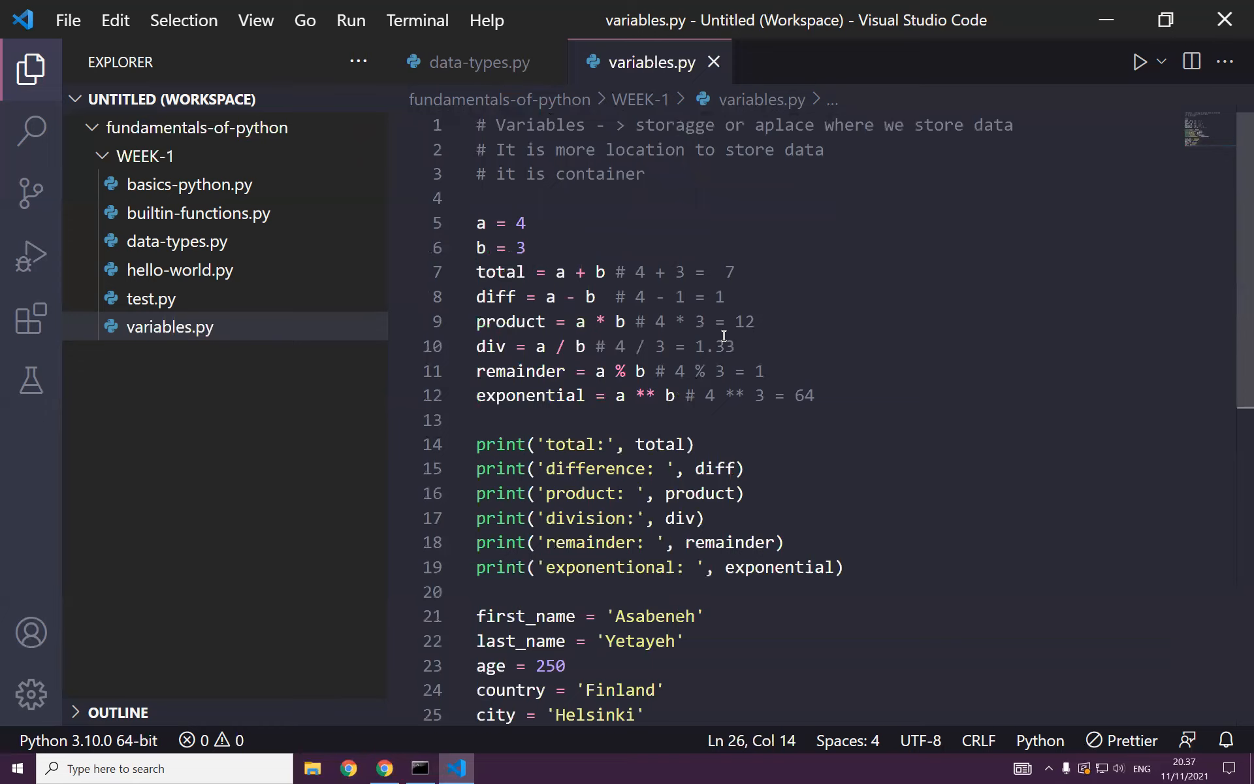
{"action": "left_click", "coordinate": [494, 223]}
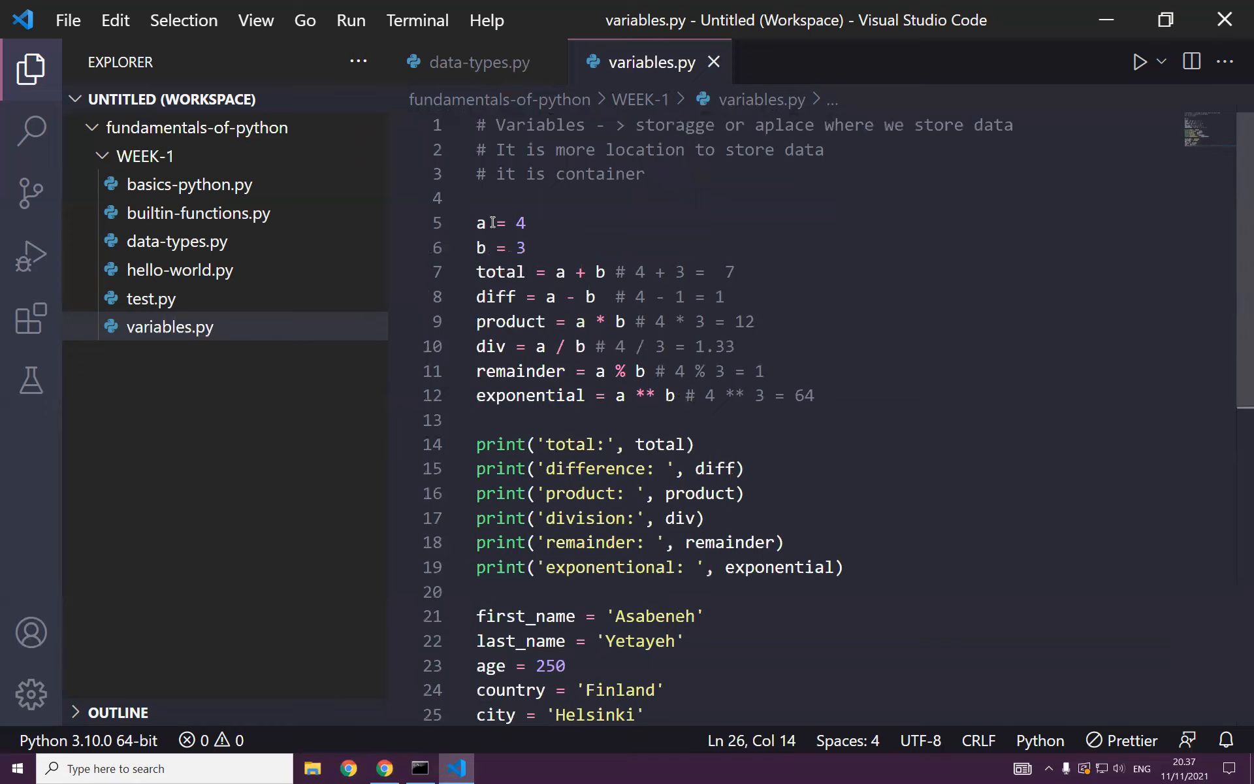
{"action": "left_click", "coordinate": [486, 223]}
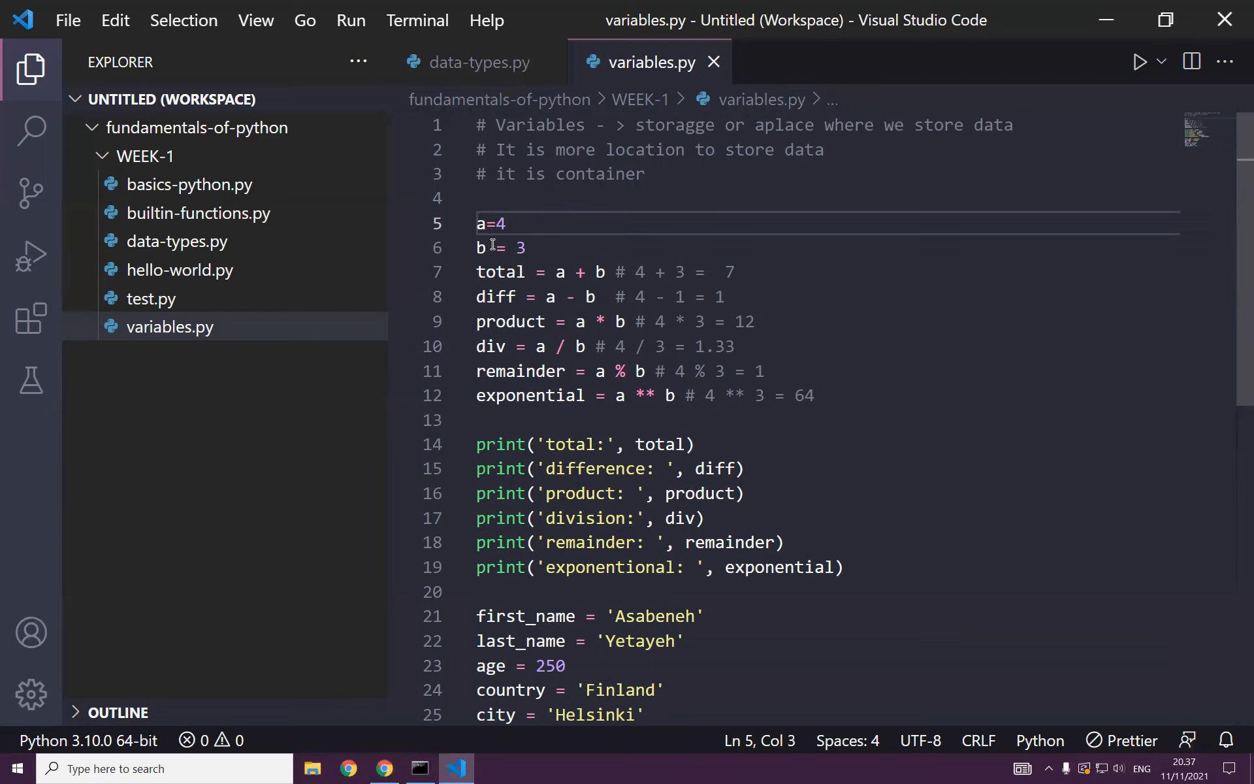
{"action": "mouse_move", "coordinate": [480, 223]}
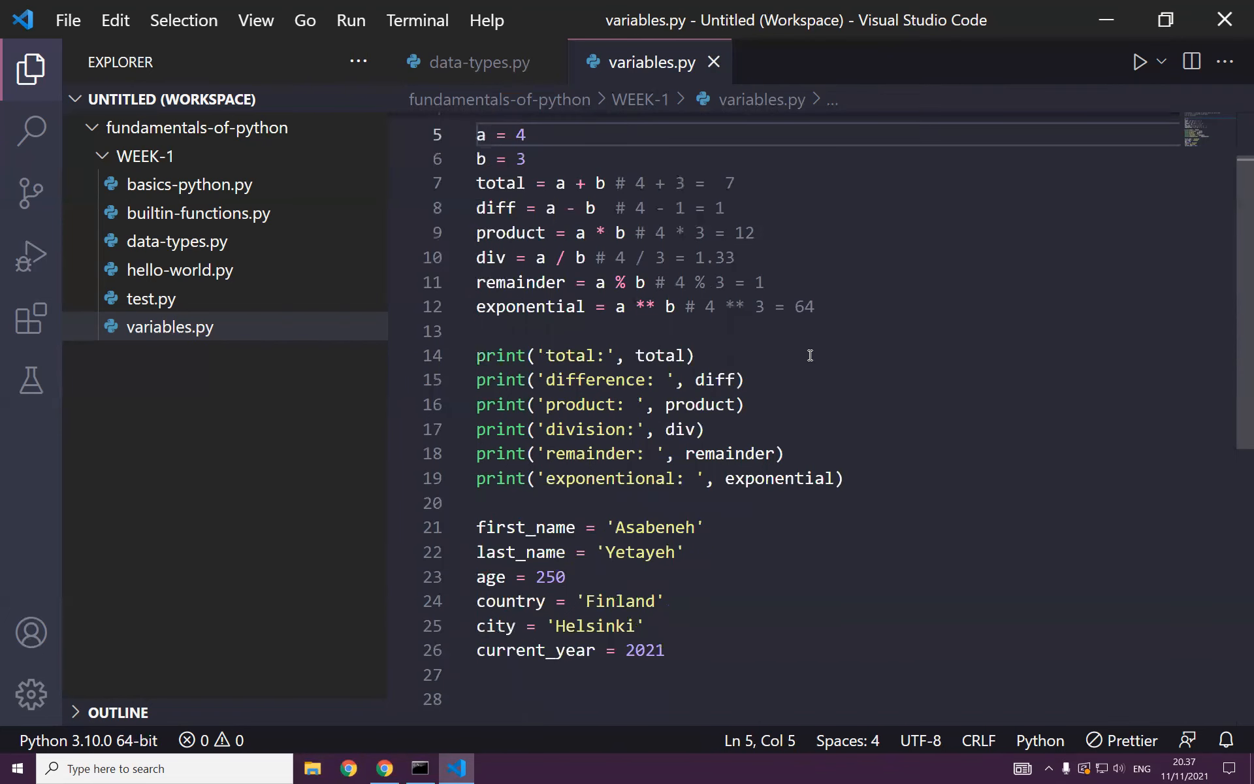
{"action": "scroll", "scroll_direction": "up", "scroll_amount": 3}
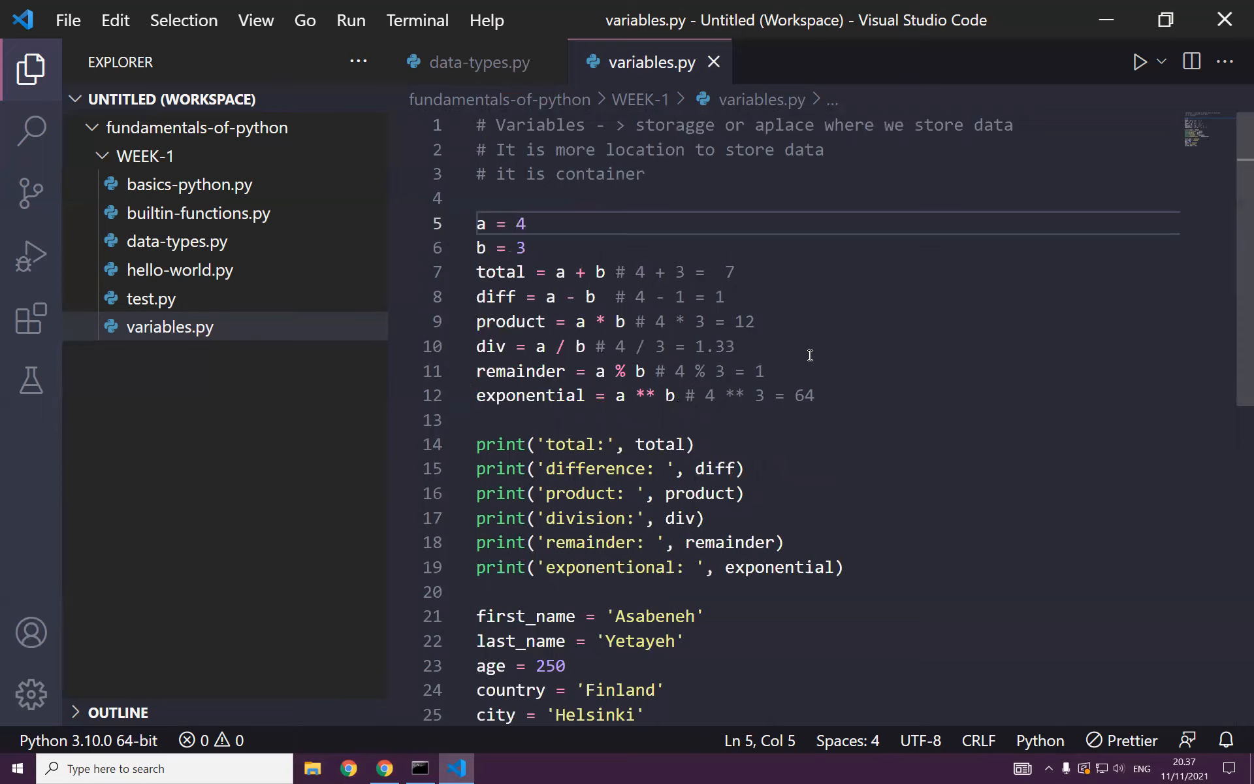
{"action": "mouse_move", "coordinate": [776, 376]}
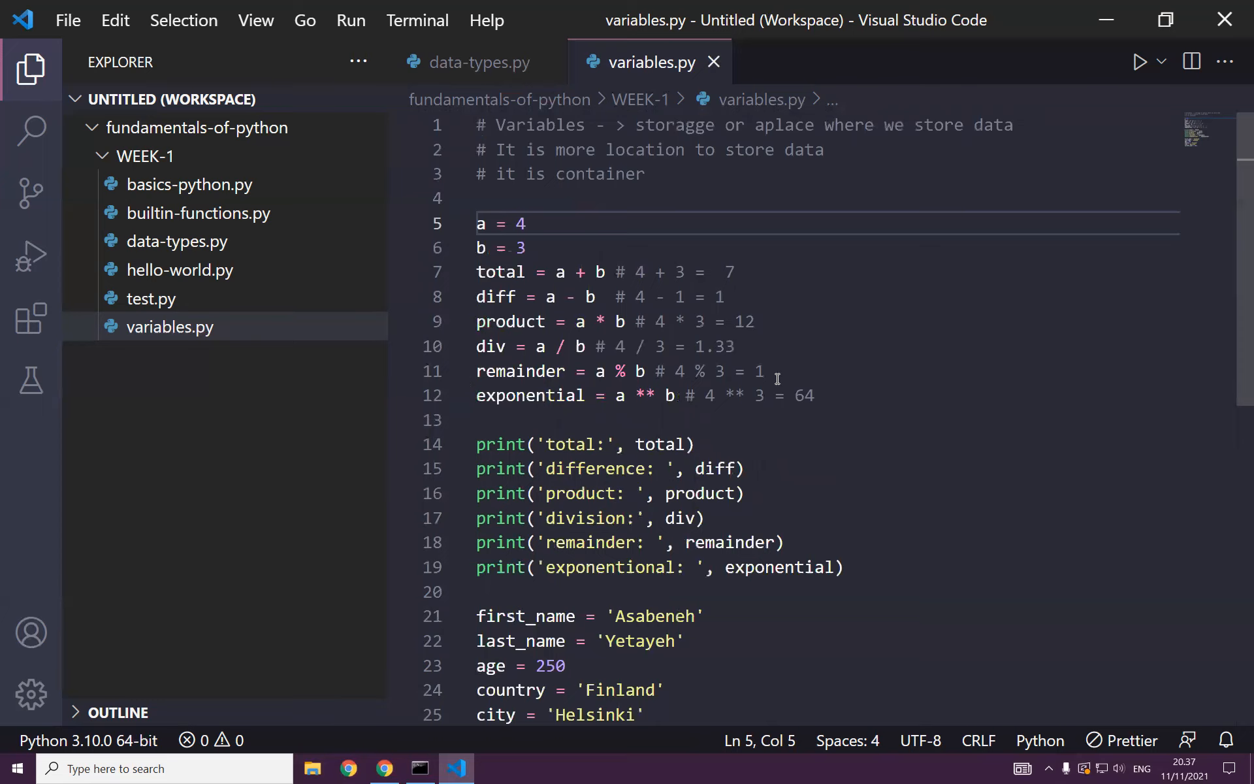
{"action": "scroll", "scroll_direction": "down", "scroll_amount": 3}
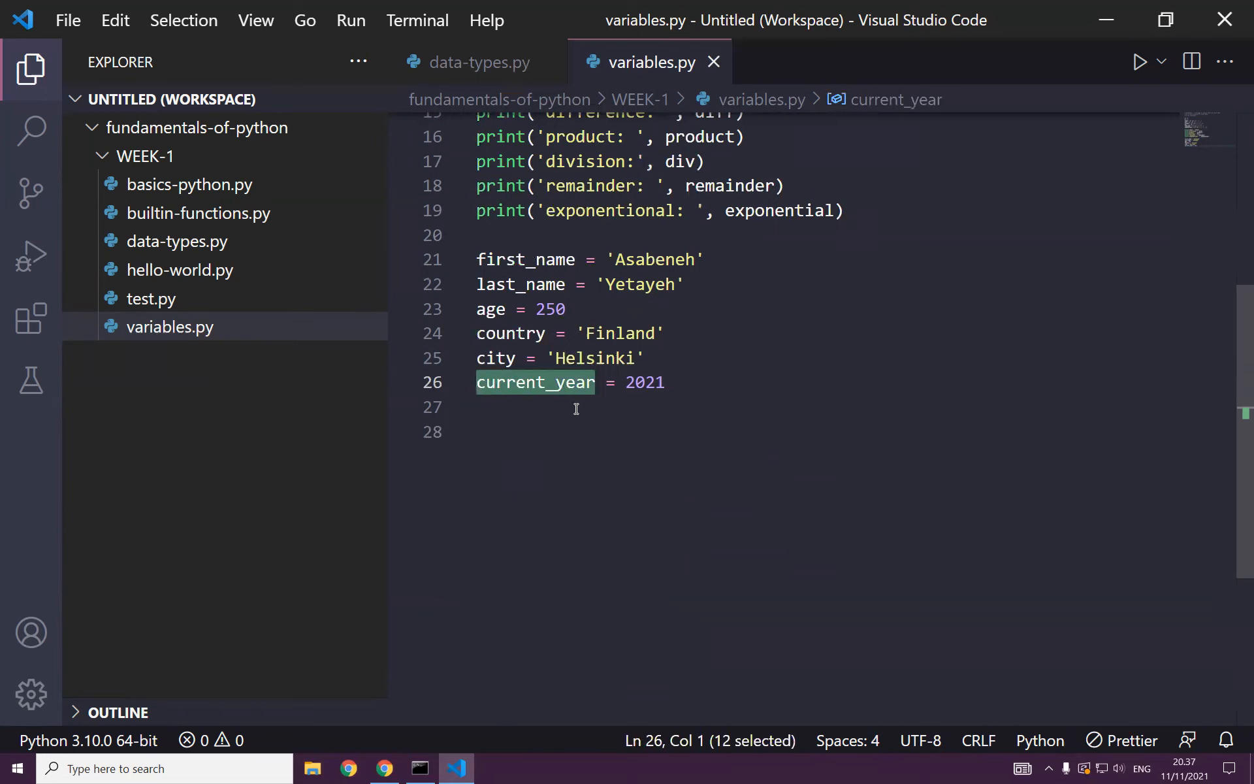
{"action": "mouse_move", "coordinate": [576, 382]}
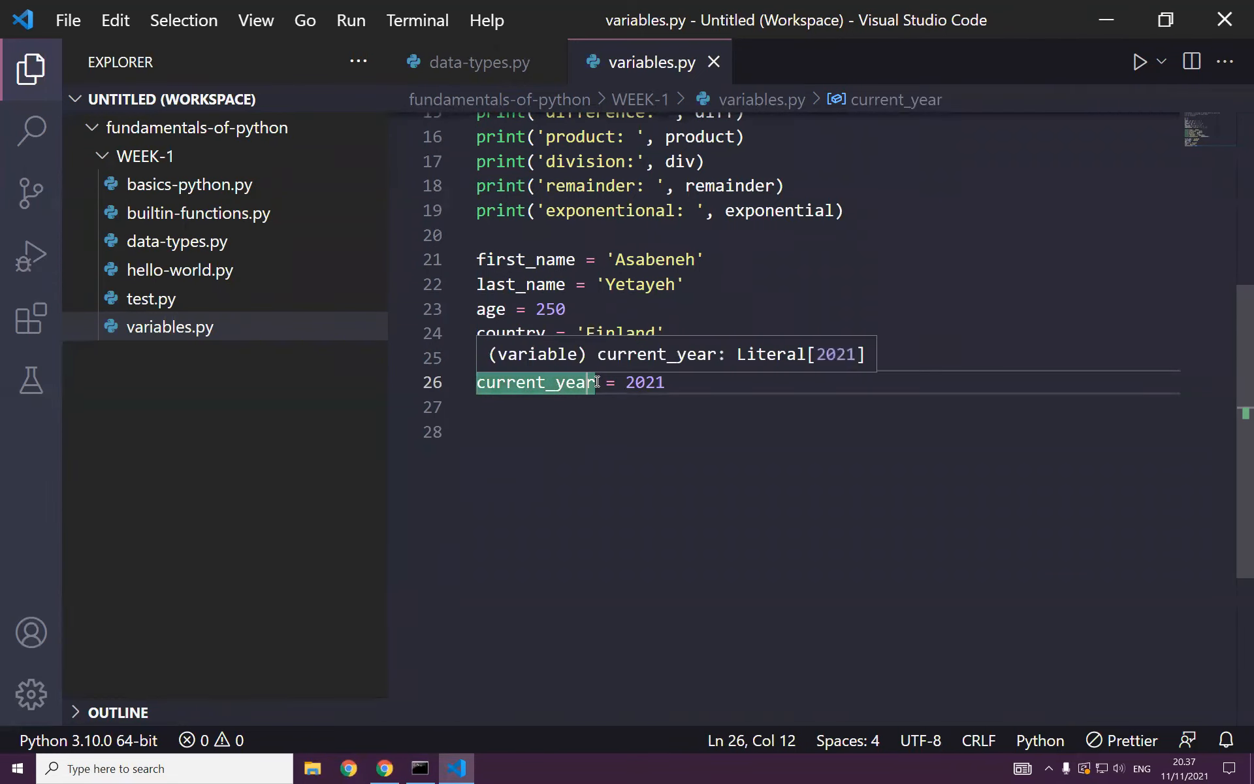
Rename current_year to current_year_1, then minimize VS Code to show Chrome
{"action": "key", "text": "Return"}
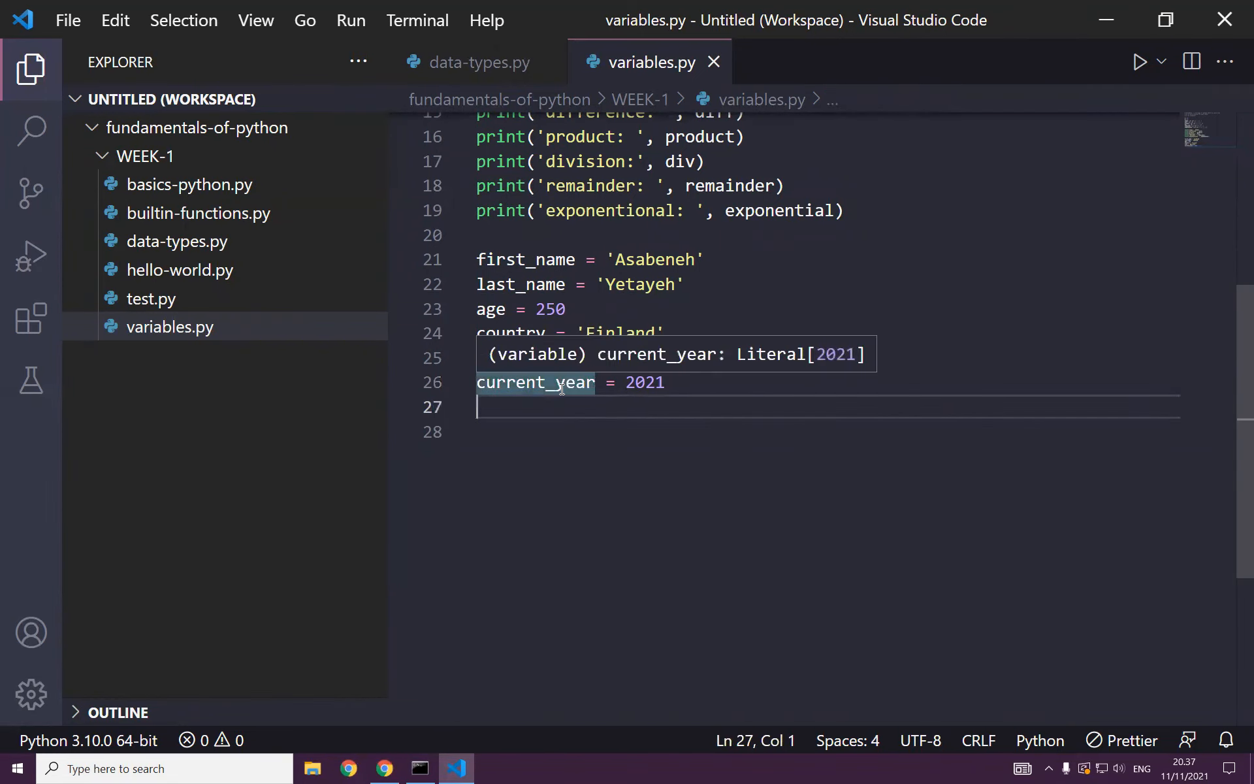
{"action": "left_click", "coordinate": [560, 382]}
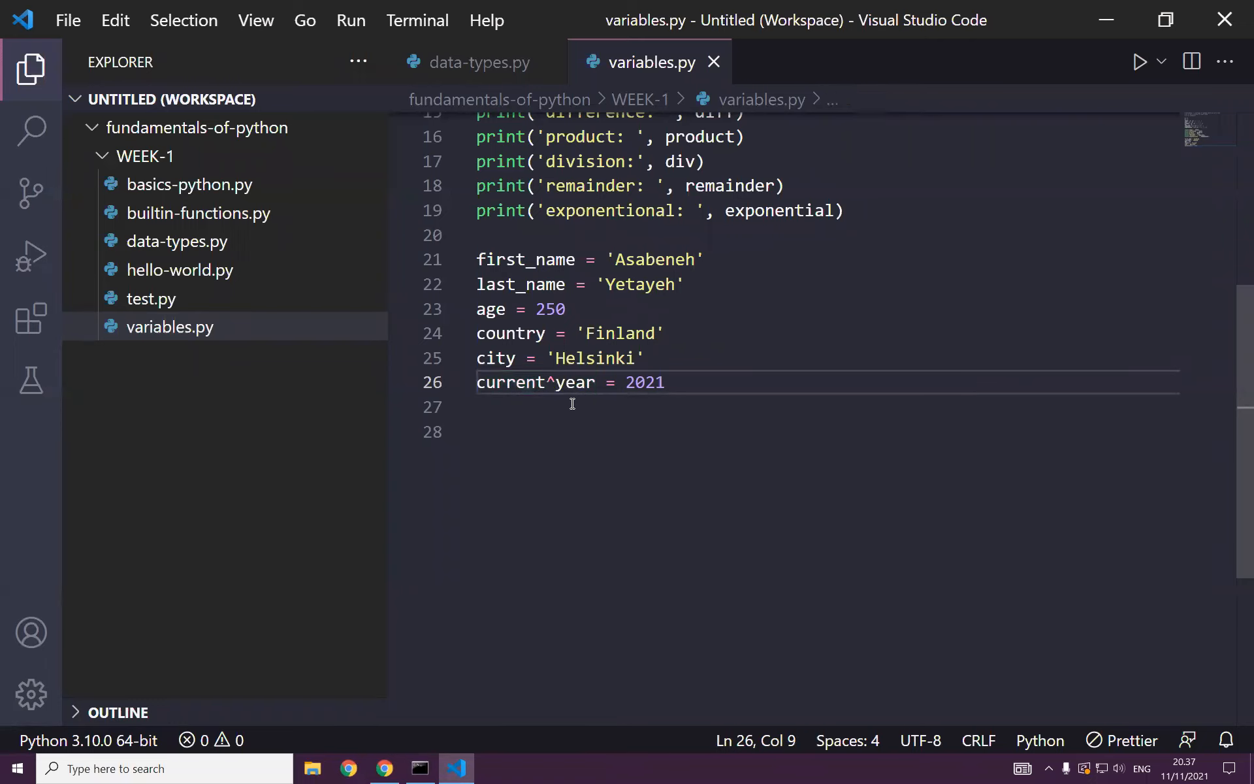
{"action": "type", "text": "@"}
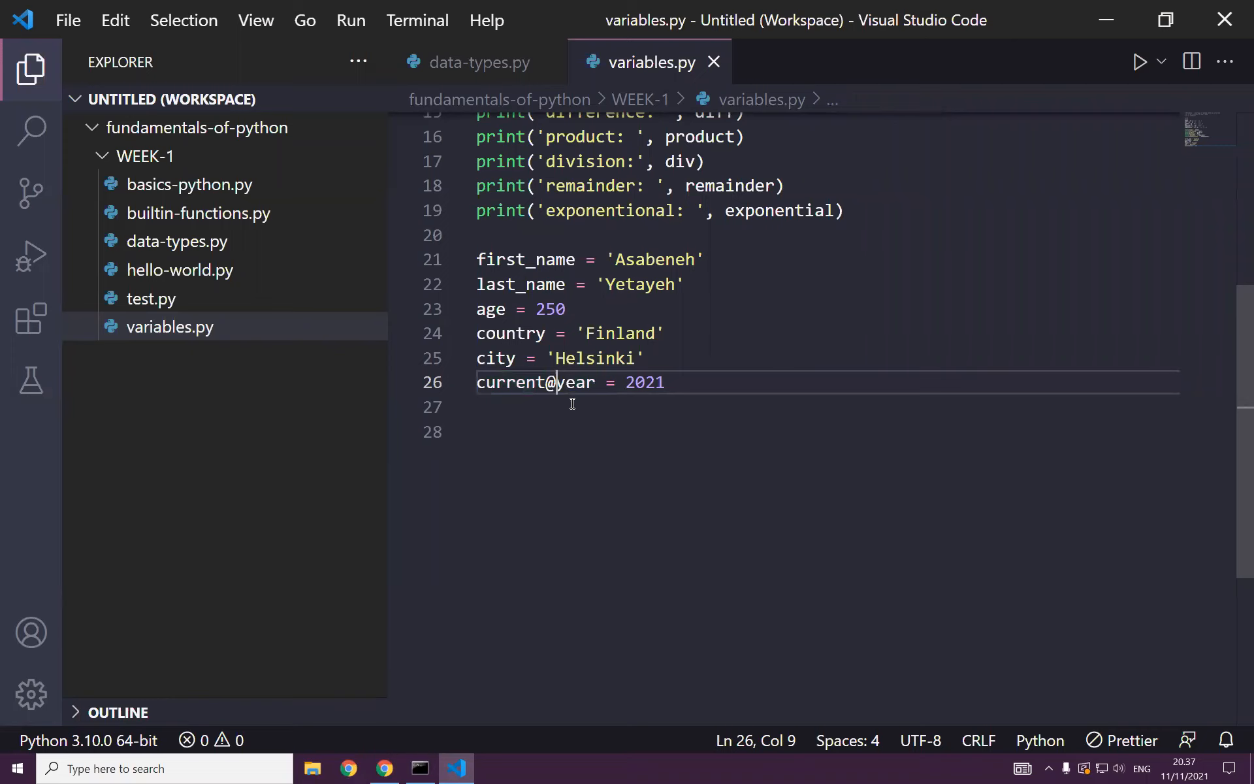
{"action": "type", "text": "_"}
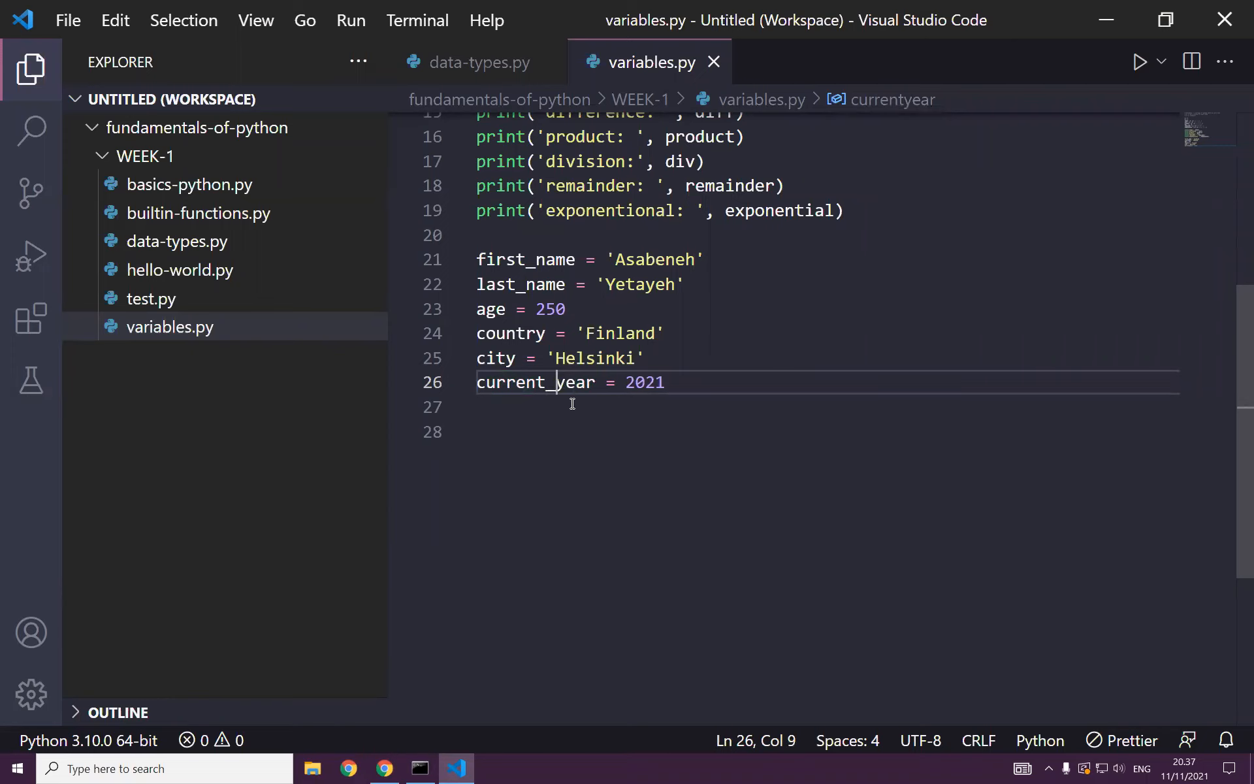
{"action": "mouse_move", "coordinate": [552, 390]}
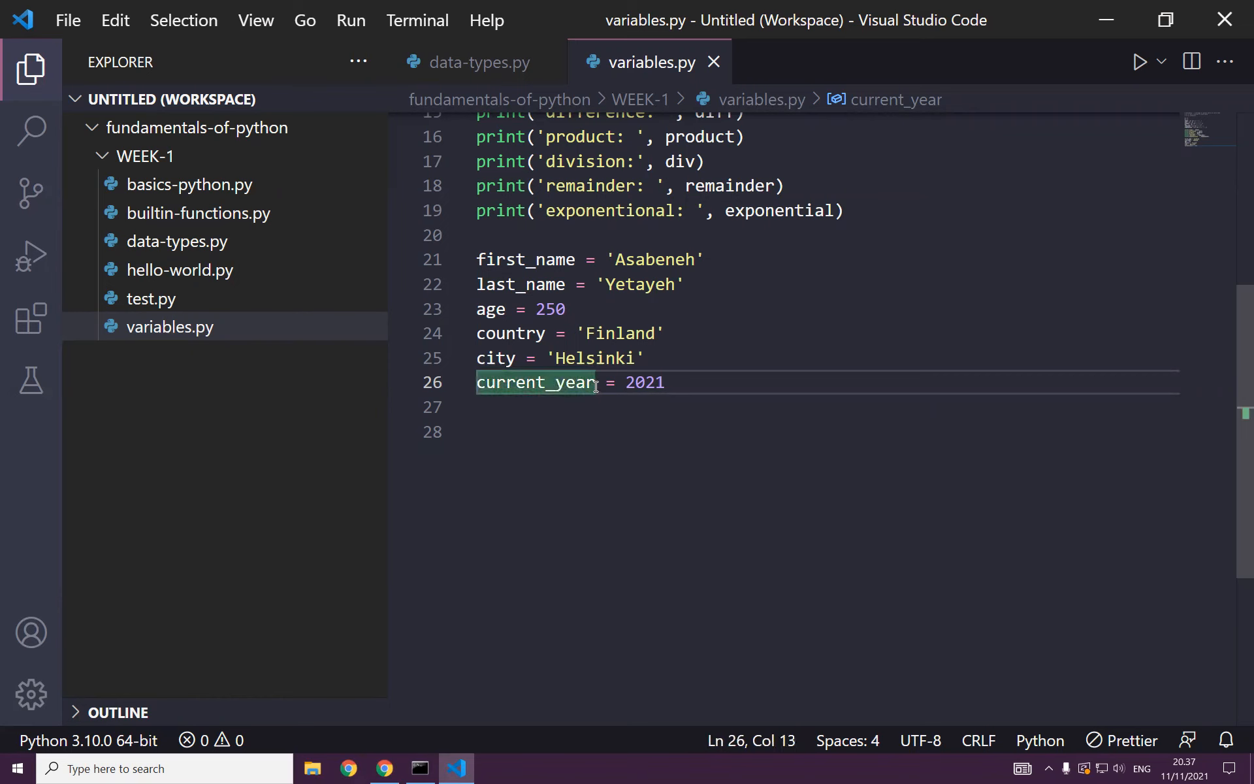
{"action": "type", "text": "_1"}
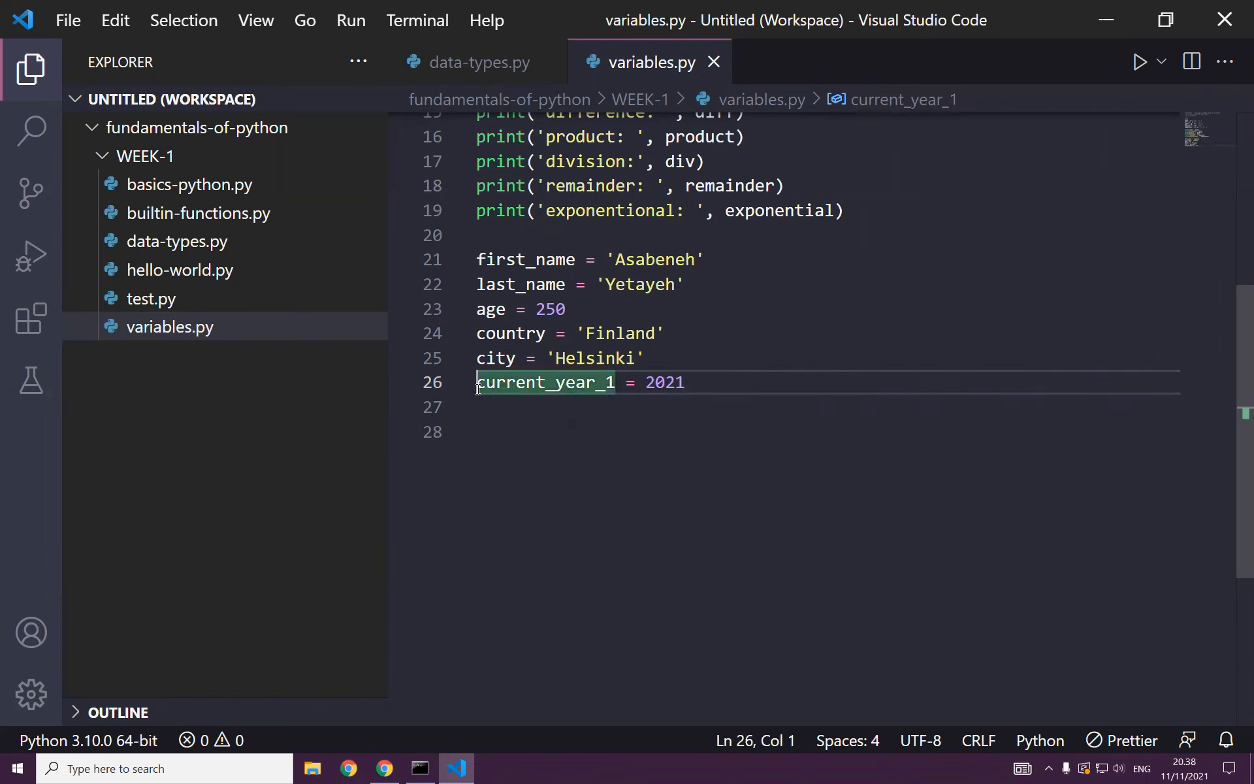
{"action": "type", "text": "1"}
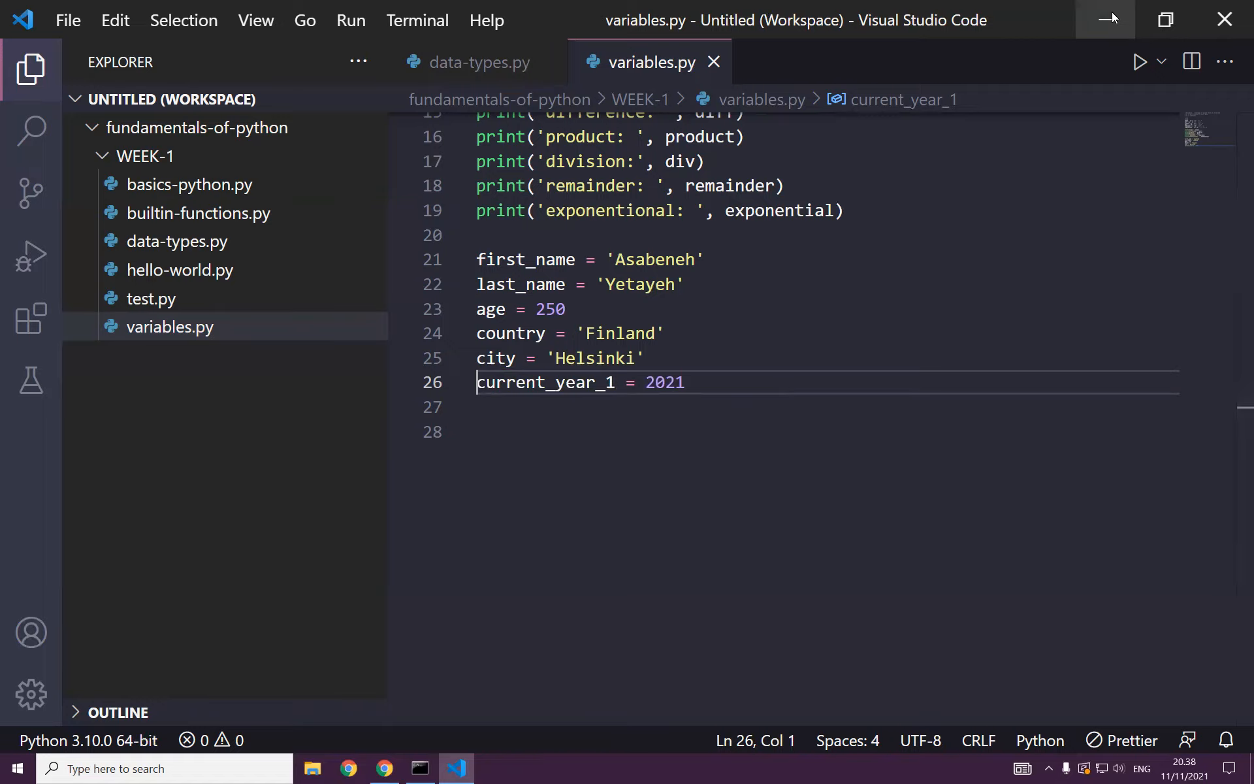
{"action": "left_click", "coordinate": [384, 769]}
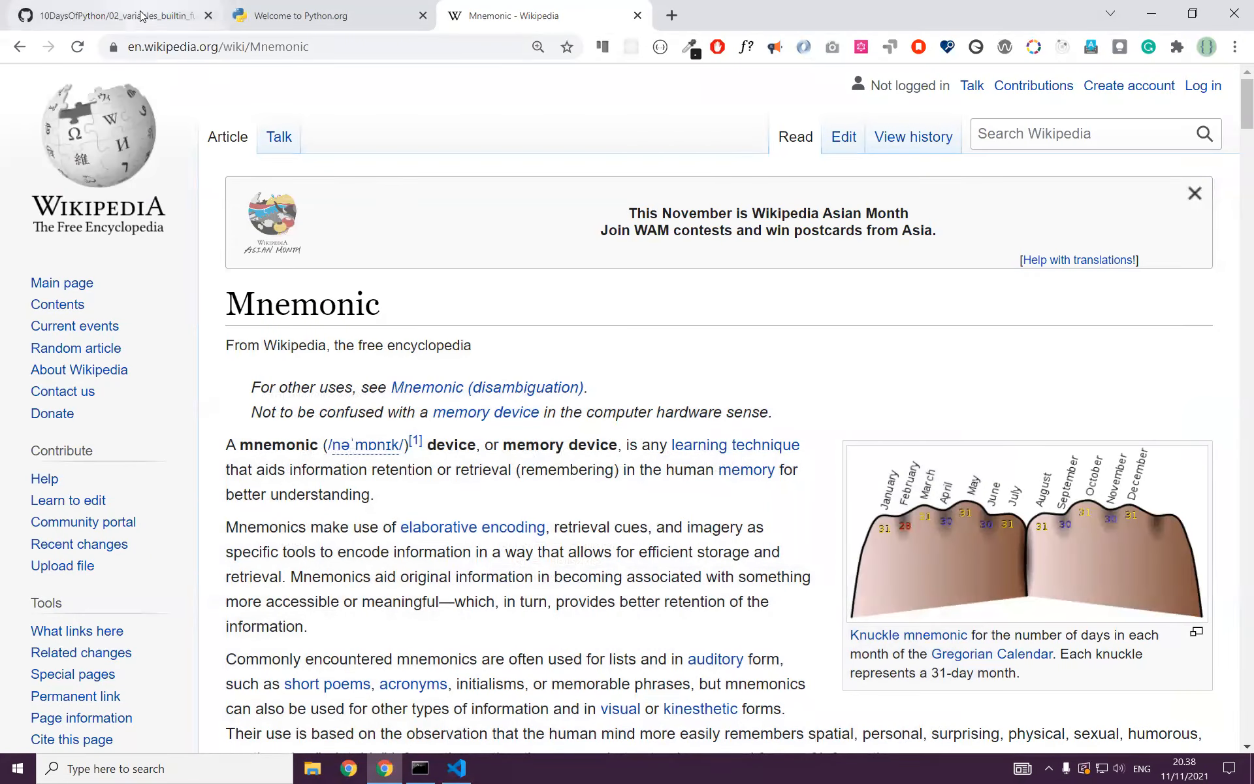
Review valid and invalid variable names like first-name and num-1, then return to VS Code
{"action": "left_click", "coordinate": [112, 15]}
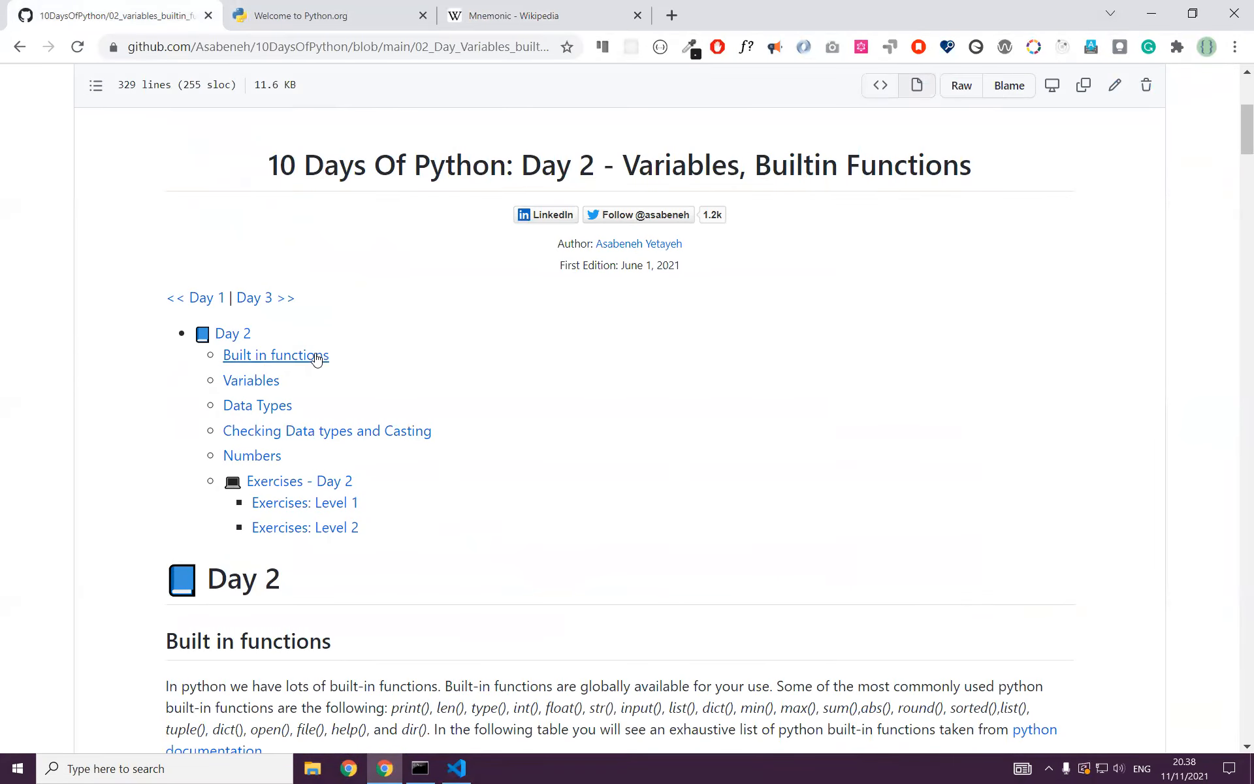
{"action": "scroll", "scroll_direction": "down", "scroll_amount": 3}
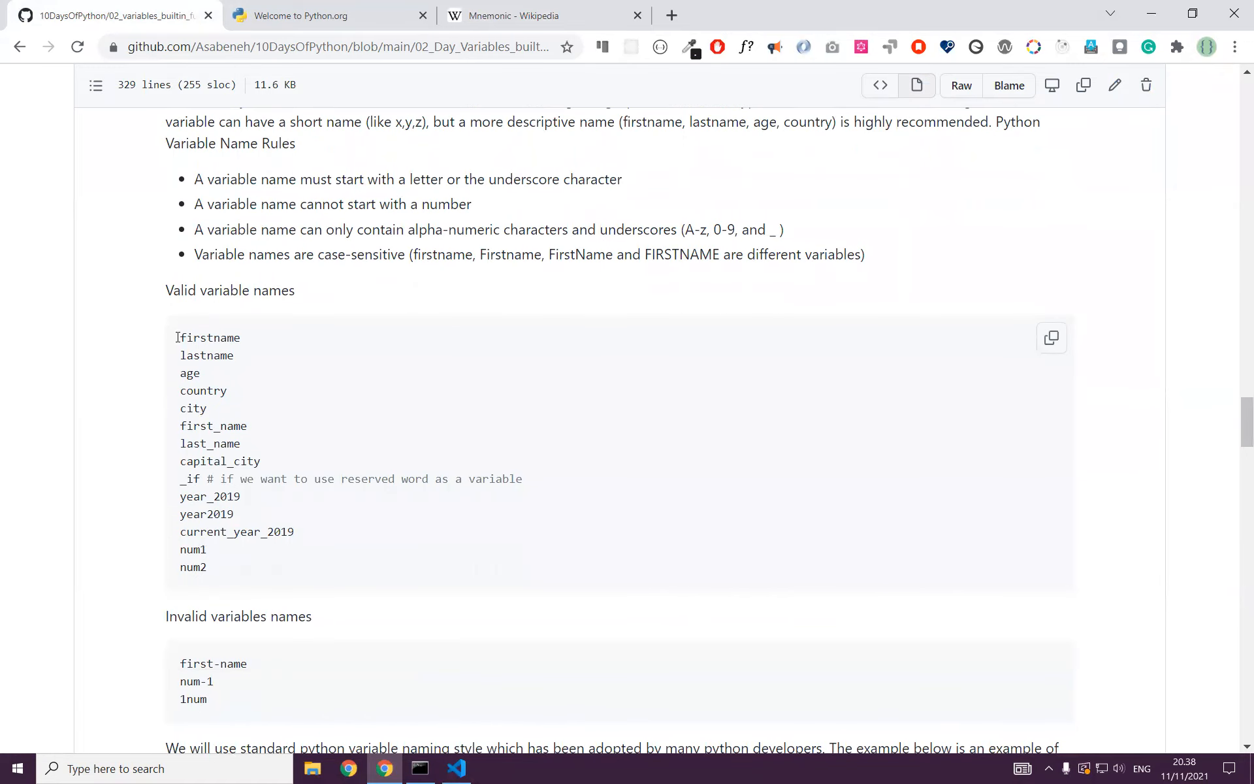
{"action": "double_click", "coordinate": [210, 338]}
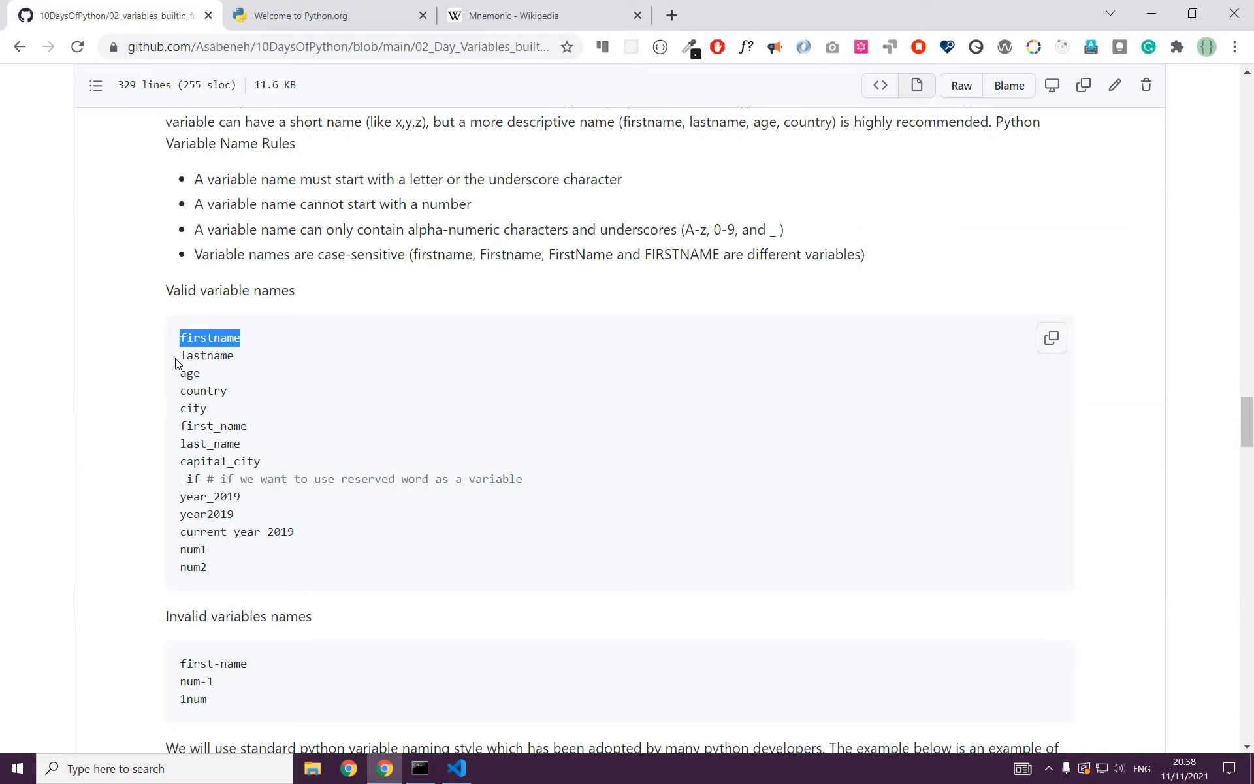
{"action": "left_click", "coordinate": [192, 404]}
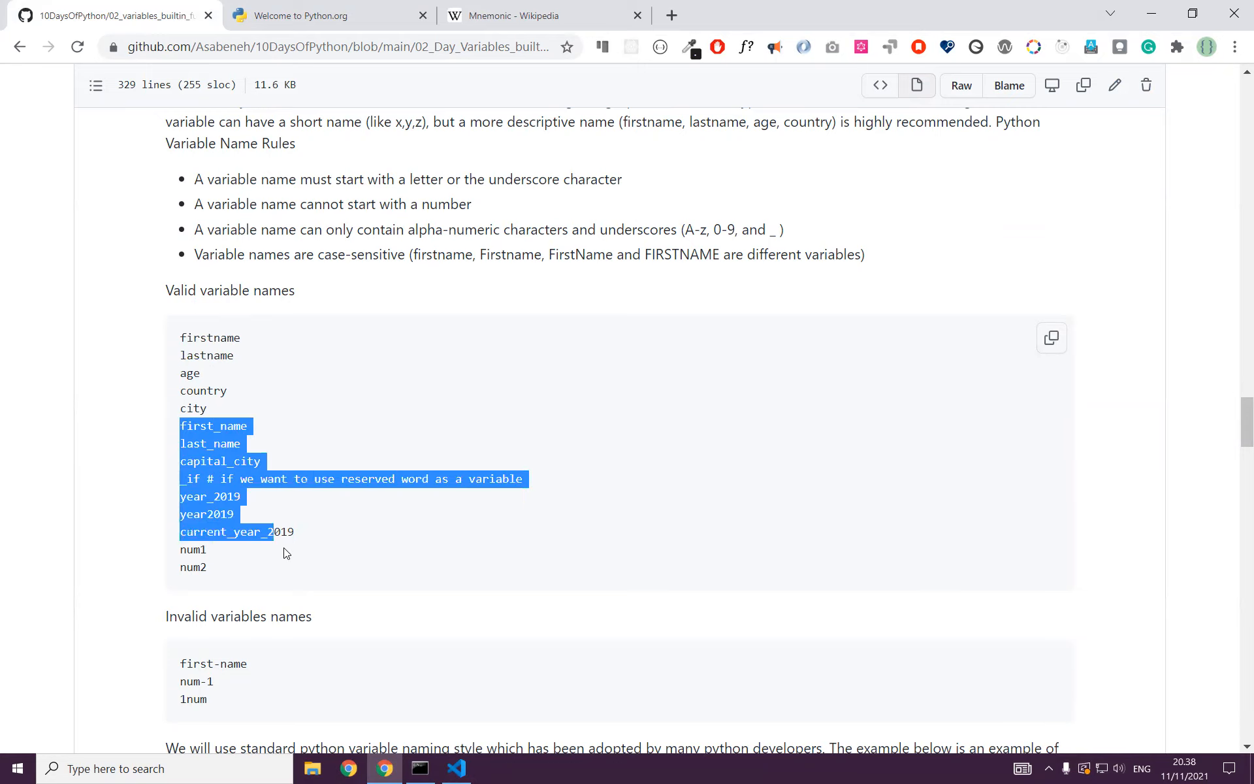
{"action": "scroll", "scroll_direction": "down", "scroll_amount": 3}
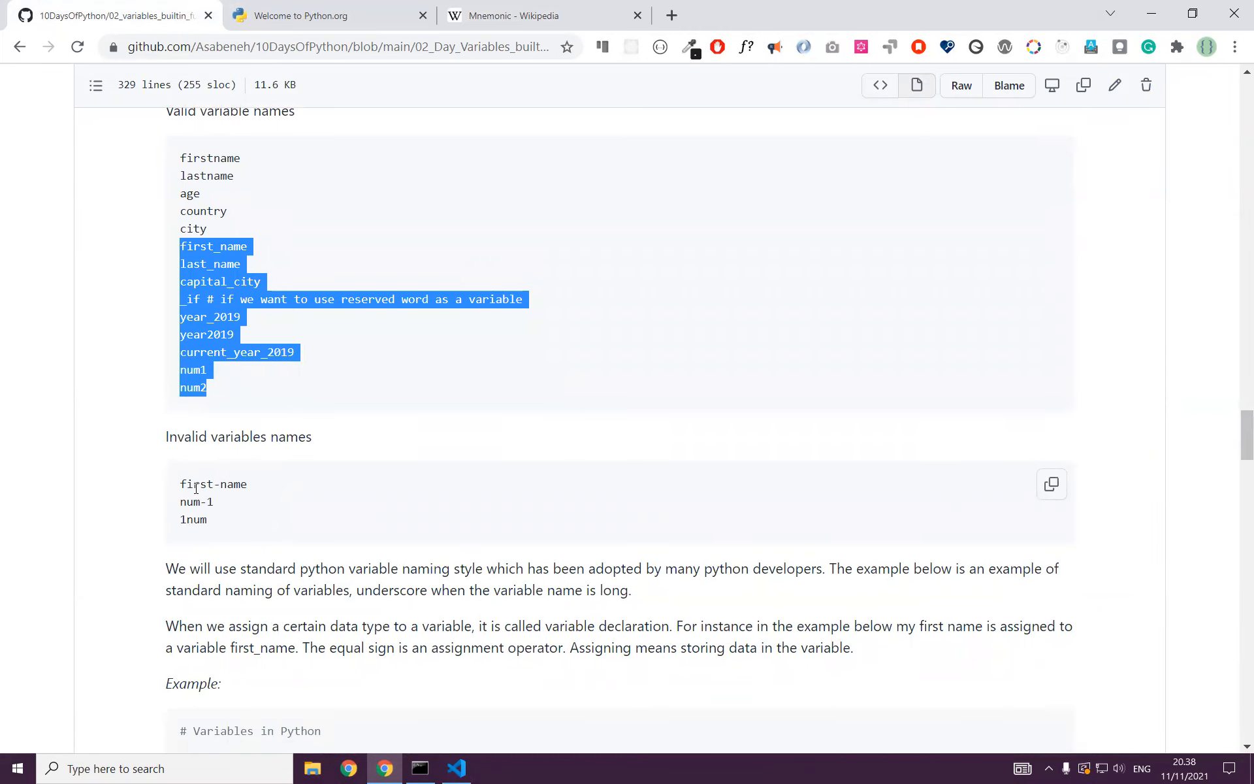
{"action": "left_click", "coordinate": [225, 497]}
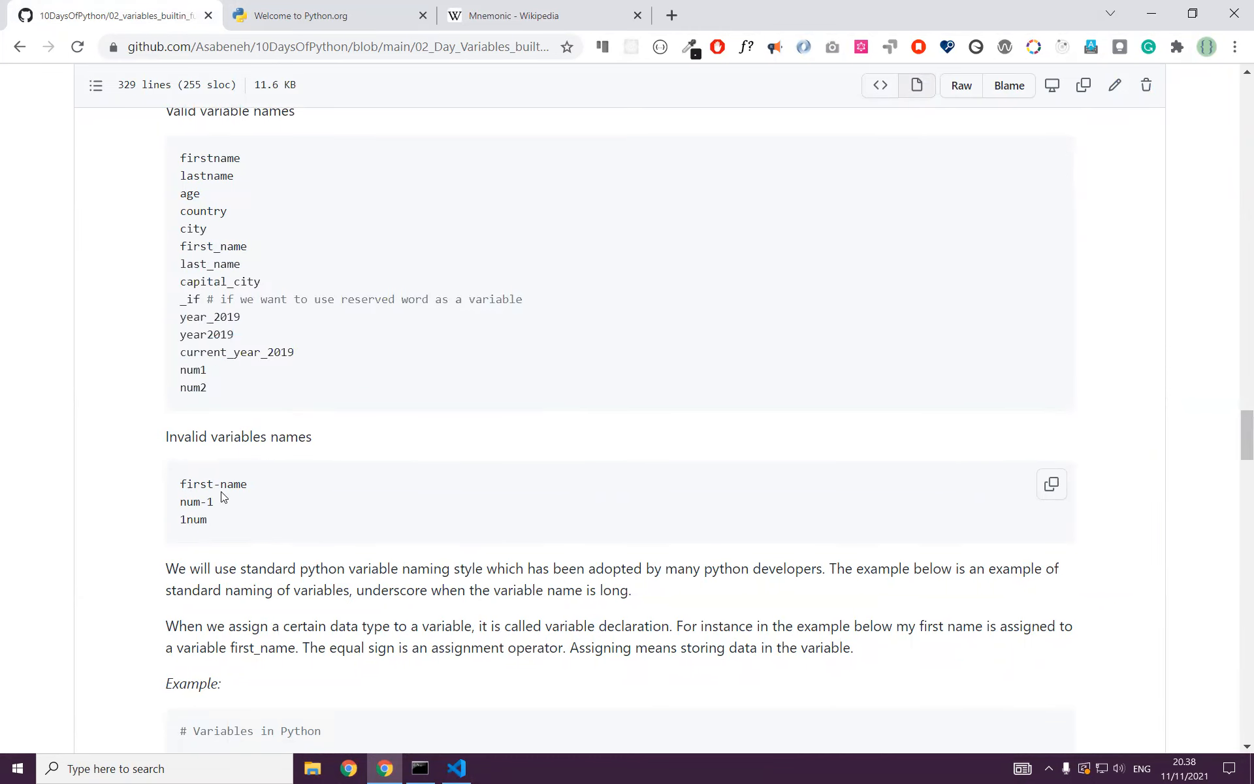
{"action": "double_click", "coordinate": [215, 484]}
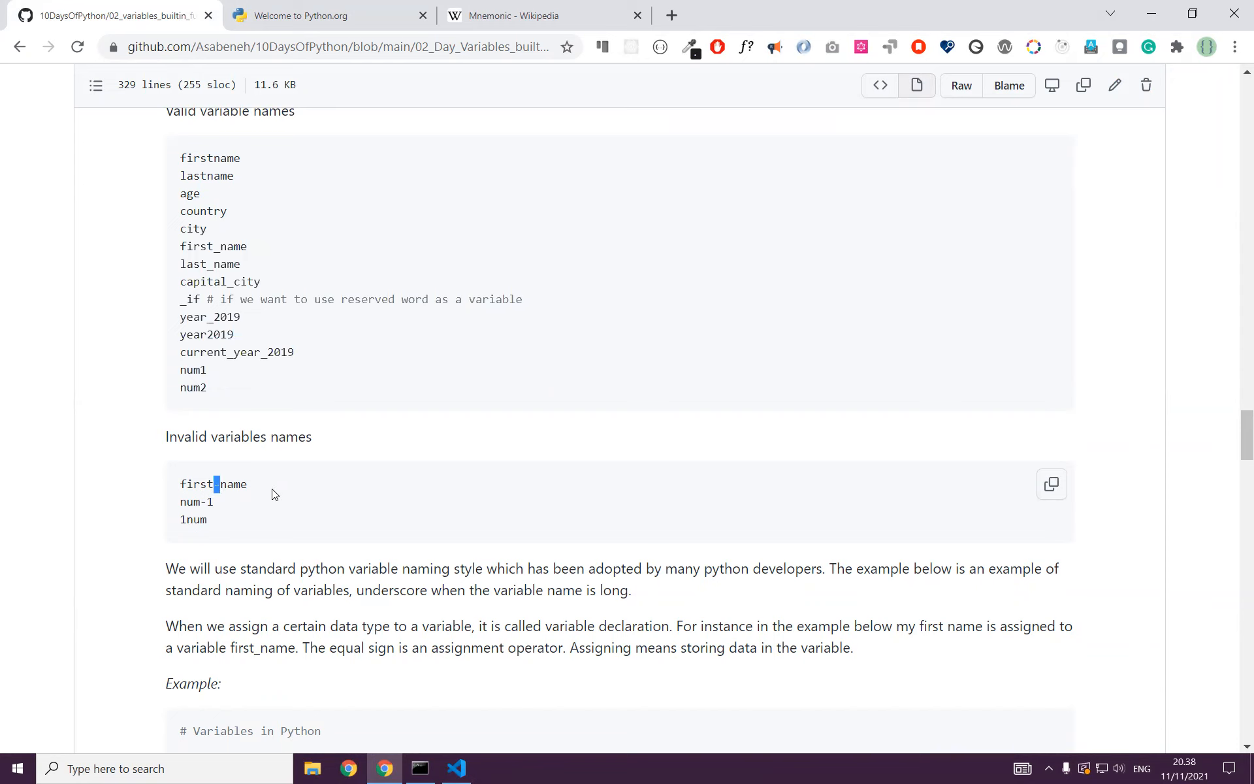
{"action": "double_click", "coordinate": [195, 501]}
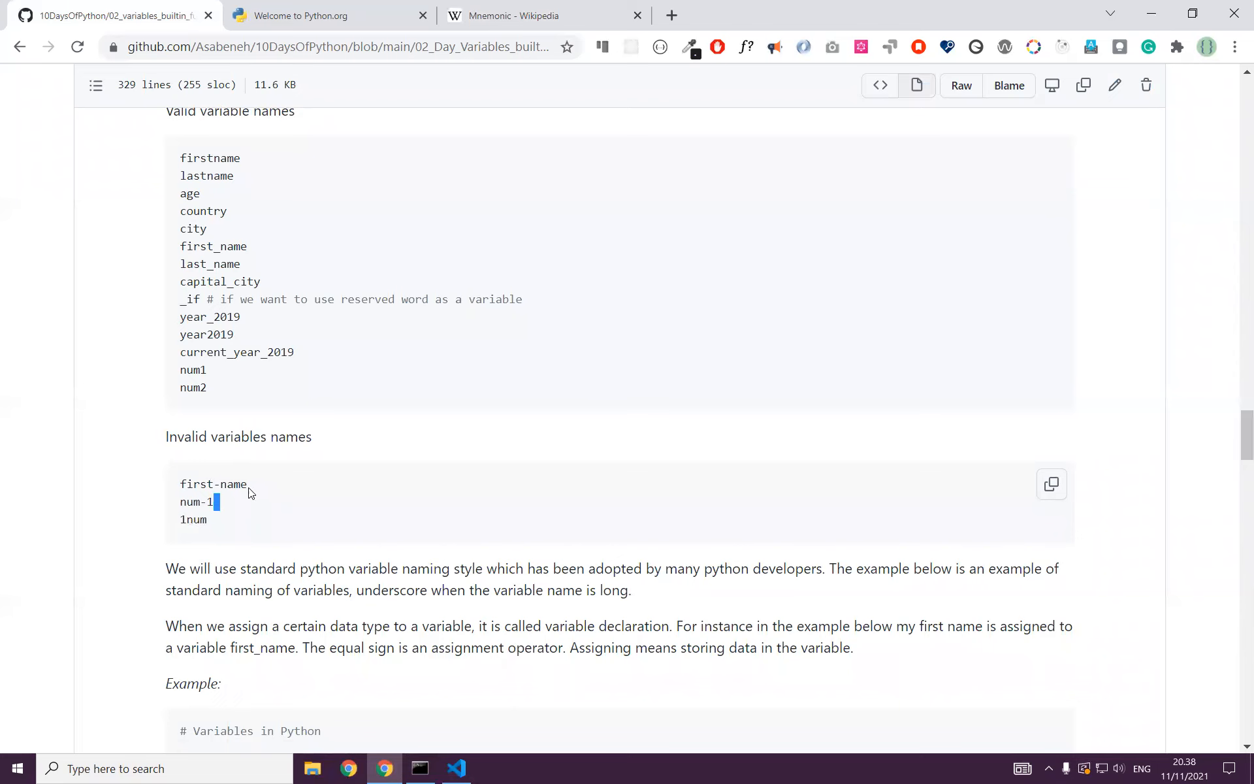
{"action": "scroll", "scroll_direction": "down", "scroll_amount": 3}
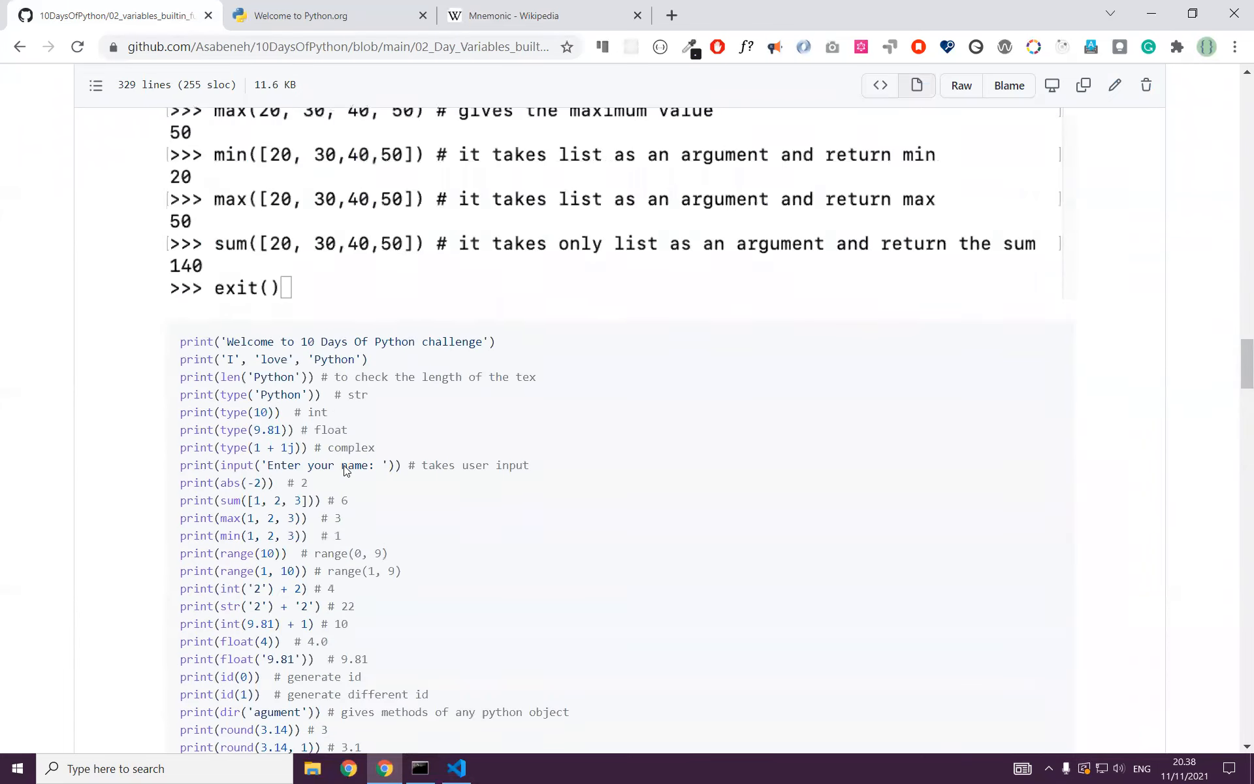
{"action": "scroll", "scroll_direction": "up", "scroll_amount": 3}
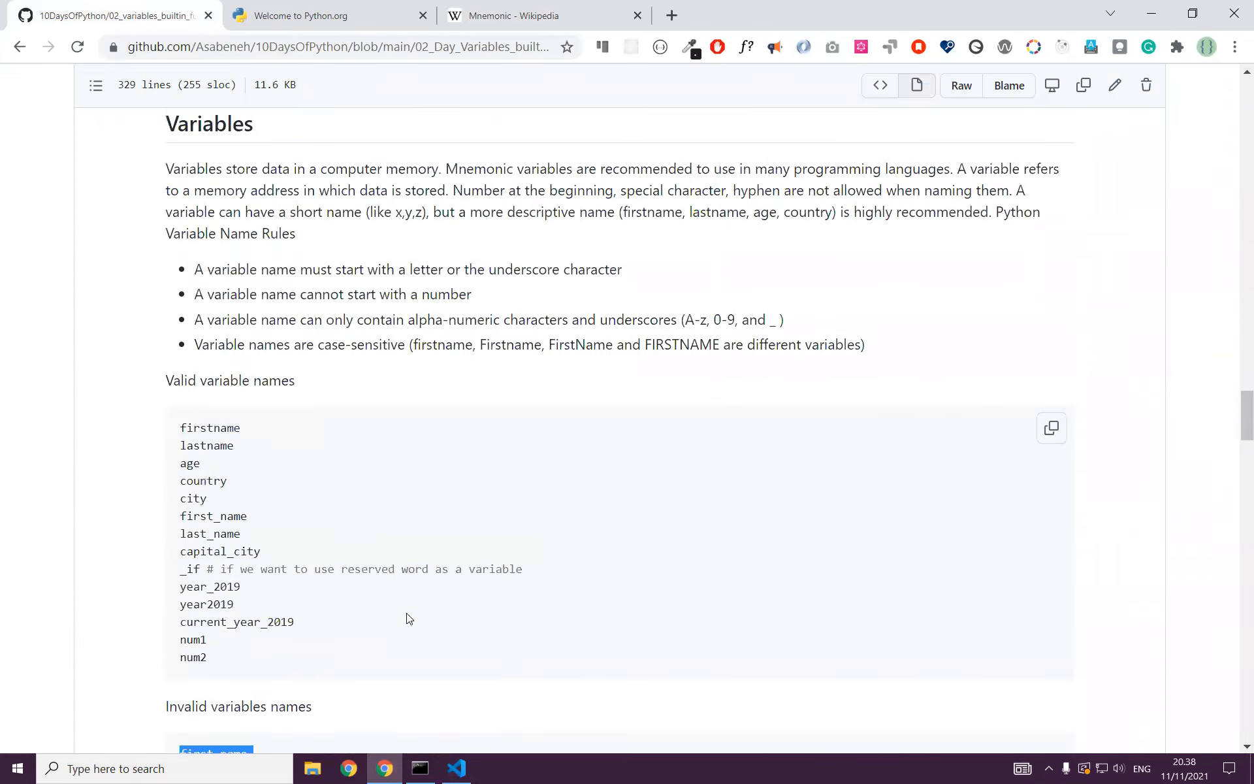
{"action": "left_click", "coordinate": [457, 768]}
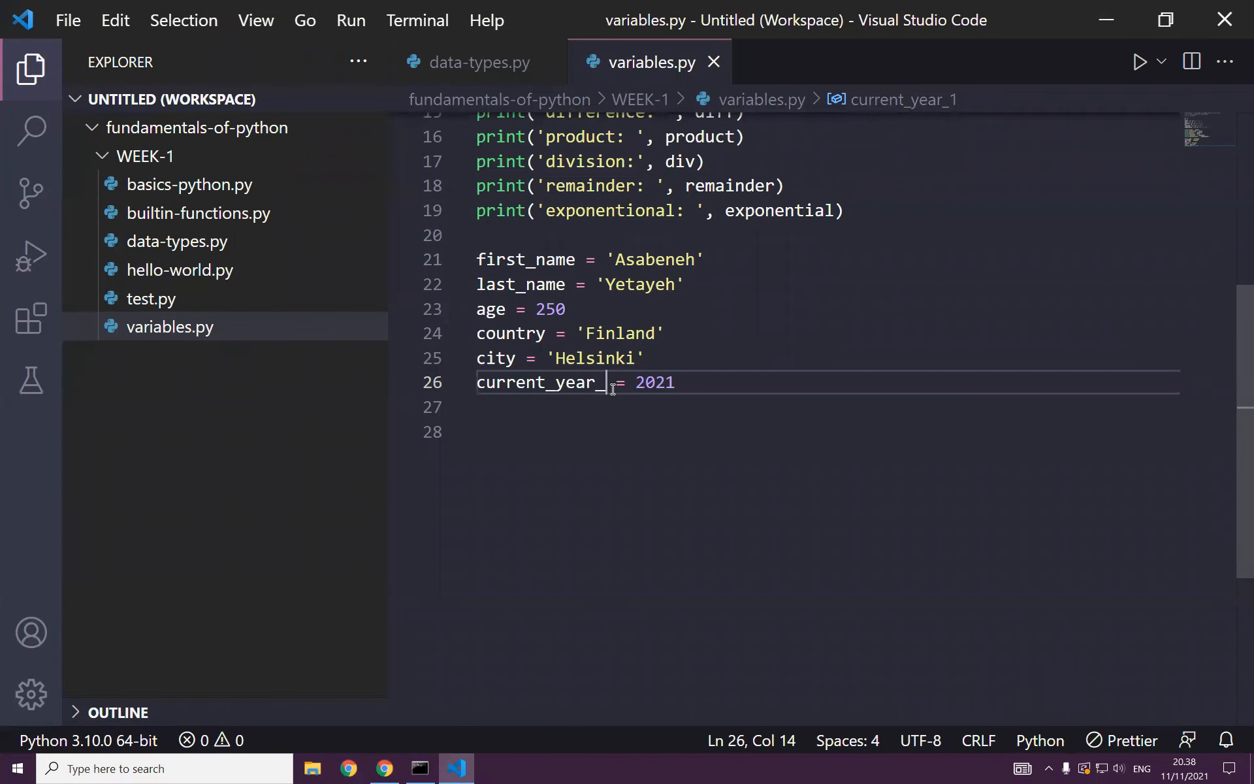
Type birth_year = 1952 below current_year and start the next line with a
{"action": "type", "text": "m"}
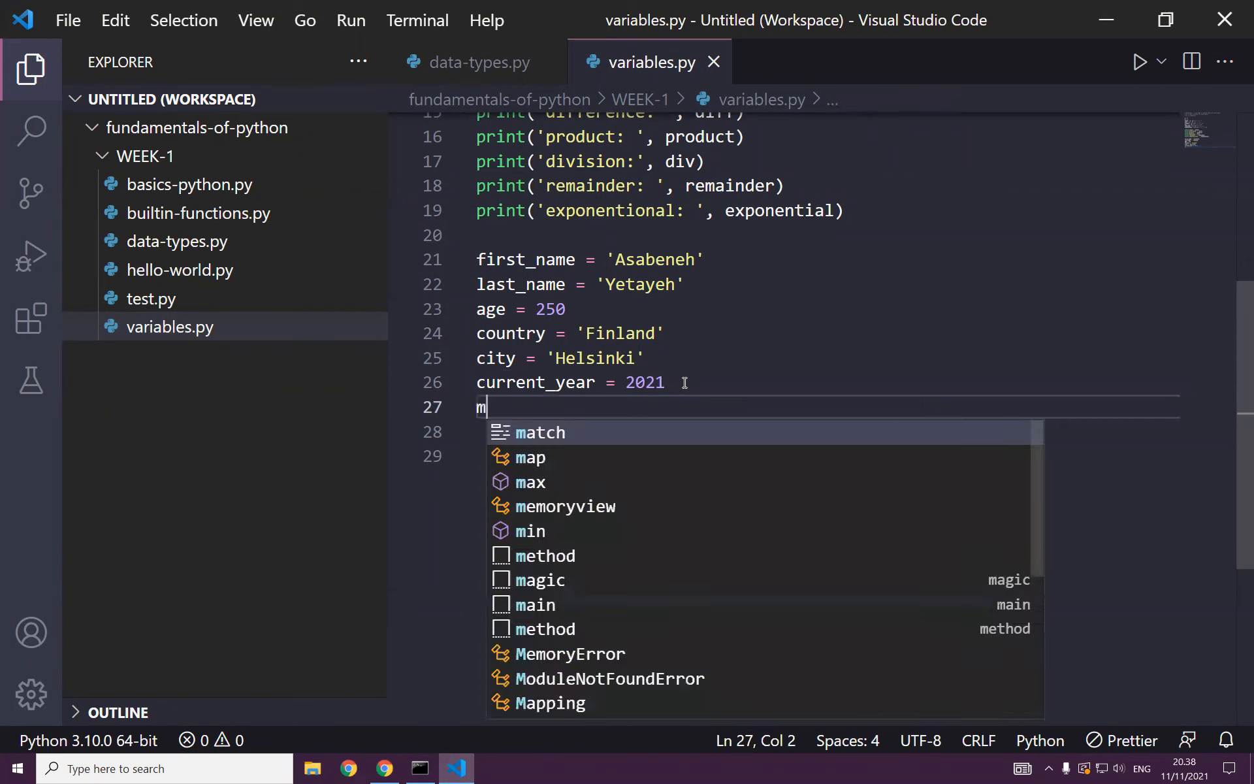
{"action": "type", "text": "y_birth_"}
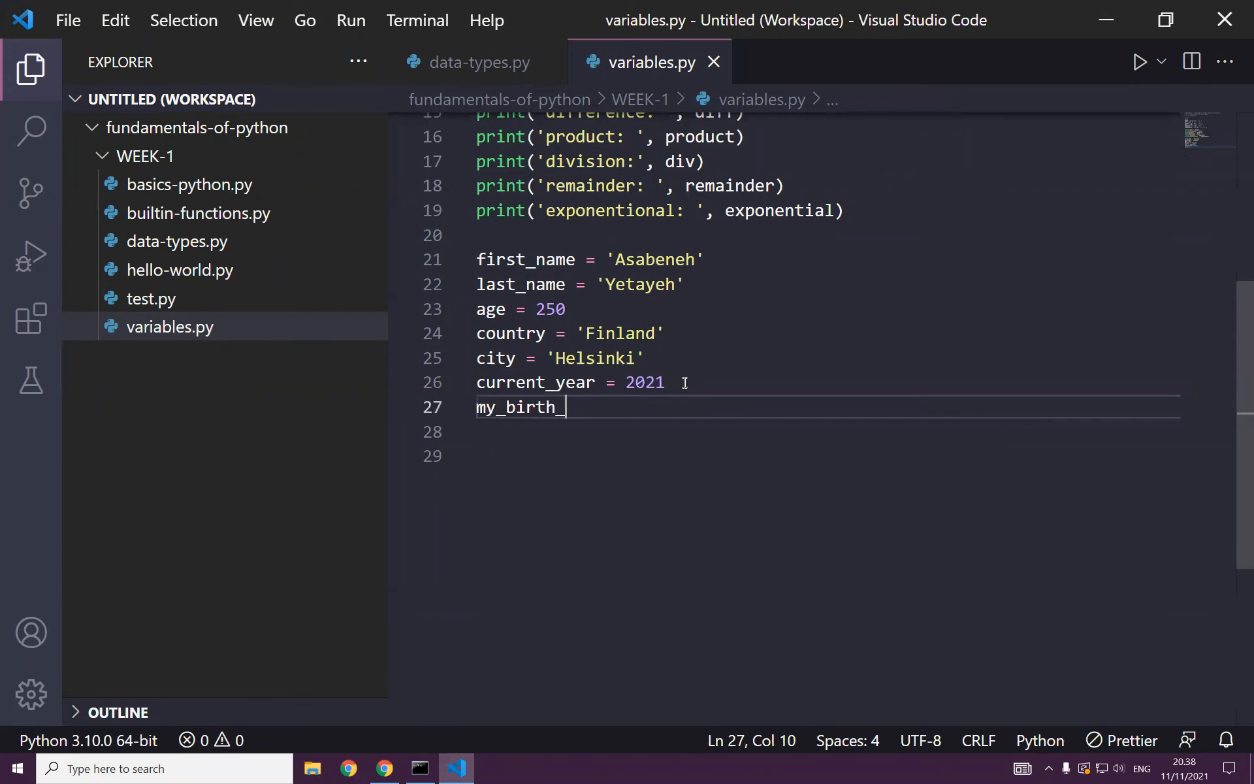
{"action": "type", "text": "year ="}
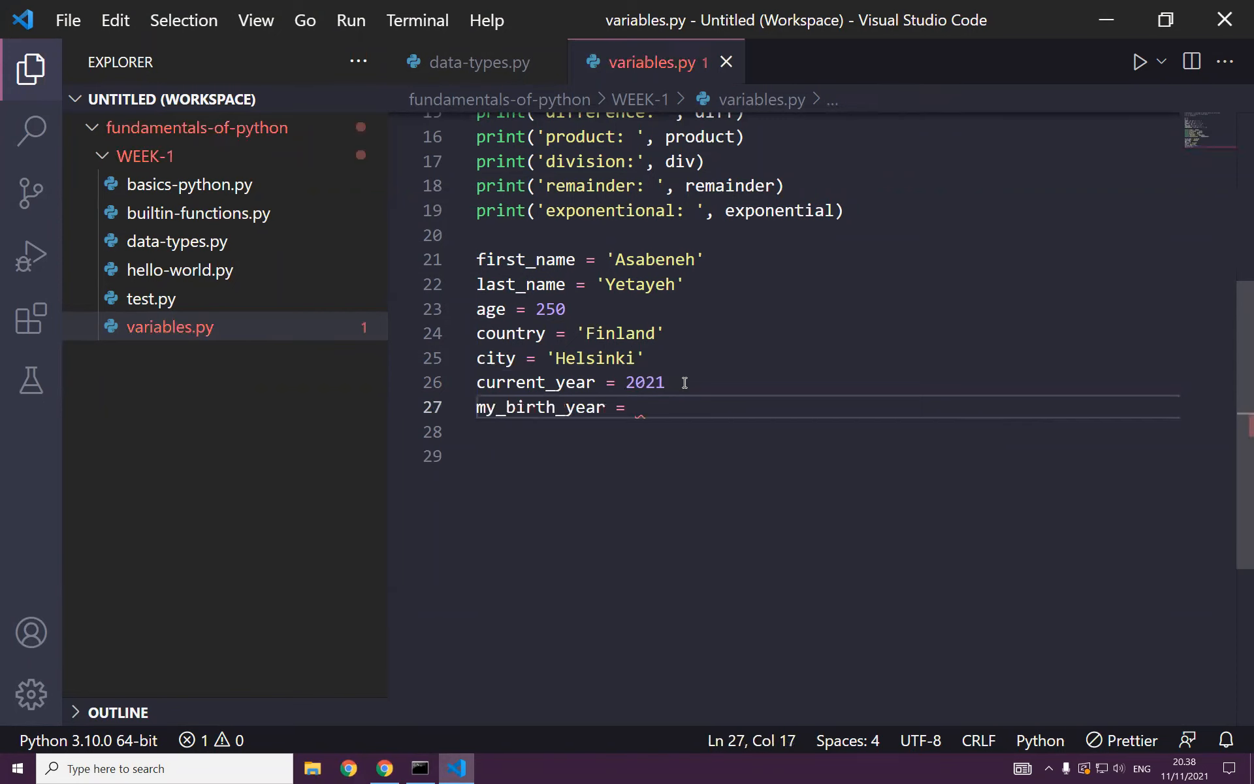
{"action": "type", "text": "195"}
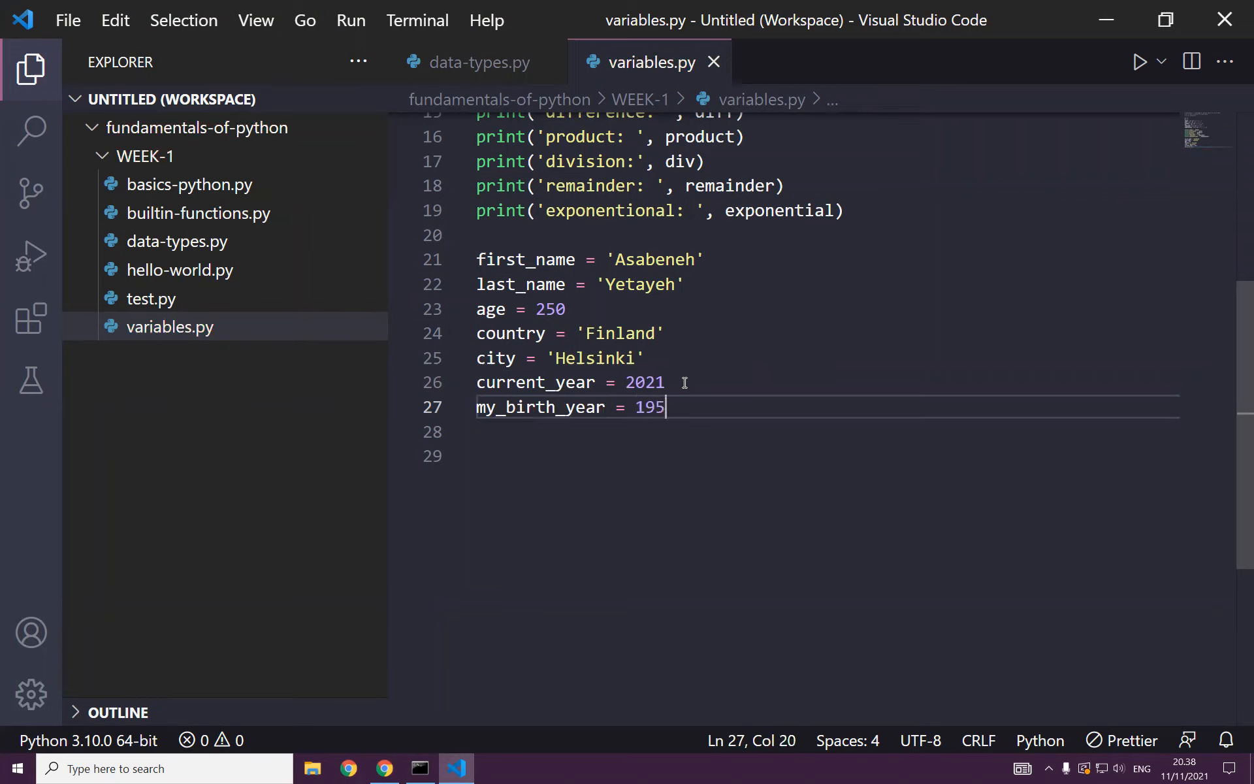
{"action": "type", "text": "2"}
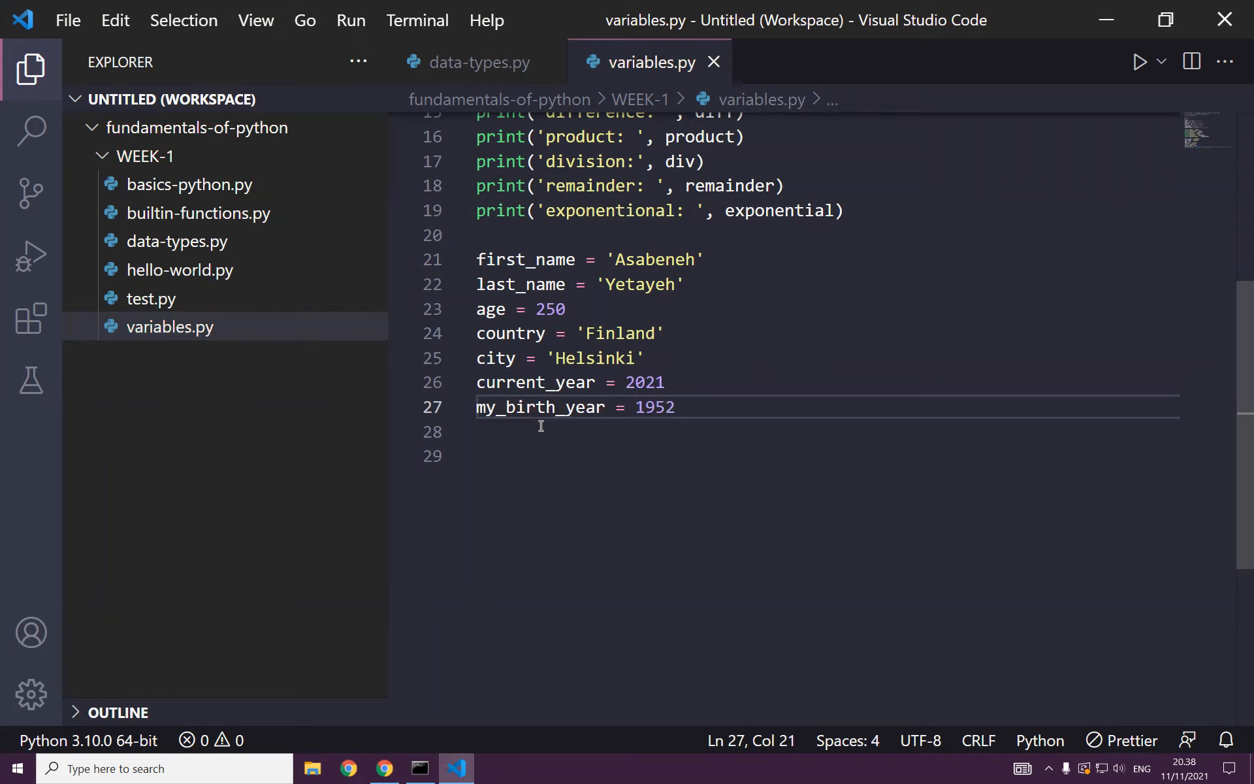
{"action": "mouse_move", "coordinate": [698, 339]}
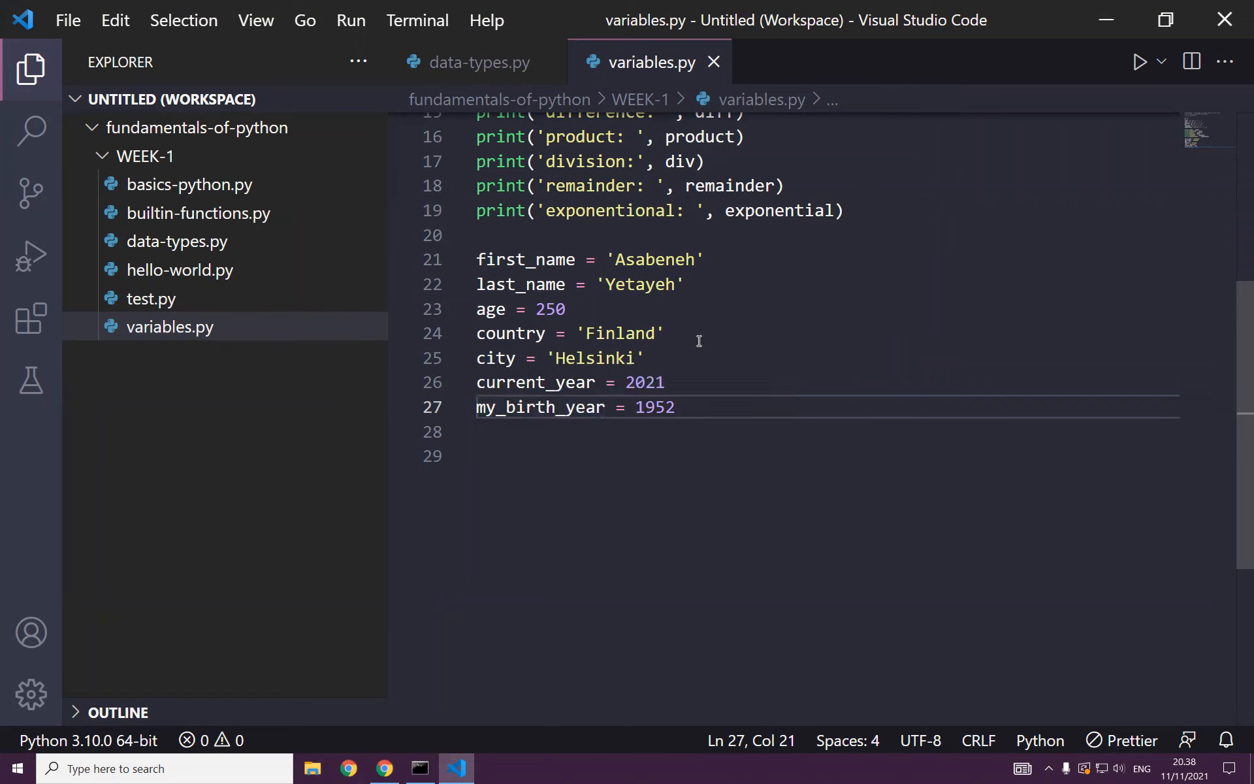
{"action": "mouse_move", "coordinate": [813, 434]}
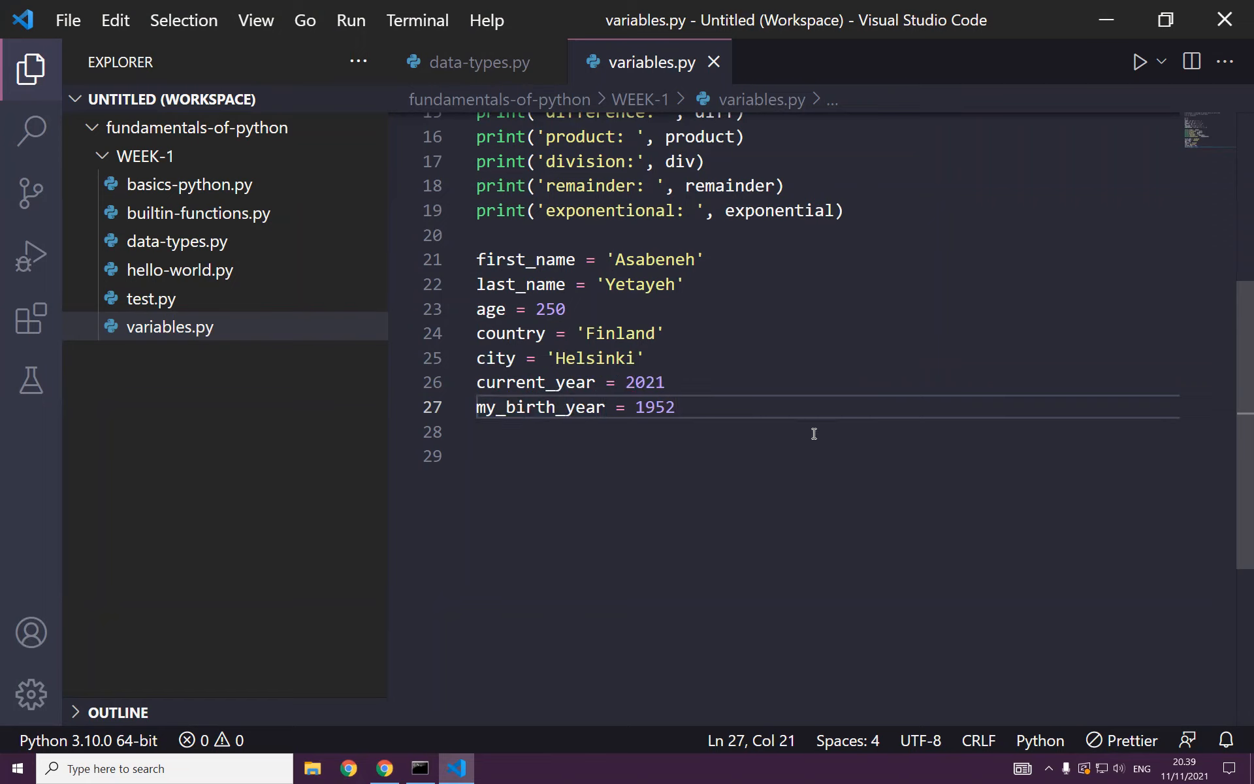
{"action": "mouse_move", "coordinate": [824, 428]}
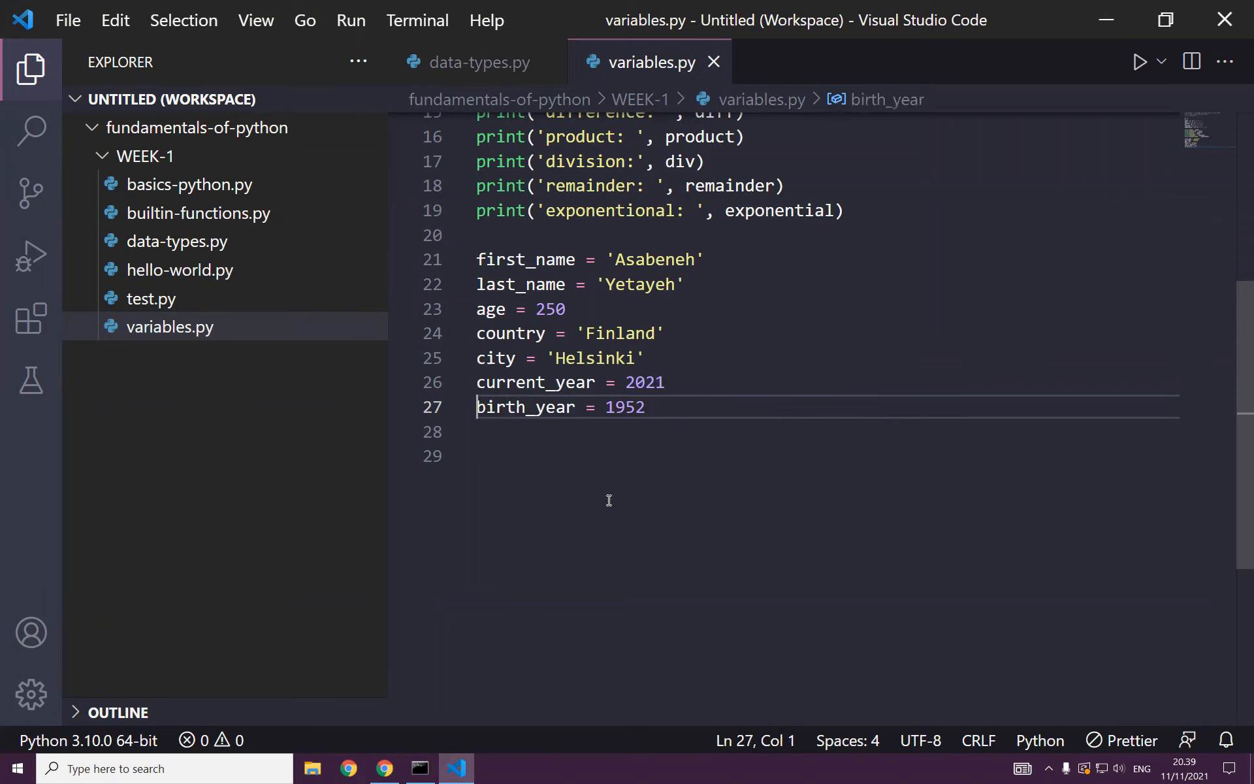
{"action": "mouse_move", "coordinate": [664, 434]}
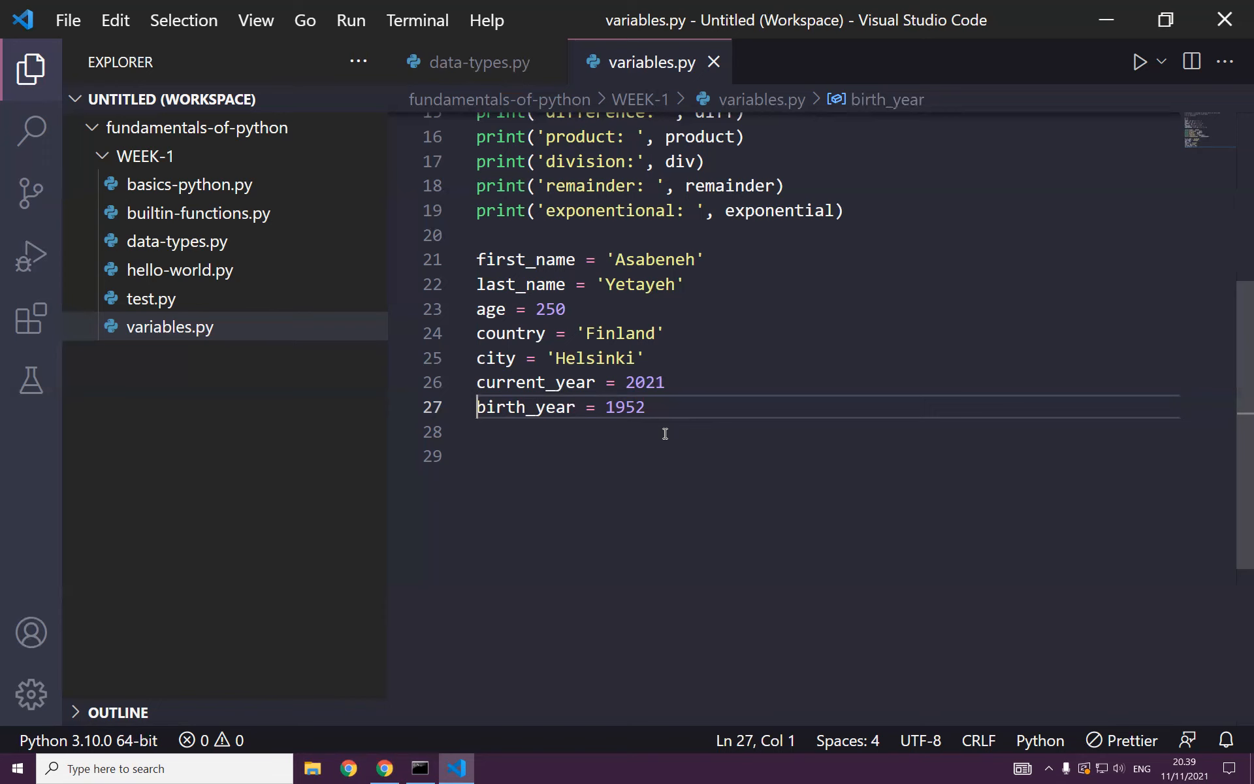
{"action": "type", "text": "a"}
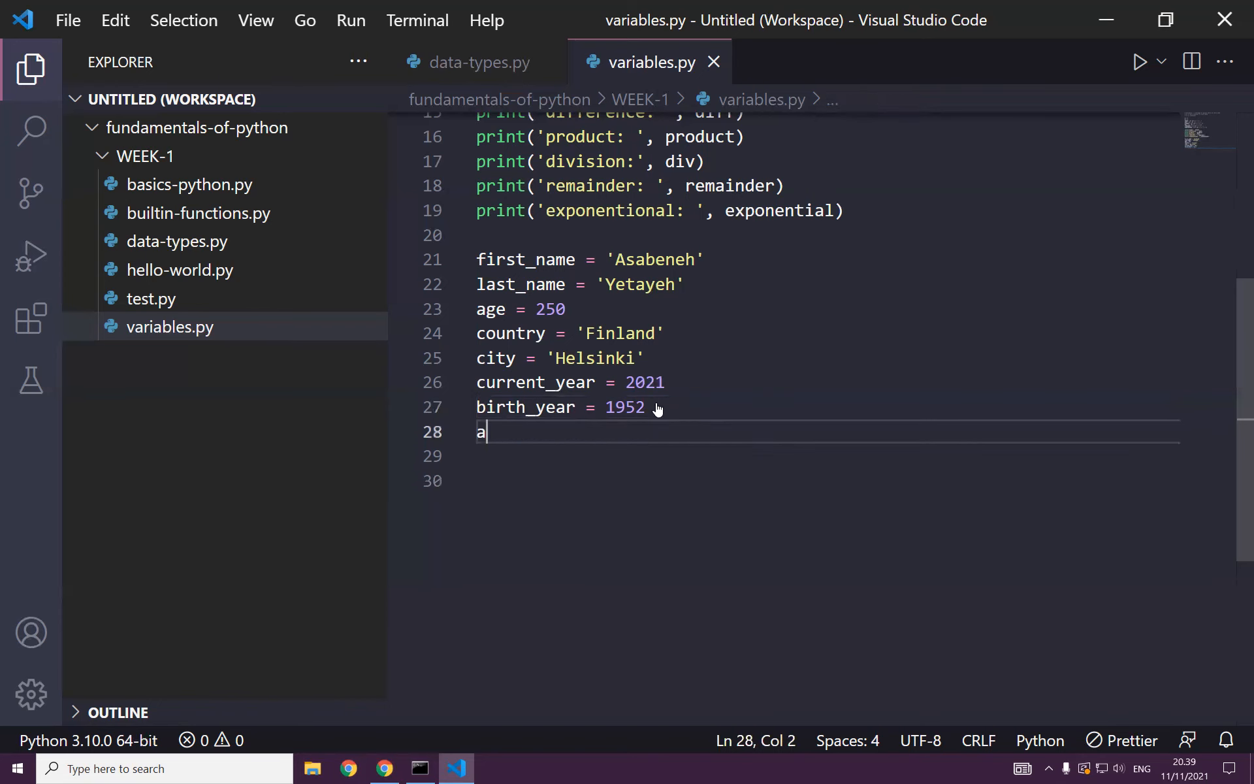
Add age = current_year - birth_year followed by print(age), then highlight the age line
{"action": "type", "text": "ge ="}
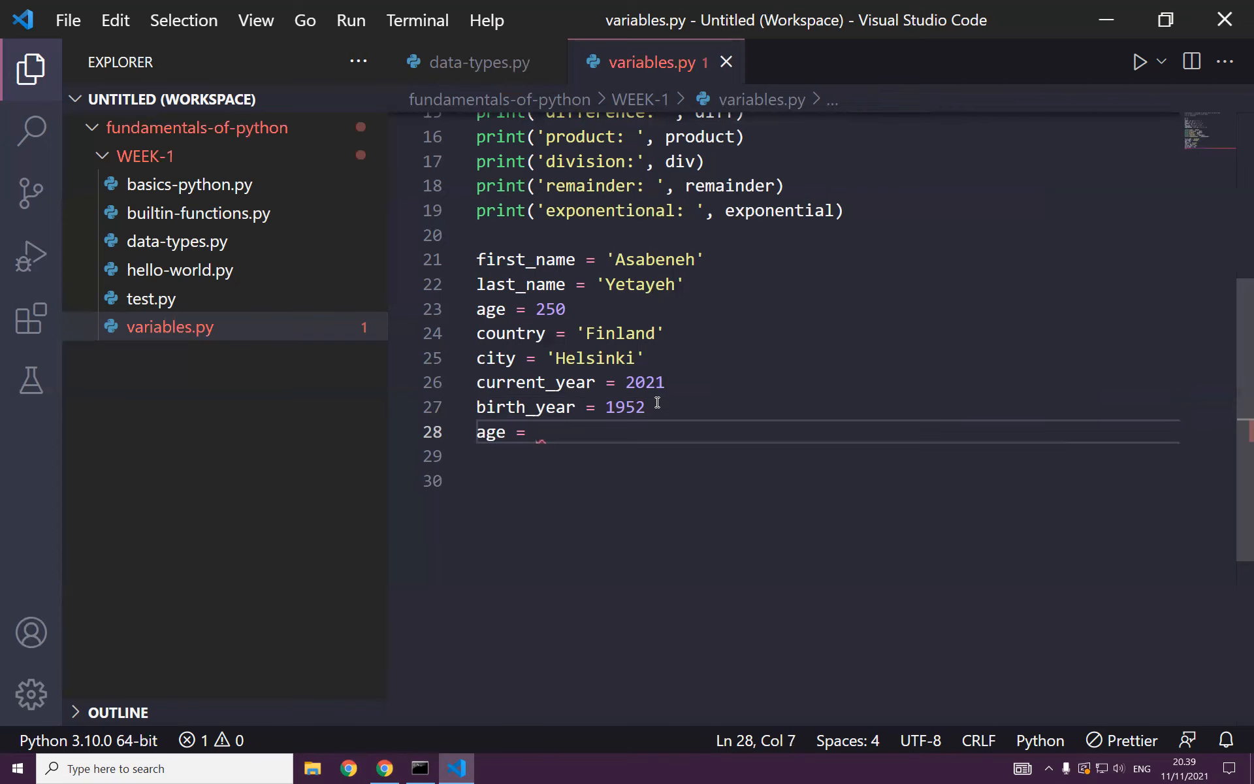
{"action": "type", "text": "current_year"}
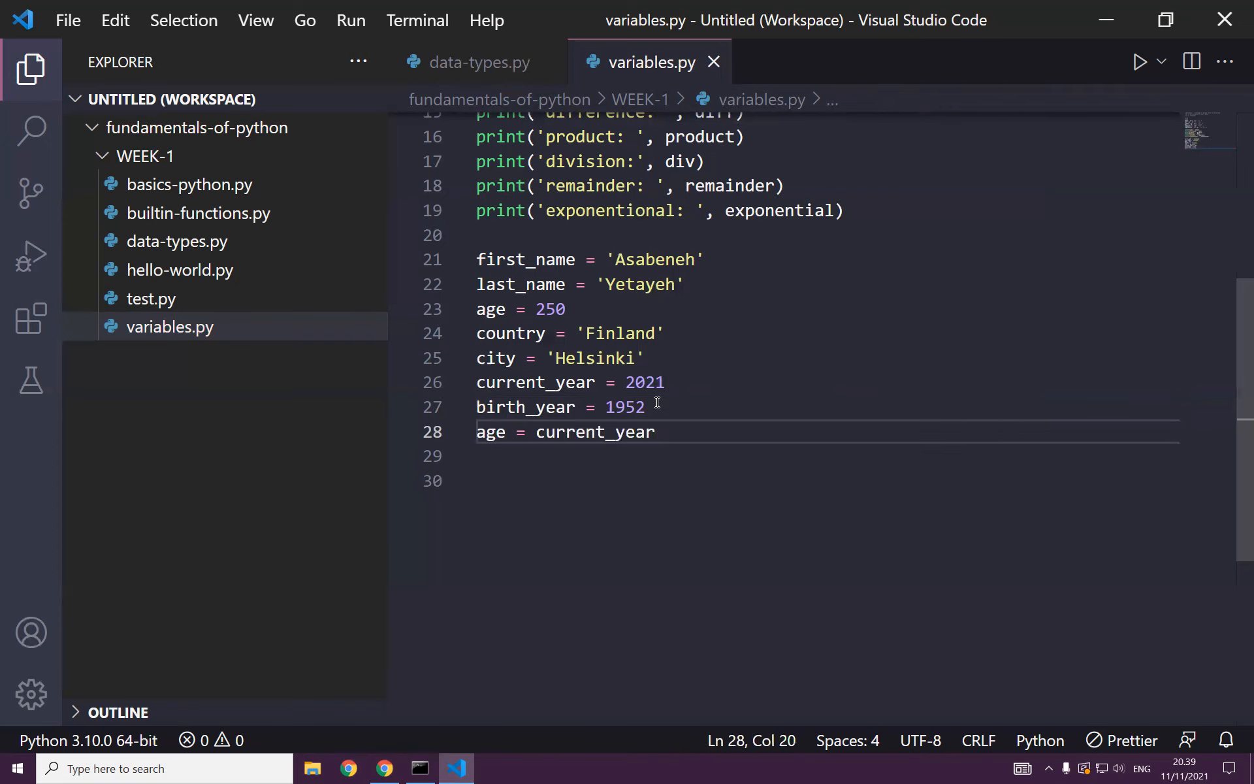
{"action": "type", "text": "- birth_year"}
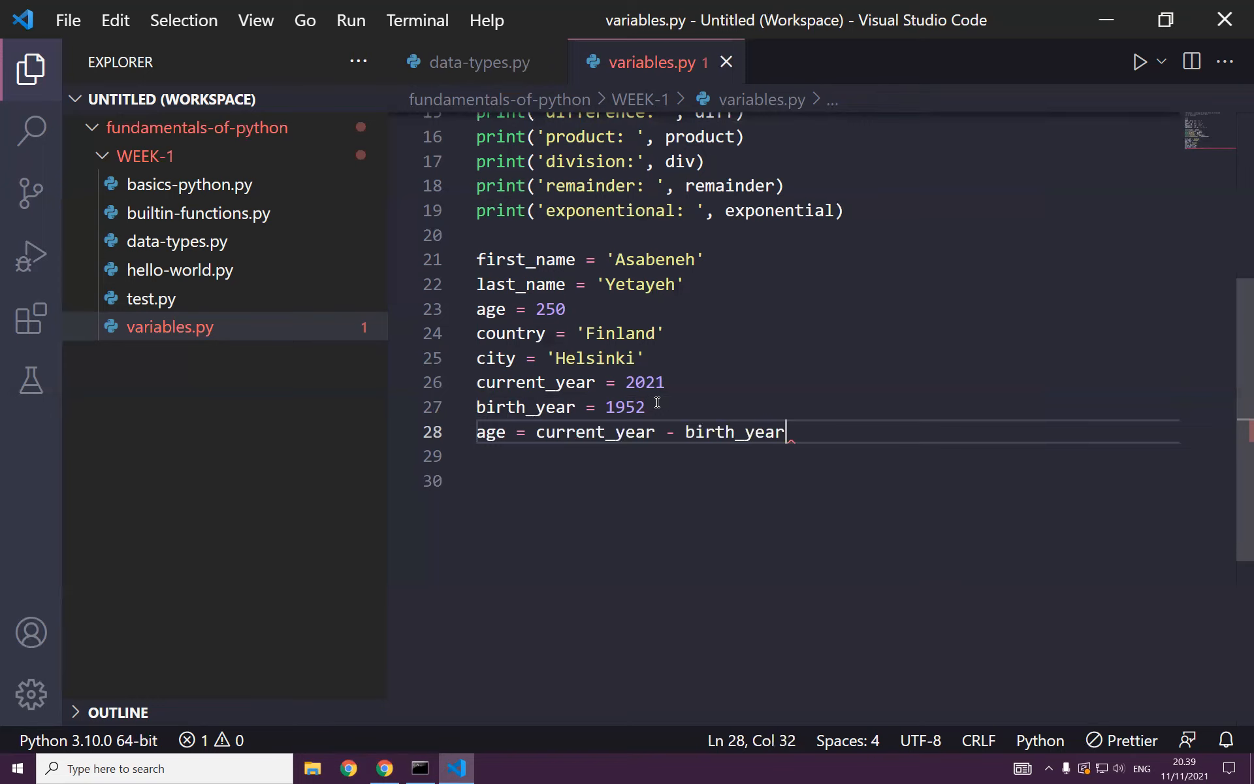
{"action": "key", "text": "ctrl+s"}
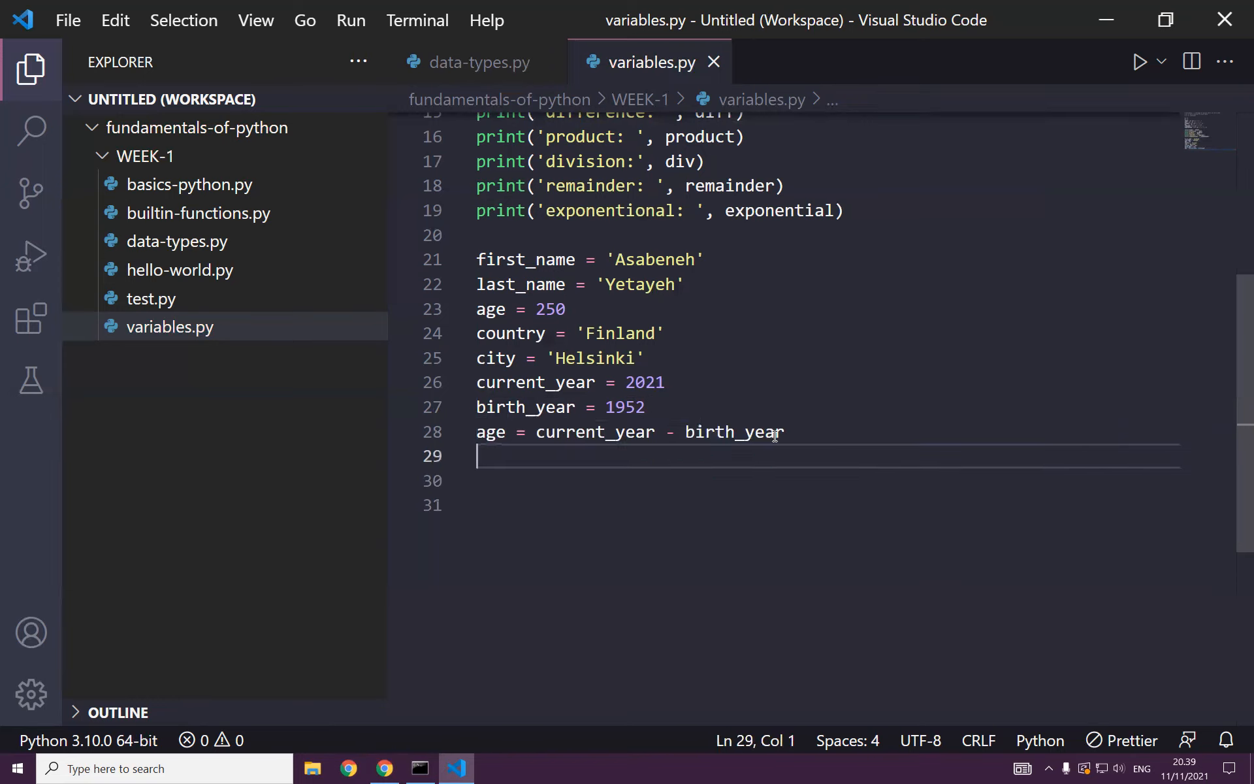
{"action": "type", "text": "print(age)"}
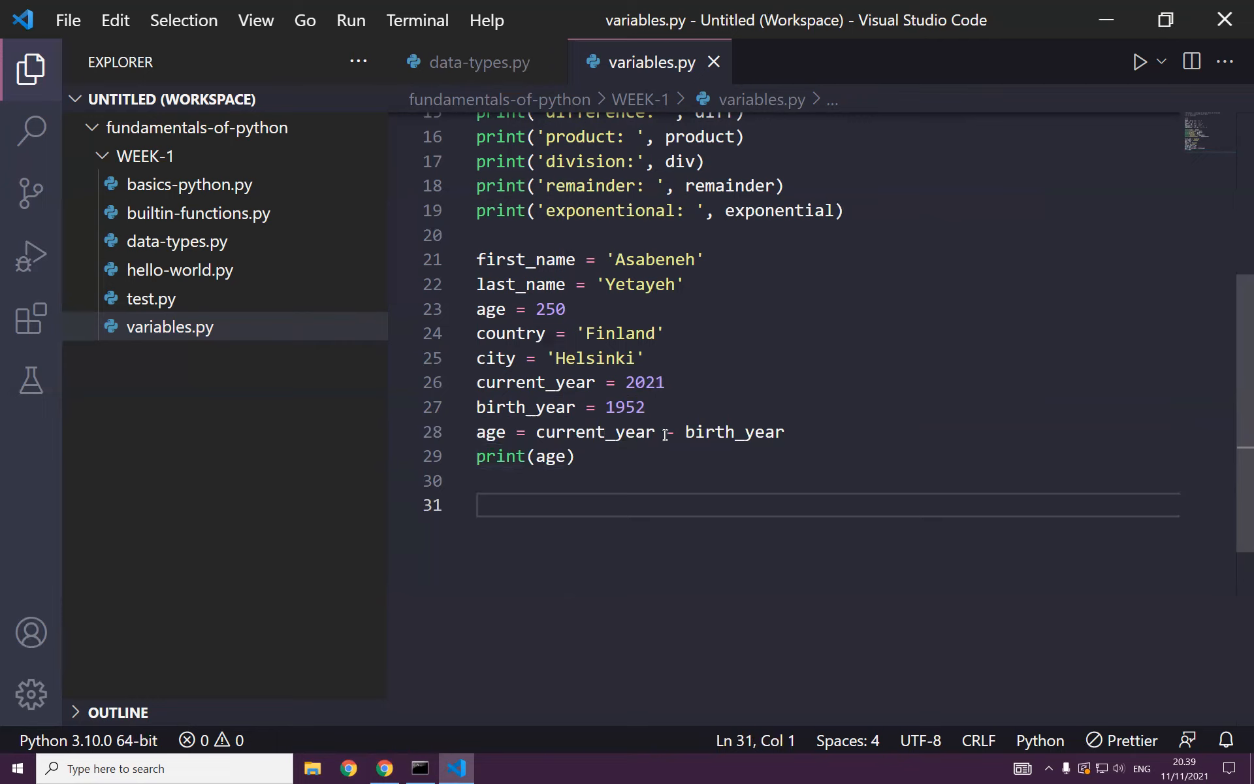
{"action": "left_click", "coordinate": [664, 382]}
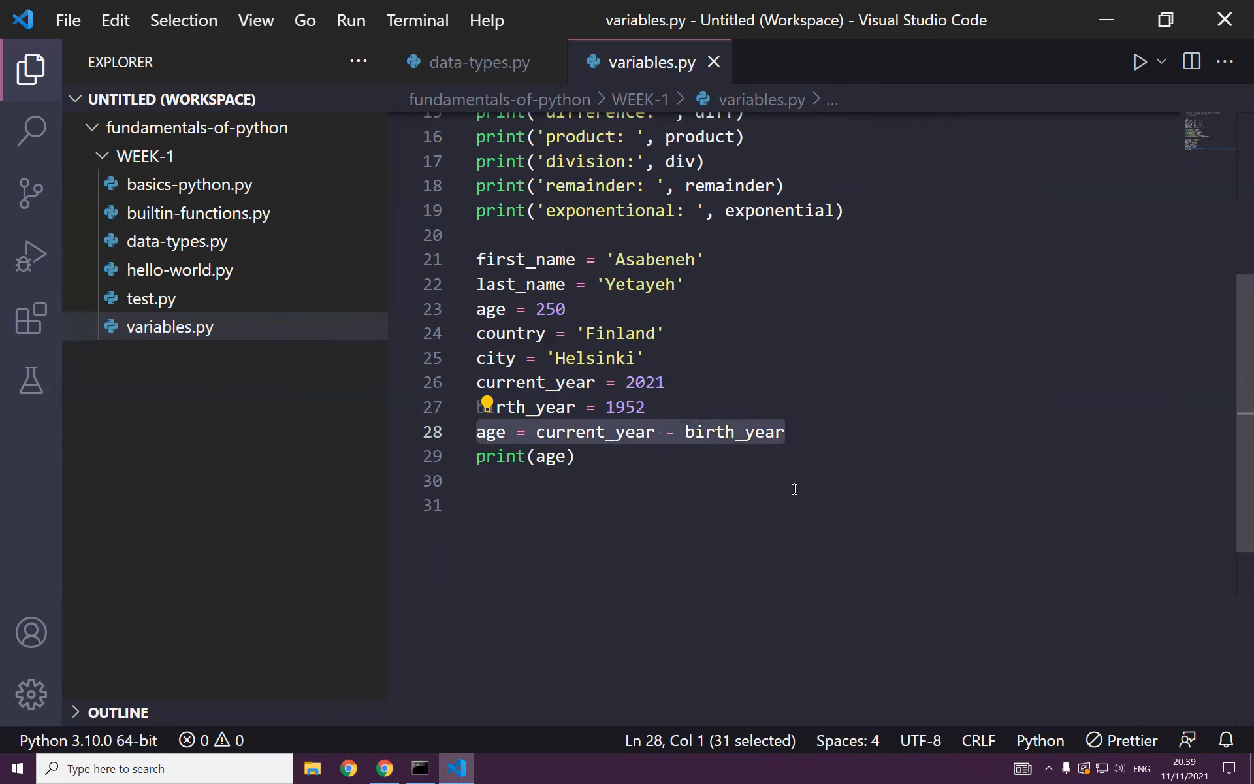
{"action": "mouse_move", "coordinate": [1062, 56]}
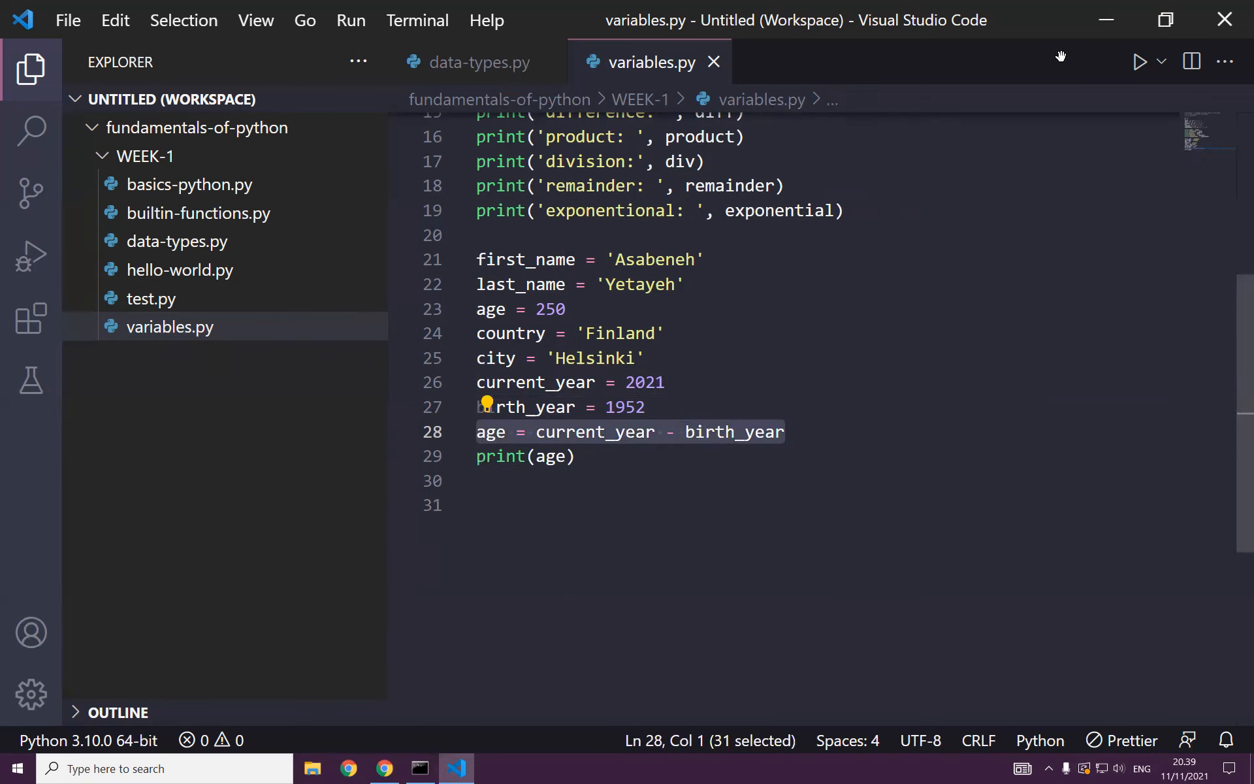
Scroll through the lesson page in the browser, then return to the code editor
{"action": "left_click", "coordinate": [385, 769]}
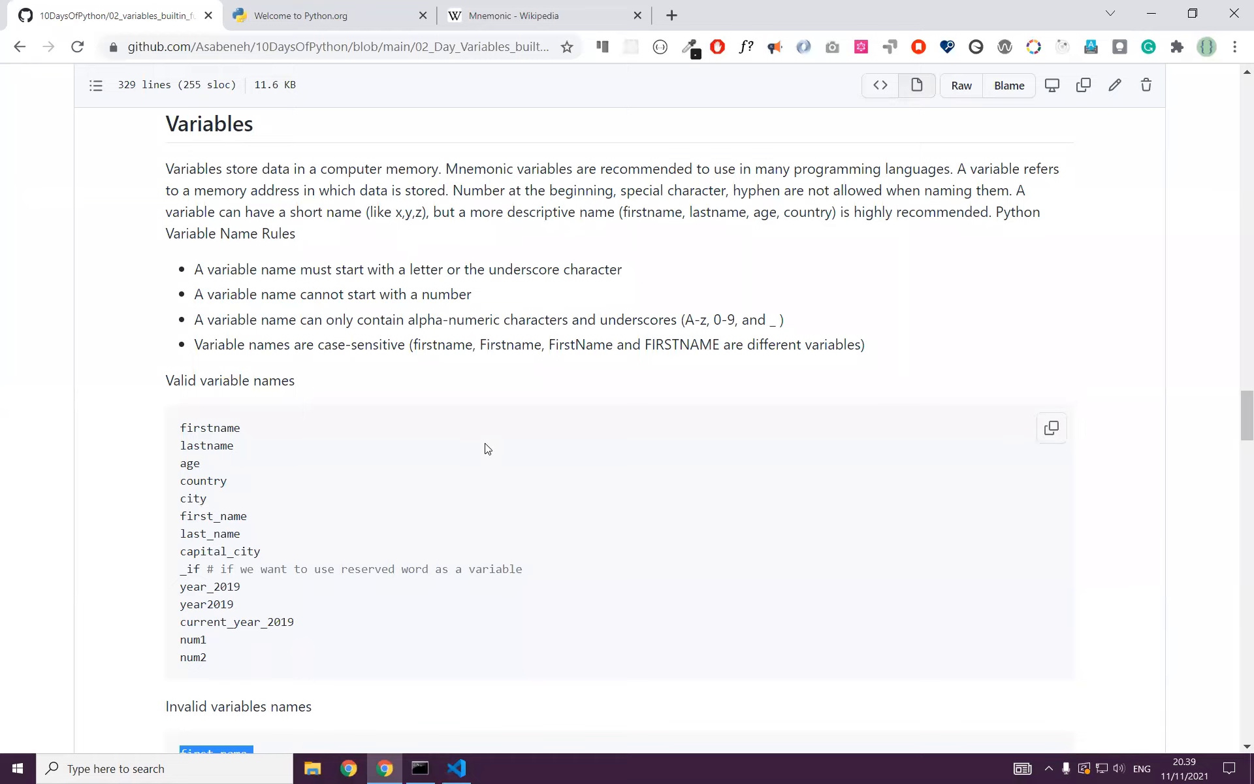
{"action": "scroll", "scroll_direction": "down", "scroll_amount": 3}
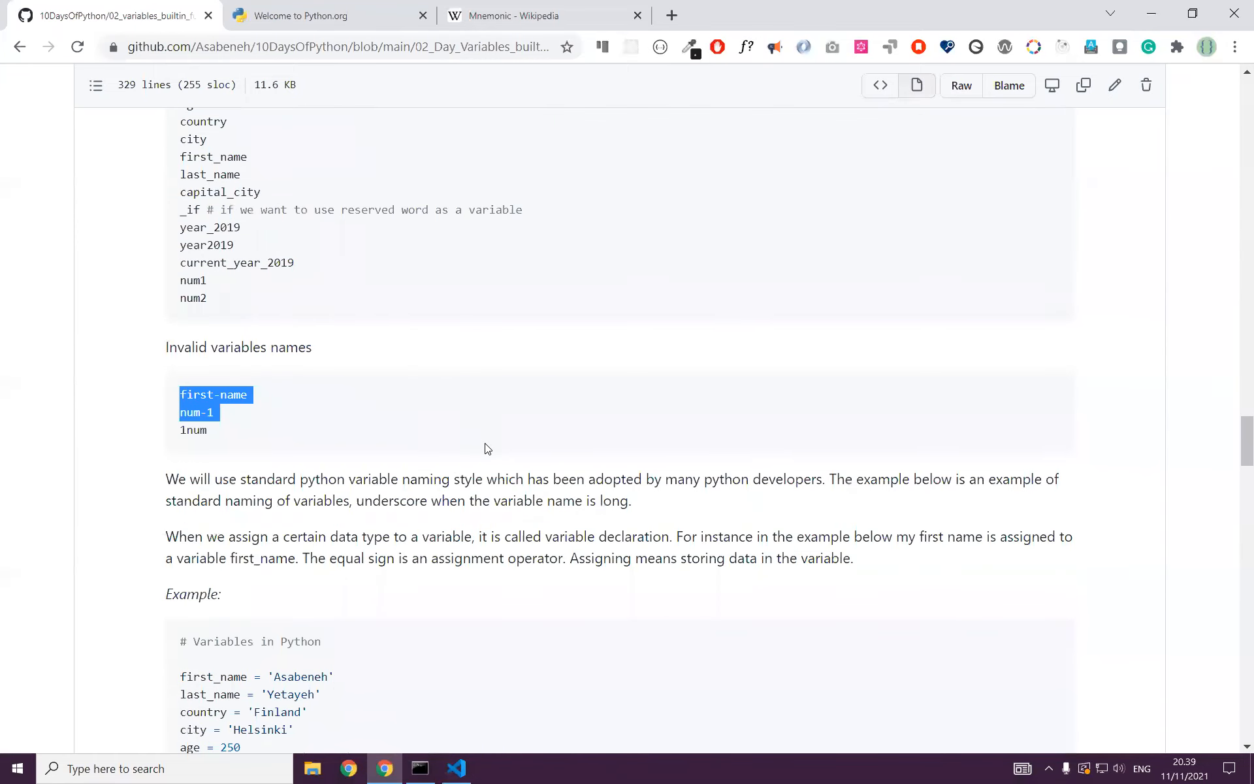
{"action": "scroll", "scroll_direction": "down", "scroll_amount": 3}
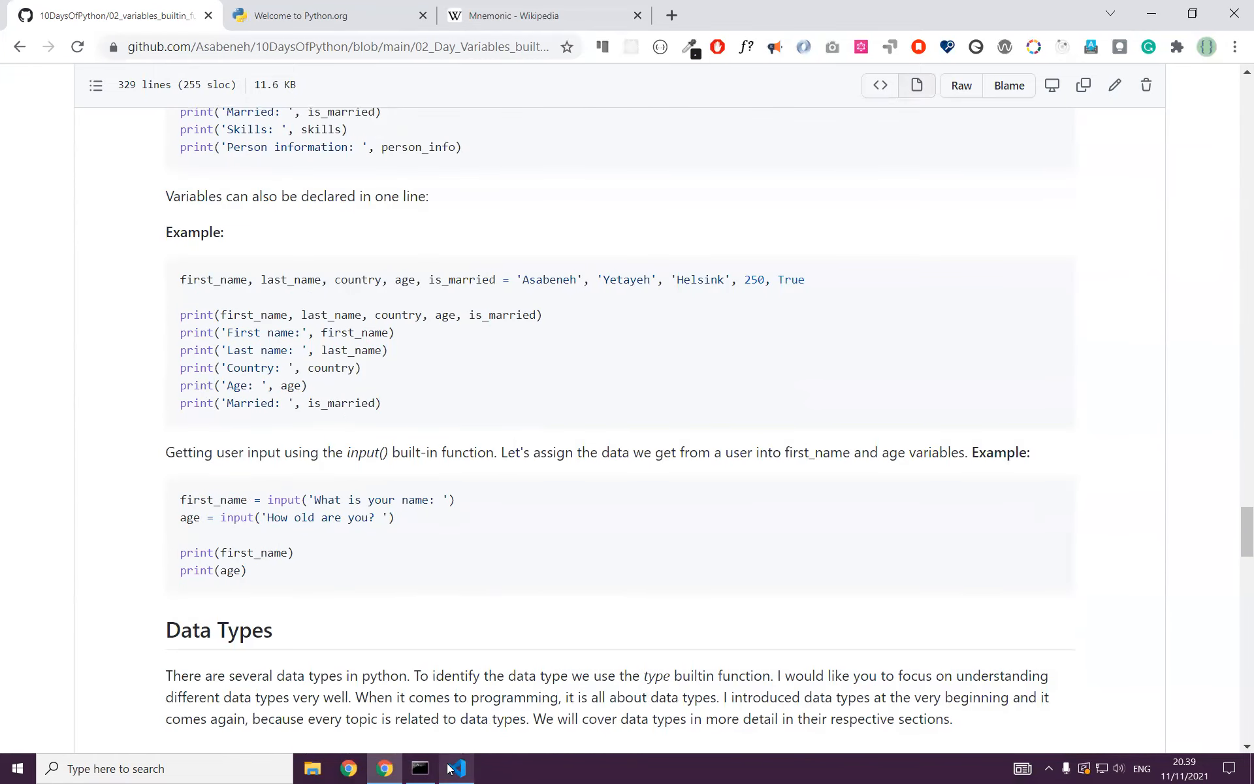
{"action": "left_click", "coordinate": [456, 769]}
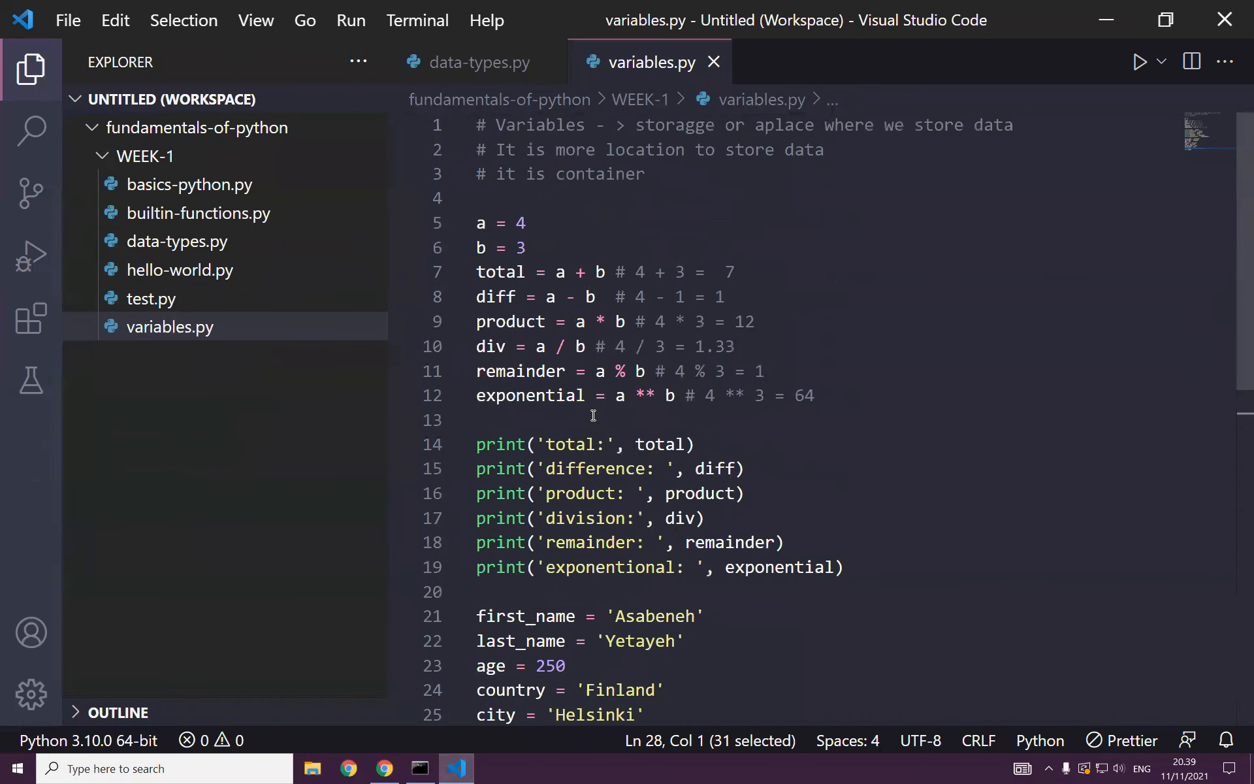
{"action": "mouse_move", "coordinate": [714, 346]}
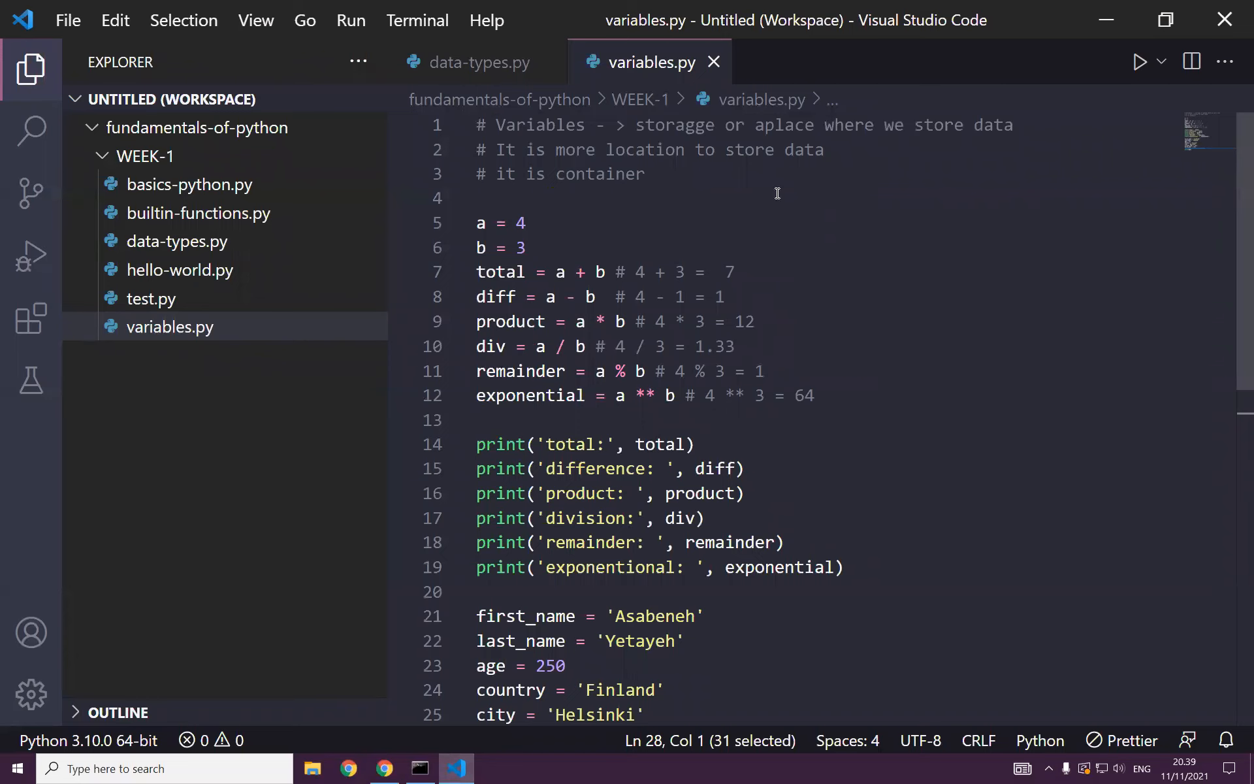
Check python.org Downloads showing Python 3.10.0 for Windows, then bring up Windows search
{"action": "left_click", "coordinate": [347, 768]}
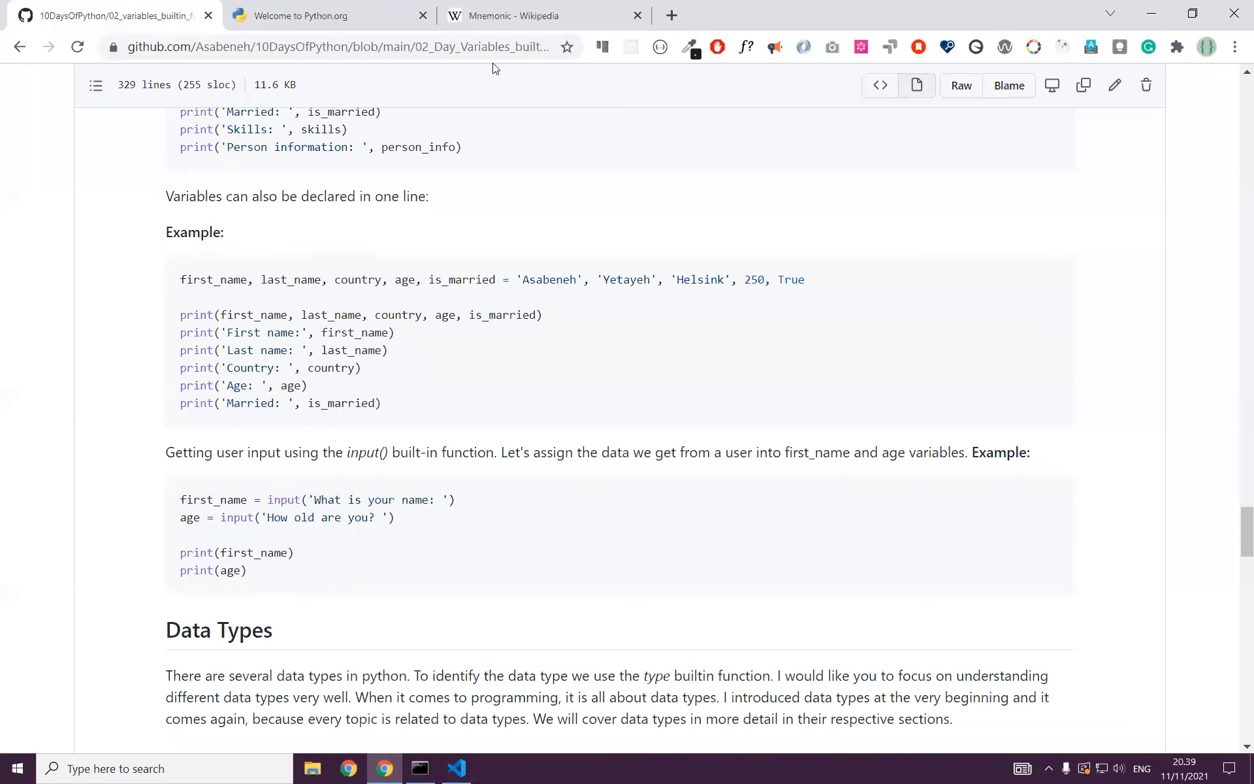
{"action": "left_click", "coordinate": [320, 15]}
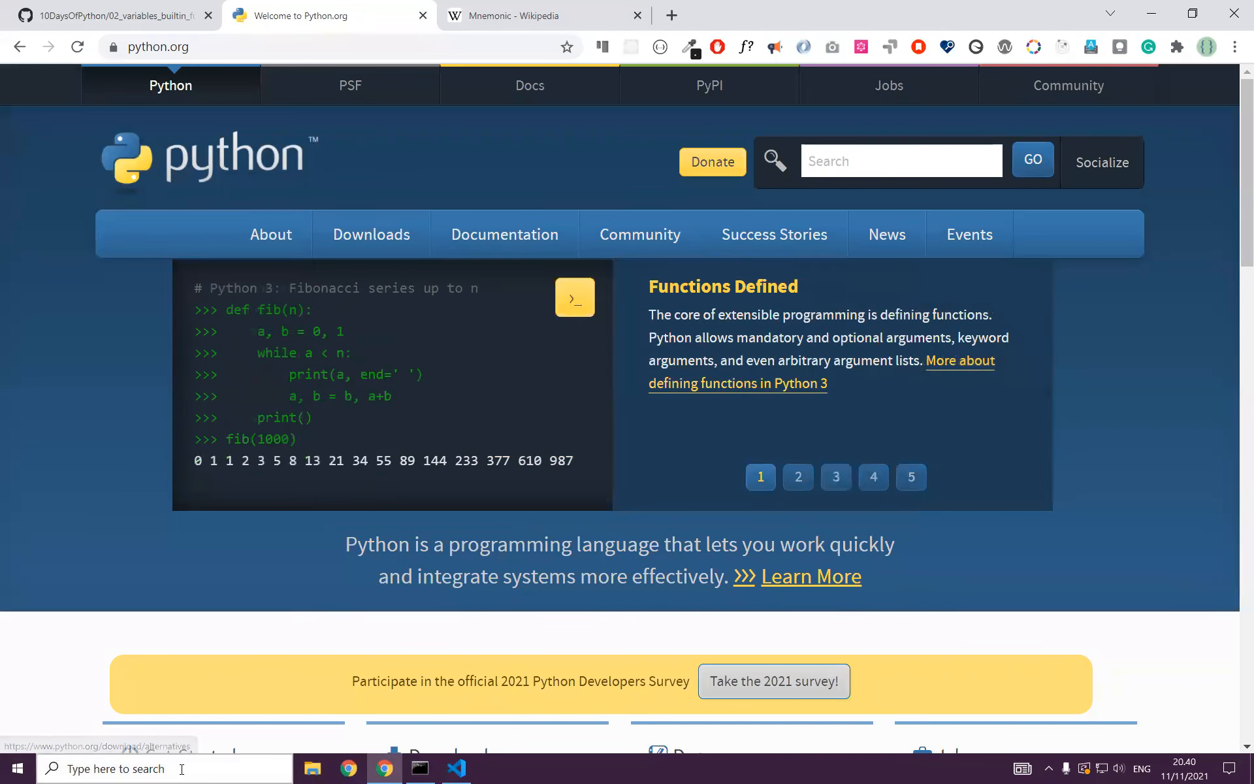
{"action": "left_click", "coordinate": [371, 235]}
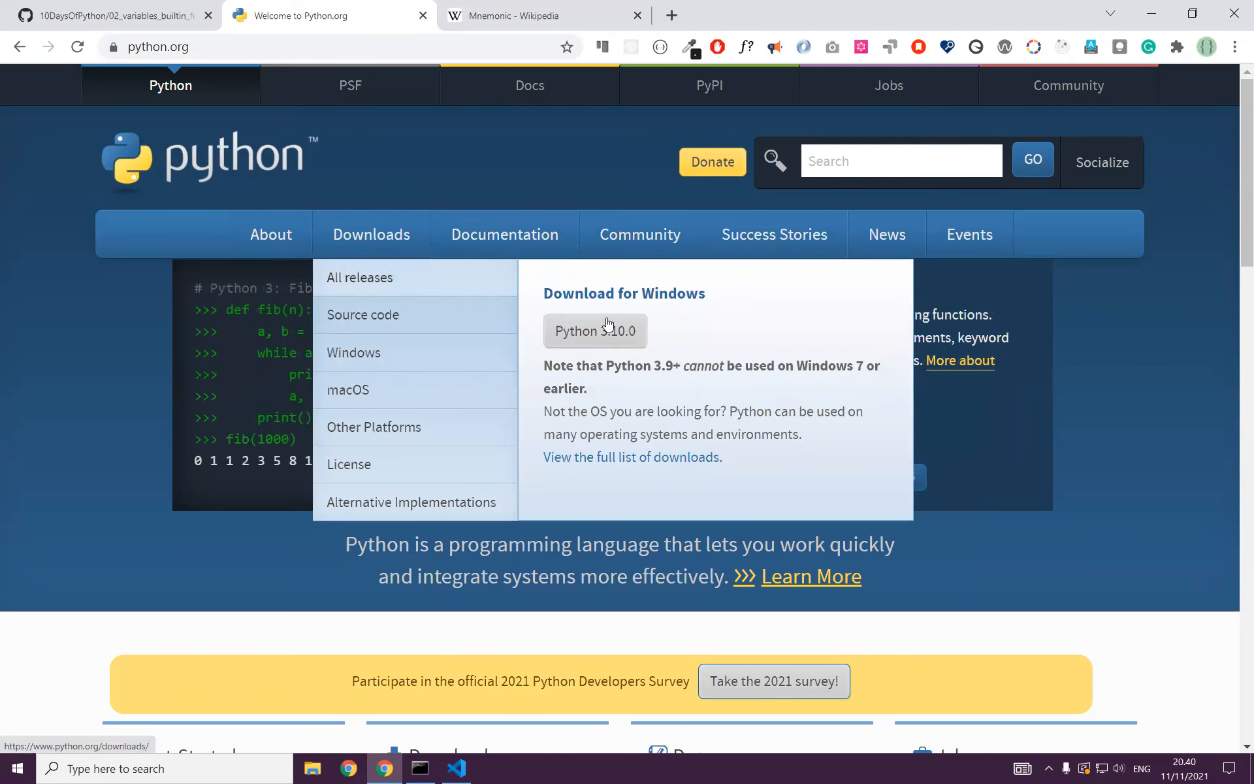
{"action": "left_click", "coordinate": [52, 768]}
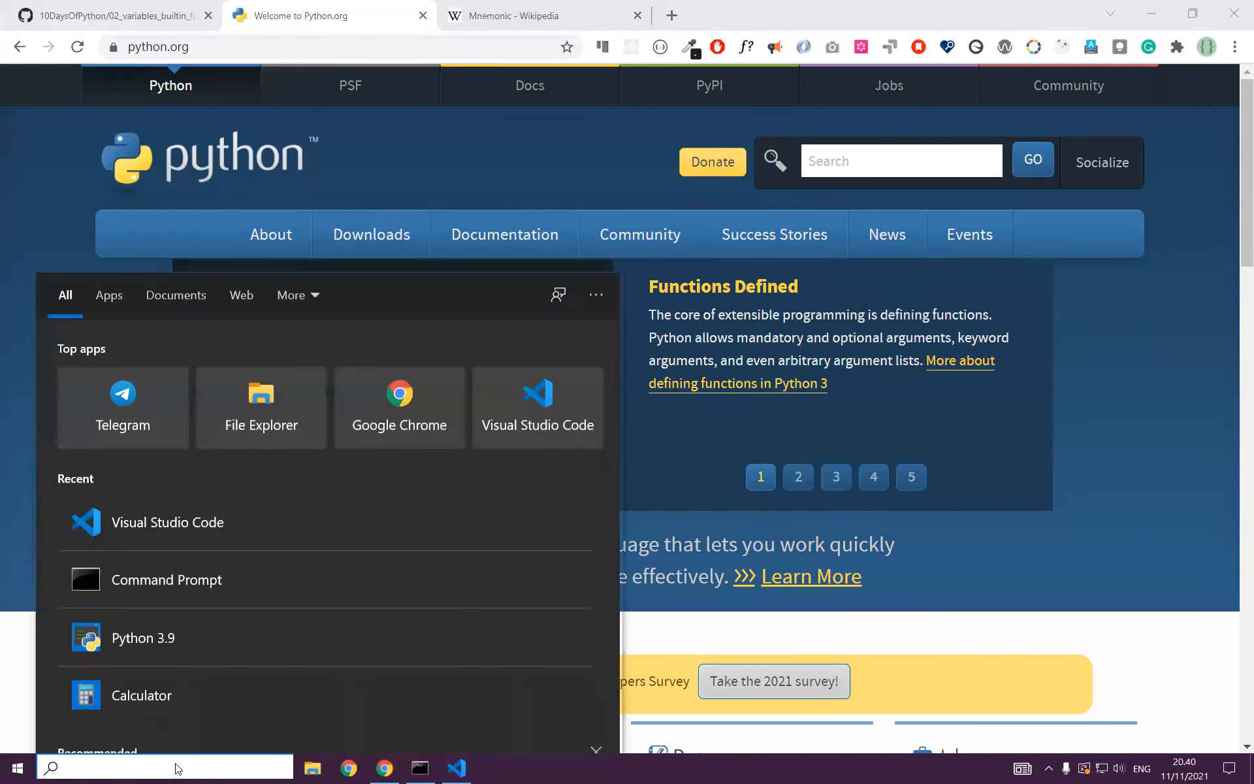
In Command Prompt, confirm Python 3.10.0 via python --version, then start and exit the interpreter
{"action": "left_click", "coordinate": [167, 579]}
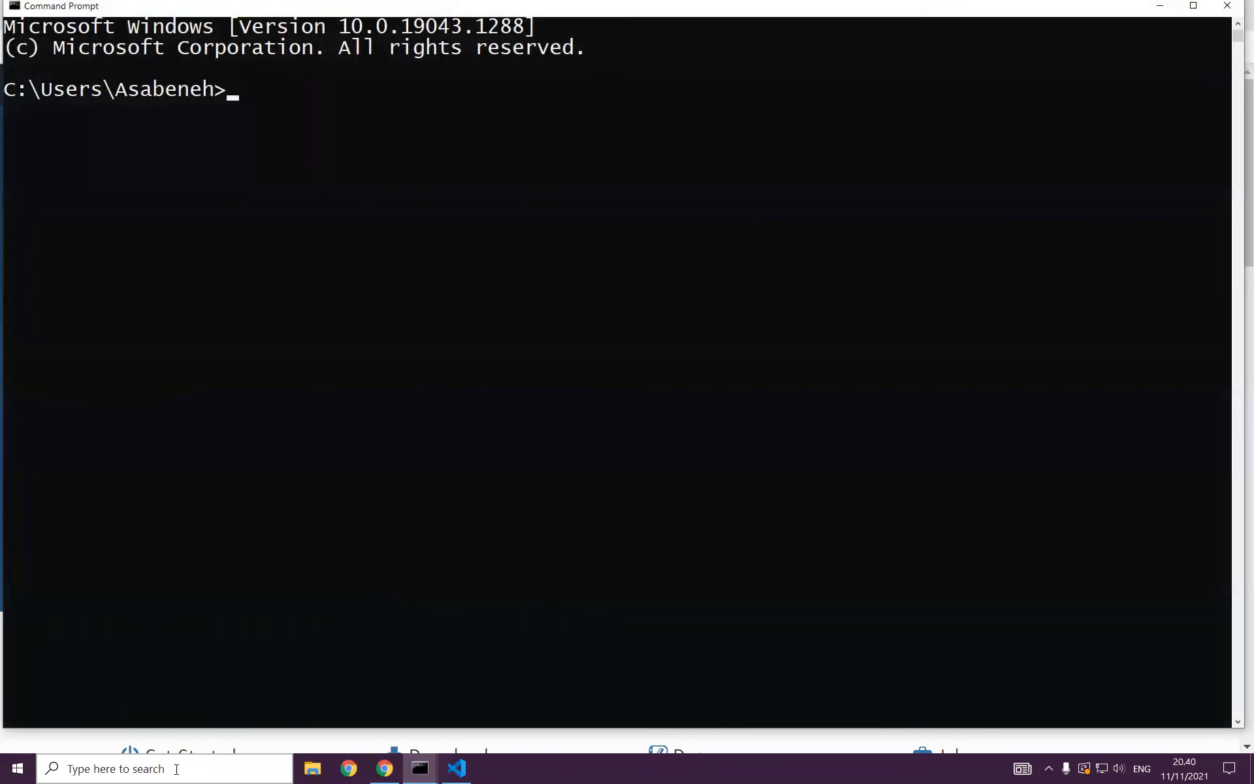
{"action": "type", "text": "pytho"}
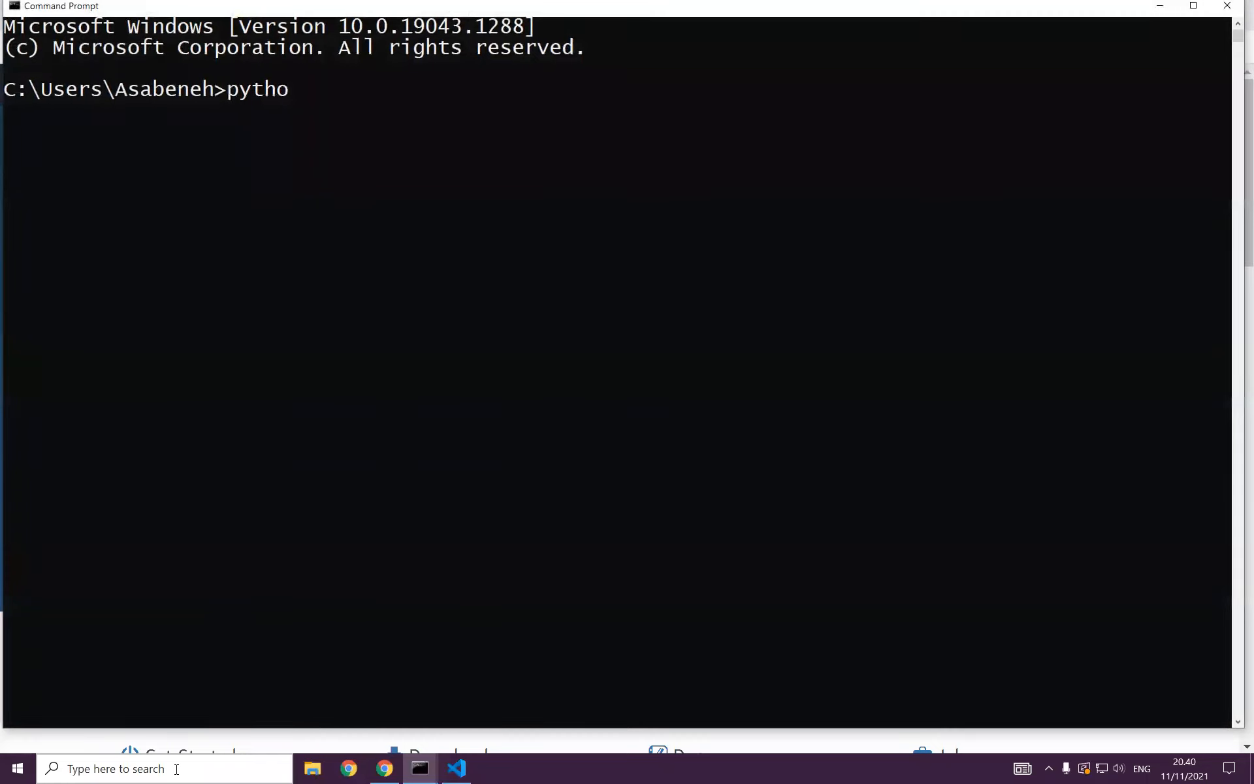
{"action": "type", "text": "n --version"}
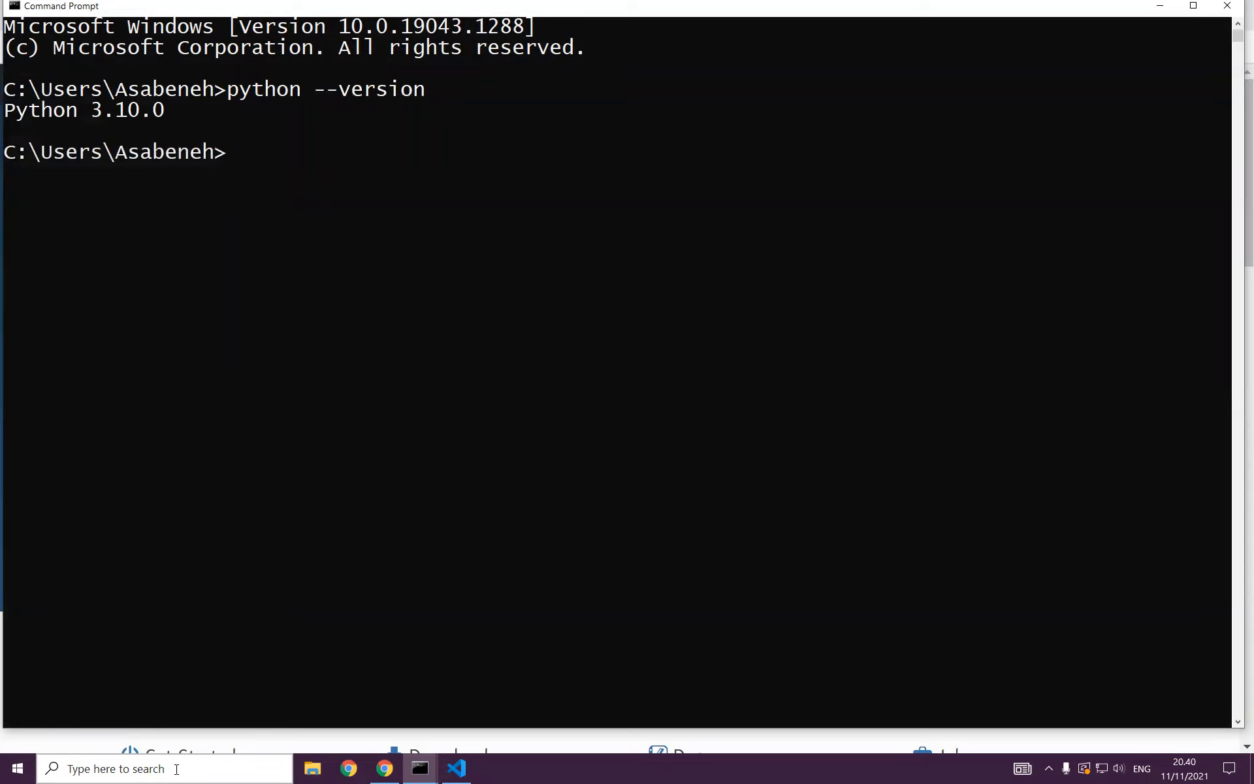
{"action": "type", "text": "python -v"}
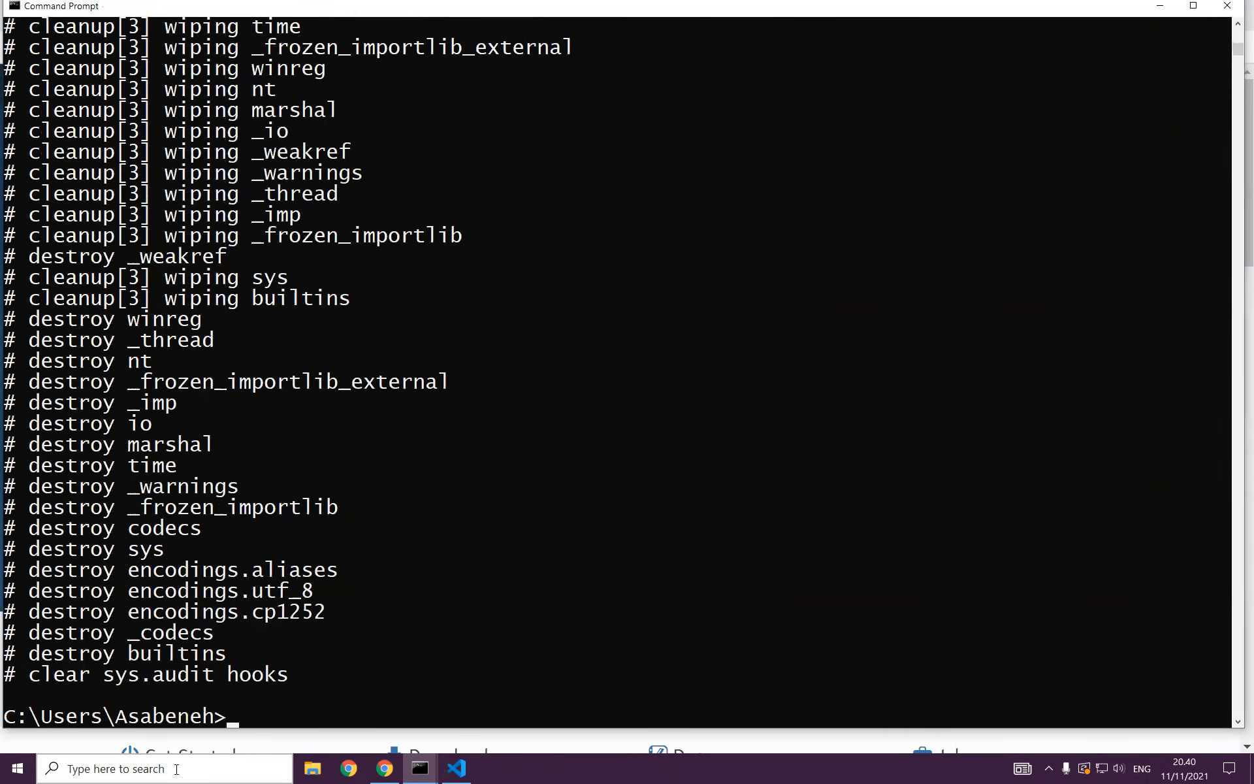
{"action": "type", "text": "python"}
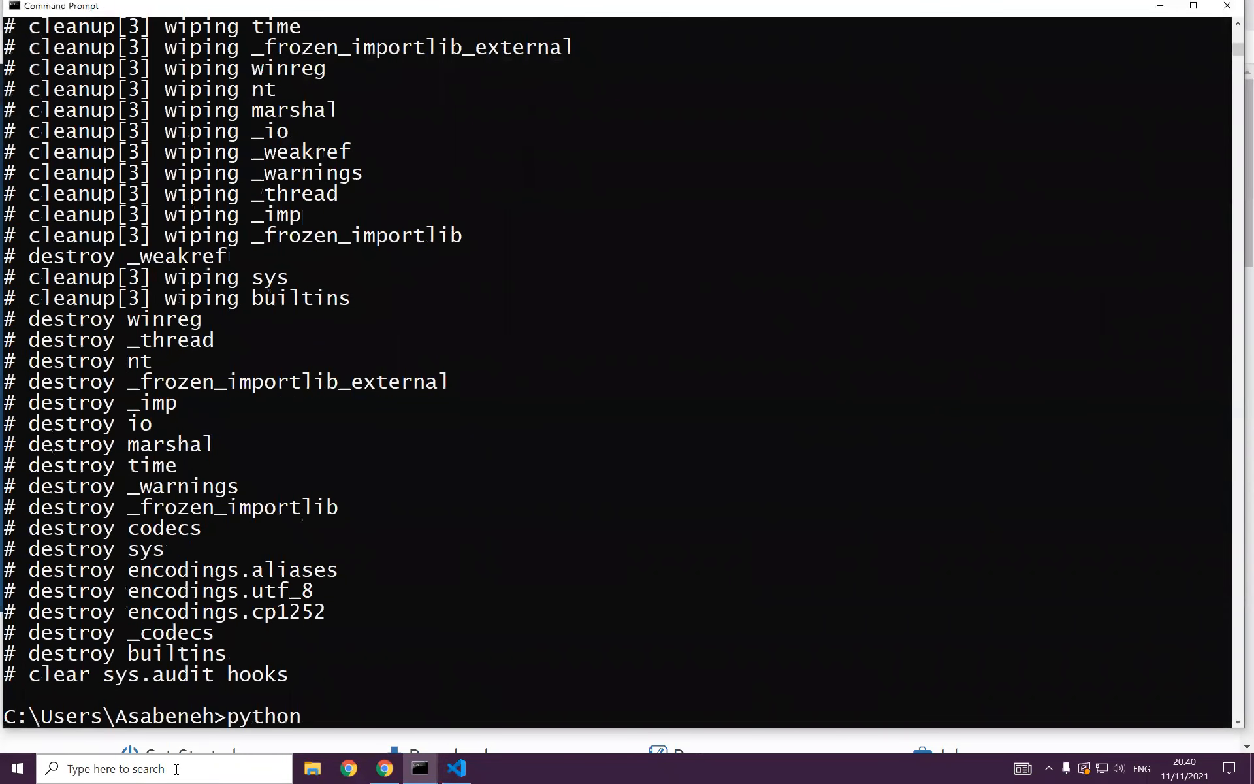
{"action": "type", "text": "--version"}
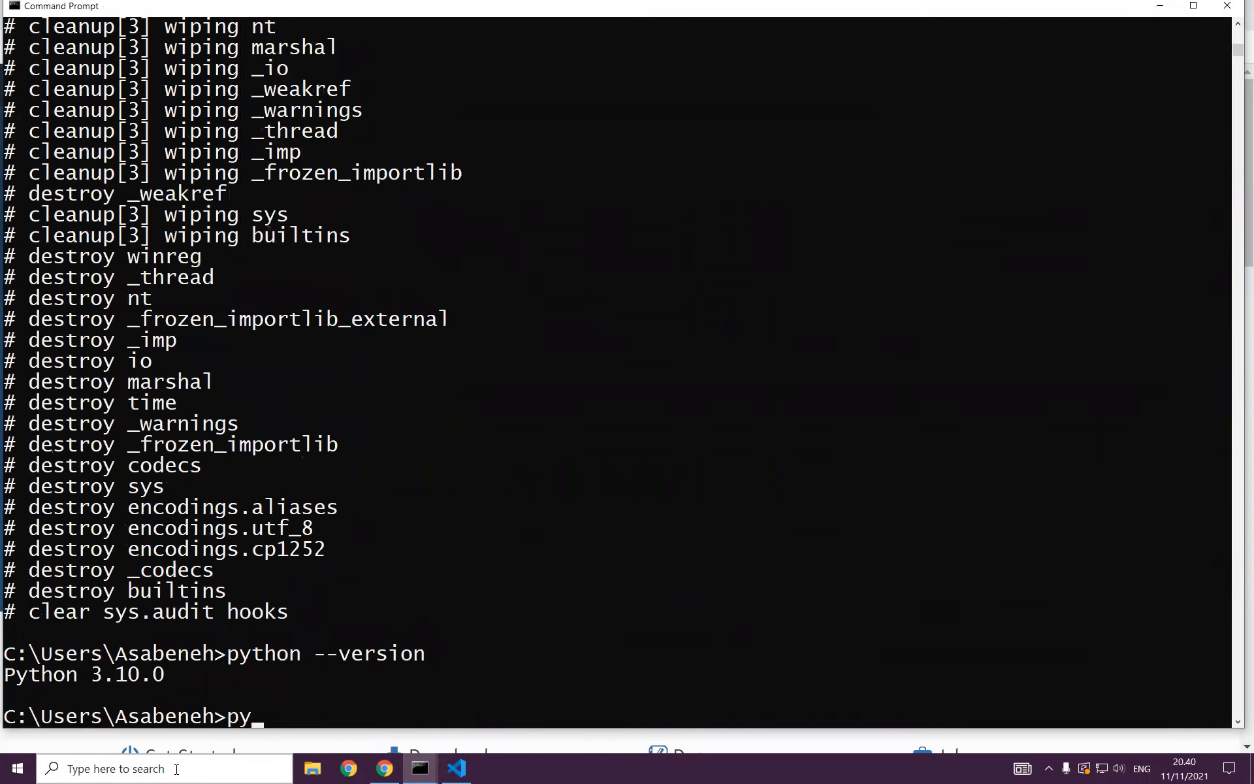
{"action": "type", "text": "hto"}
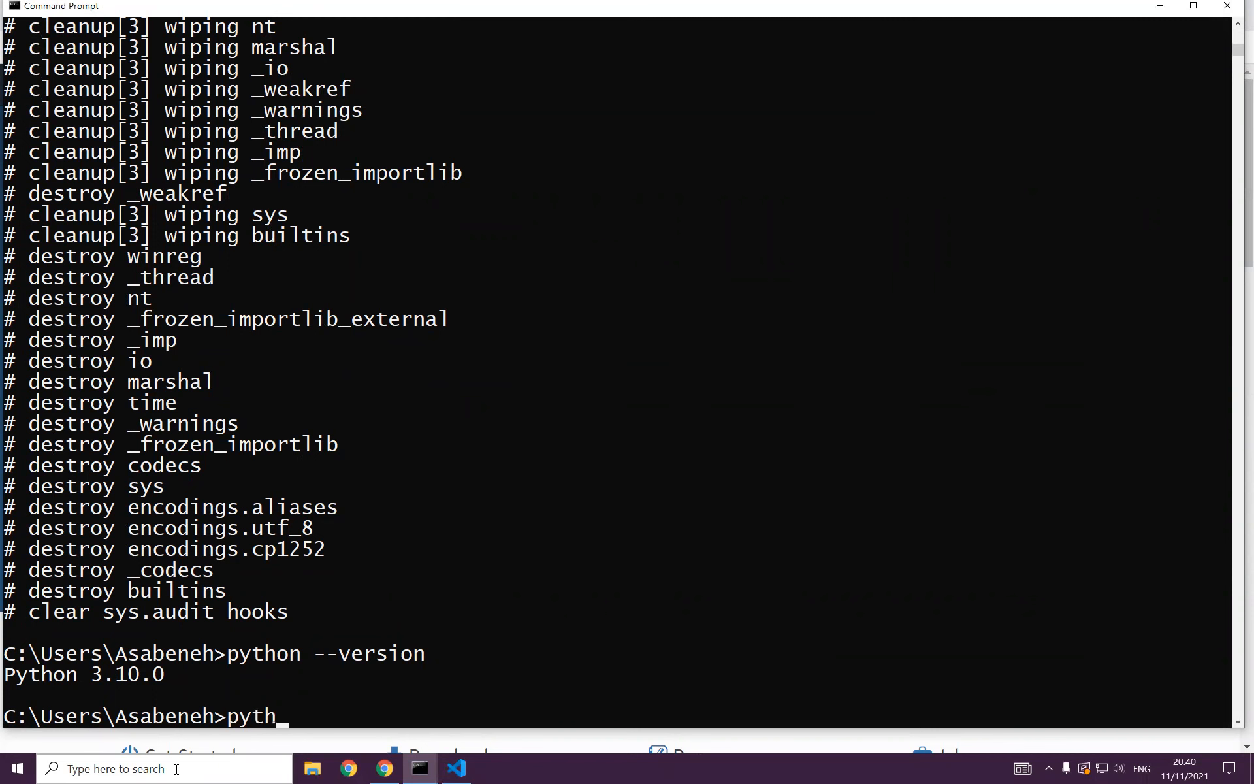
{"action": "key", "text": "Return"}
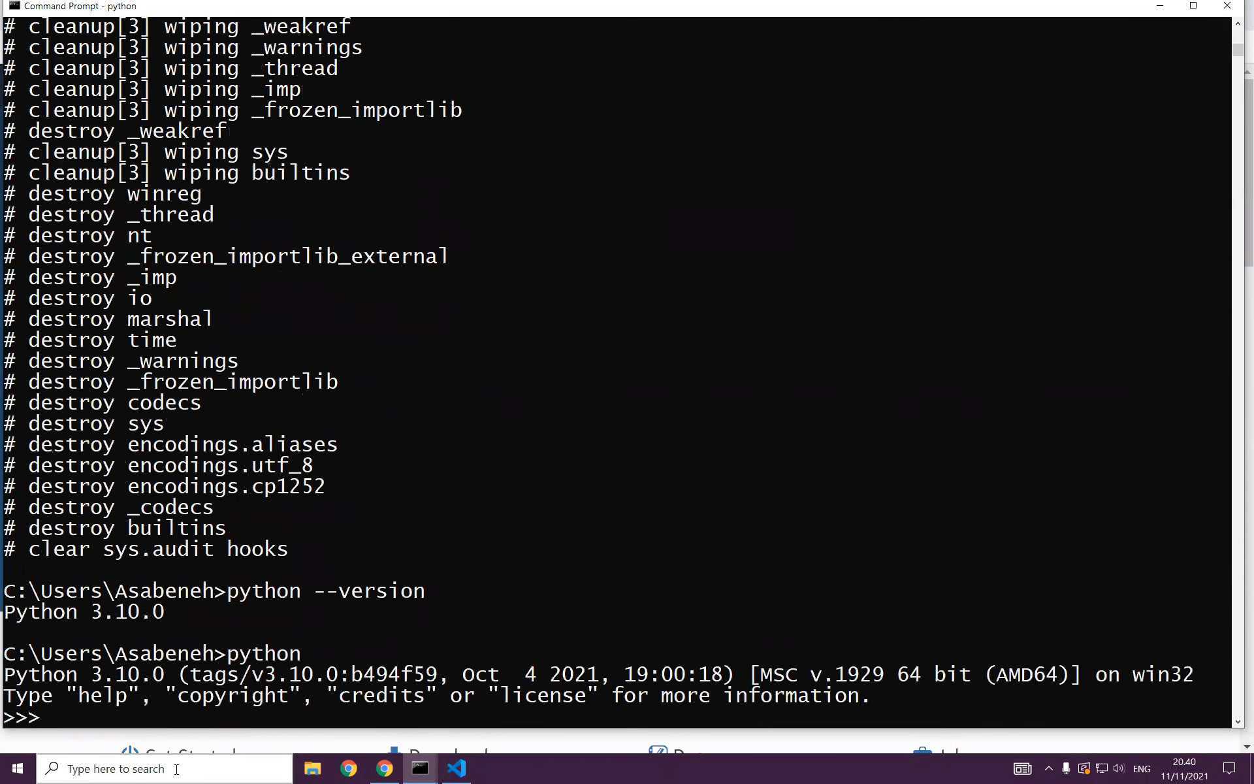
{"action": "type", "text": "exit"}
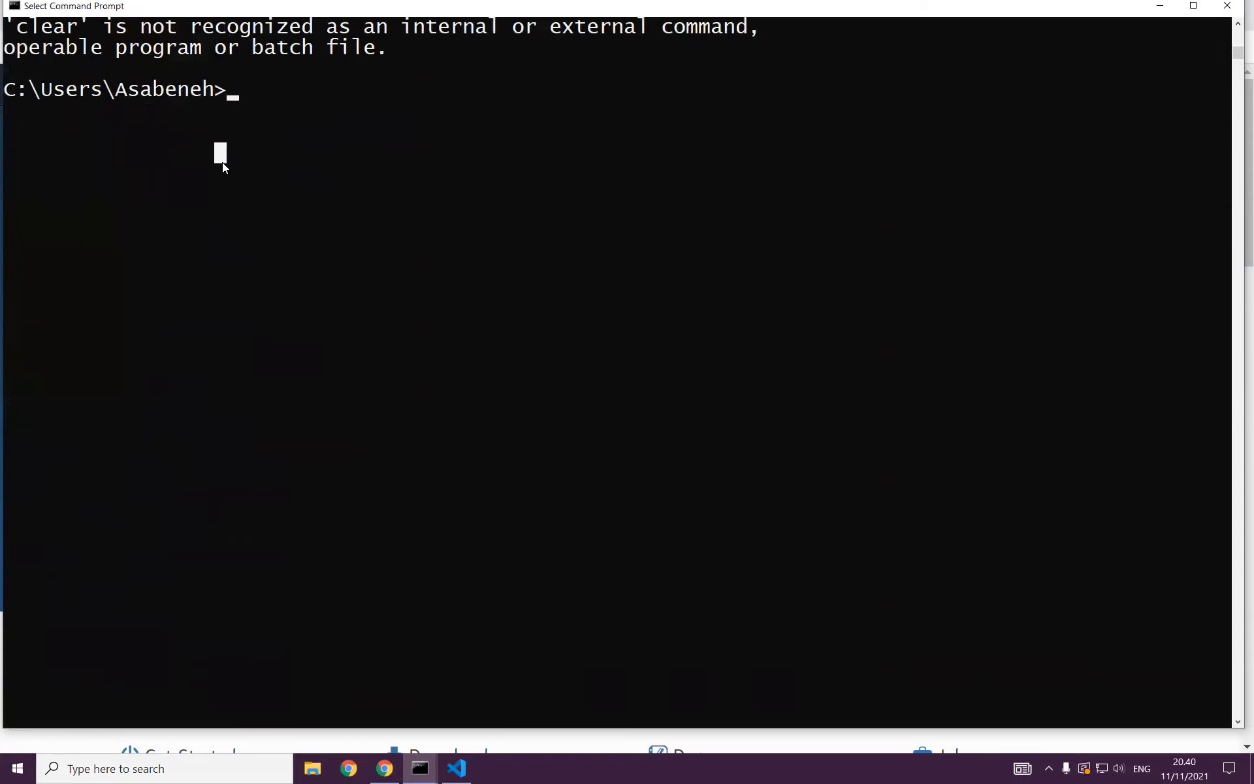
Start the interpreter with py and run print('what every you want')
{"action": "type", "text": "py"}
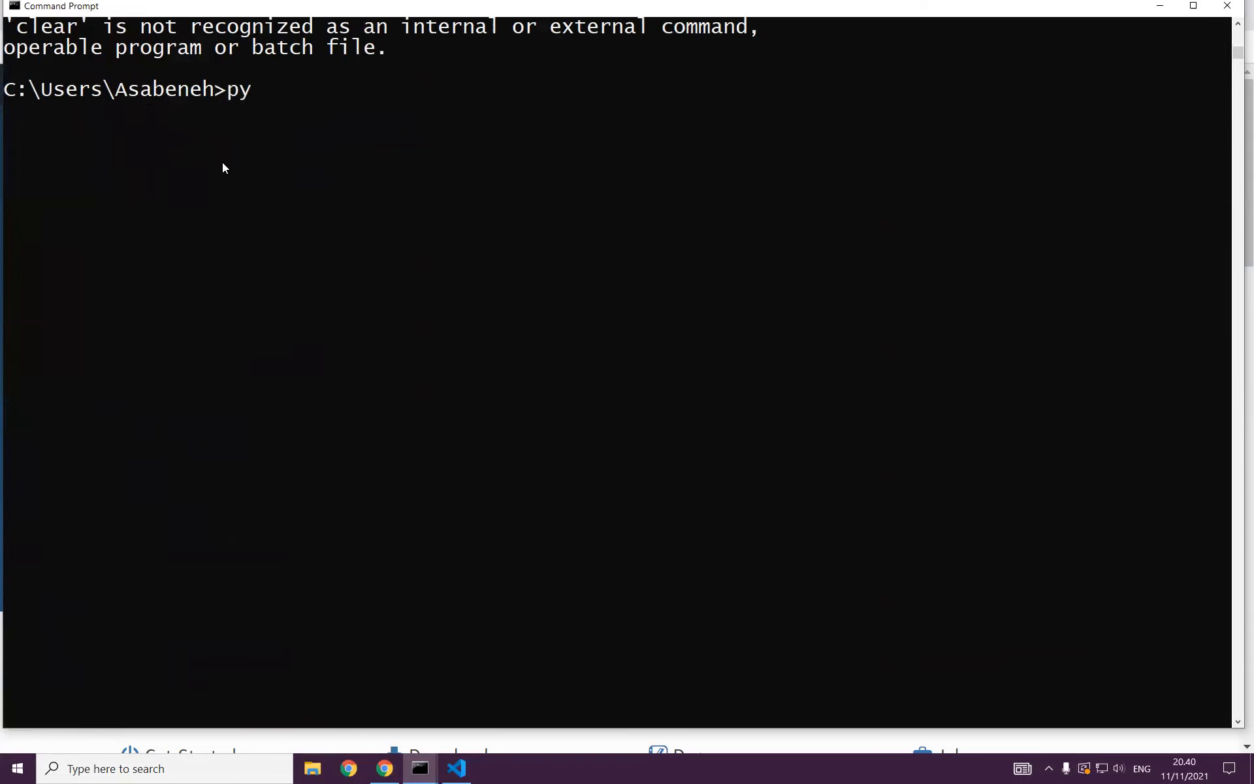
{"action": "key", "text": "Return"}
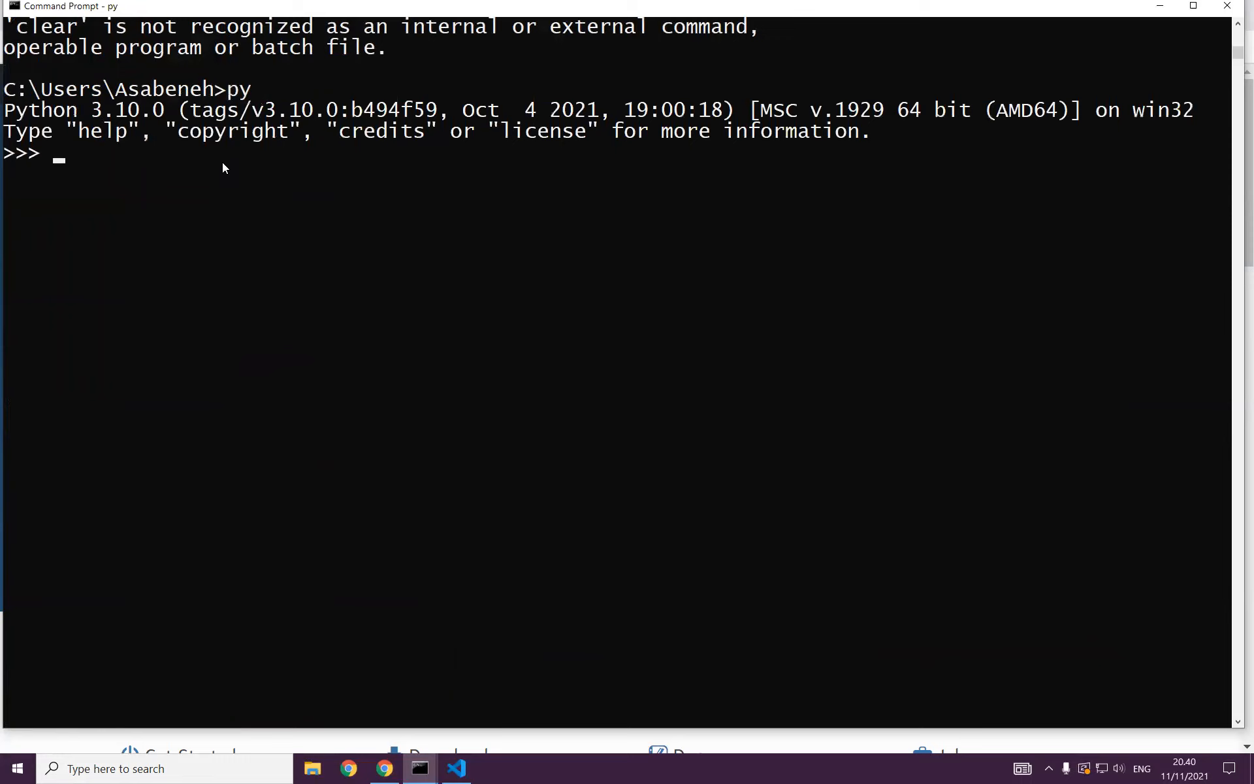
{"action": "type", "text": "print('"}
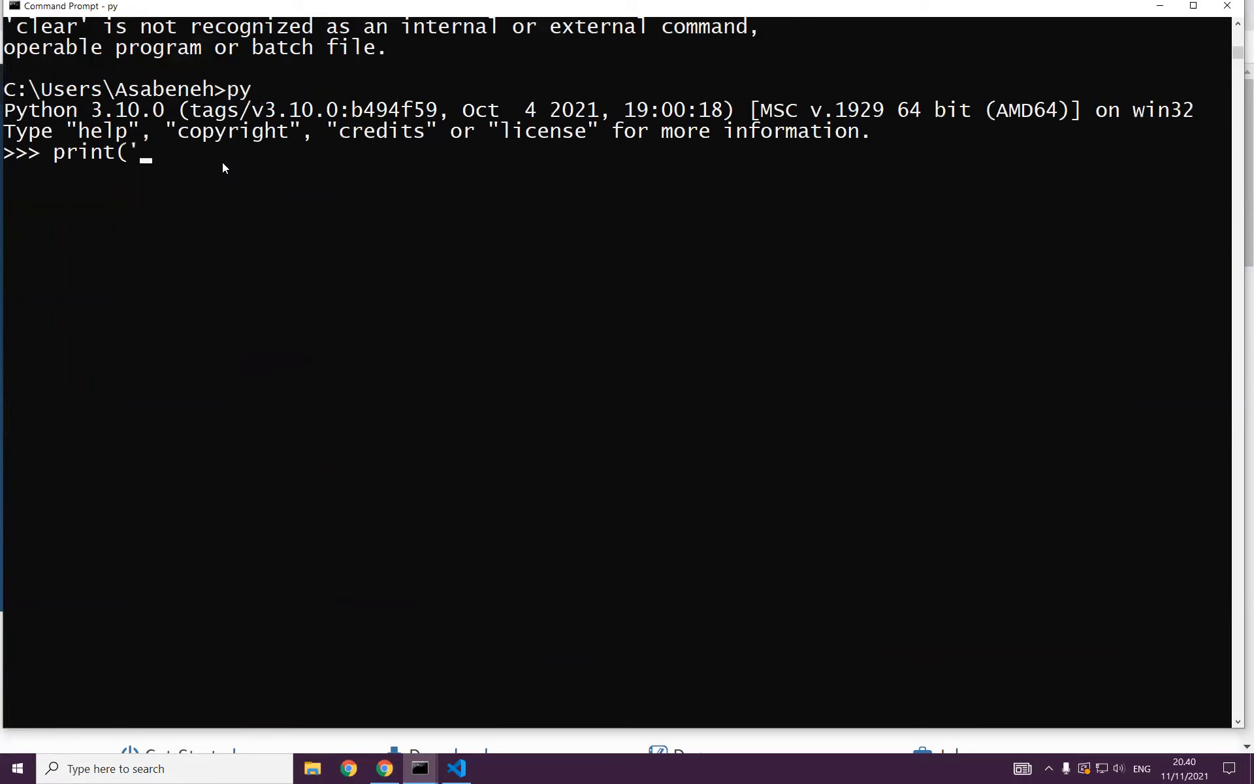
{"action": "type", "text": "what everyone"}
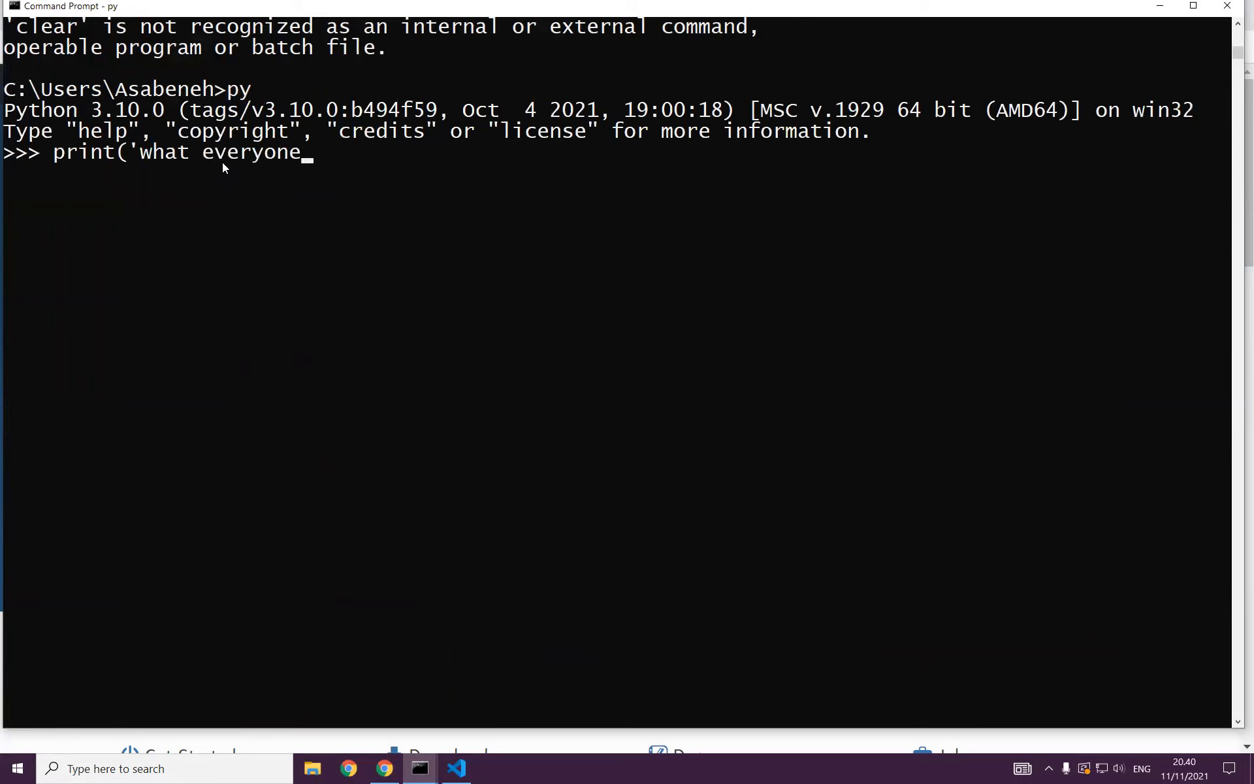
{"action": "type", "text": "you"}
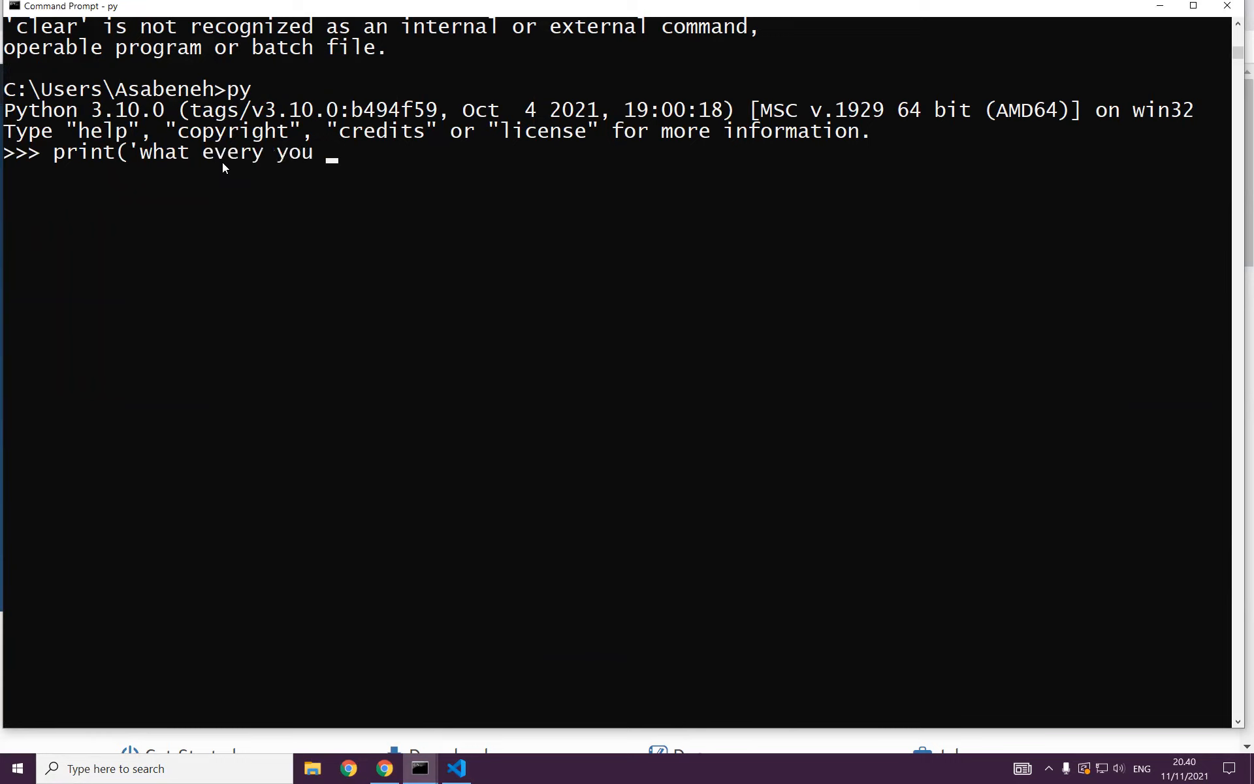
{"action": "type", "text": "want')"}
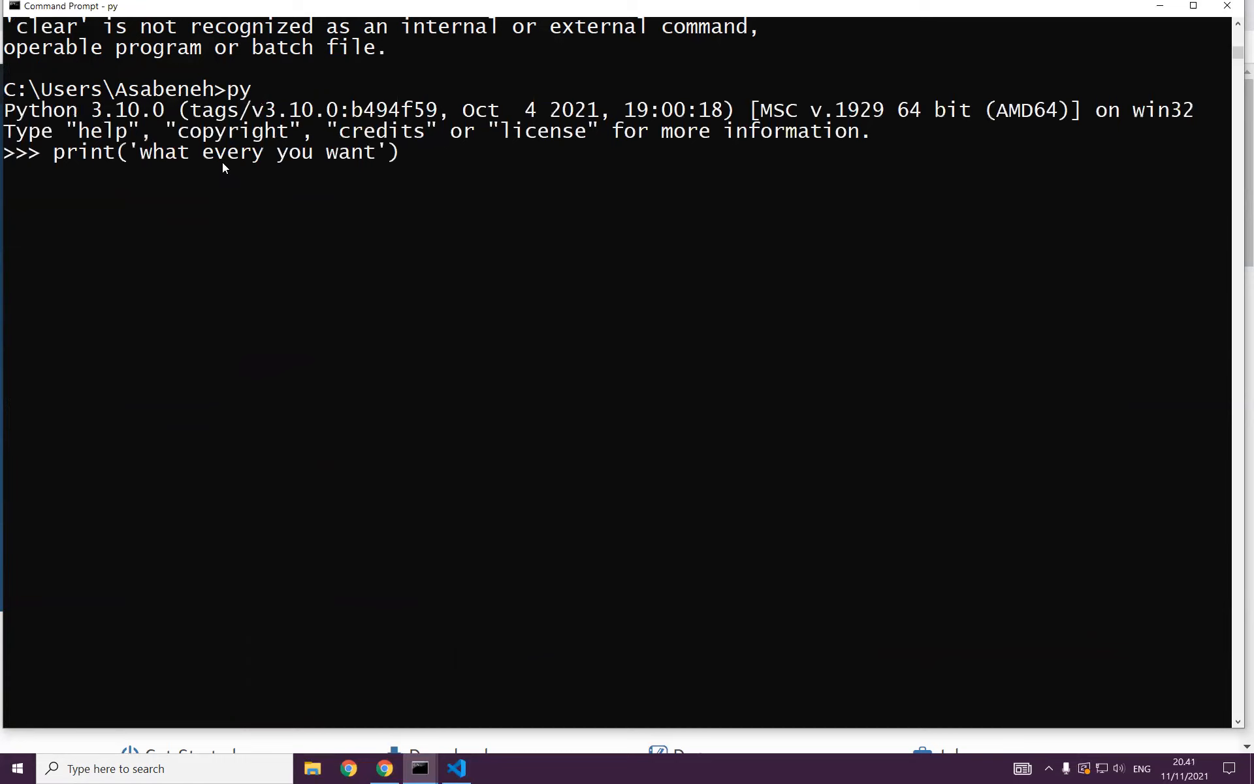
{"action": "key", "text": "Return"}
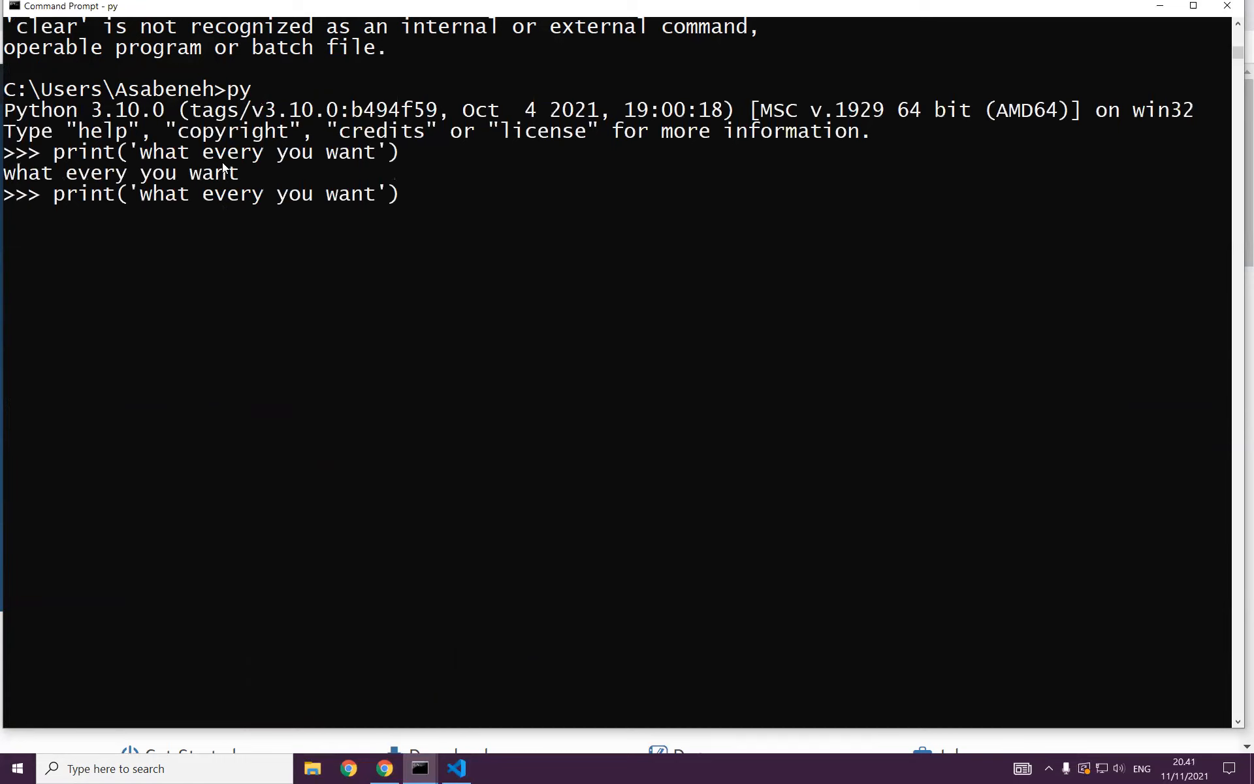
Fix the unterminated string's missing quote, rerun the print, and exit Python
{"action": "key", "text": "Backspace"}
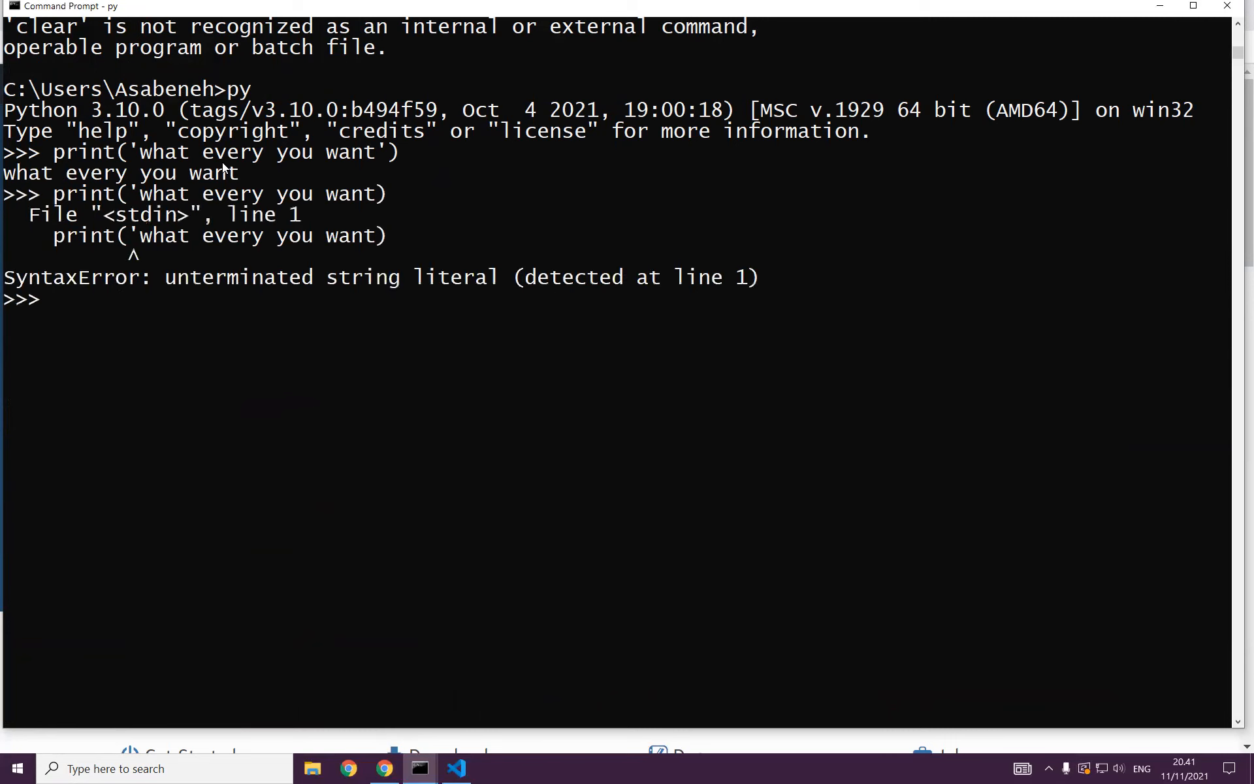
{"action": "mouse_move", "coordinate": [200, 298]}
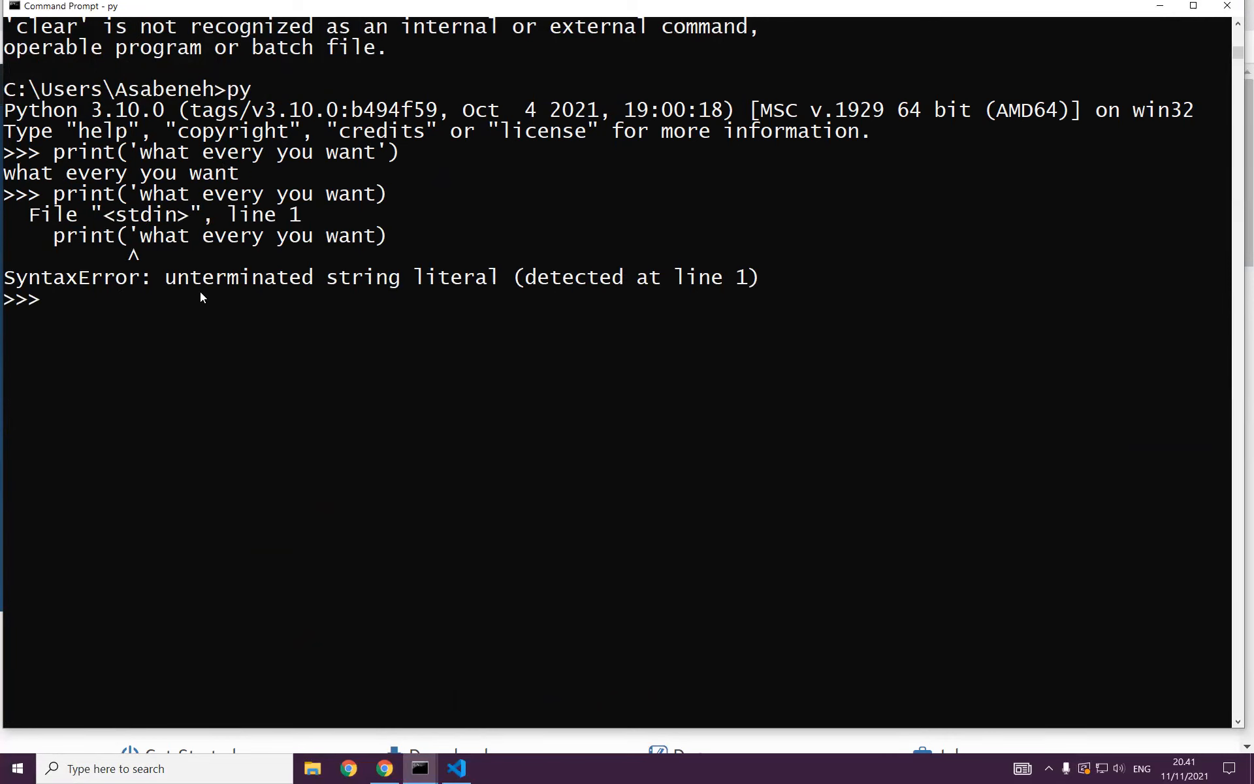
{"action": "mouse_move", "coordinate": [227, 375]}
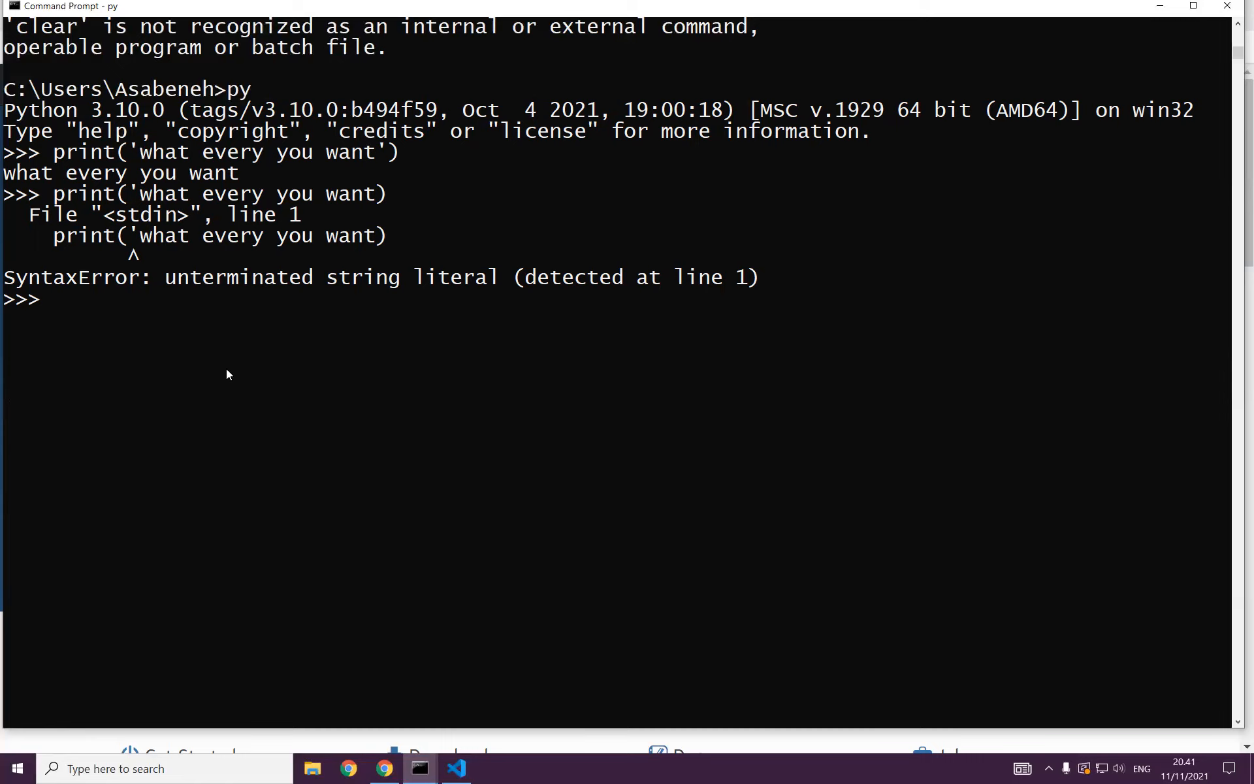
{"action": "mouse_move", "coordinate": [424, 304]}
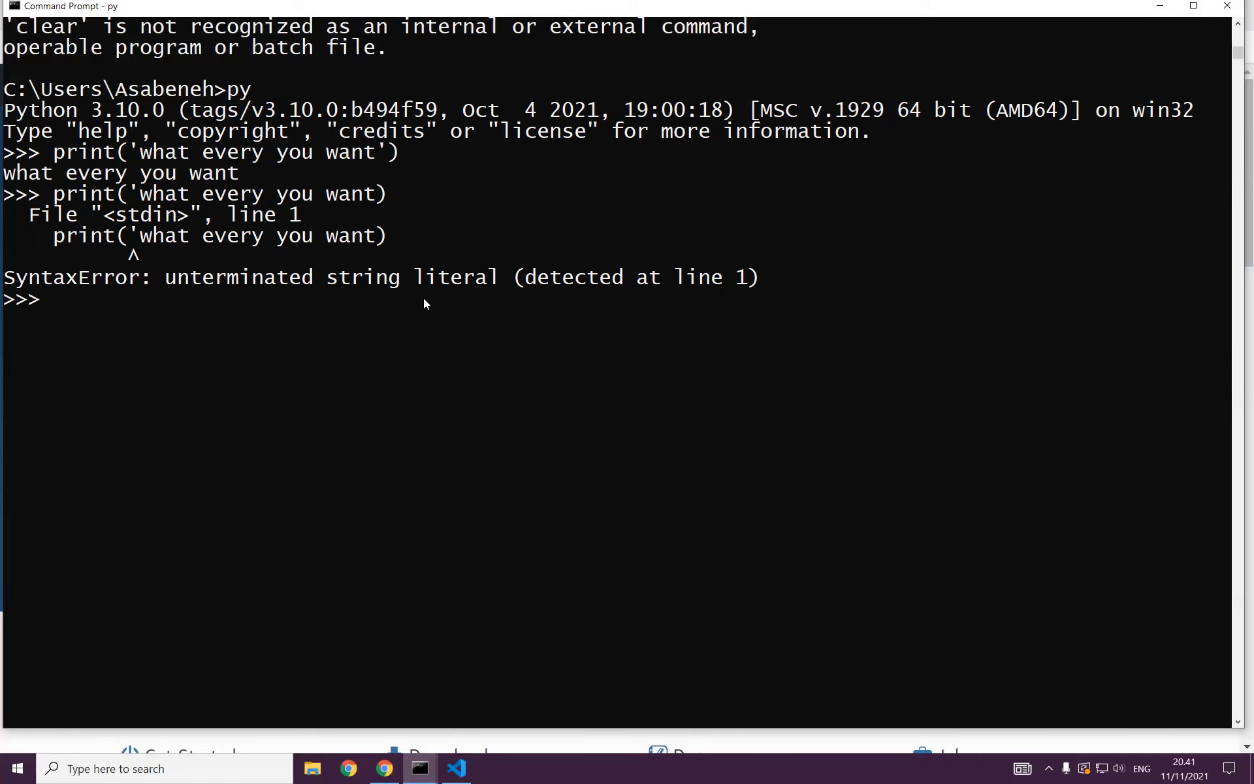
{"action": "mouse_move", "coordinate": [329, 314]}
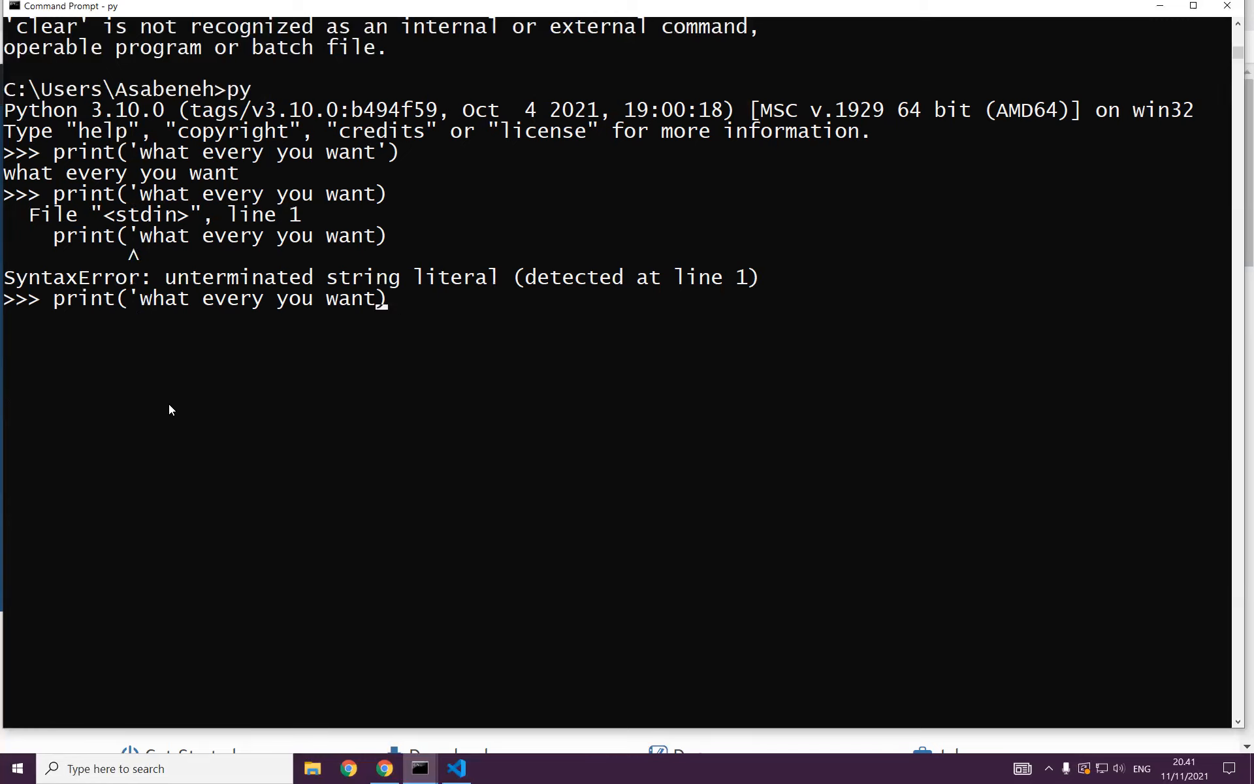
{"action": "type", "text": "'"}
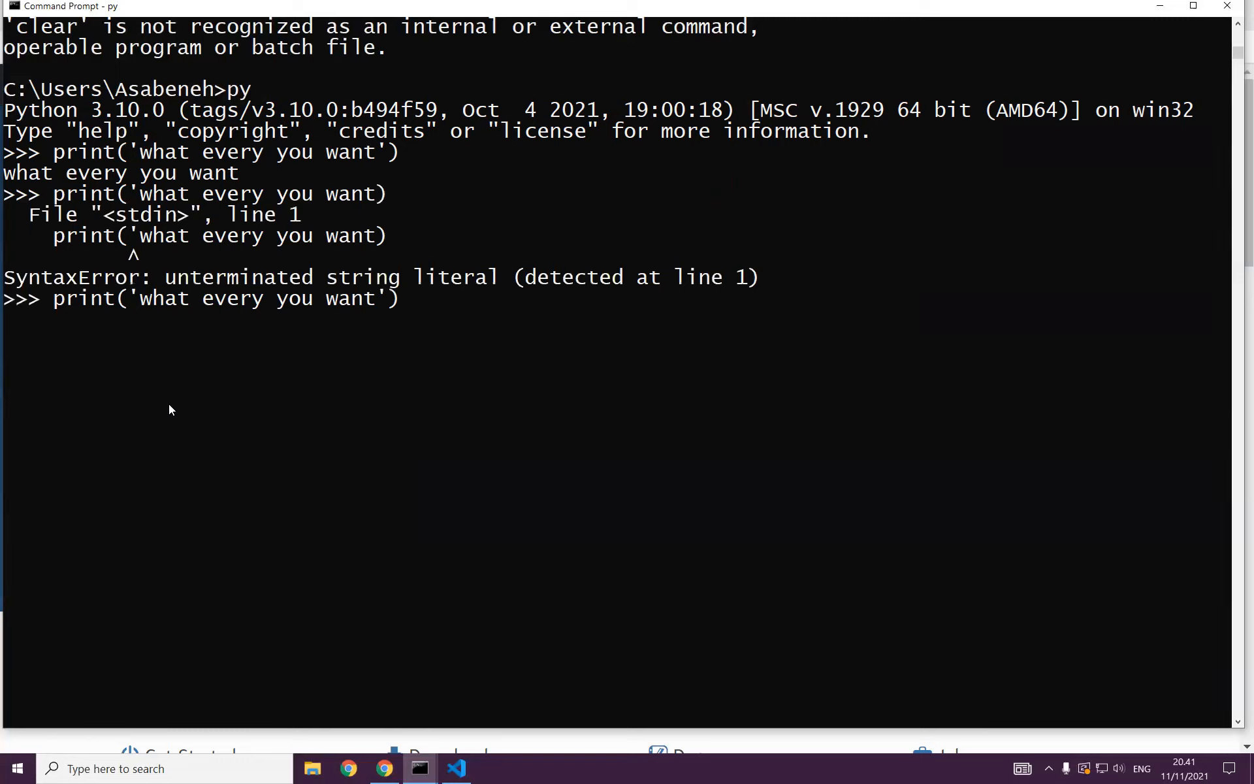
{"action": "key", "text": "Return"}
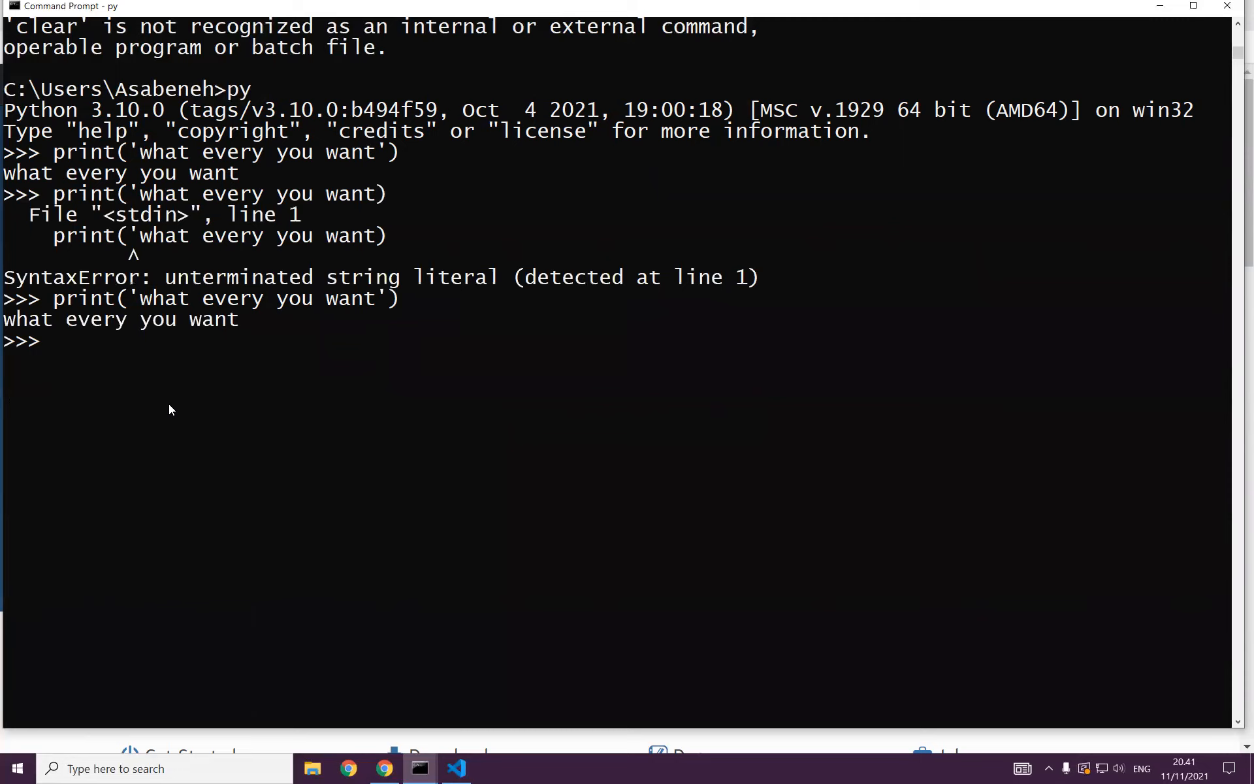
{"action": "type", "text": "exit("}
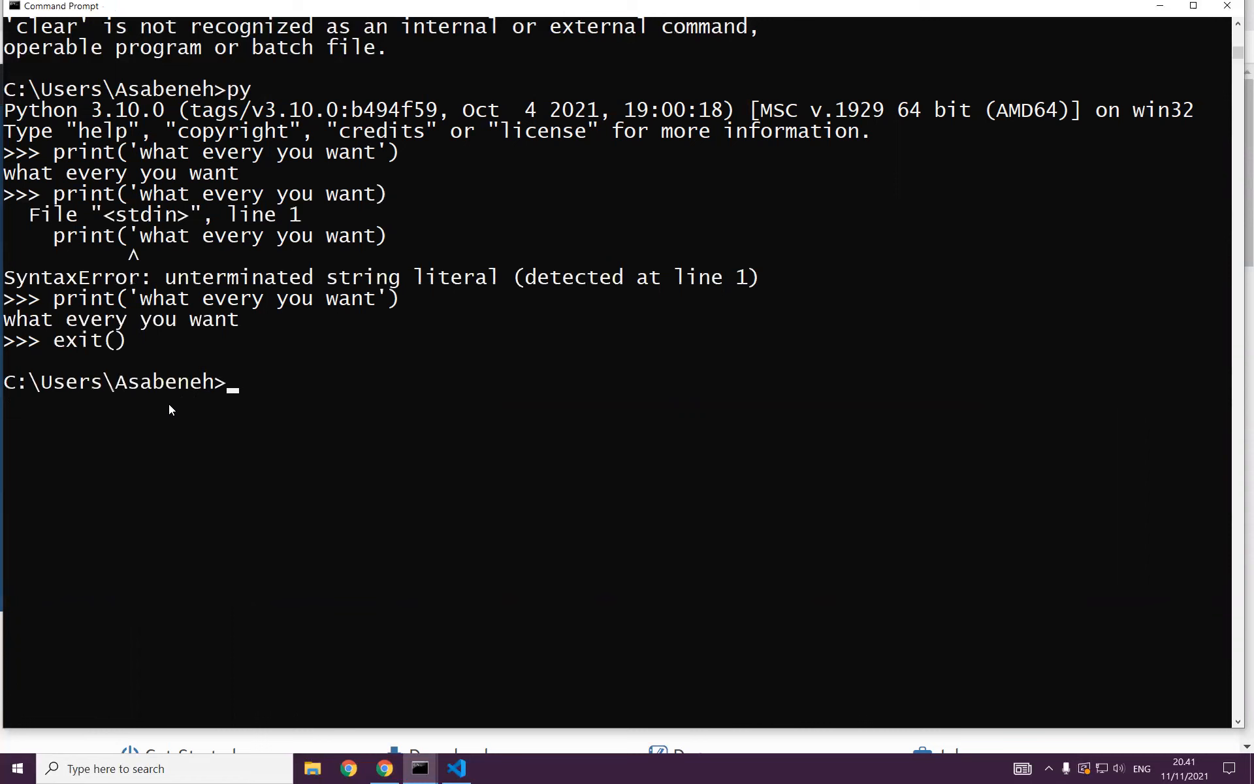
Exit Python and switch back to Visual Studio Code showing data-types.py
{"action": "type", "text": "exit"}
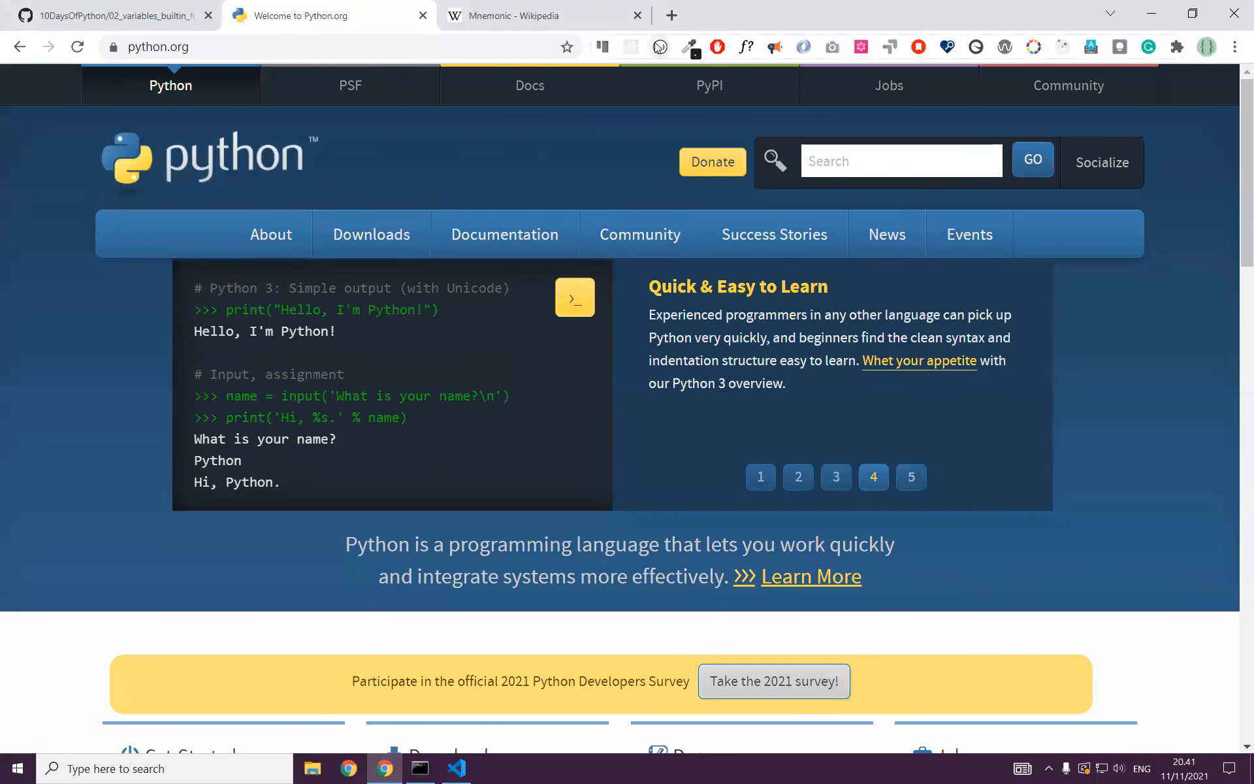
{"action": "left_click", "coordinate": [455, 768]}
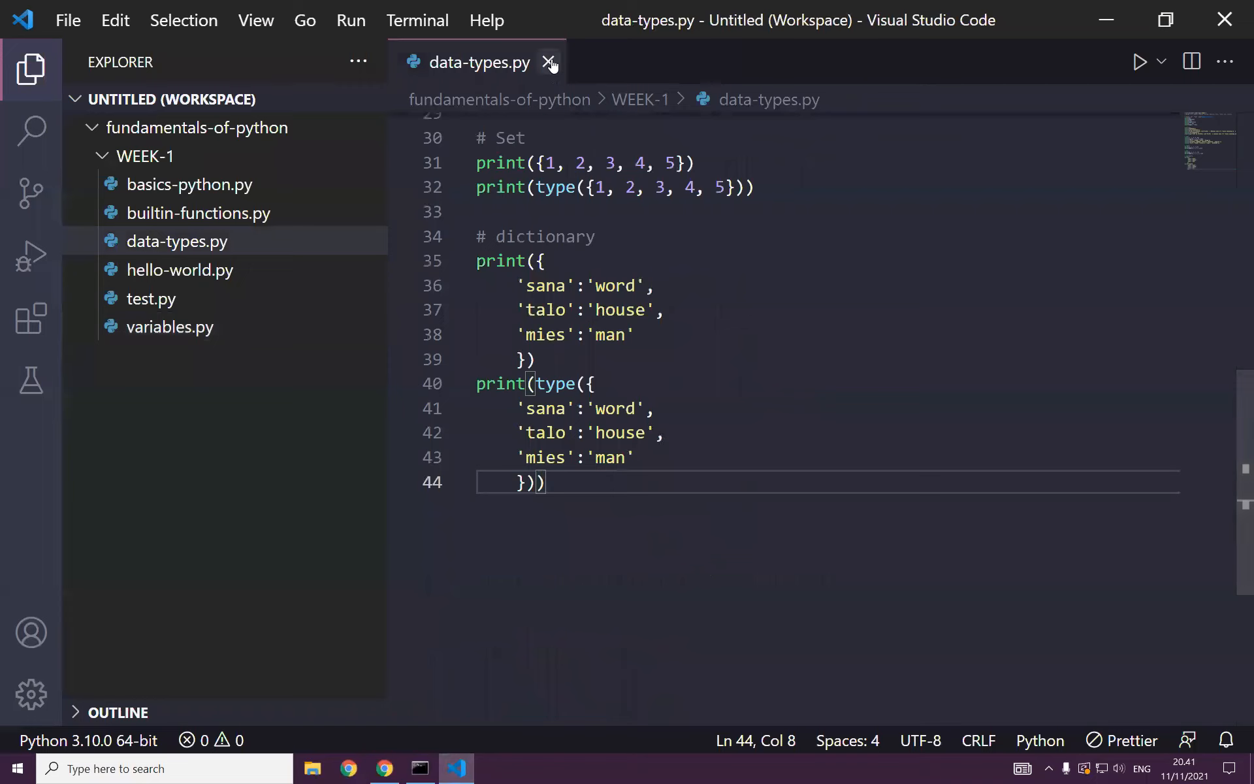
Close data-types.py and add print(3 ** 3) as line 10 of test.py
{"action": "left_click", "coordinate": [550, 63]}
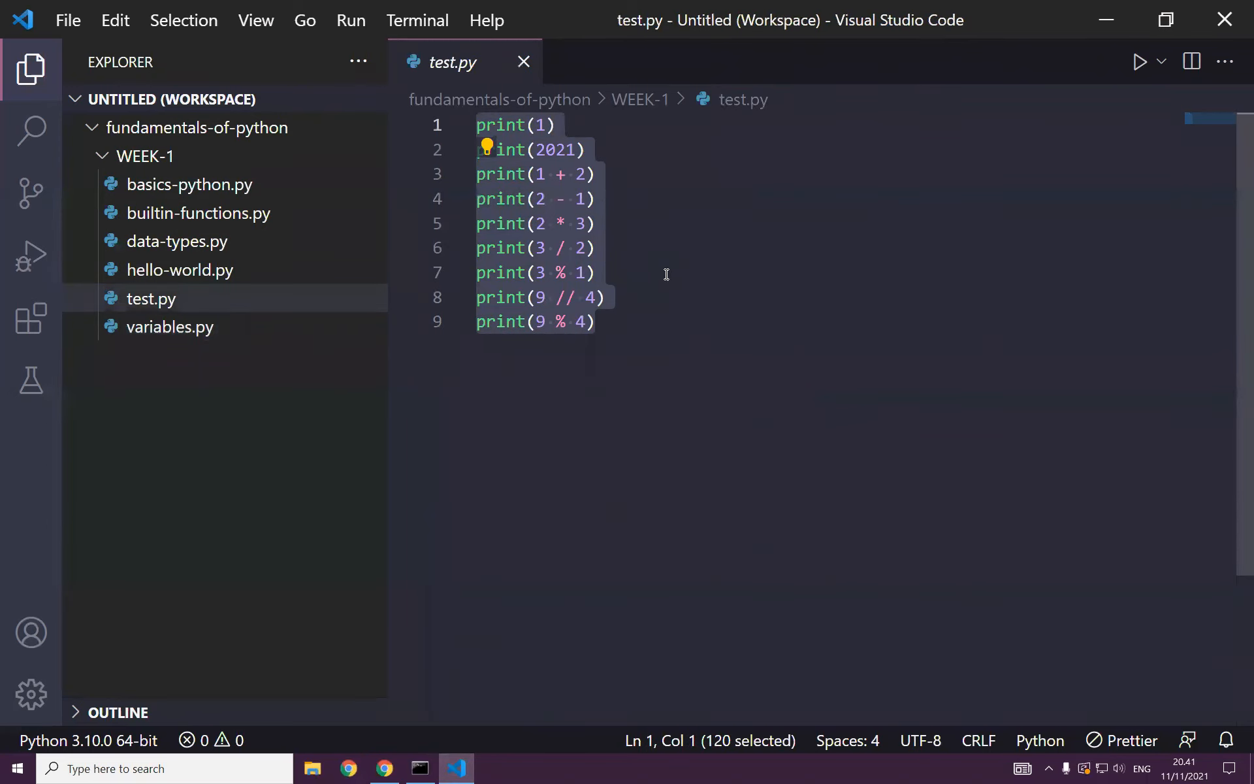
{"action": "left_click", "coordinate": [592, 272]}
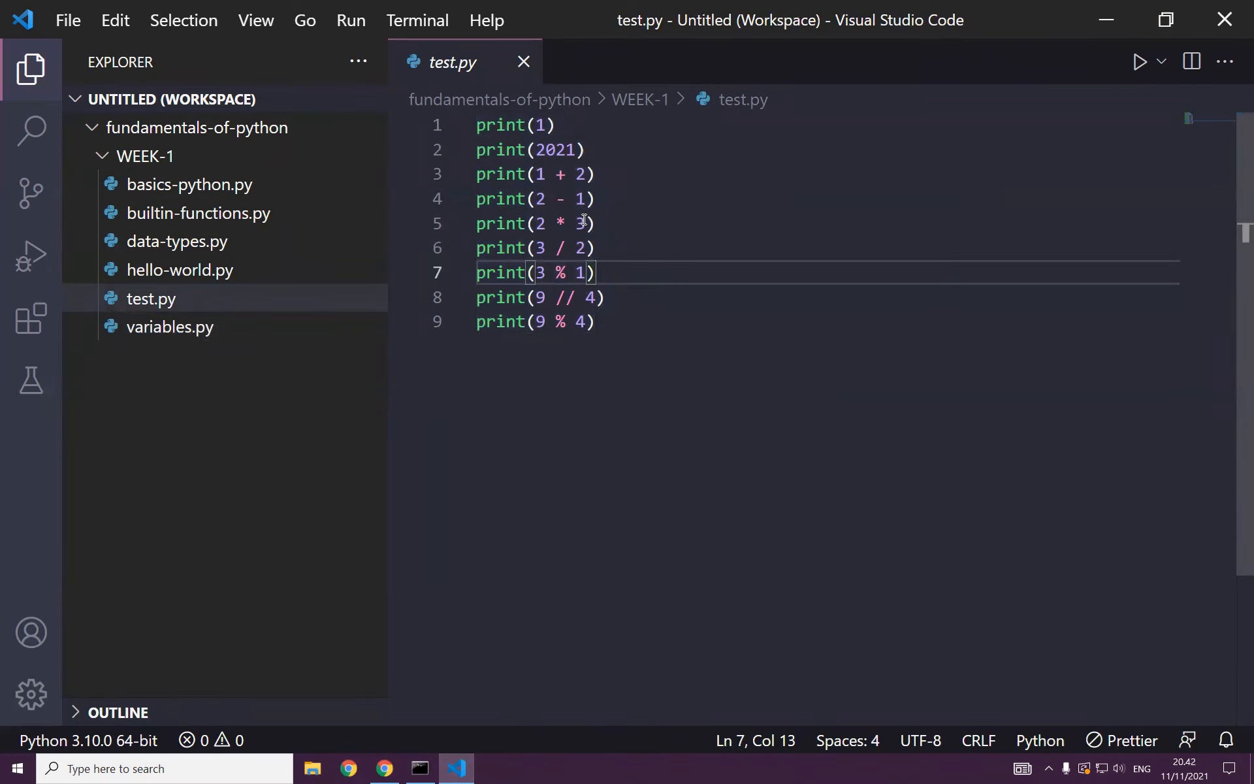
{"action": "mouse_move", "coordinate": [569, 248]}
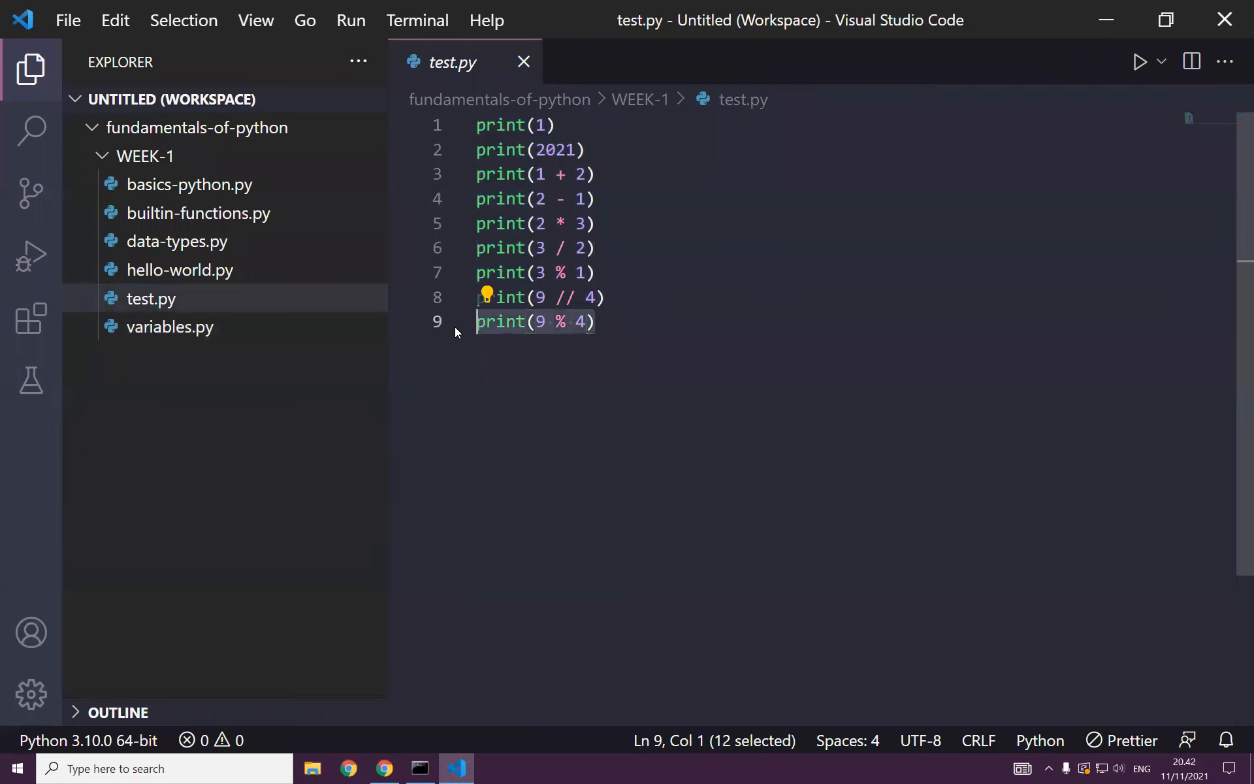
{"action": "left_click", "coordinate": [596, 321]}
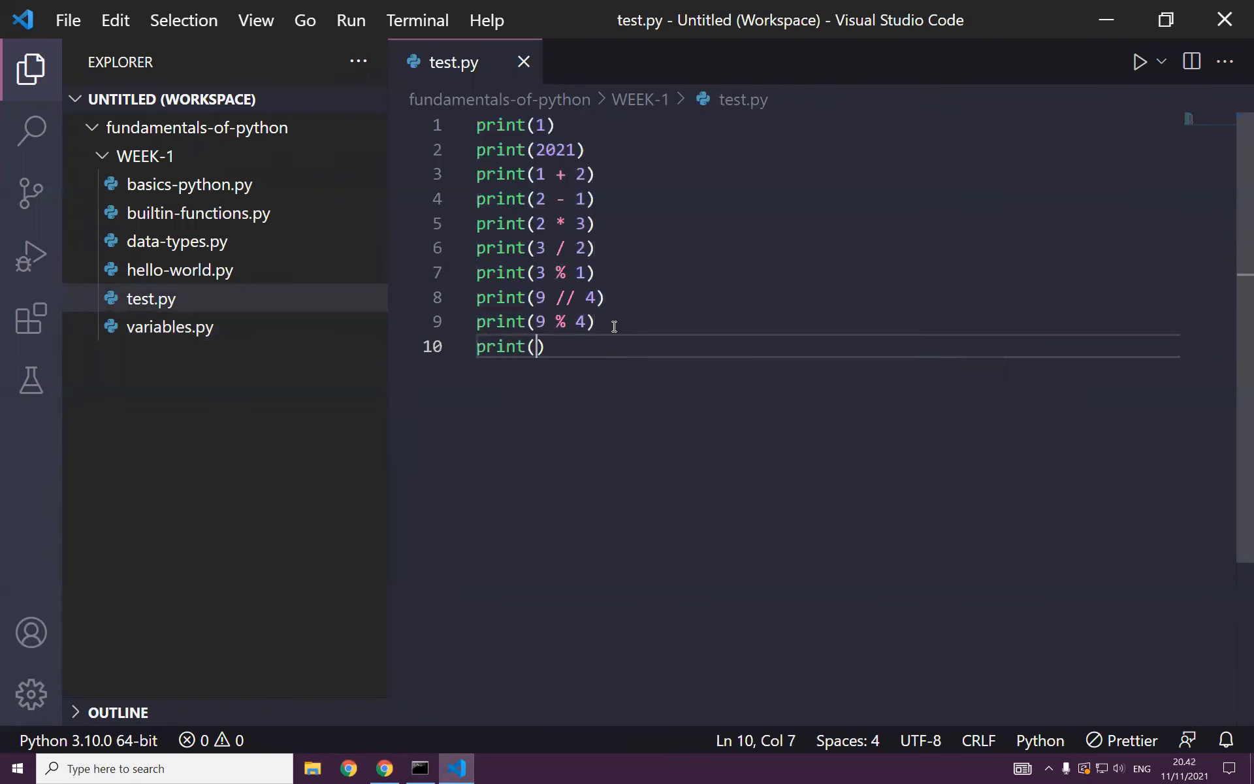
{"action": "type", "text": "3 ***"}
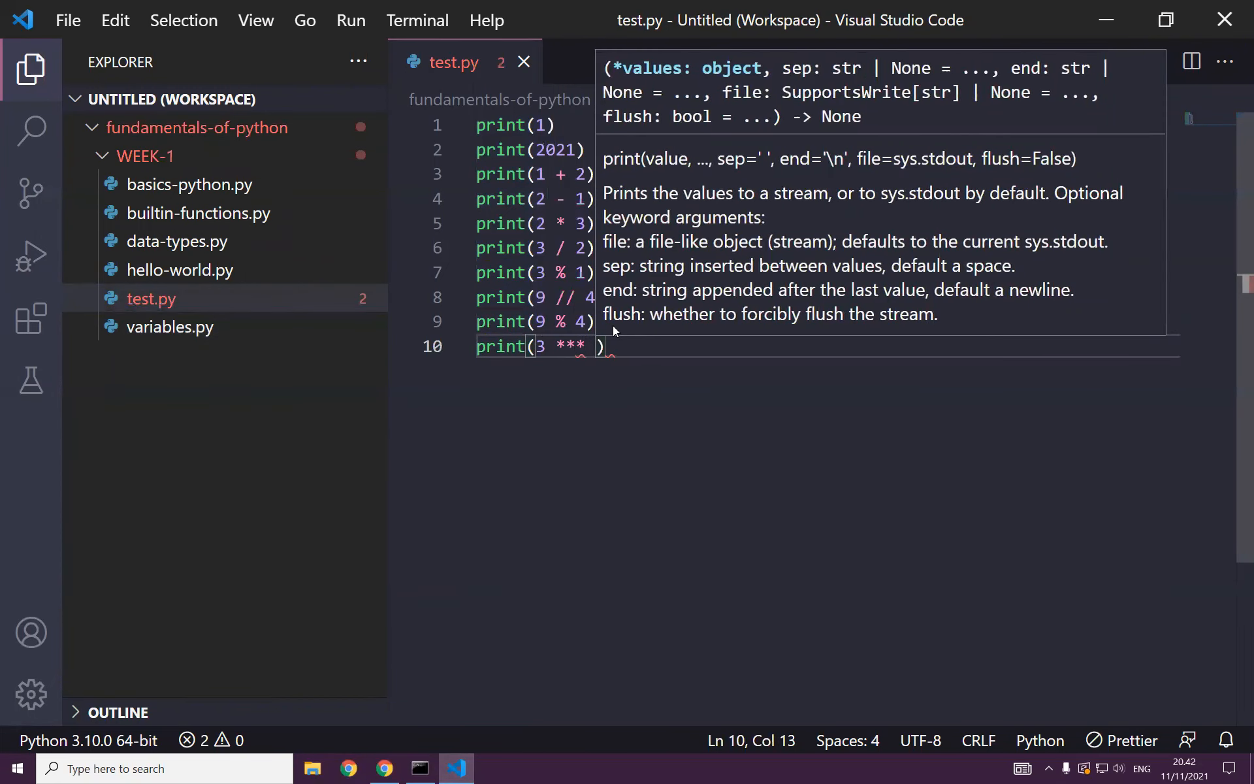
{"action": "key", "text": "Backspace"}
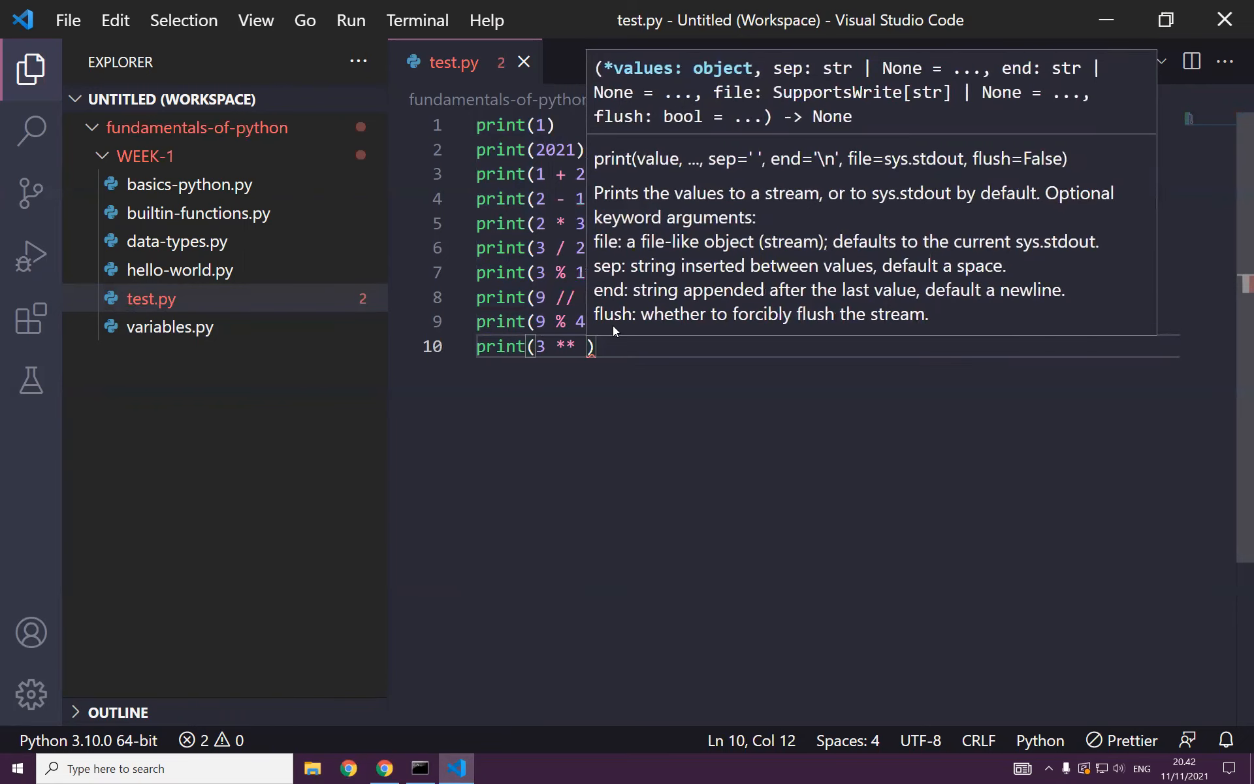
{"action": "type", "text": "3"}
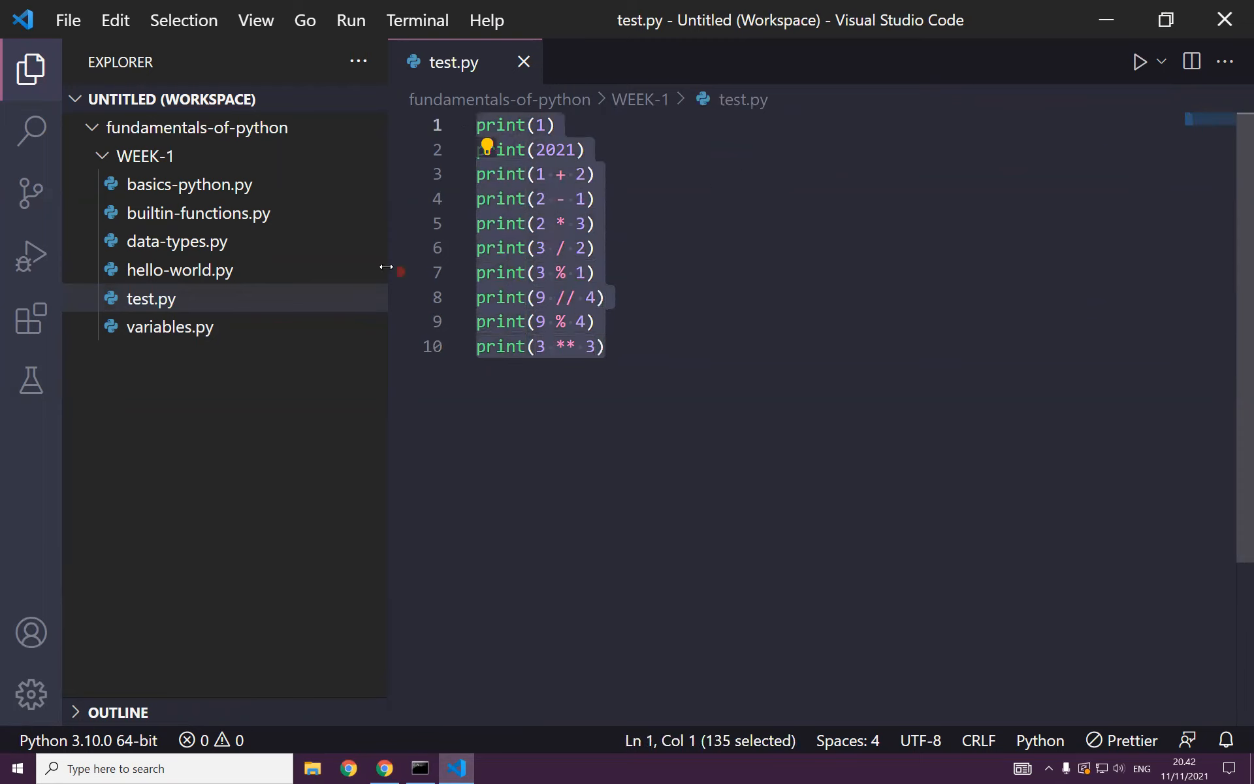
{"action": "mouse_move", "coordinate": [165, 286]}
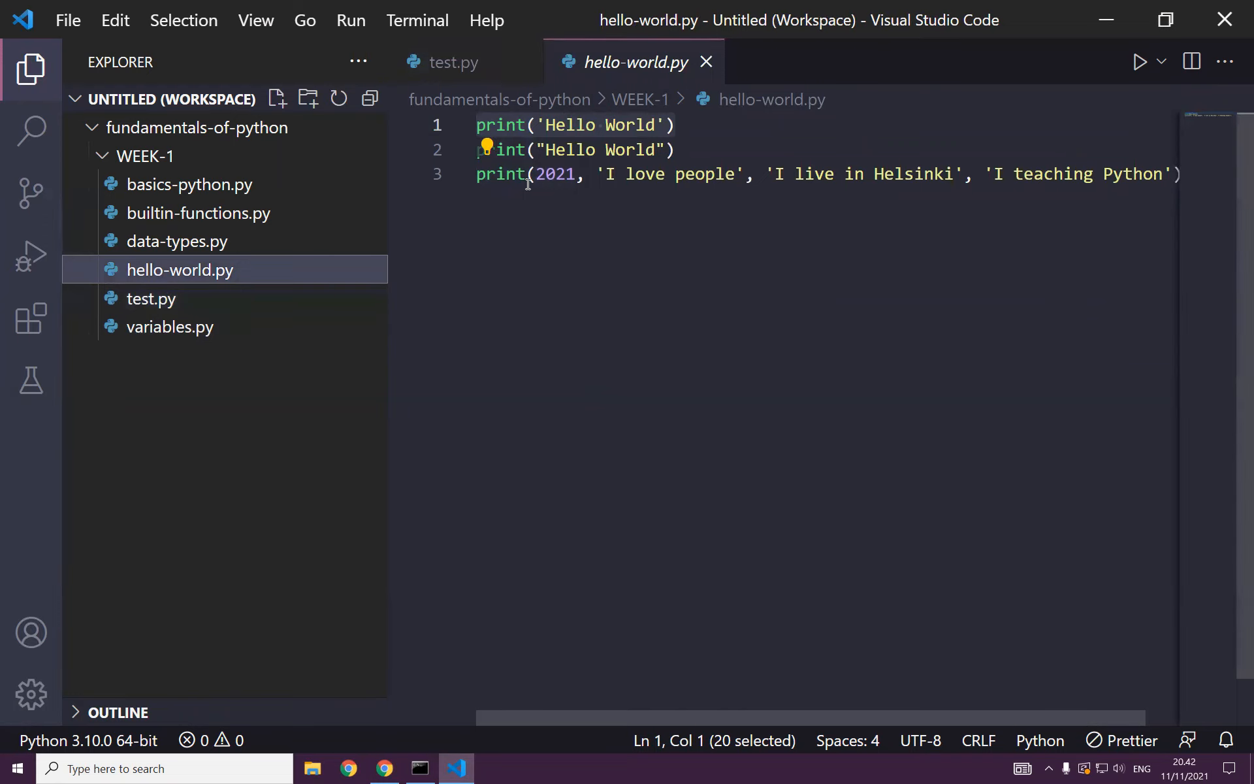
{"action": "mouse_move", "coordinate": [612, 249]}
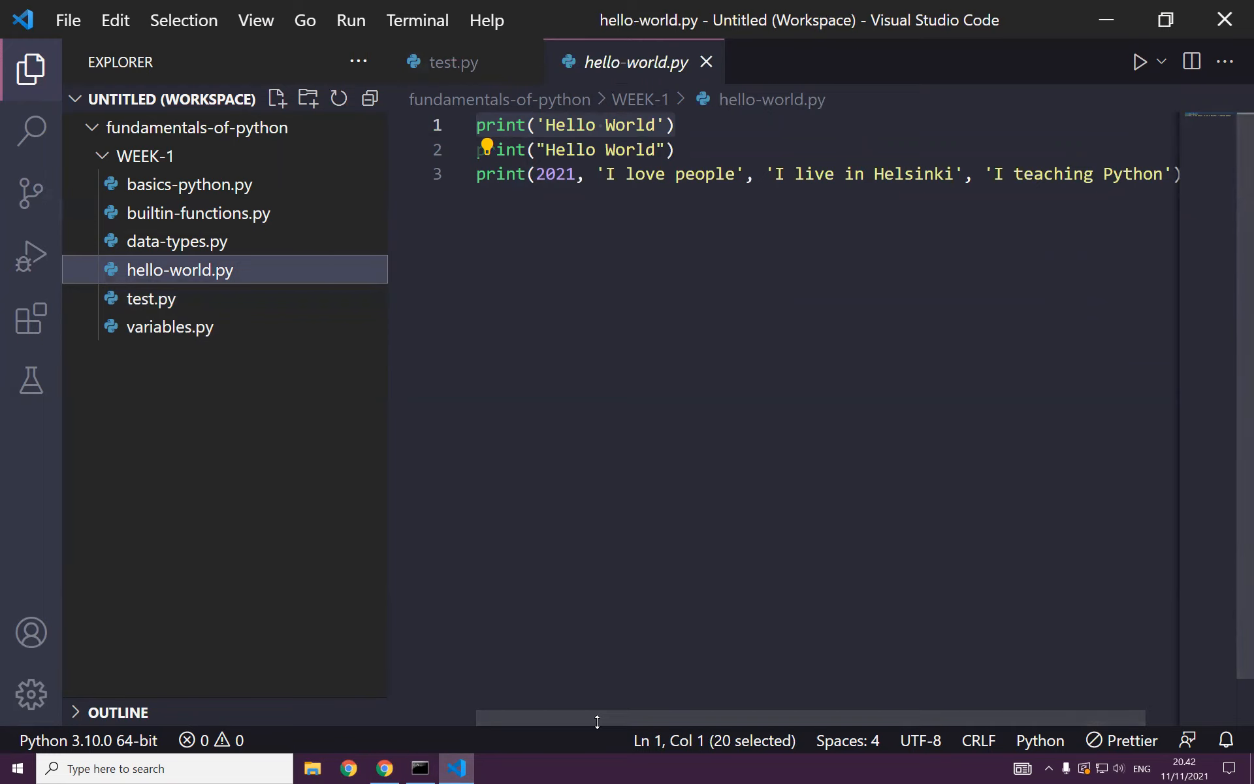
{"action": "mouse_move", "coordinate": [557, 699]}
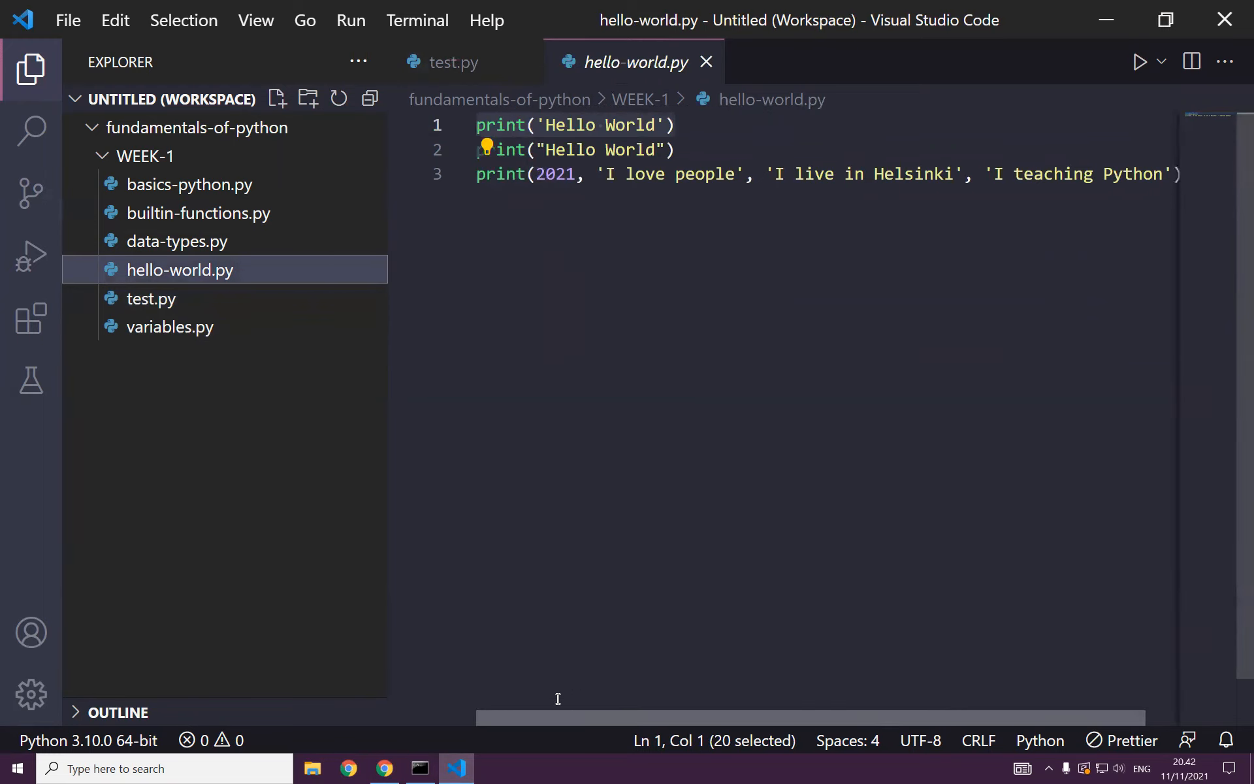
{"action": "mouse_move", "coordinate": [198, 318]}
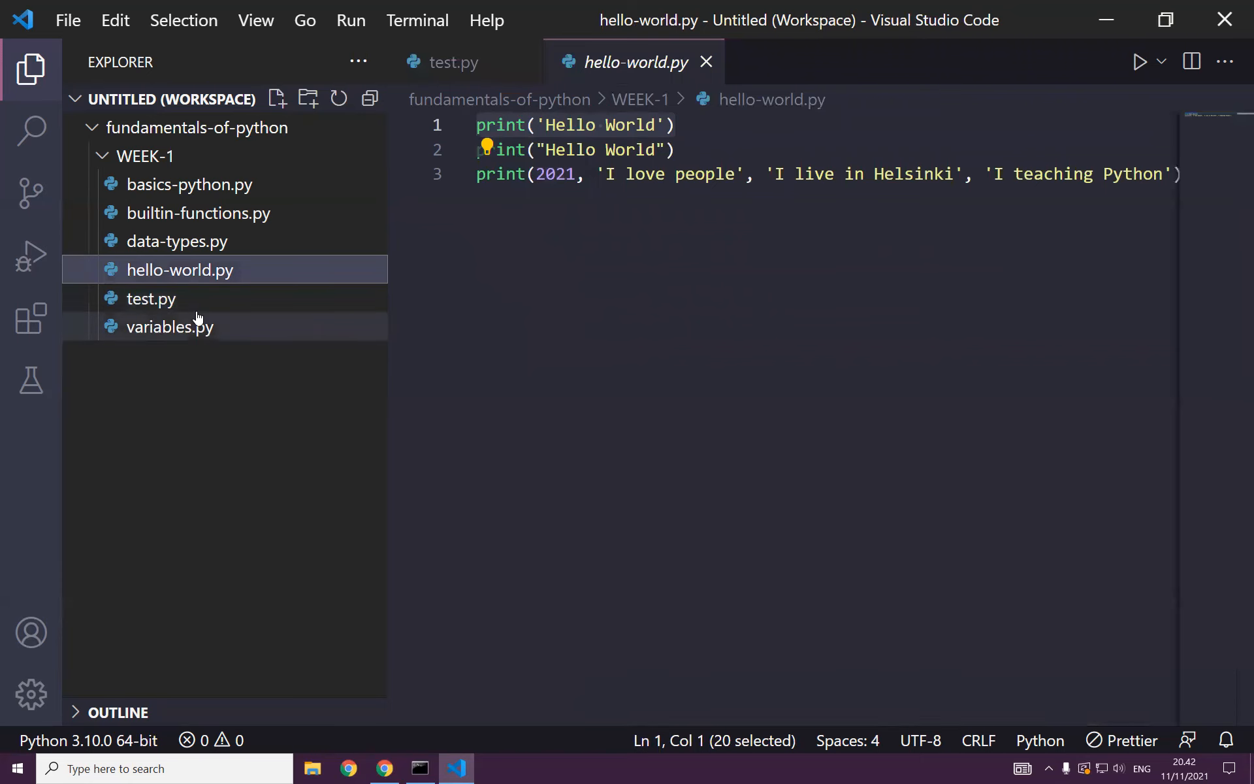
{"action": "mouse_move", "coordinate": [177, 241]}
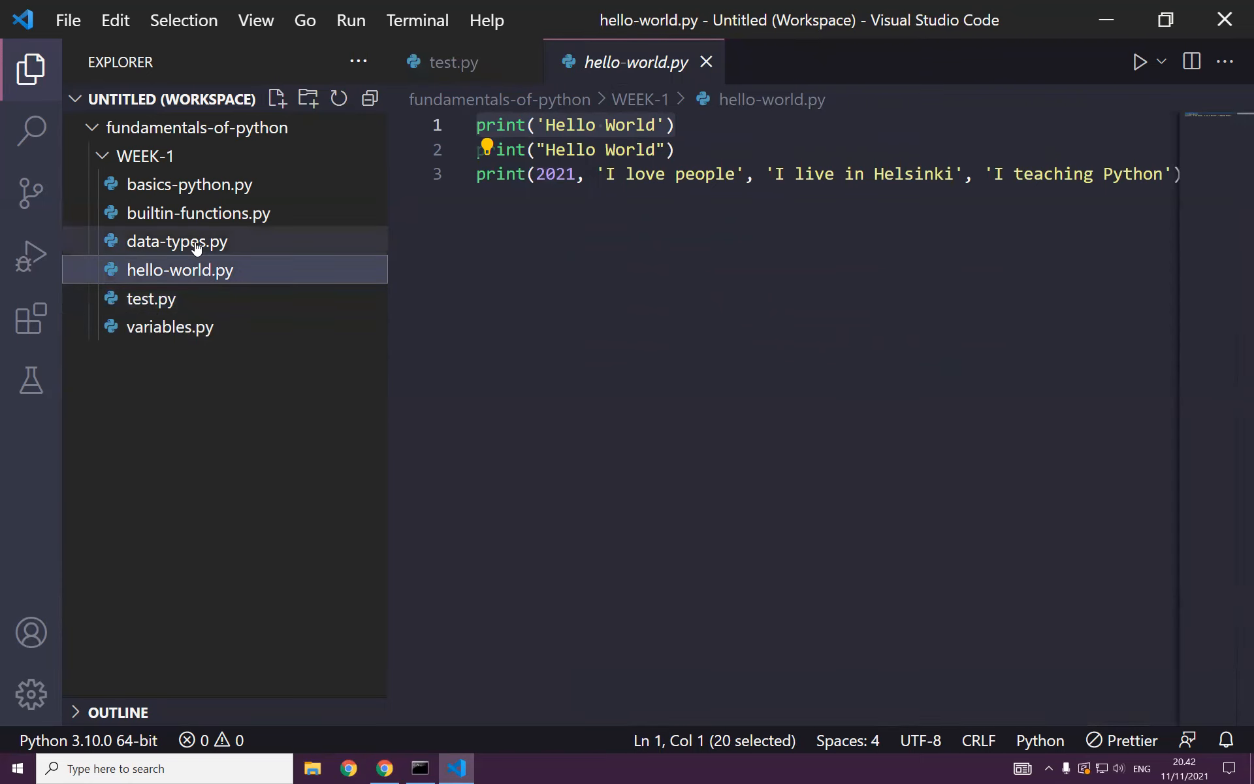
Open builtin-functions.py from the Explorer sidebar
{"action": "left_click", "coordinate": [199, 213]}
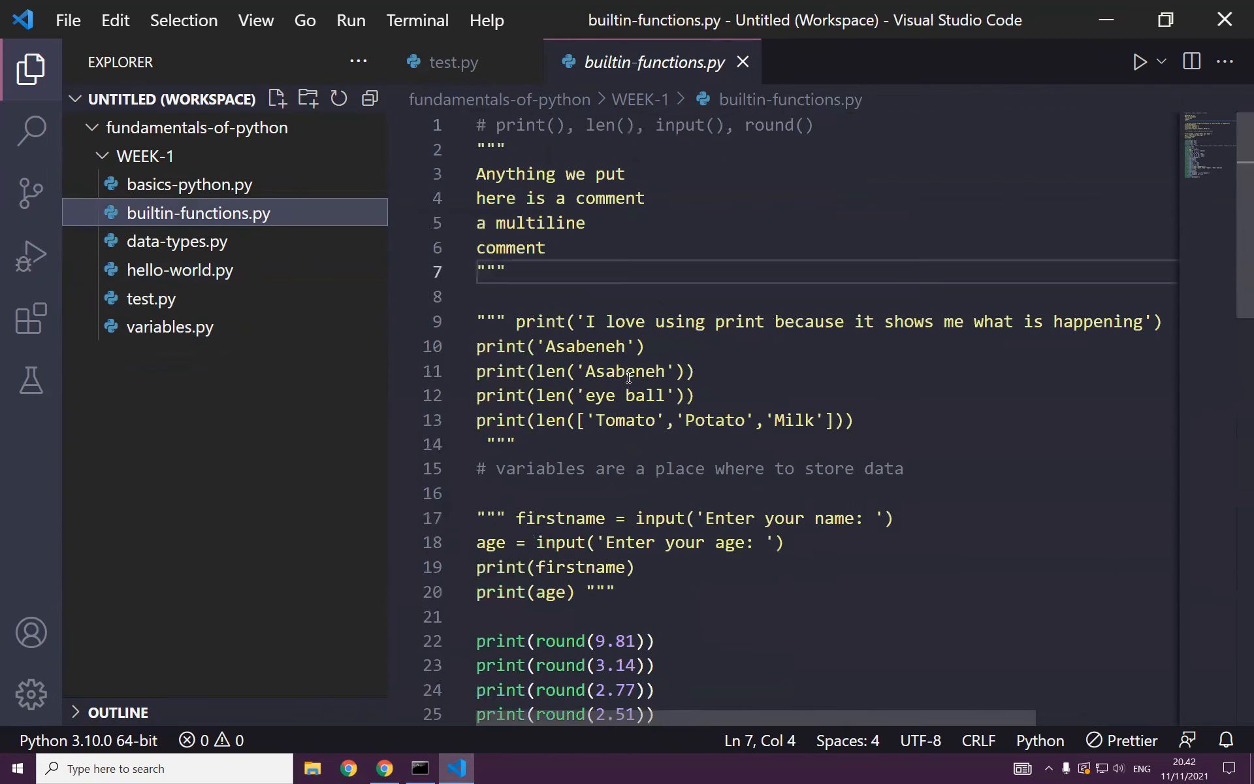
Scroll through builtin-functions.py reviewing round, abs, int, sum, min, max, len and range examples
{"action": "left_click", "coordinate": [599, 125]}
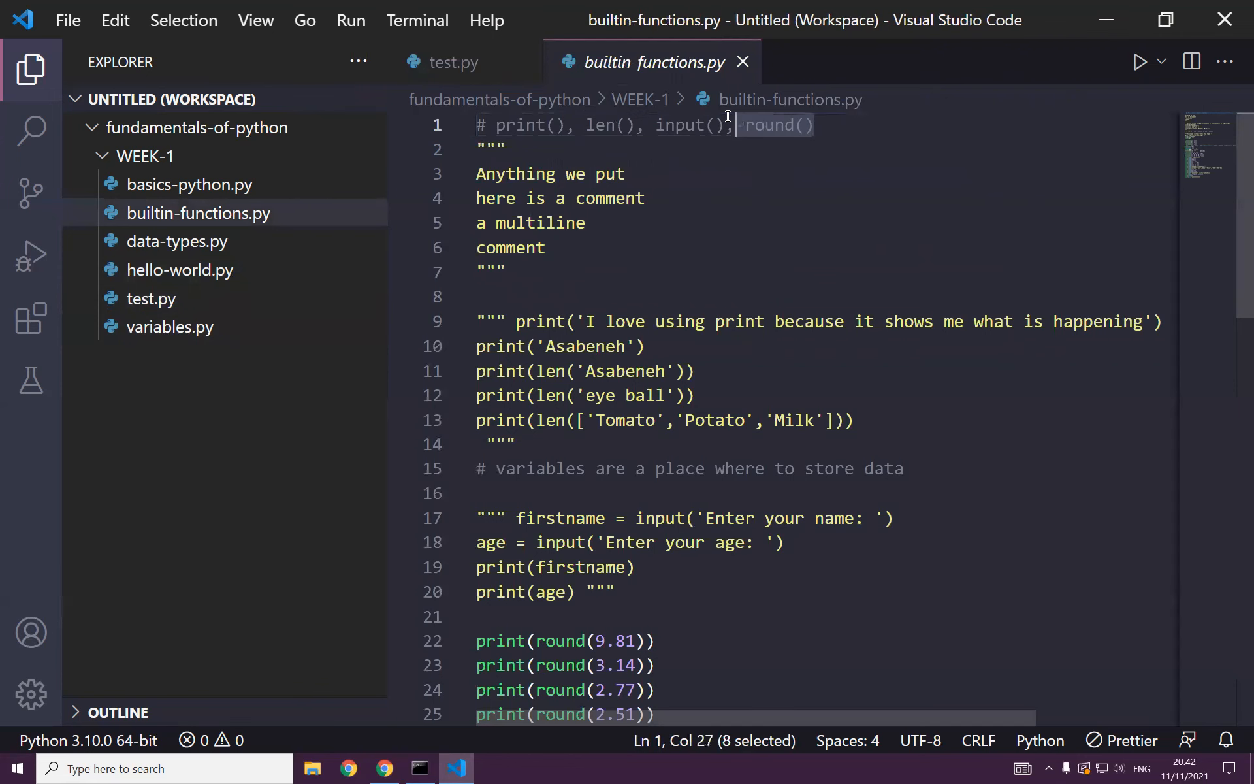
{"action": "scroll", "scroll_direction": "down", "scroll_amount": 3}
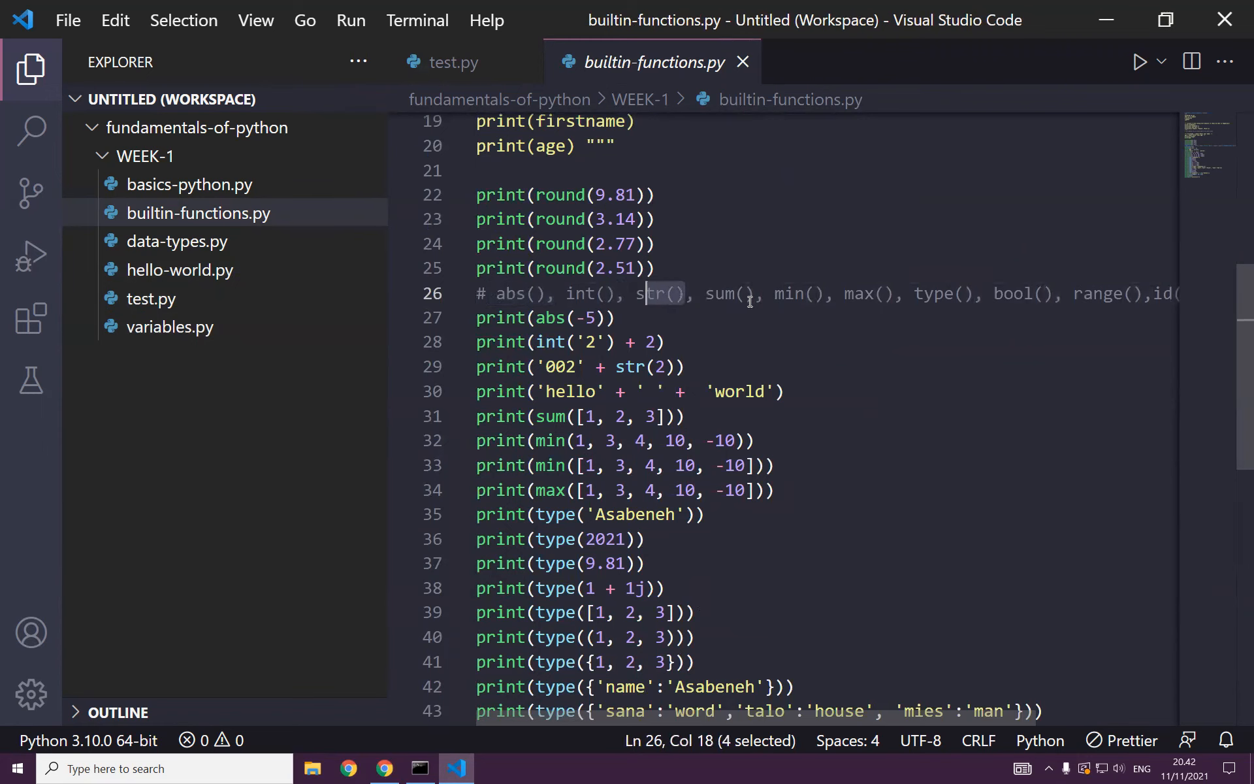
{"action": "mouse_move", "coordinate": [995, 313]}
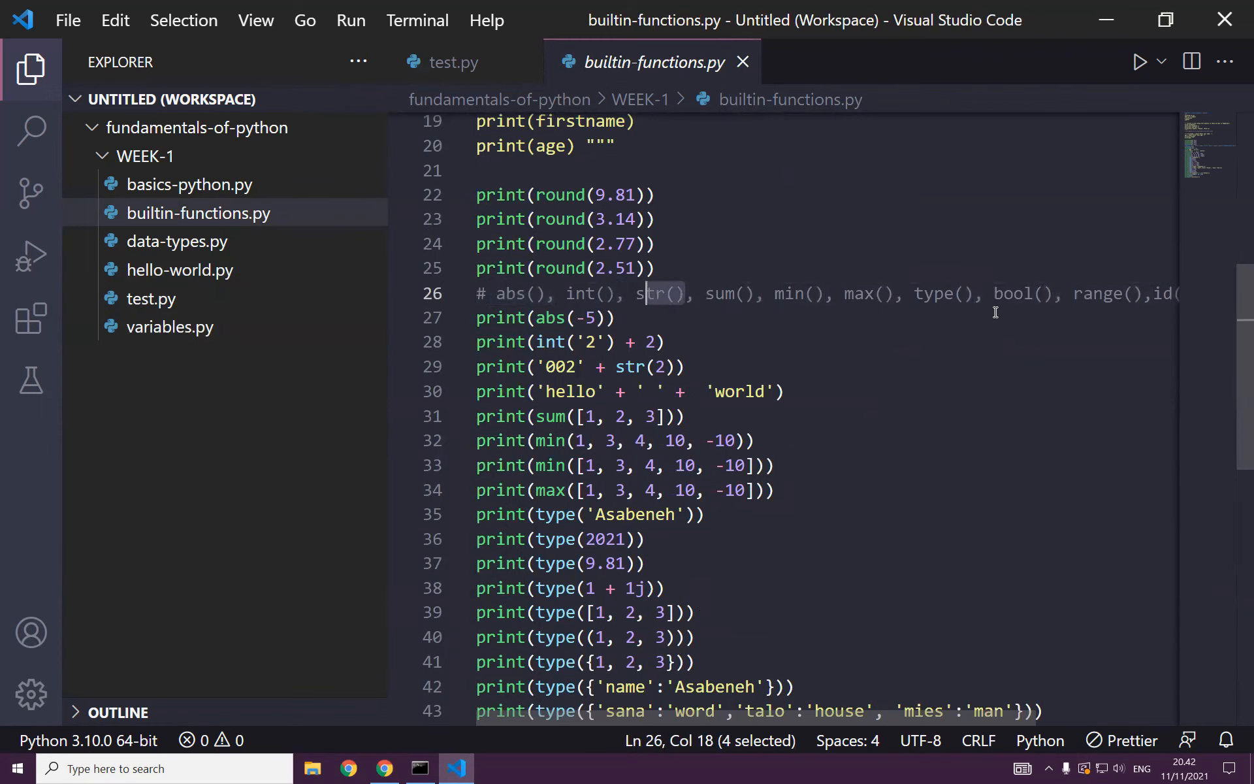
{"action": "mouse_move", "coordinate": [1083, 446]}
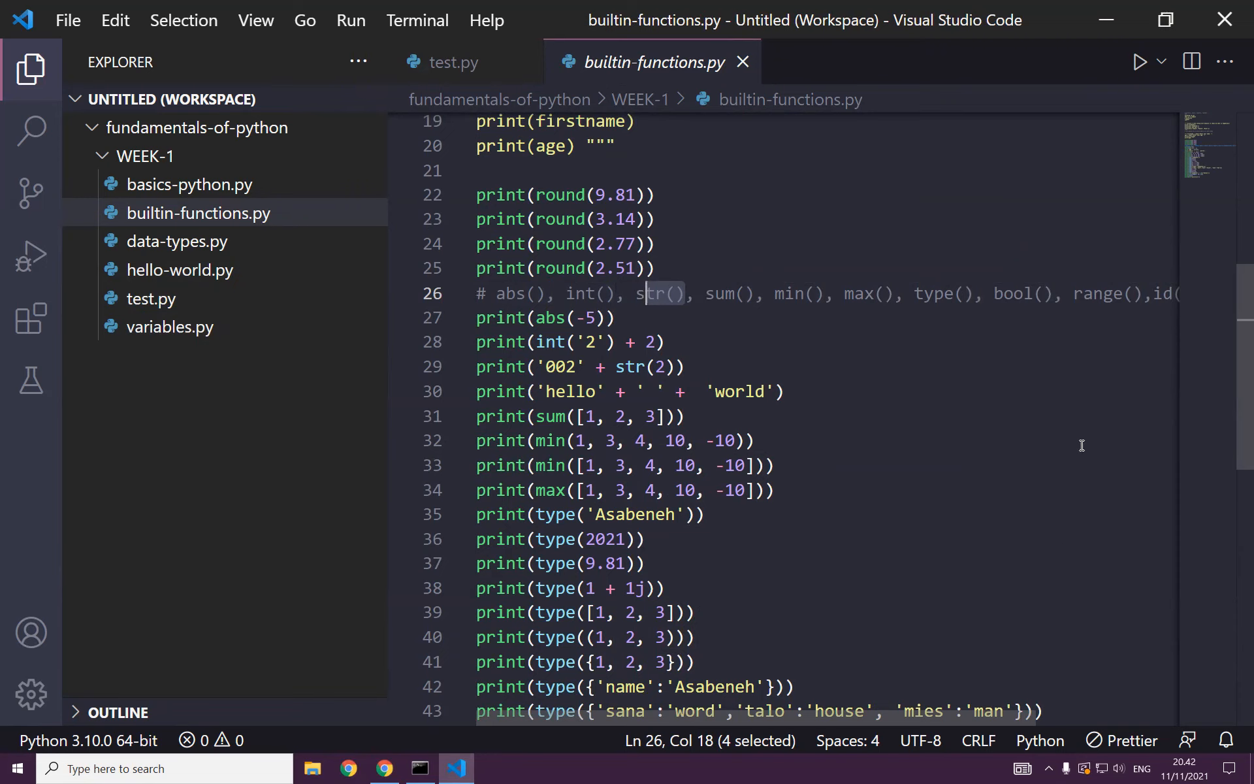
{"action": "scroll", "scroll_direction": "right", "scroll_amount": 3}
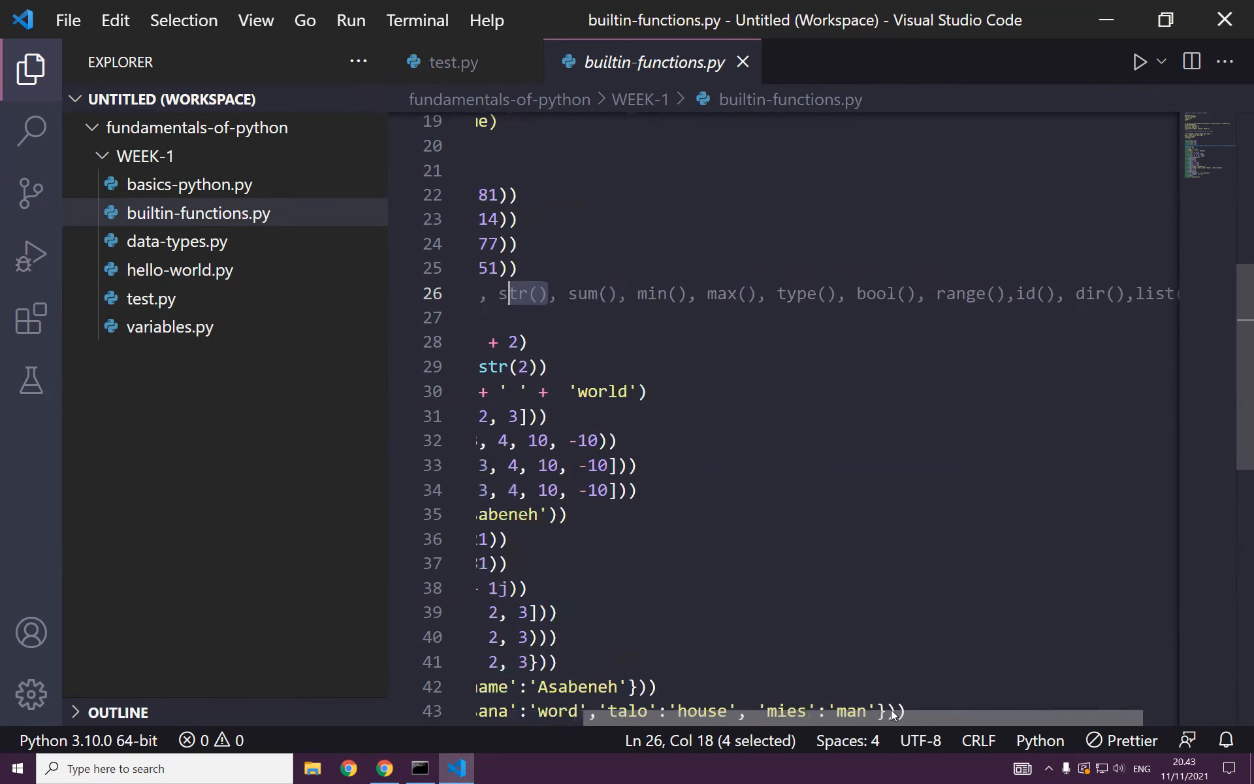
{"action": "mouse_move", "coordinate": [957, 518]}
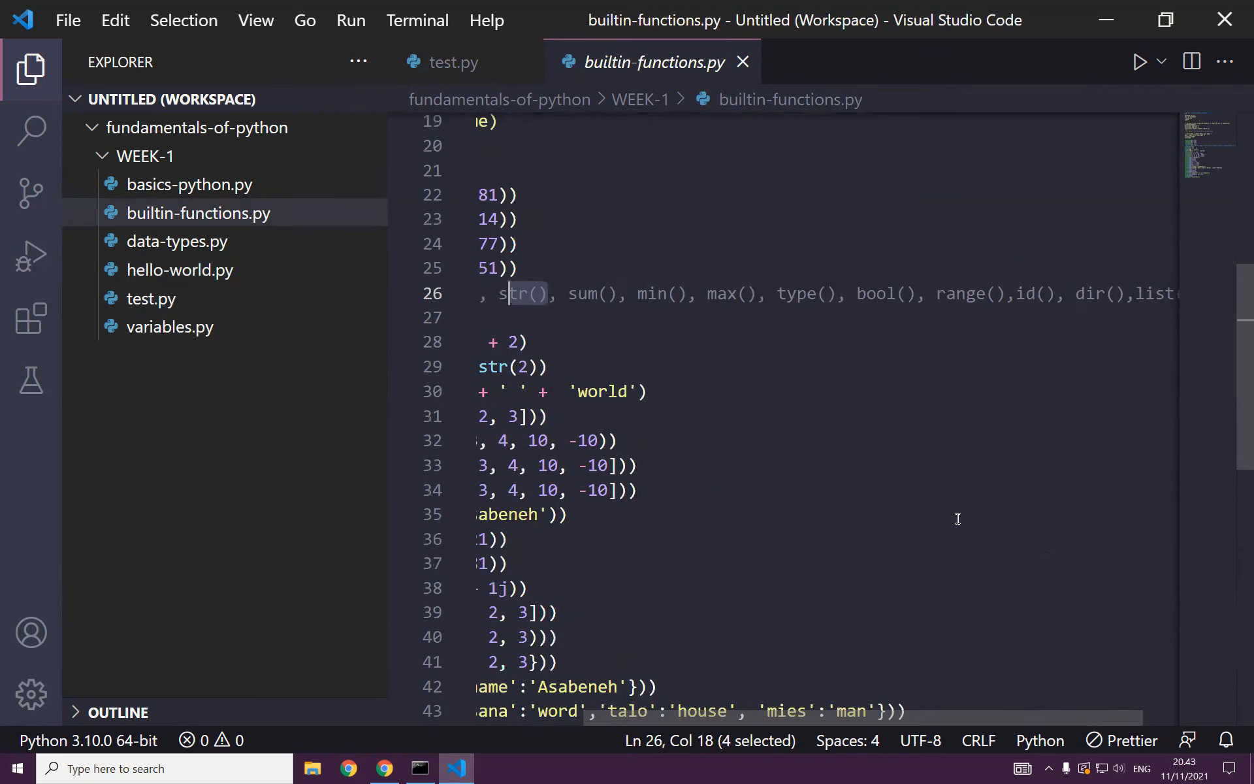
{"action": "scroll", "scroll_direction": "left", "scroll_amount": 3}
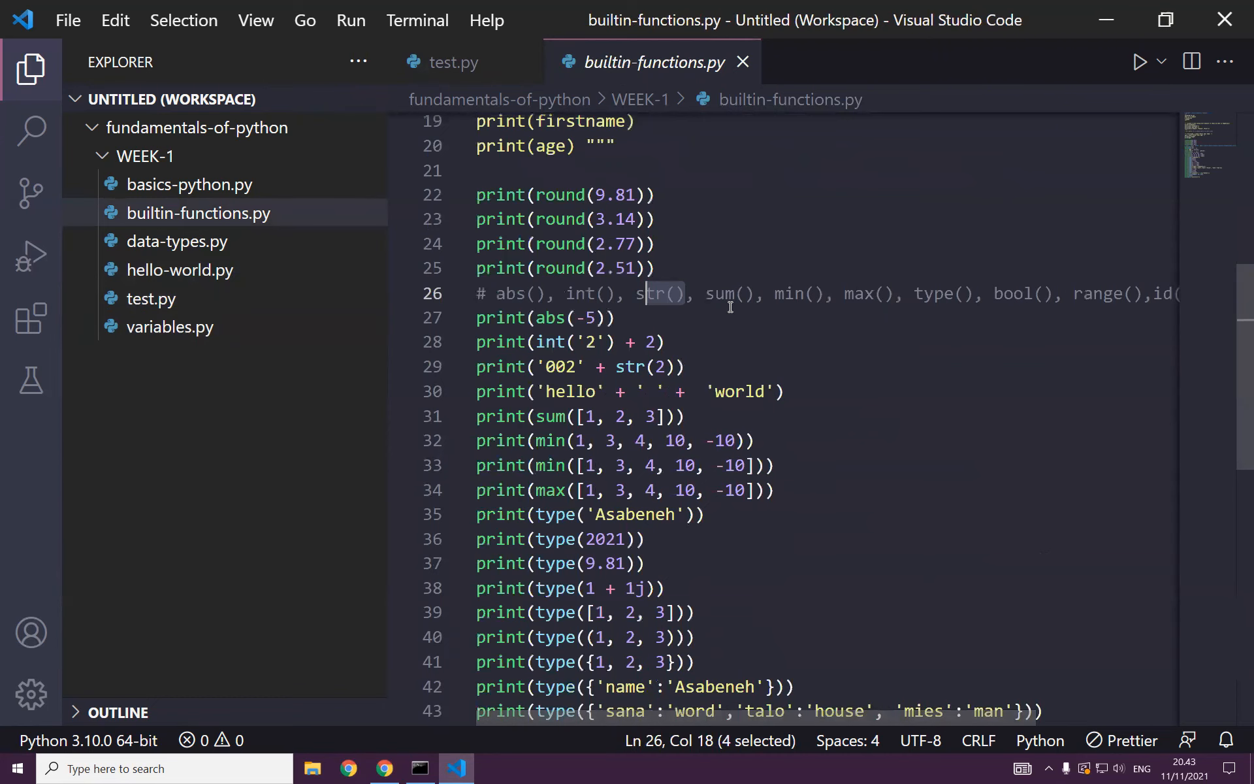
{"action": "scroll", "scroll_direction": "up", "scroll_amount": 3}
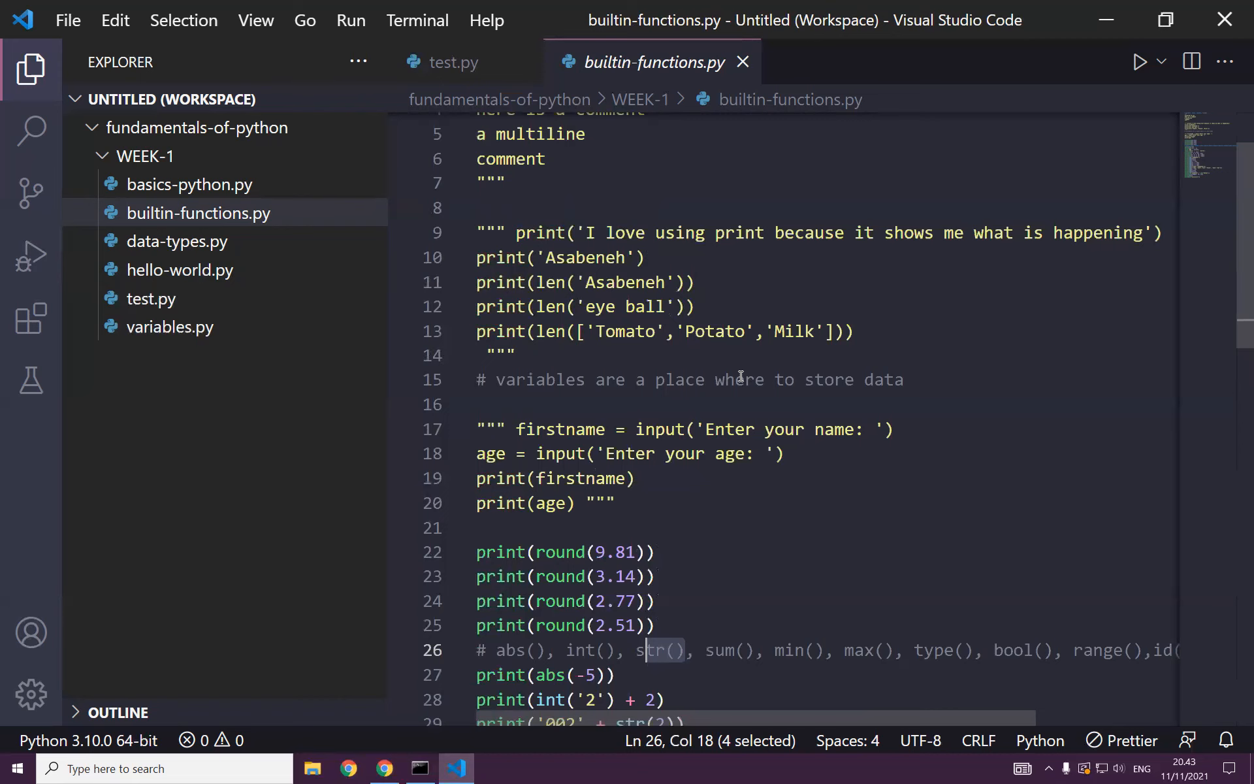
{"action": "scroll", "scroll_direction": "down", "scroll_amount": 3}
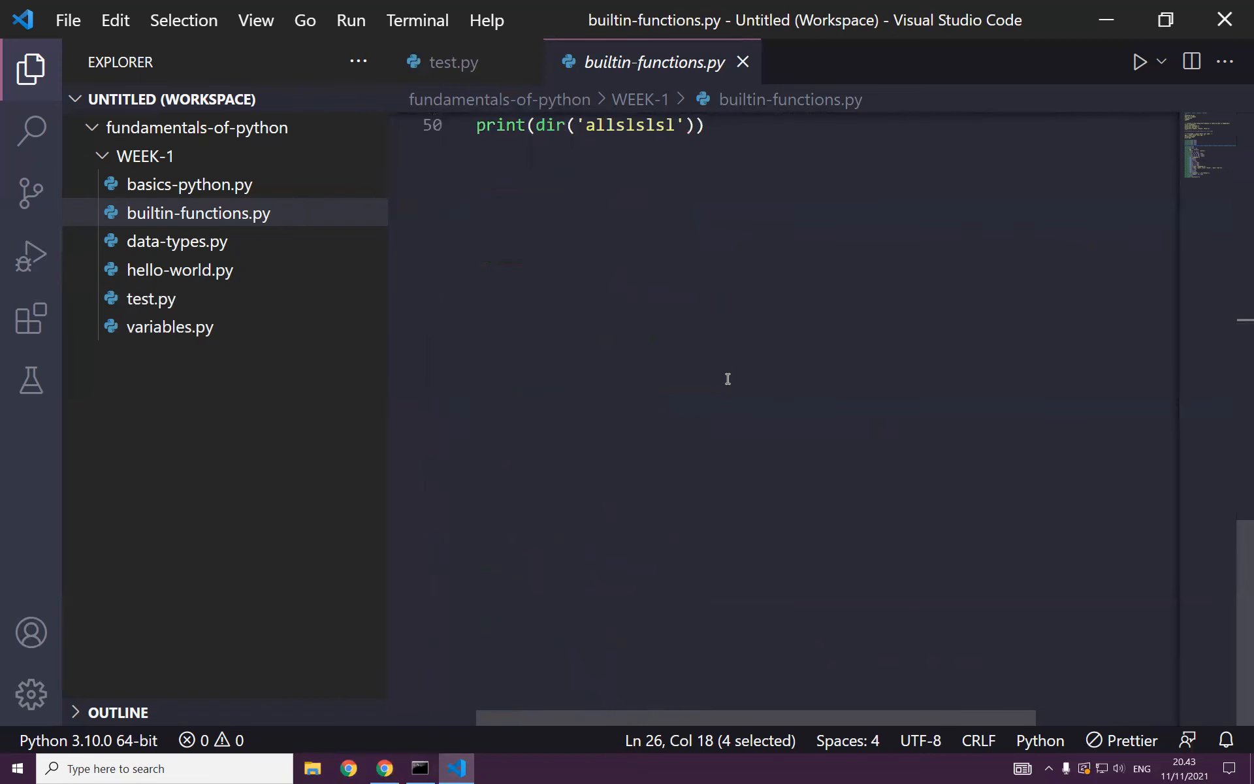
{"action": "scroll", "scroll_direction": "up", "scroll_amount": 3}
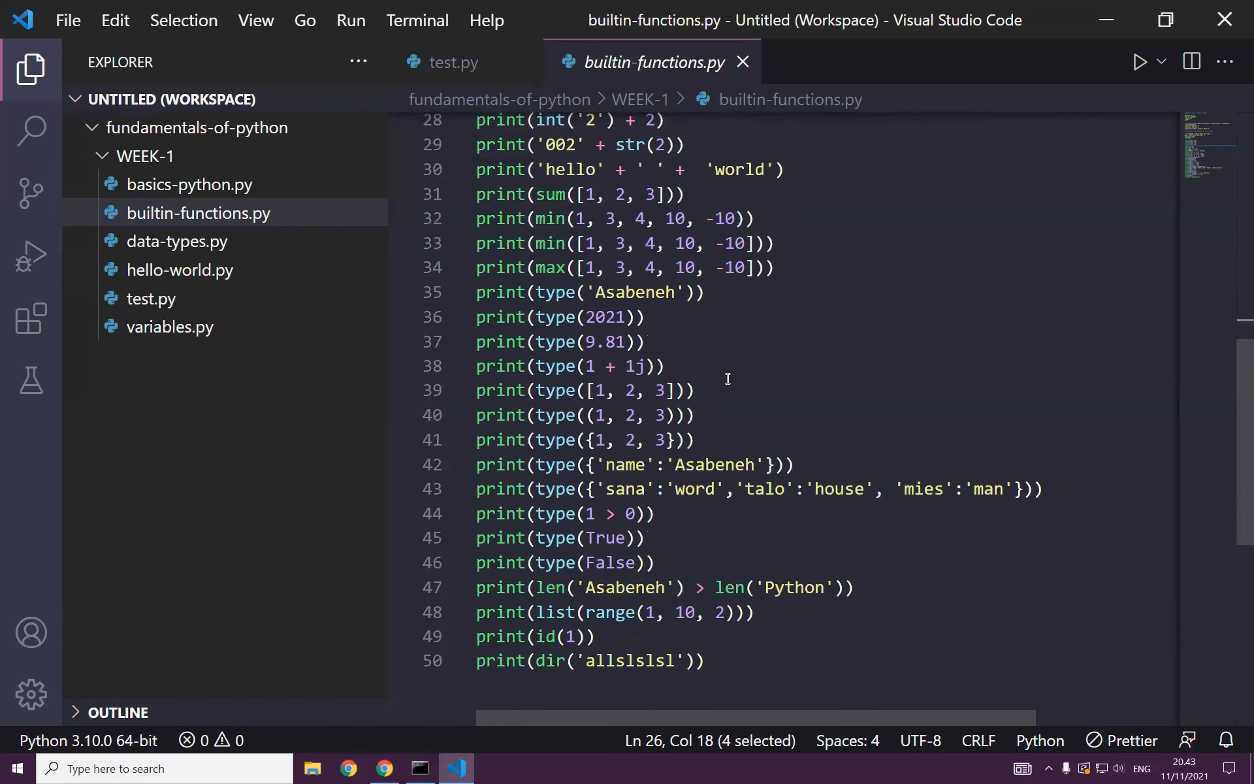
{"action": "scroll", "scroll_direction": "up", "scroll_amount": 3}
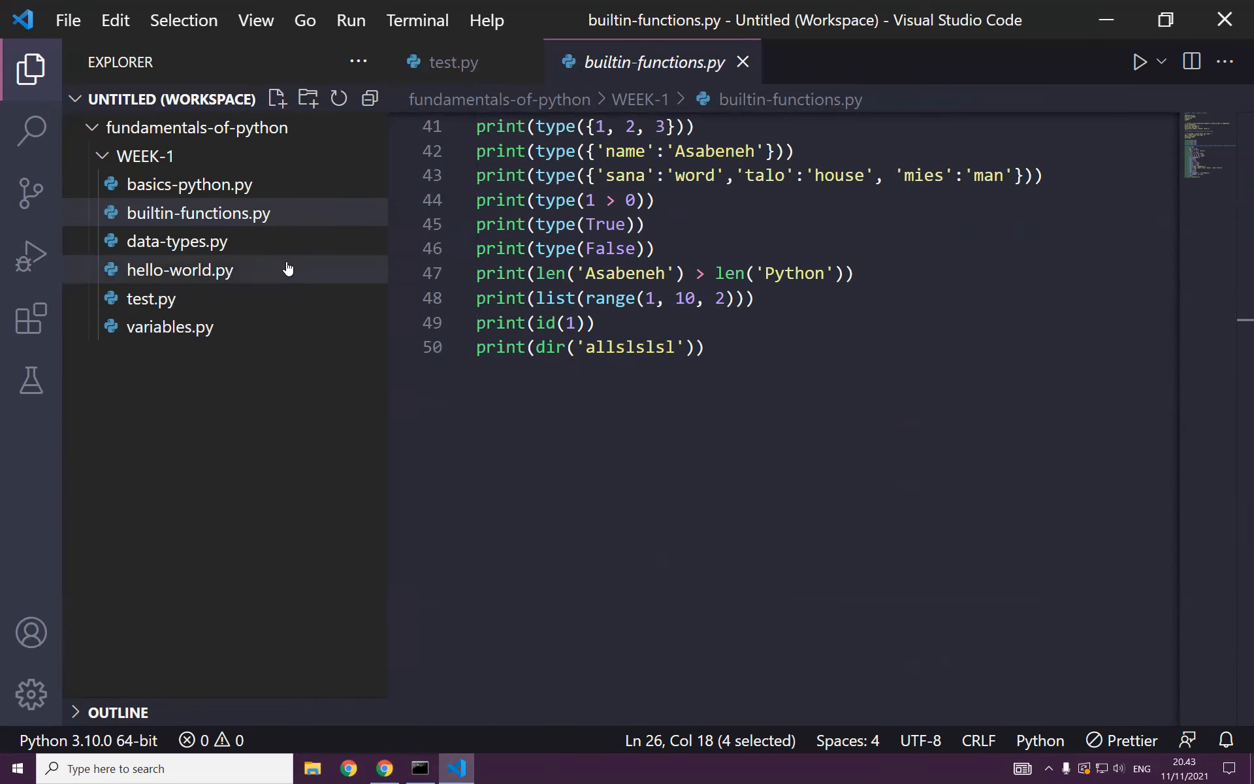
{"action": "mouse_move", "coordinate": [148, 249]}
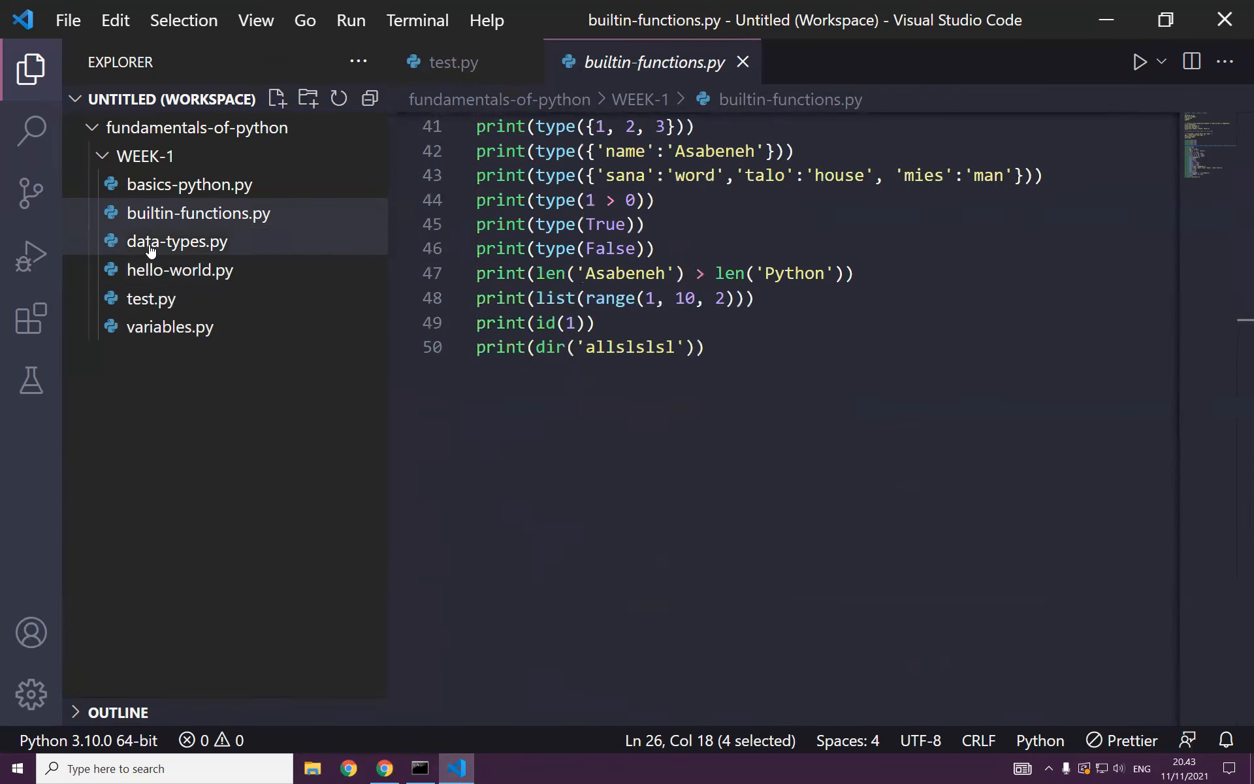
Open data-types.py and scroll down to the 'talo':'house' dictionary entry
{"action": "left_click", "coordinate": [175, 241]}
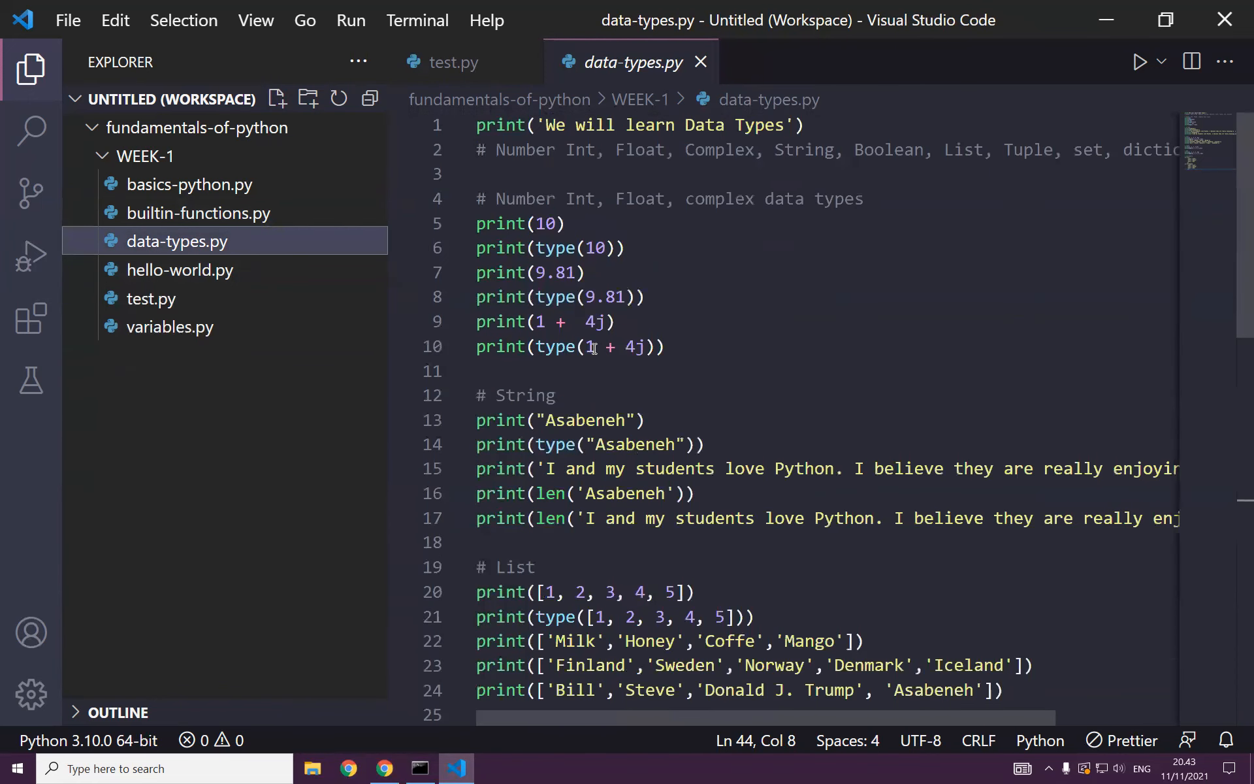
{"action": "mouse_move", "coordinate": [564, 200]}
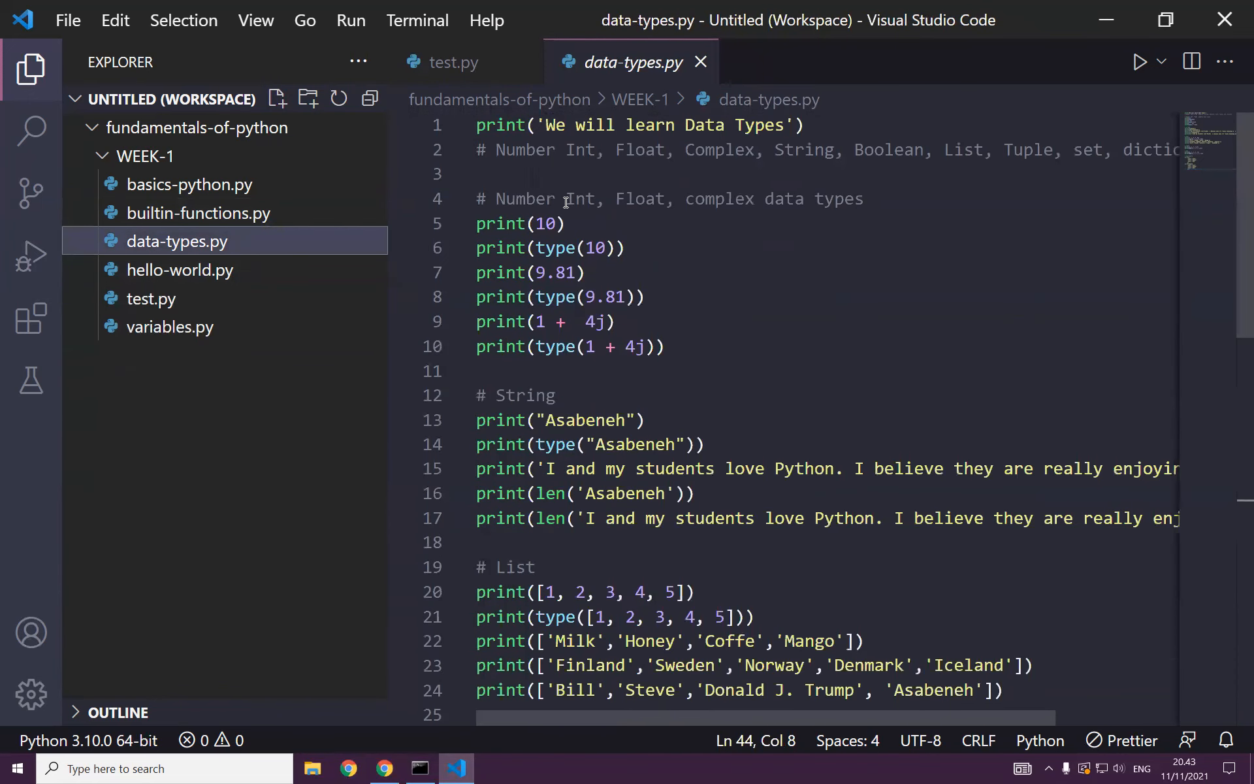
{"action": "mouse_move", "coordinate": [567, 371]}
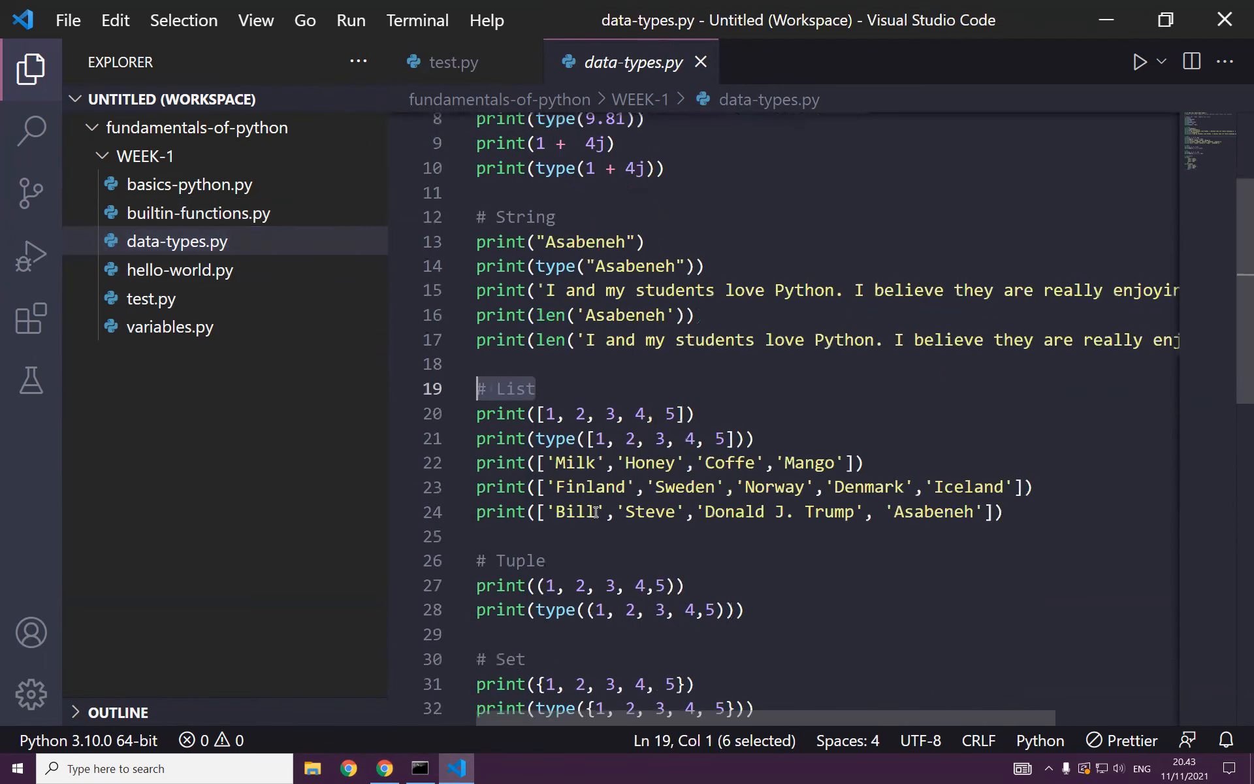
{"action": "scroll", "scroll_direction": "down", "scroll_amount": 3}
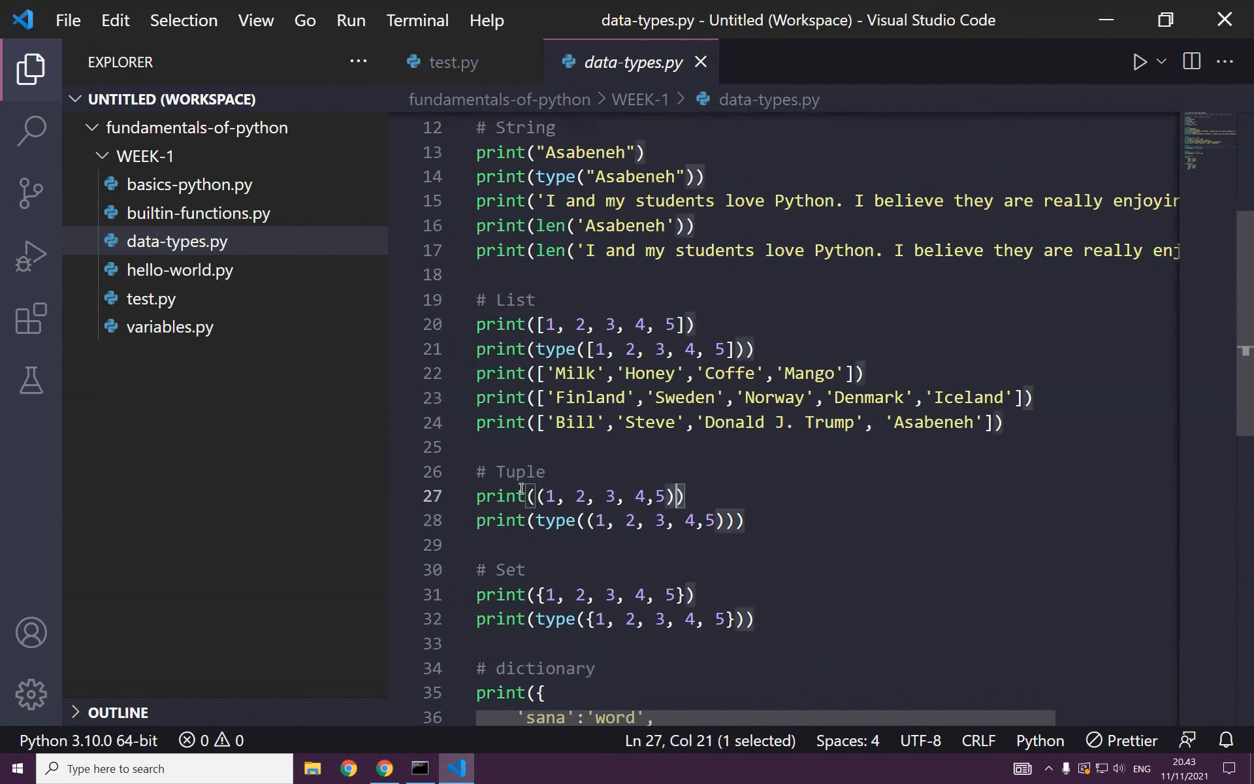
{"action": "scroll", "scroll_direction": "down", "scroll_amount": 3}
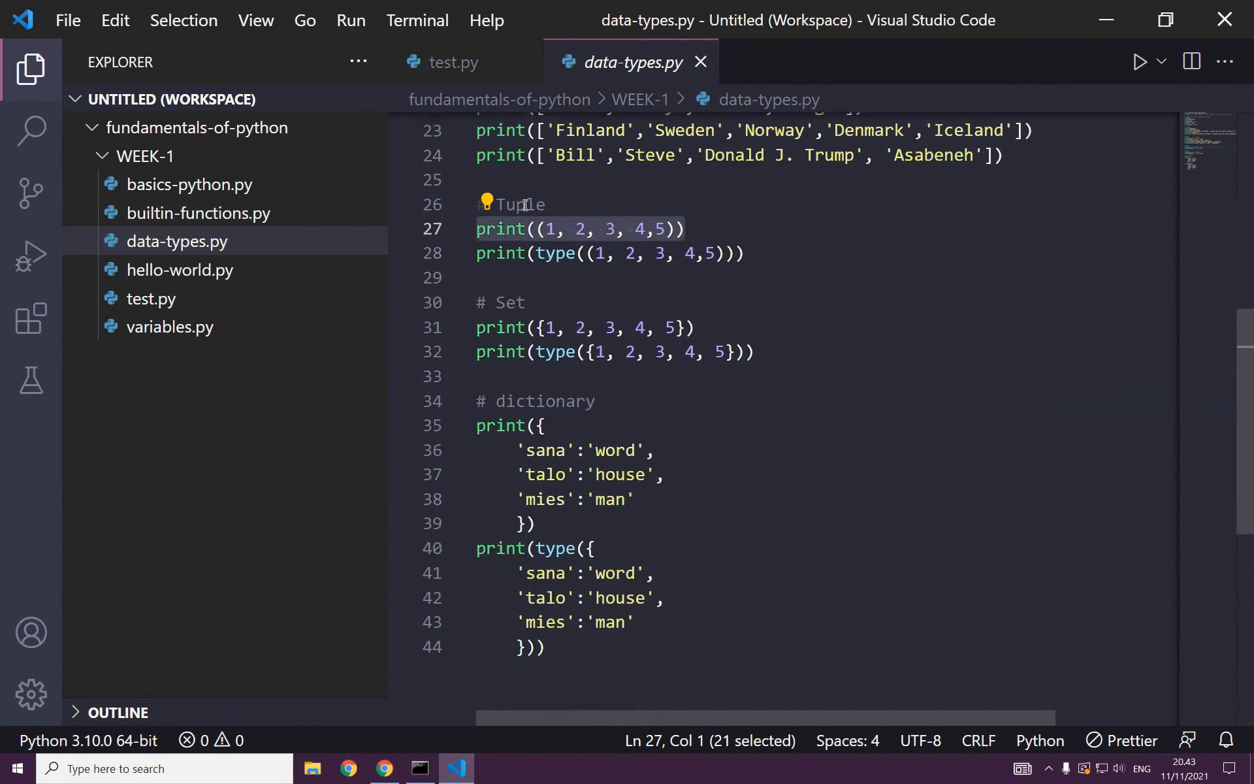
{"action": "mouse_move", "coordinate": [554, 352]}
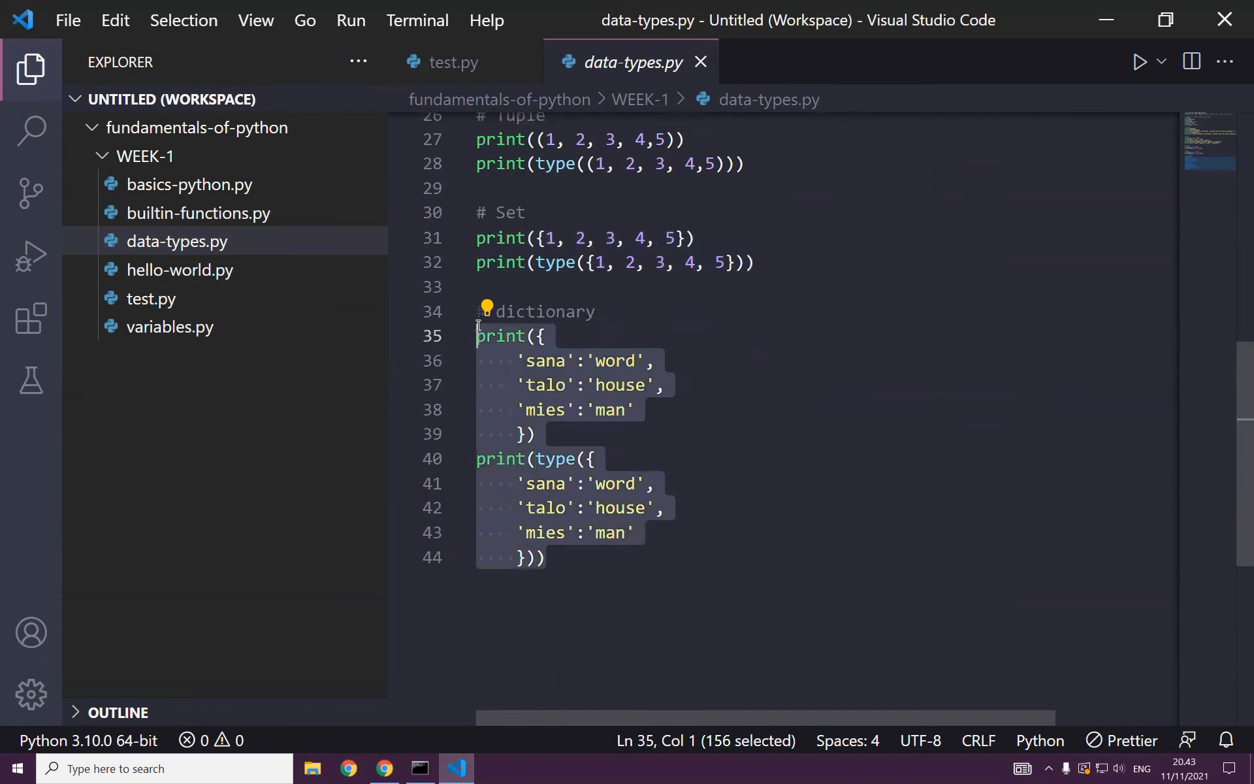
{"action": "left_click", "coordinate": [548, 335]}
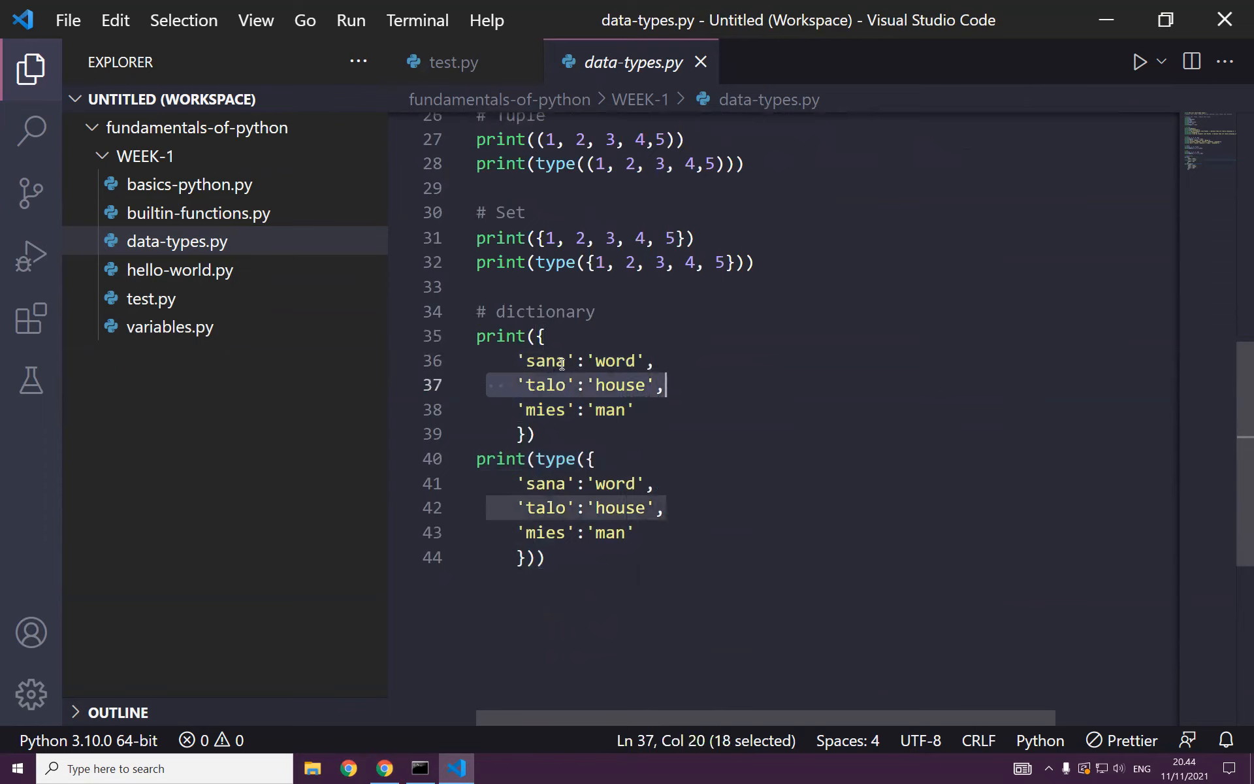
{"action": "mouse_move", "coordinate": [682, 389]}
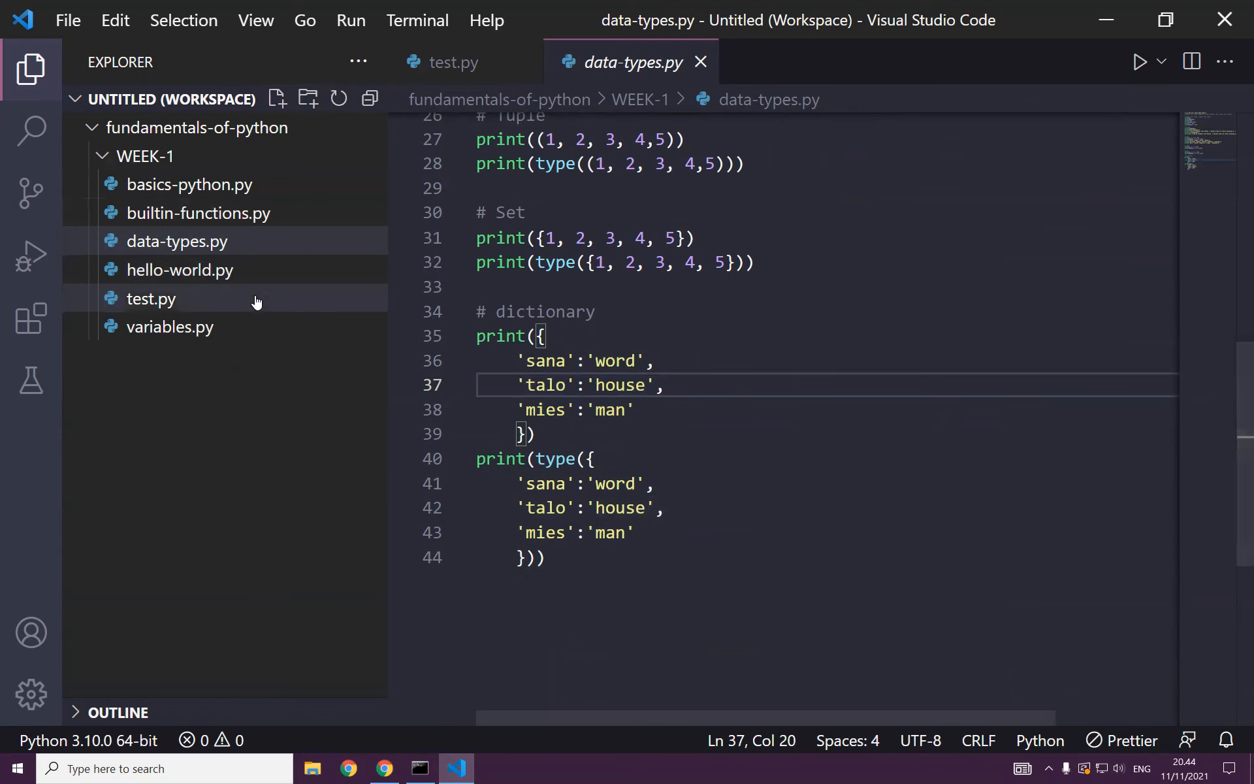
{"action": "left_click", "coordinate": [189, 185]}
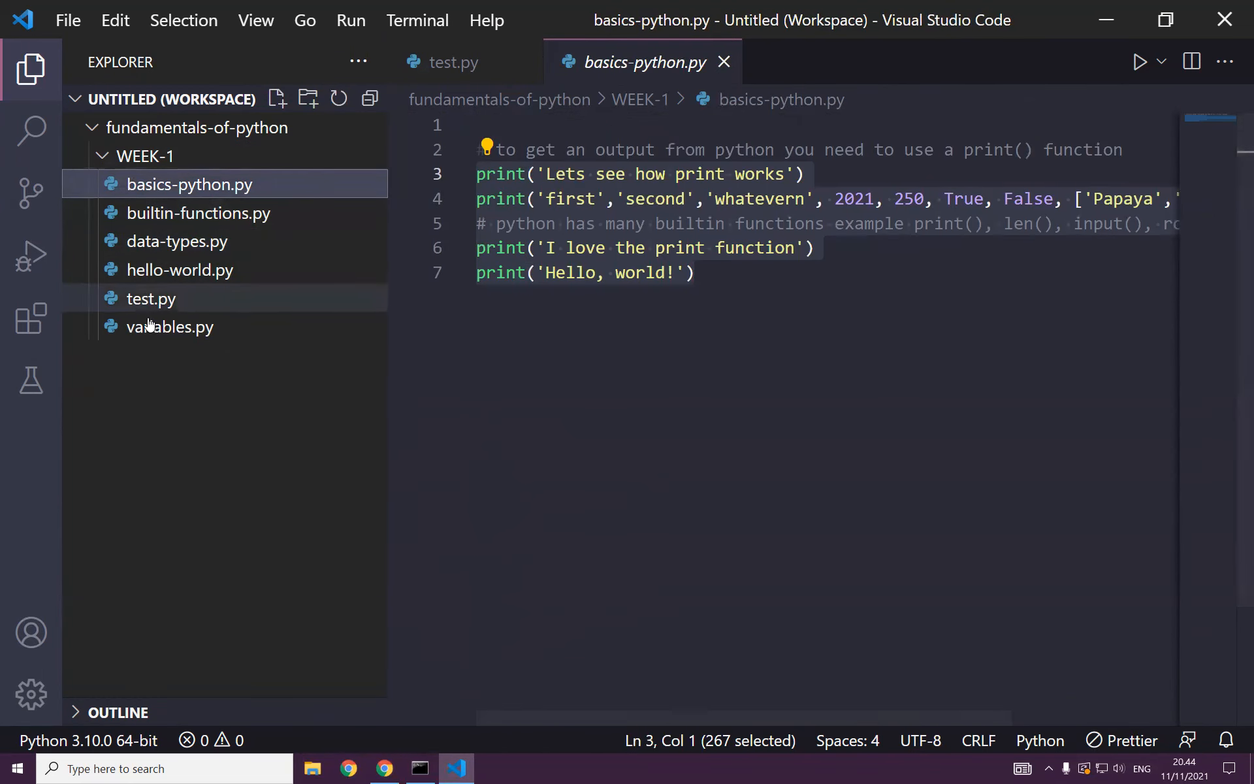
{"action": "mouse_move", "coordinate": [798, 368]}
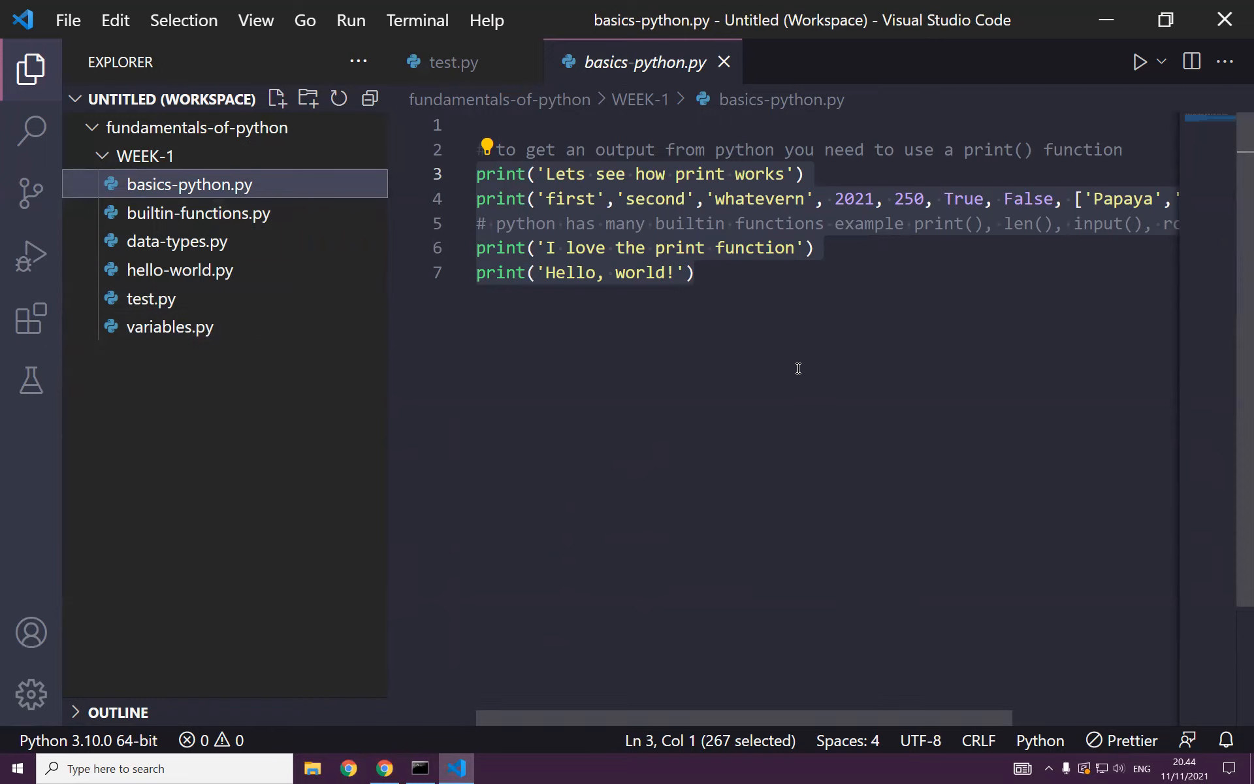
{"action": "mouse_move", "coordinate": [30, 68]}
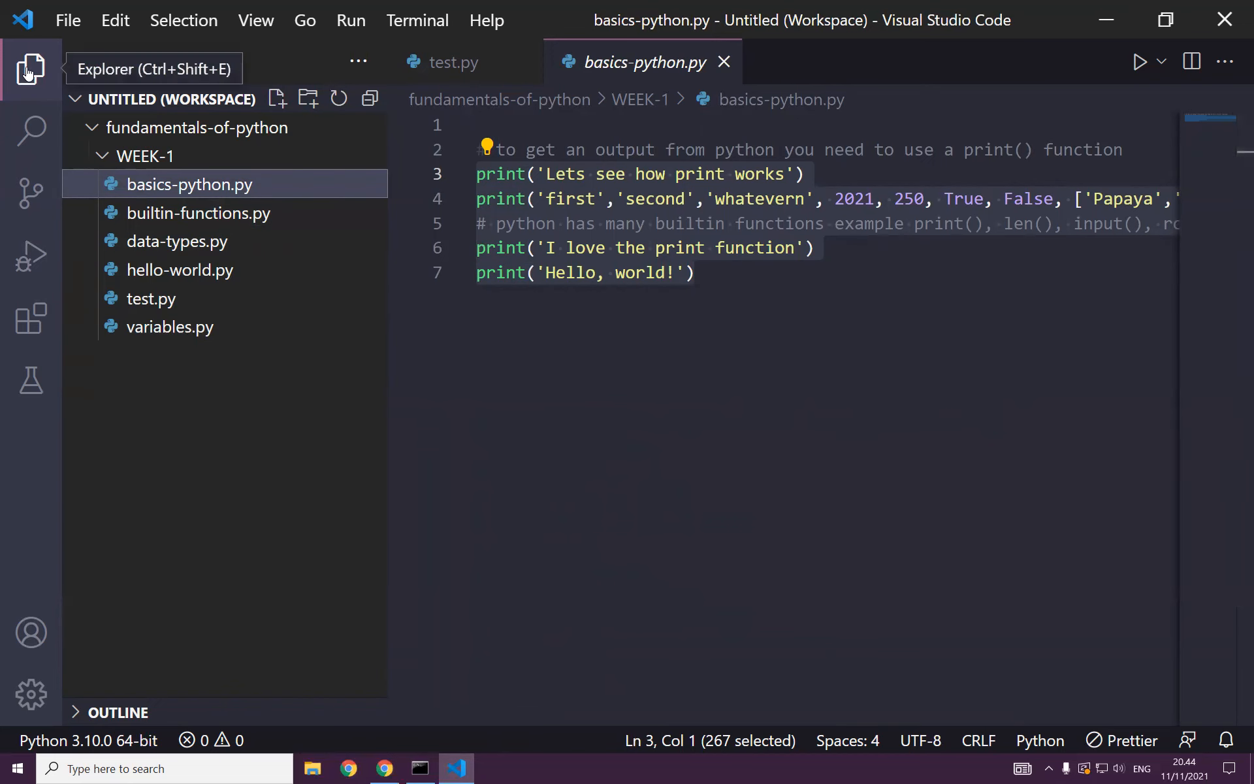
Search the extensions marketplace for 'color' and install Bracket Pair Colorizer
{"action": "left_click", "coordinate": [30, 69]}
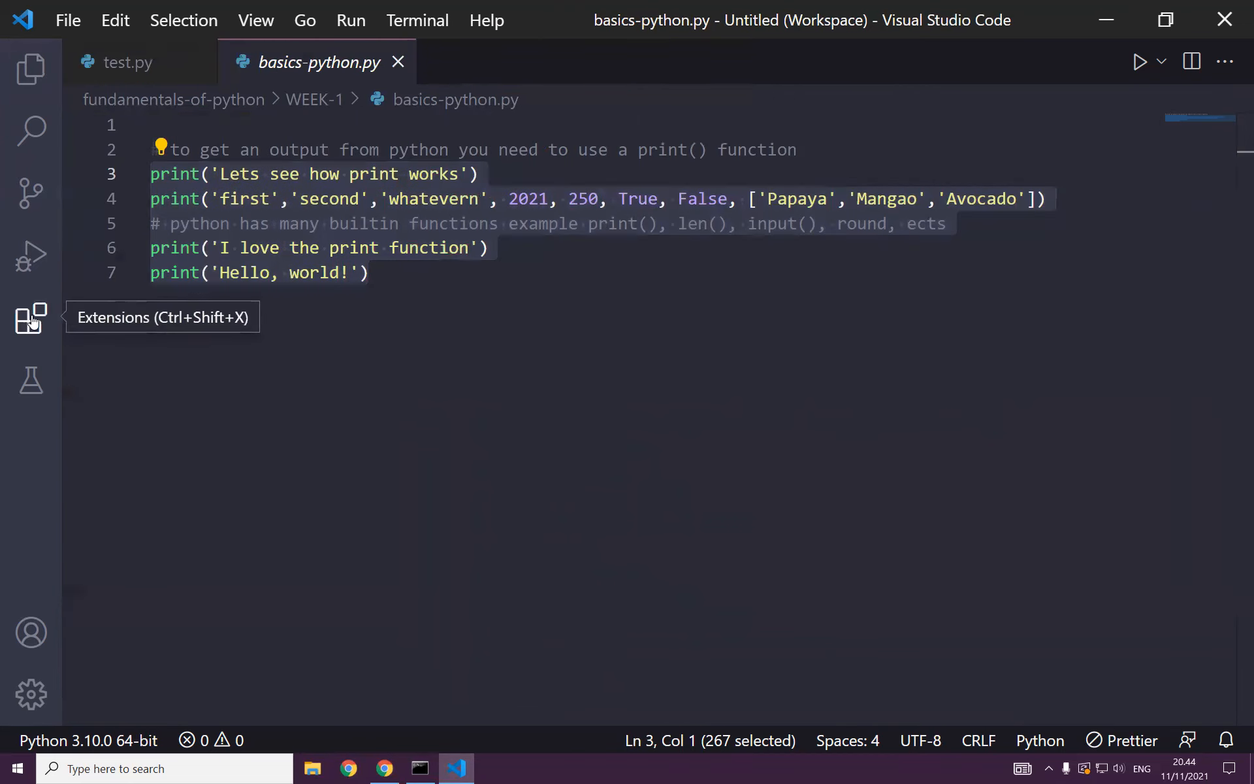
{"action": "left_click", "coordinate": [31, 319]}
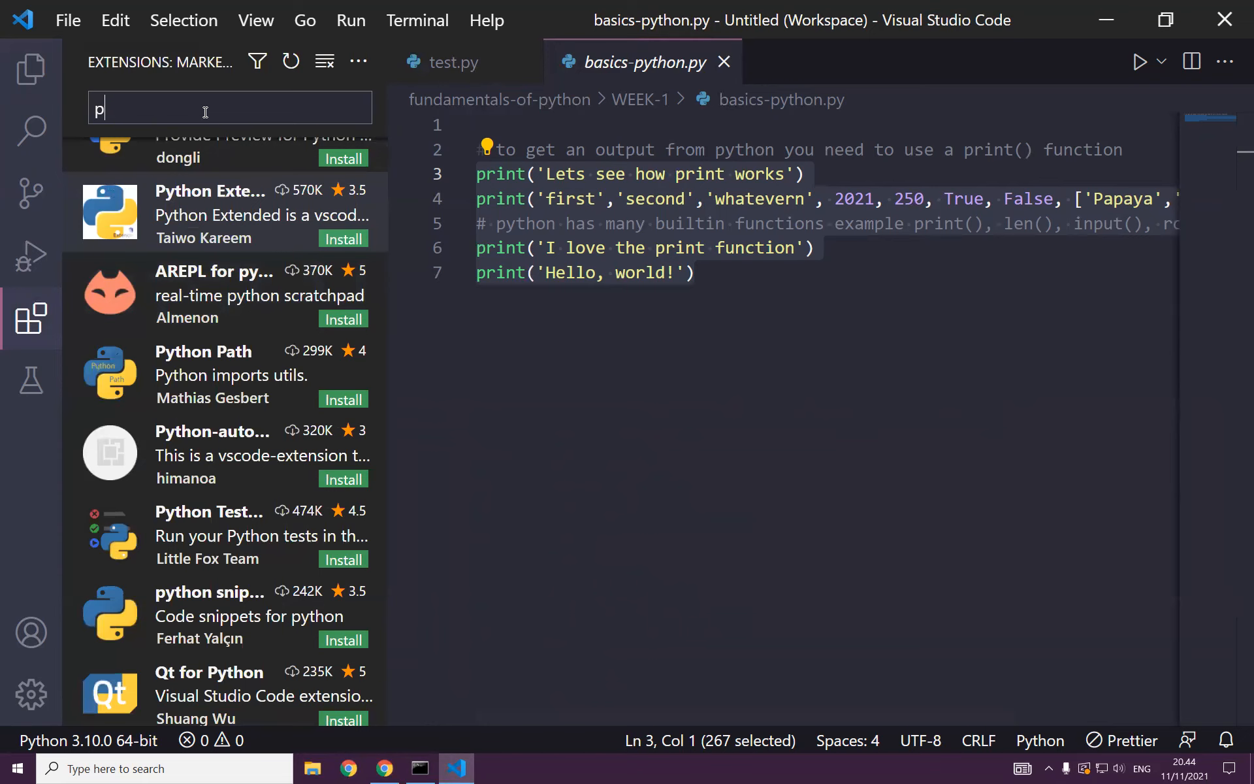
{"action": "type", "text": "coloriz"}
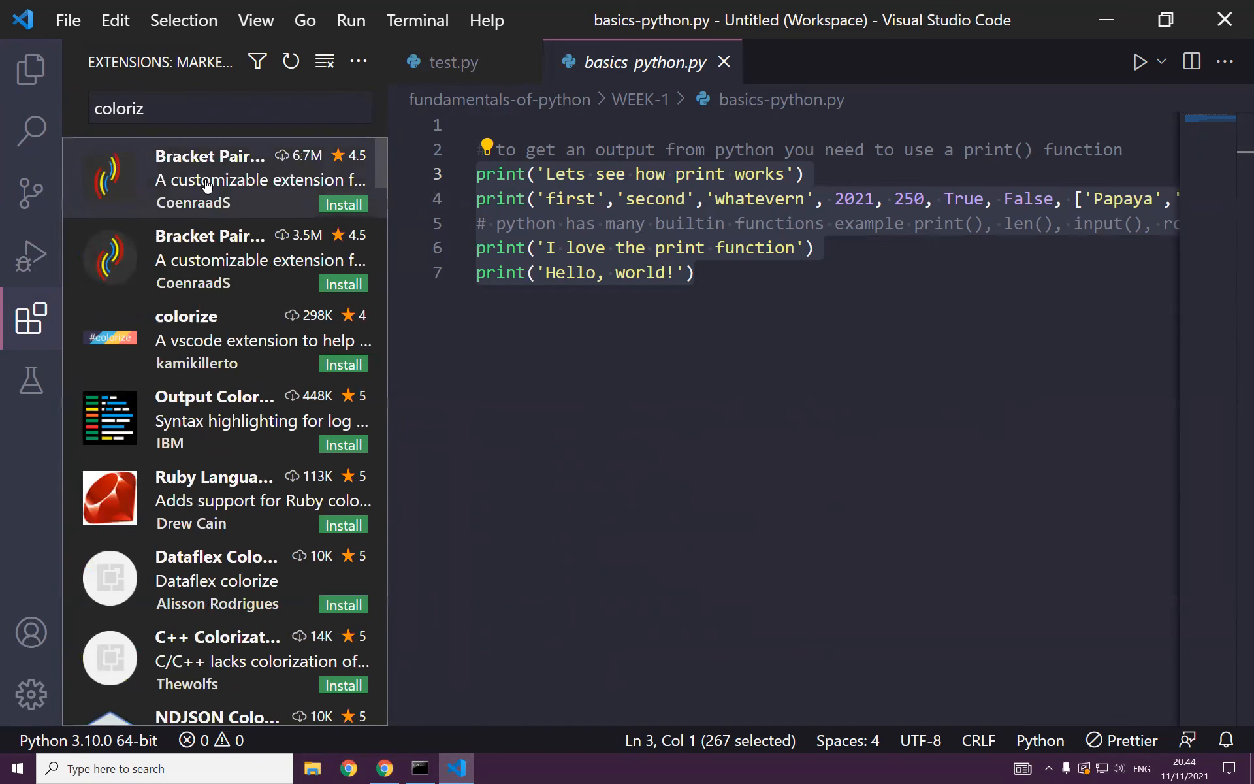
{"action": "left_click", "coordinate": [210, 179]}
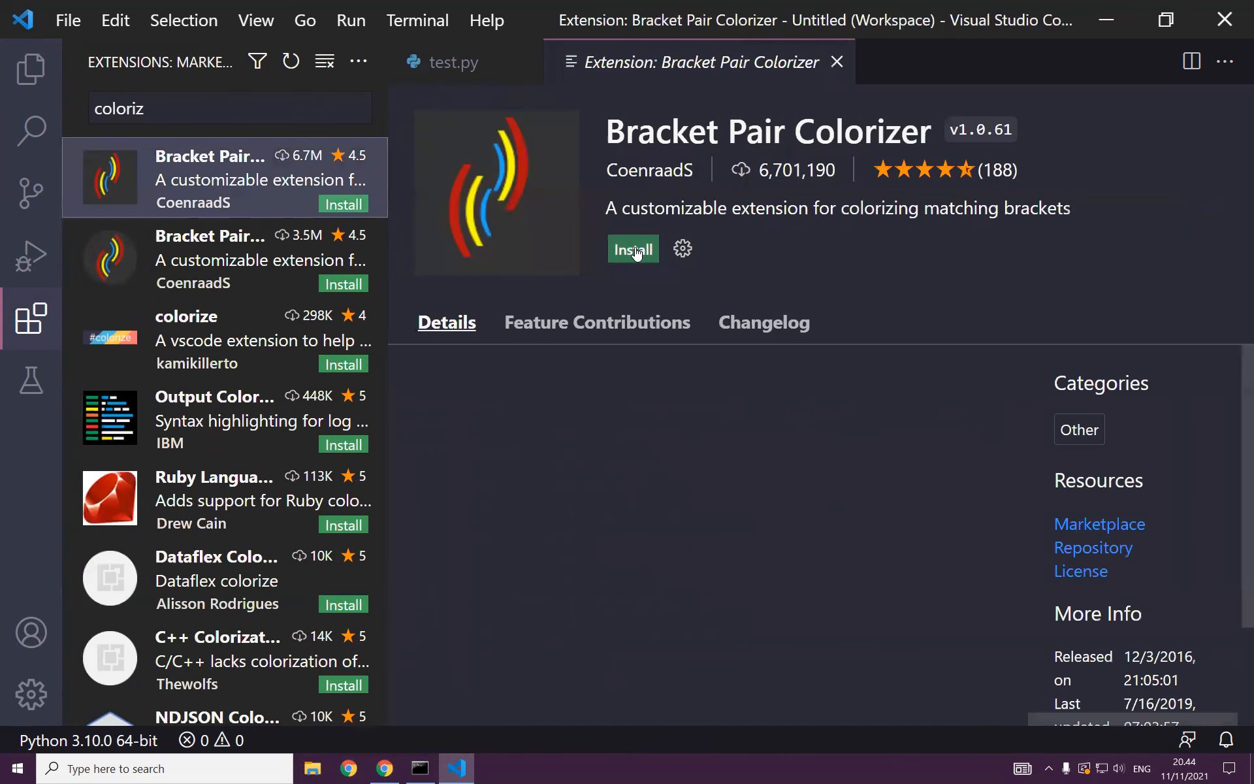
{"action": "left_click", "coordinate": [633, 249]}
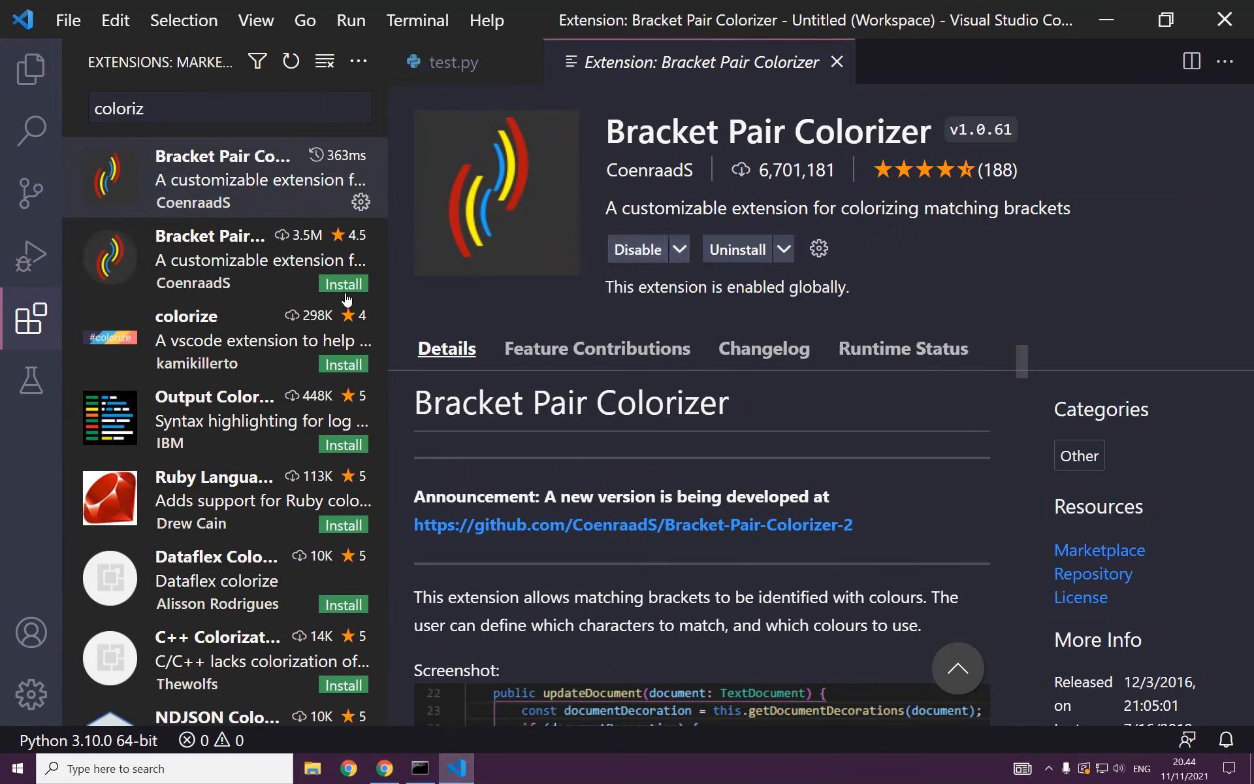
Install Bracket Pair Colorizer 2, then review the colorize and Bracket Pair Colorizer details
{"action": "left_click", "coordinate": [209, 236]}
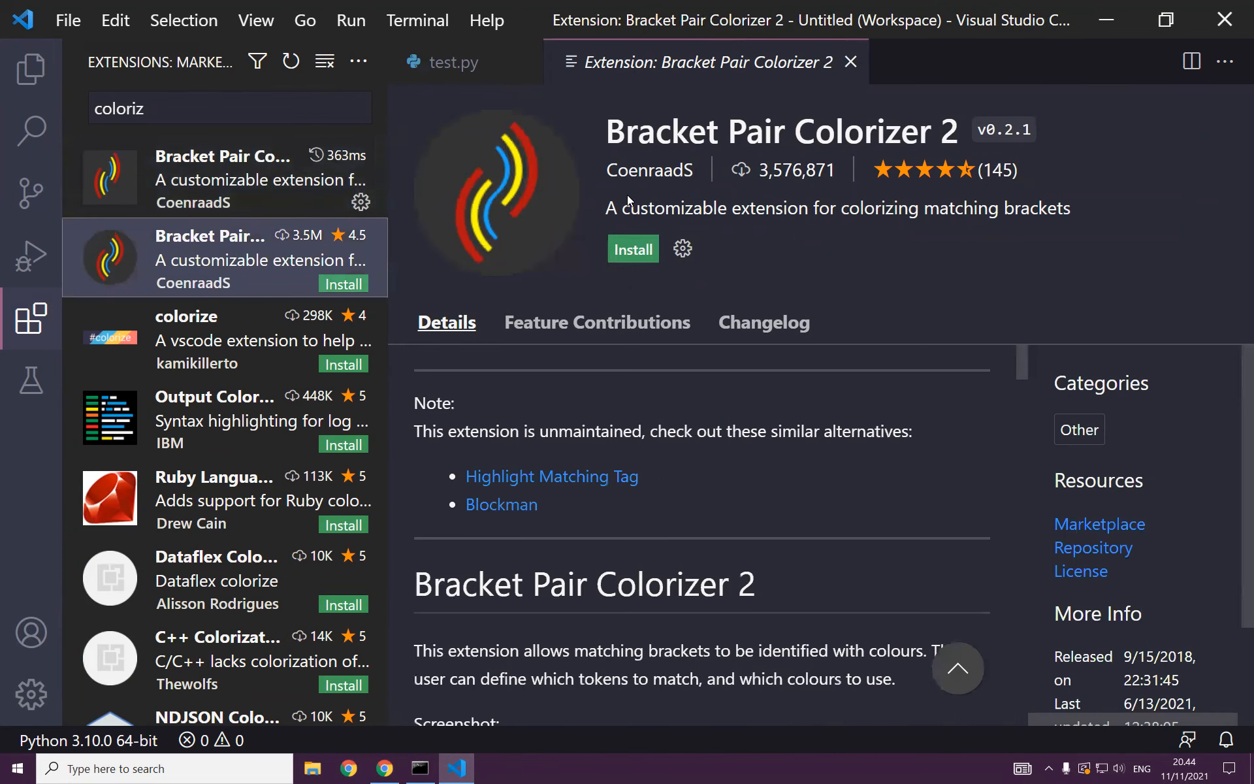
{"action": "scroll", "scroll_direction": "down", "scroll_amount": 3}
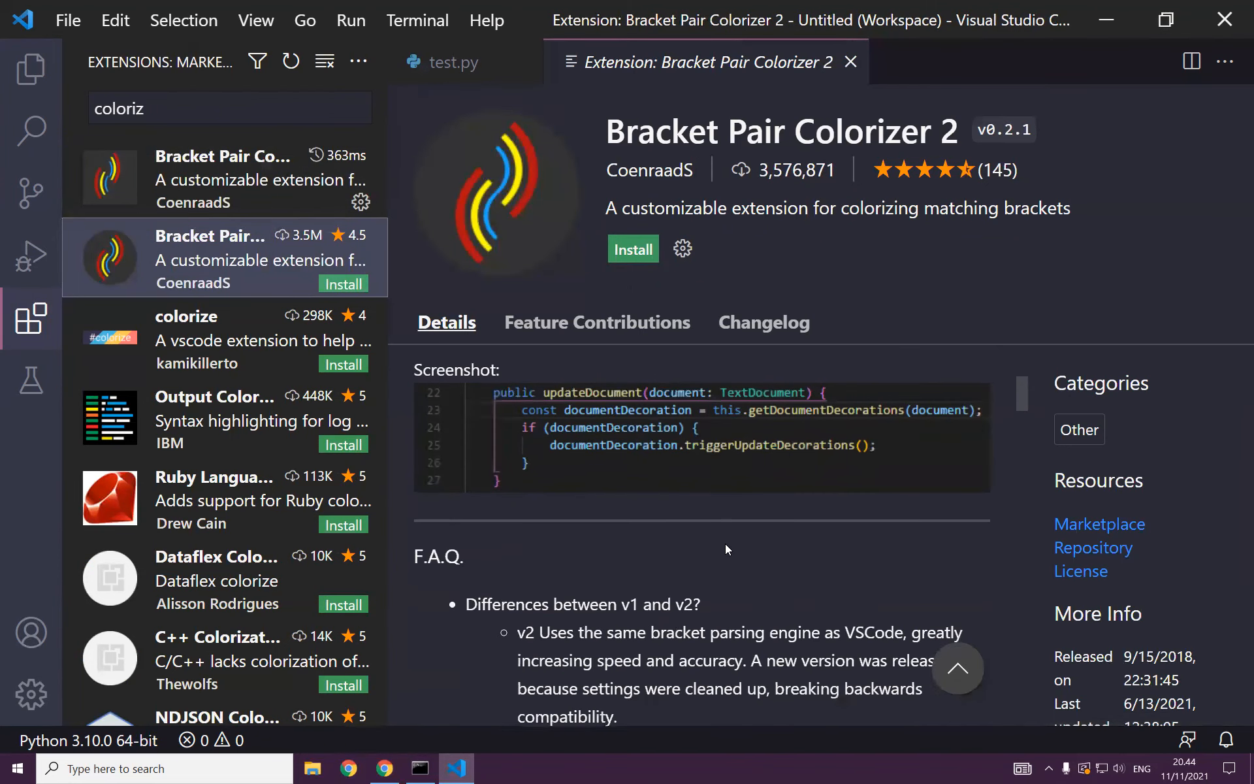
{"action": "scroll", "scroll_direction": "up", "scroll_amount": 3}
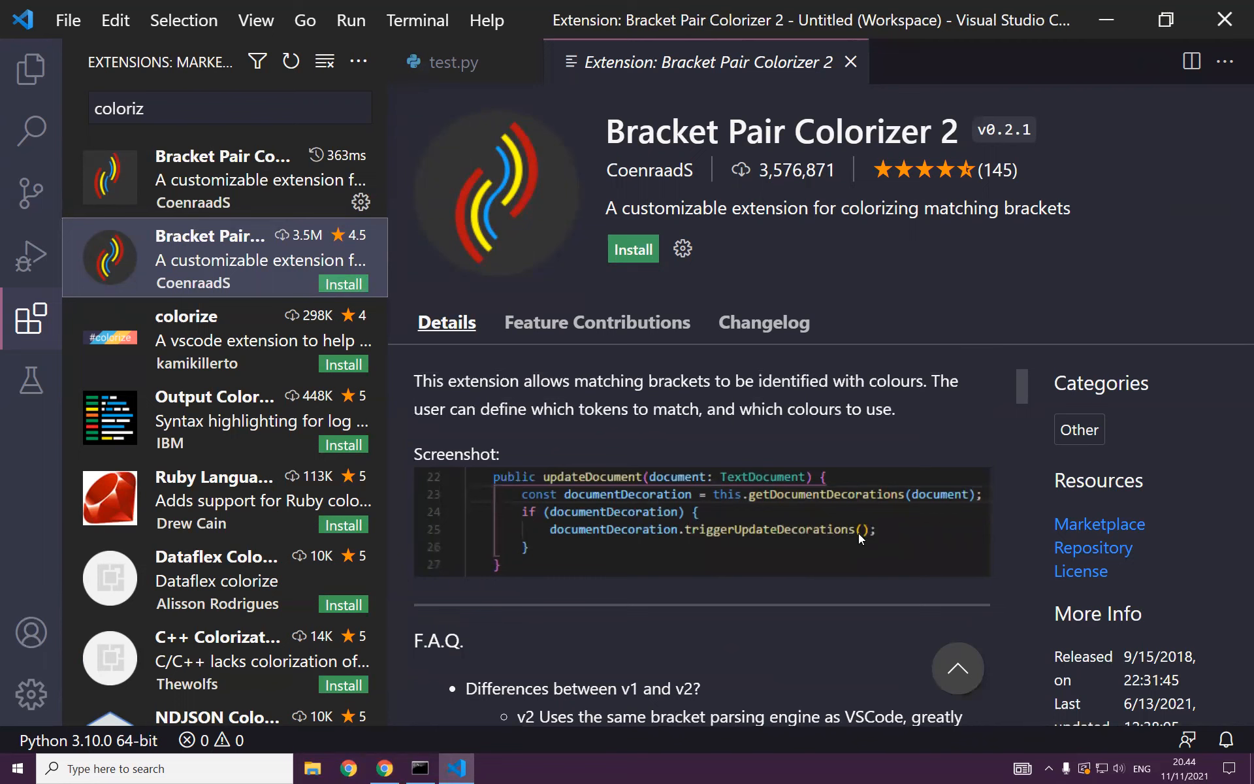
{"action": "mouse_move", "coordinate": [795, 242]}
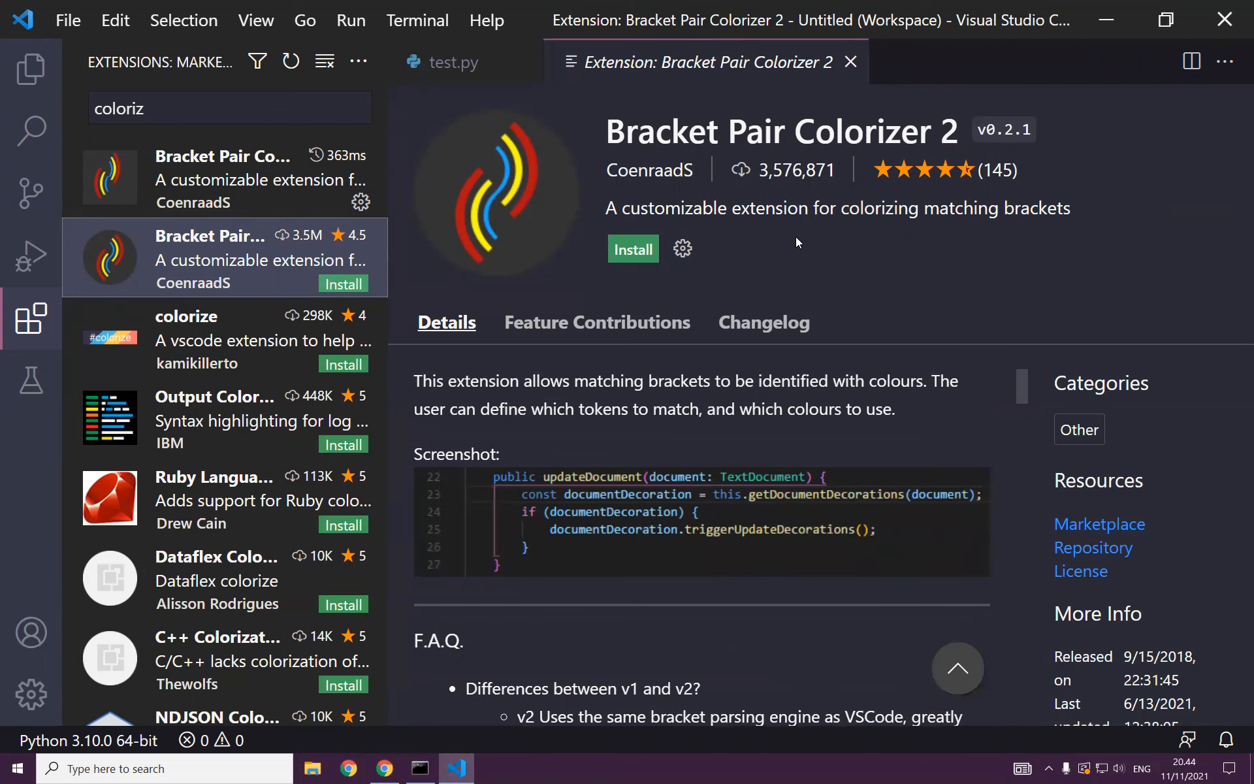
{"action": "left_click", "coordinate": [633, 249]}
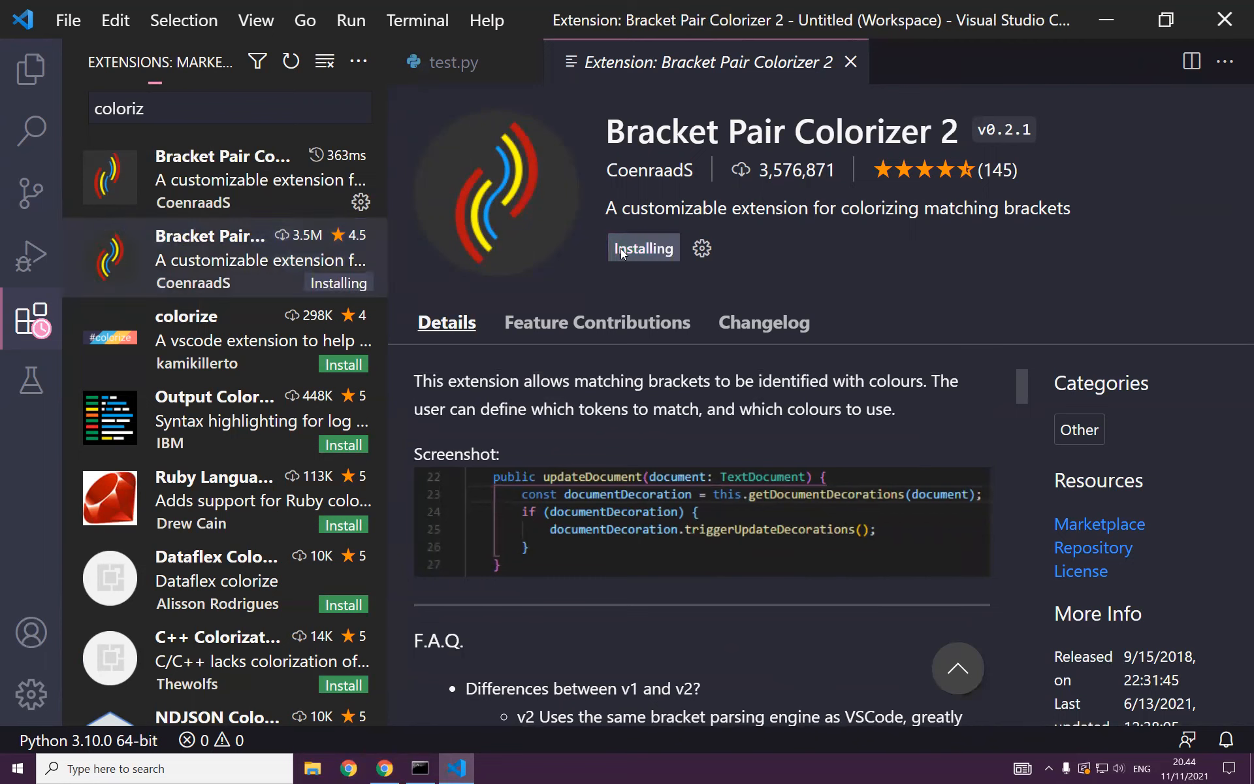
{"action": "left_click", "coordinate": [186, 339]}
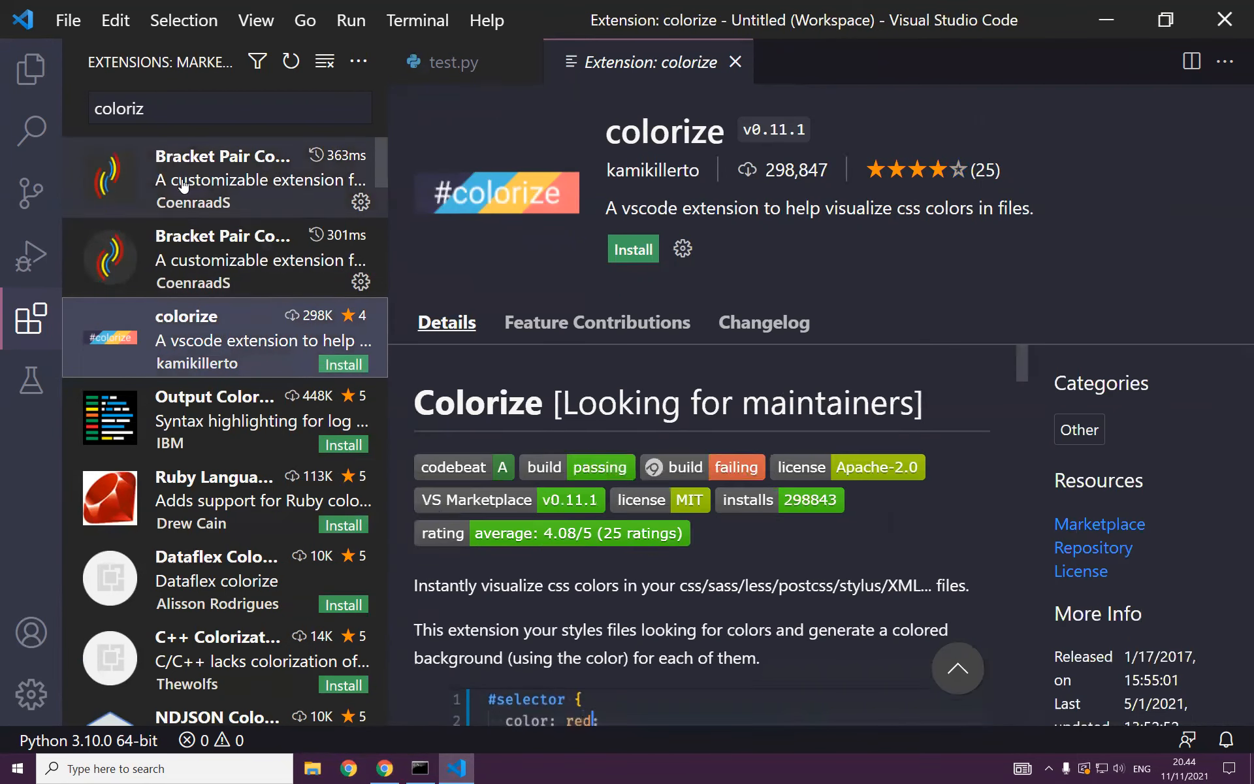
{"action": "left_click", "coordinate": [224, 179]}
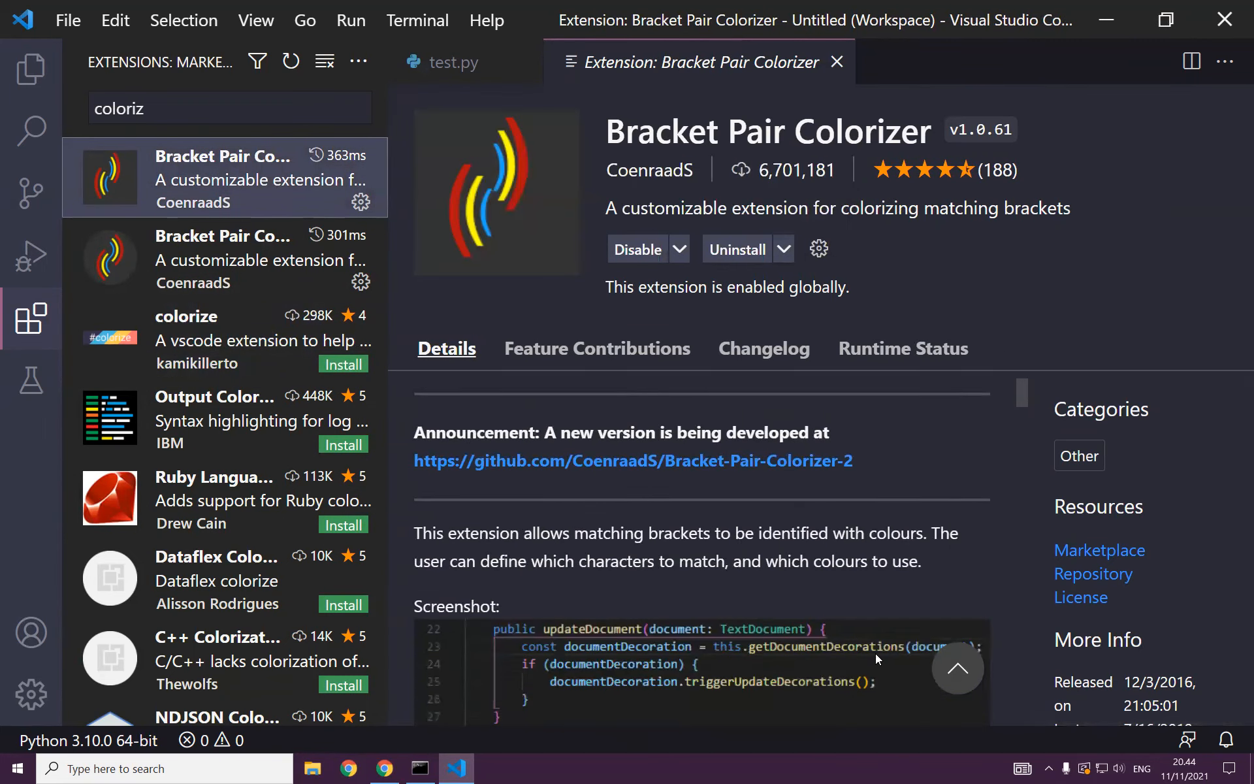
{"action": "mouse_move", "coordinate": [477, 714]}
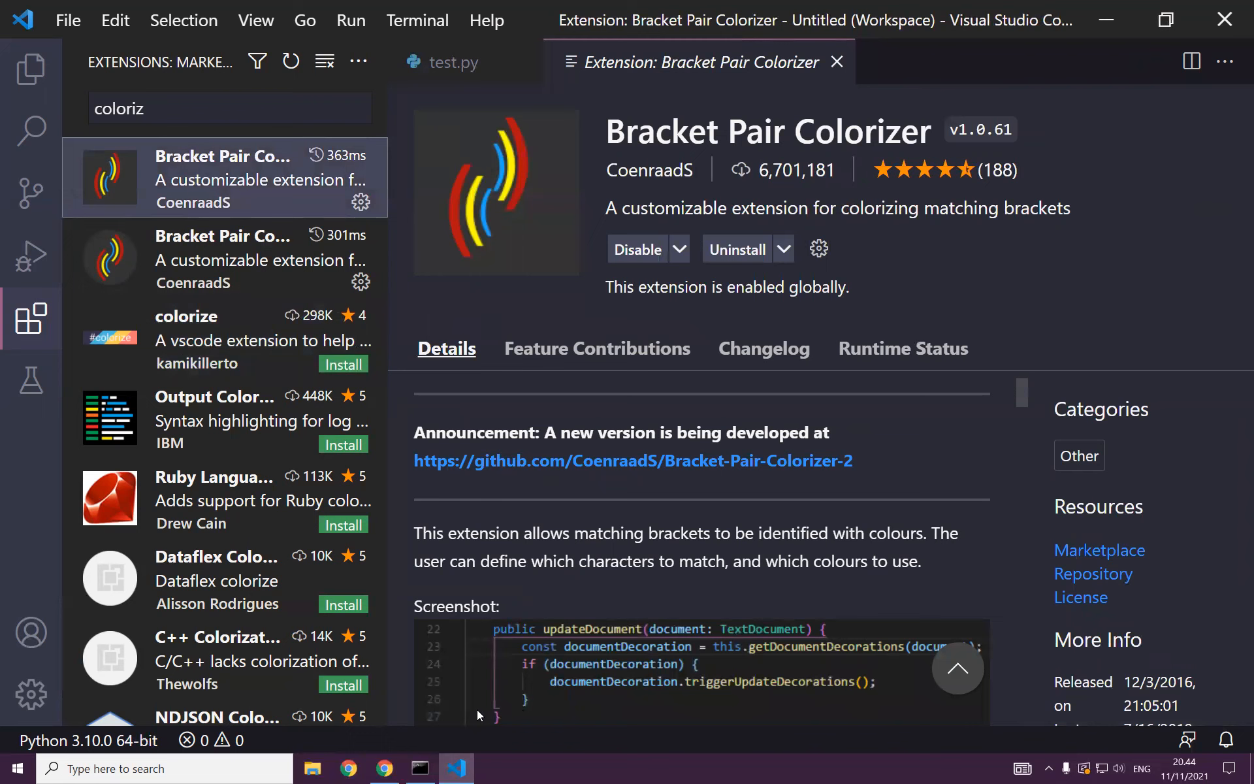
{"action": "mouse_move", "coordinate": [878, 723]}
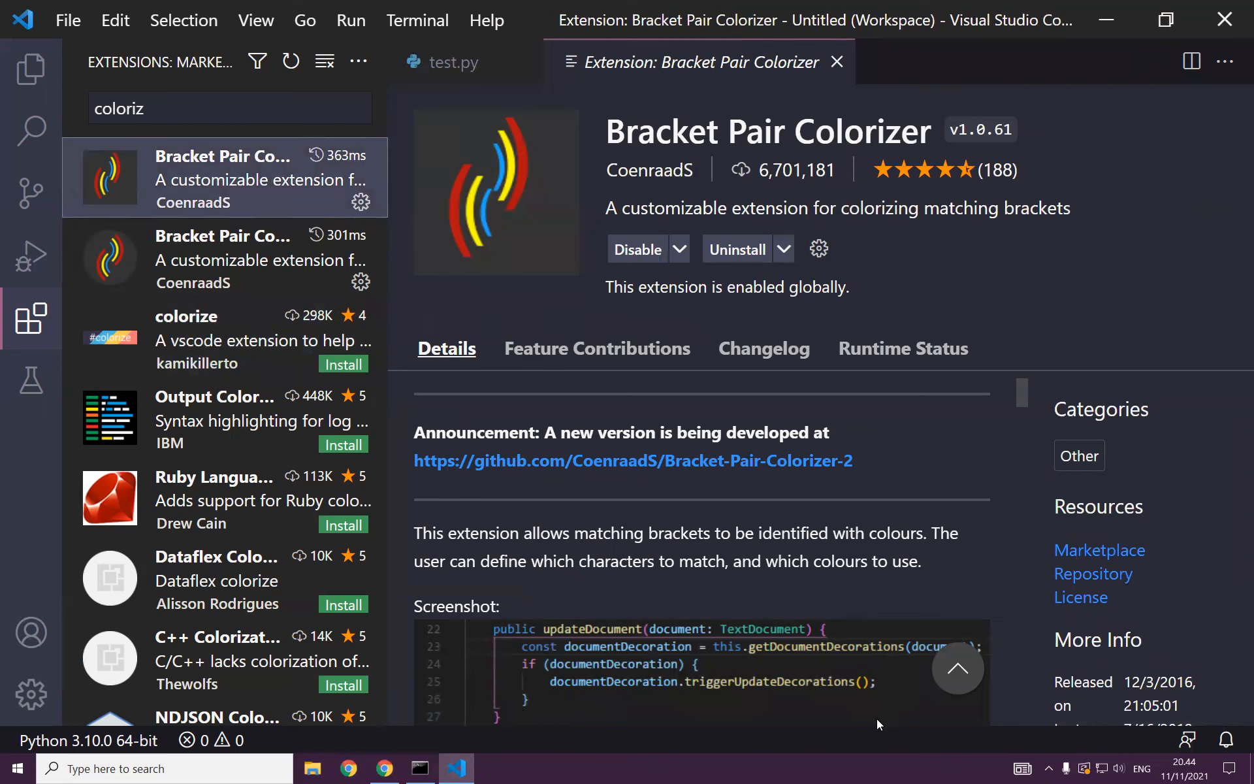
{"action": "mouse_move", "coordinate": [865, 691]}
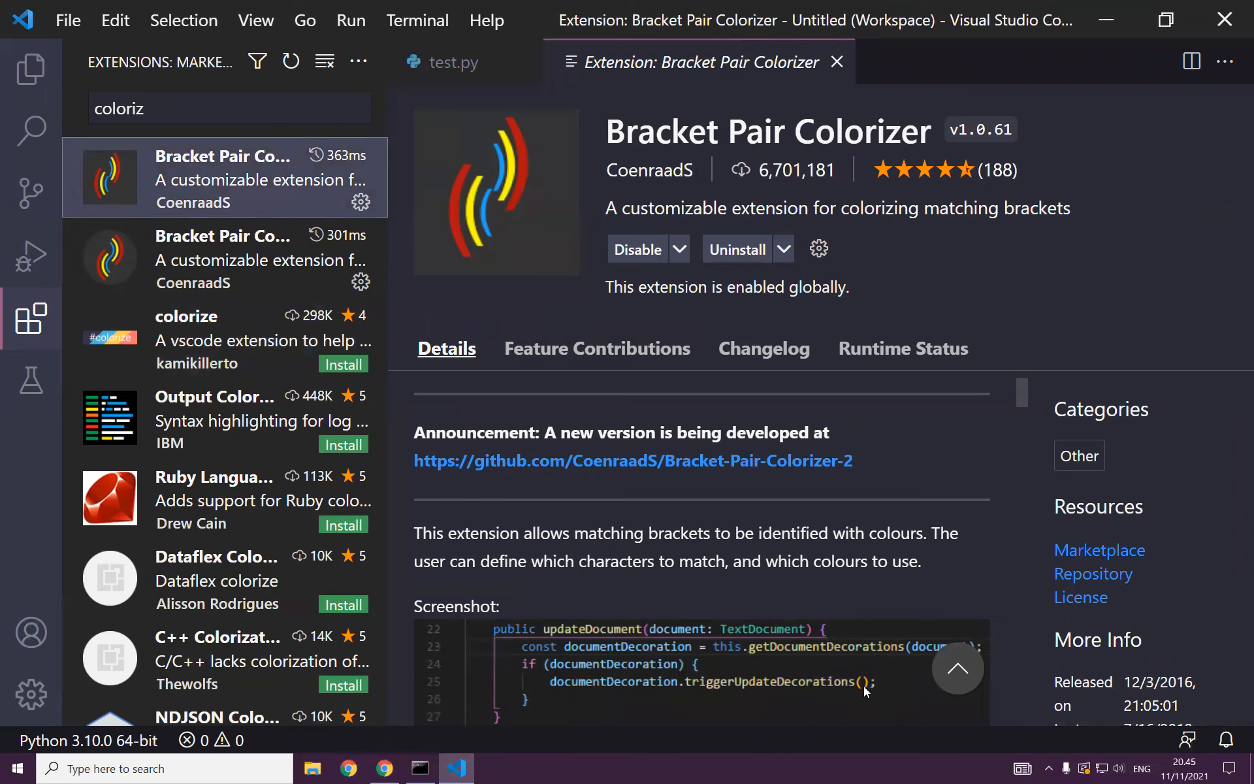
{"action": "scroll", "scroll_direction": "down", "scroll_amount": 3}
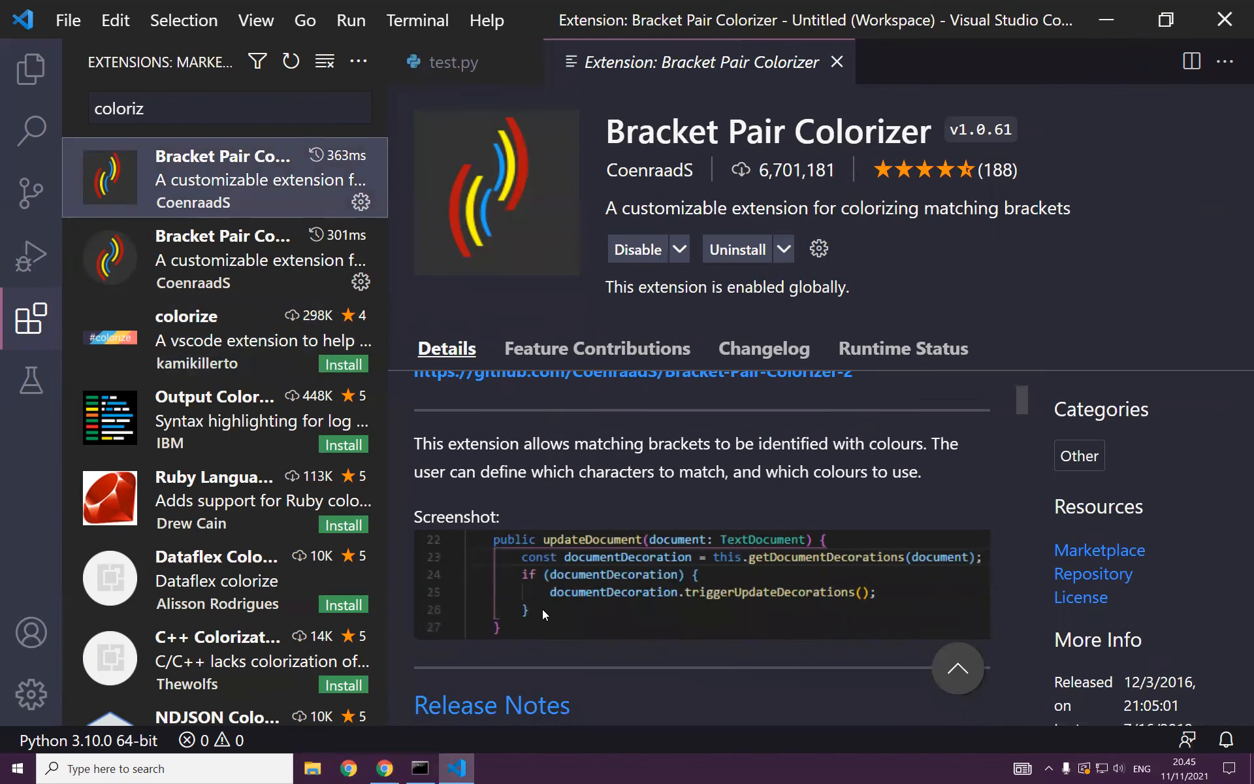
{"action": "mouse_move", "coordinate": [578, 626]}
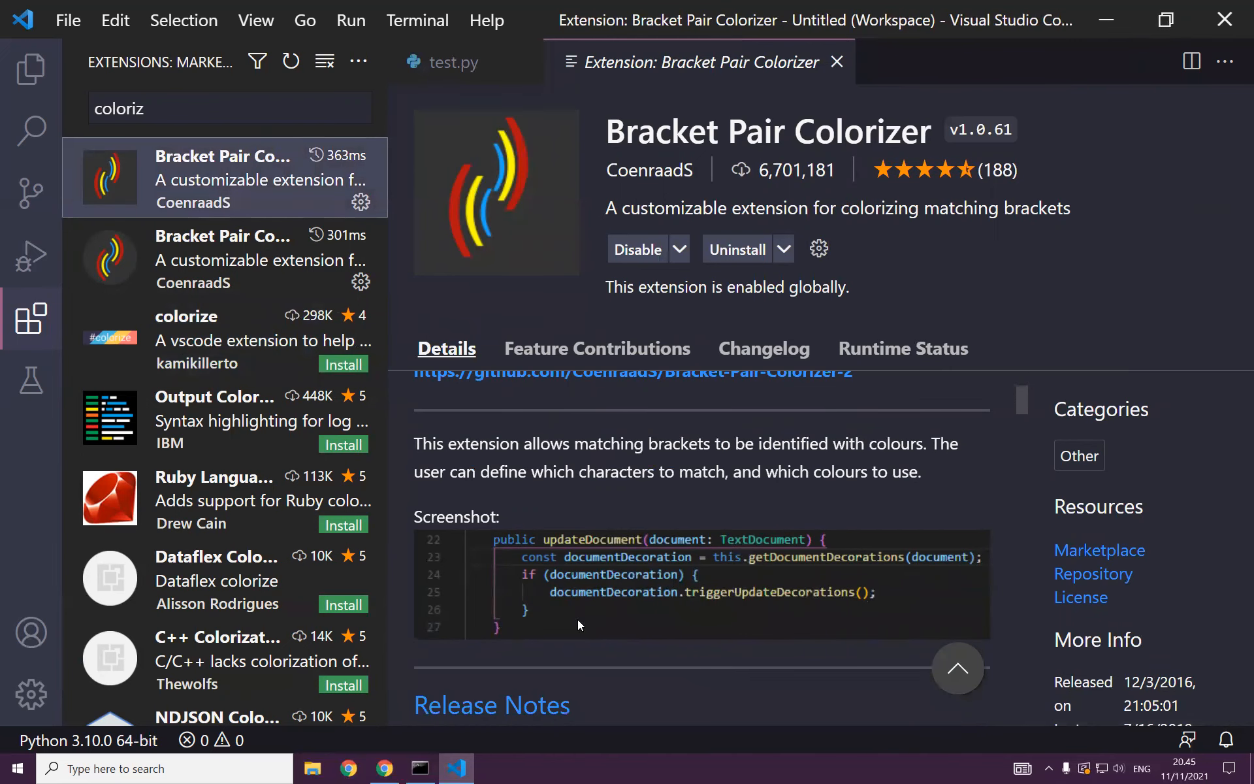
{"action": "mouse_move", "coordinate": [810, 92]}
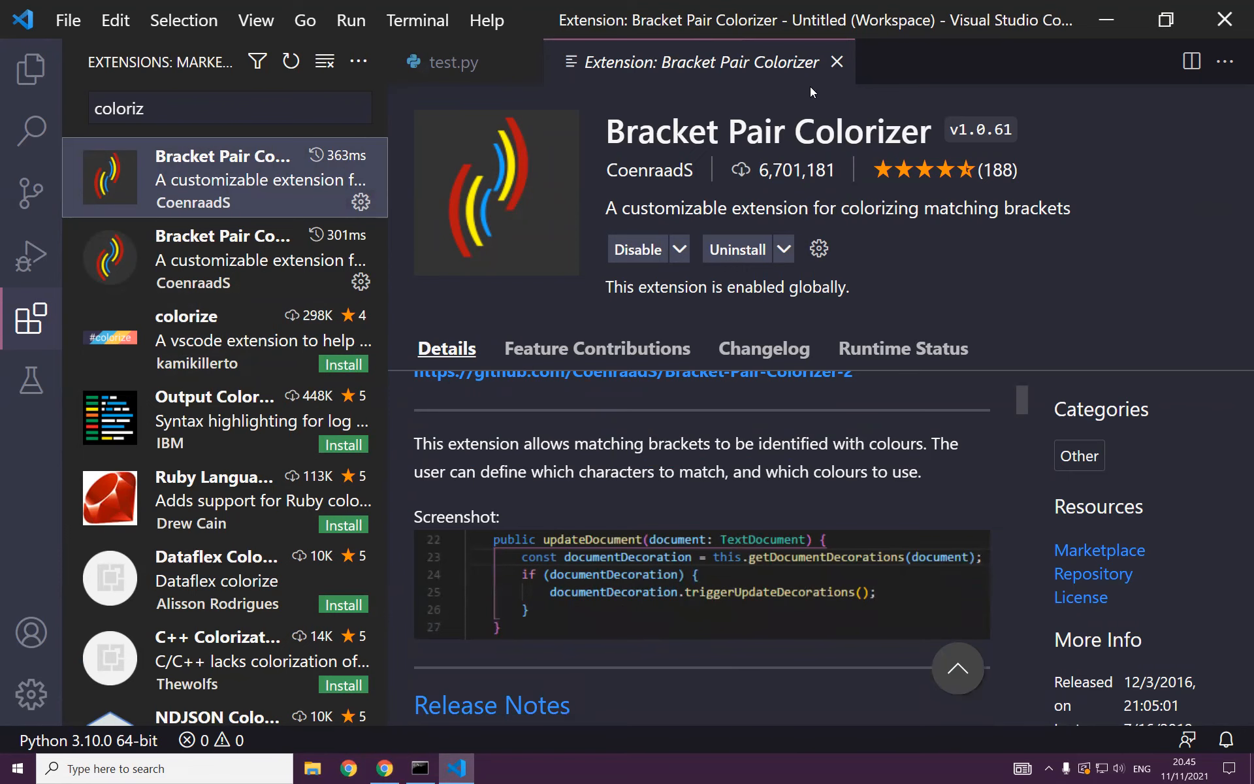
Close the extension details tab and show variables.py scrolled to print(age)
{"action": "left_click", "coordinate": [837, 62]}
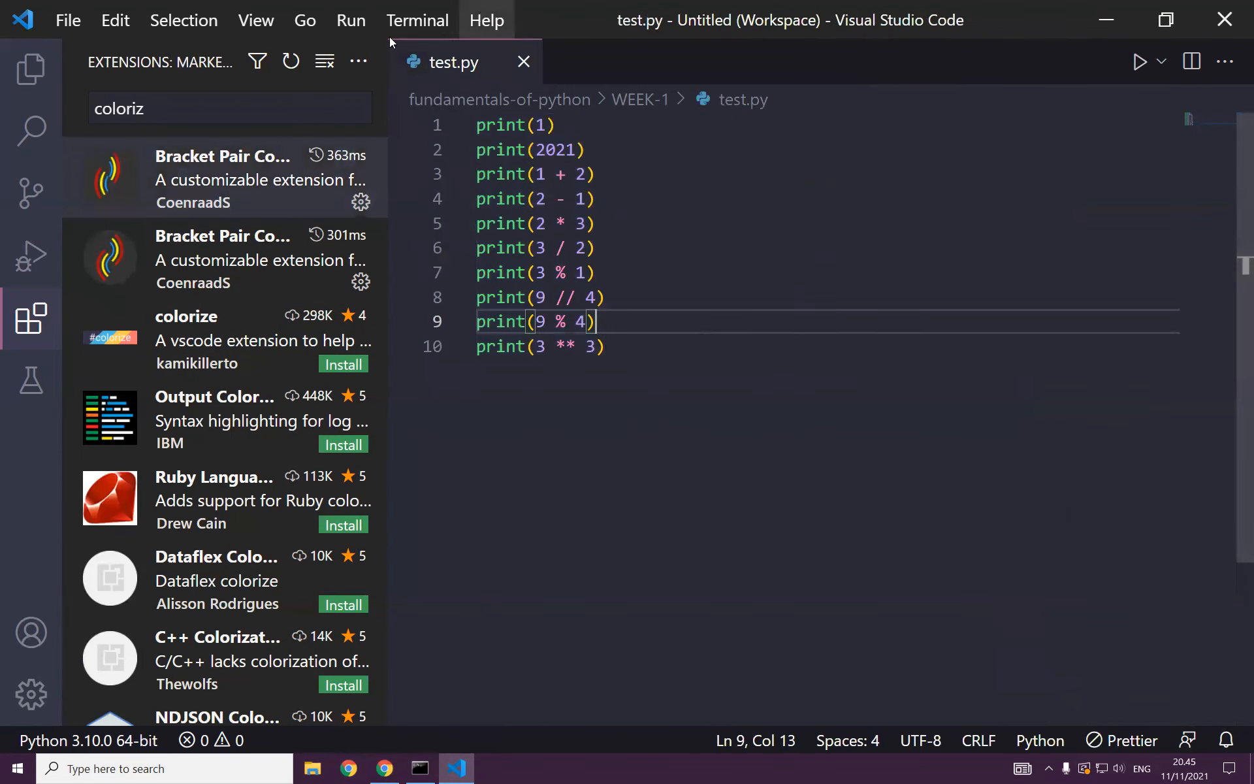
{"action": "left_click", "coordinate": [31, 70]}
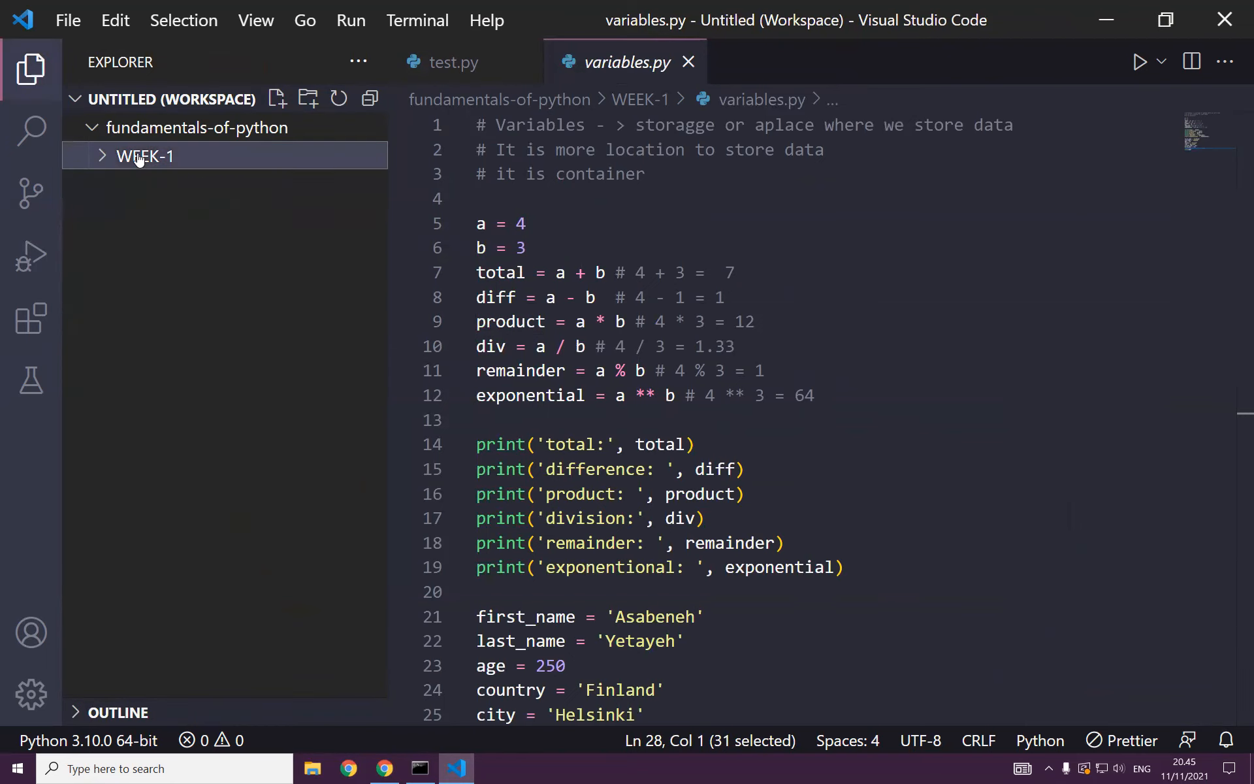
{"action": "mouse_move", "coordinate": [206, 156]}
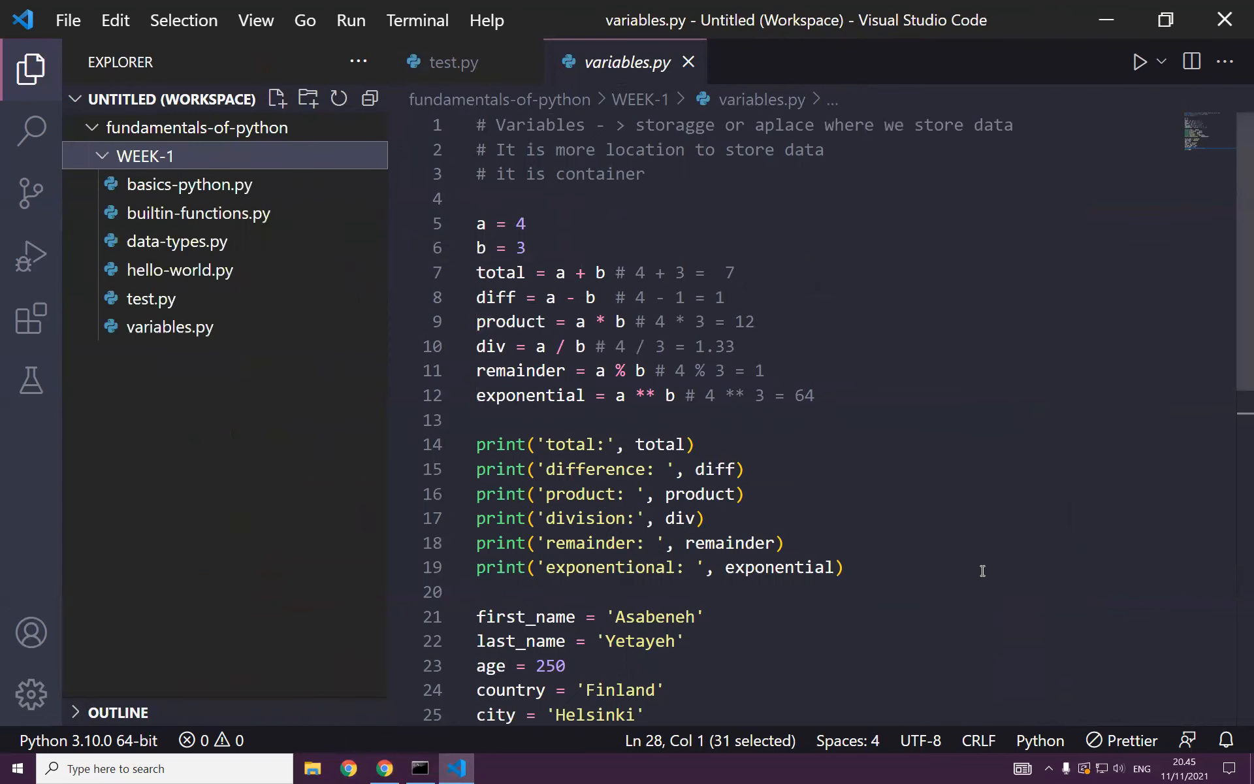
{"action": "scroll", "scroll_direction": "down", "scroll_amount": 3}
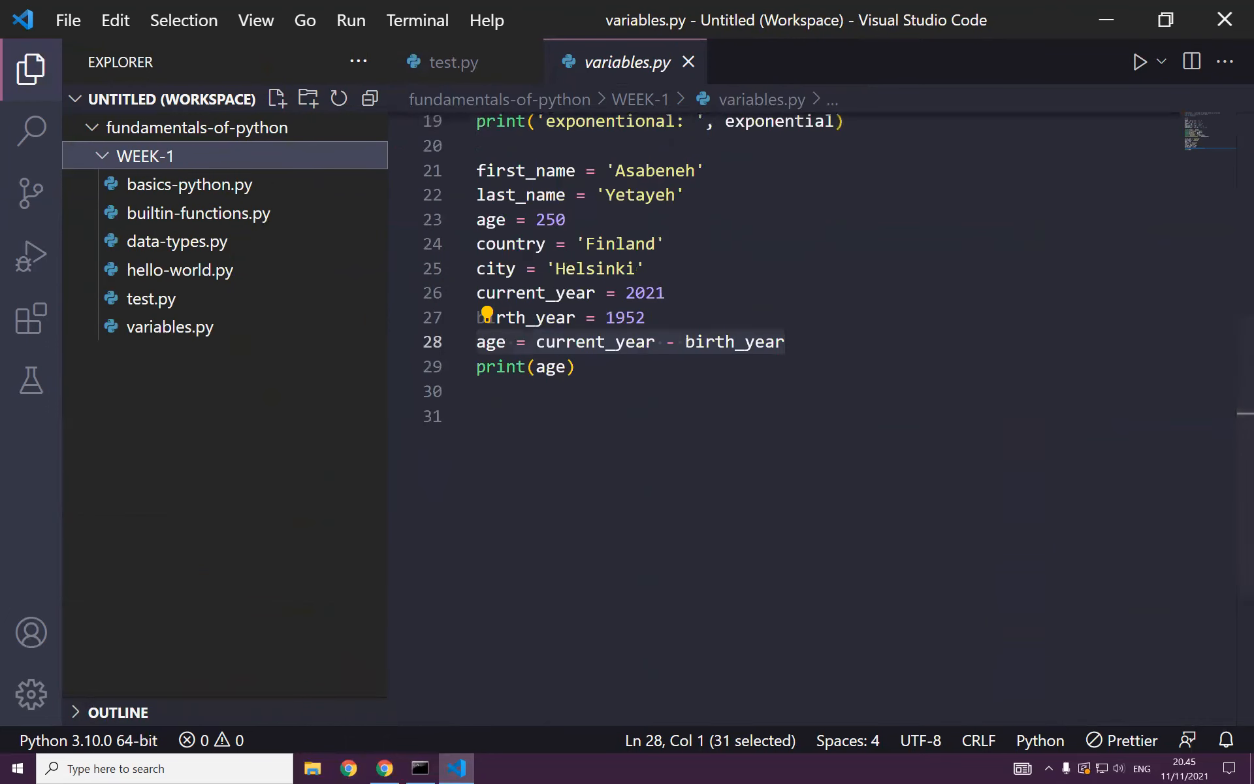